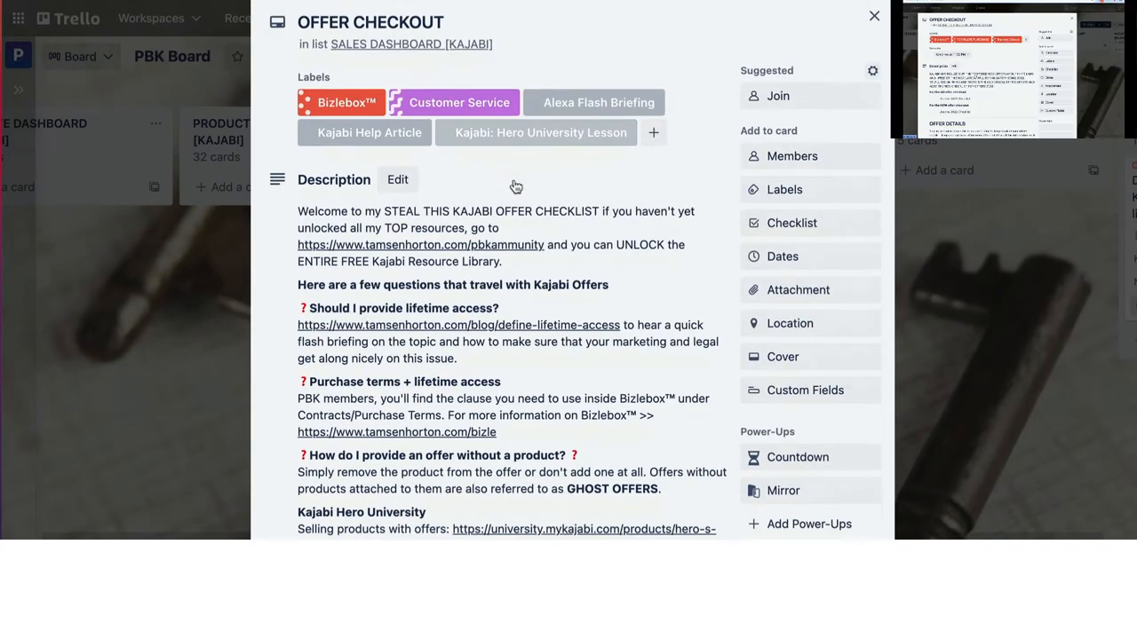
- Go to the Sales area's Offers page and start a new offer
scroll(down, 3)
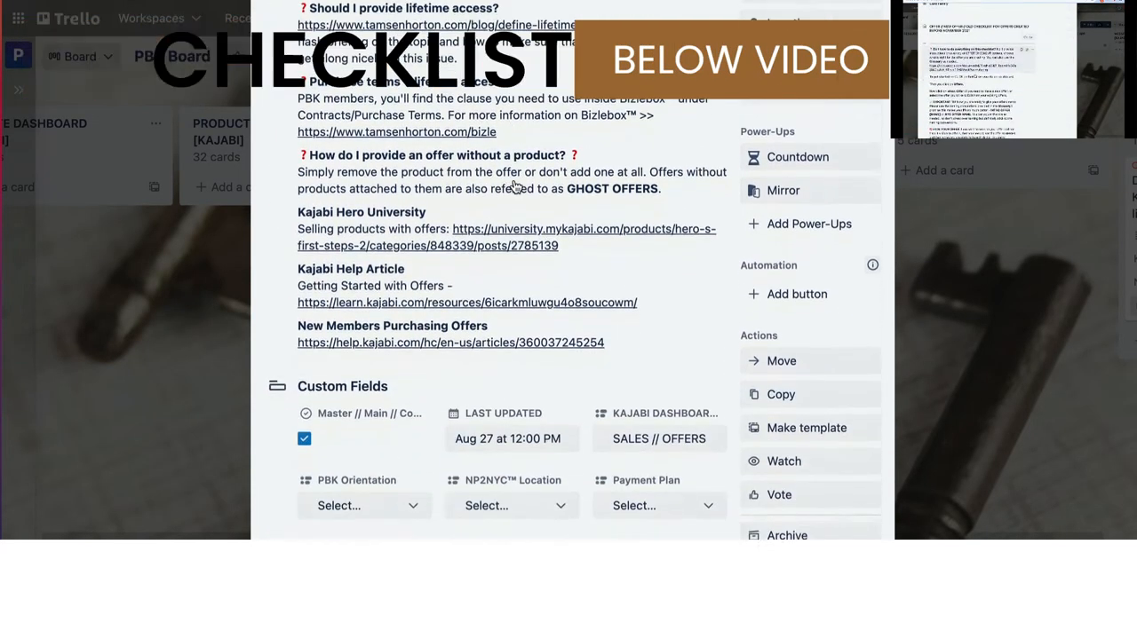
scroll(down, 3)
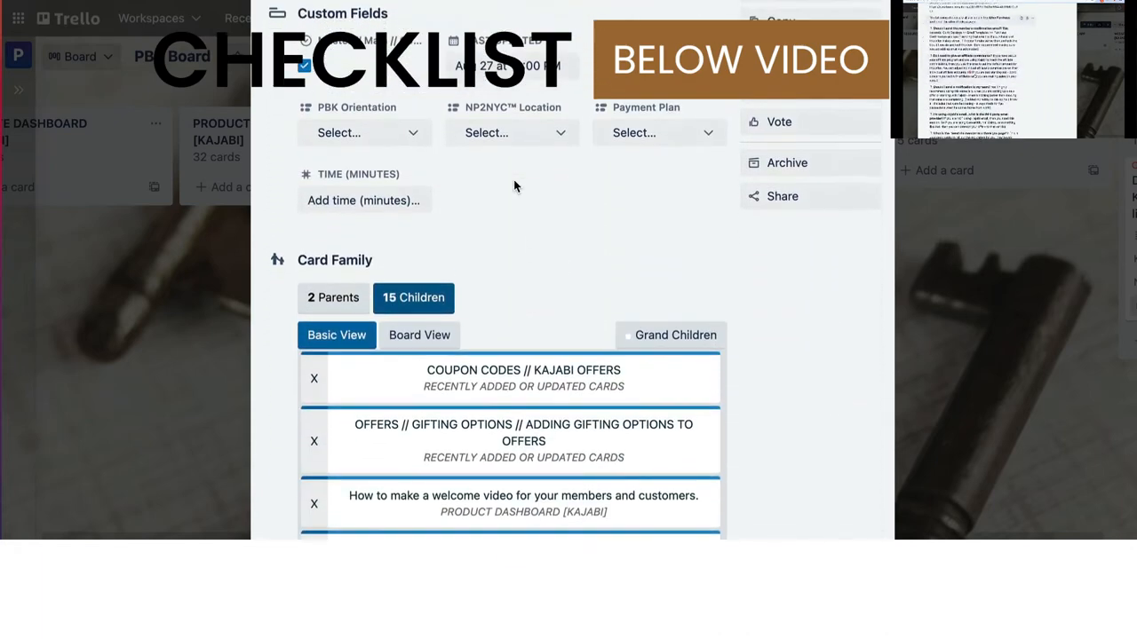
scroll(down, 3)
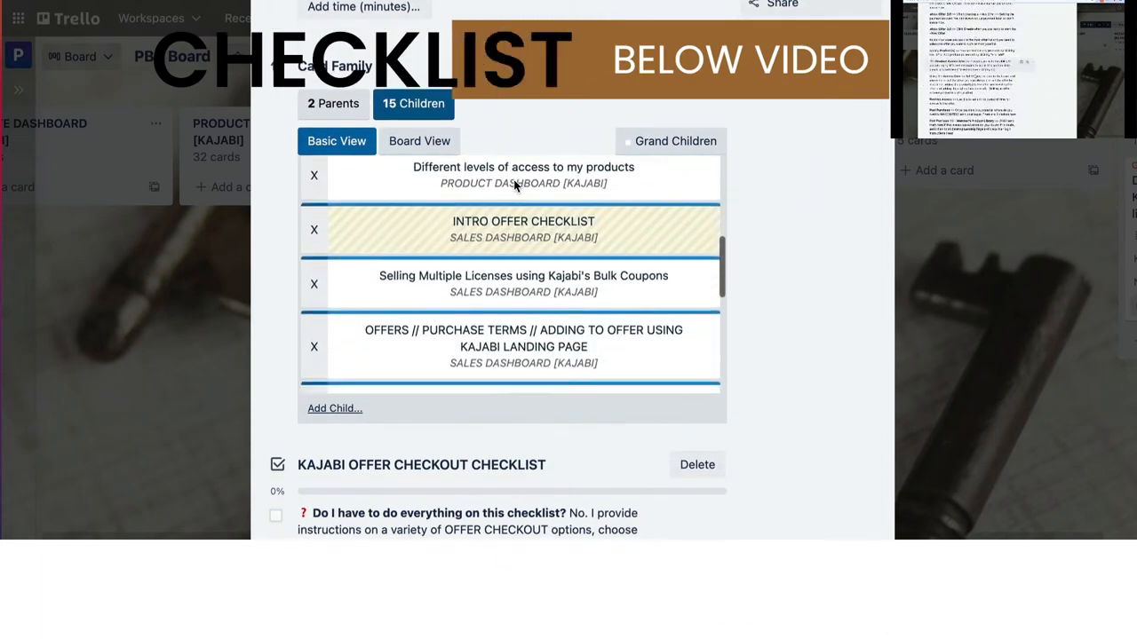
scroll(down, 3)
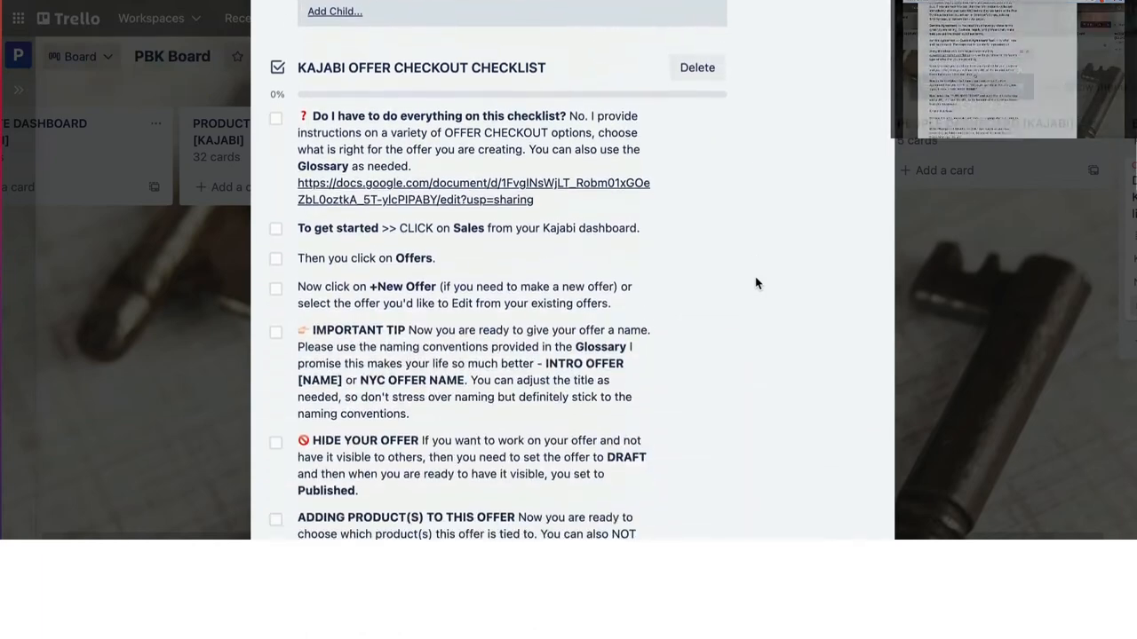
scroll(up, 3)
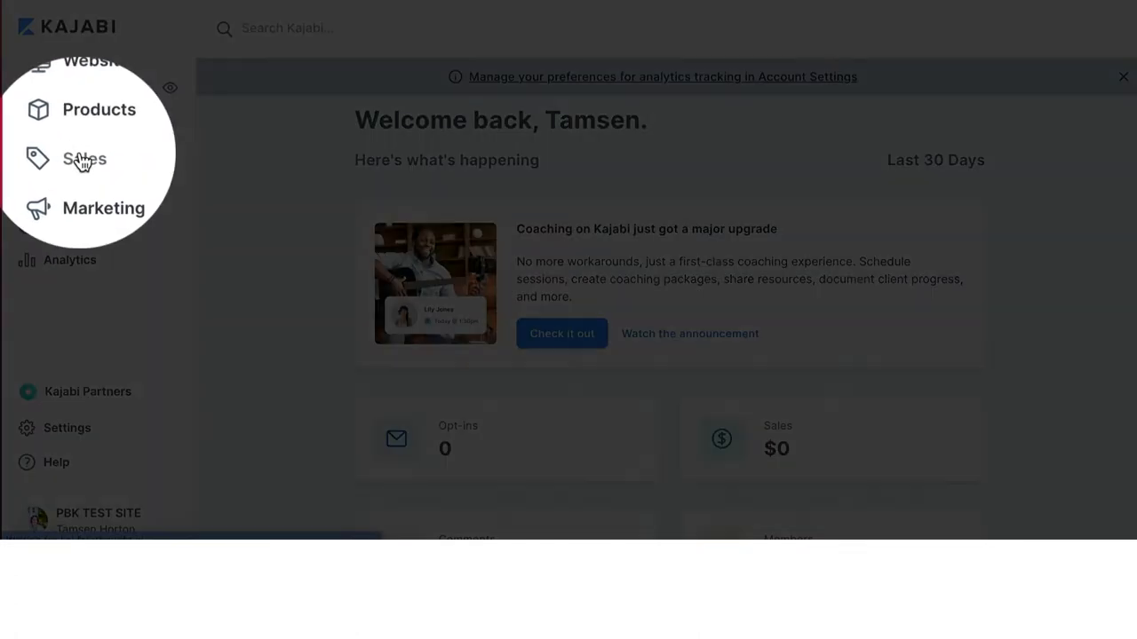
click(58, 158)
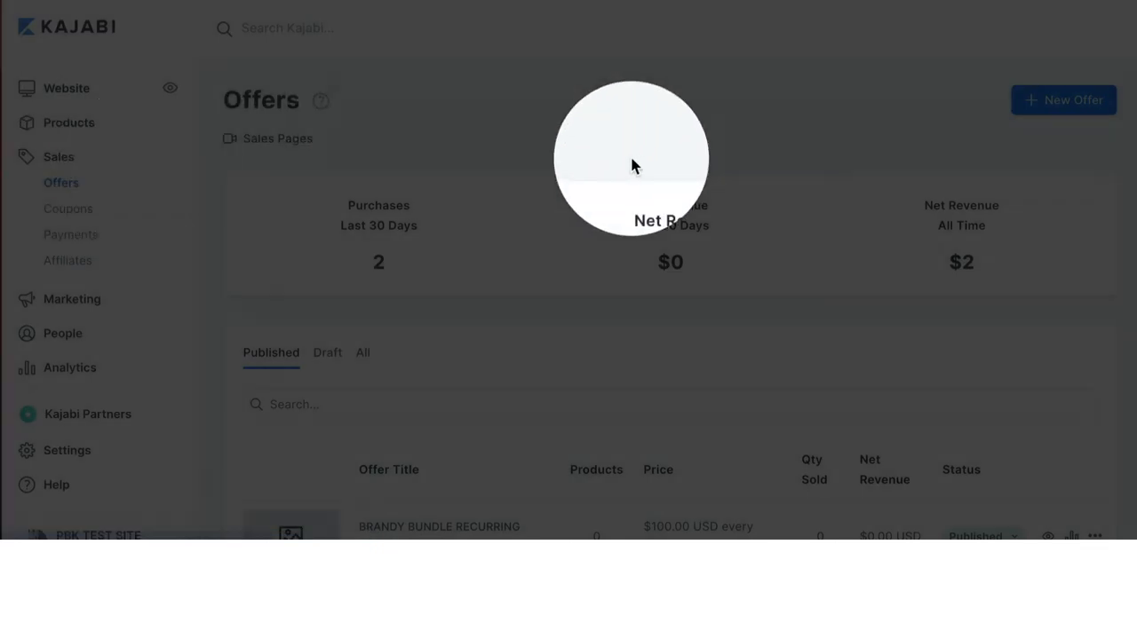
mouse_move(1057, 107)
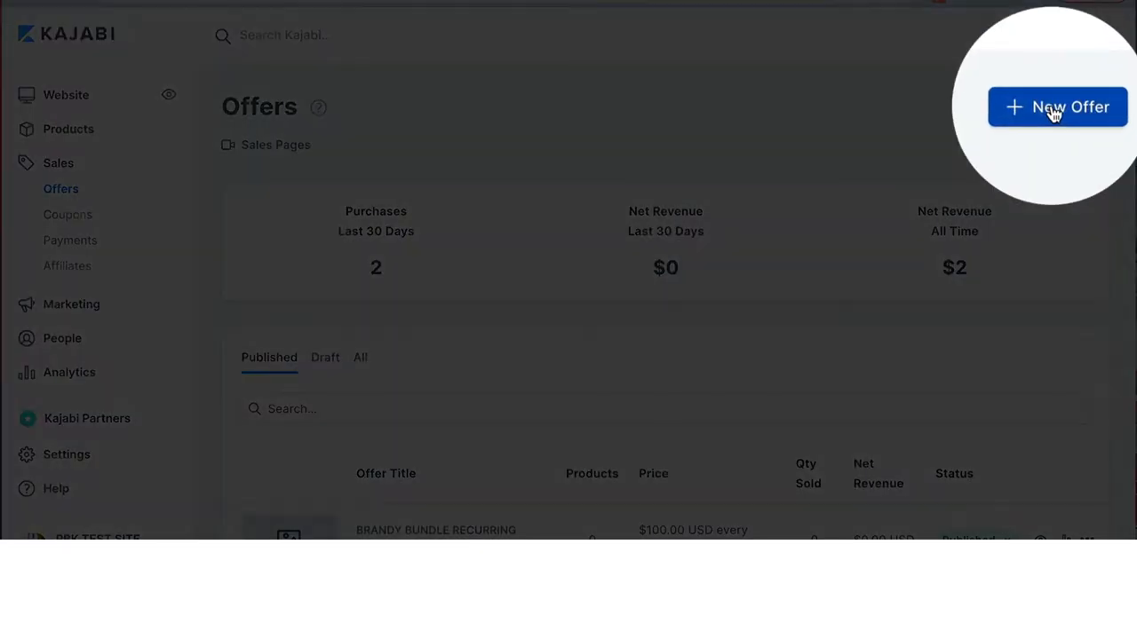
click(1057, 107)
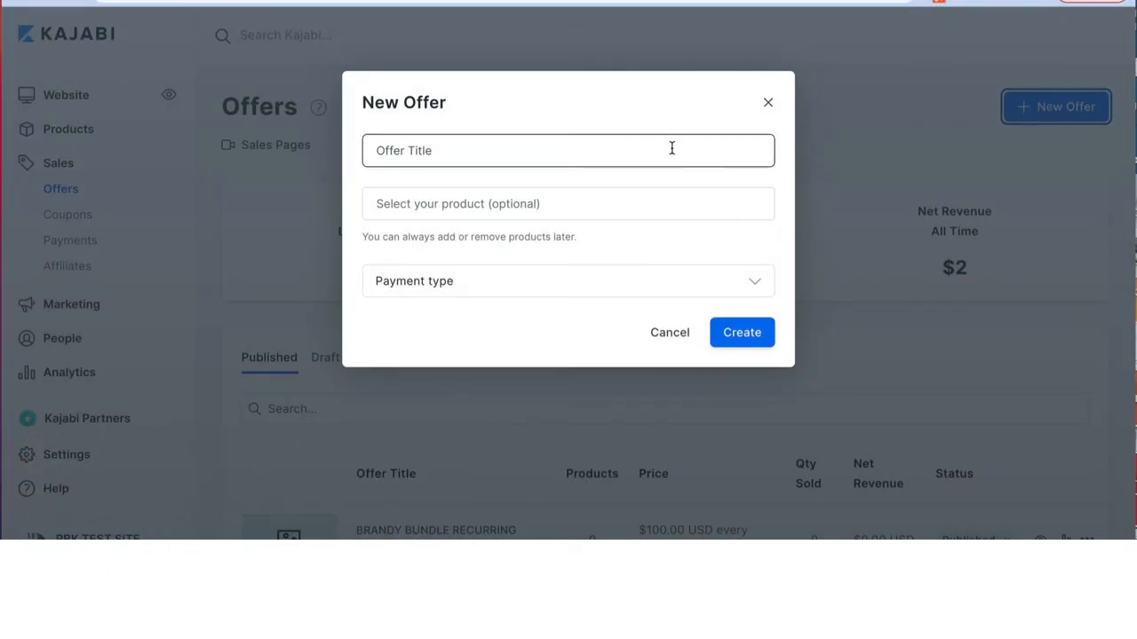
- Title the offer OFFERS DECEMBER 2021 and attach Mini Course Testing
click(567, 151)
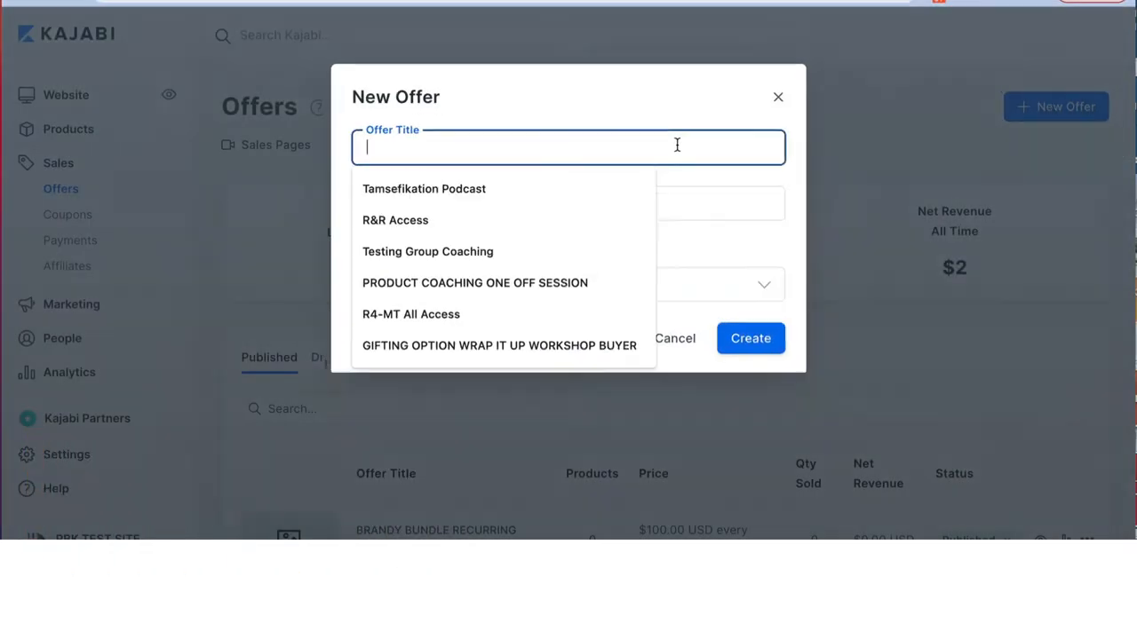
text(OFFERS)
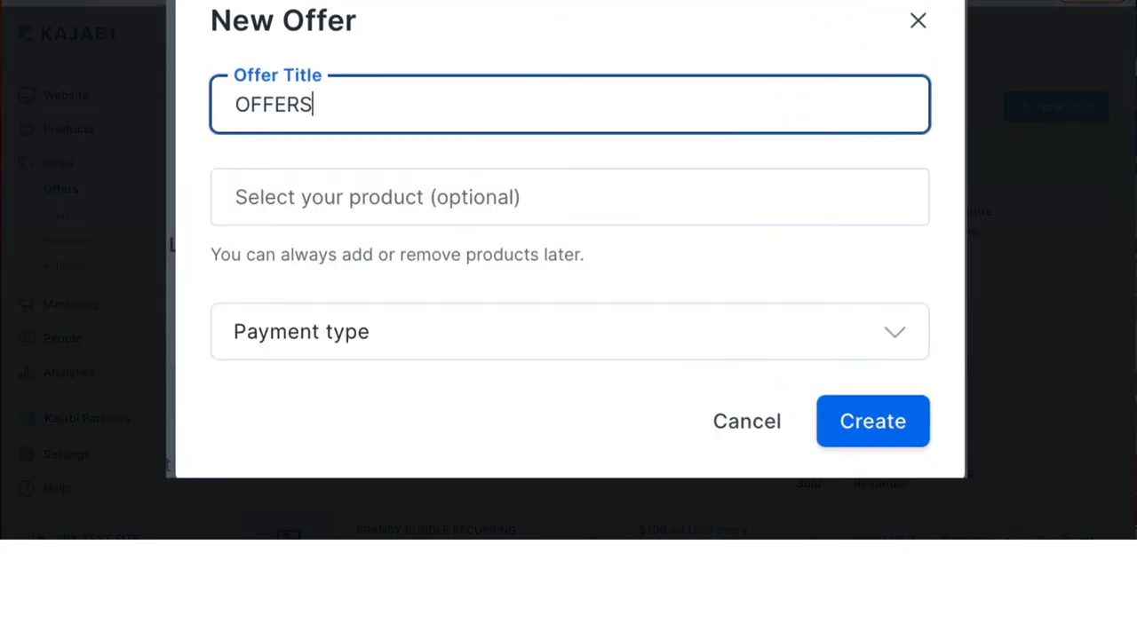
text(DECEMBER)
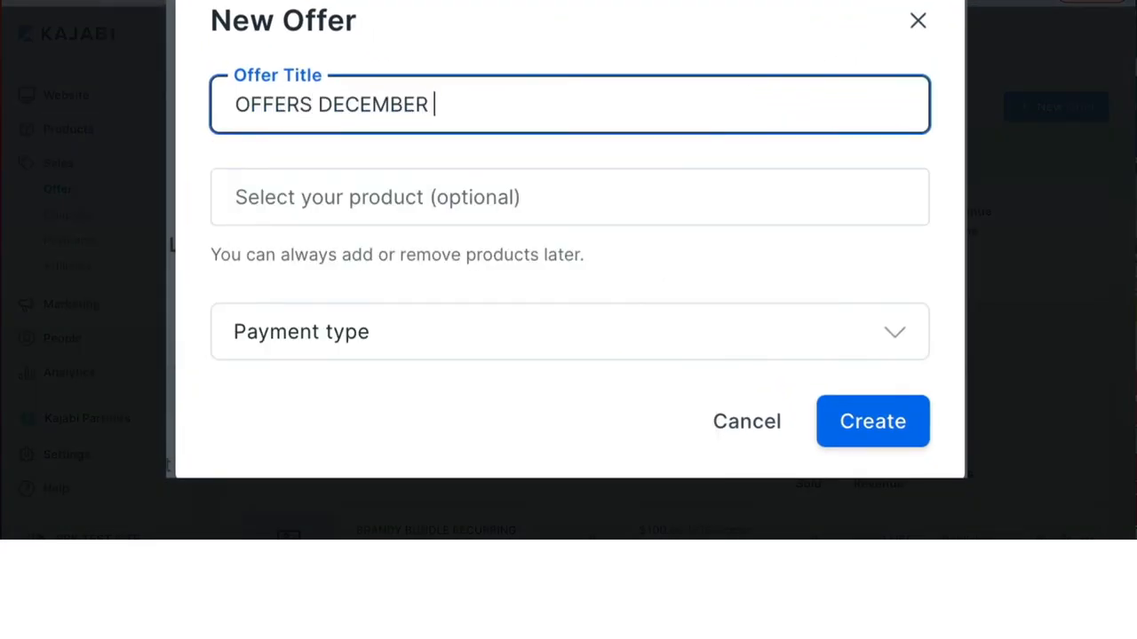
text(2021)
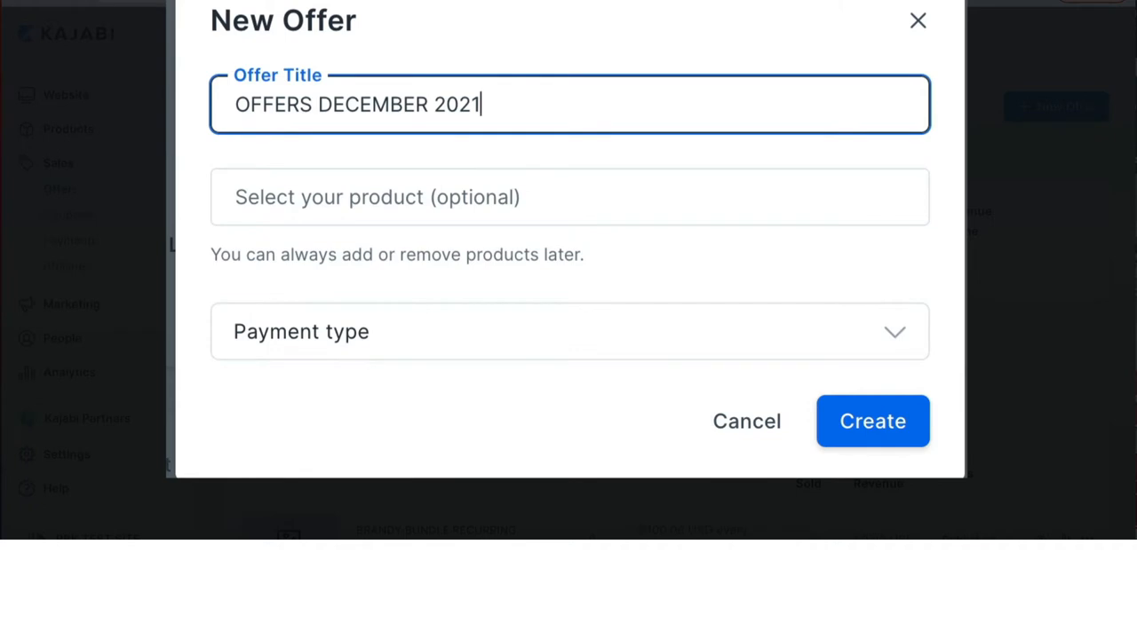
click(568, 197)
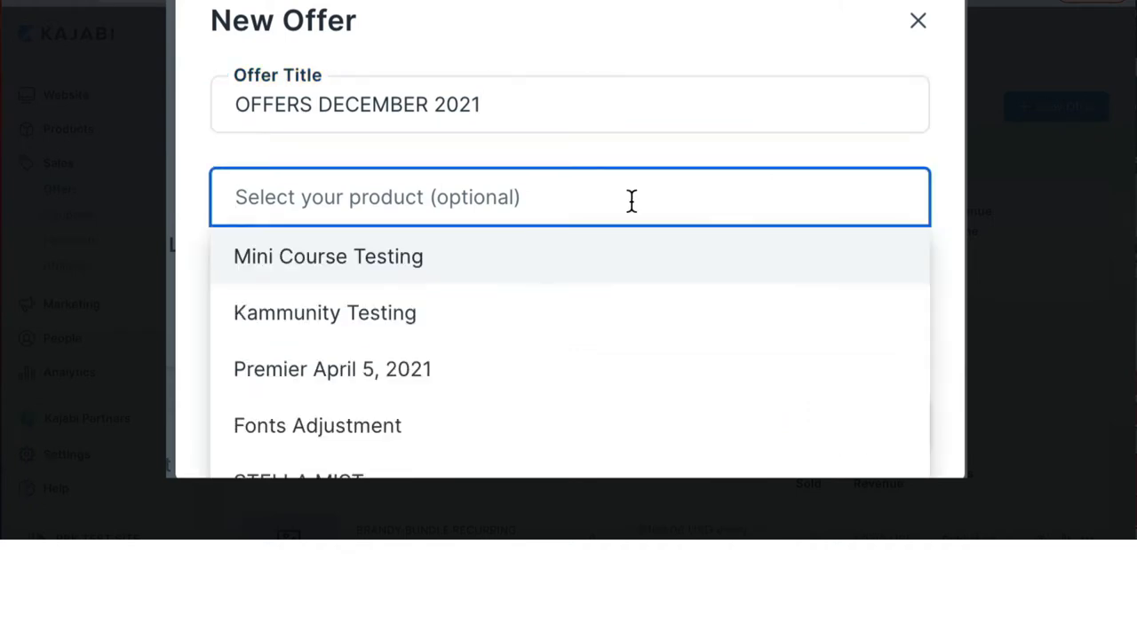
click(327, 256)
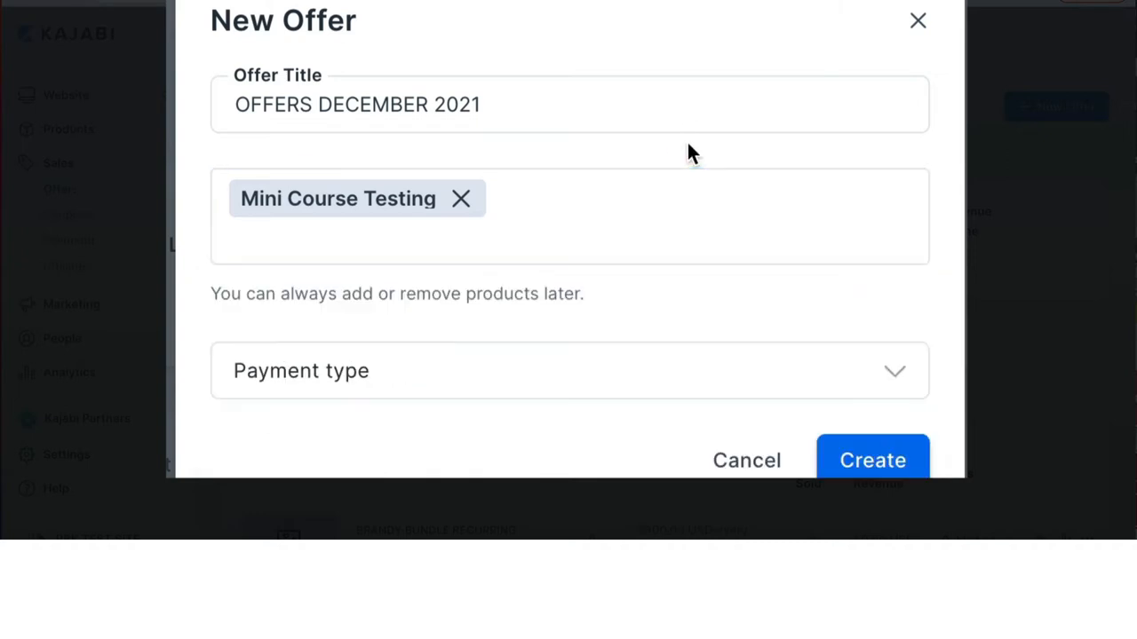
- Make it a one-time payment of 50.00 USD and create the offer
click(569, 371)
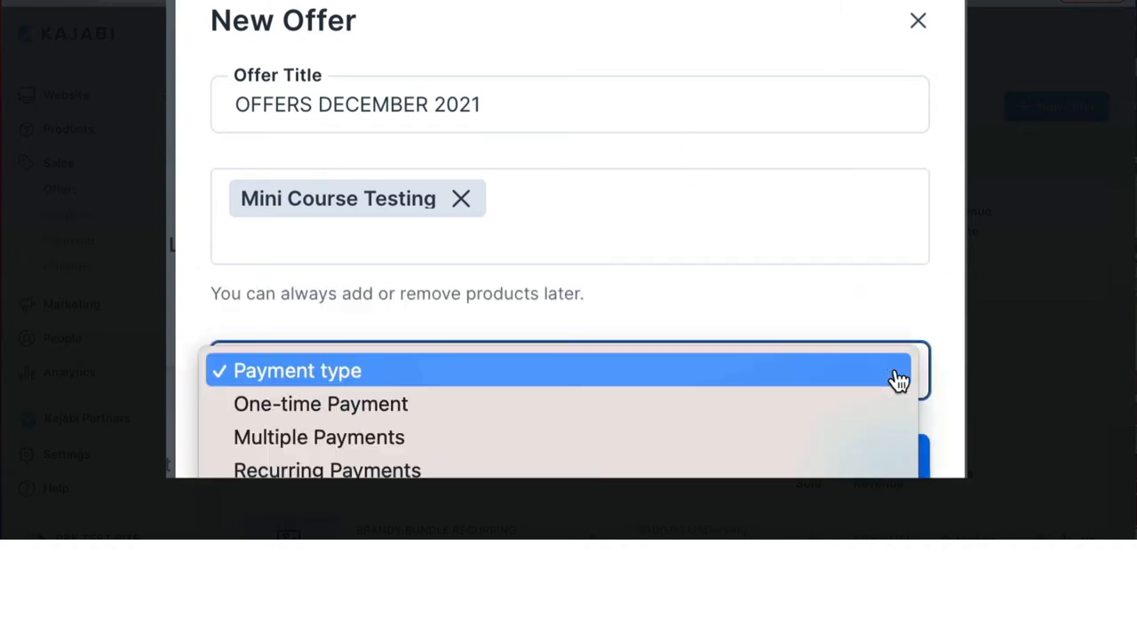
mouse_move(885, 383)
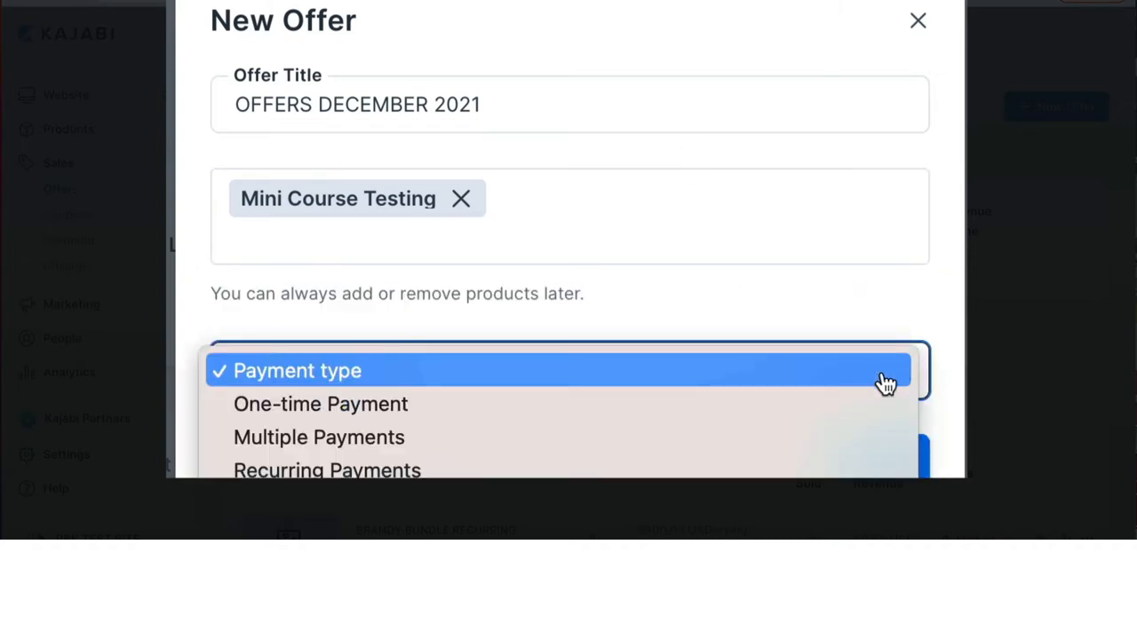
click(320, 404)
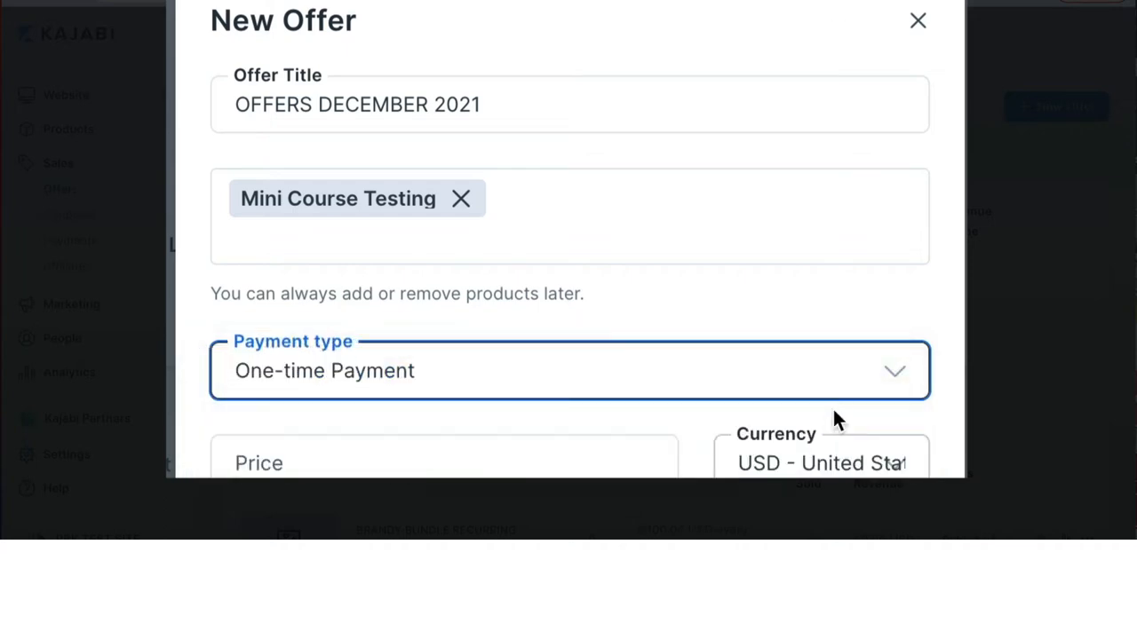
text(5)
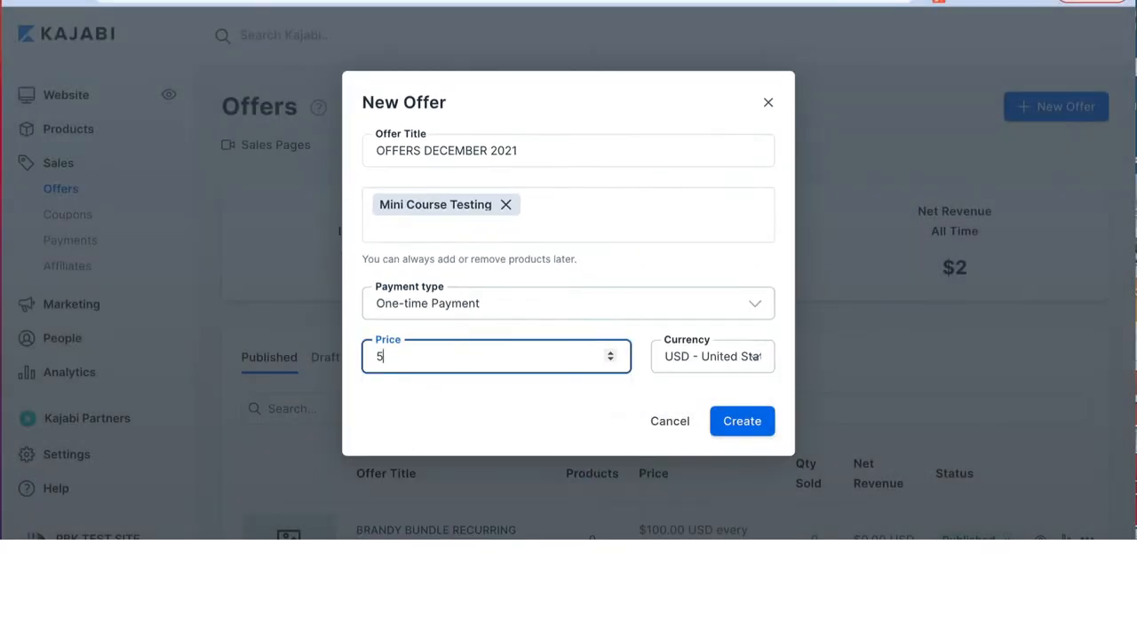
text(0.00)
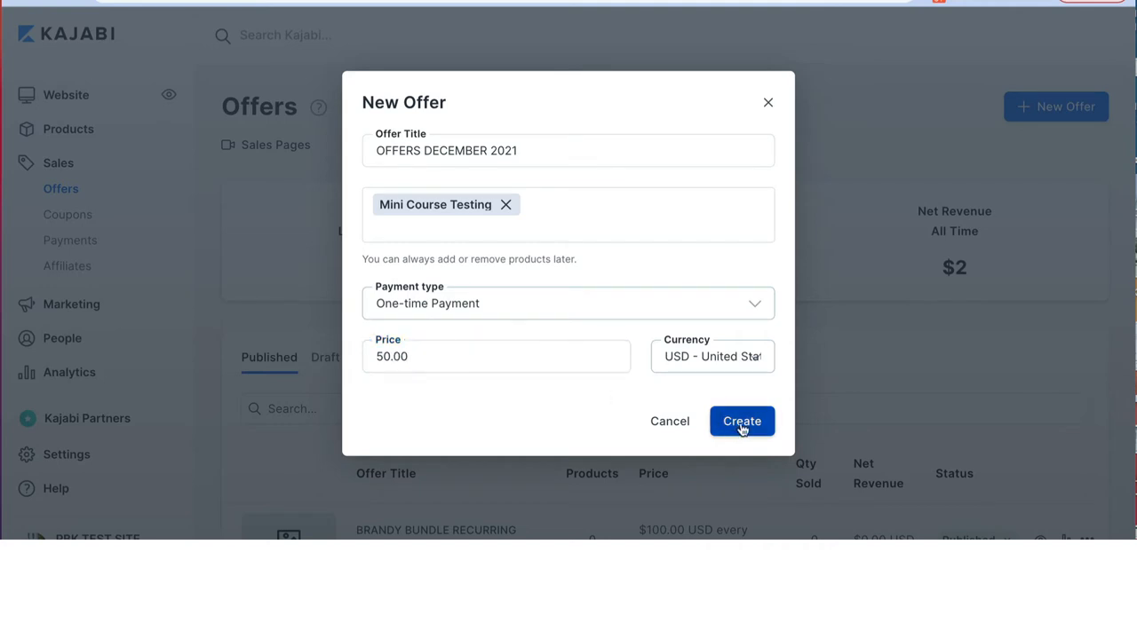
mouse_move(742, 427)
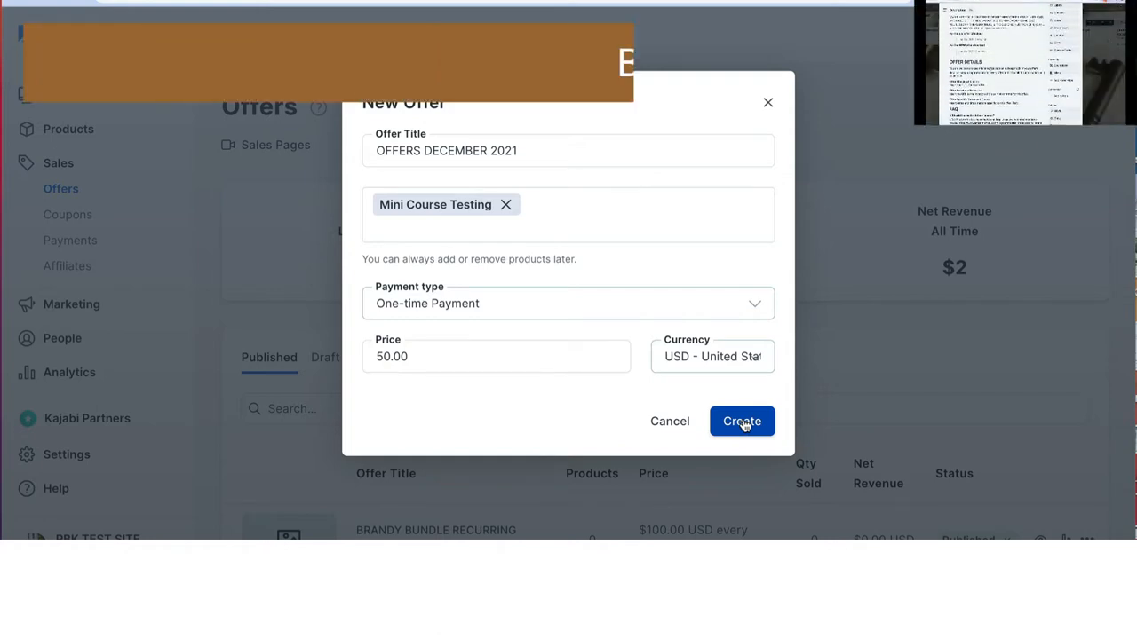
click(742, 421)
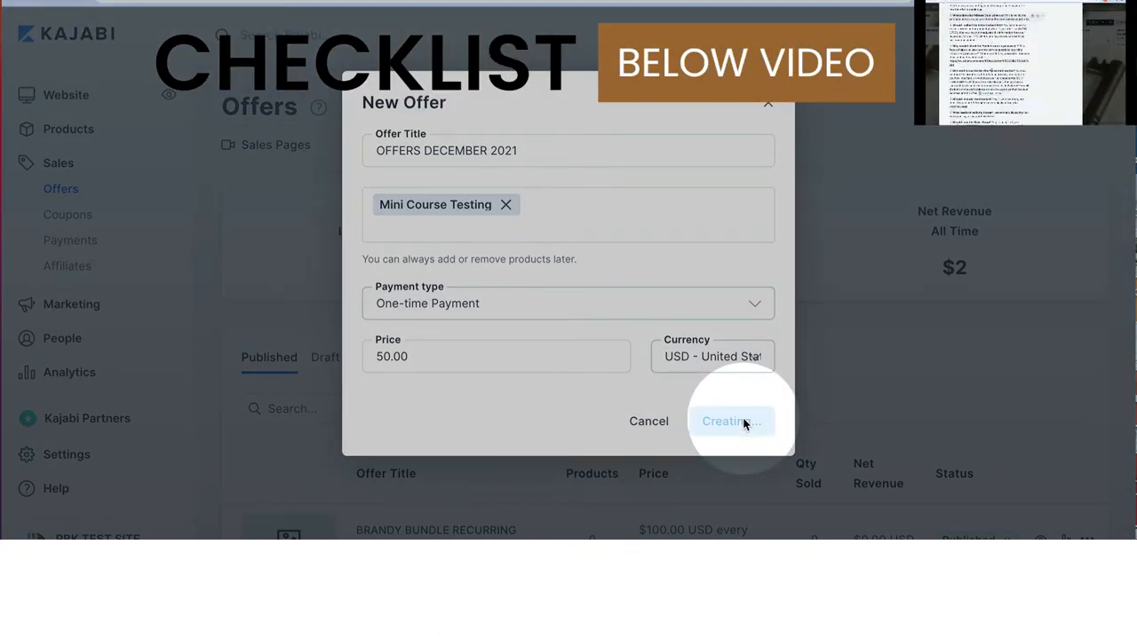
click(729, 421)
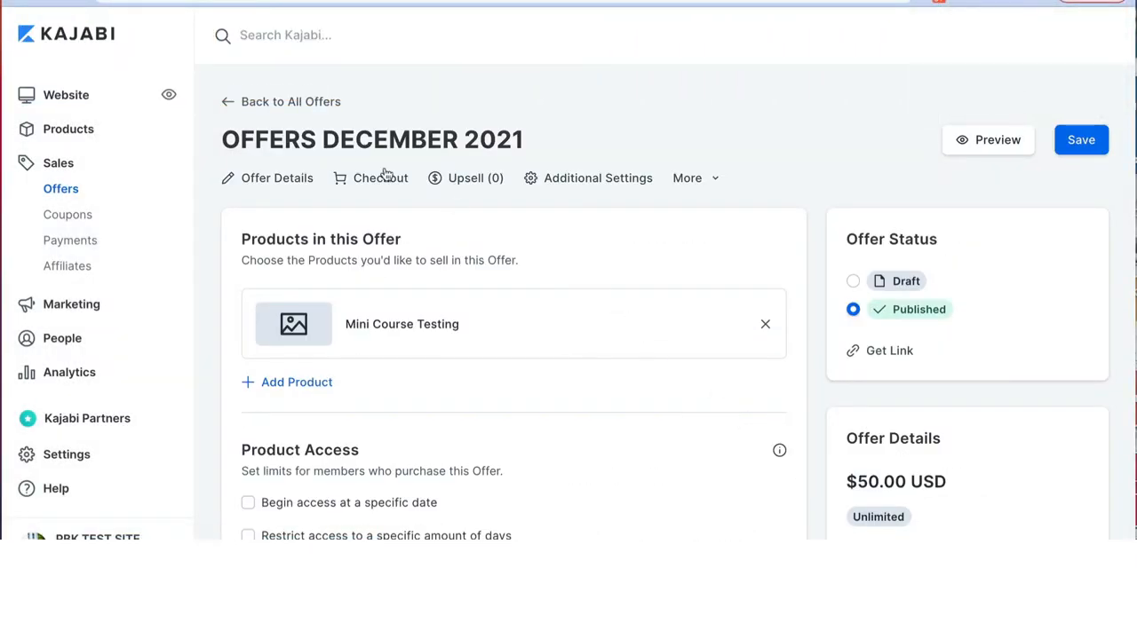
- Return to all offers, view the BRANDY BUNDLE offer, then go back to the offers list
click(290, 101)
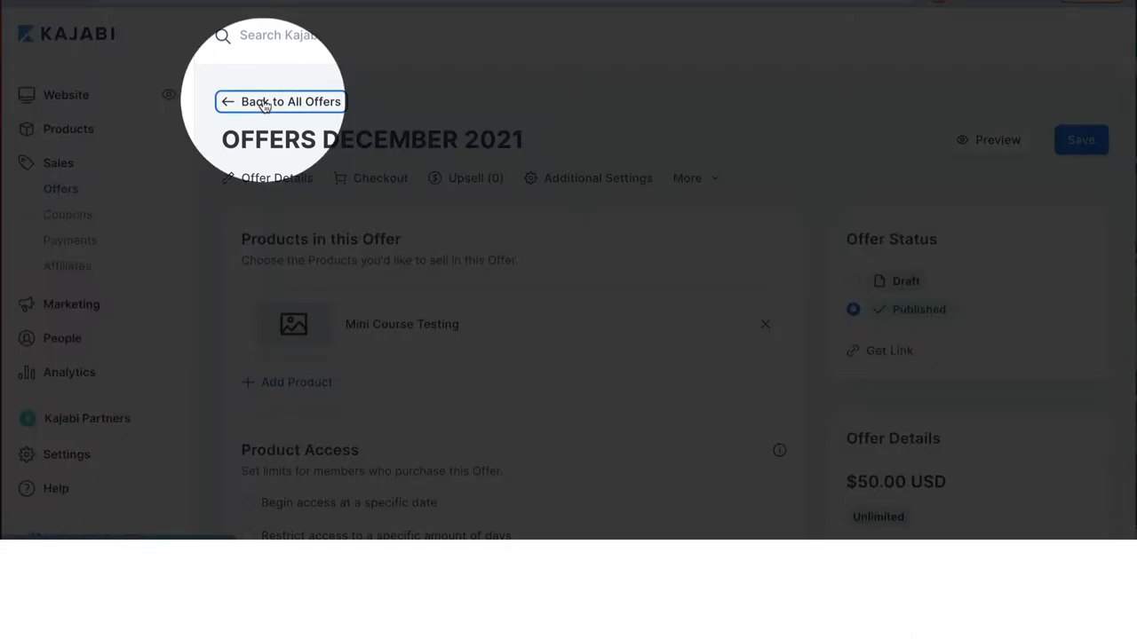
click(280, 102)
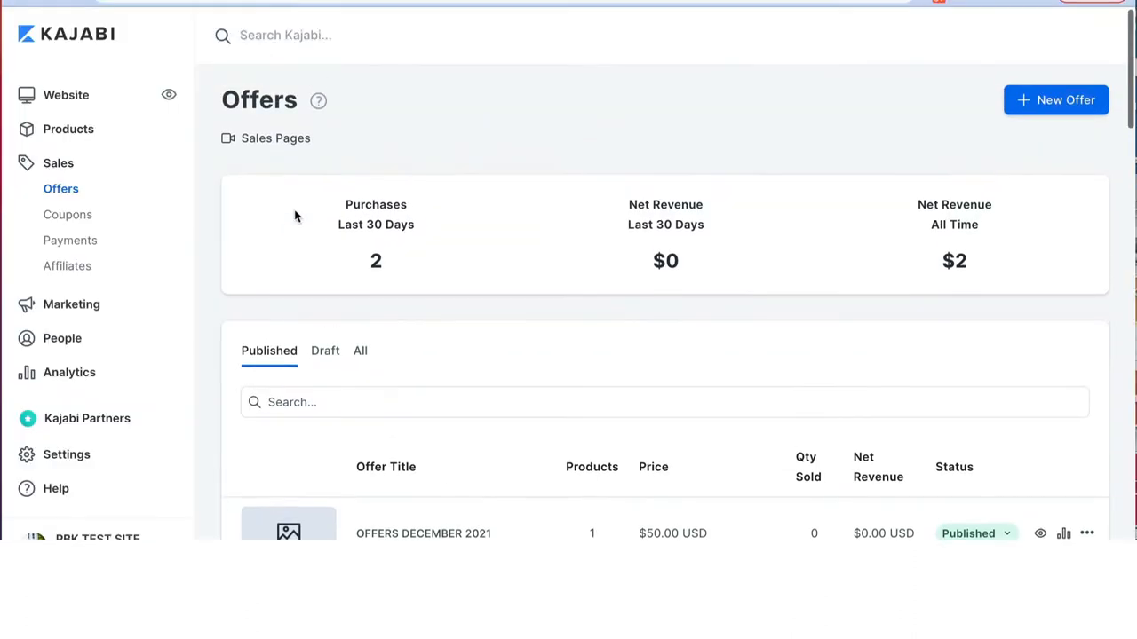
scroll(down, 3)
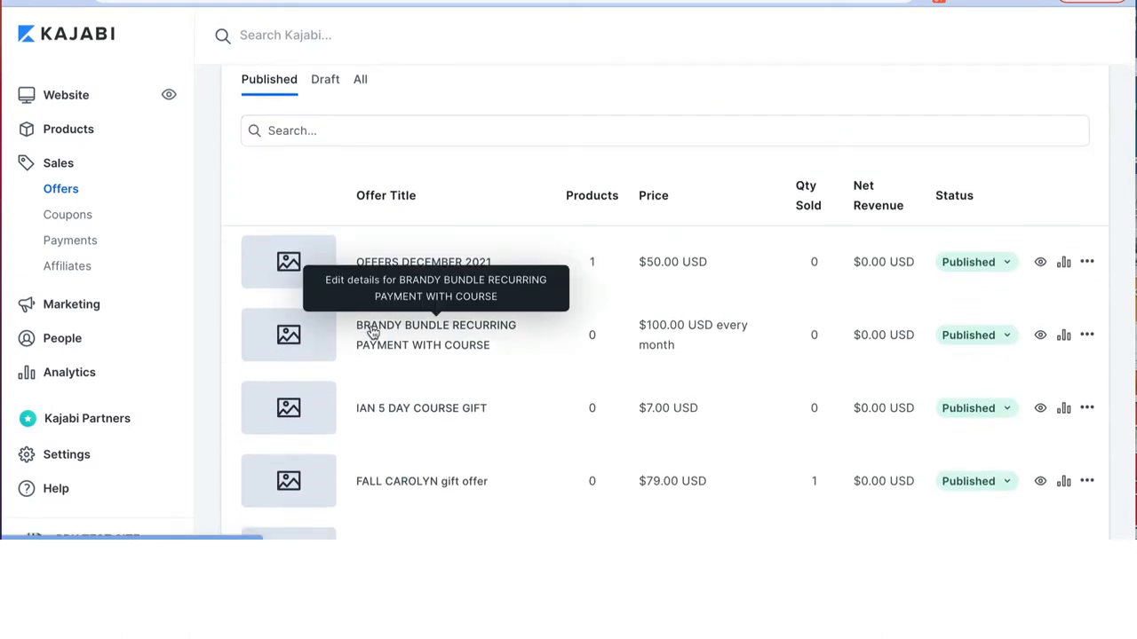
click(435, 335)
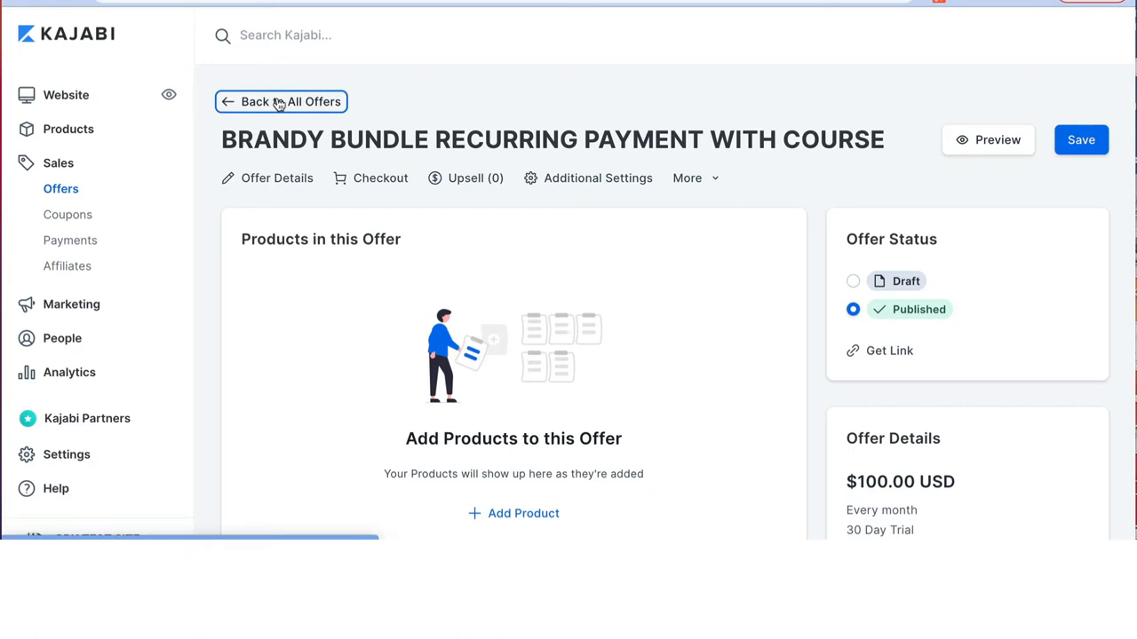
click(281, 101)
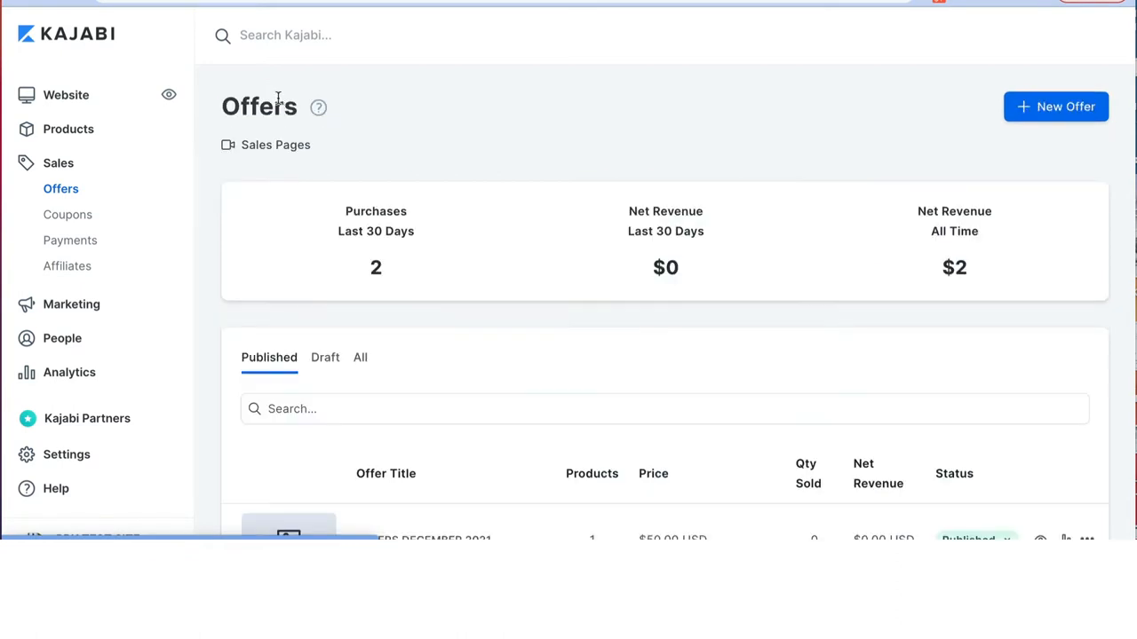
scroll(down, 3)
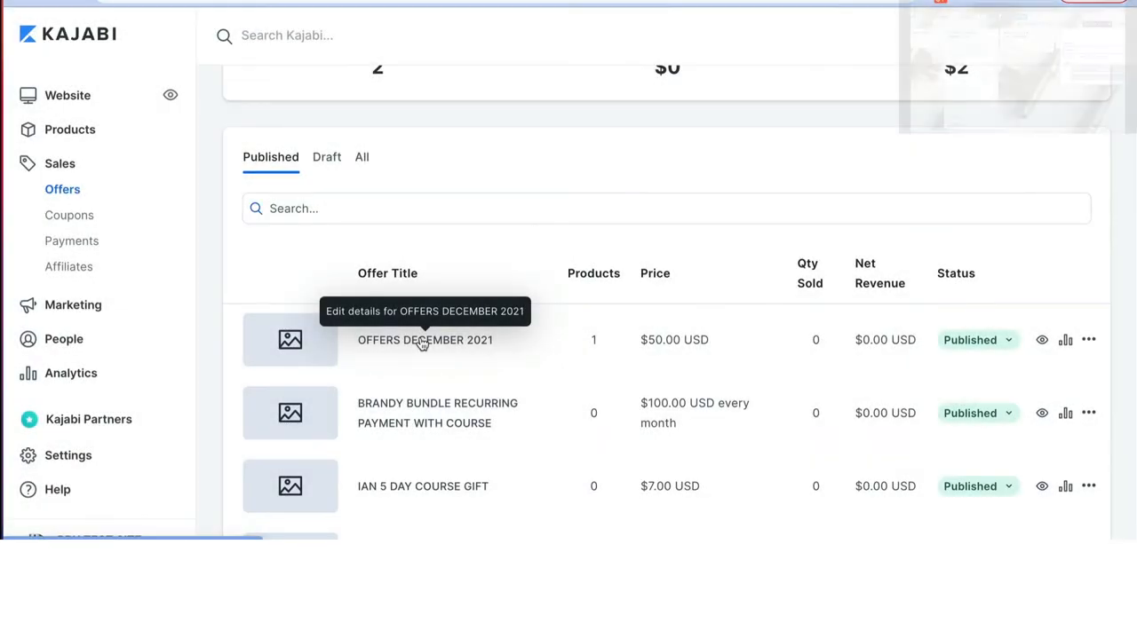
- Edit OFFERS DECEMBER 2021, remove Mini Course Testing and add Kammunity Testing
click(424, 339)
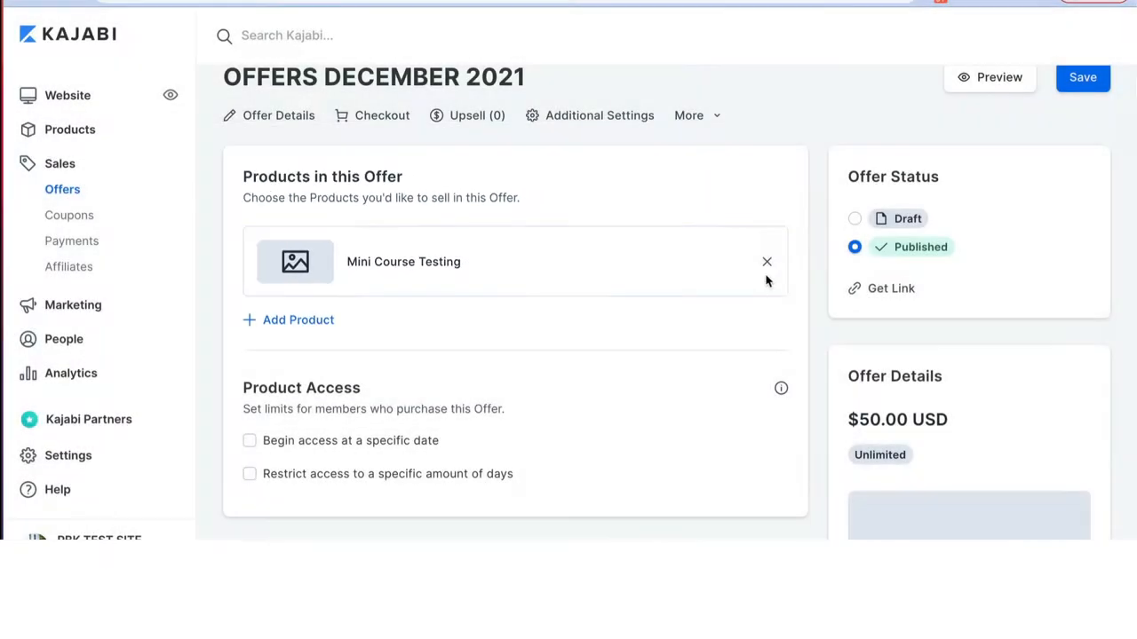
click(766, 261)
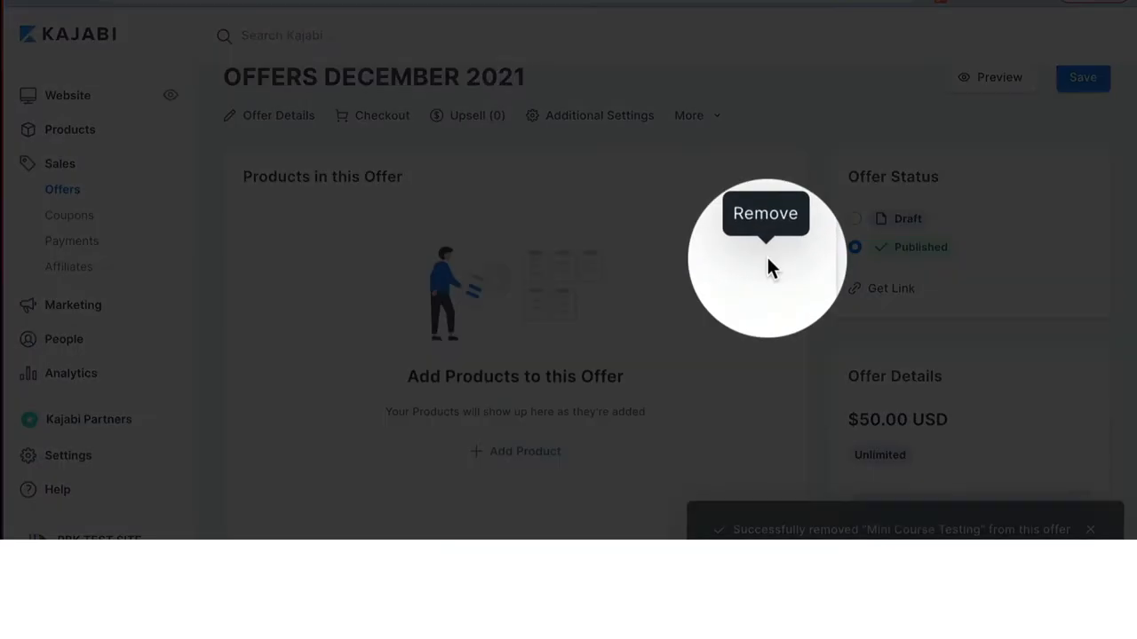
scroll(down, 3)
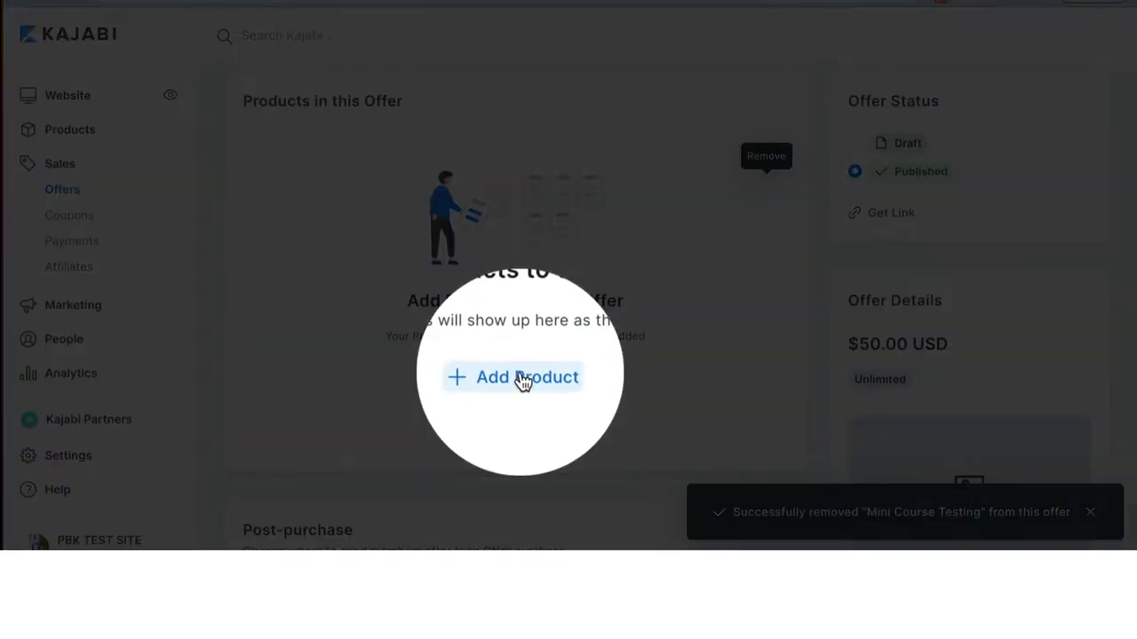
click(513, 377)
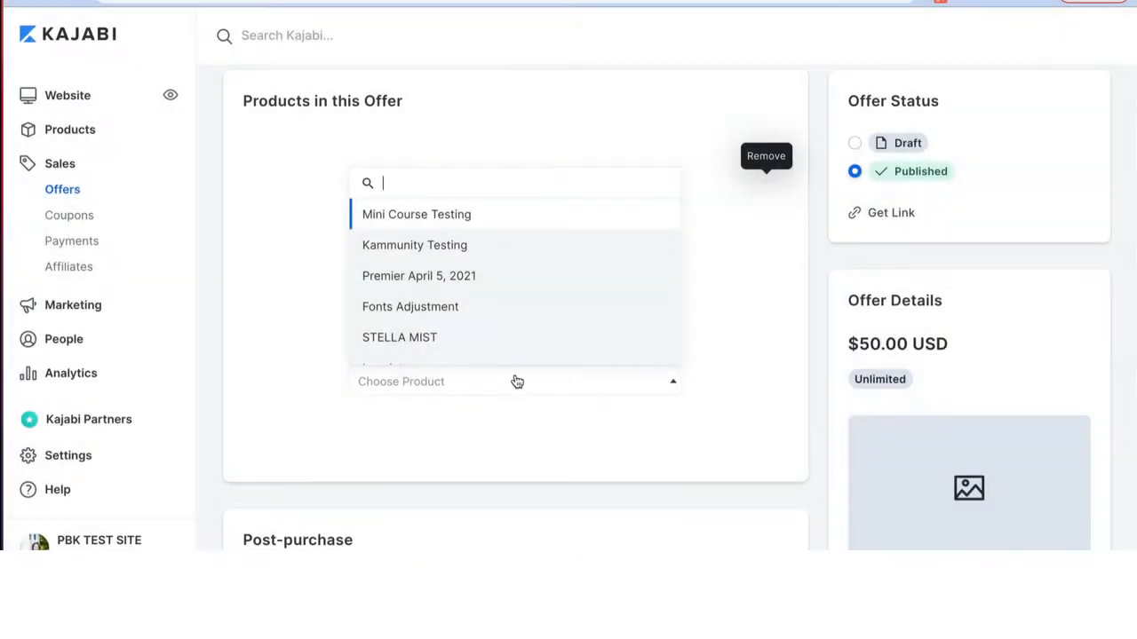
click(414, 245)
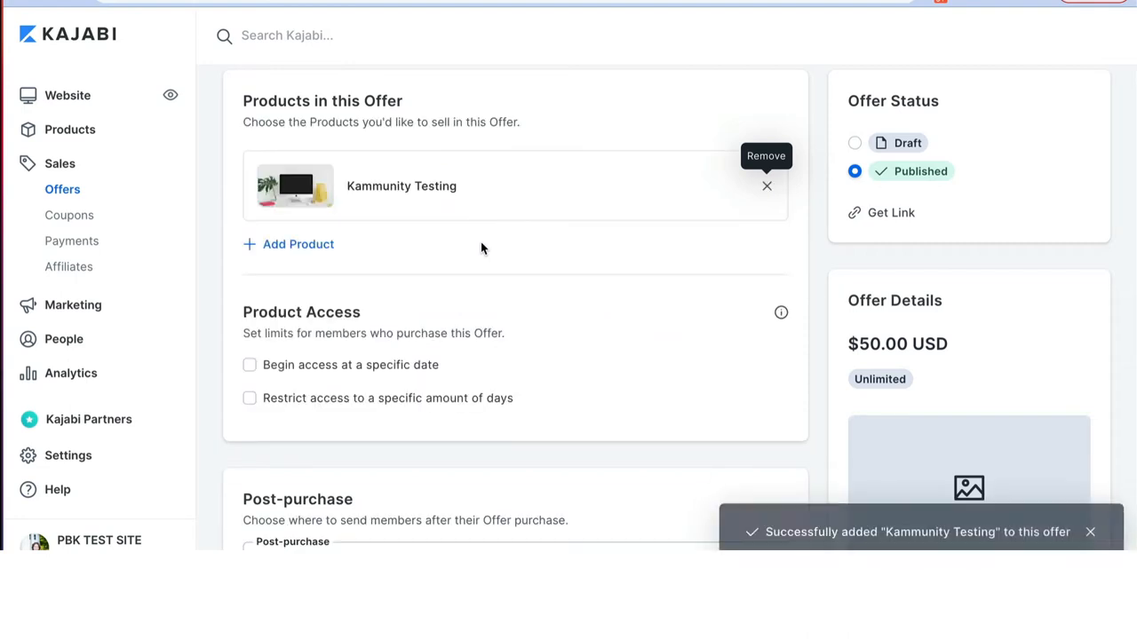
- Add Fonts Adjustment as a second product in the offer
click(298, 245)
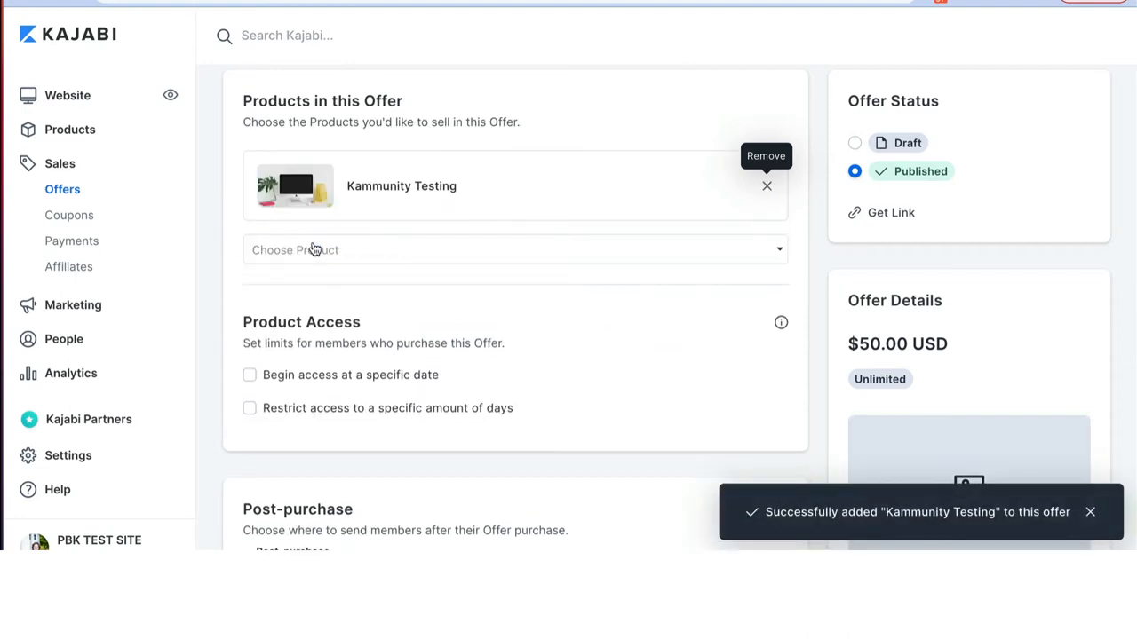
click(515, 250)
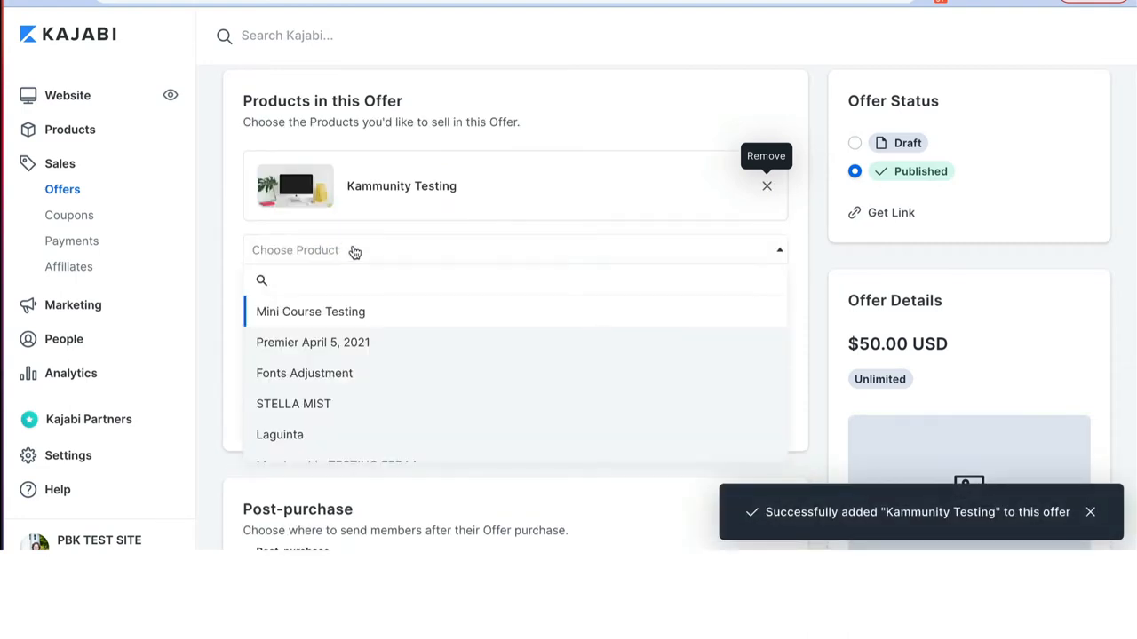
mouse_move(304, 373)
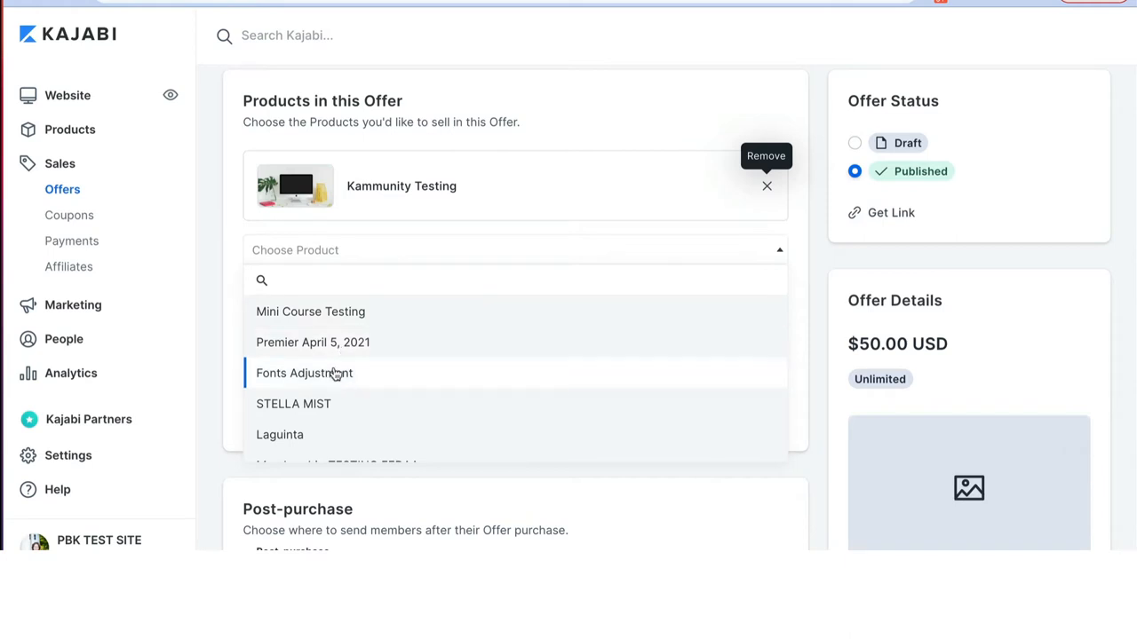
click(304, 372)
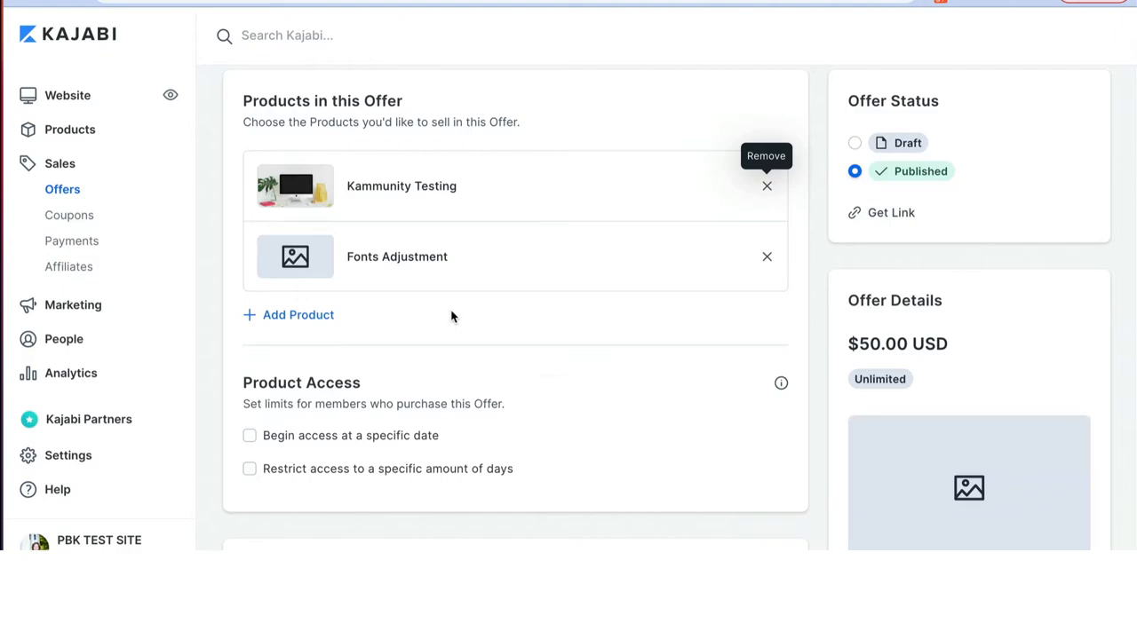
scroll(down, 3)
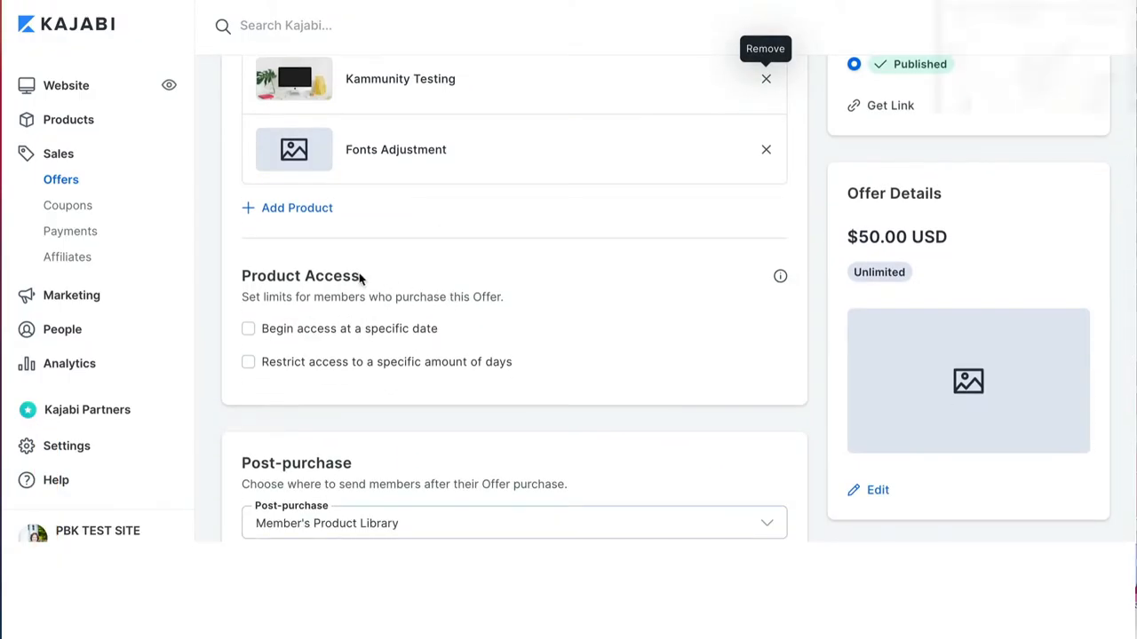
click(765, 79)
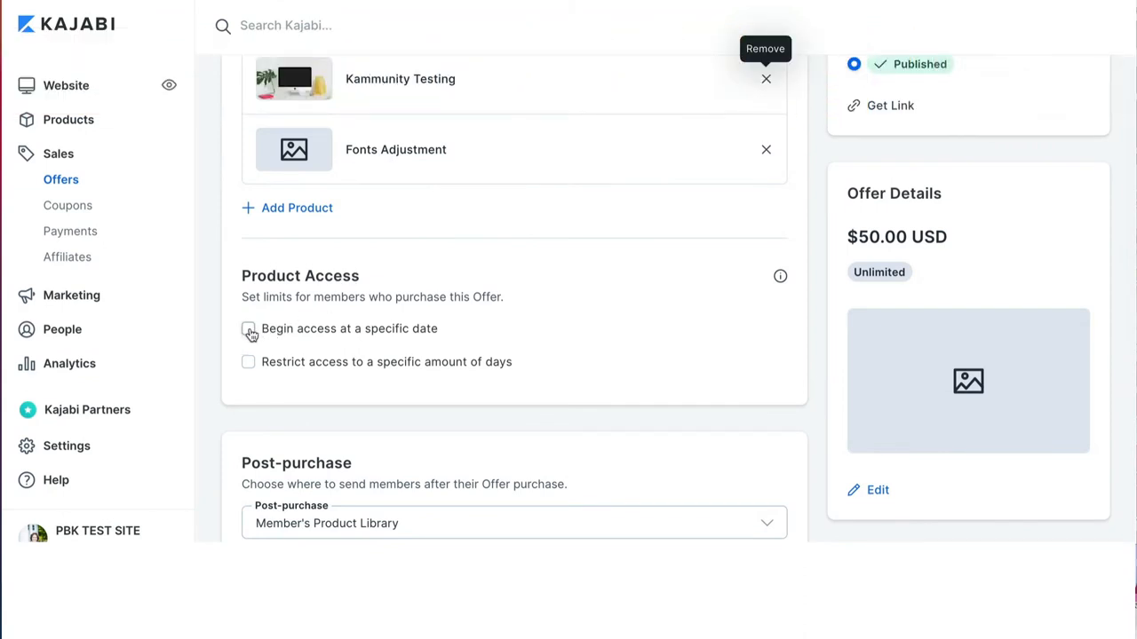
click(249, 329)
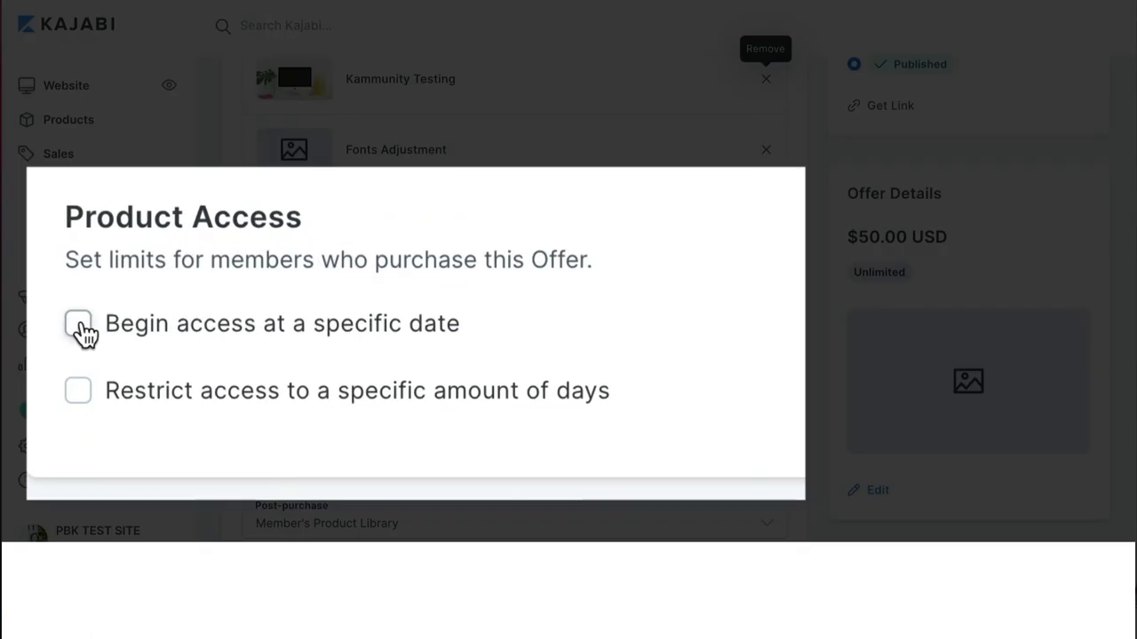
click(79, 323)
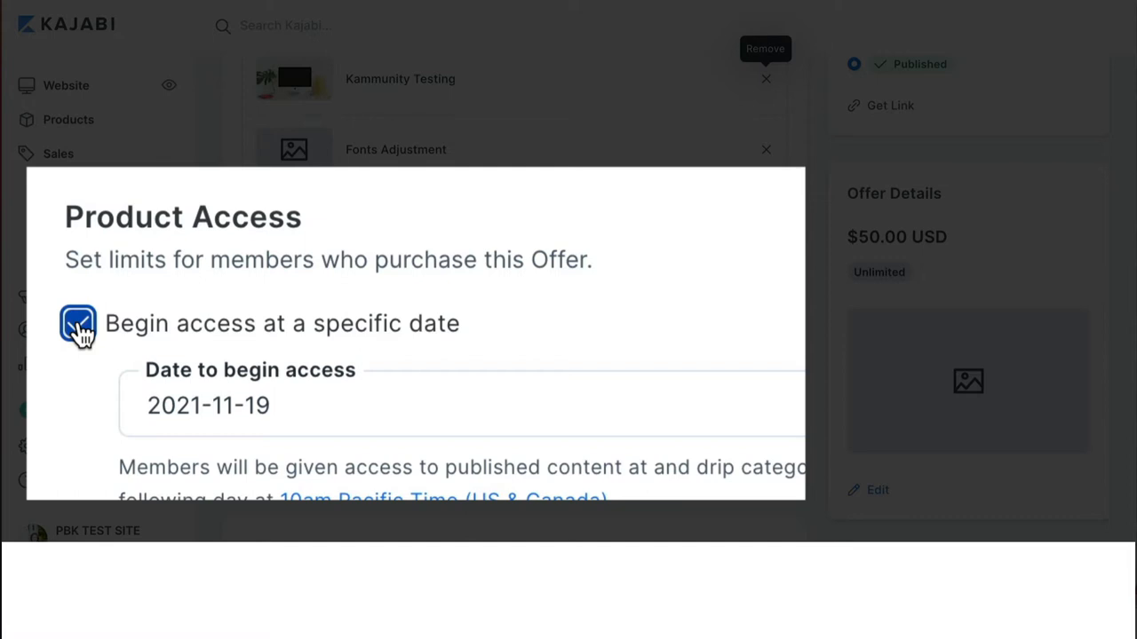
click(77, 323)
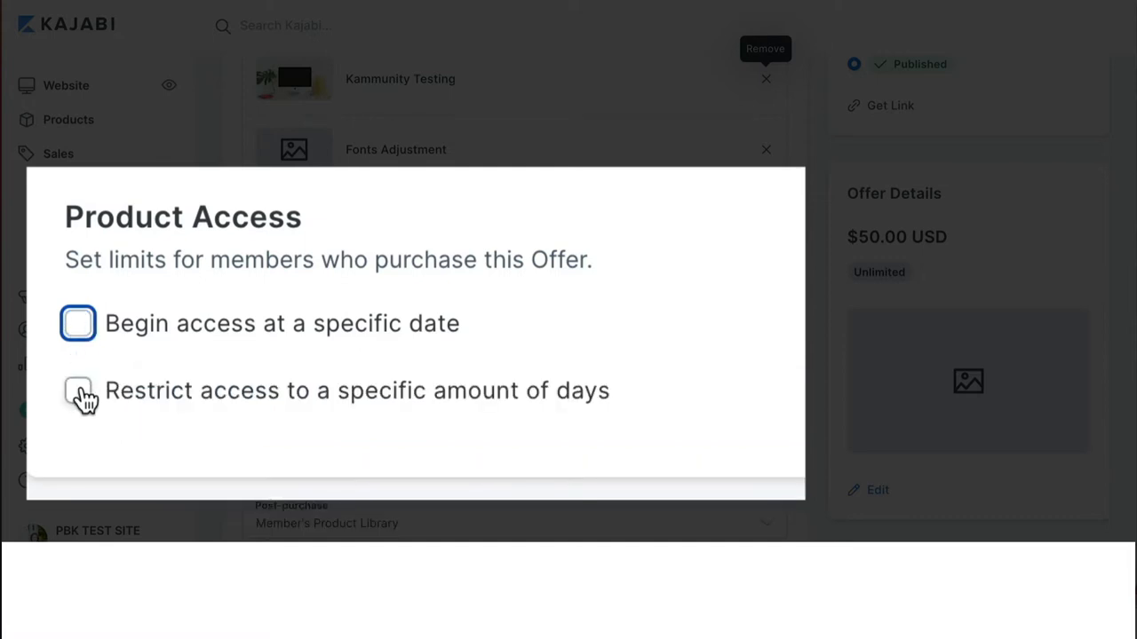
click(78, 391)
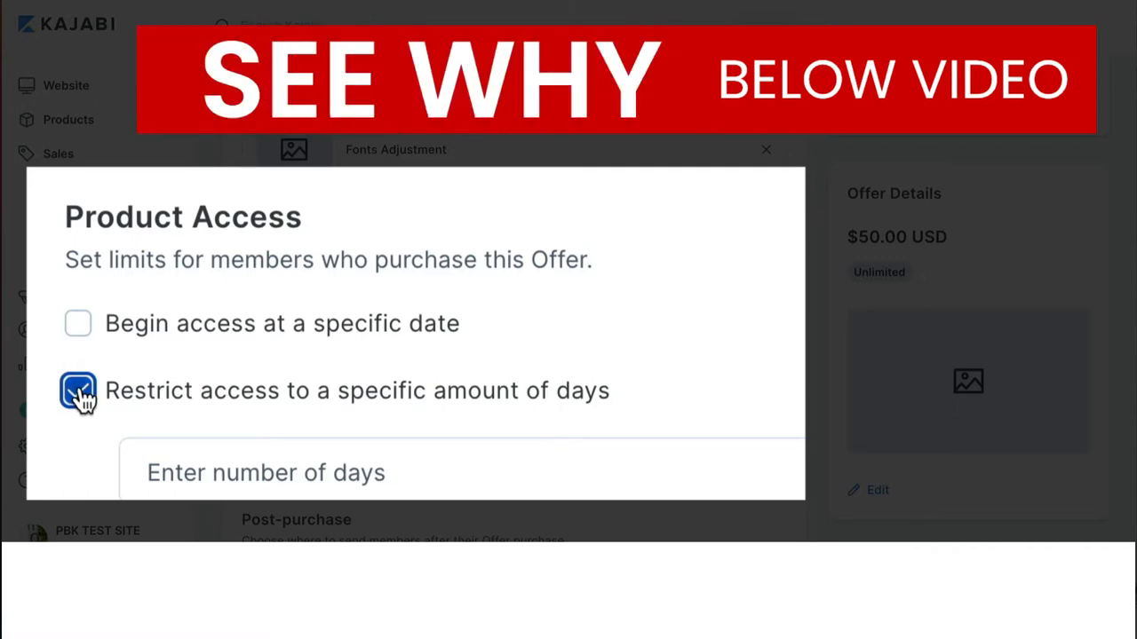
click(77, 391)
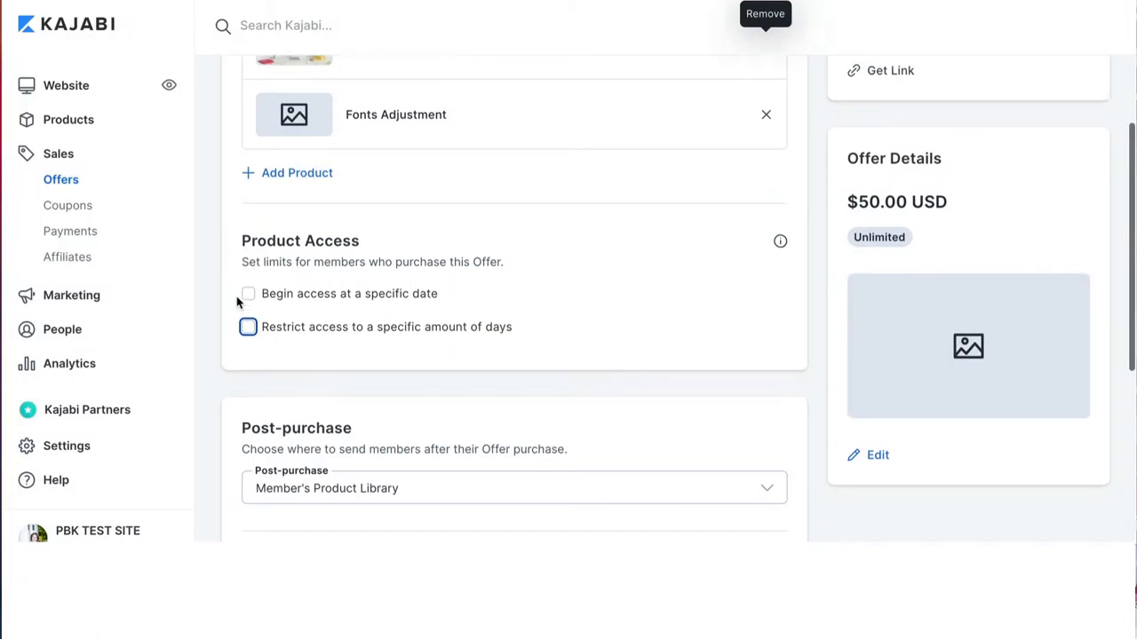
scroll(down, 3)
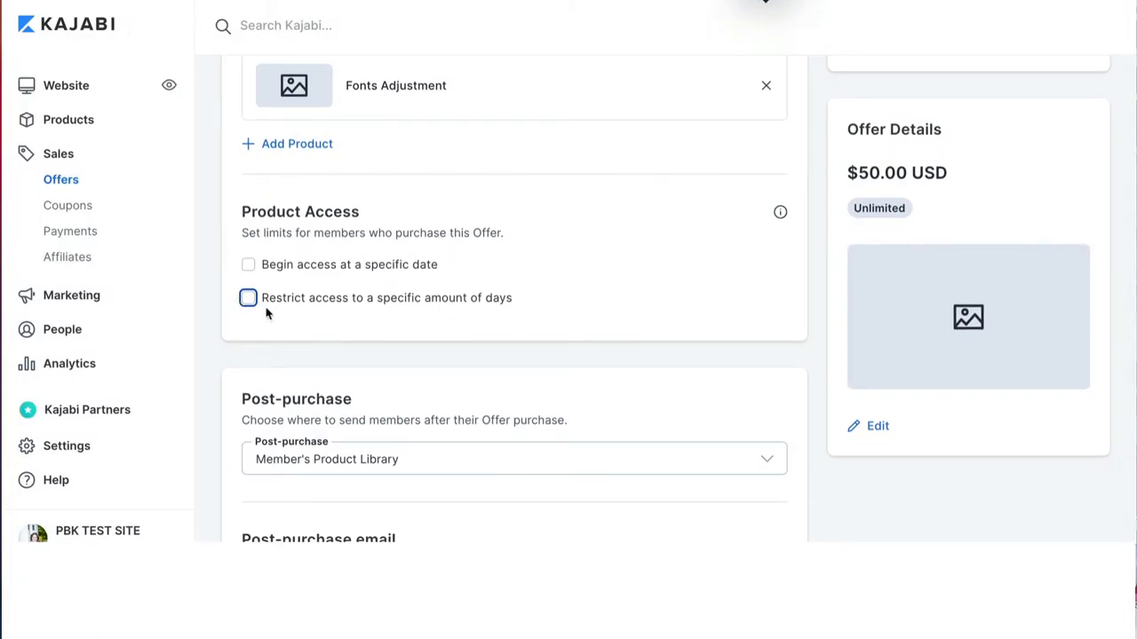
click(248, 298)
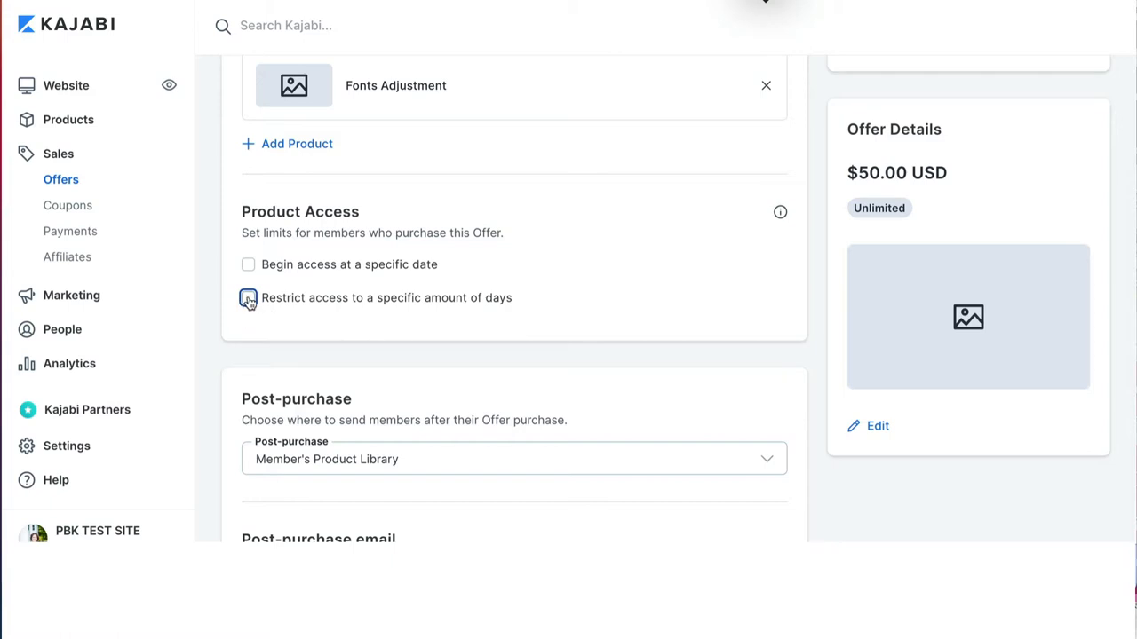
scroll(down, 3)
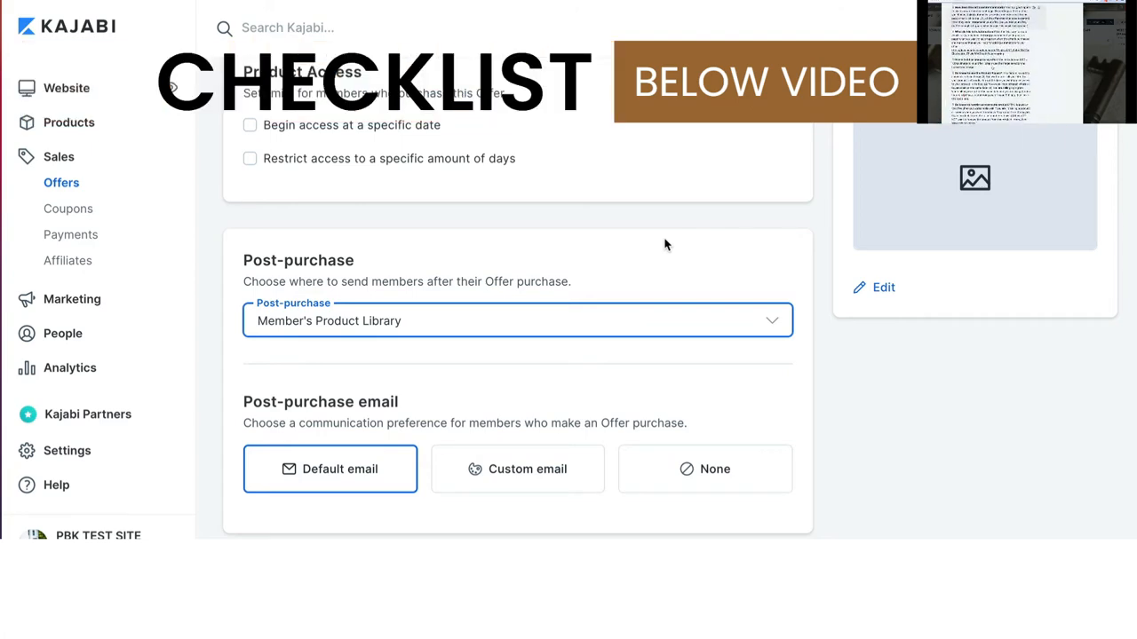
mouse_move(773, 321)
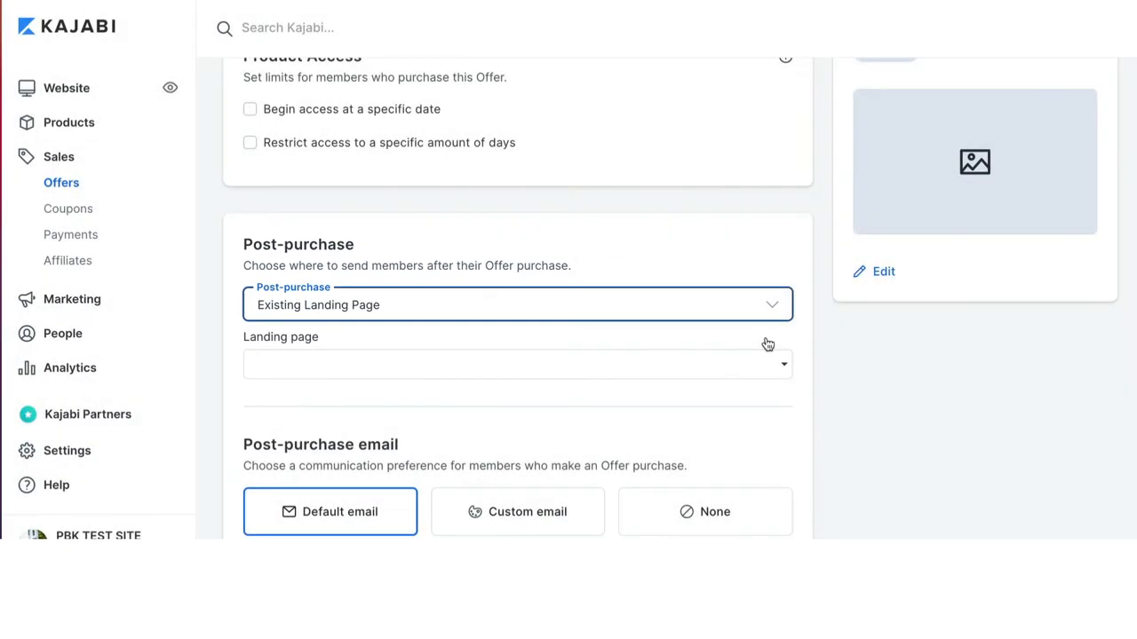
- Search the landing pages for 'THANK' and choose BRENDA THANK YOU PAGE as post-purchase page
click(517, 364)
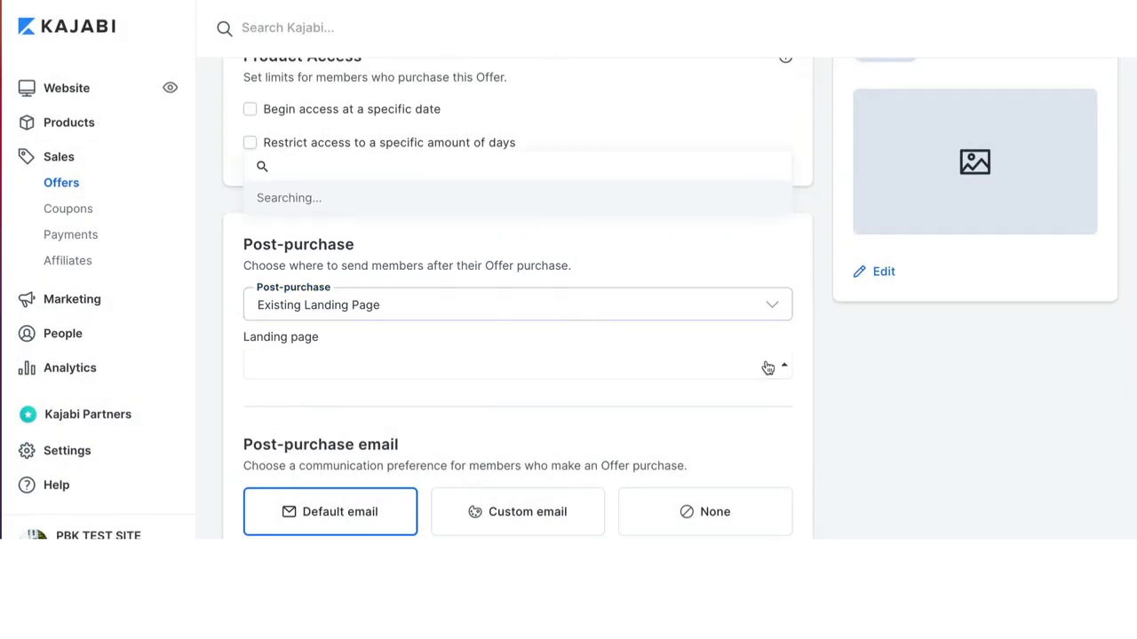
text(TAHNK)
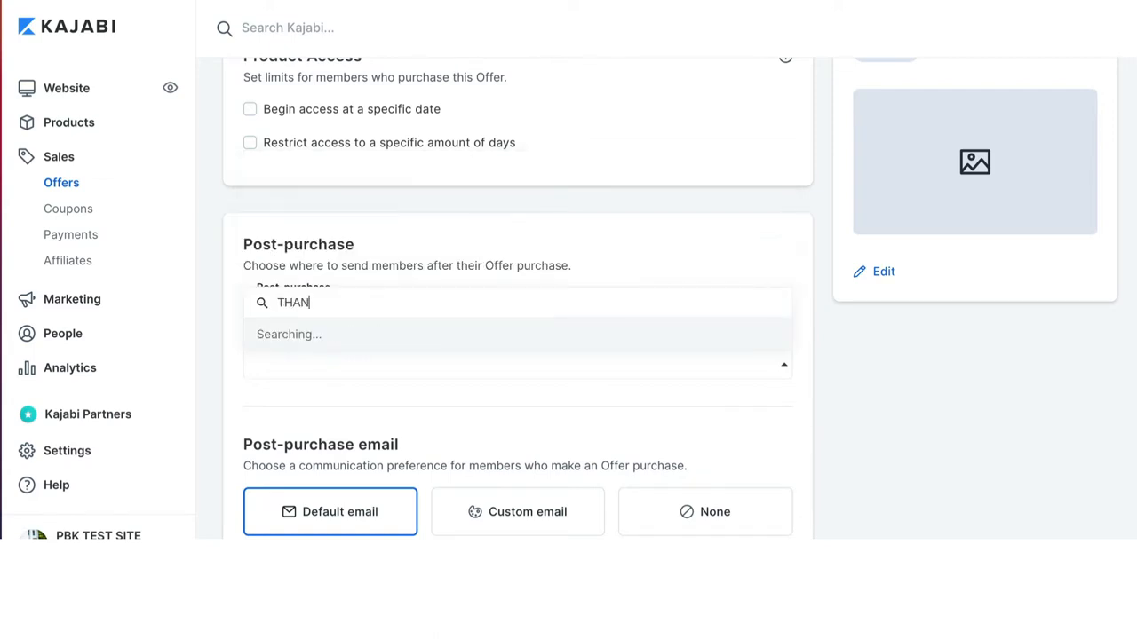
text(K)
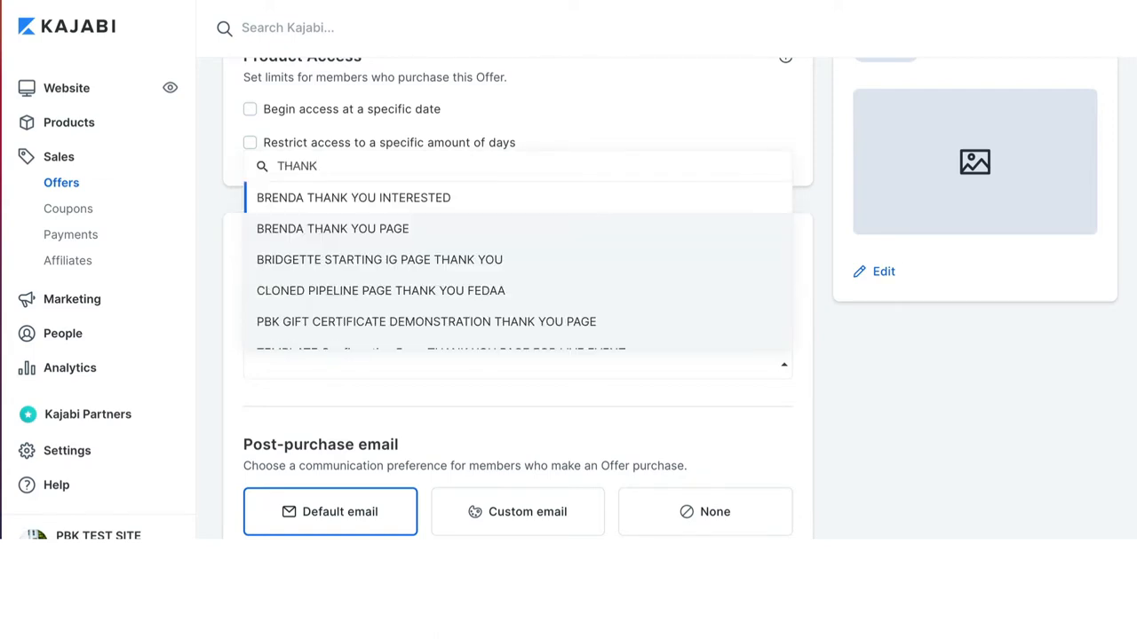
click(333, 229)
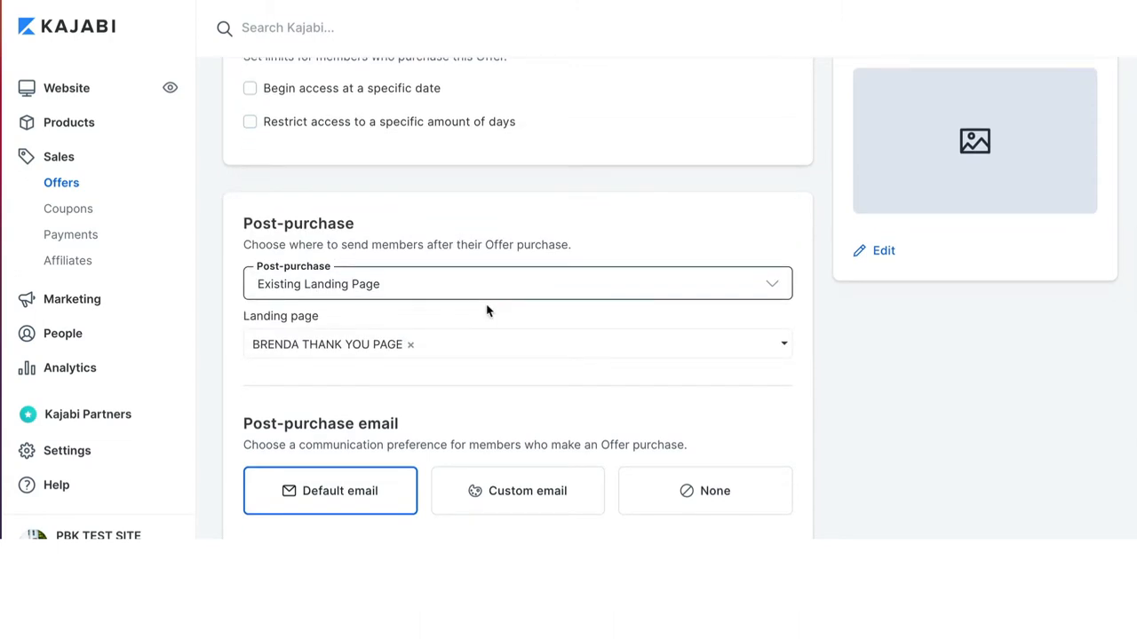
mouse_move(529, 318)
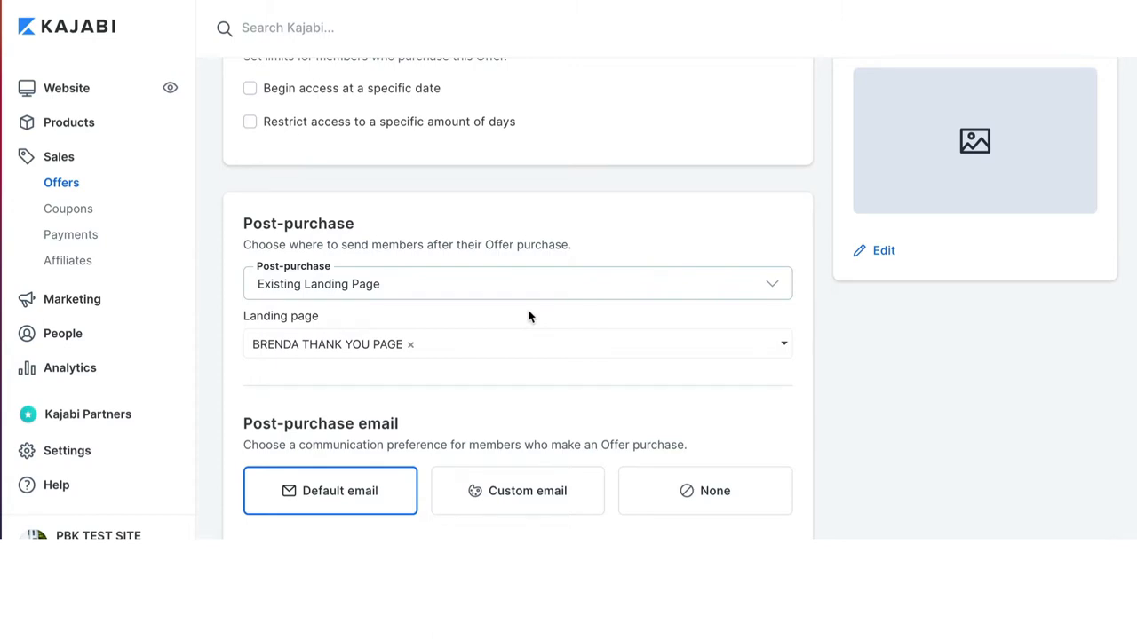
scroll(down, 3)
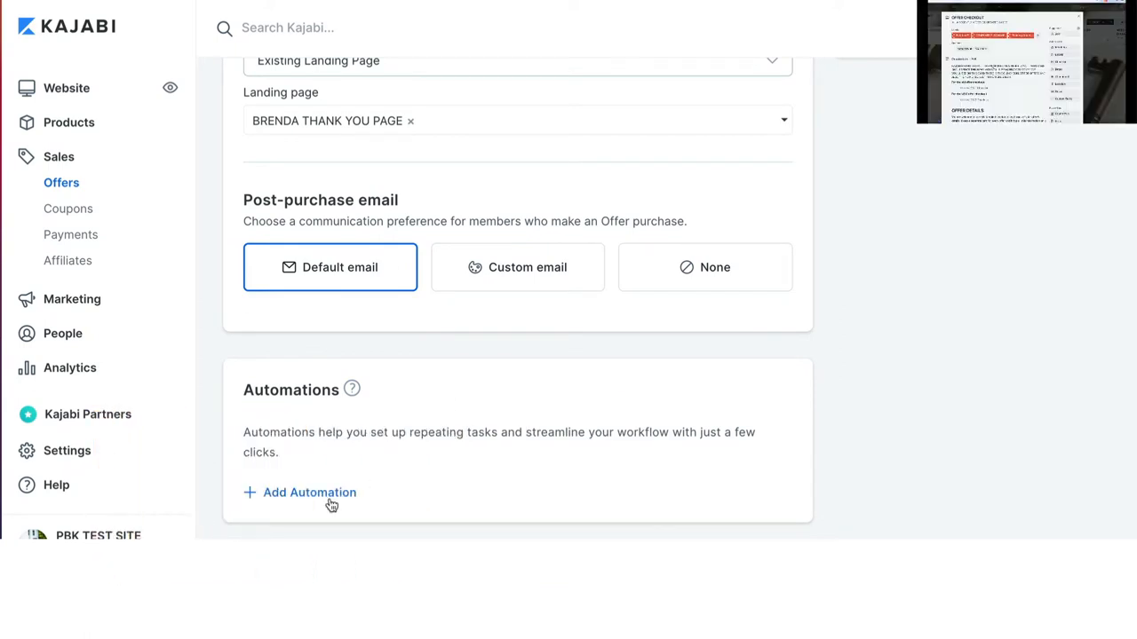
- Start a new automation triggered by Offer is purchased and add a condition
click(309, 492)
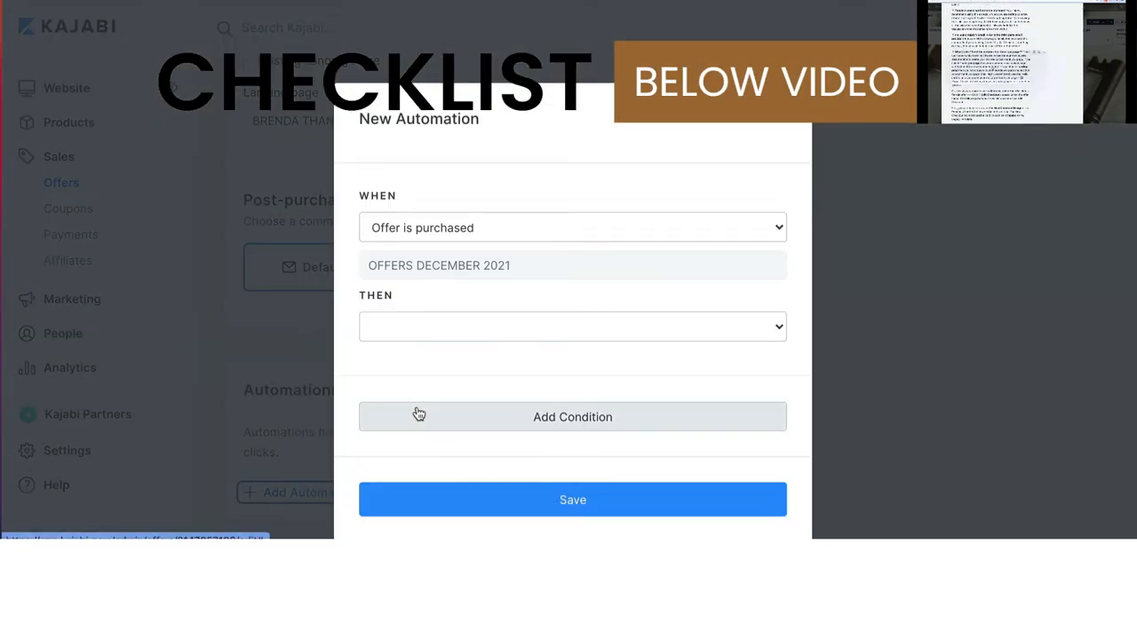
mouse_move(693, 231)
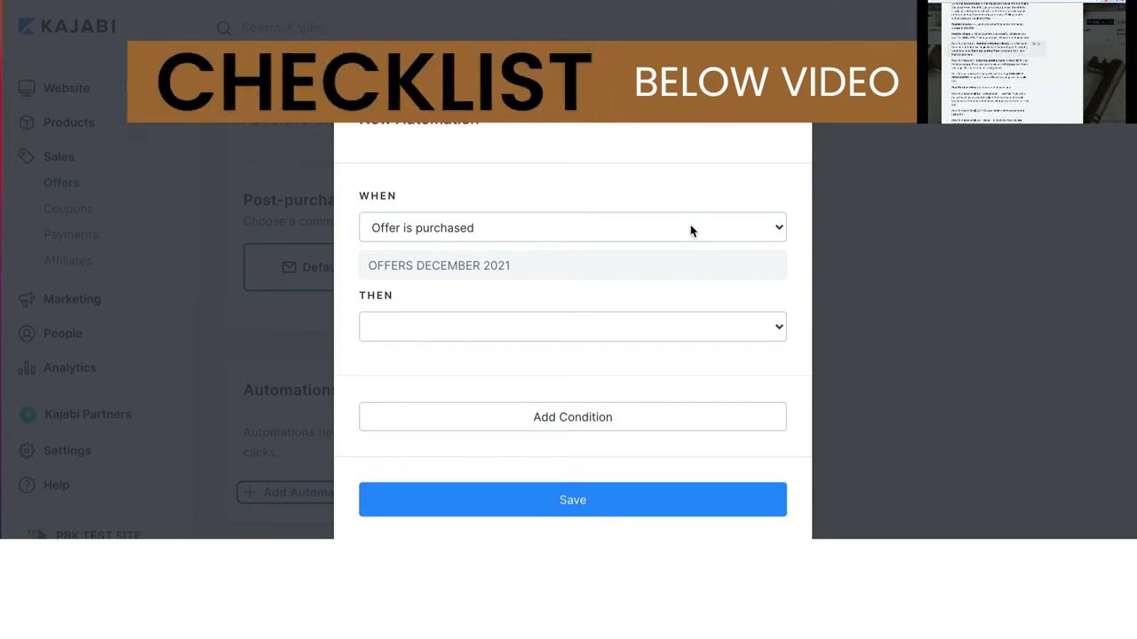
click(572, 227)
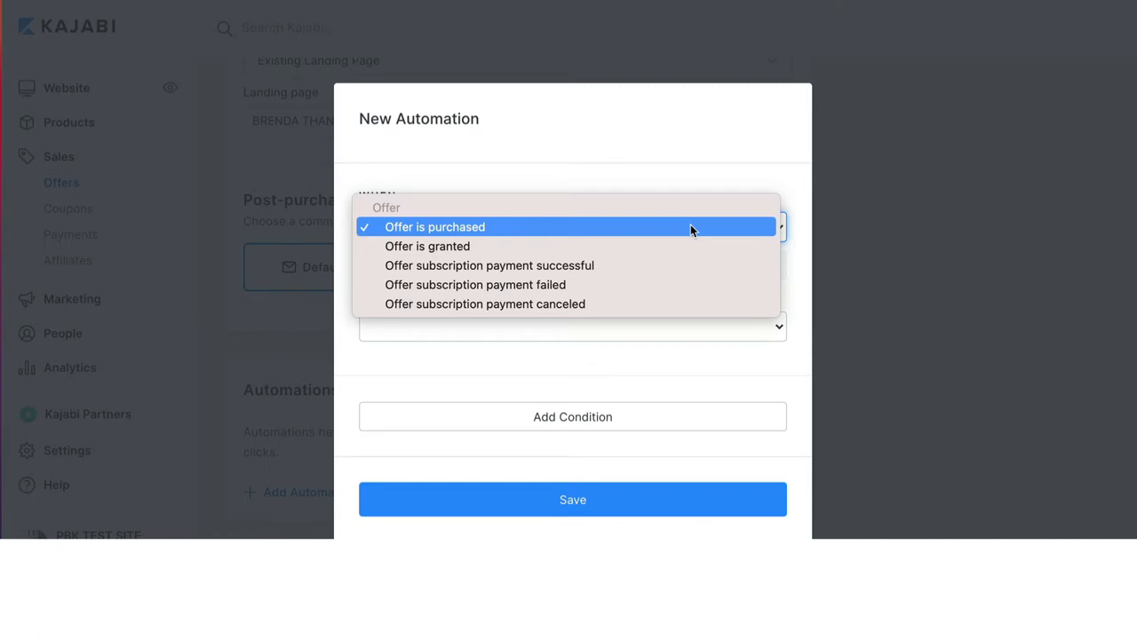
click(434, 226)
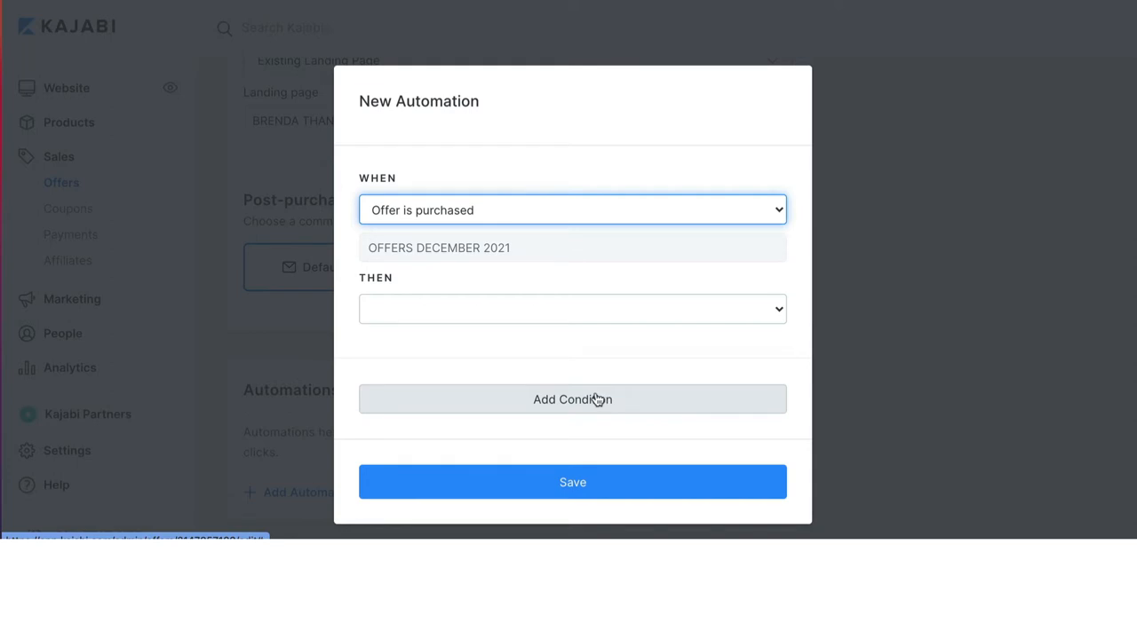
click(572, 399)
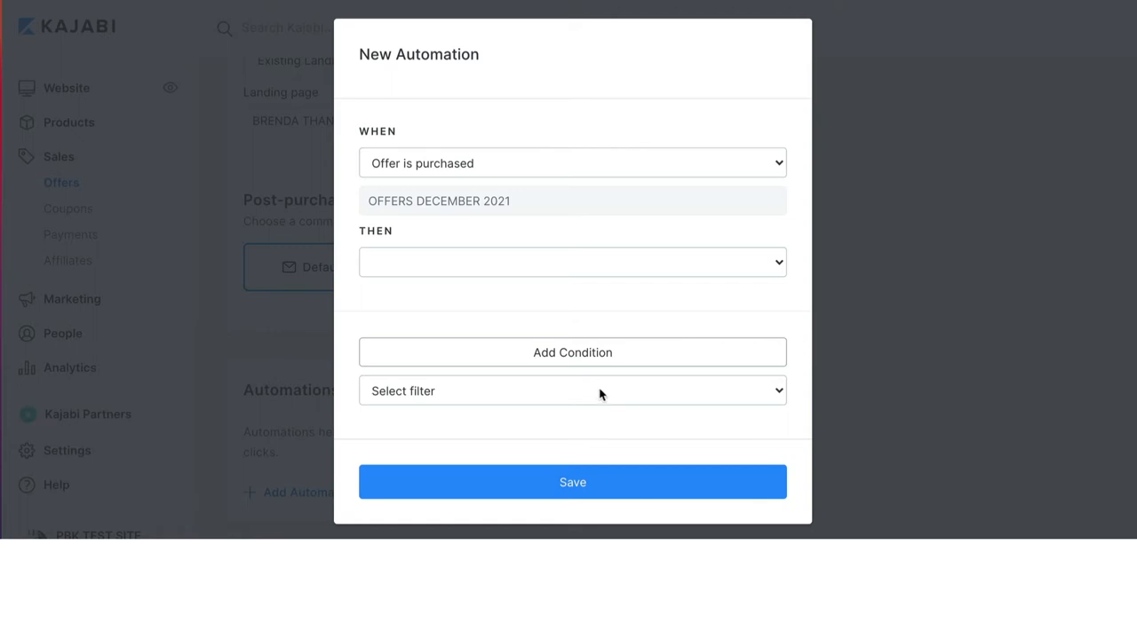
mouse_move(762, 394)
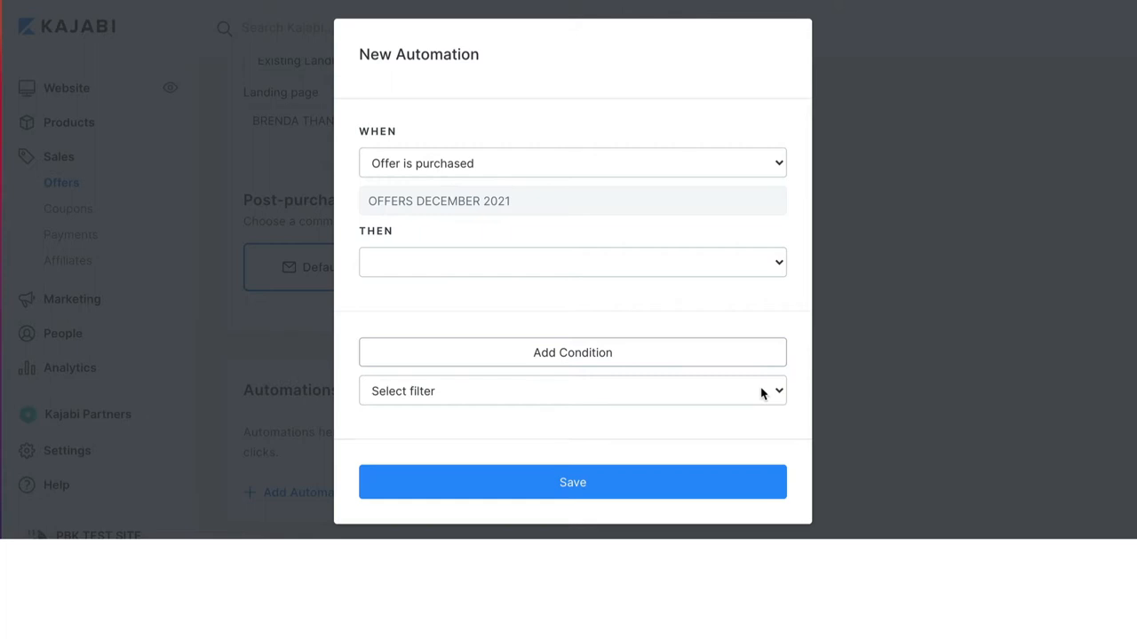
- Set the condition filter to 'Contact added in the last'
click(572, 391)
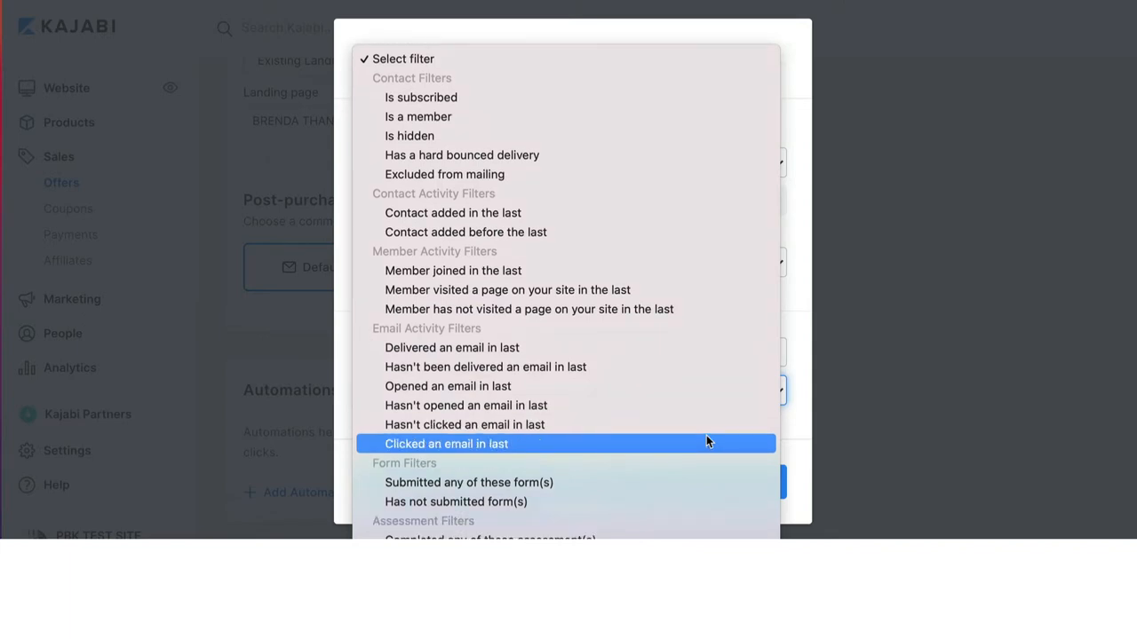
mouse_move(793, 318)
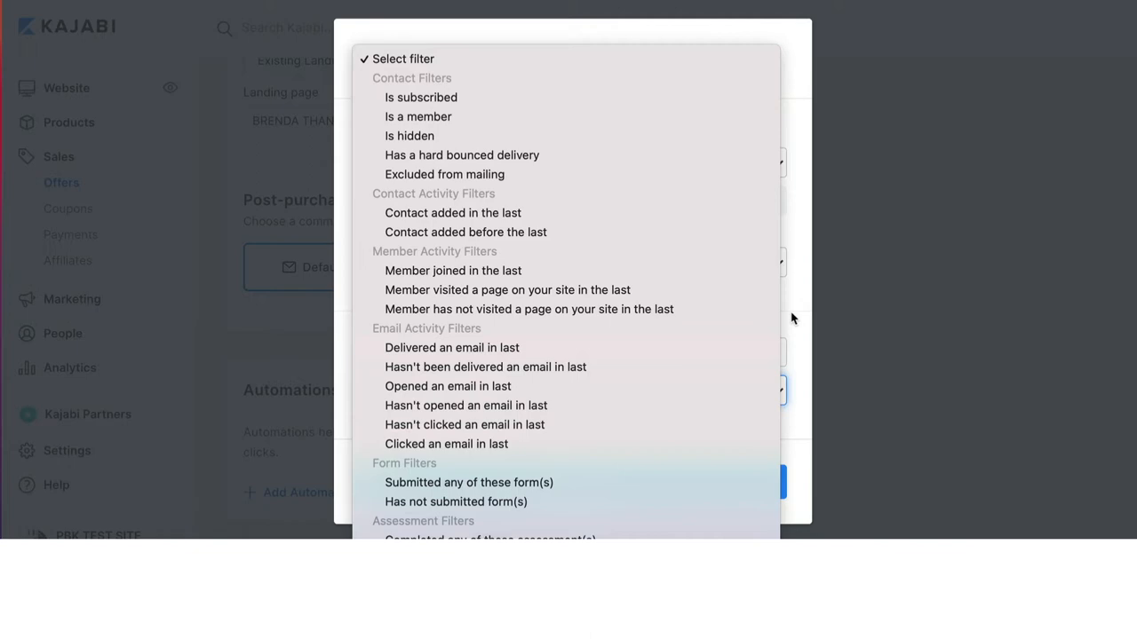
scroll(down, 3)
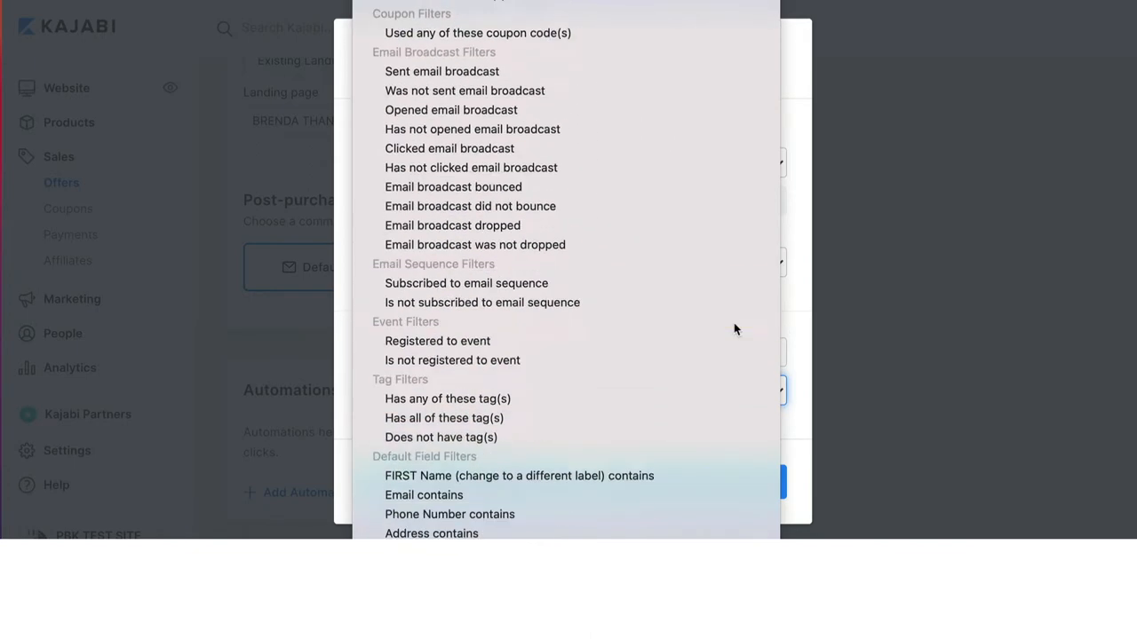
scroll(down, 3)
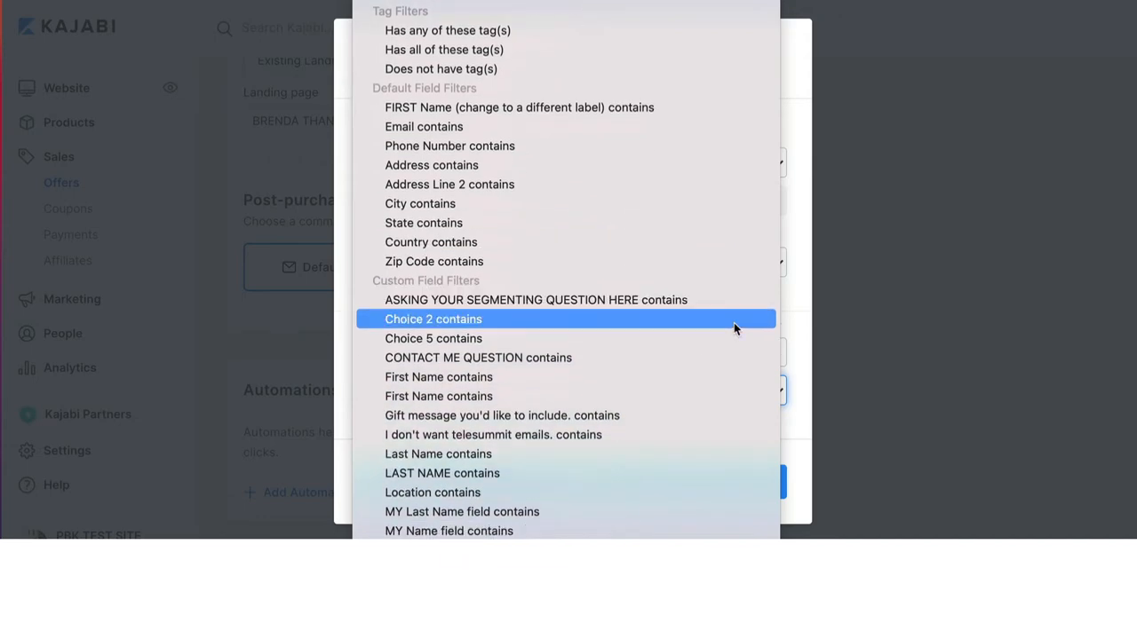
scroll(down, 3)
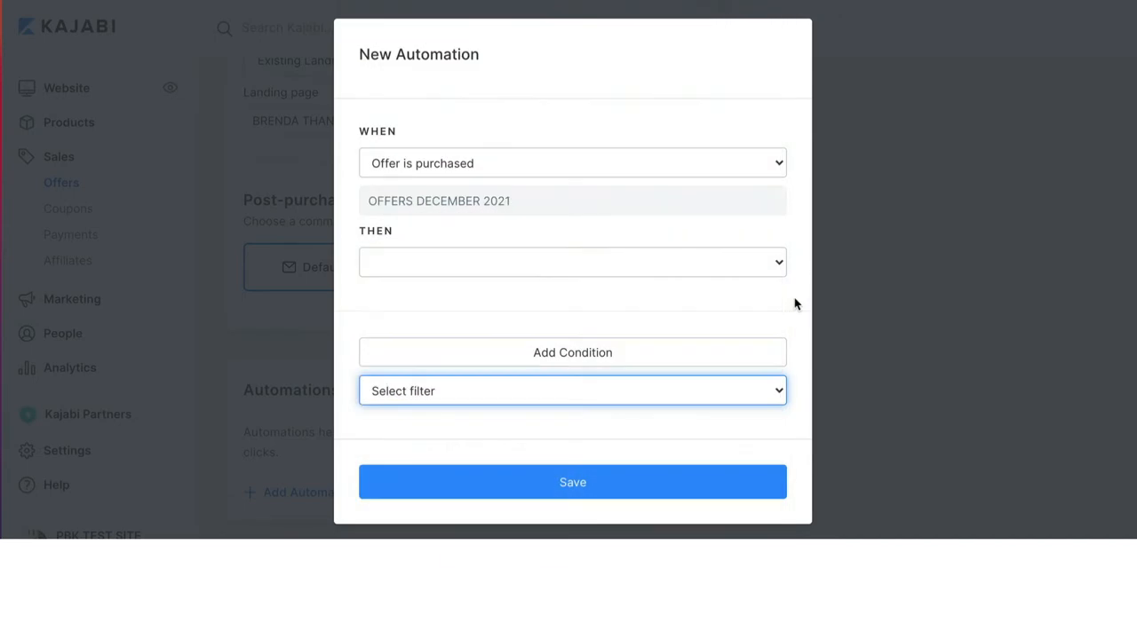
mouse_move(572, 352)
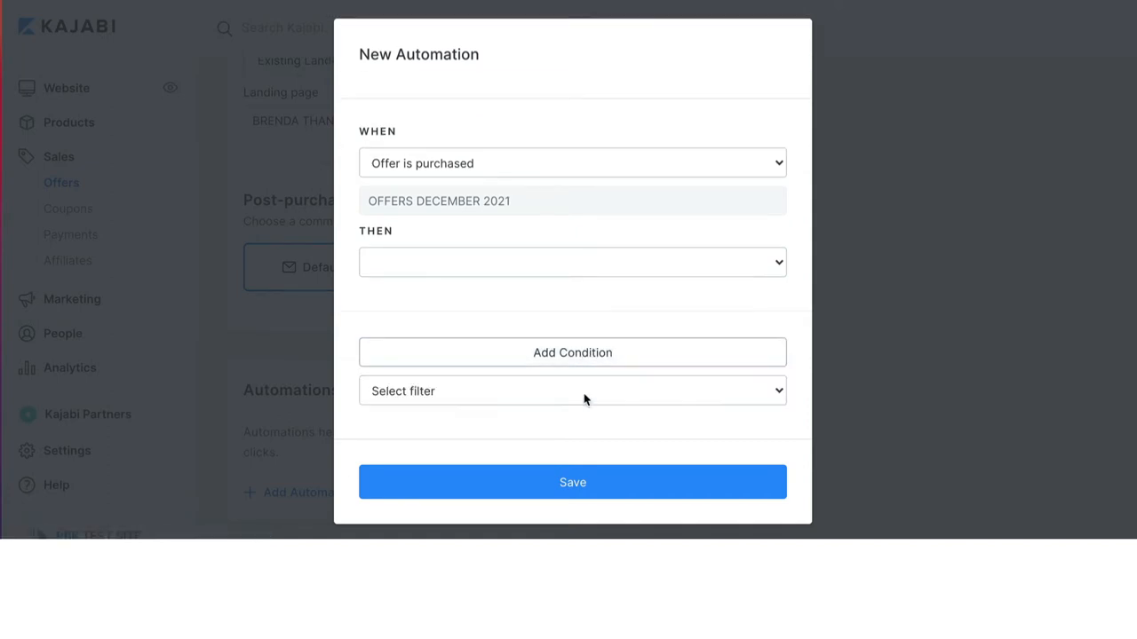
click(572, 391)
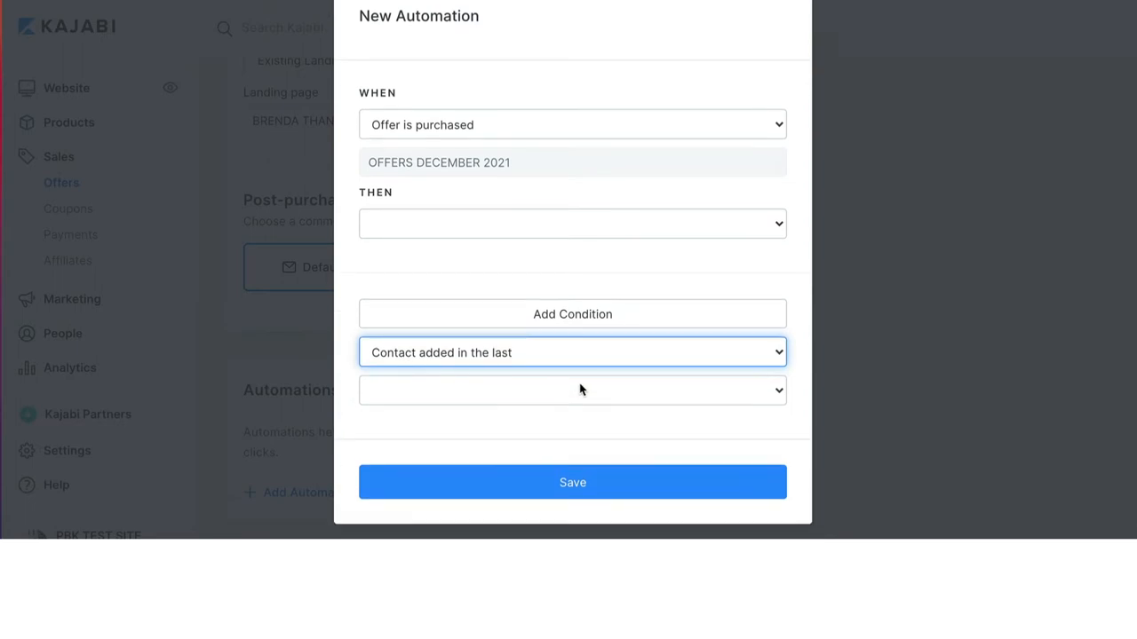
mouse_move(646, 364)
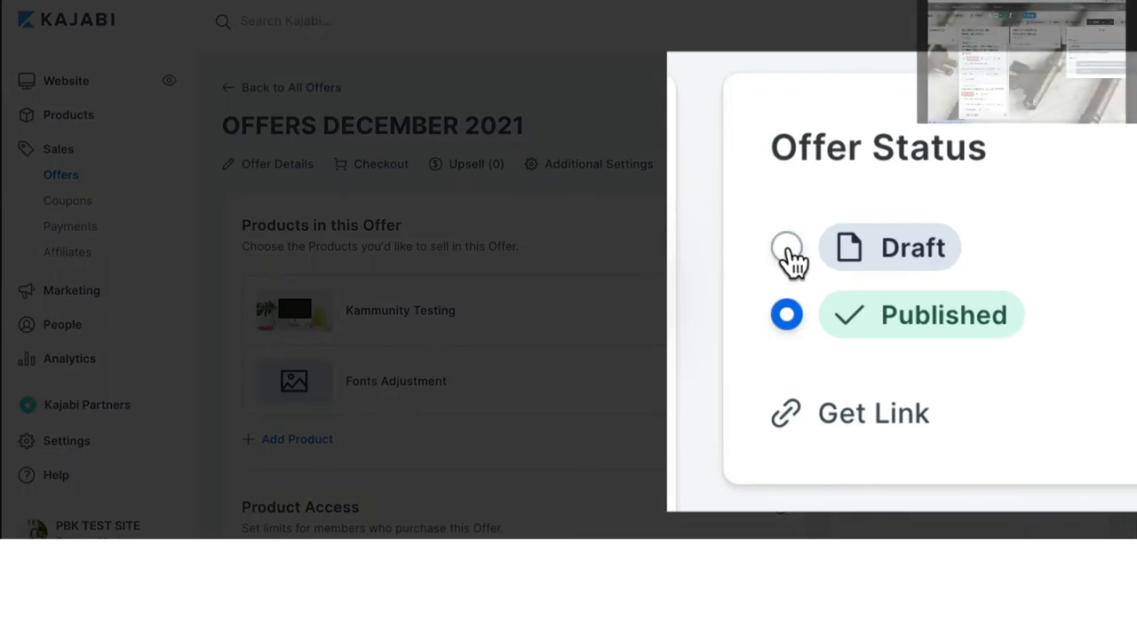
- Toggle the offer status between Published and Draft, leaving it as Draft
click(786, 247)
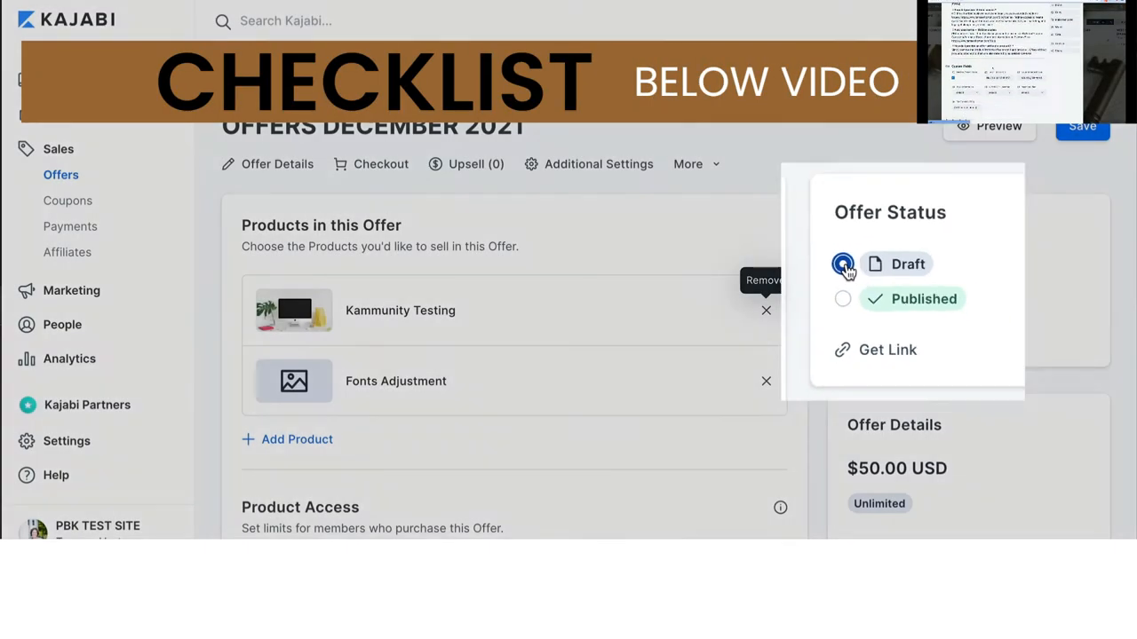
click(842, 298)
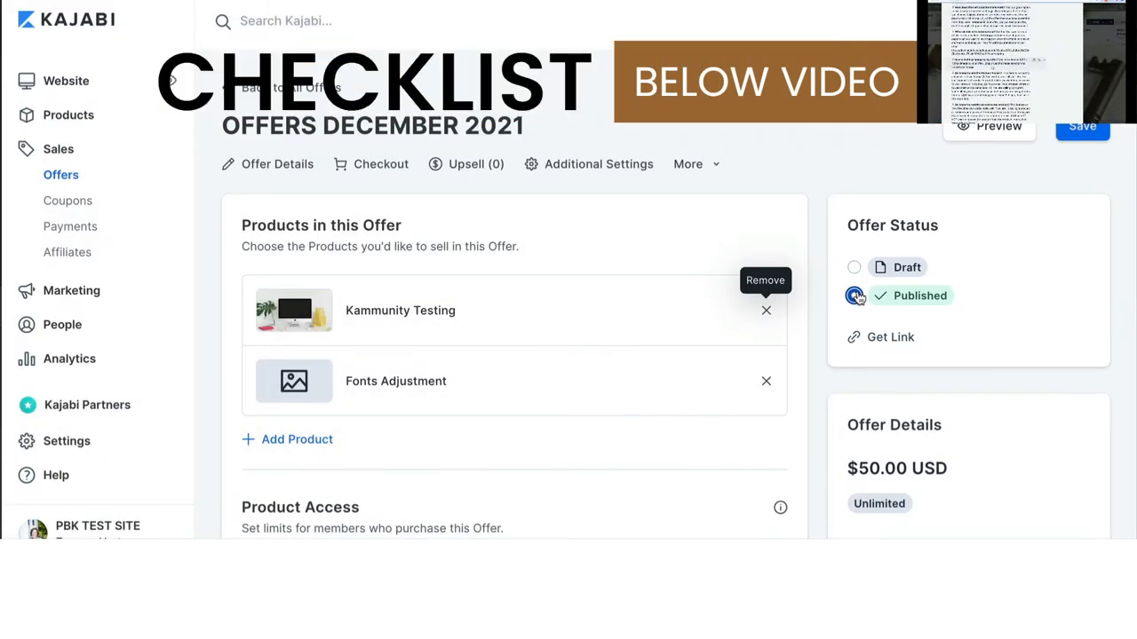
click(853, 295)
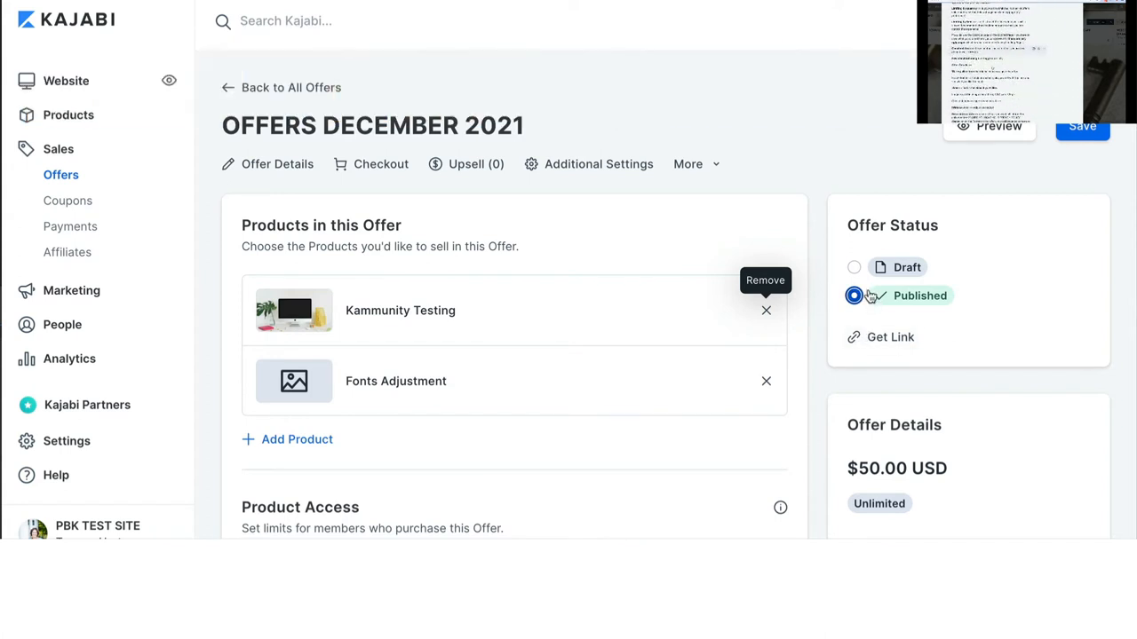
mouse_move(871, 298)
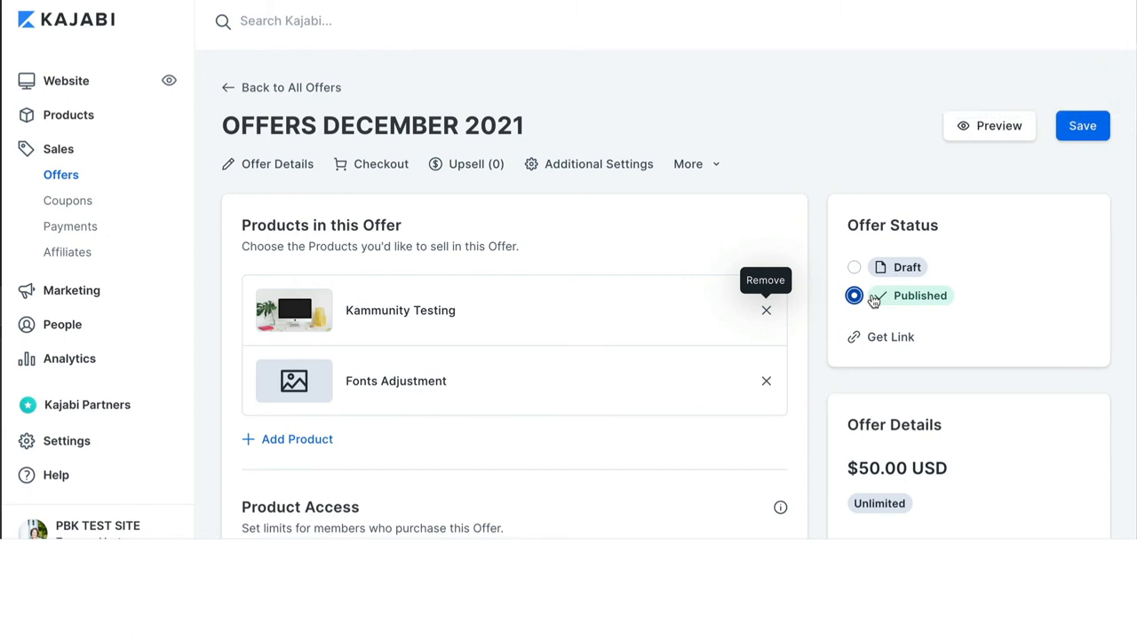
click(853, 268)
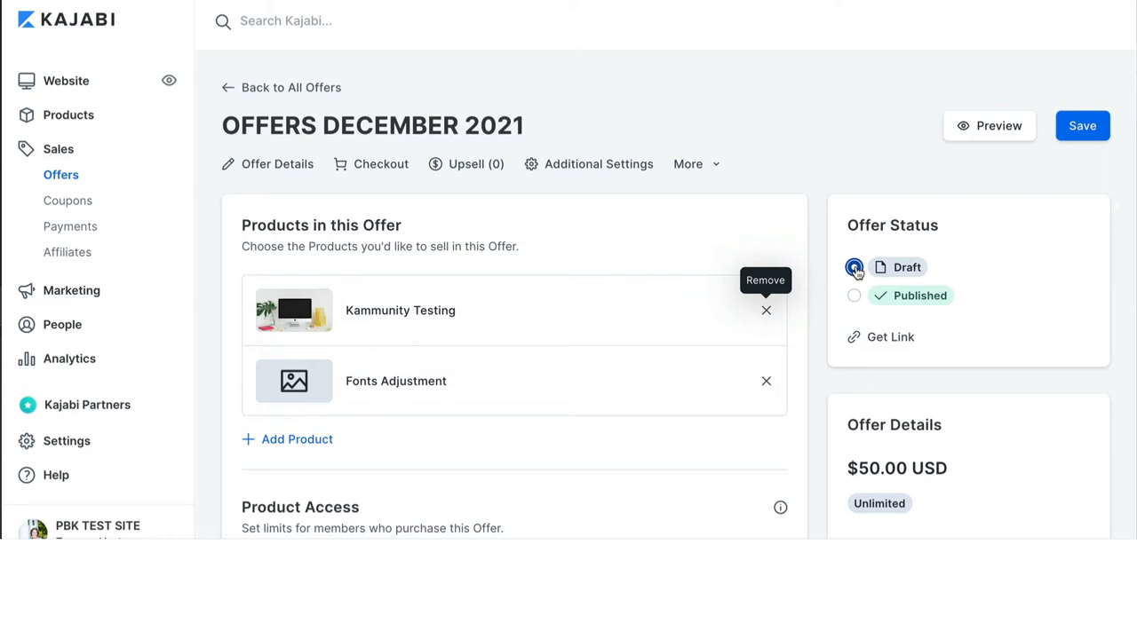
click(853, 267)
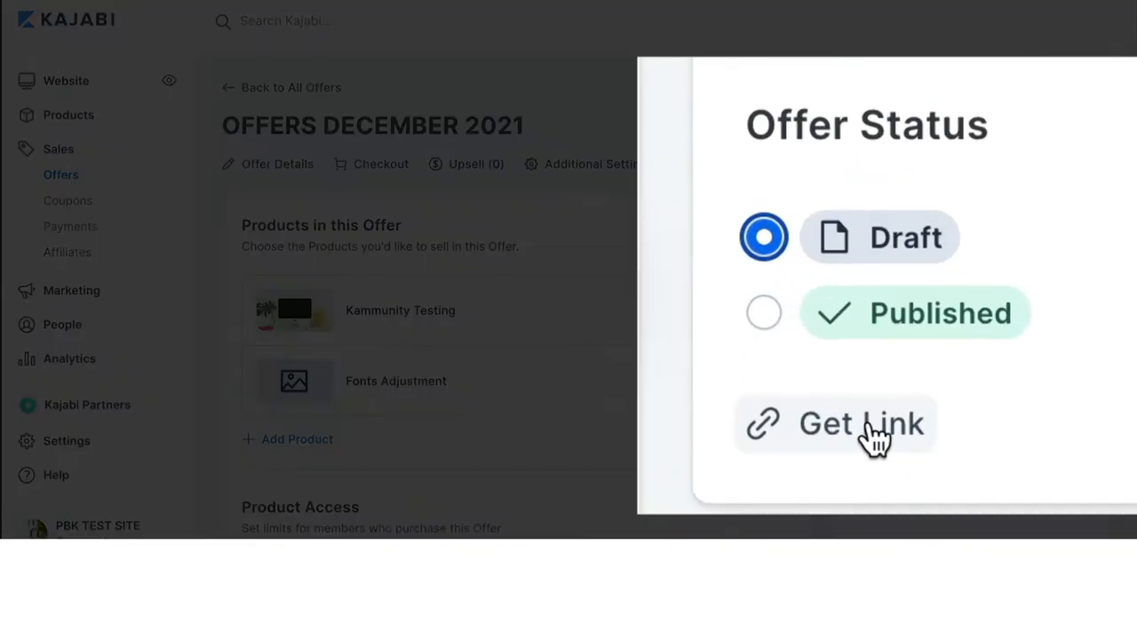
- Get the offer's purchase link and copy its URL
click(860, 423)
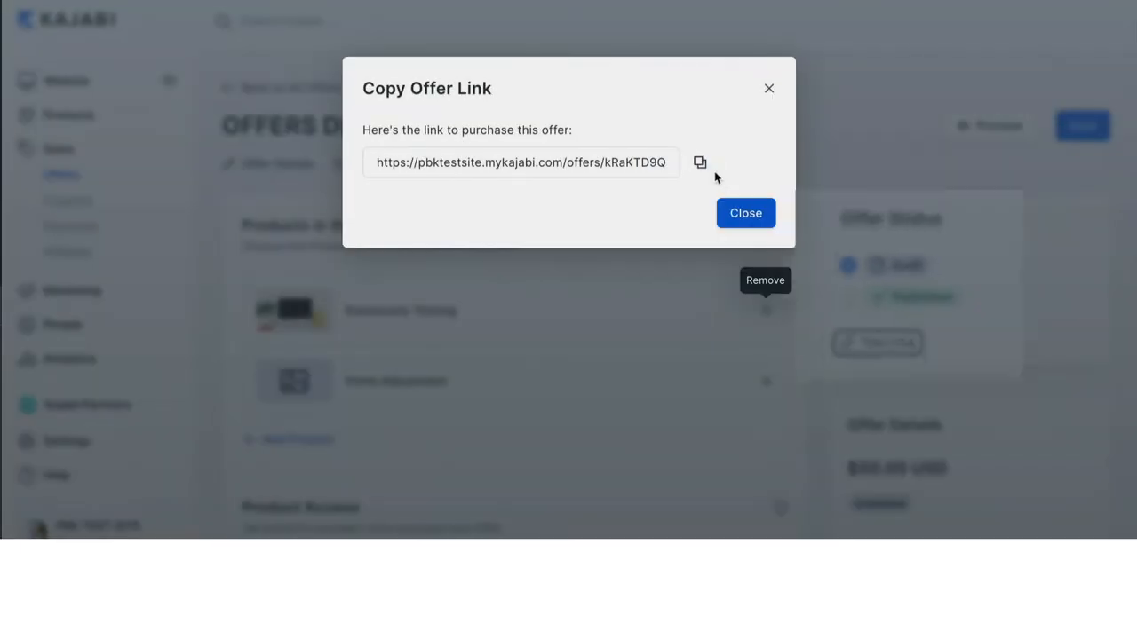
click(701, 162)
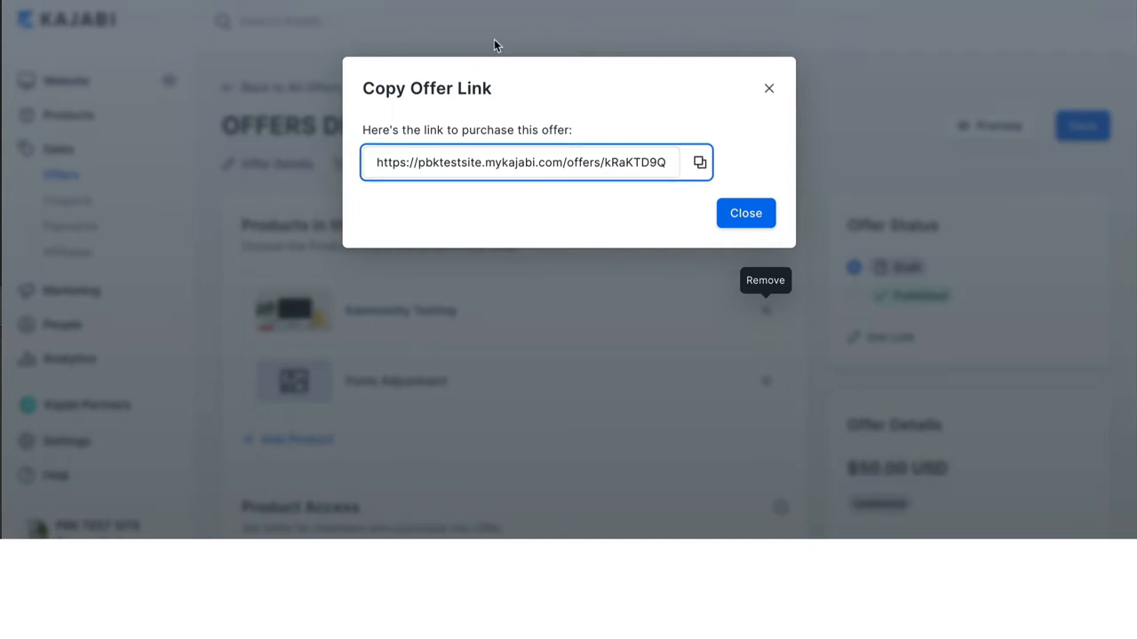
mouse_move(608, 88)
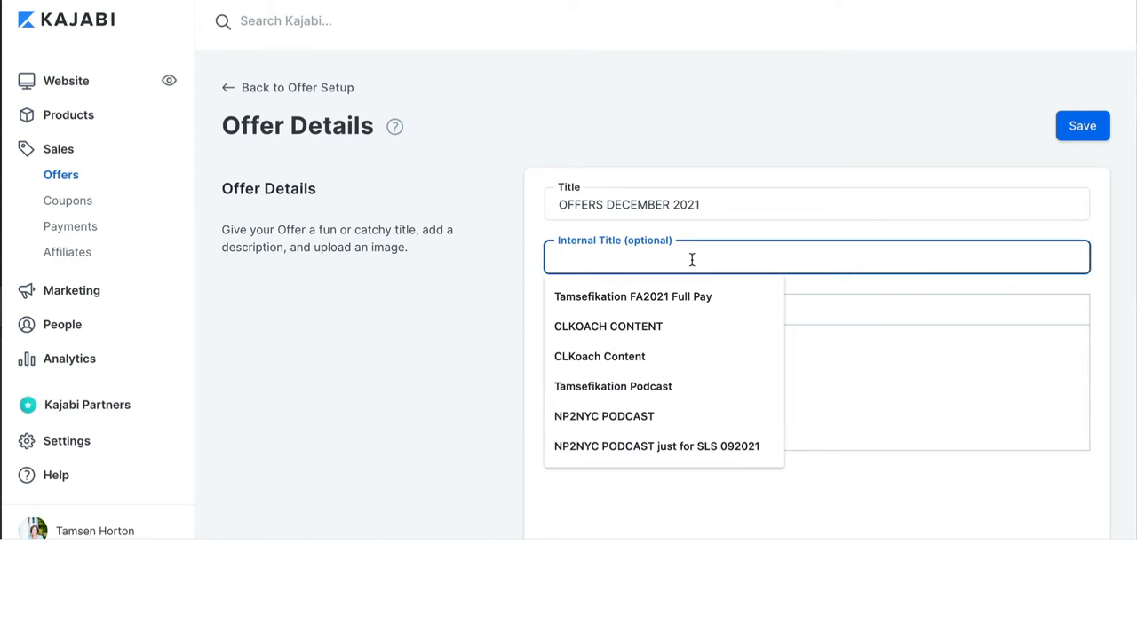
- Enter OFFER DECEMBER 2021 as the offer's internal title
text(OFFER)
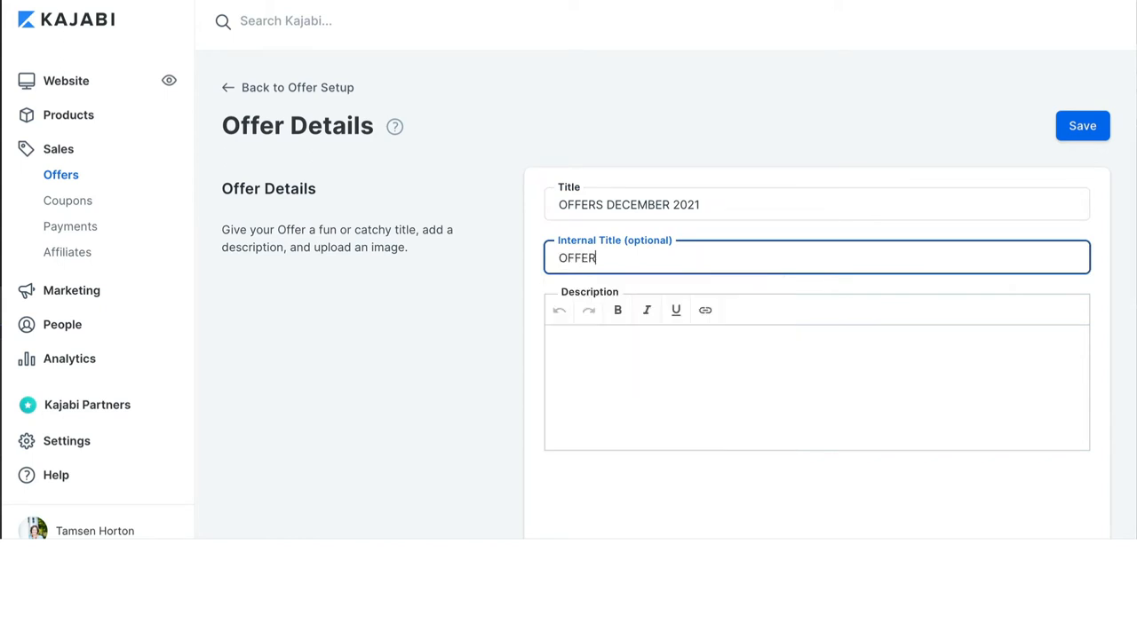
text(DECEM)
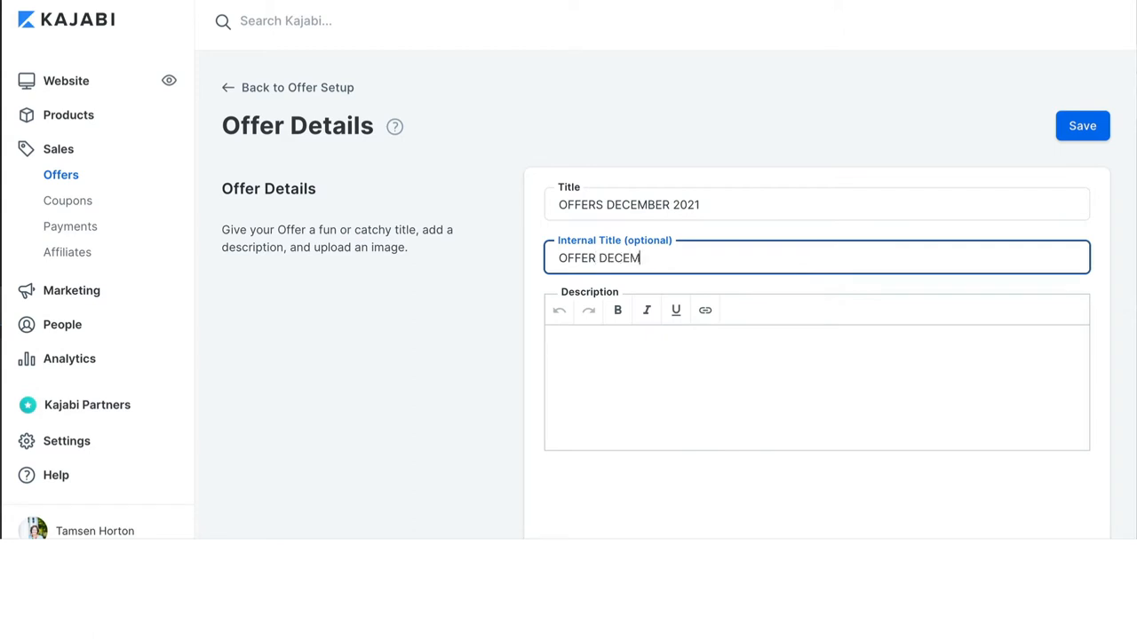
text(BER 2021)
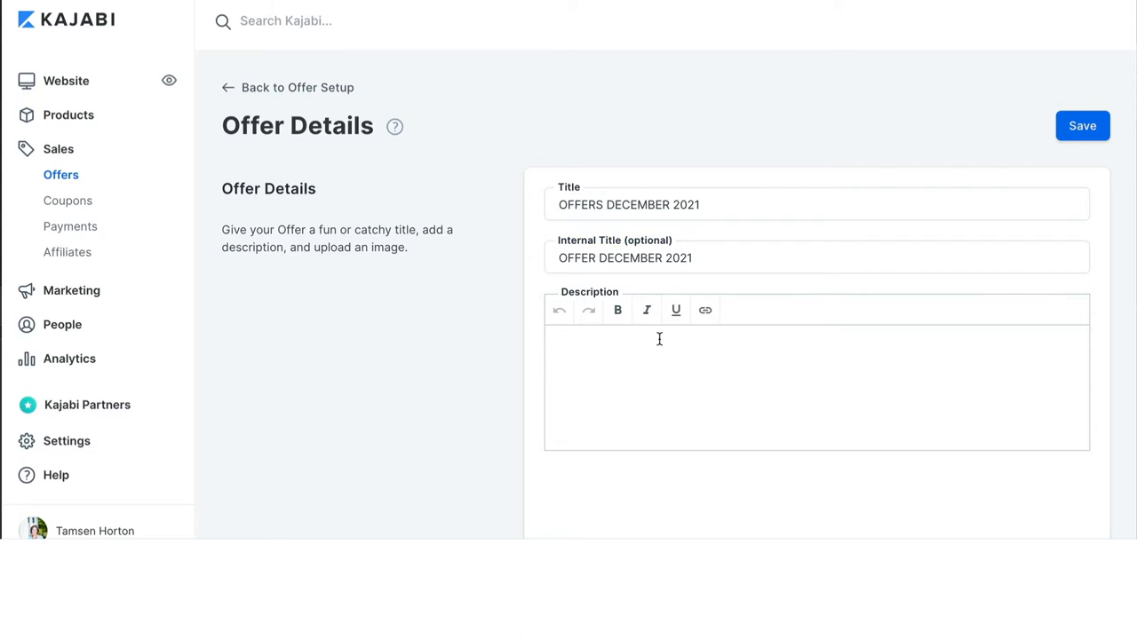
scroll(up, 3)
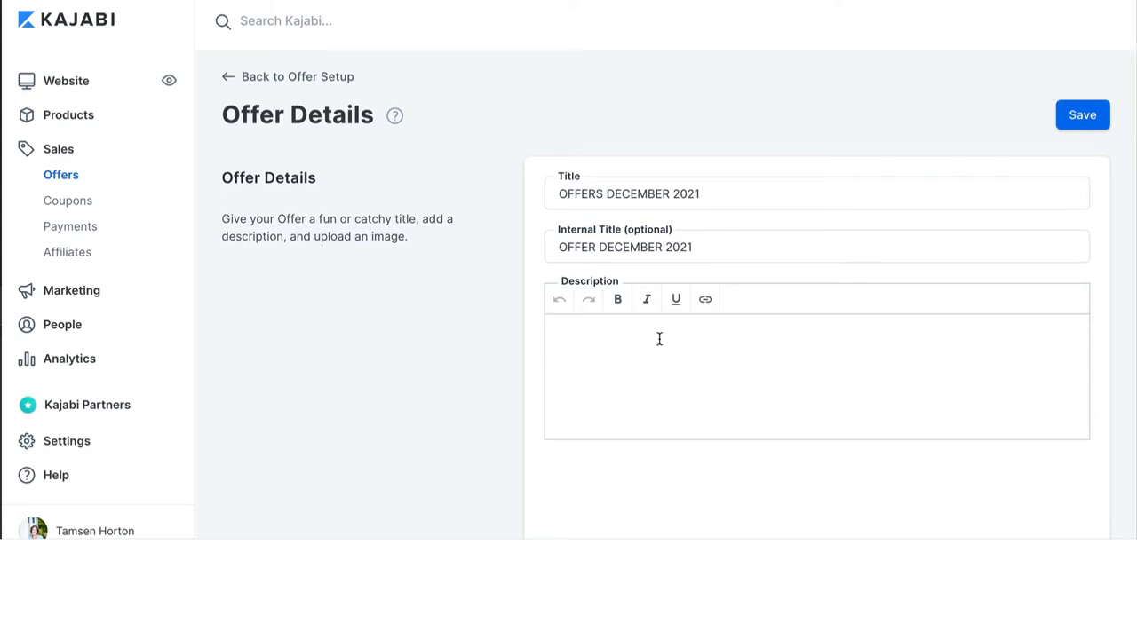
- Set the offer image to the TEST SITE Preneur Business Klub graphic from recent files, without cropping
scroll(down, 3)
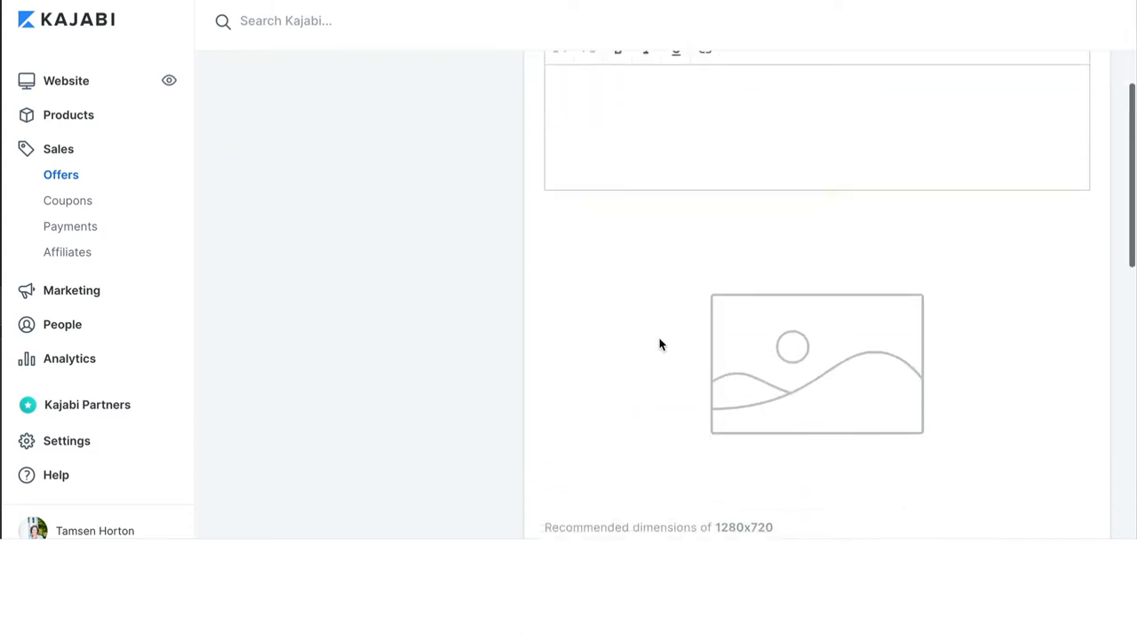
scroll(down, 3)
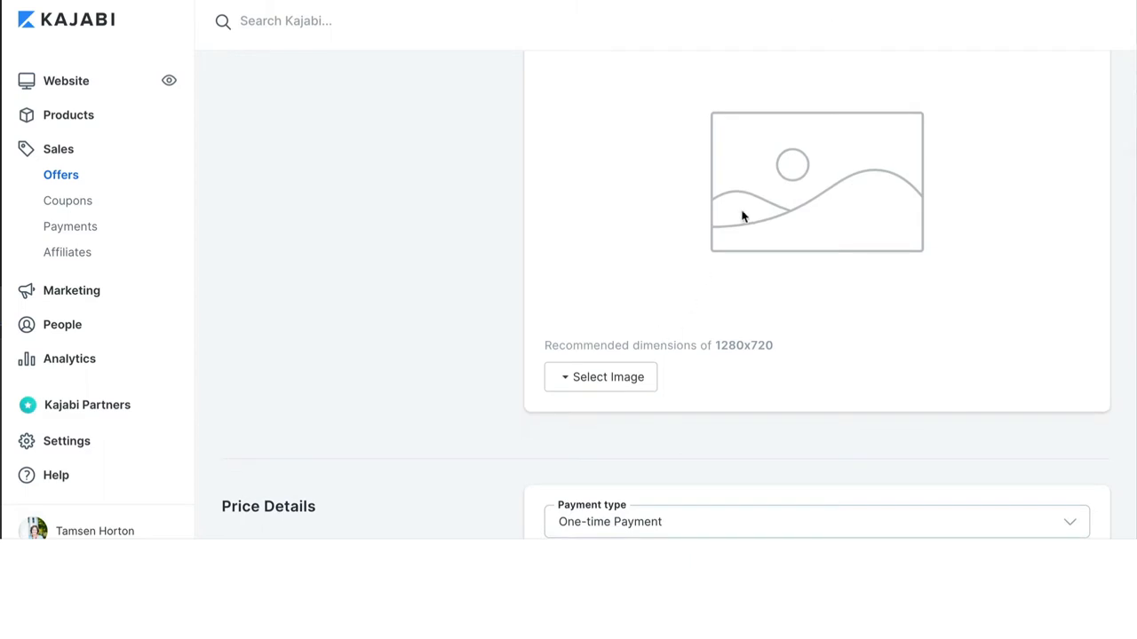
click(600, 376)
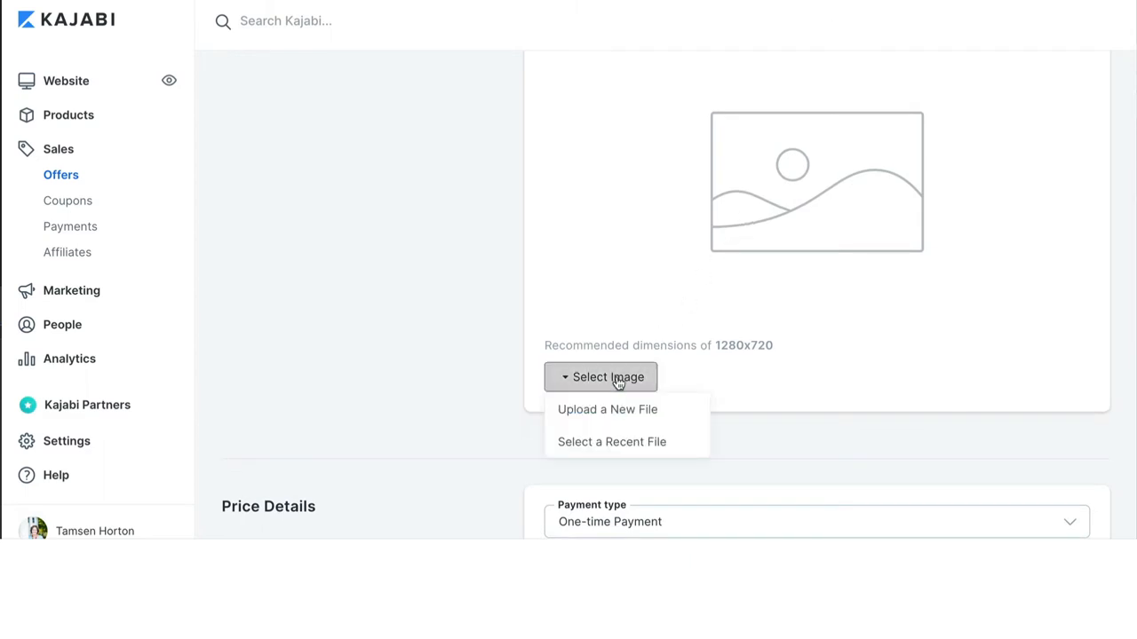
click(611, 441)
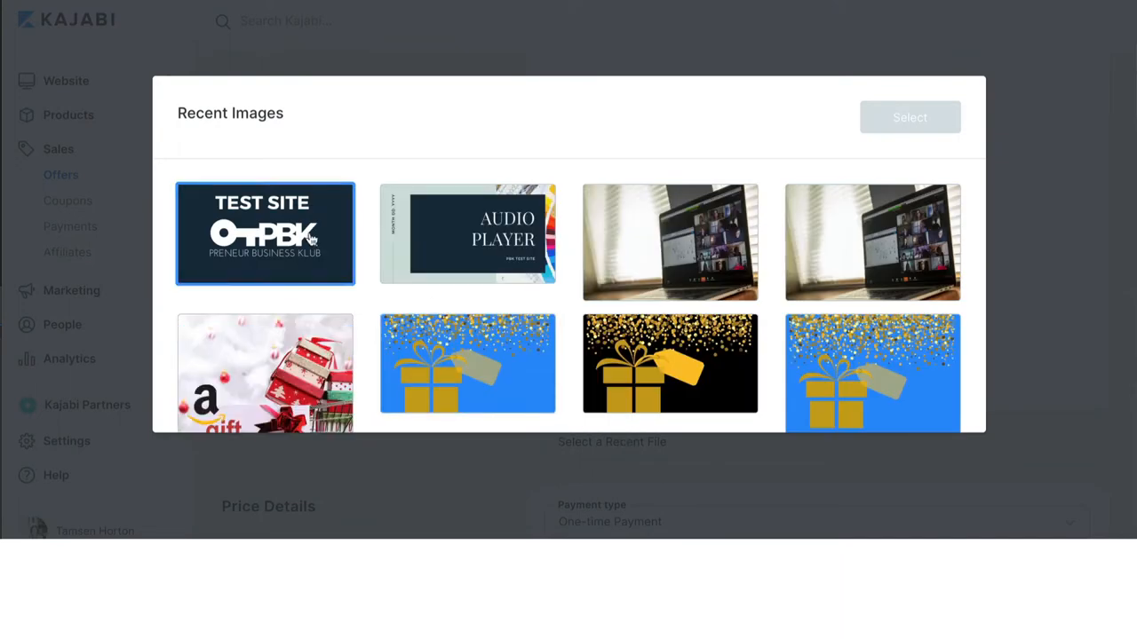
click(264, 234)
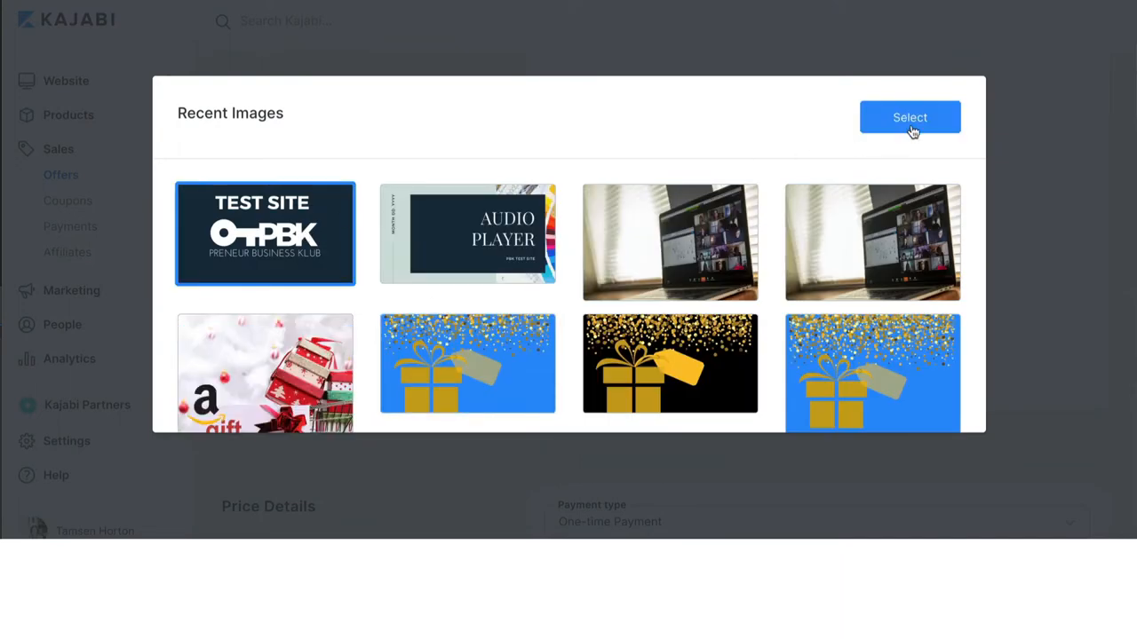
click(909, 117)
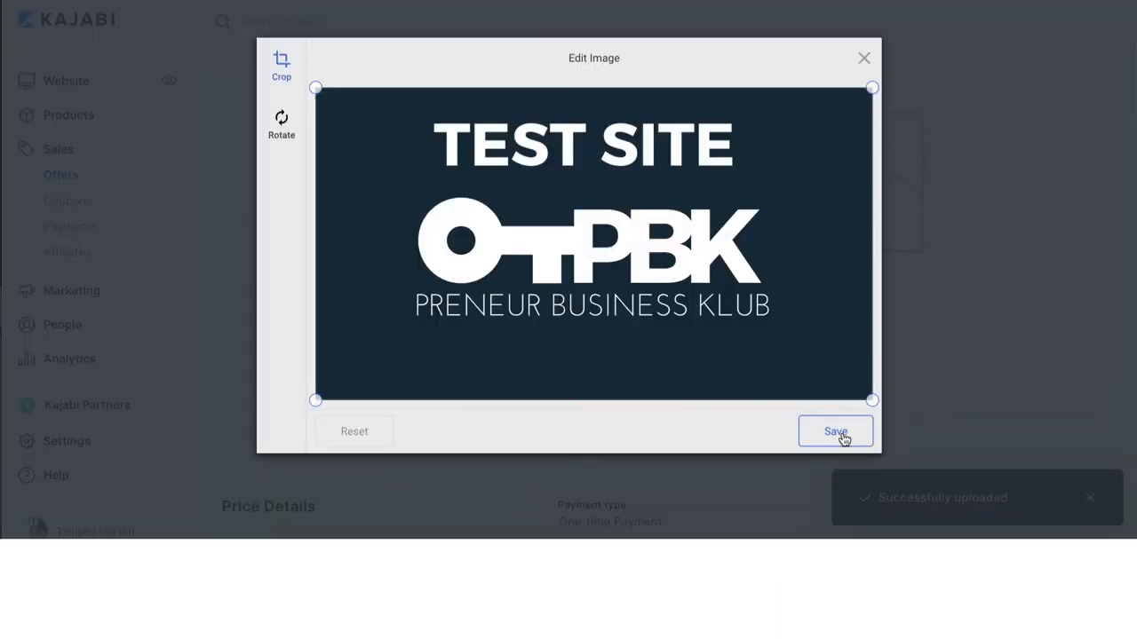
click(835, 431)
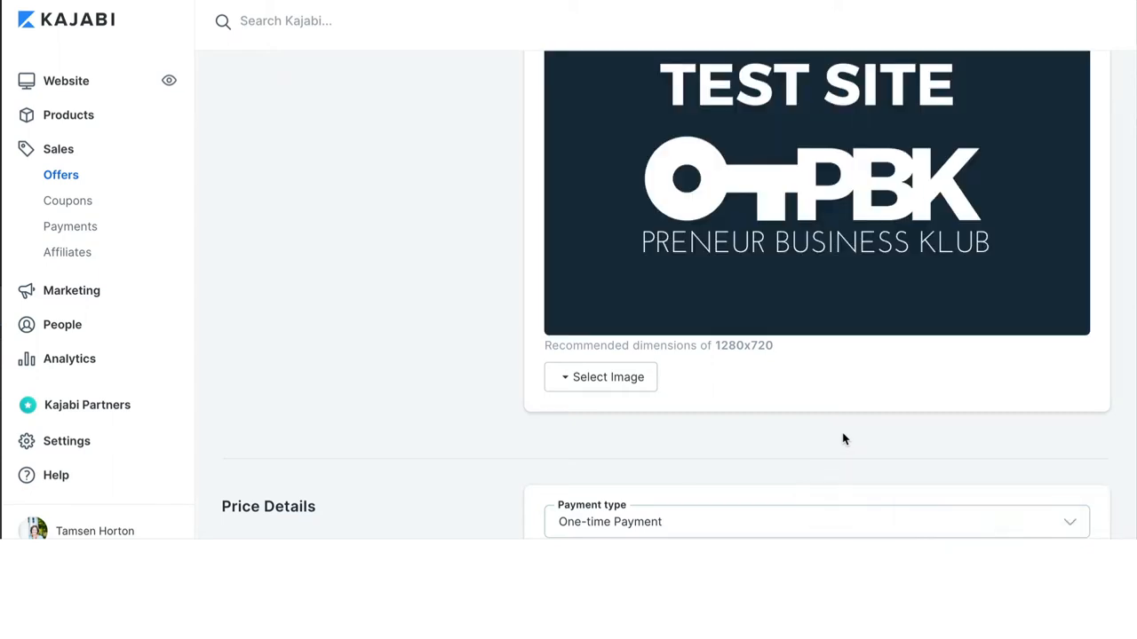
scroll(down, 3)
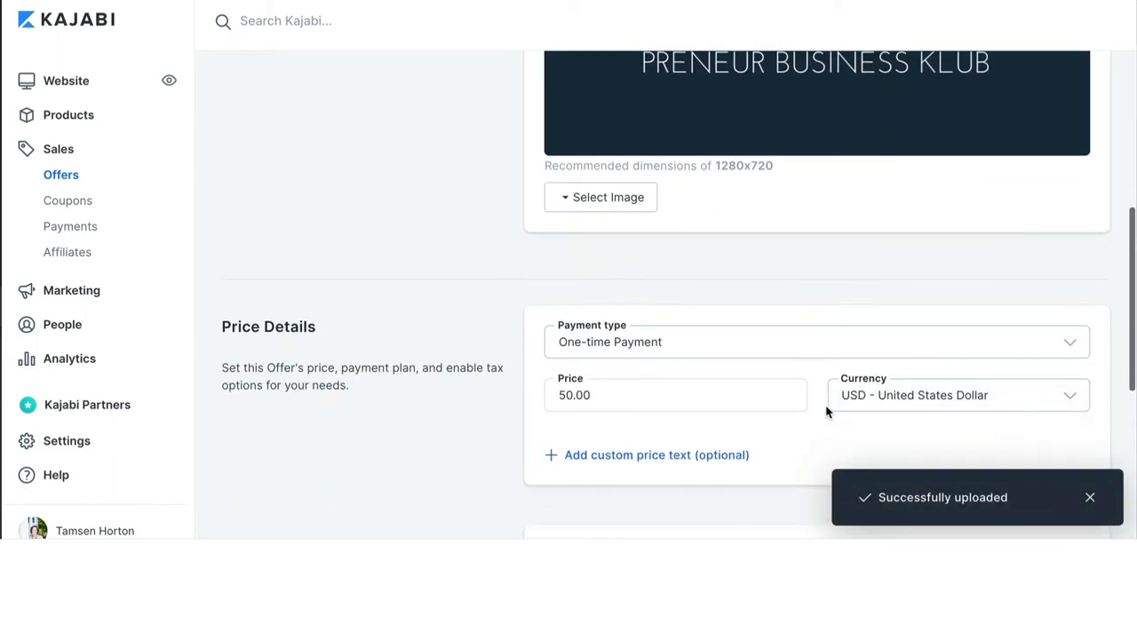
scroll(down, 3)
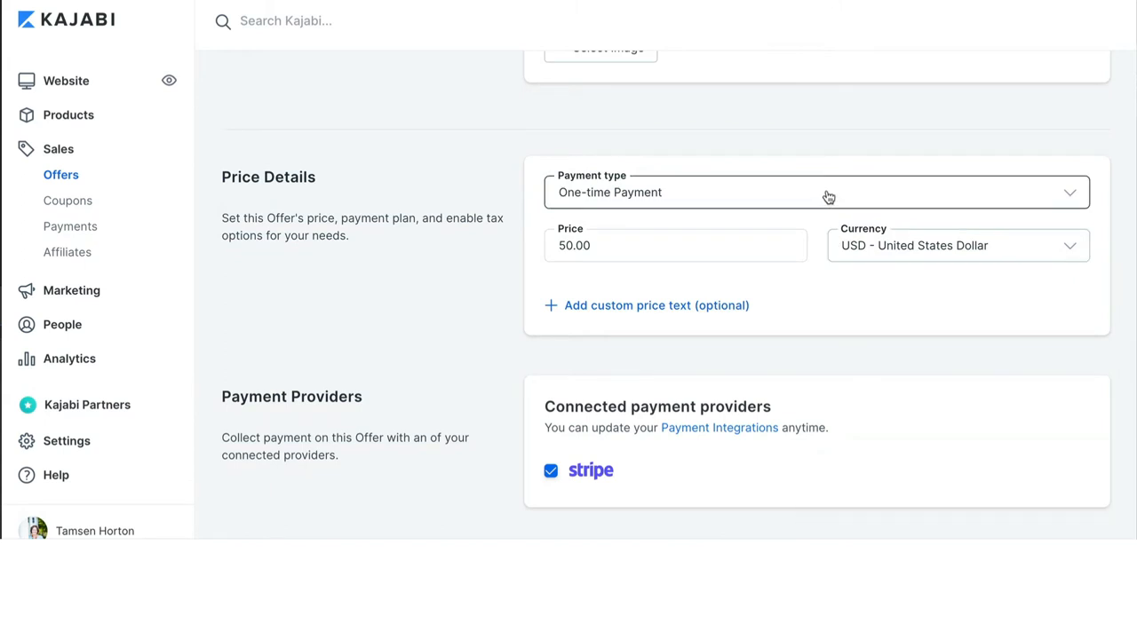
- Price the offer as Multiple Payments: 50 USD amount over 2 payments, with Stripe as provider
click(816, 192)
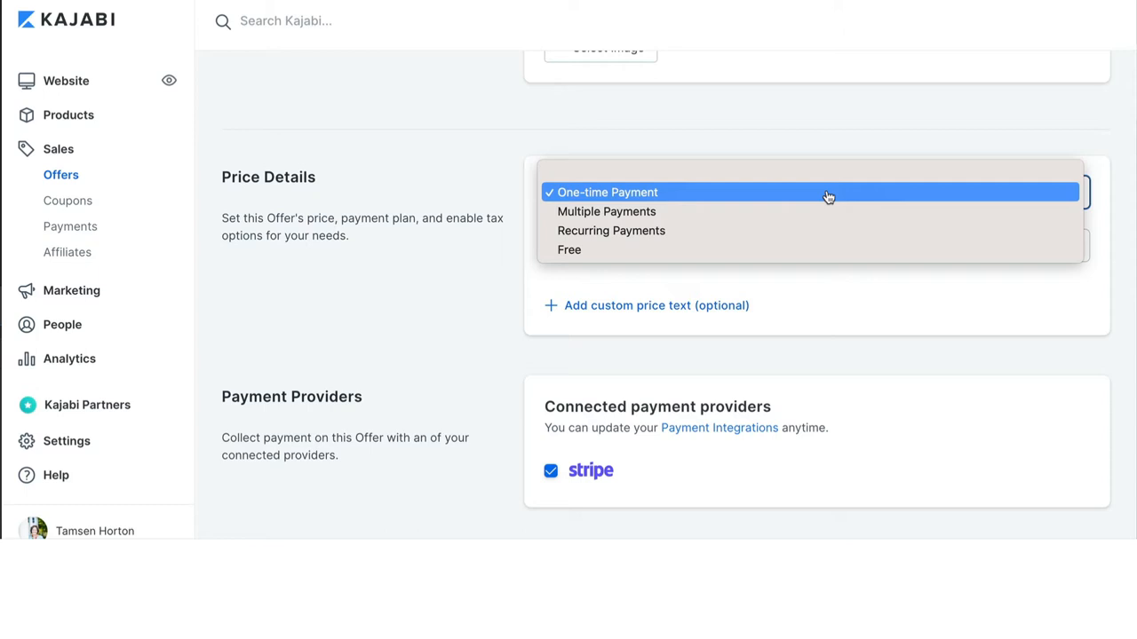
mouse_move(807, 211)
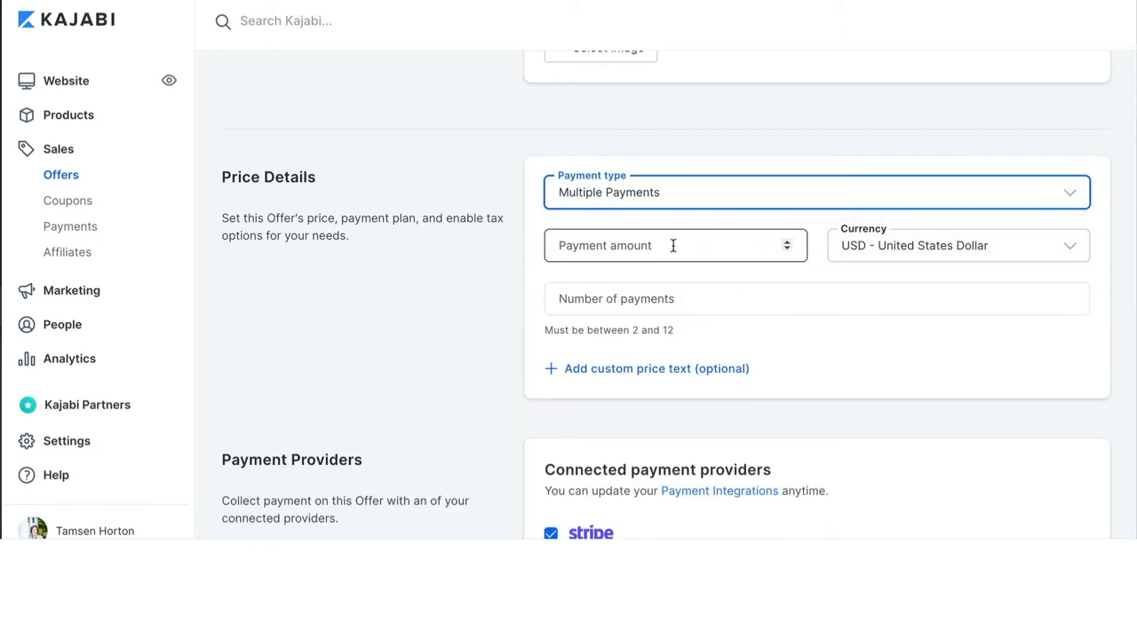
click(672, 245)
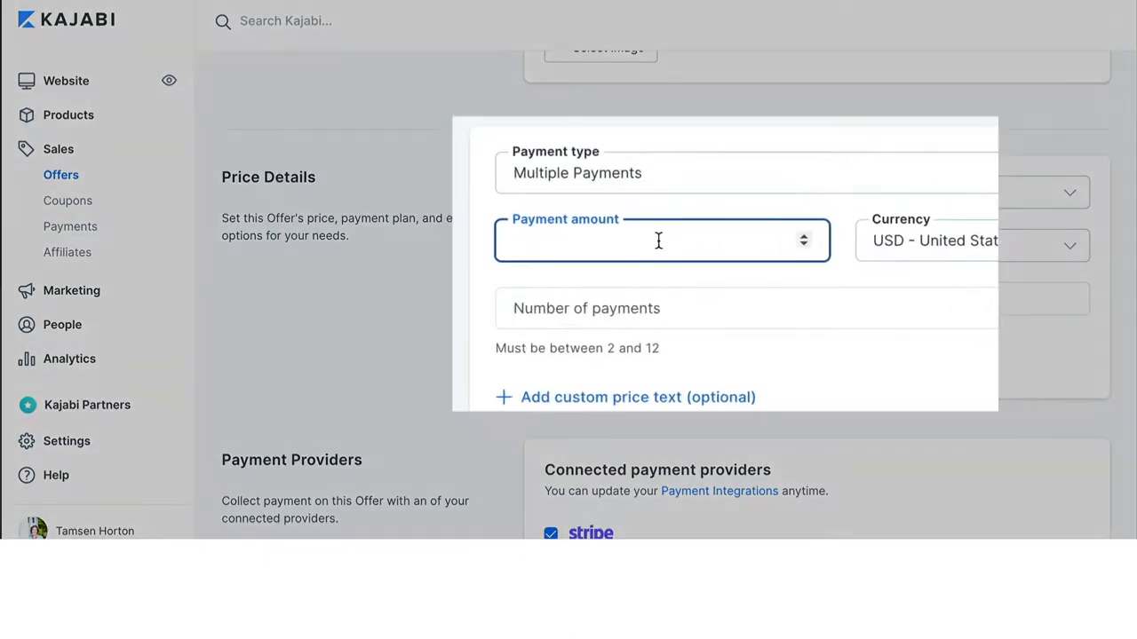
text(2)
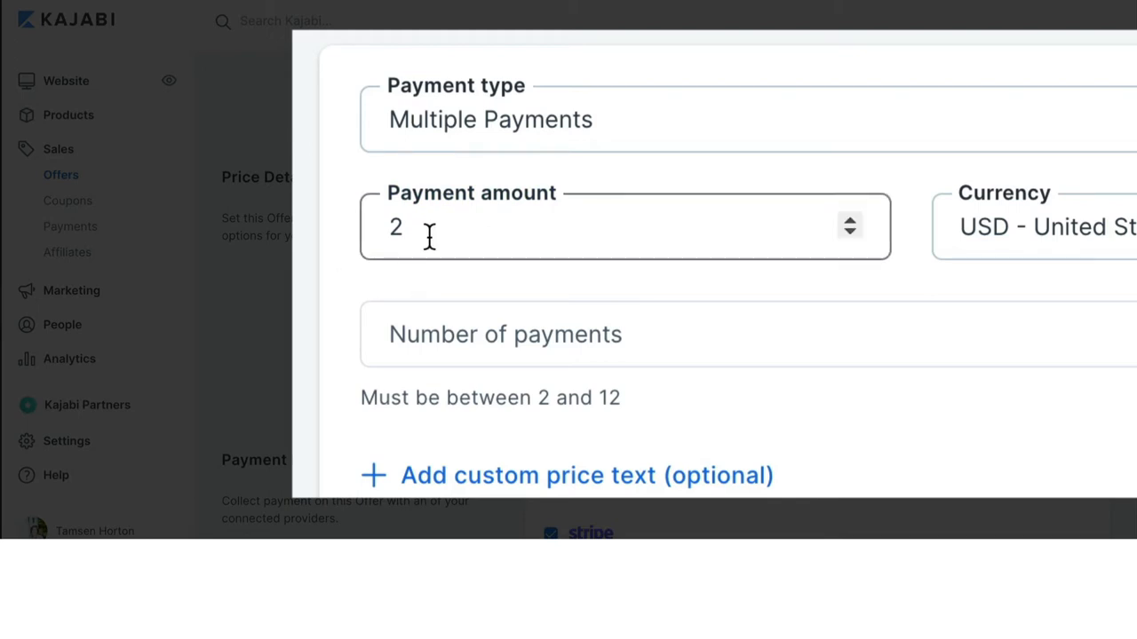
click(622, 226)
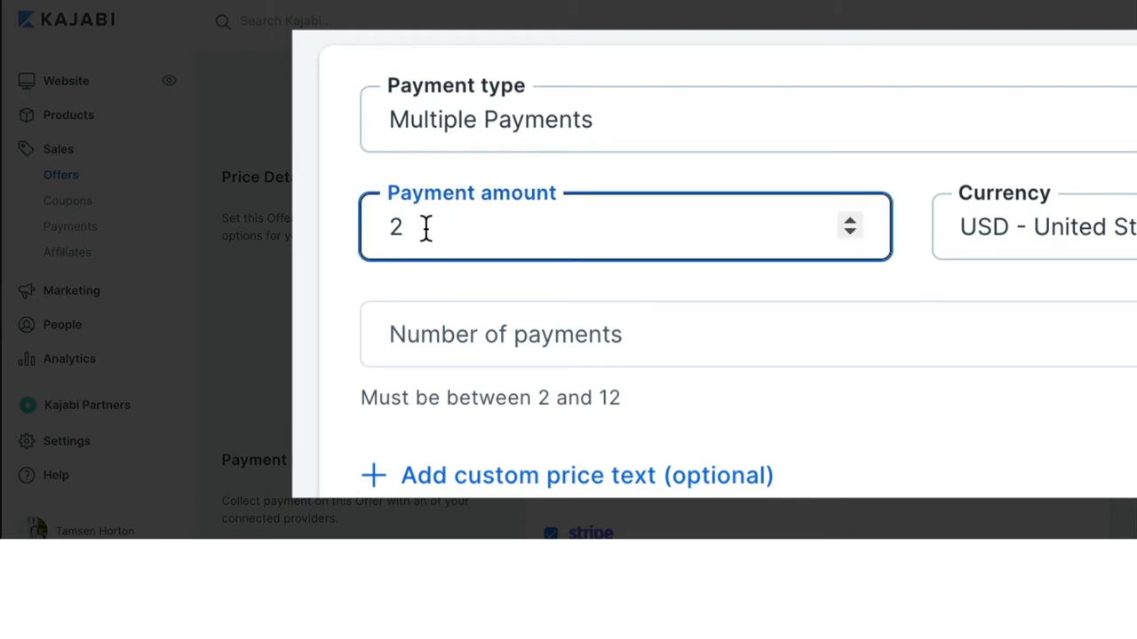
text(50)
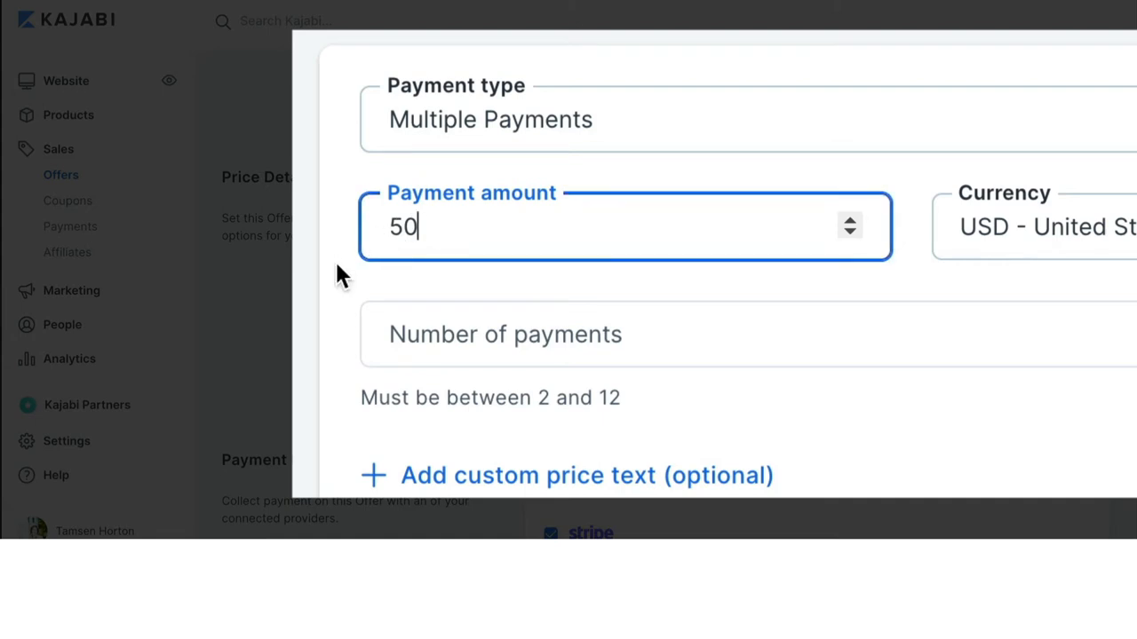
click(621, 334)
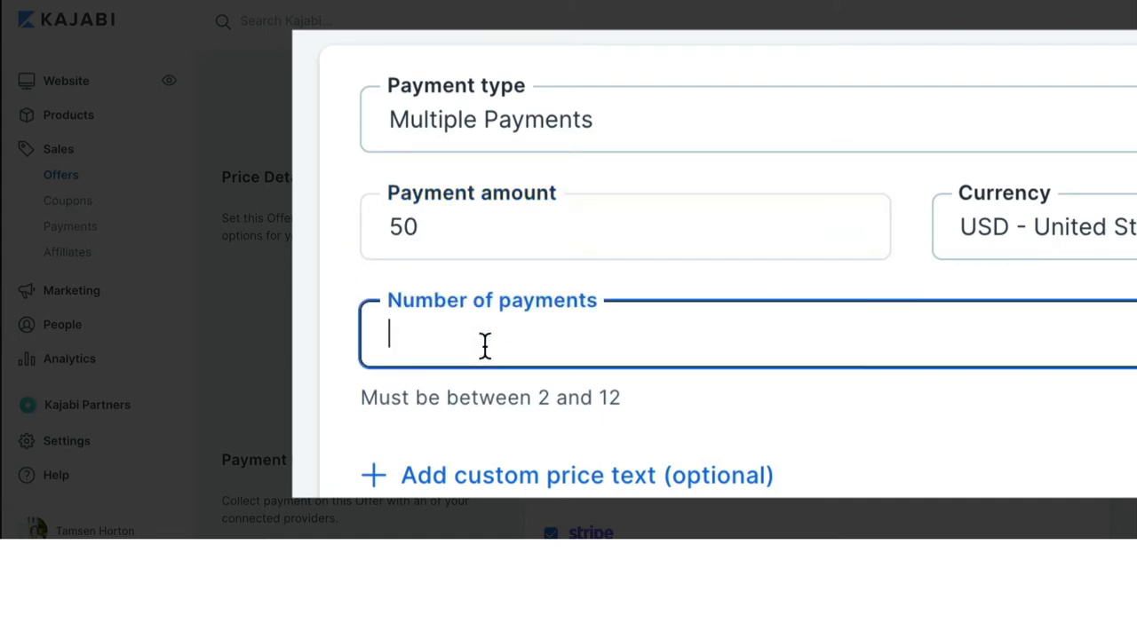
text(2)
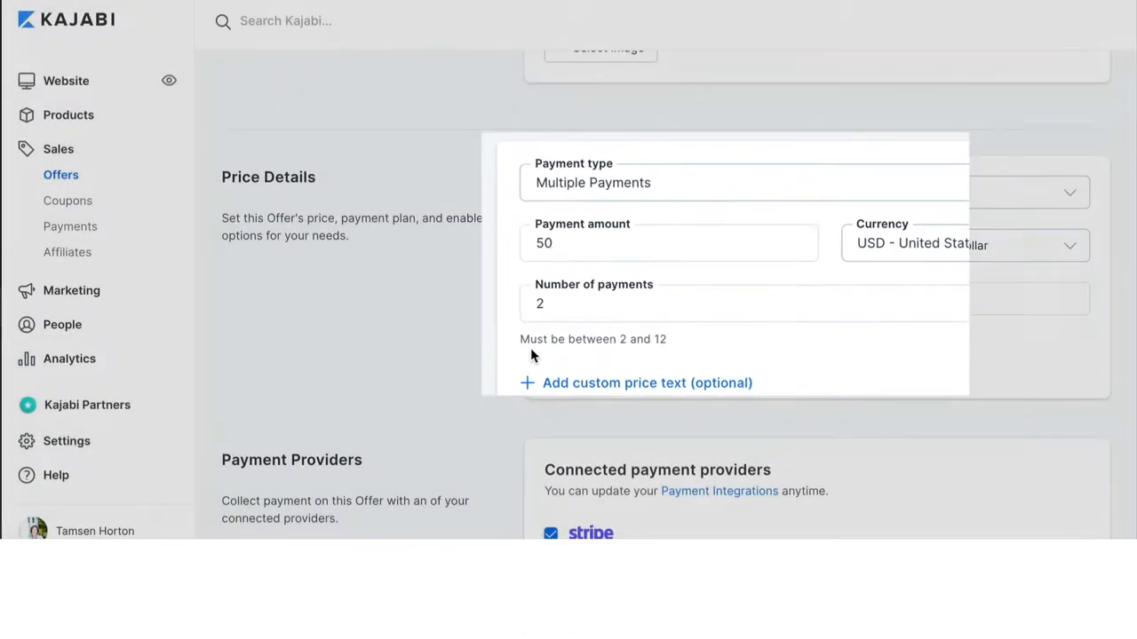
click(964, 244)
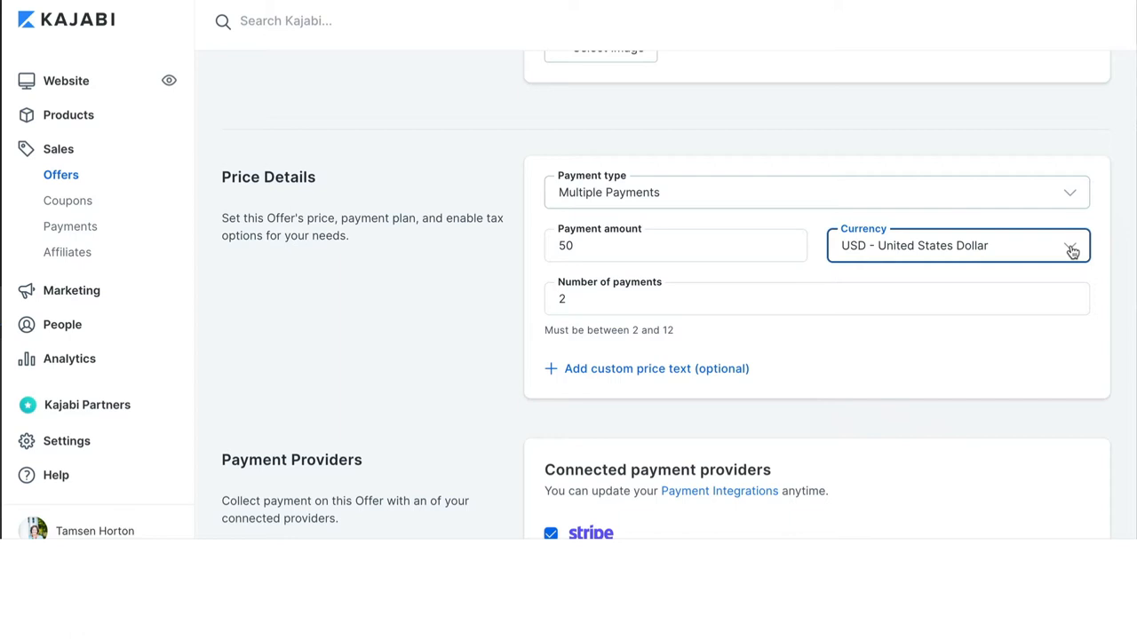
mouse_move(1083, 276)
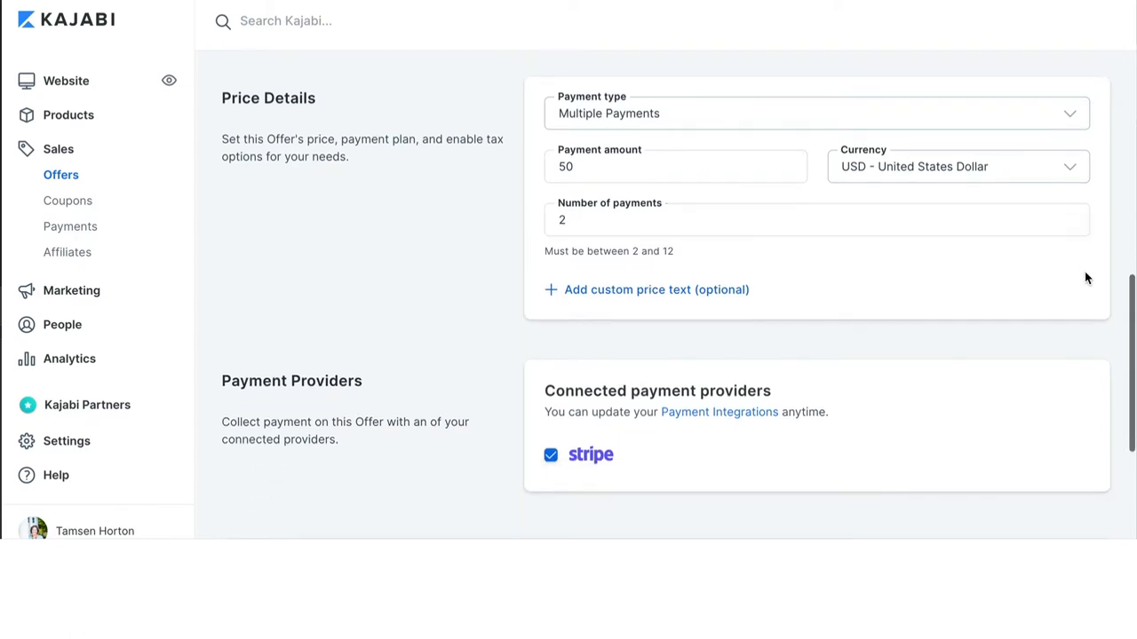
scroll(up, 3)
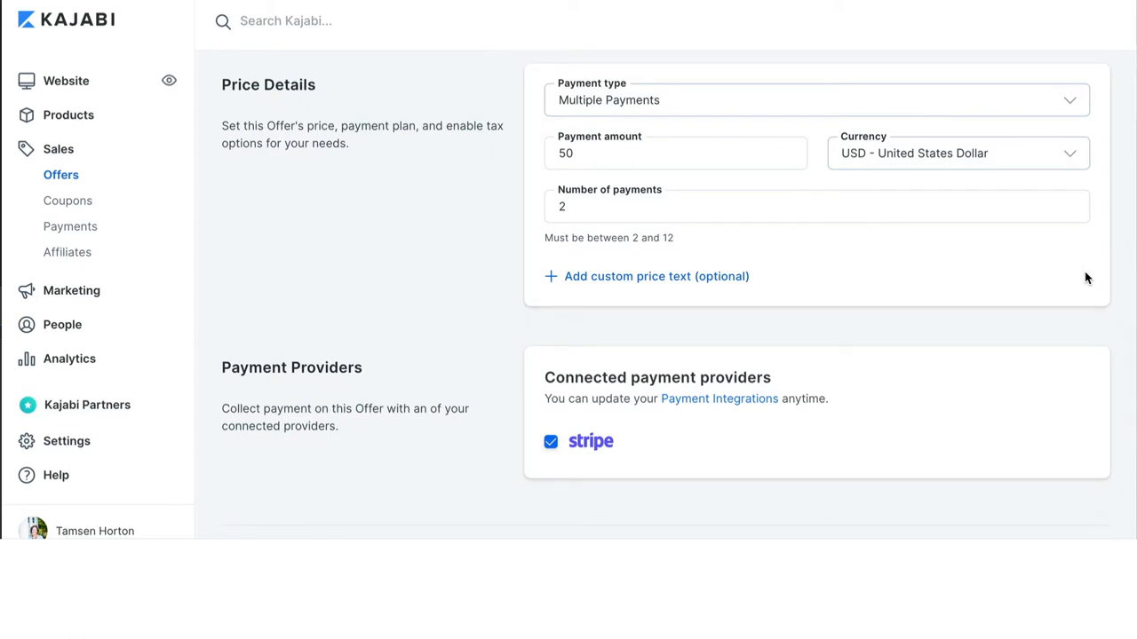
mouse_move(602, 281)
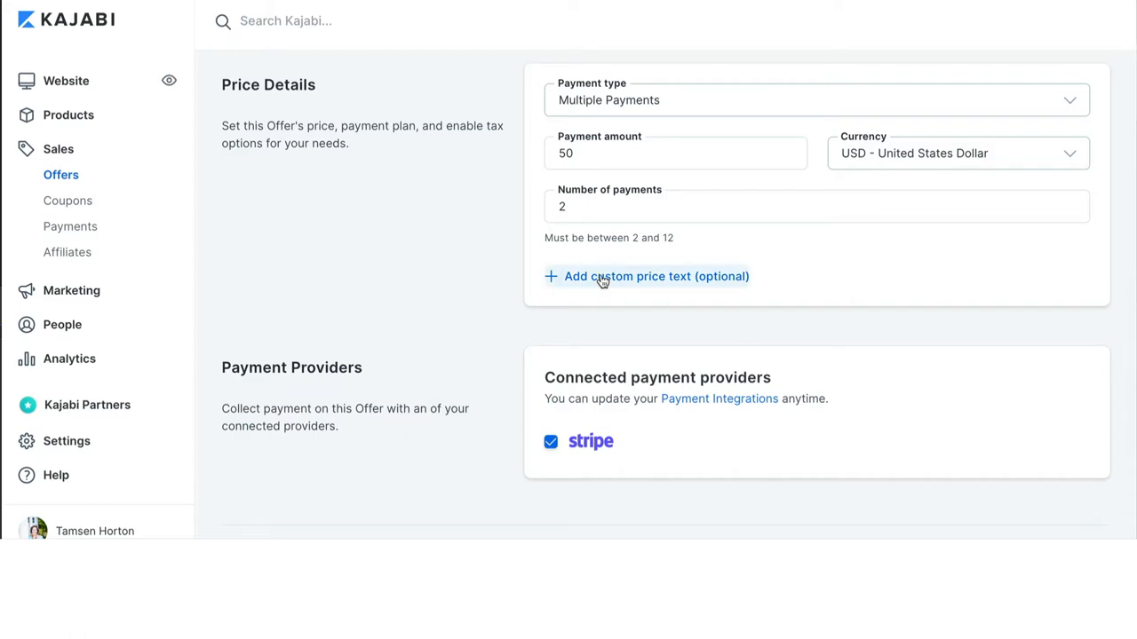
- Add an optional Price Text Override field under the payment plan and leave it empty
click(645, 276)
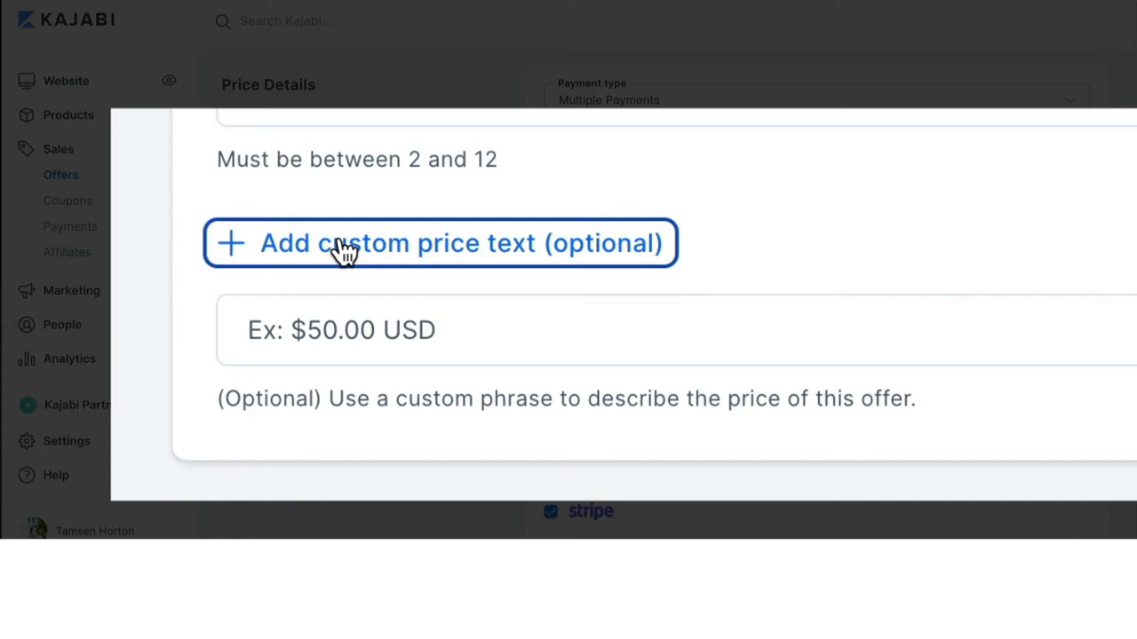
click(440, 243)
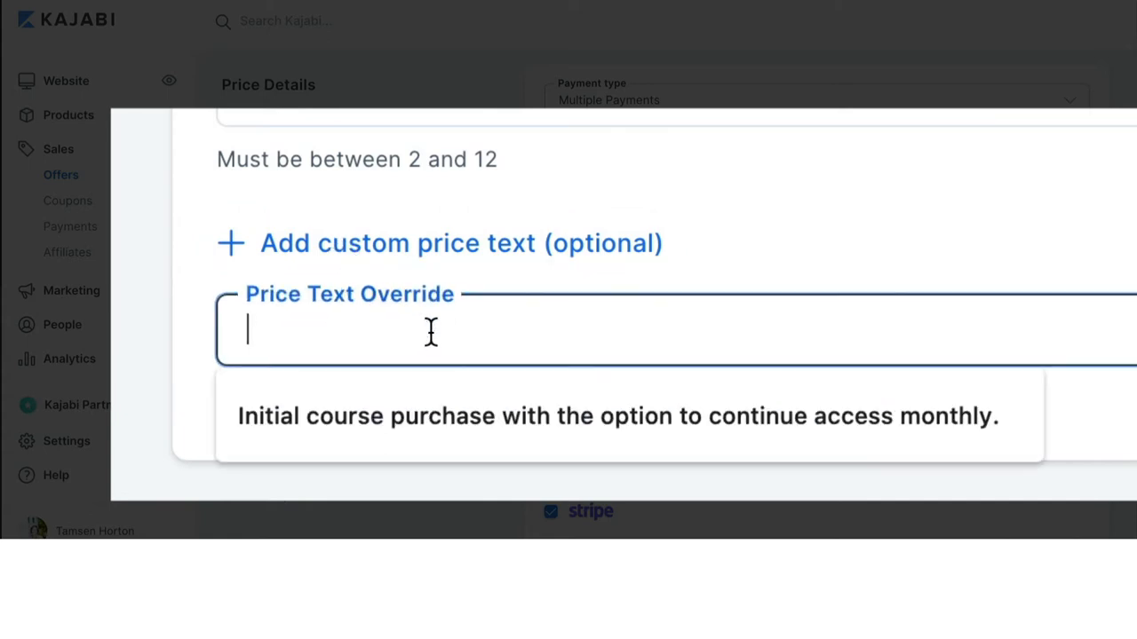
mouse_move(200, 272)
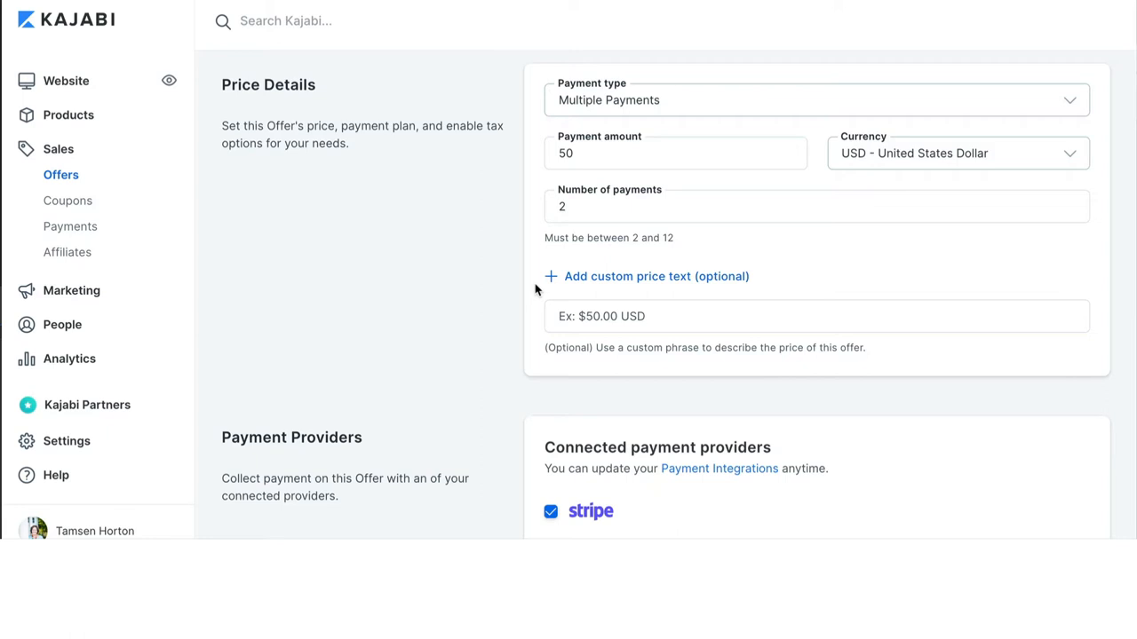
scroll(down, 3)
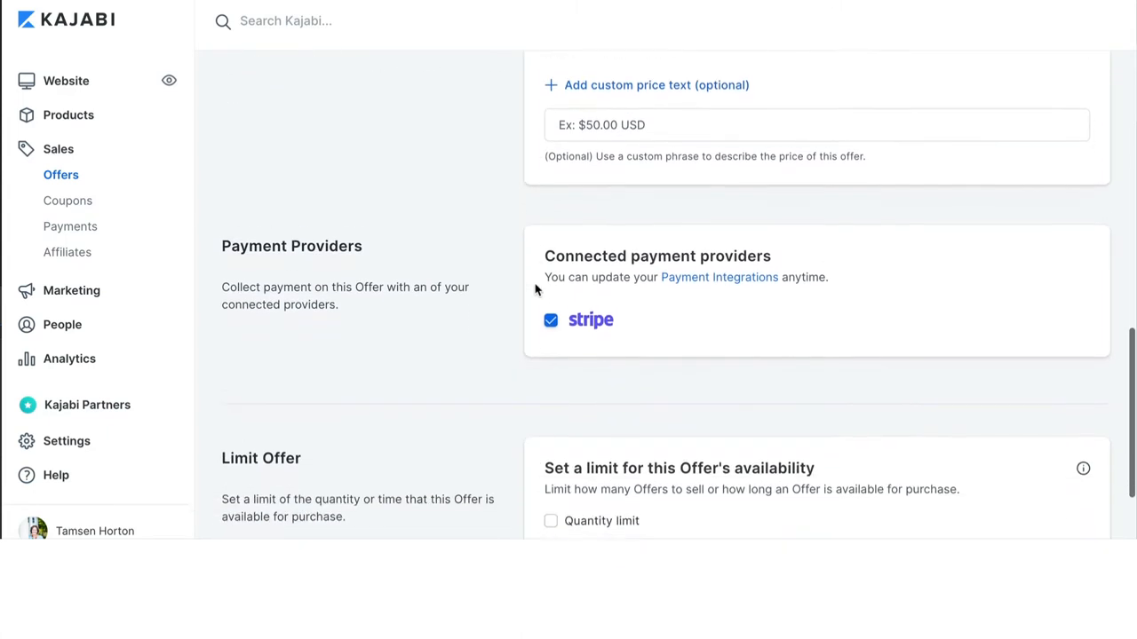
scroll(down, 3)
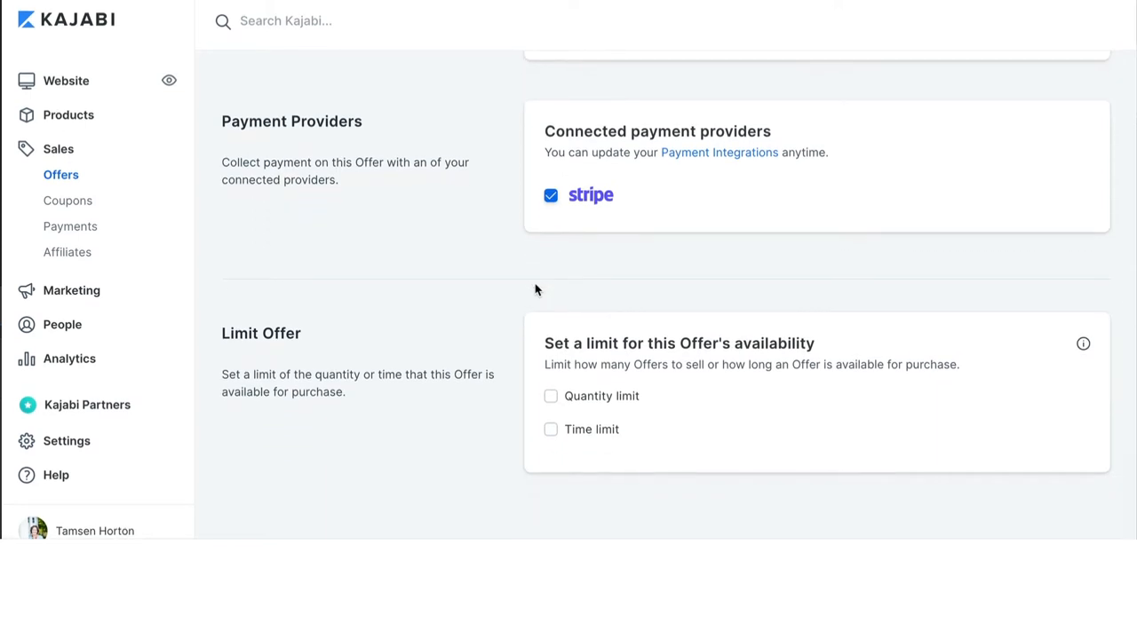
mouse_move(525, 408)
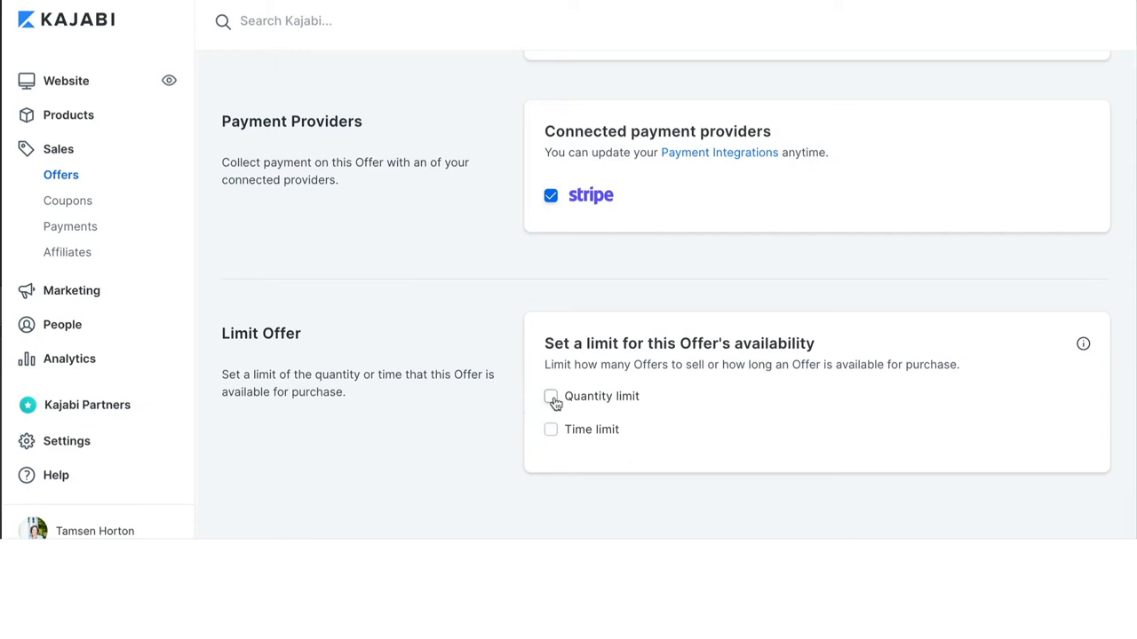
click(550, 396)
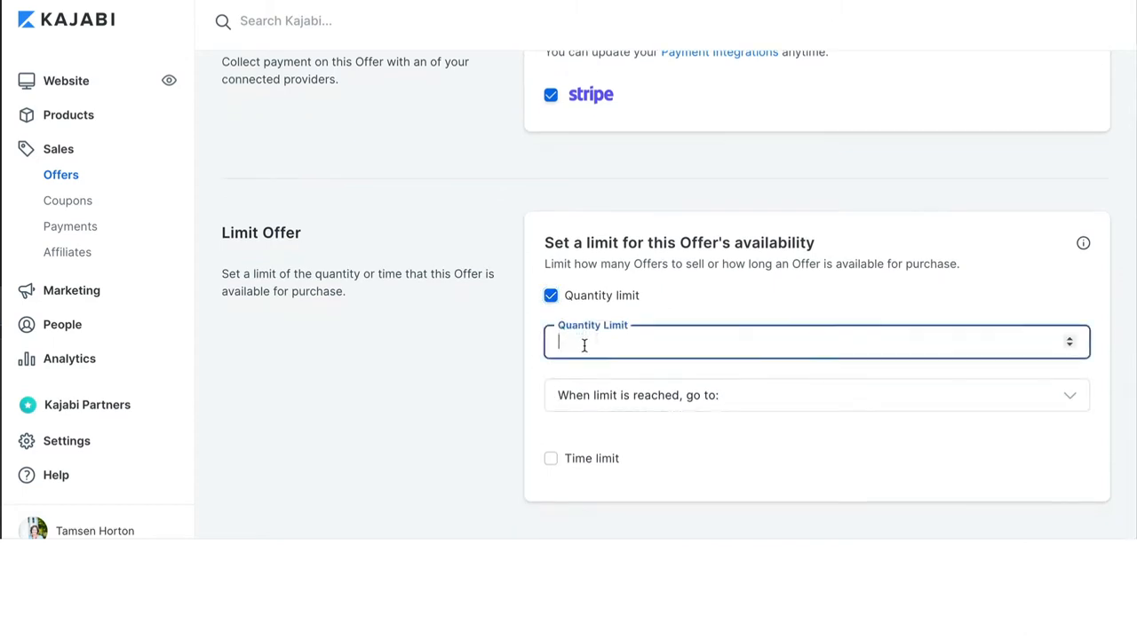
text(10)
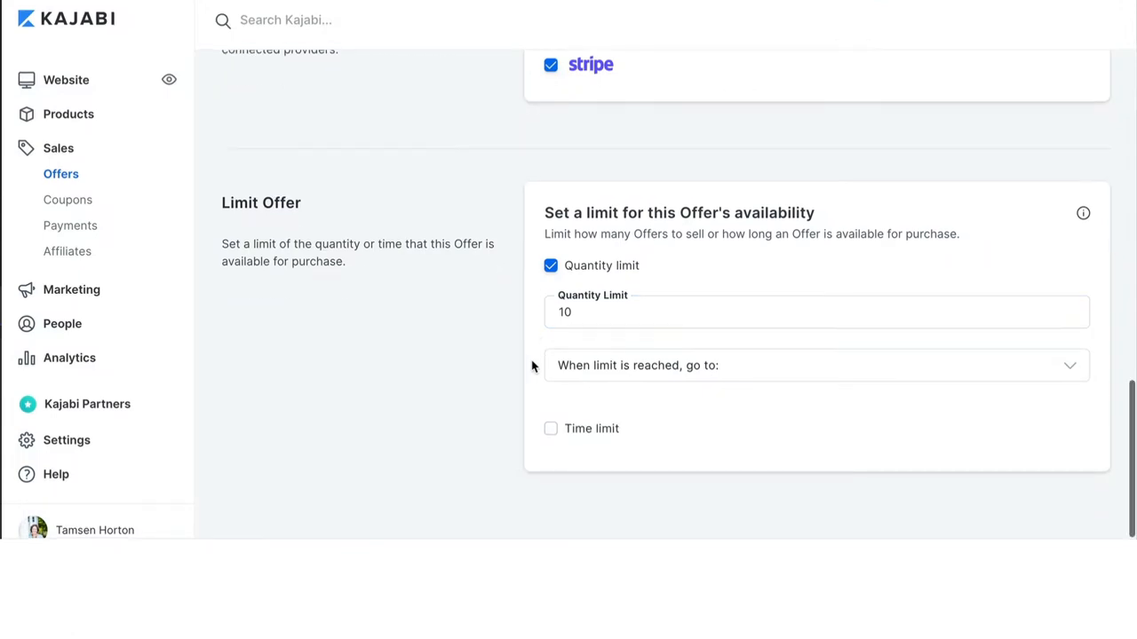
click(816, 365)
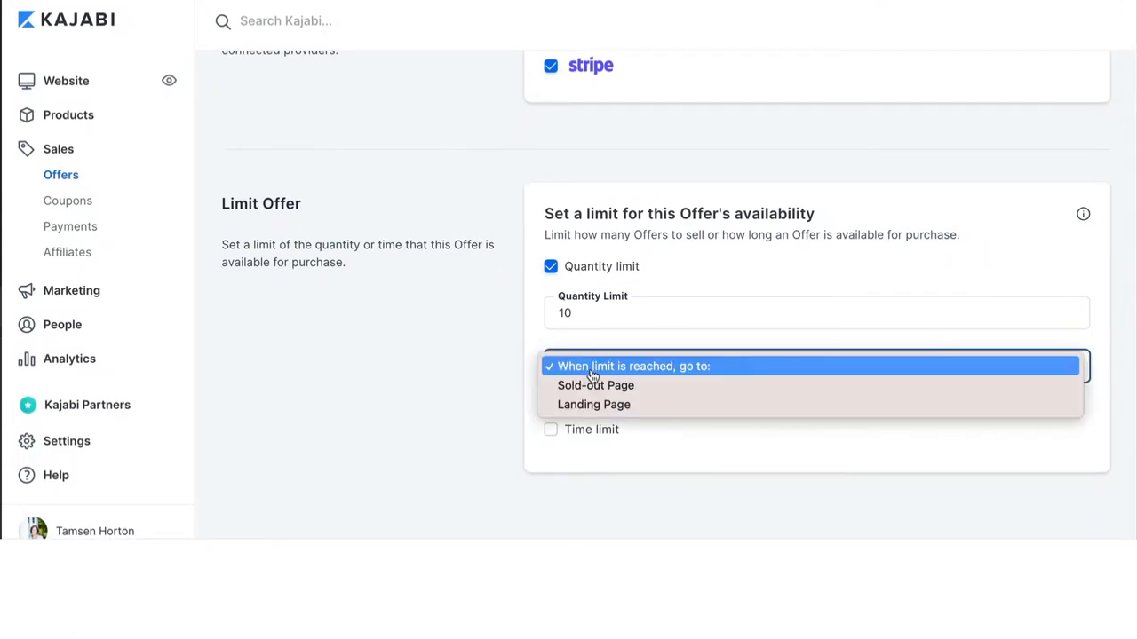
mouse_move(594, 404)
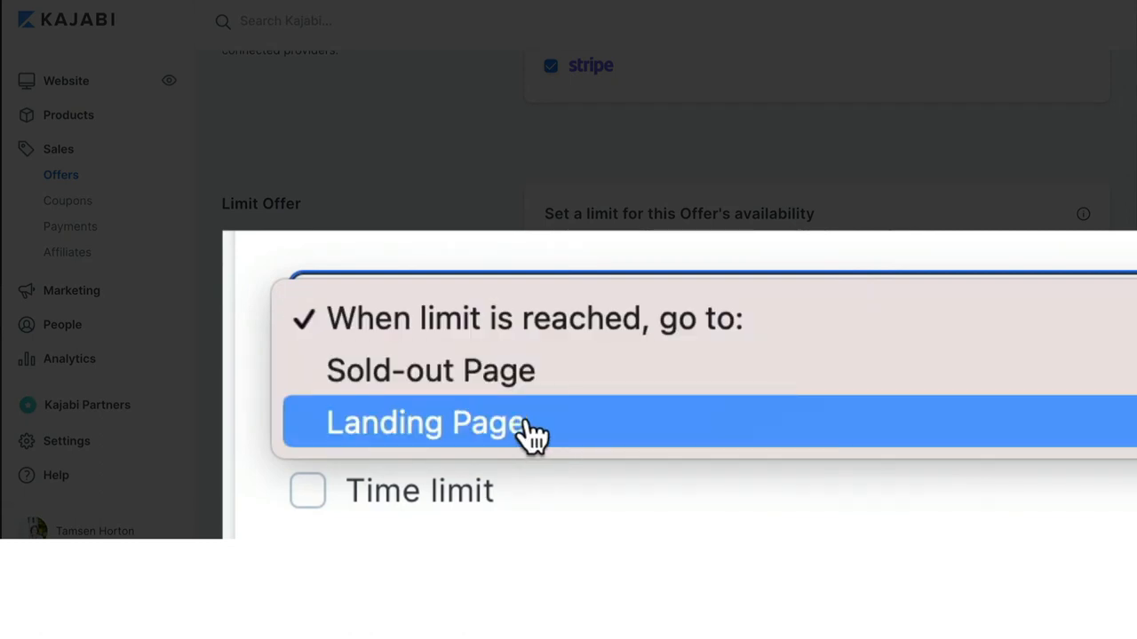
click(431, 422)
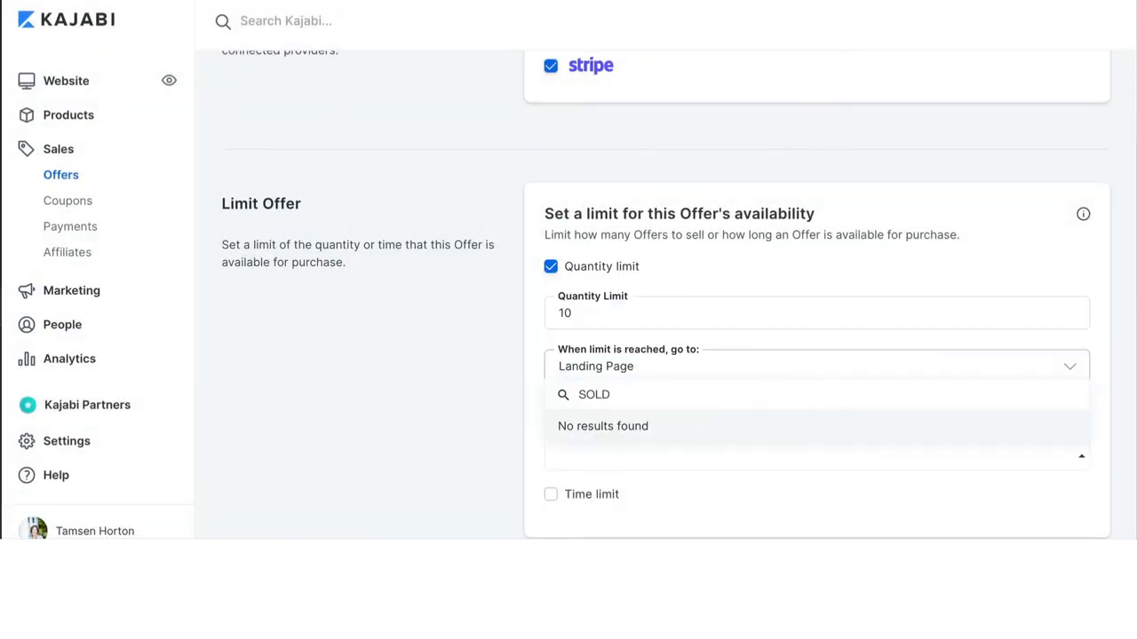
key(Backspace)
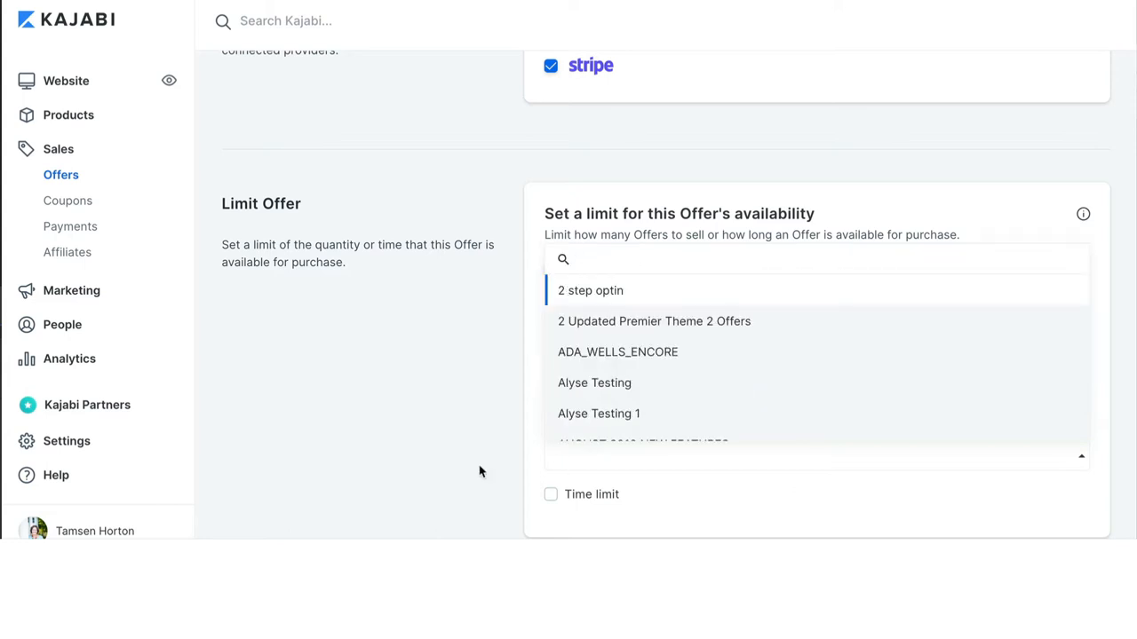
click(617, 352)
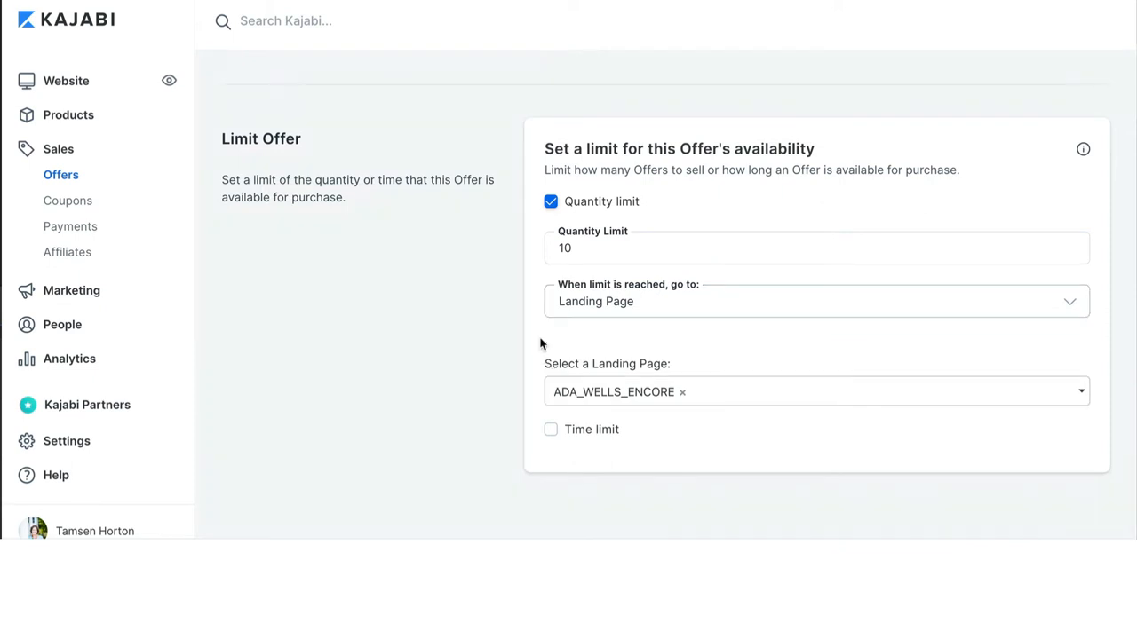
click(551, 429)
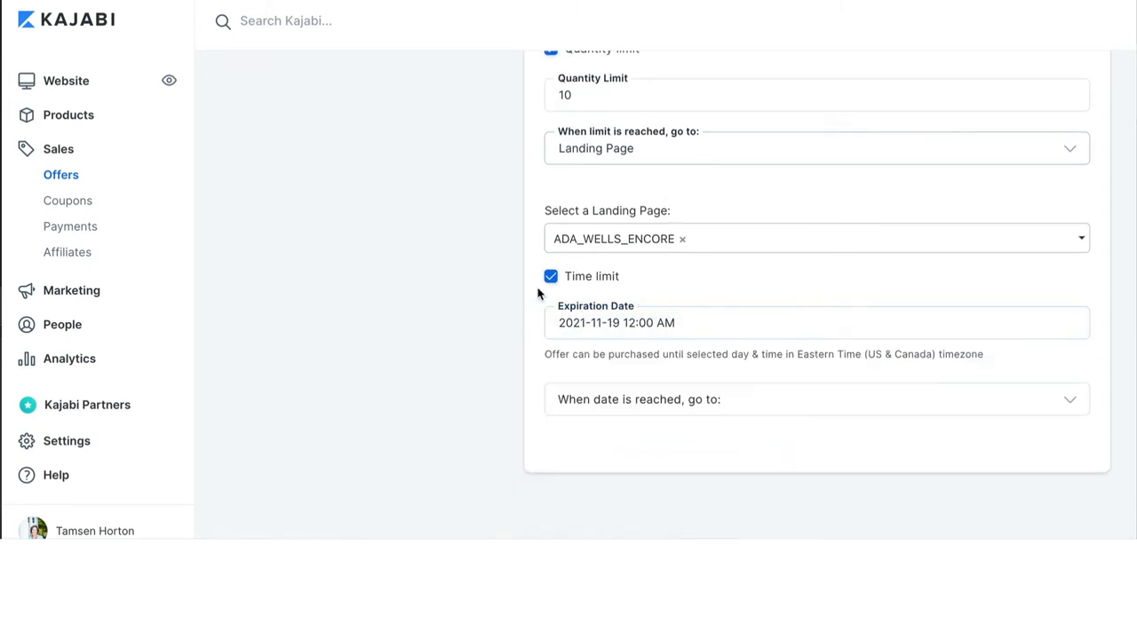
mouse_move(548, 302)
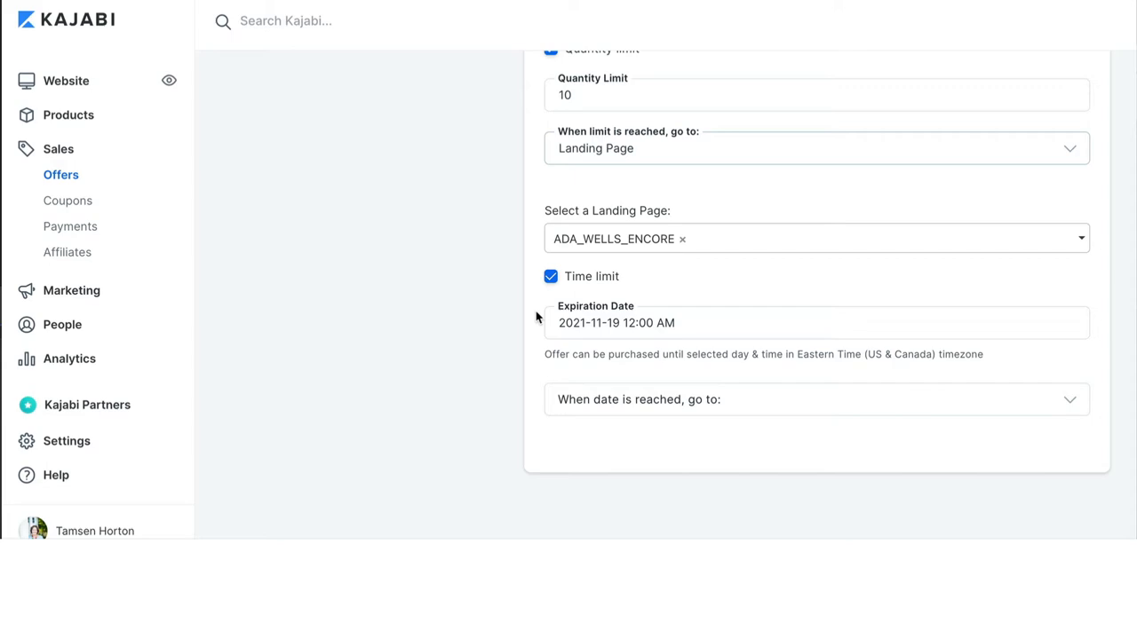
- Set the after-expiry destination to an Expired Page instead of a landing page
click(816, 399)
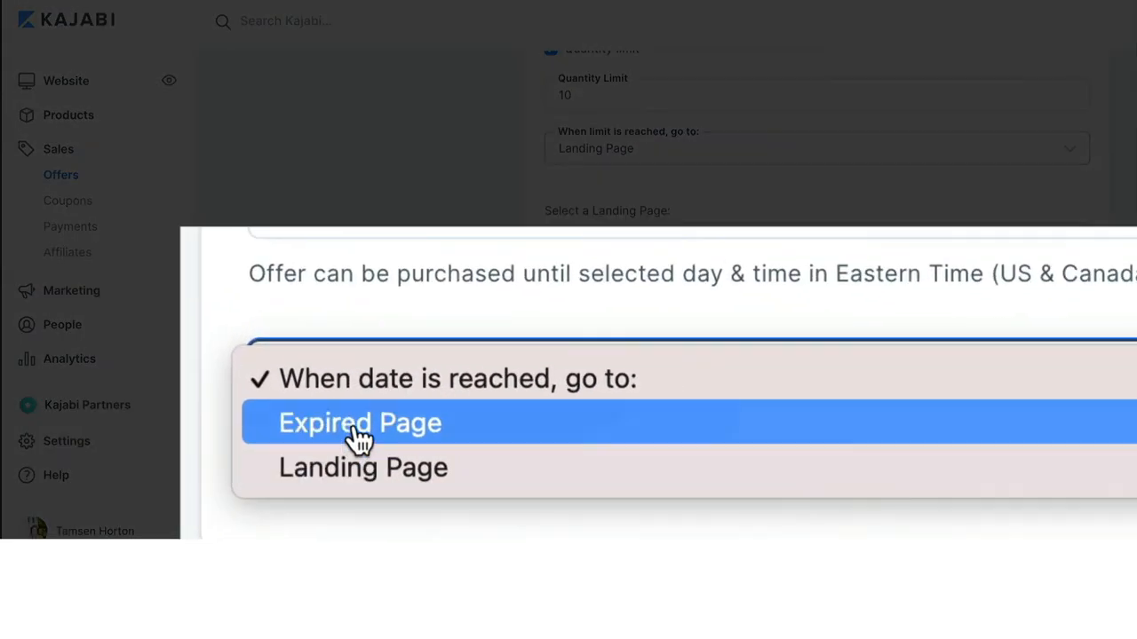
mouse_move(362, 468)
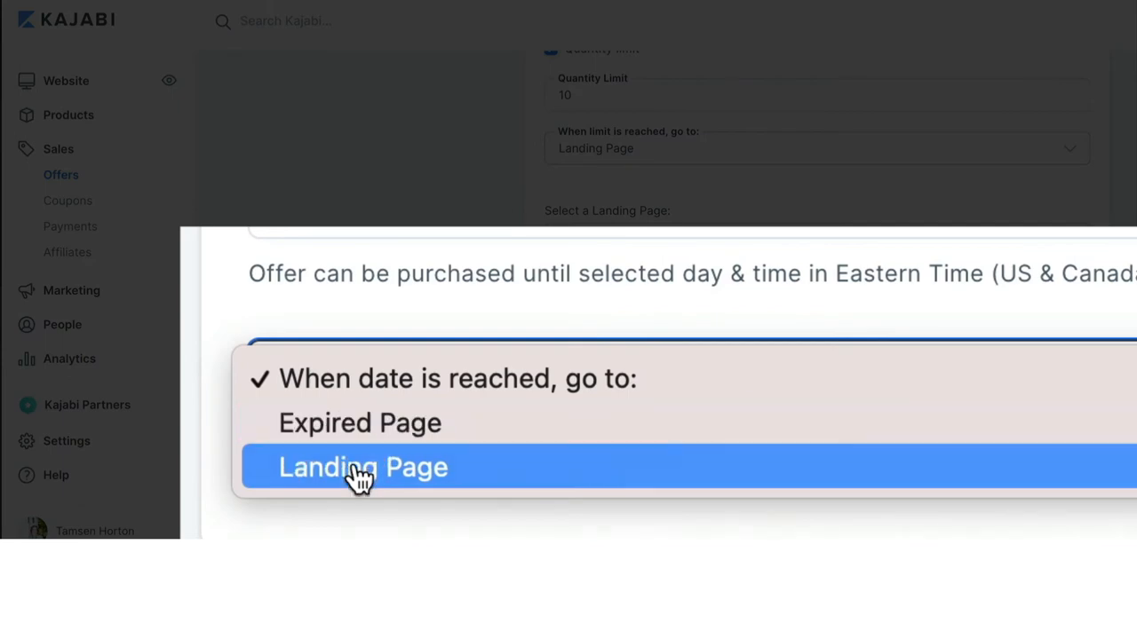
click(362, 466)
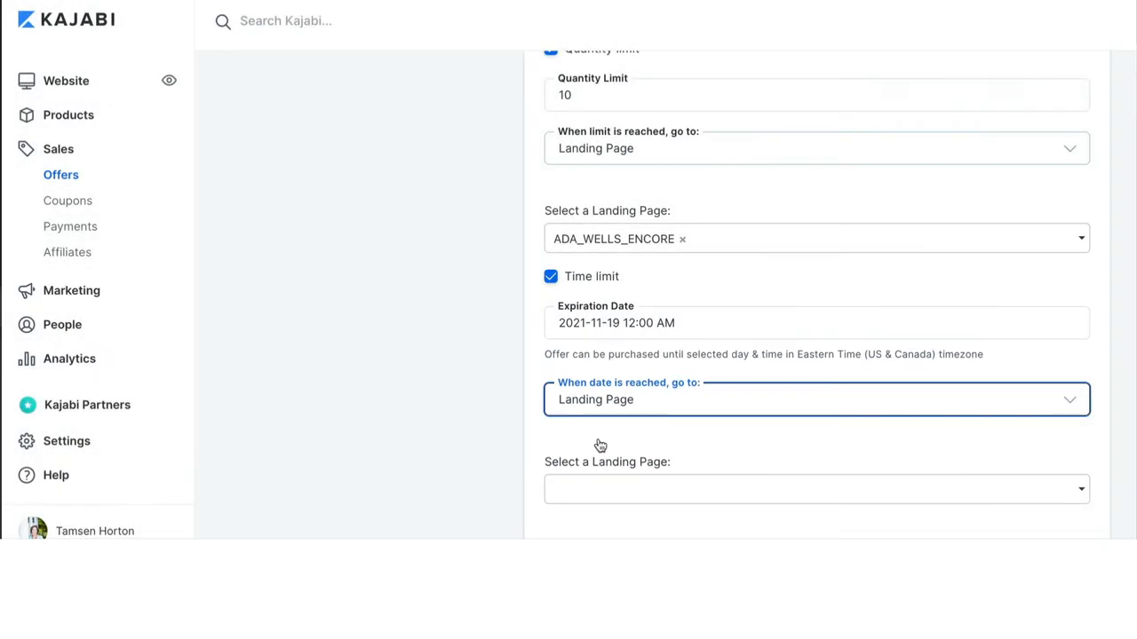
scroll(down, 3)
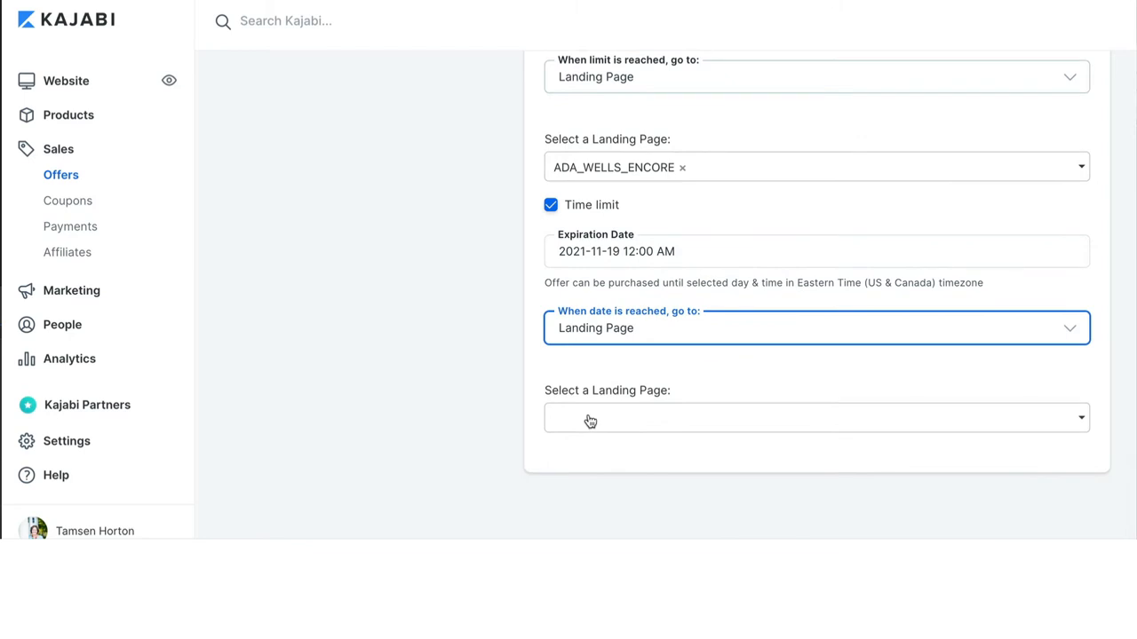
mouse_move(604, 357)
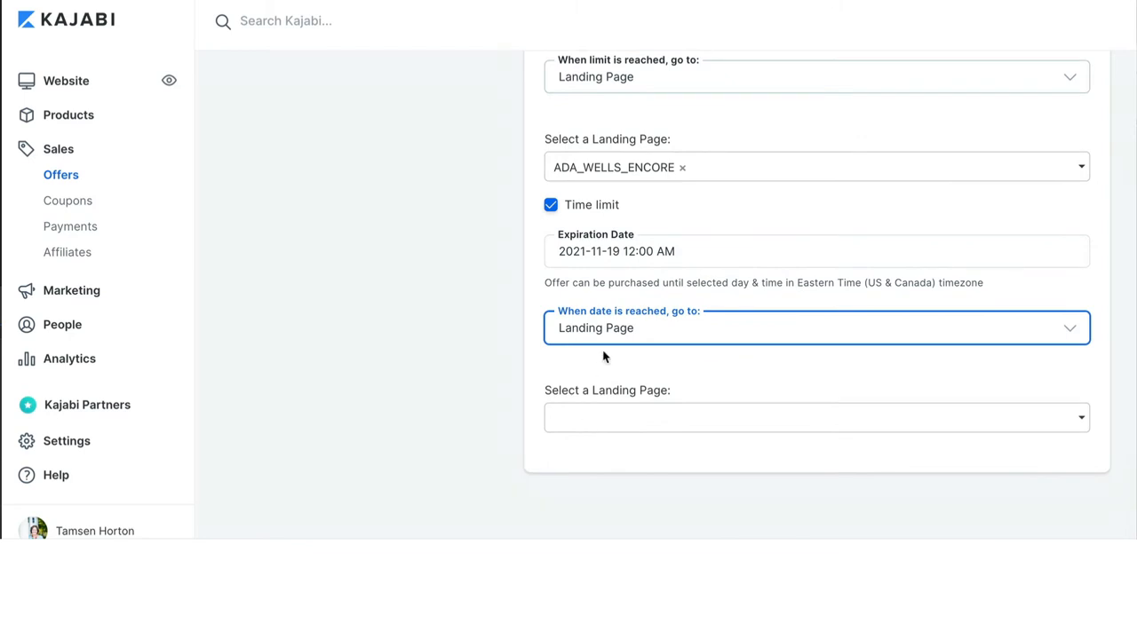
click(815, 327)
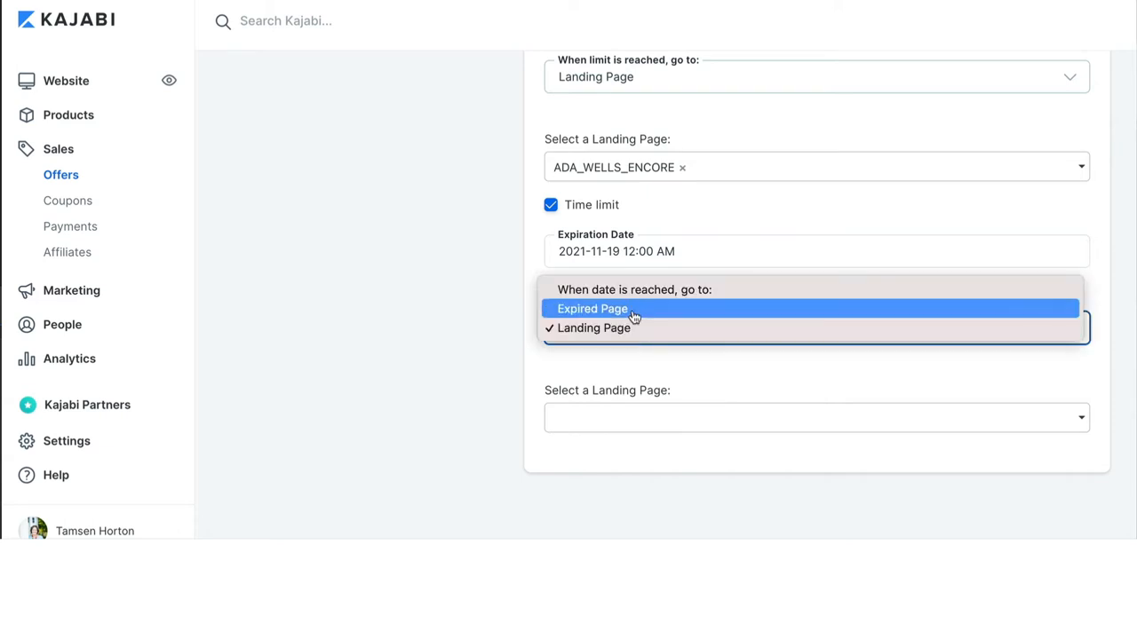
click(593, 308)
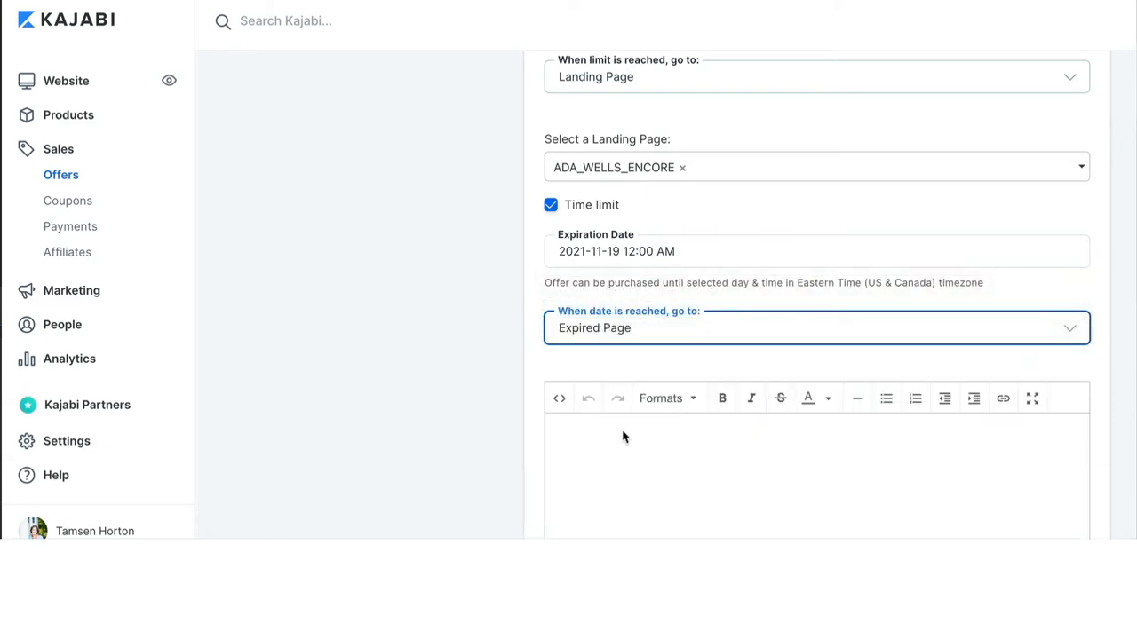
- Write the expired page message 'INCREDIBLY UGLY'
click(610, 434)
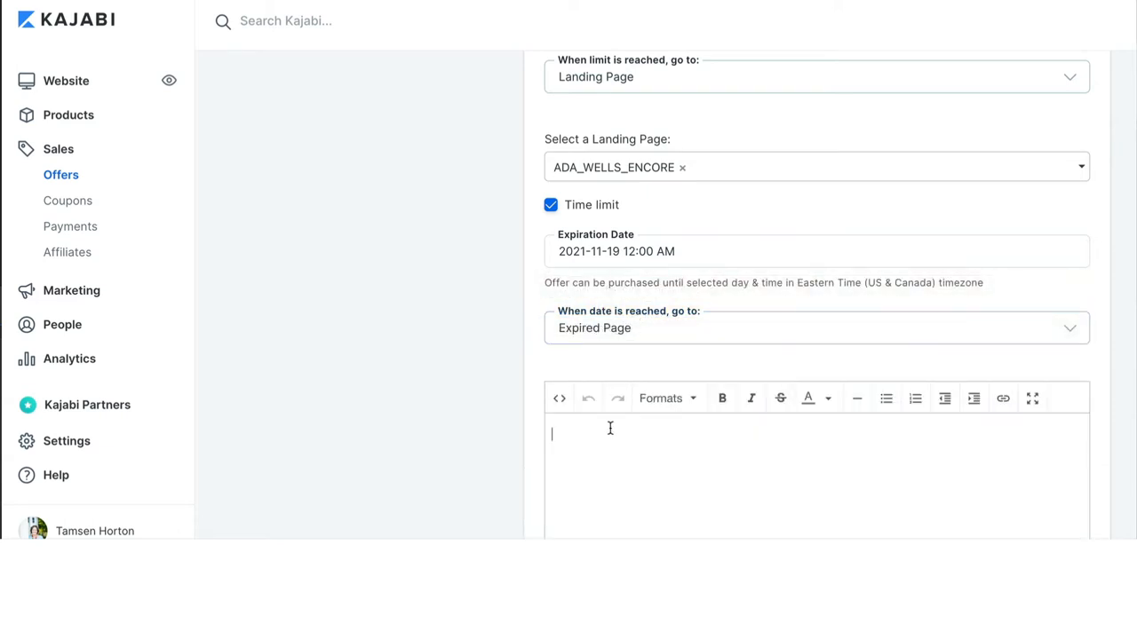
text(INCREDIBL)
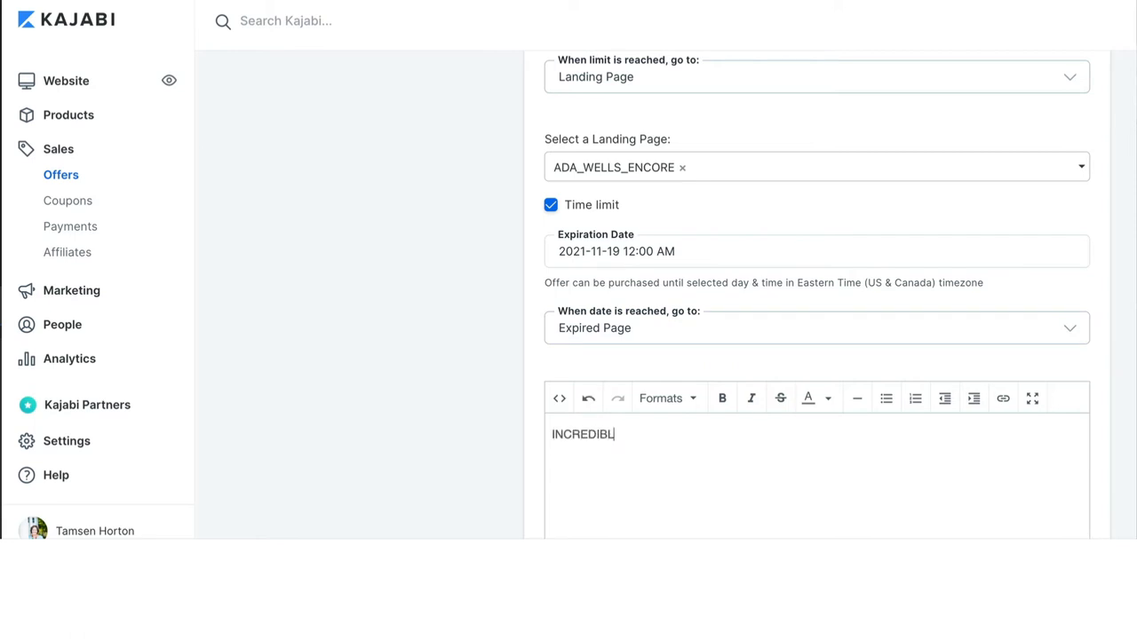
text(Y UGLY)
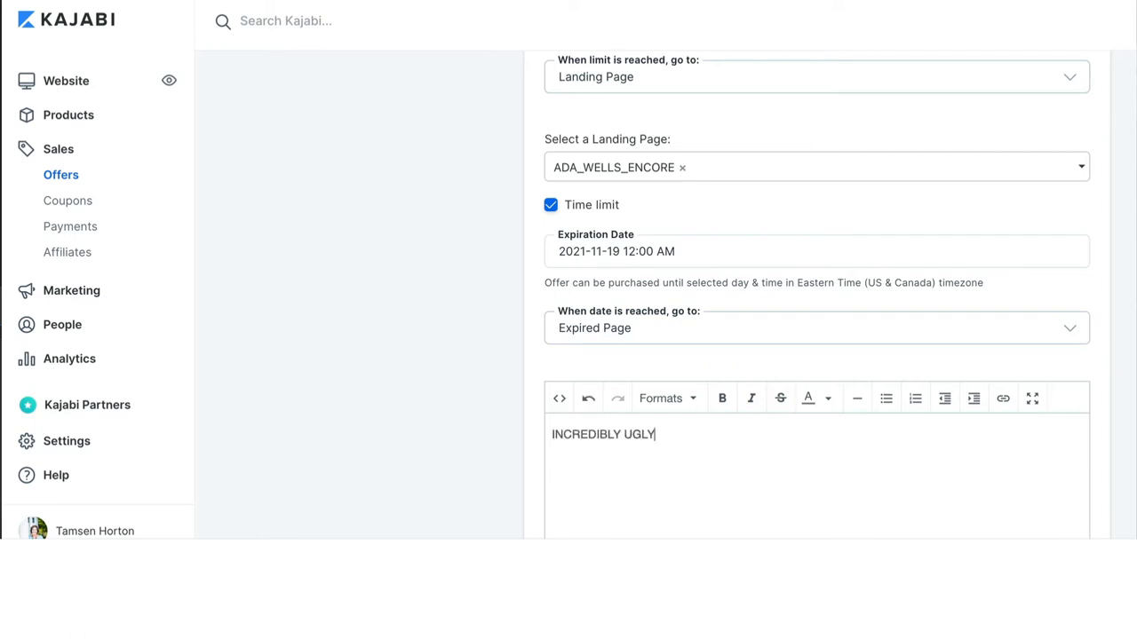
scroll(down, 3)
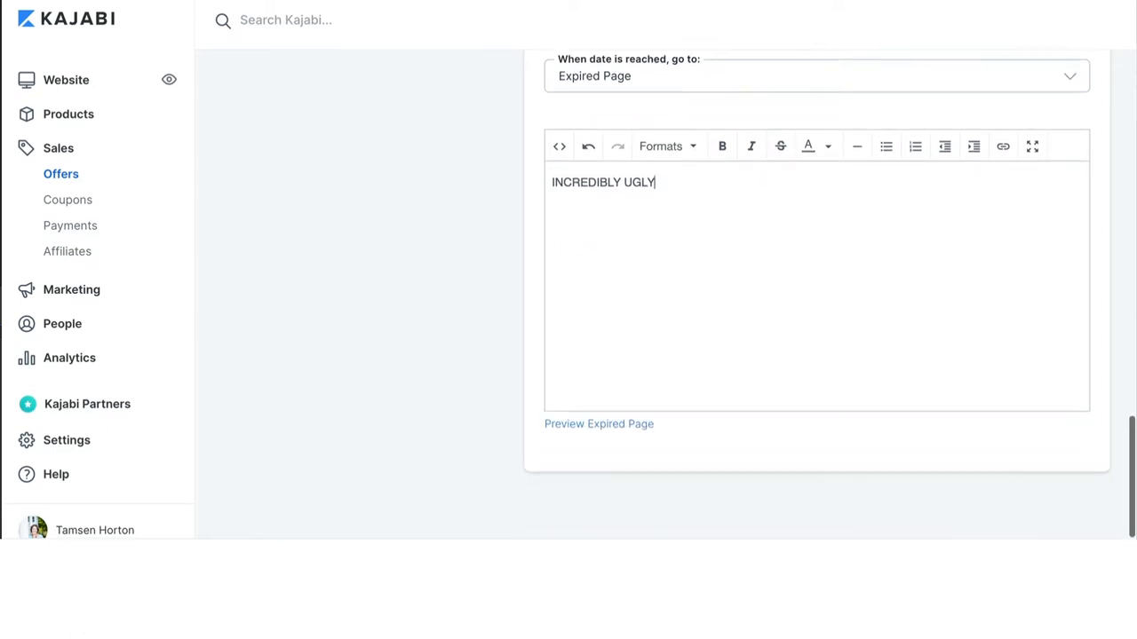
- Save the offer so Kajabi confirms it was successfully updated
scroll(up, 3)
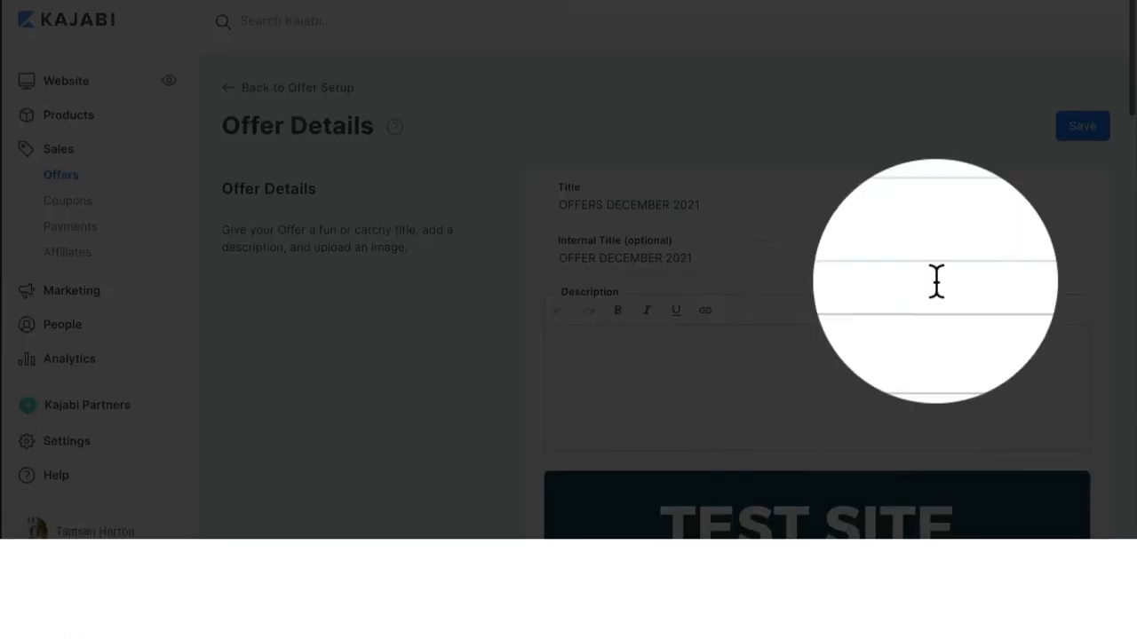
click(1083, 125)
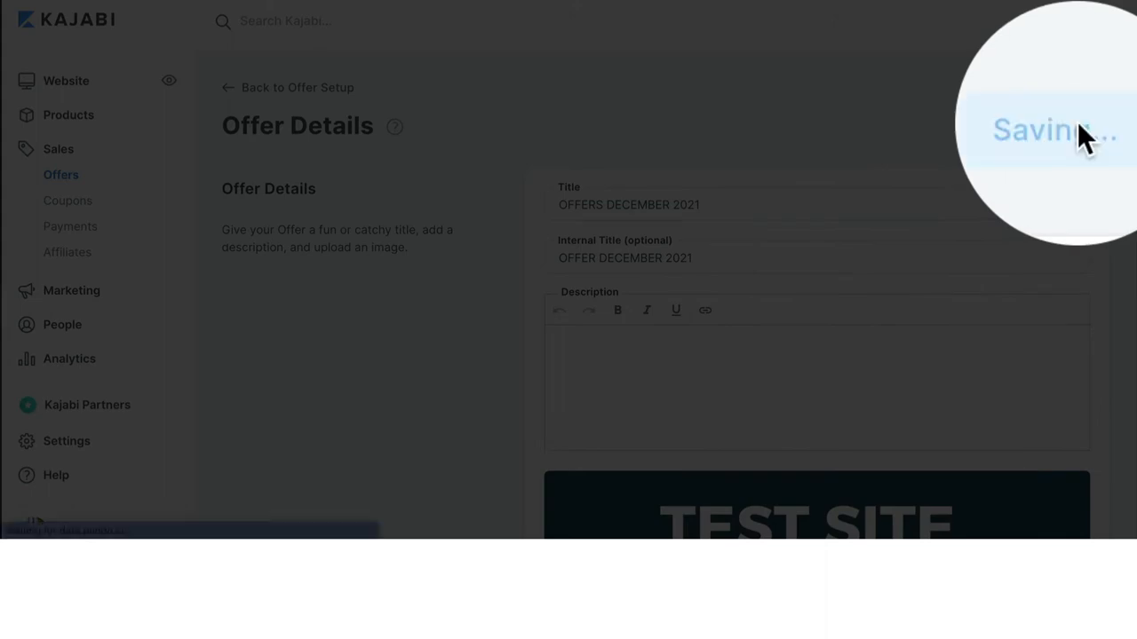
click(1082, 125)
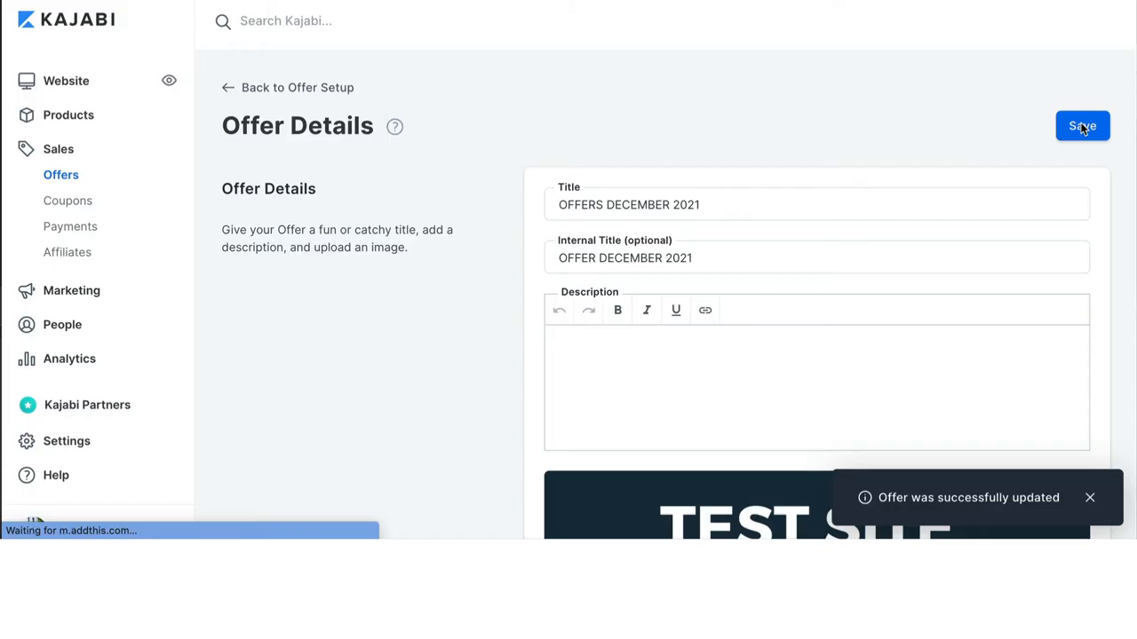
scroll(down, 3)
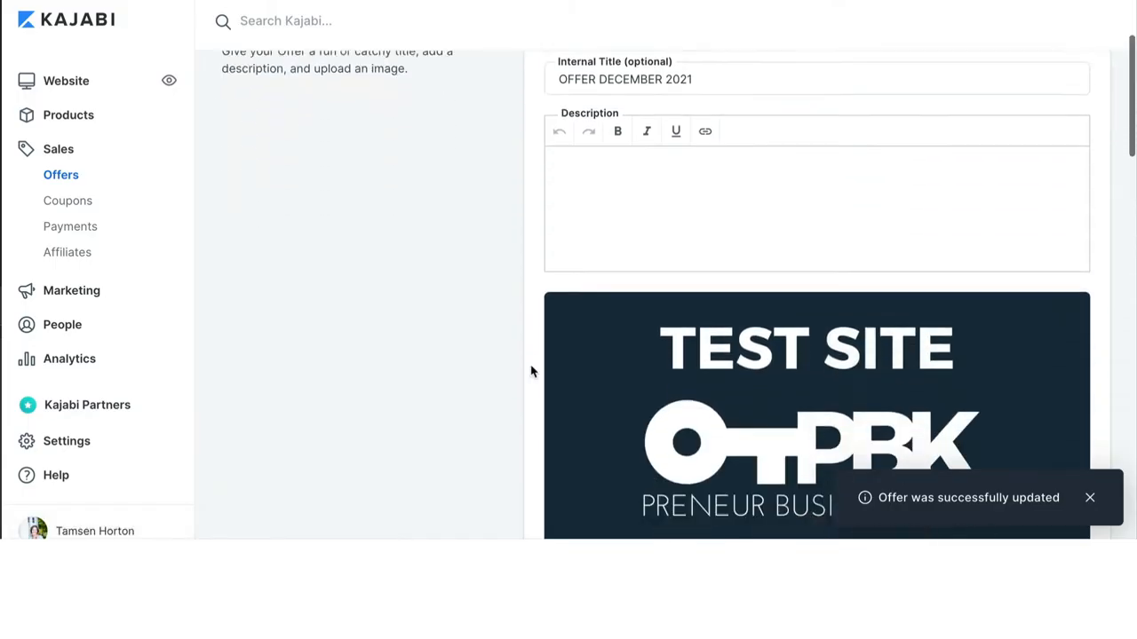
scroll(down, 3)
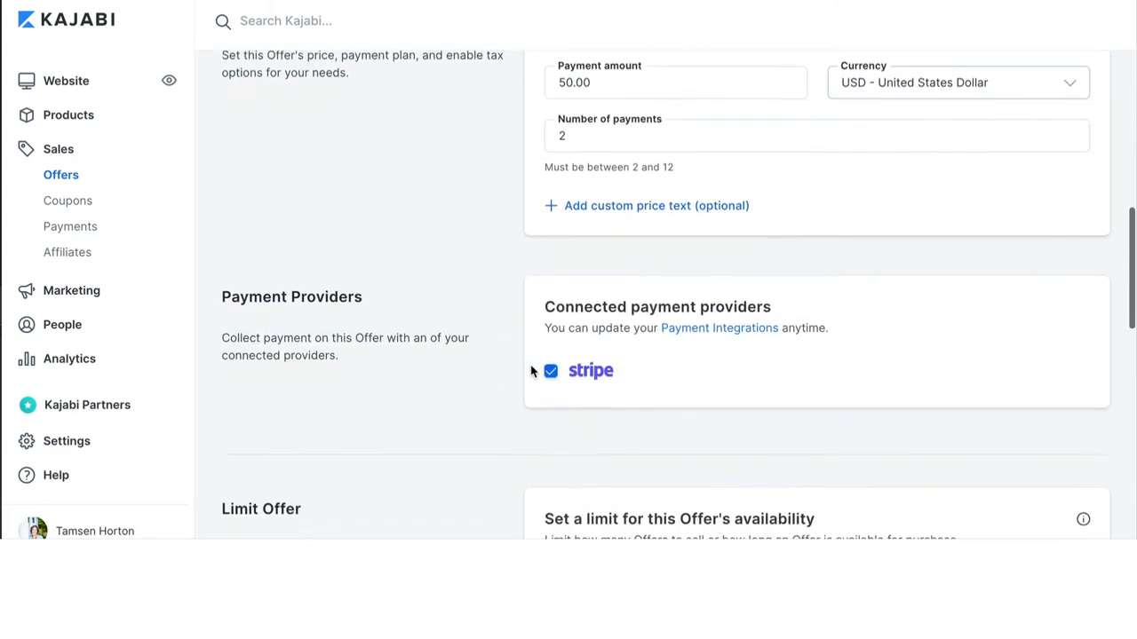
scroll(down, 3)
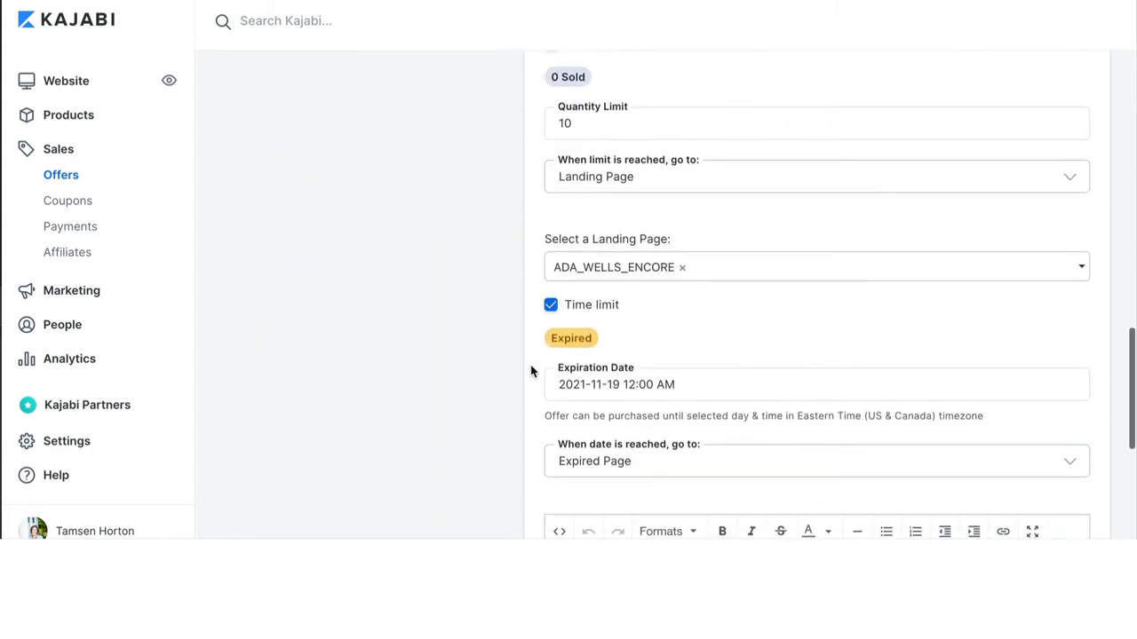
scroll(down, 3)
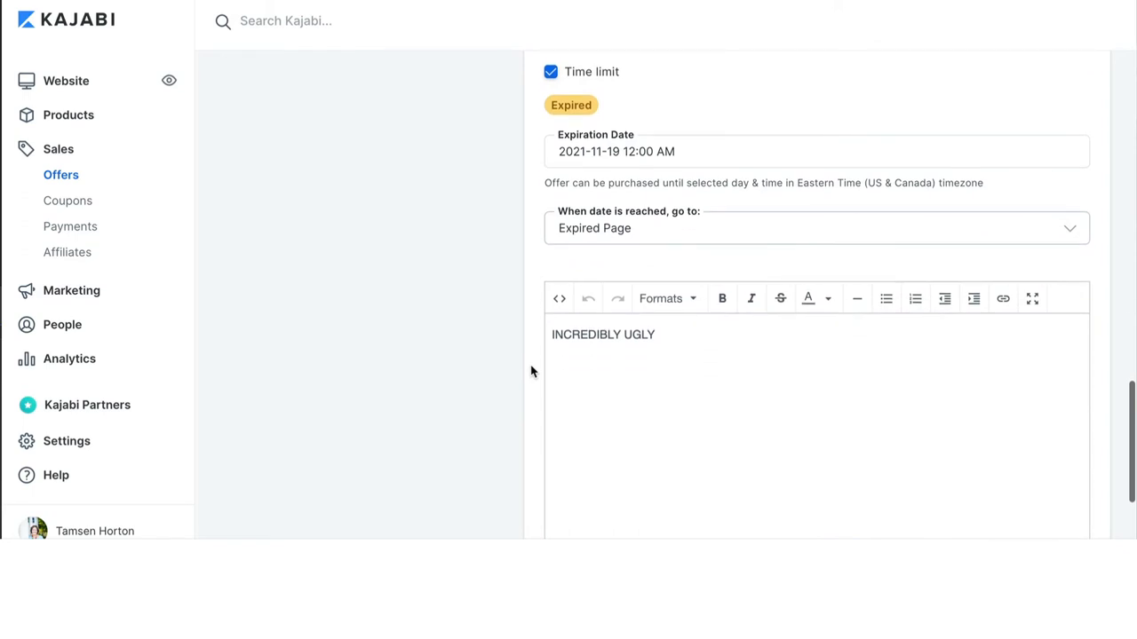
scroll(down, 3)
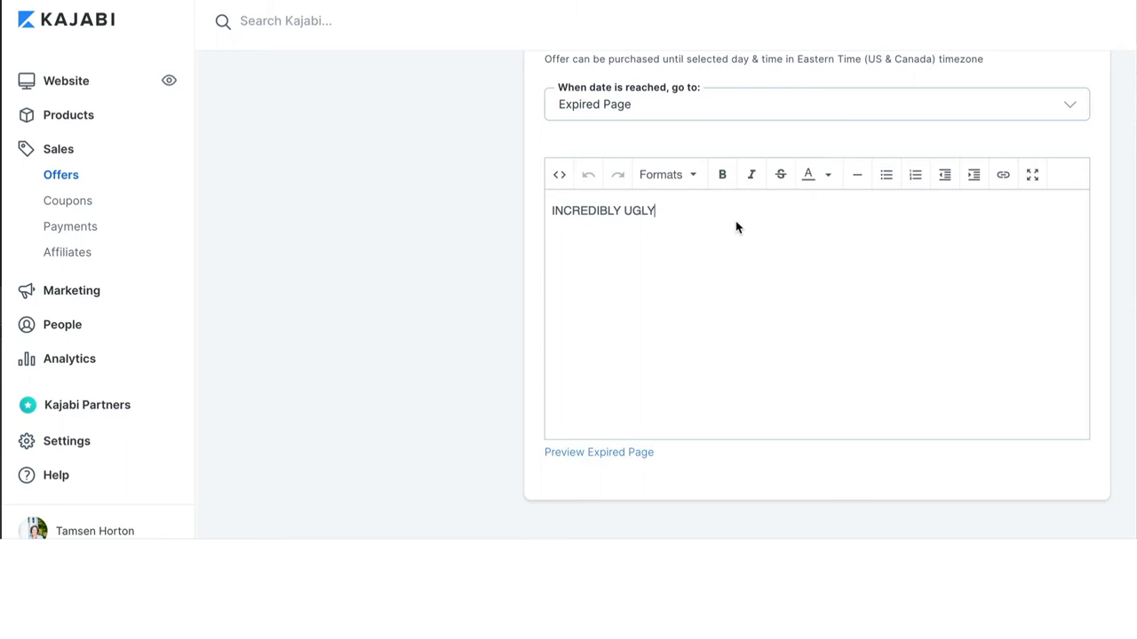
mouse_move(741, 238)
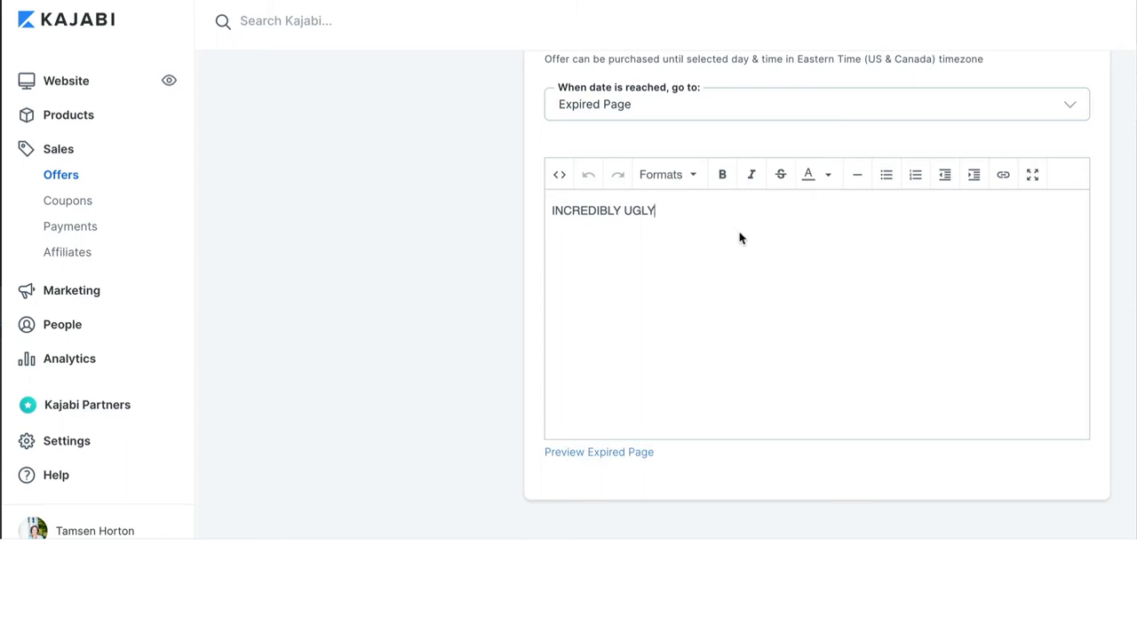
click(599, 452)
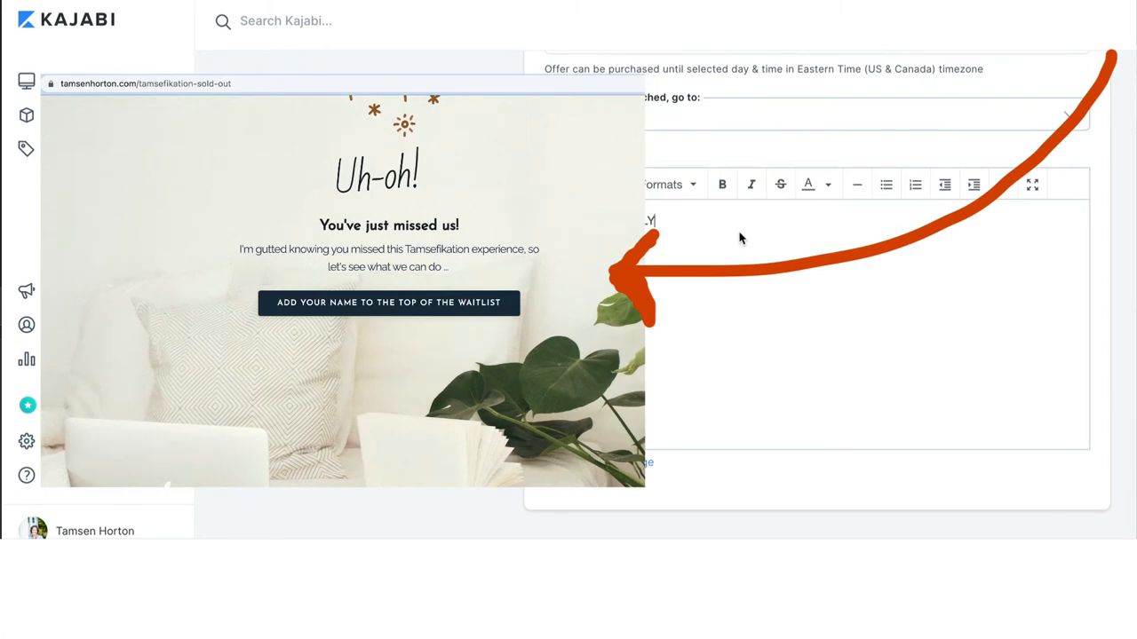
mouse_move(707, 286)
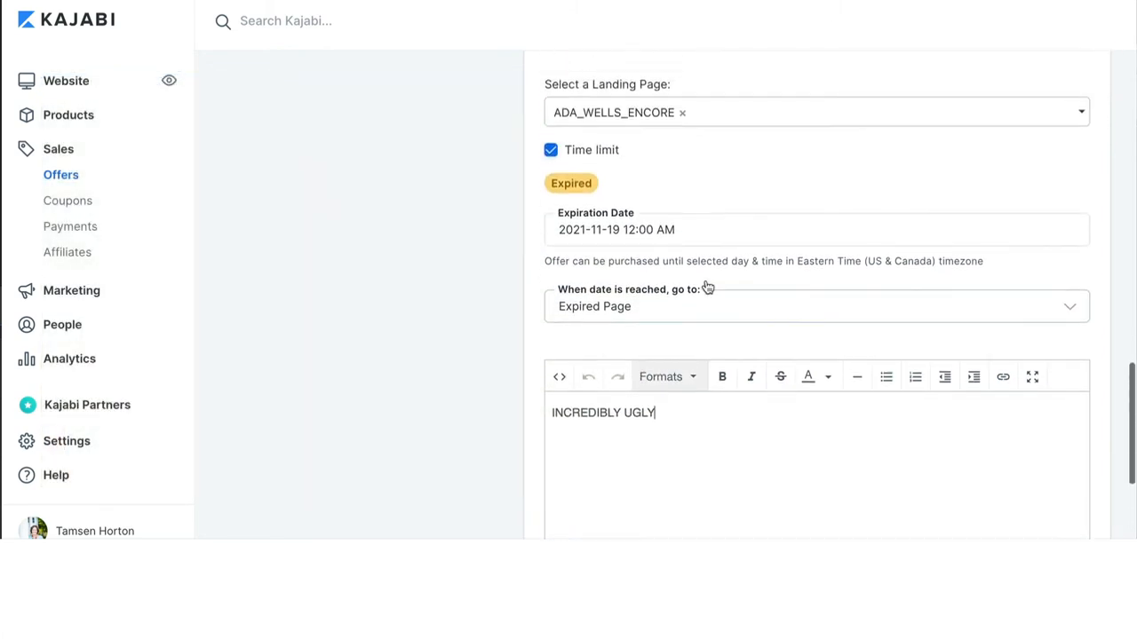
- Save the offer details again and get the successfully updated confirmation
scroll(up, 3)
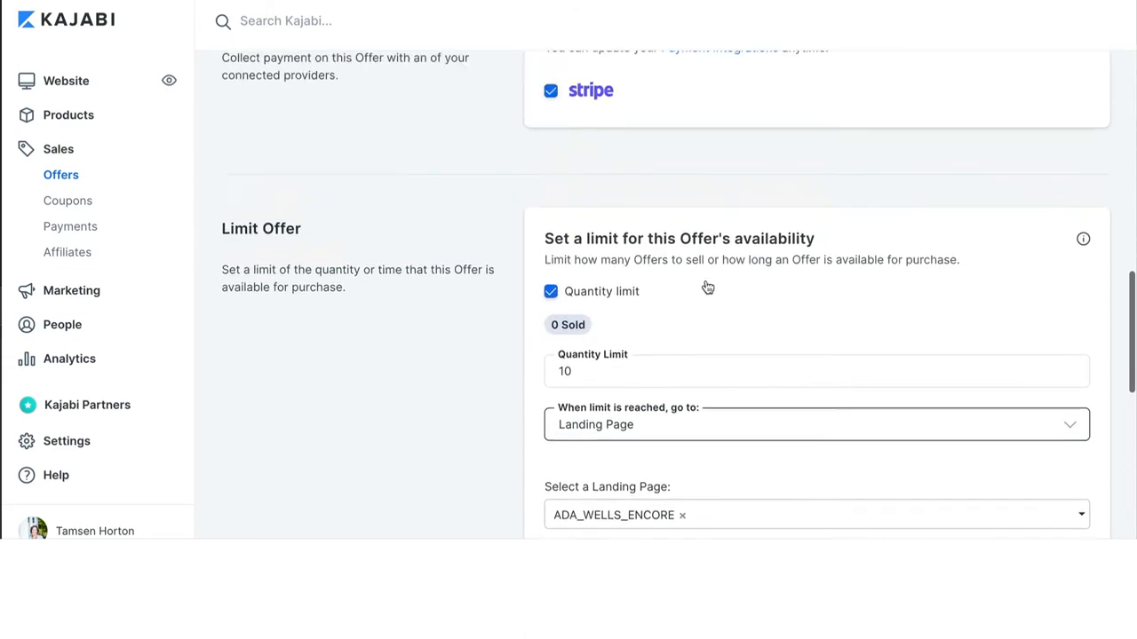
scroll(up, 3)
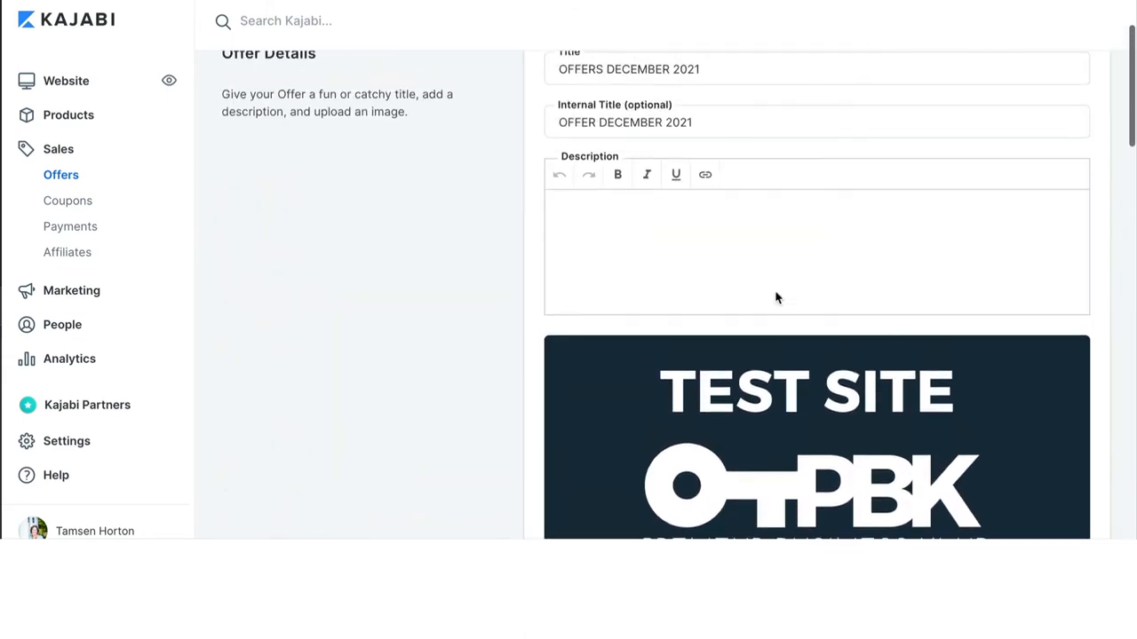
scroll(up, 3)
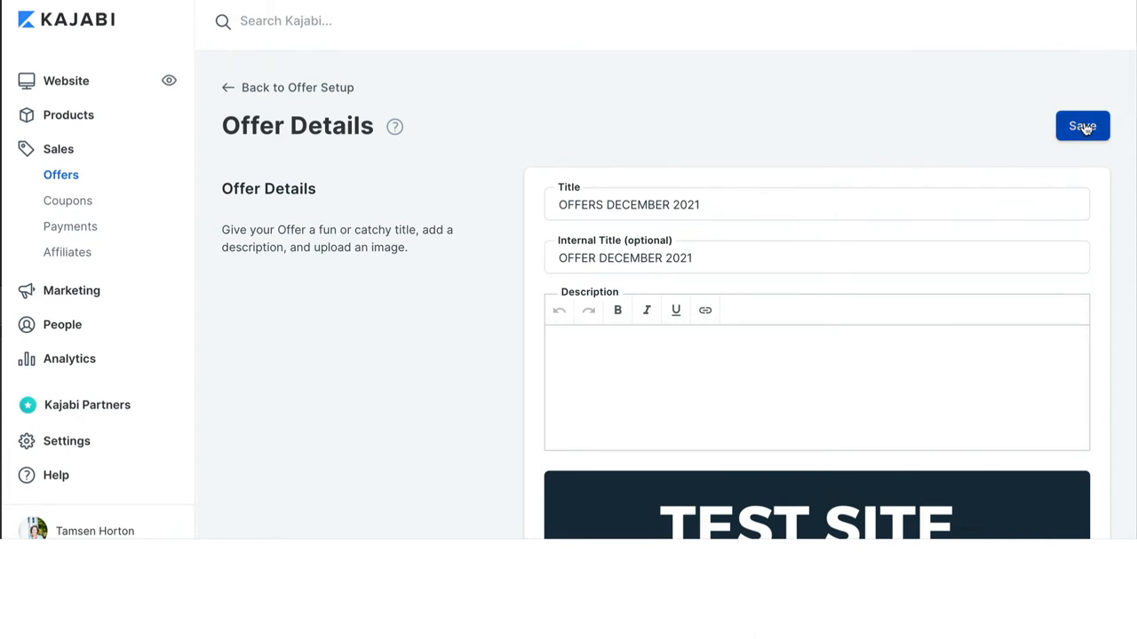
click(1082, 125)
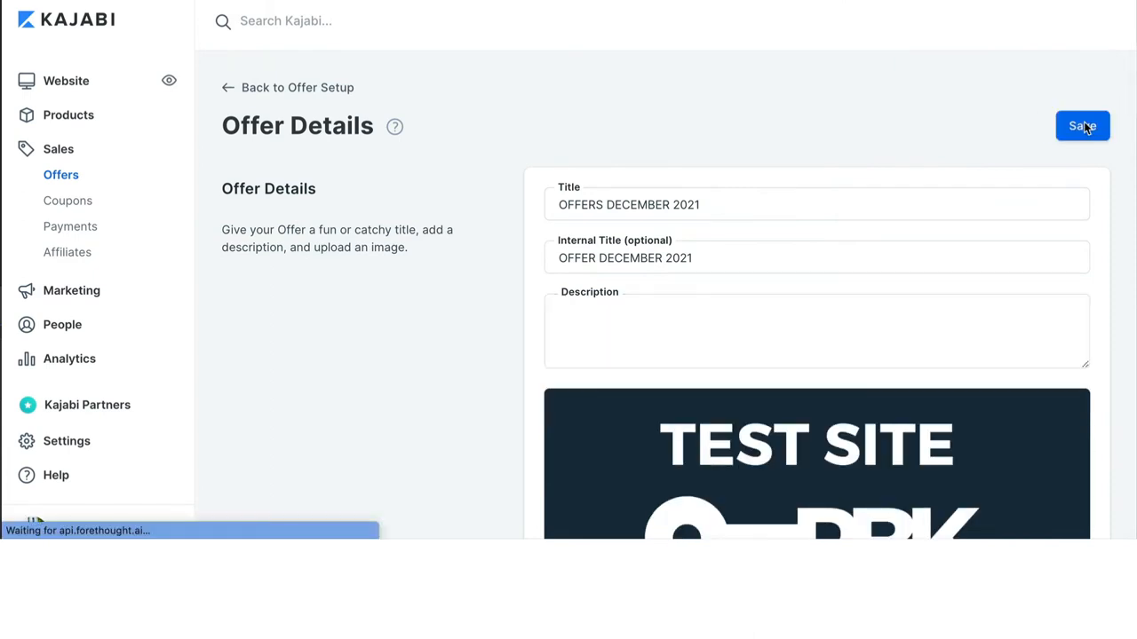
click(1081, 125)
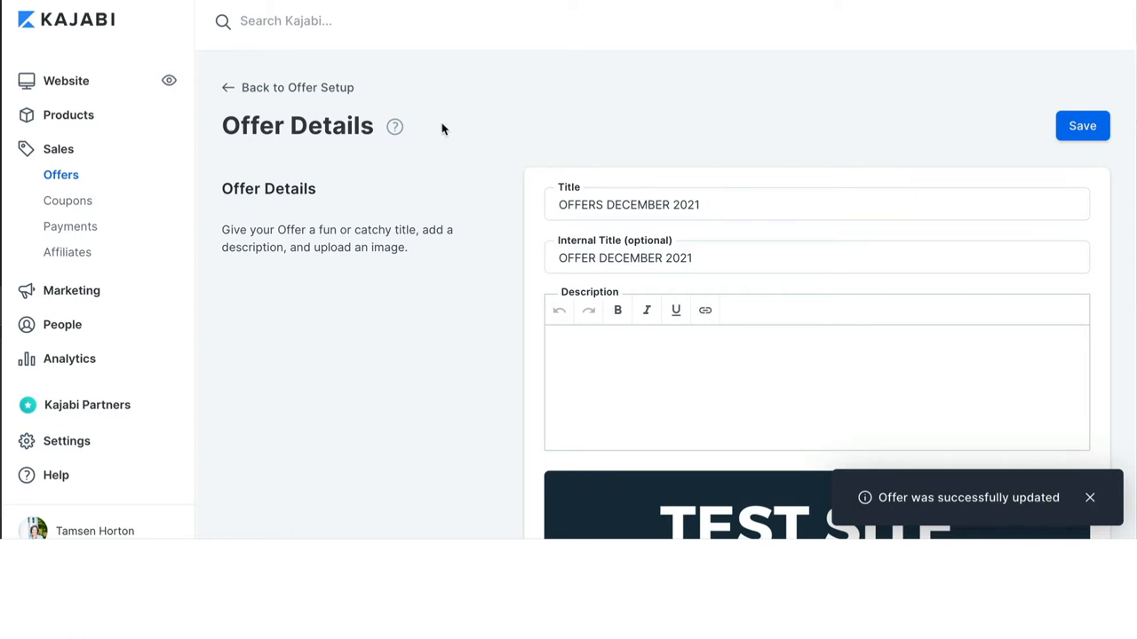
- Return to the OFFER DECEMBER 2021 setup overview showing 0 of 10 sold
click(297, 87)
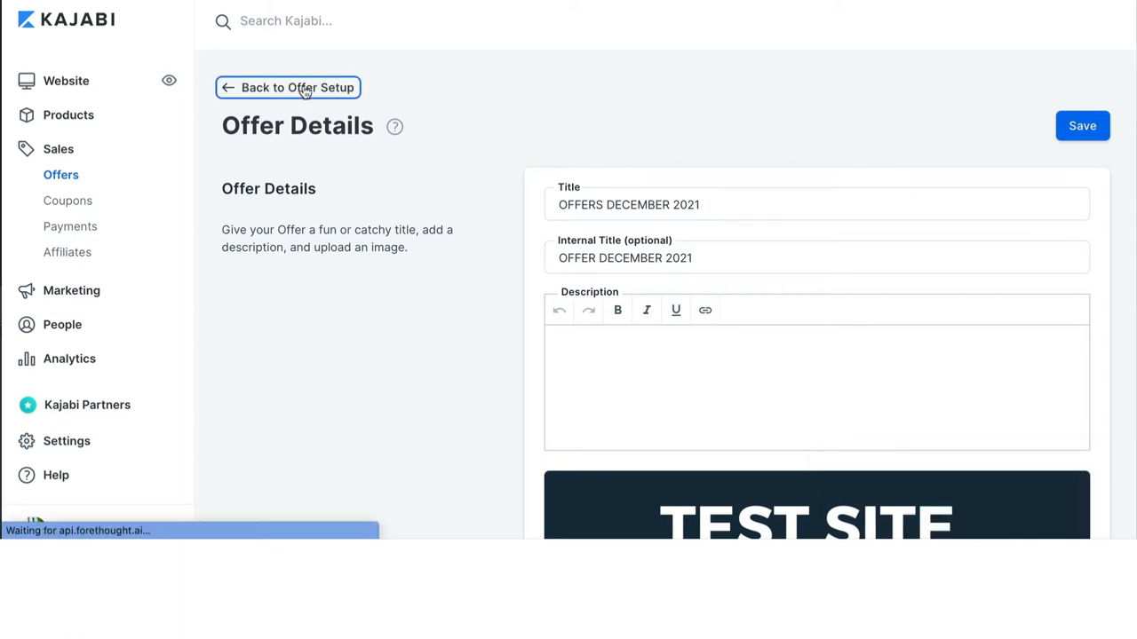
click(296, 87)
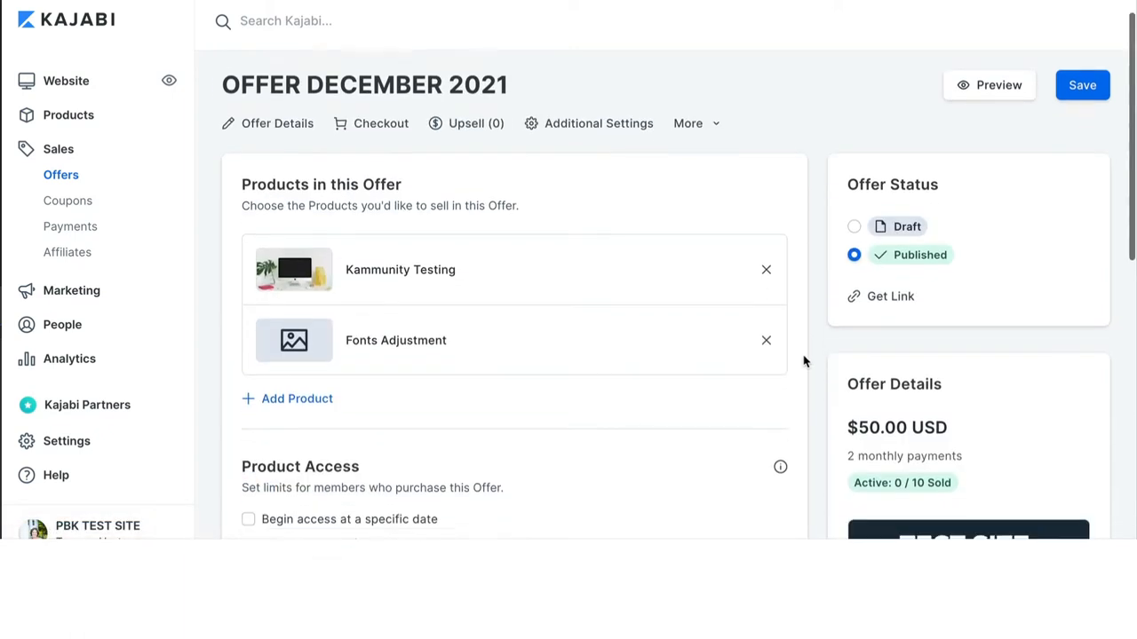
scroll(down, 3)
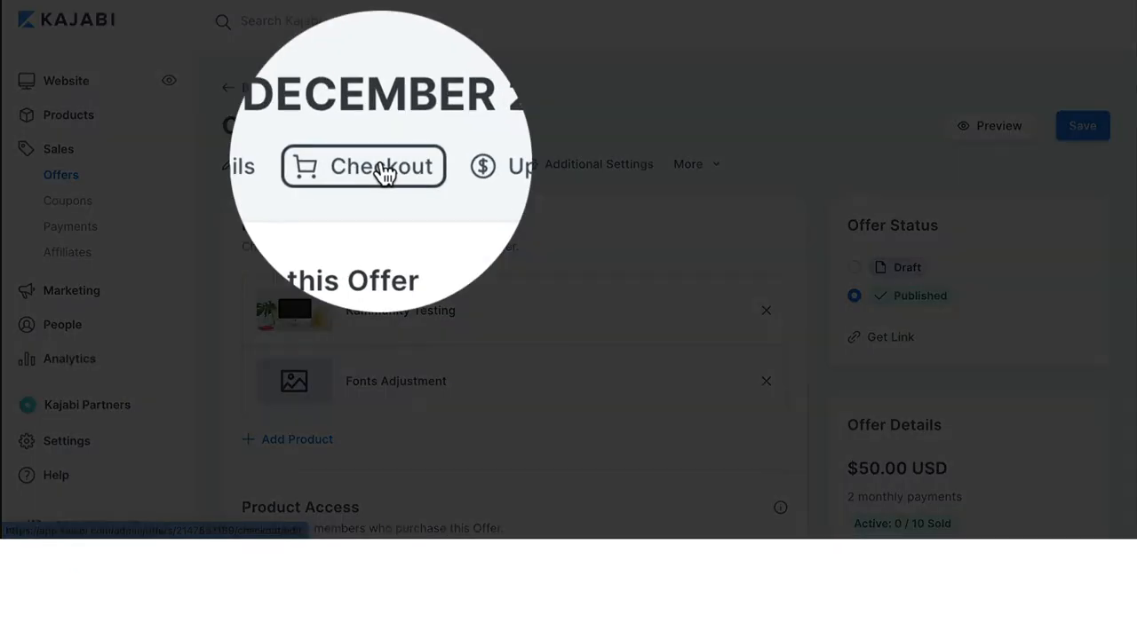
- Enter the offer's checkout editor and toggle New Checkout Design off and back on
click(363, 166)
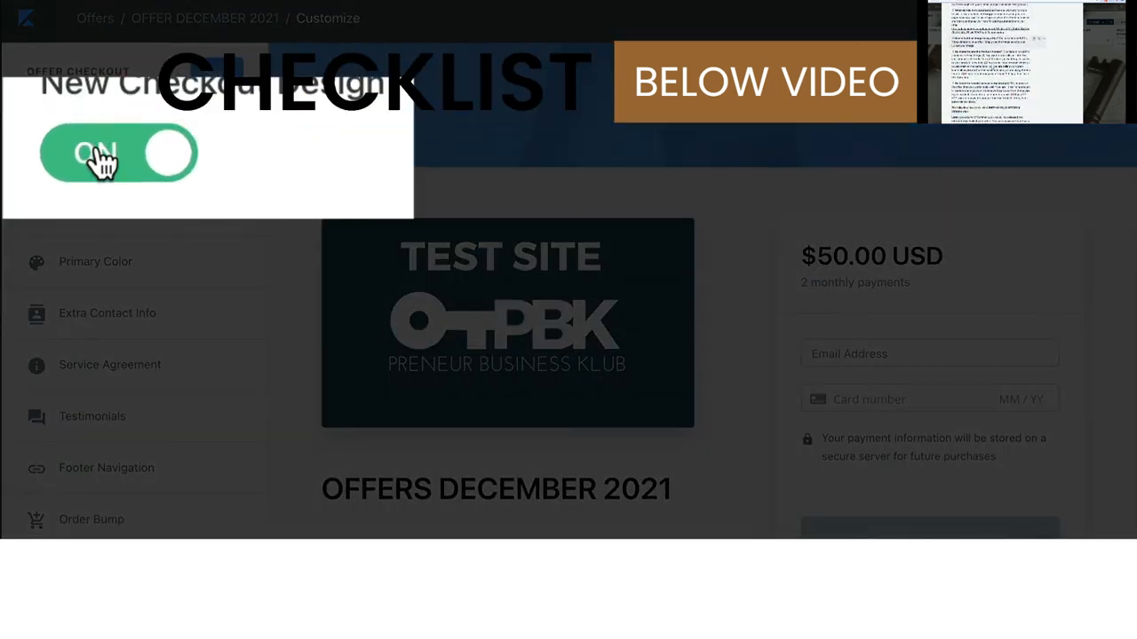
click(115, 152)
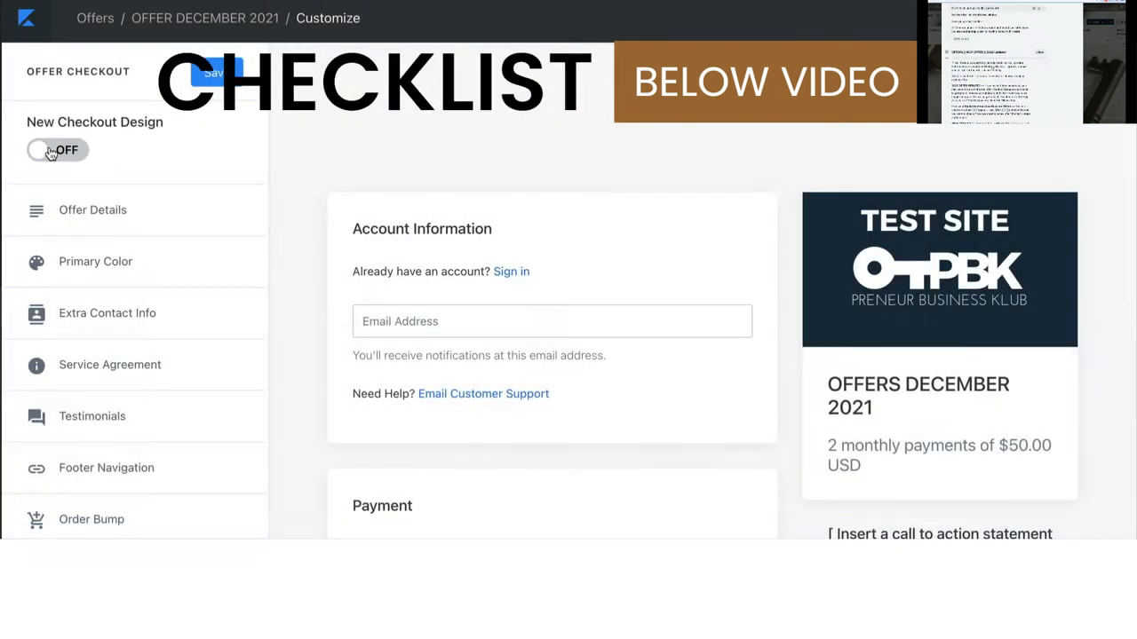
click(56, 149)
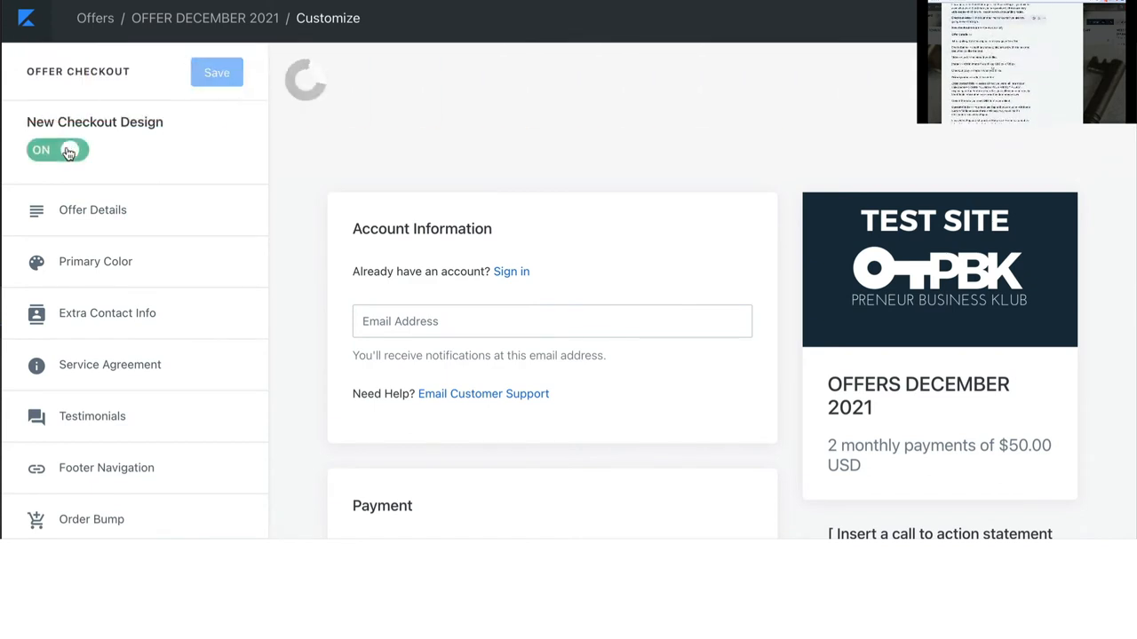
click(56, 150)
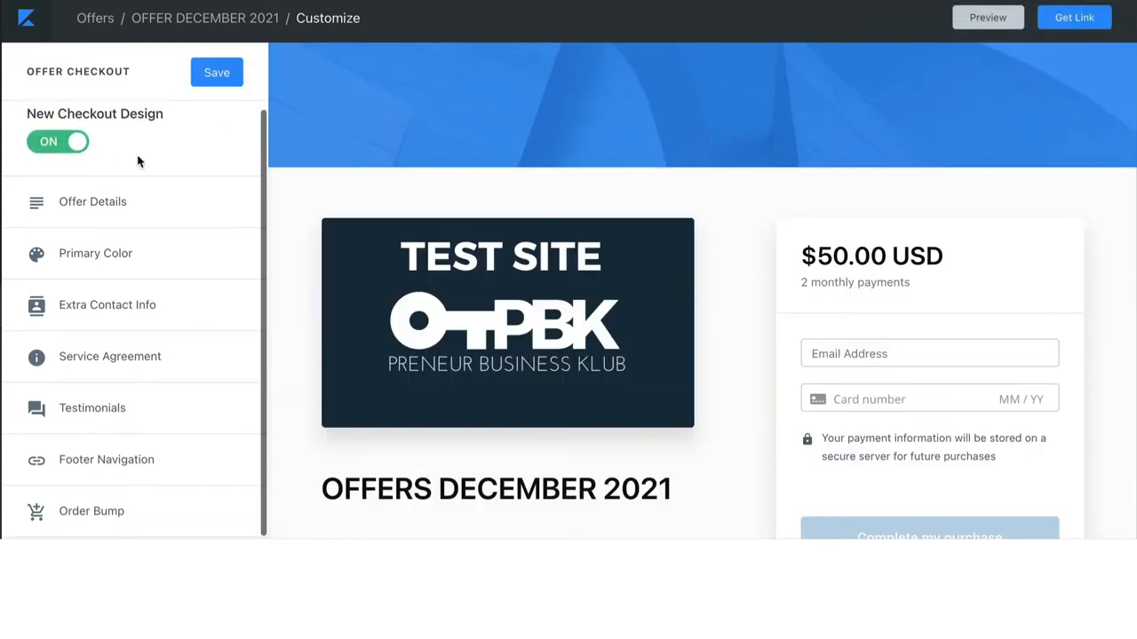
mouse_move(75, 206)
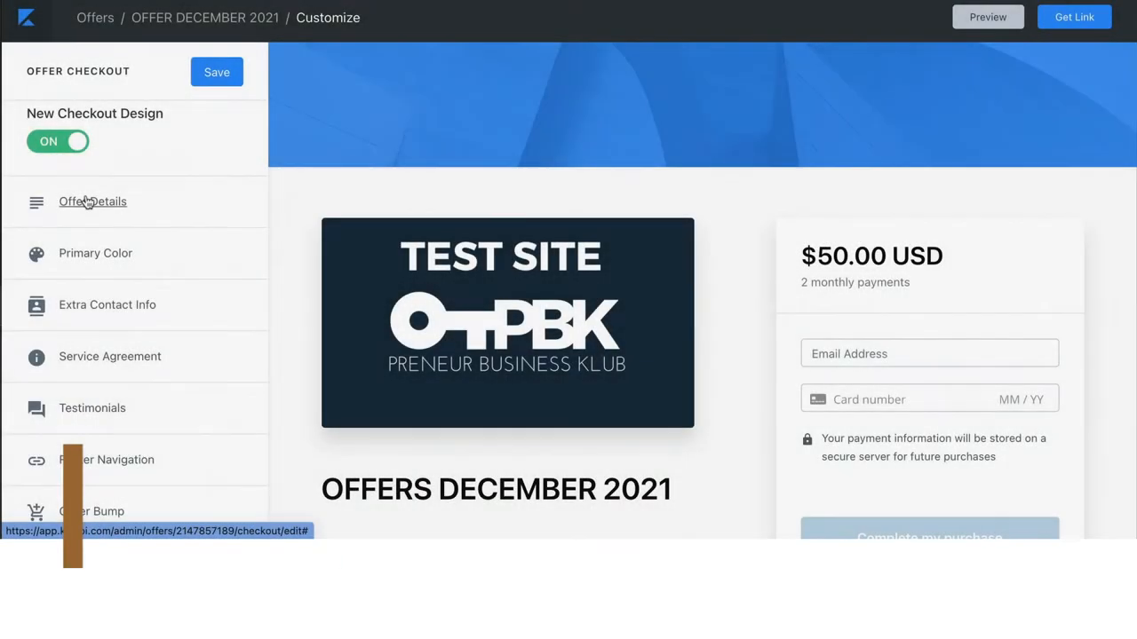
- Toggle the checkout banner in Offer Details and save, keeping it enabled
click(92, 201)
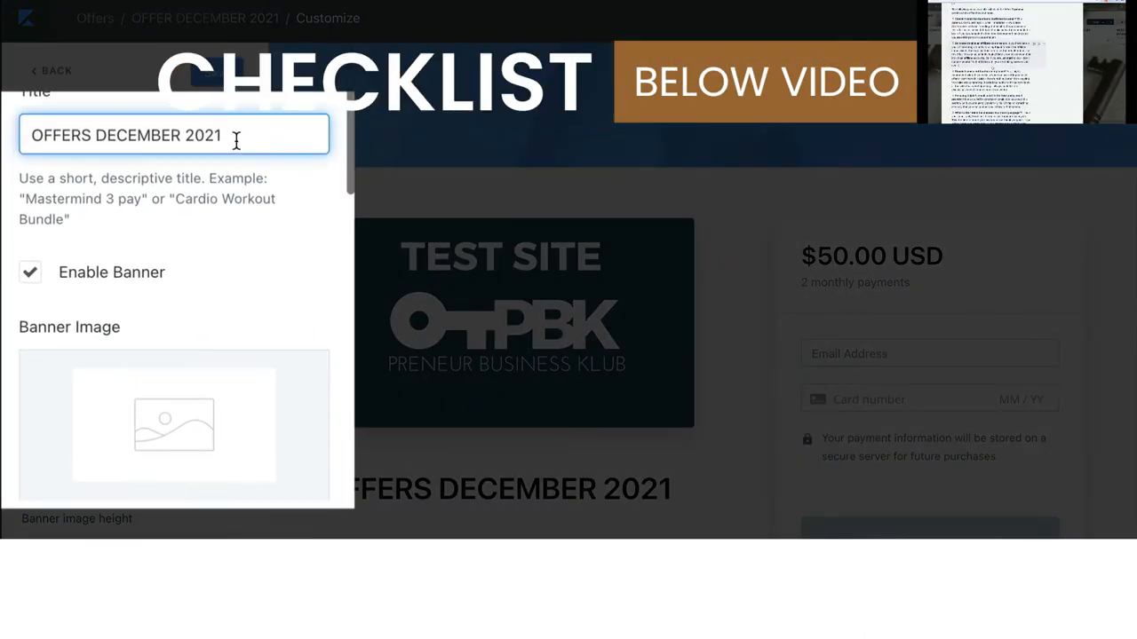
scroll(down, 3)
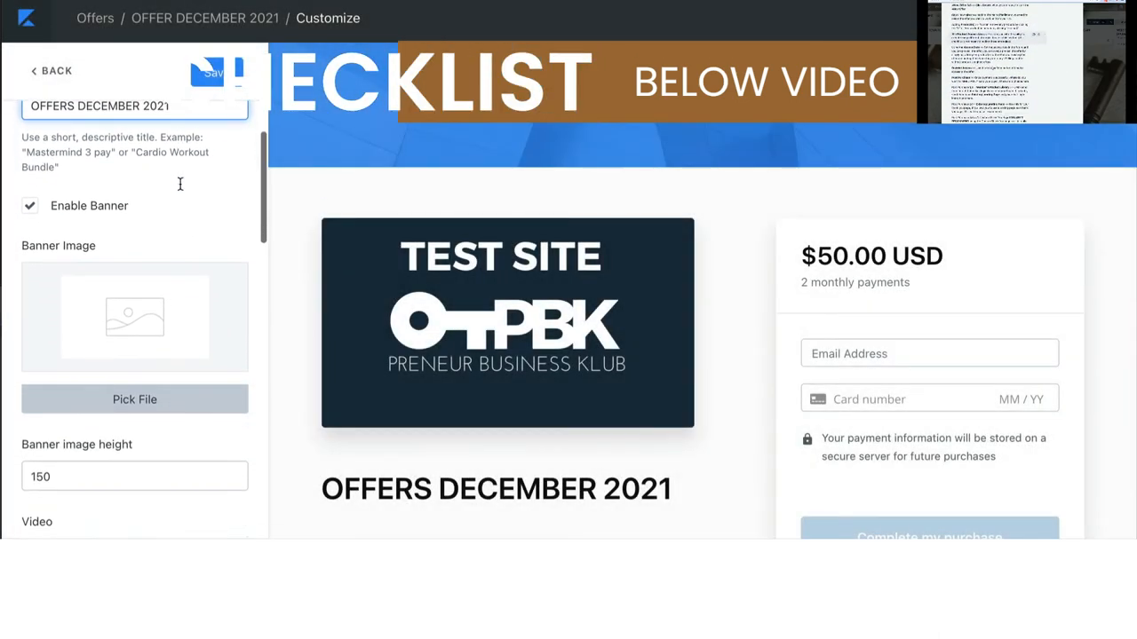
click(29, 205)
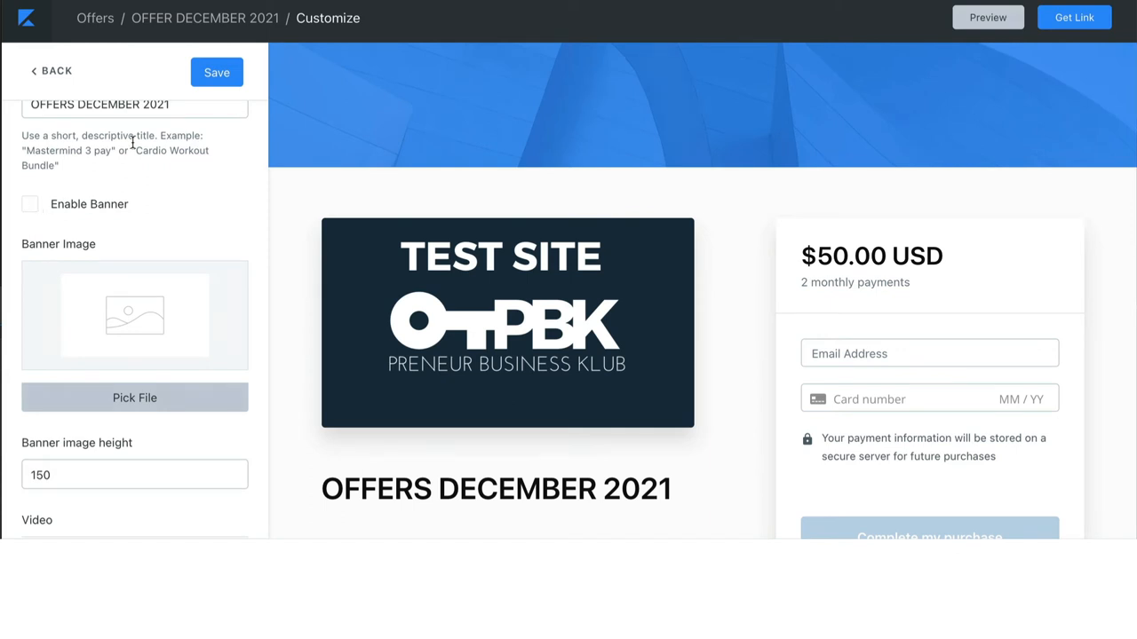
click(217, 72)
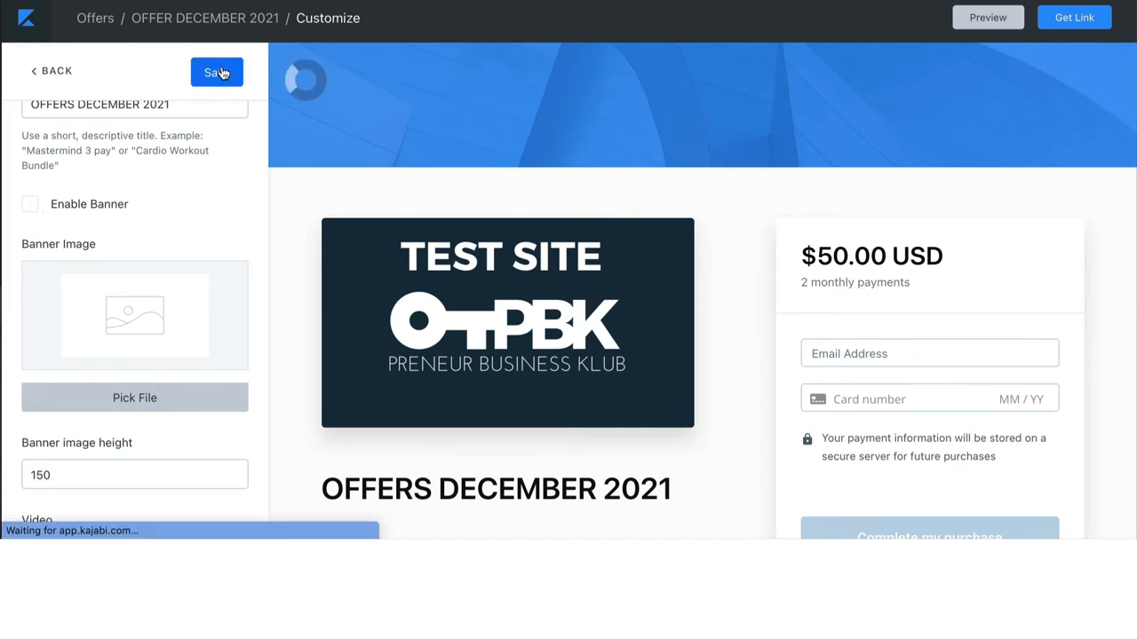
click(216, 72)
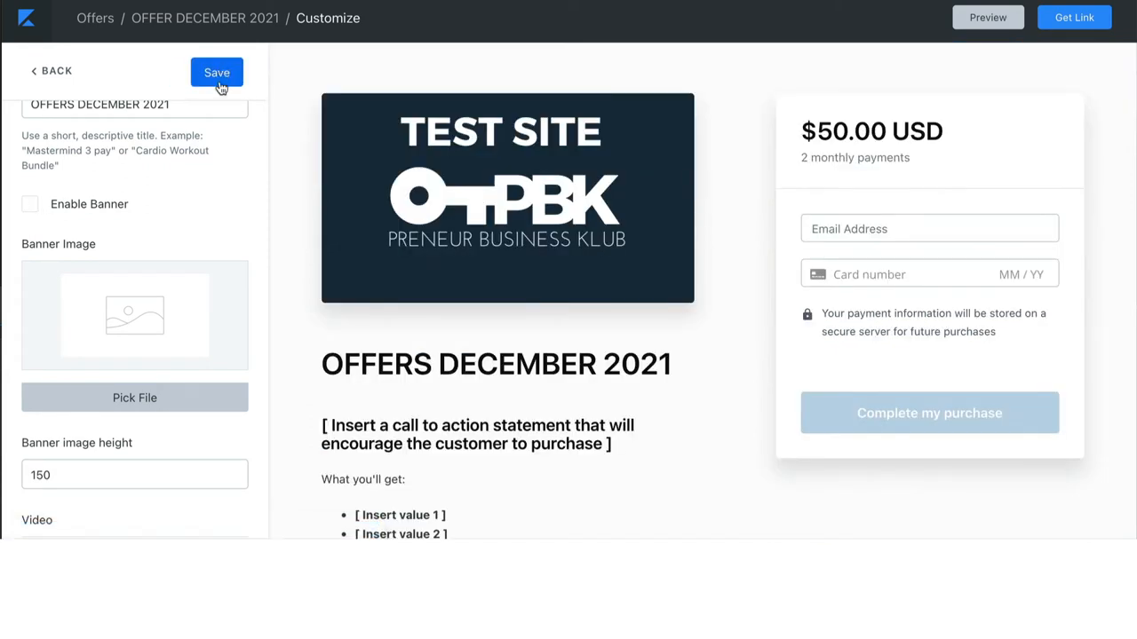
scroll(down, 3)
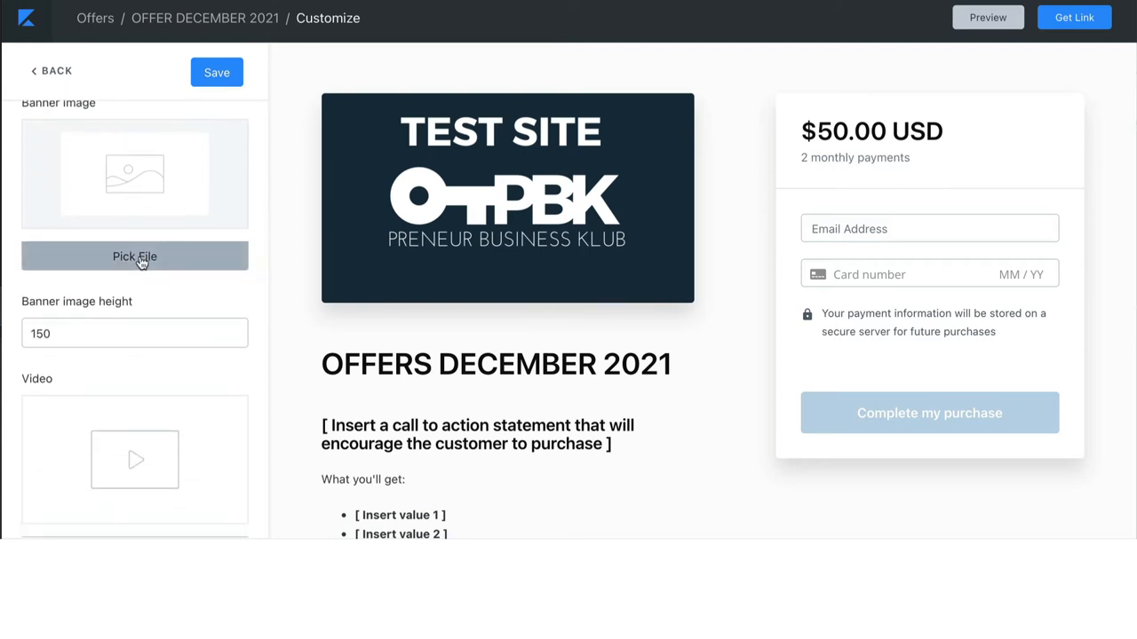
scroll(up, 3)
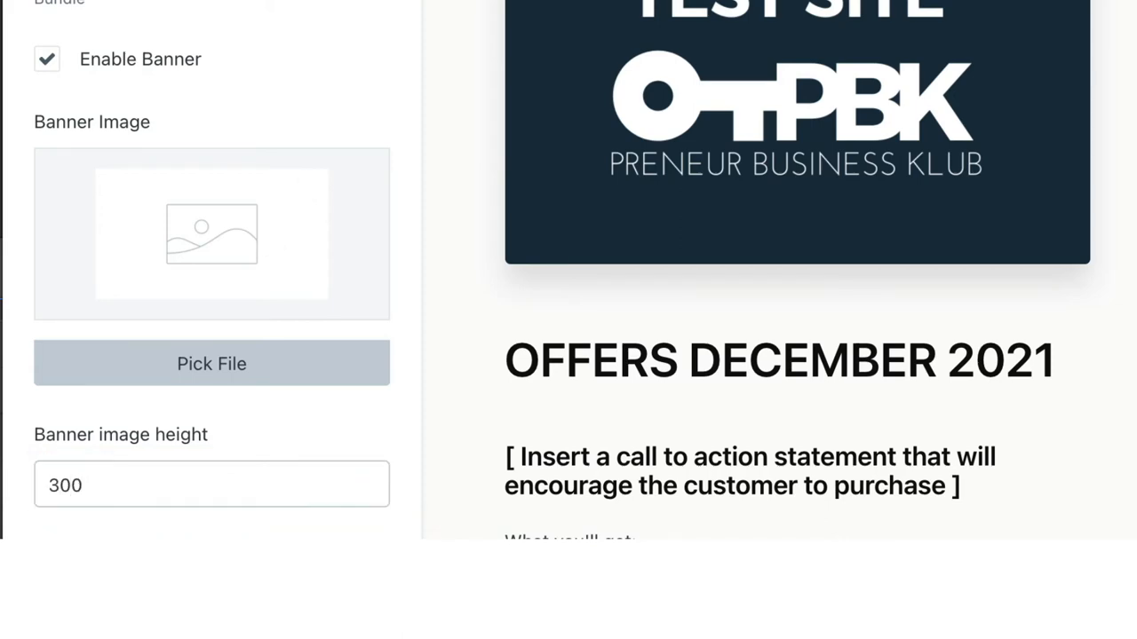
- Set the banner image height to 50 and save the checkout settings
click(218, 78)
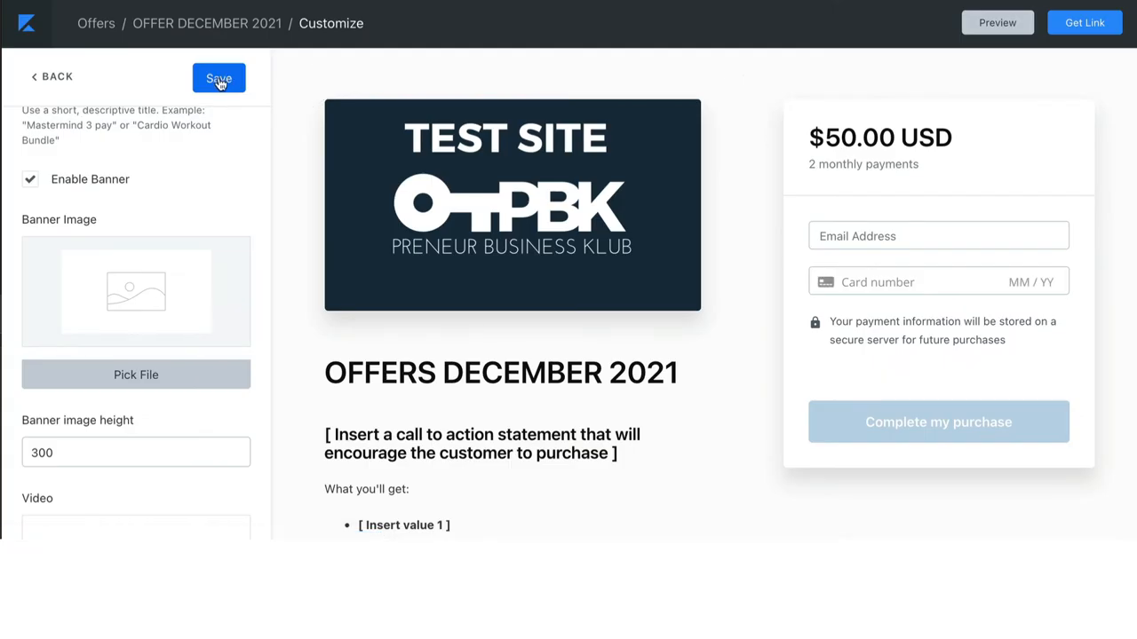
click(219, 78)
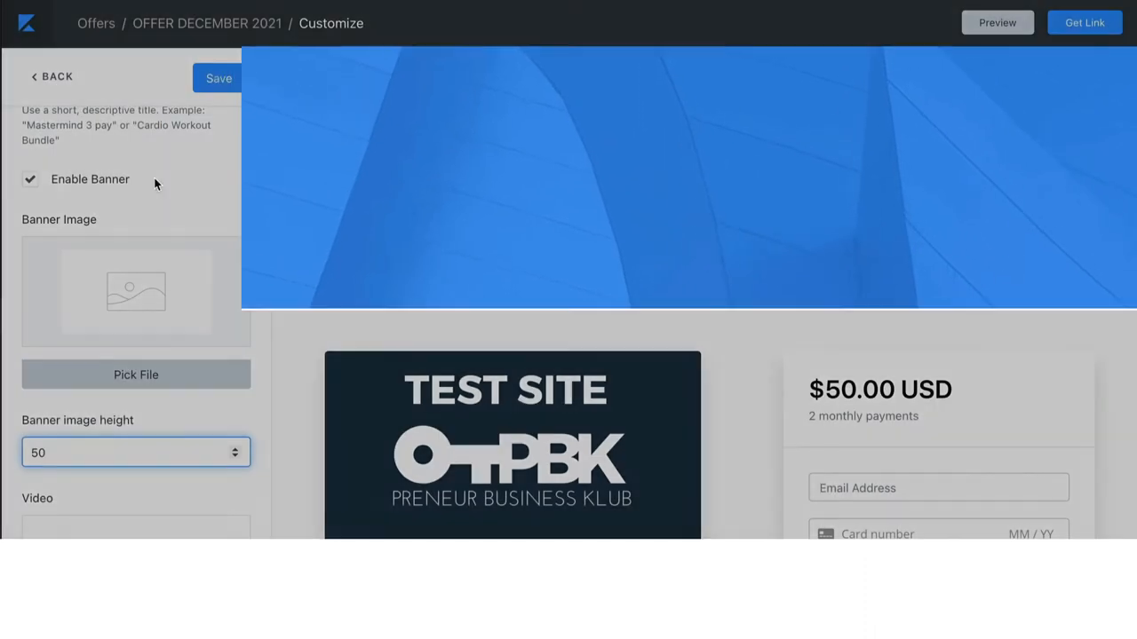
click(219, 78)
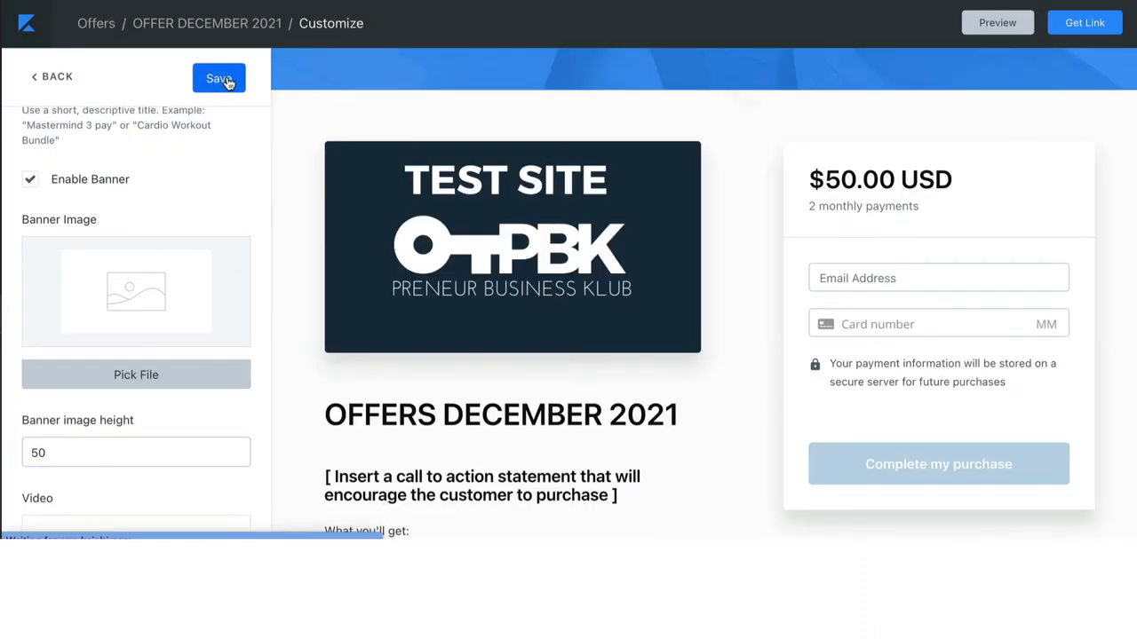
click(219, 78)
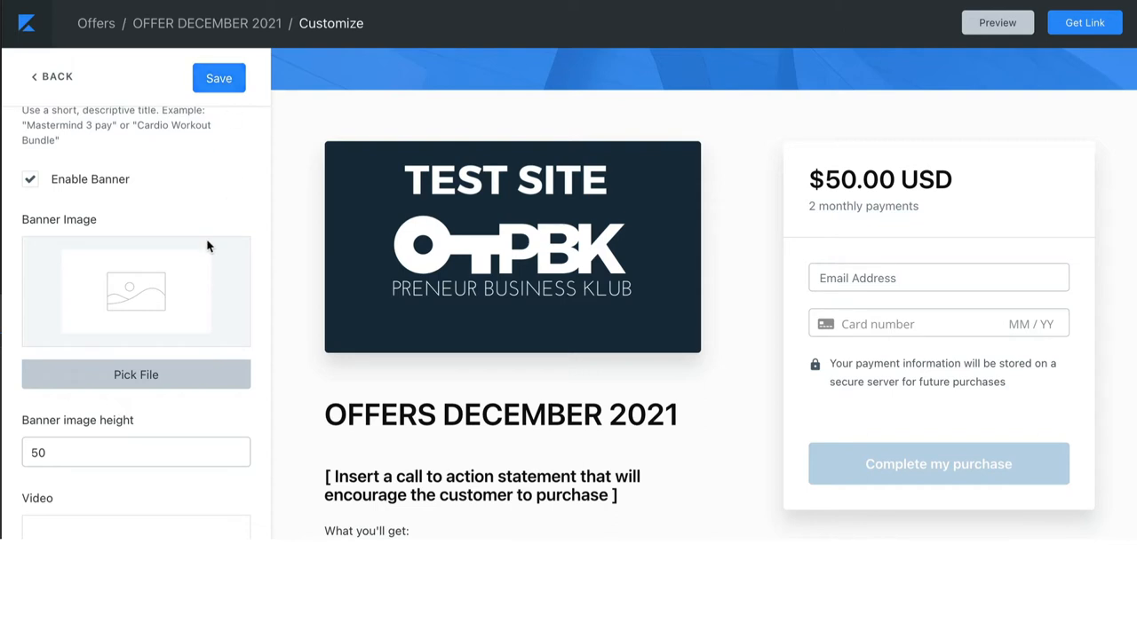
scroll(down, 3)
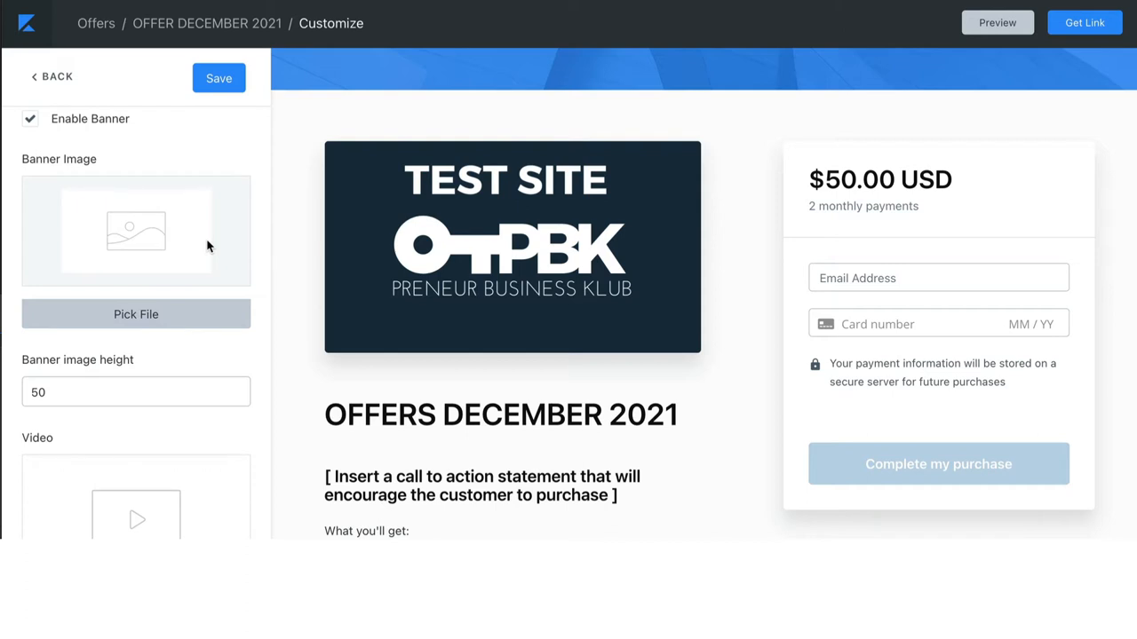
- Review the video, image, logo and checkout copy settings, keeping the defaults
scroll(down, 3)
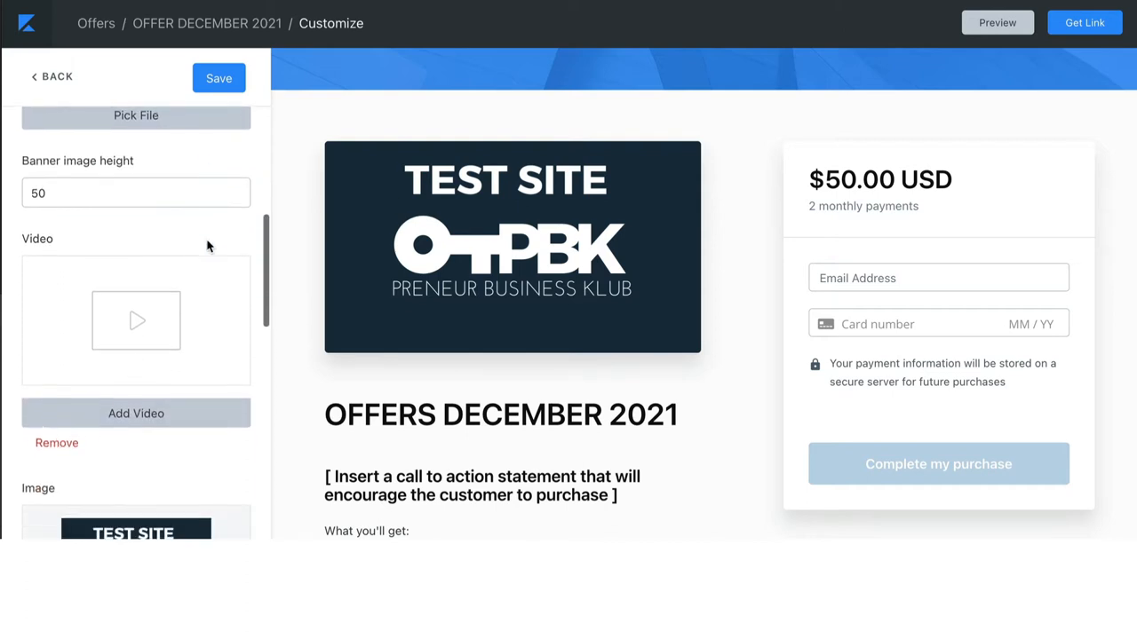
scroll(down, 3)
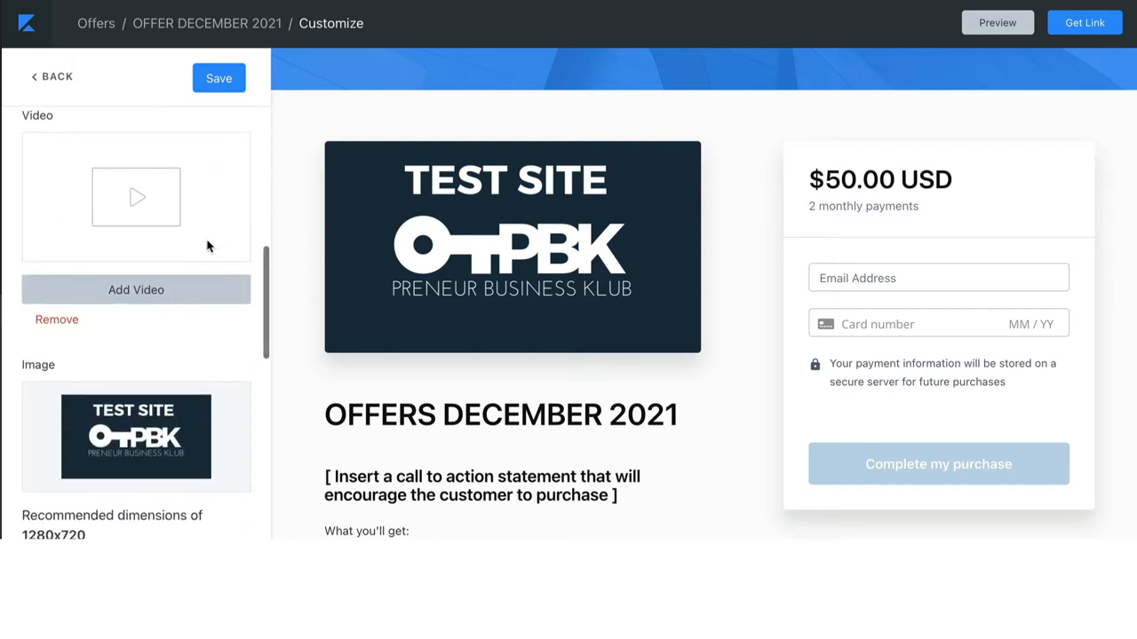
scroll(down, 3)
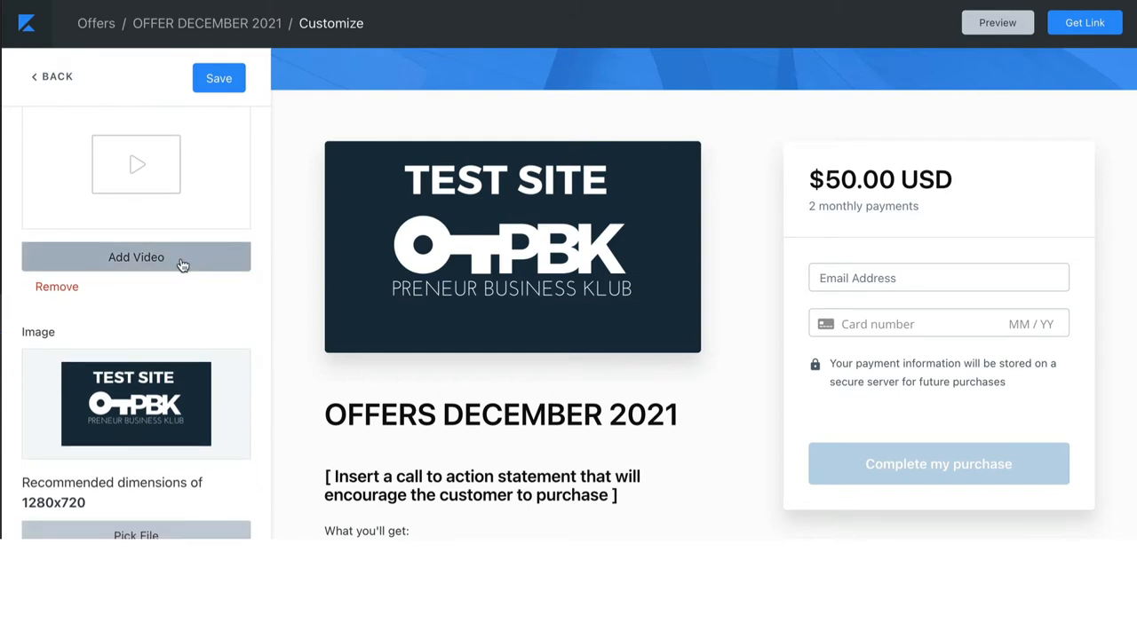
scroll(down, 3)
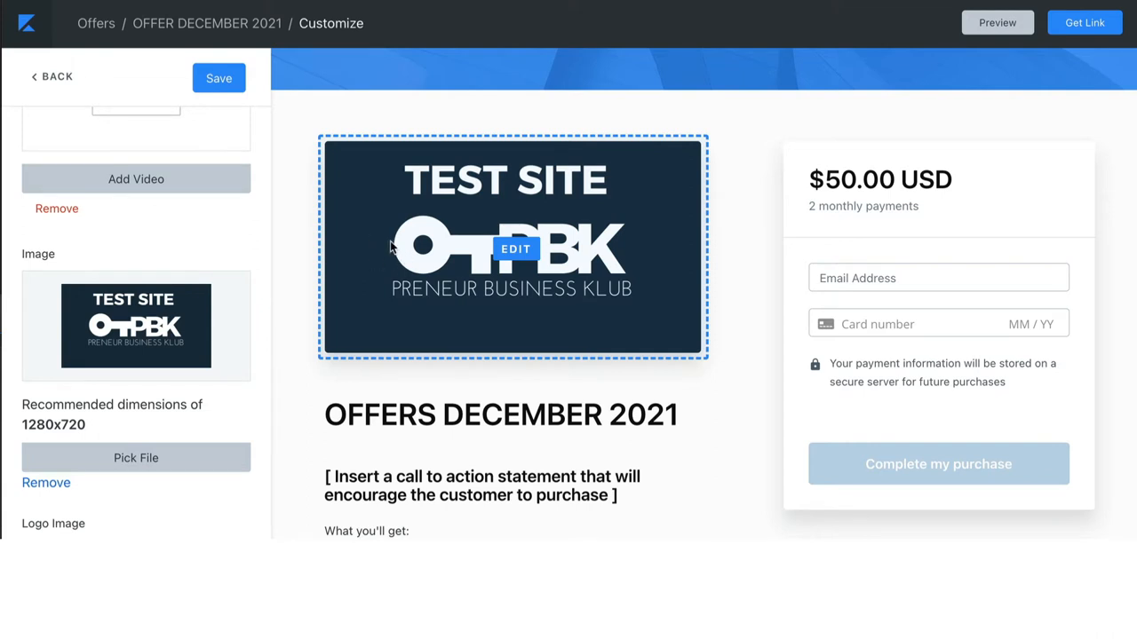
mouse_move(354, 251)
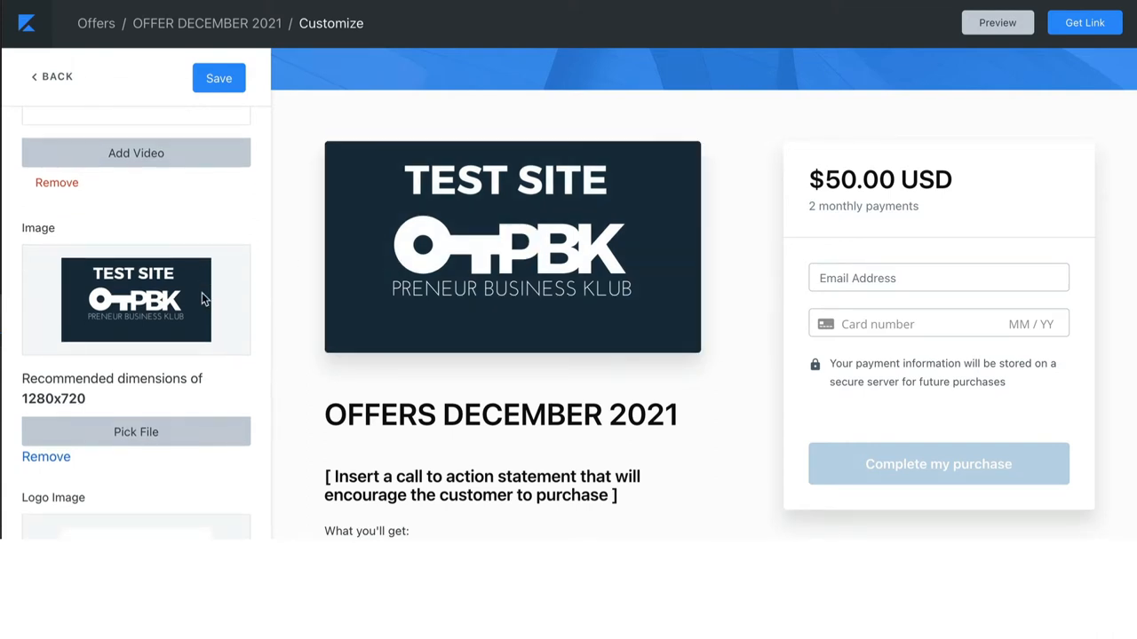
scroll(down, 3)
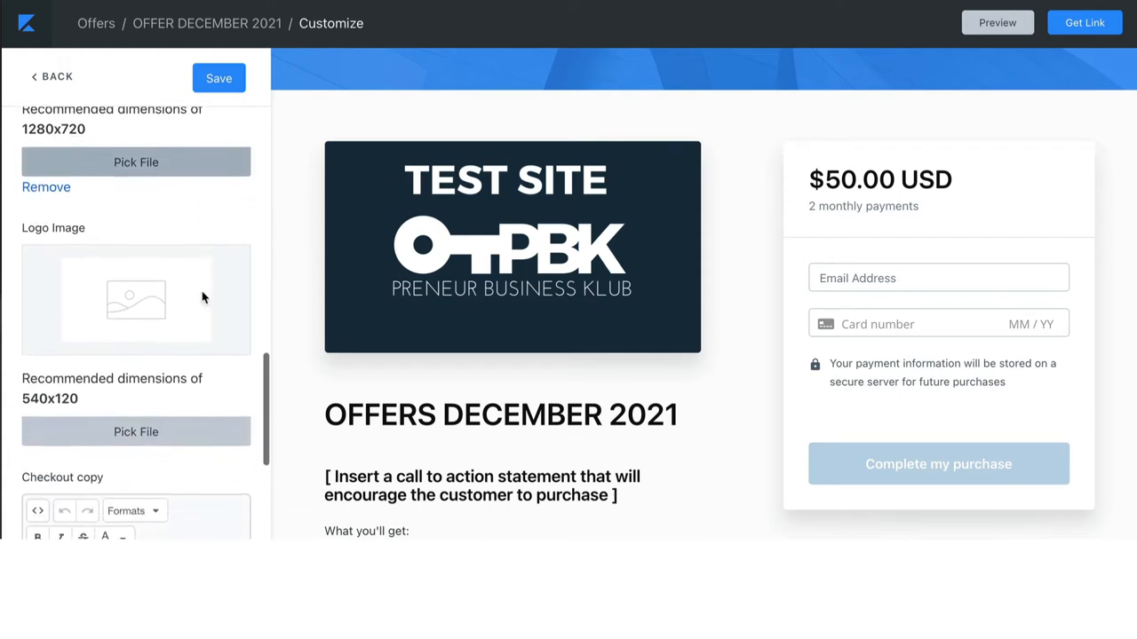
scroll(down, 3)
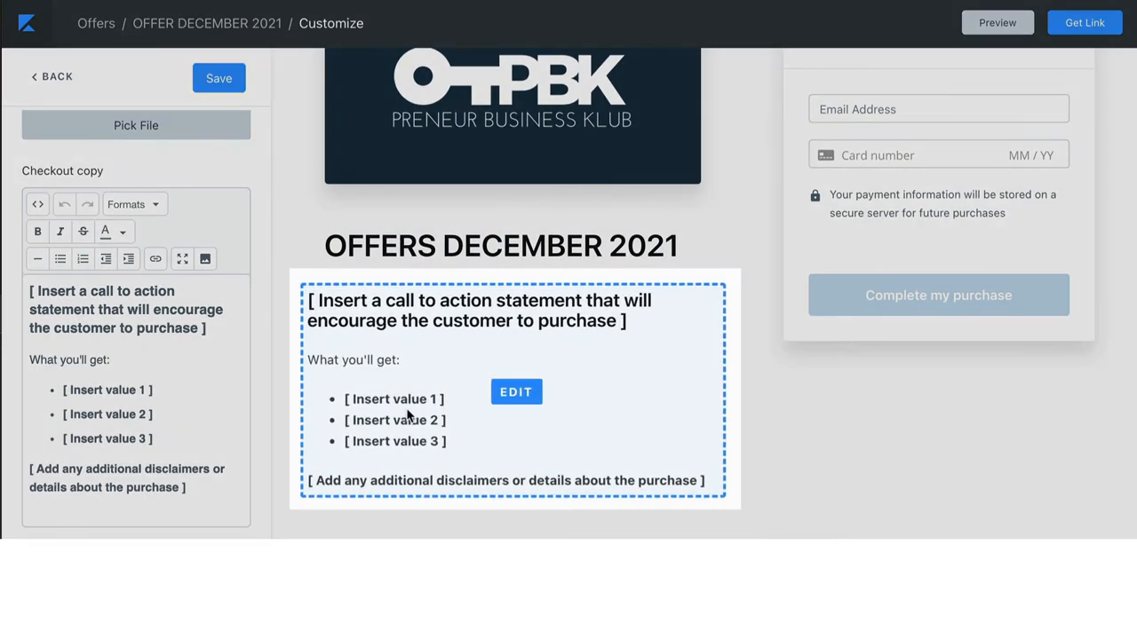
click(516, 392)
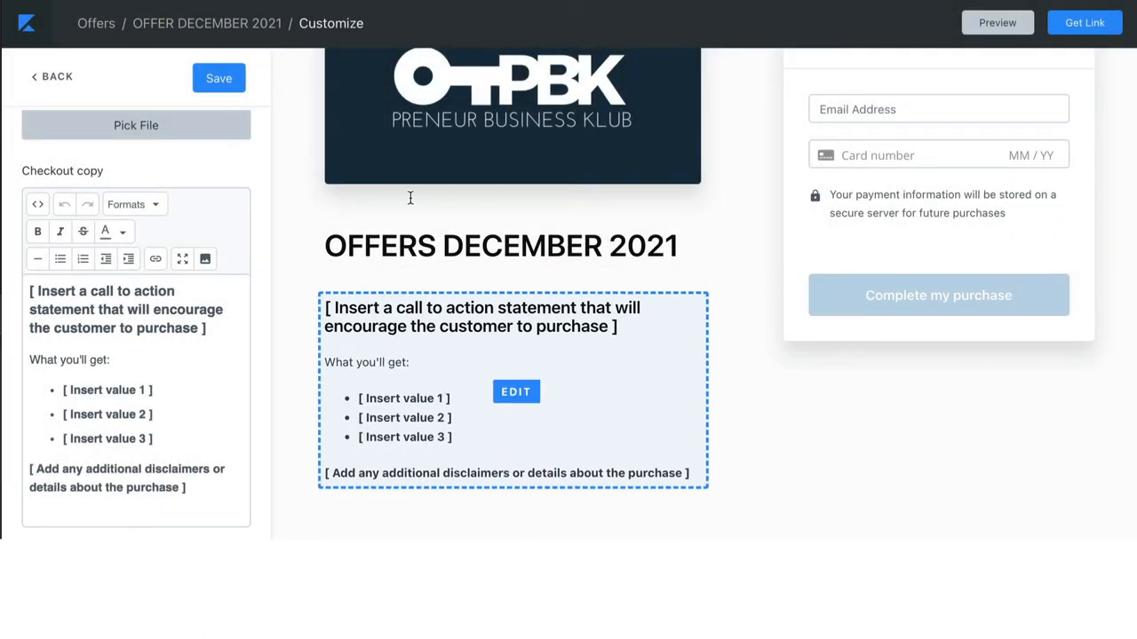
- Save the offer details and return to the Offer Checkout settings list
click(218, 78)
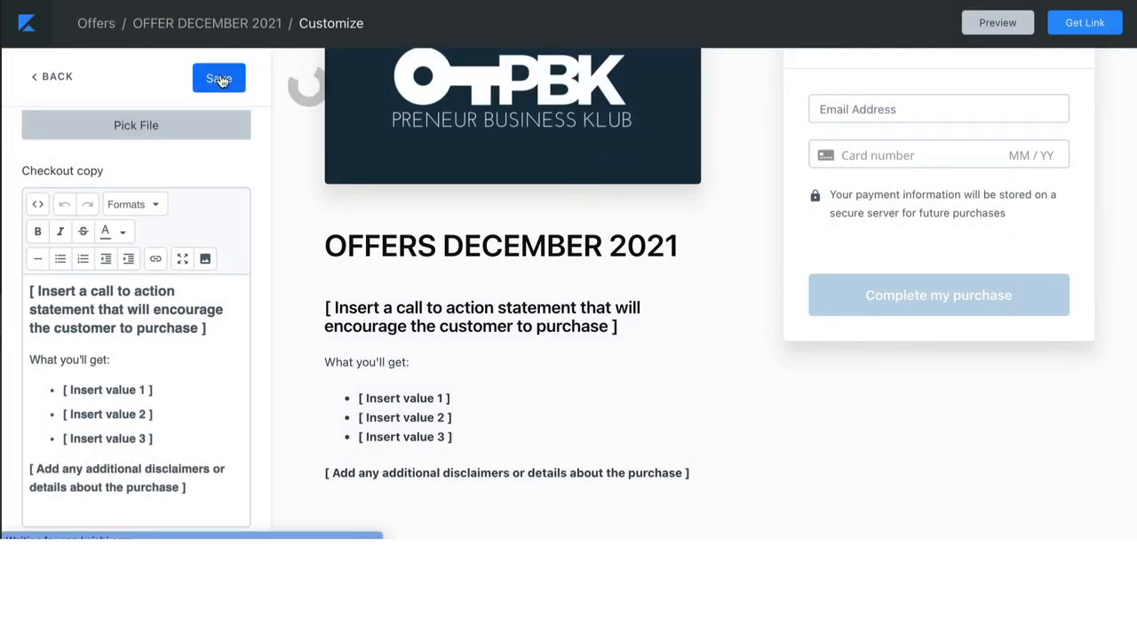
click(219, 79)
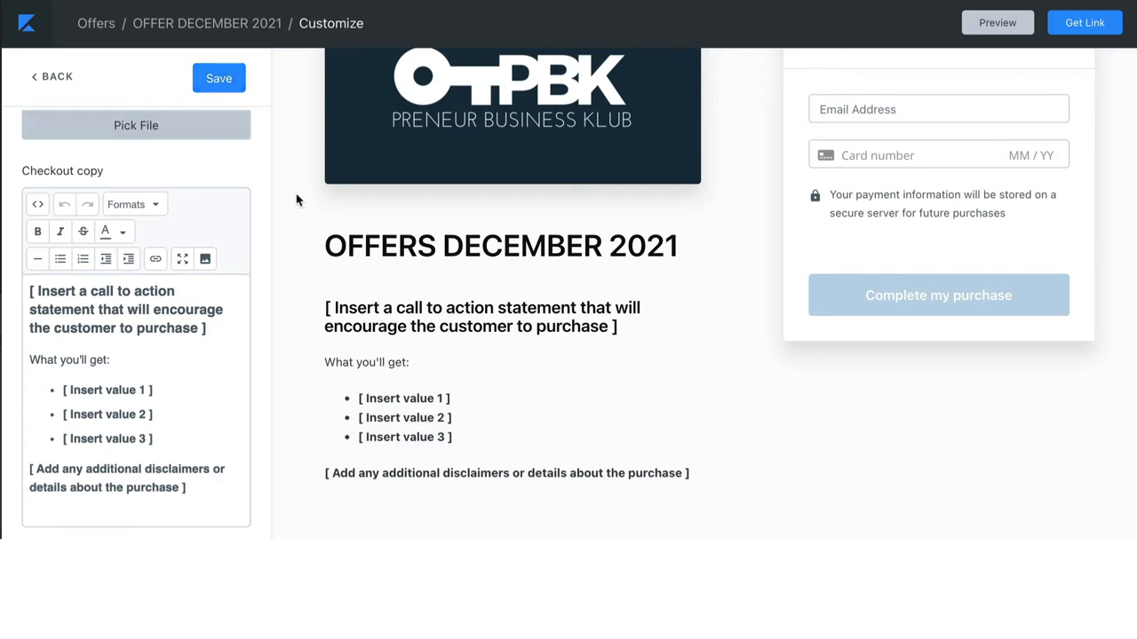
click(218, 78)
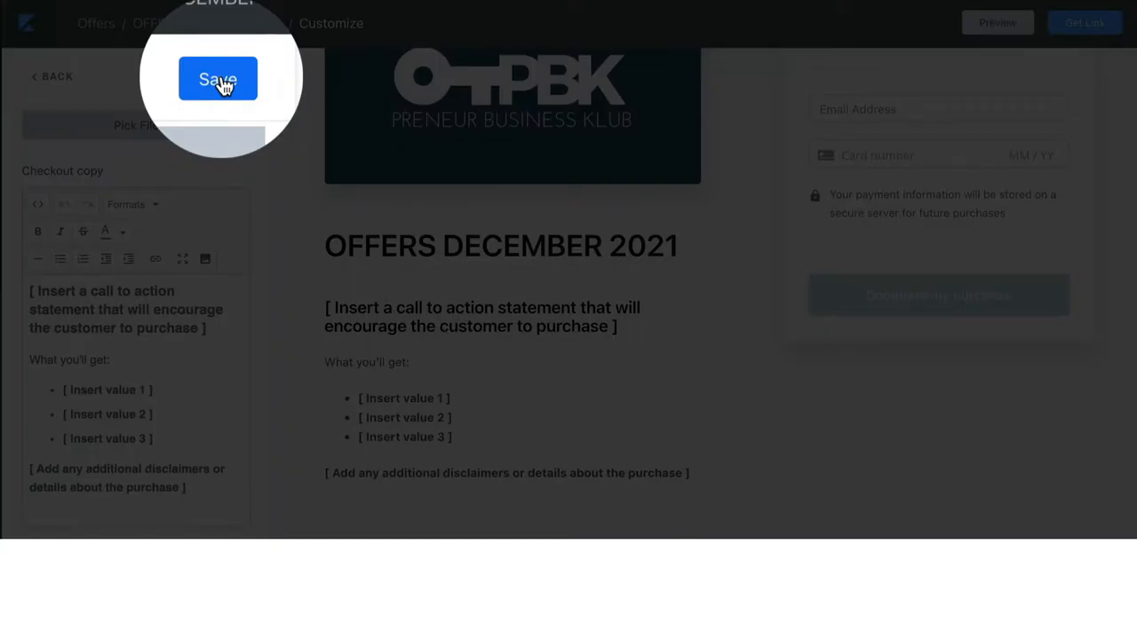
click(218, 78)
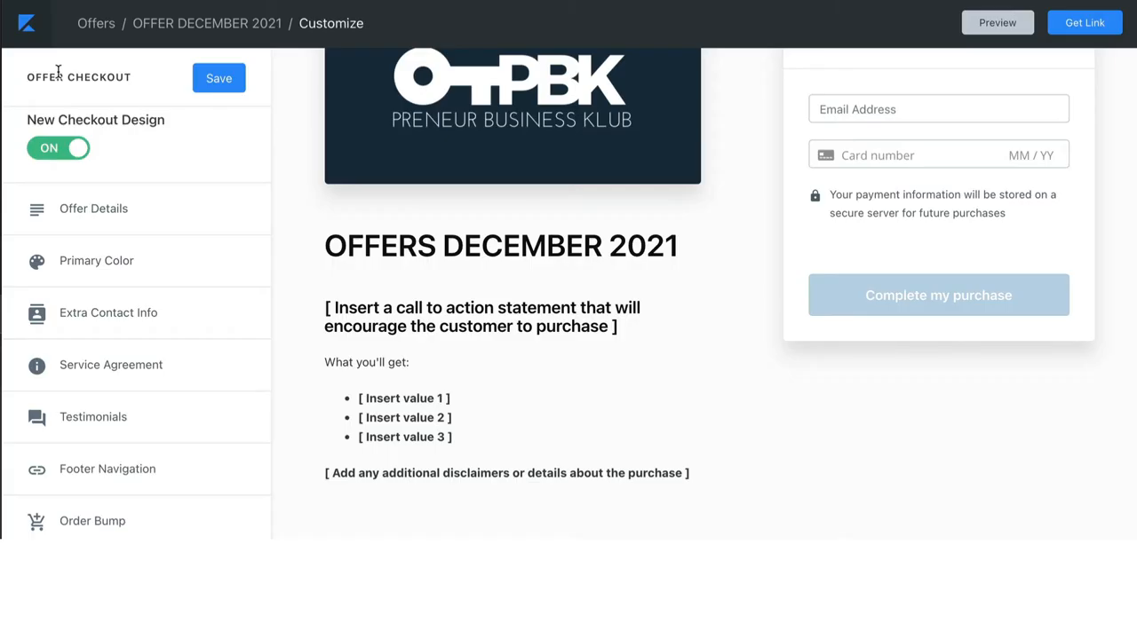
- Set the checkout primary colour to purple and save, recolouring the purchase button
click(96, 260)
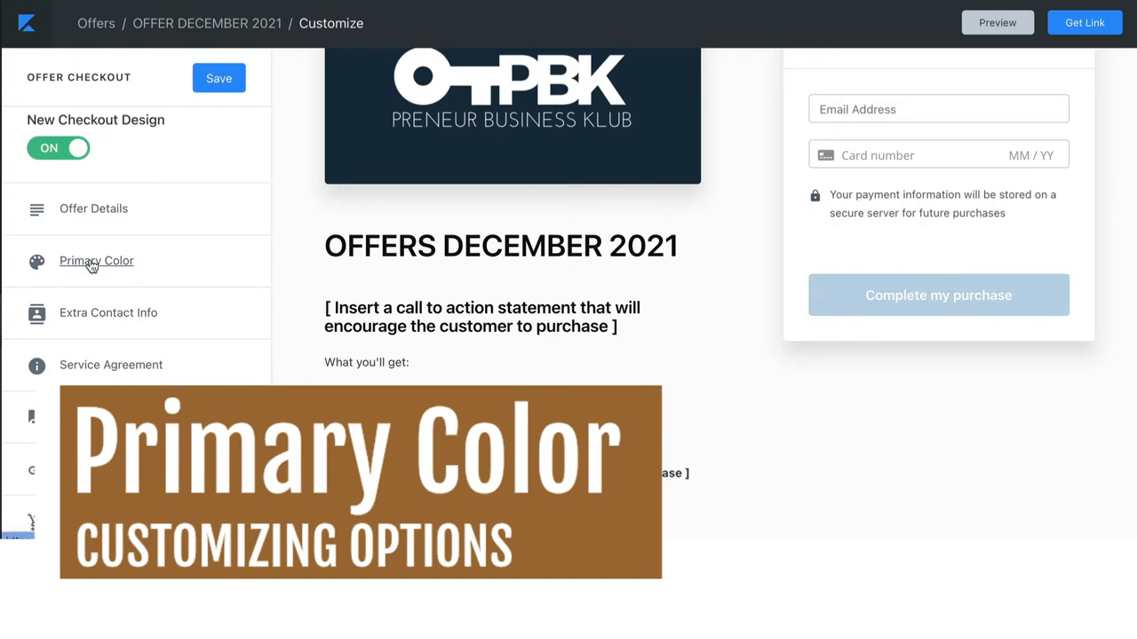
click(96, 260)
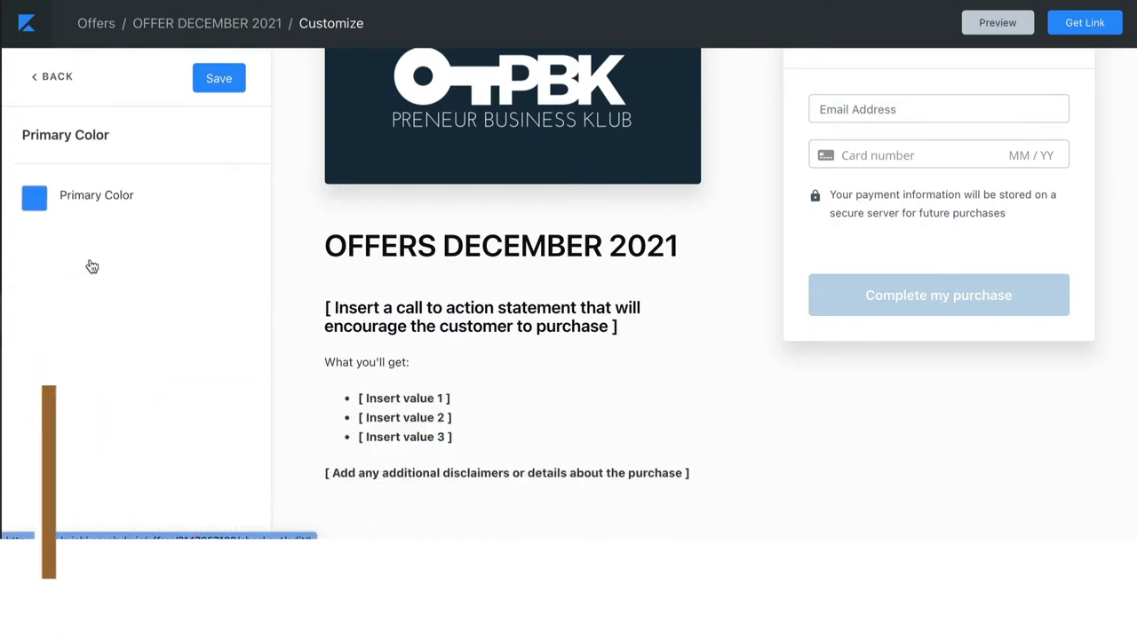
click(34, 197)
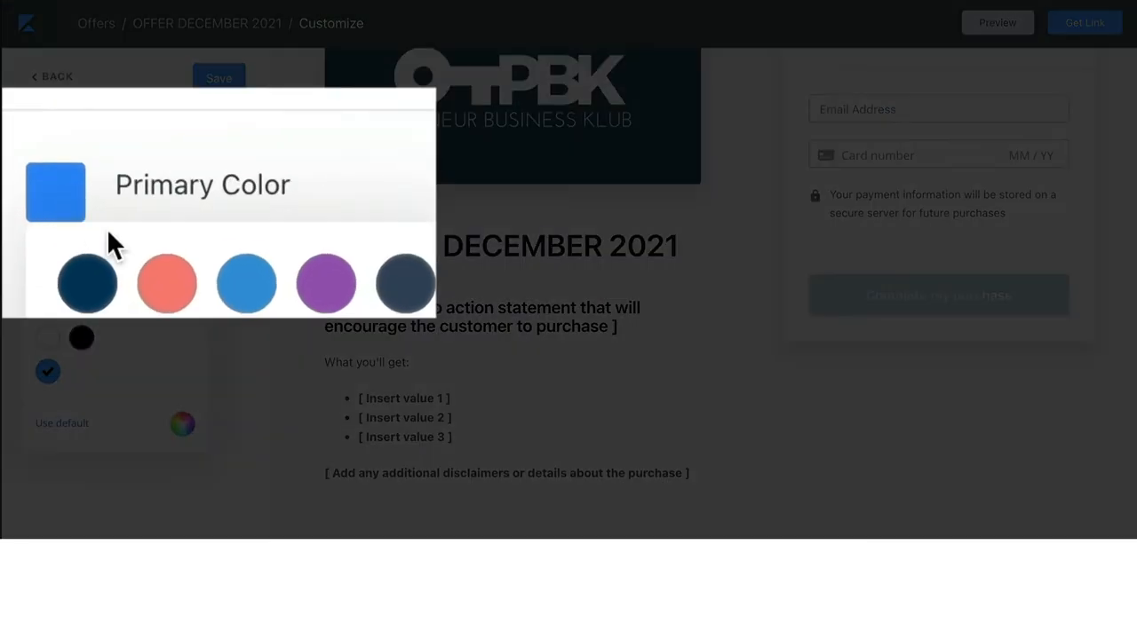
click(326, 283)
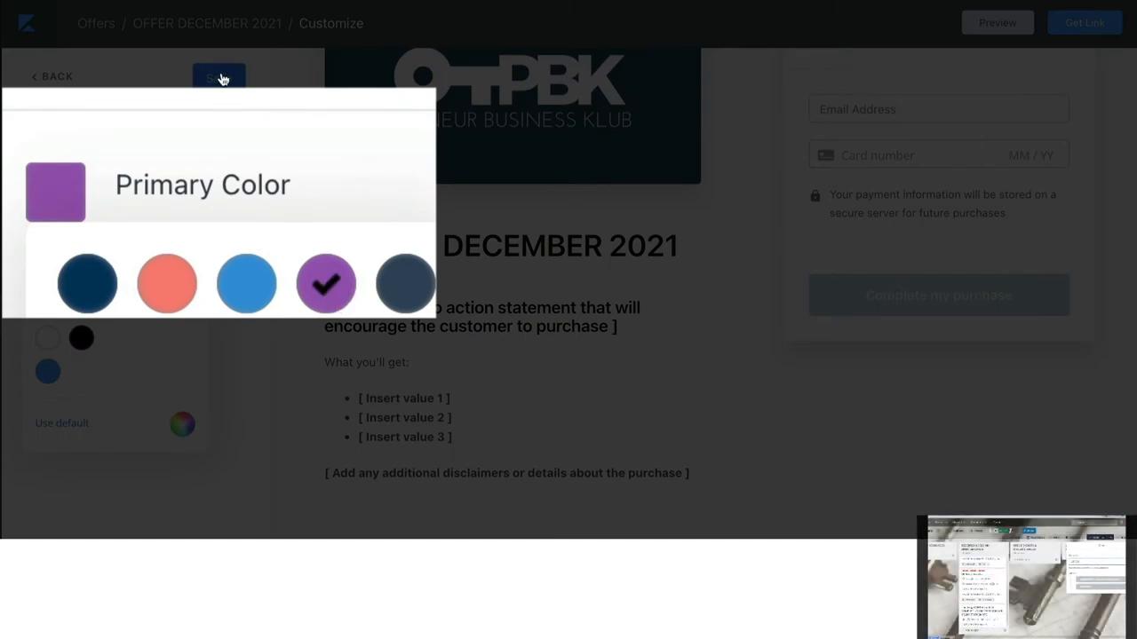
click(219, 78)
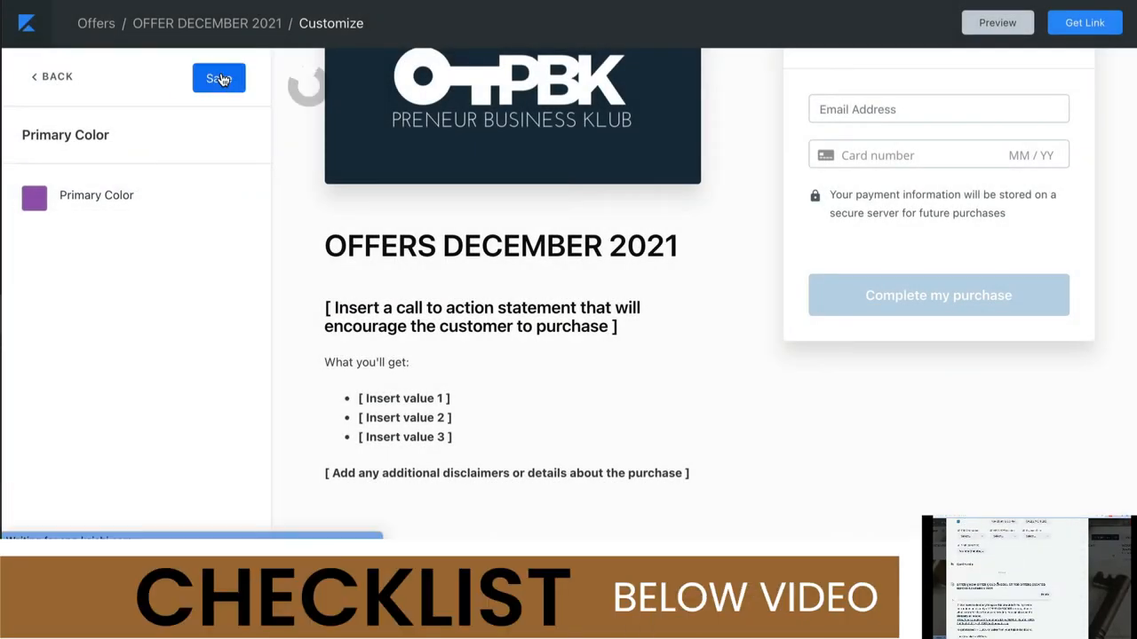
click(218, 78)
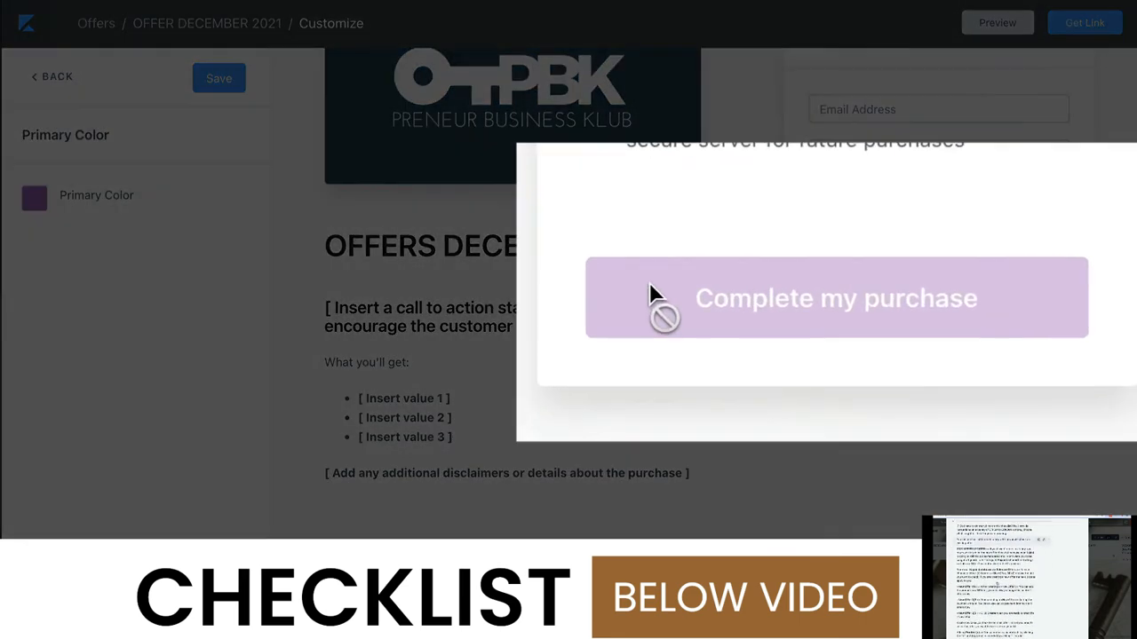
click(806, 297)
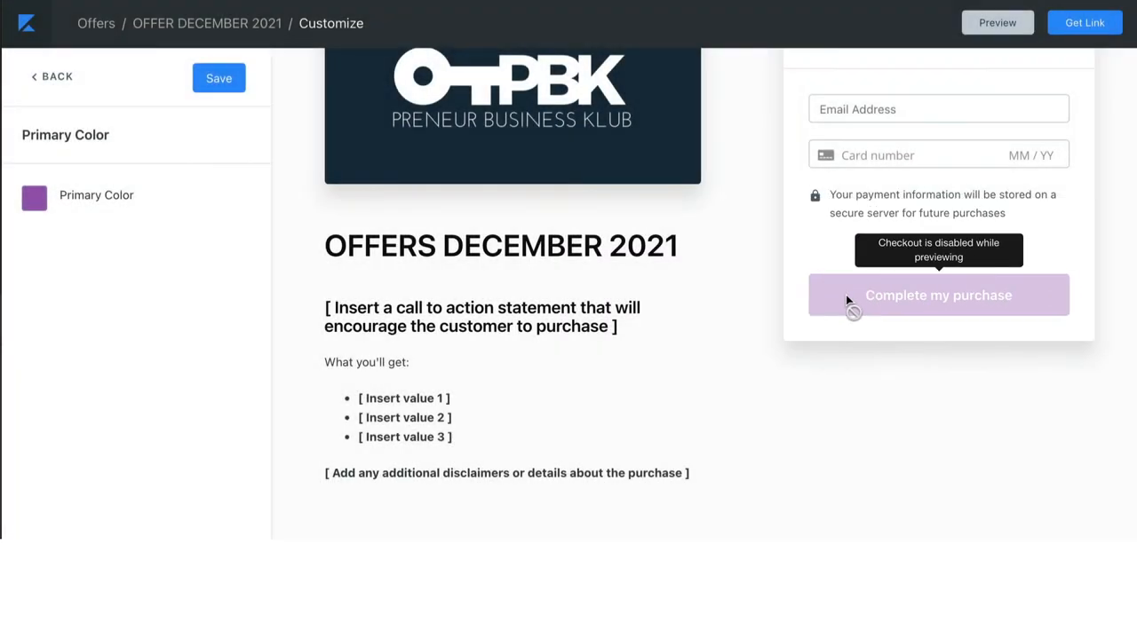
mouse_move(87, 95)
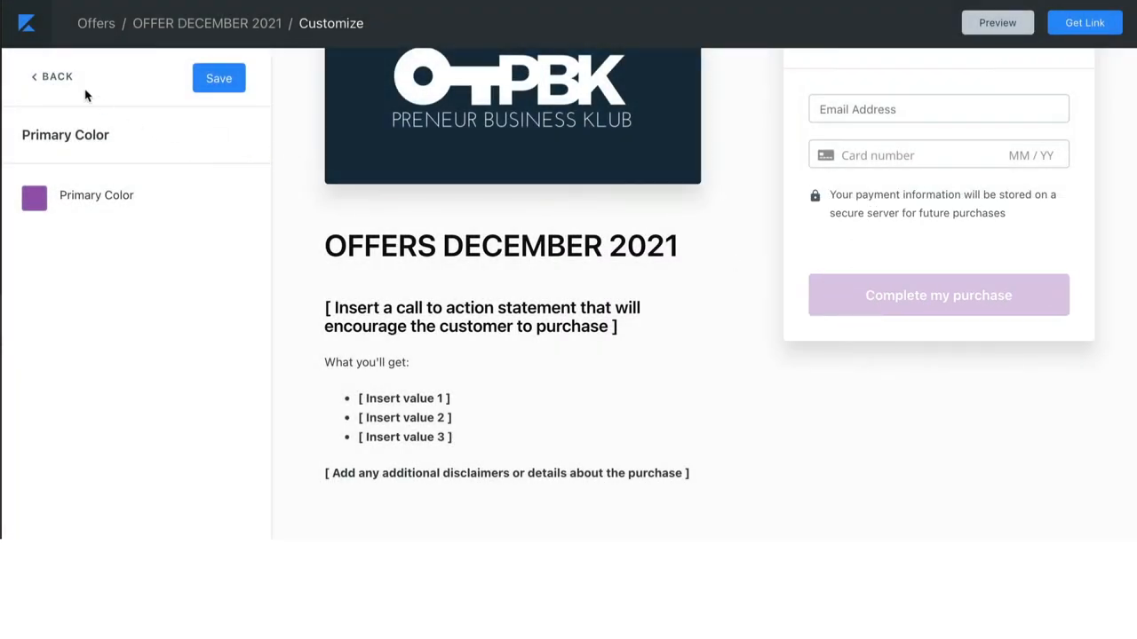
- Enable address, phone number, name and password collection under Extra Contact Info
click(50, 77)
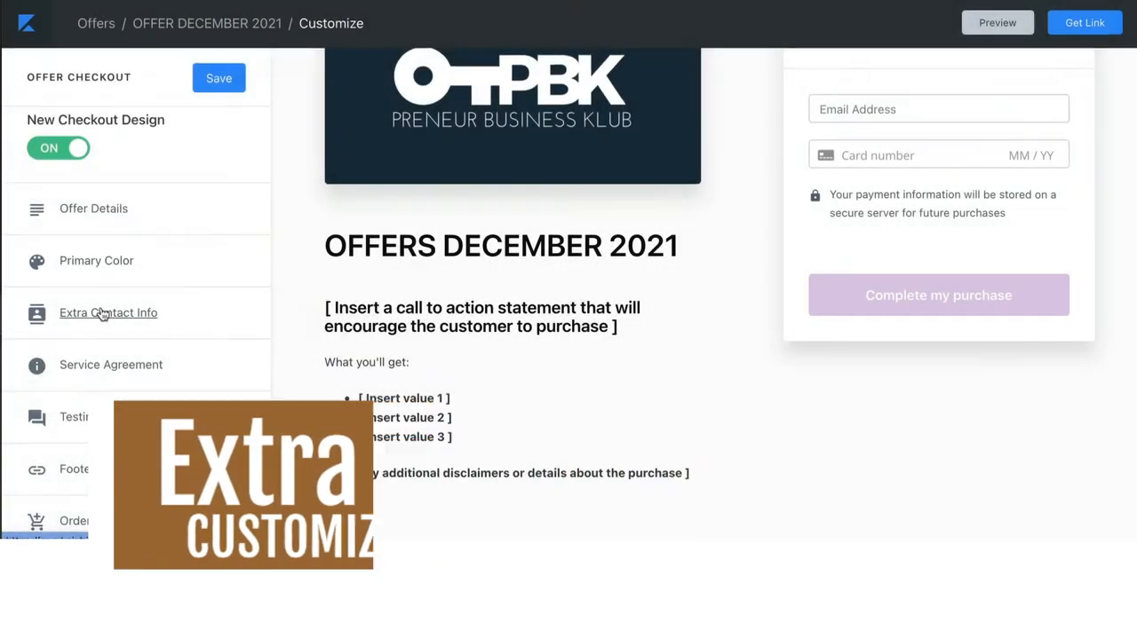
click(107, 313)
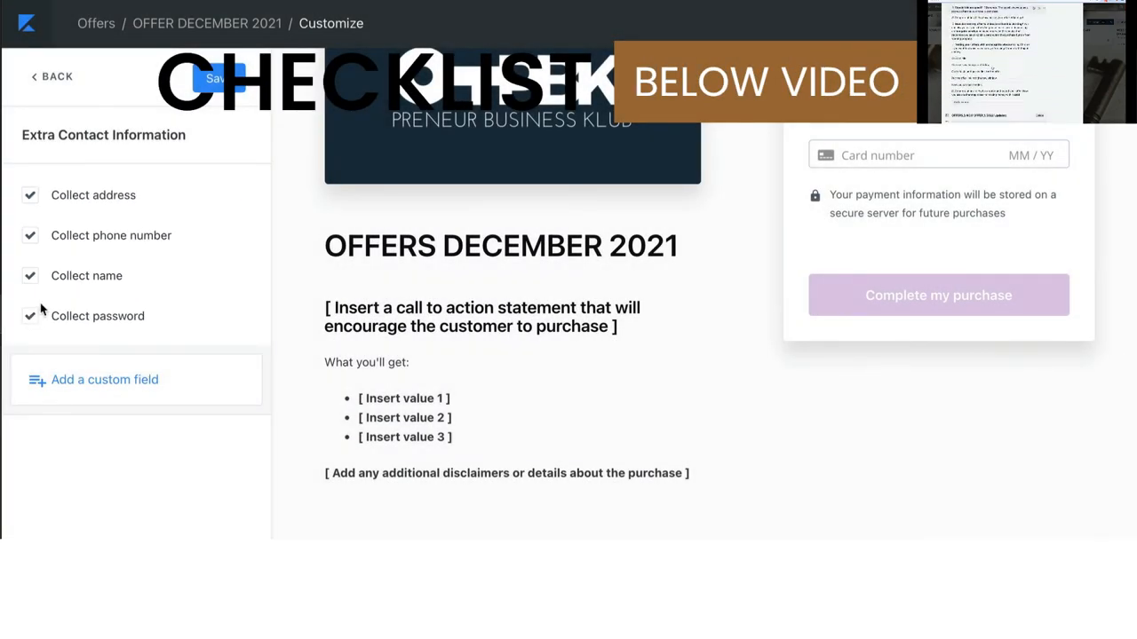
click(225, 80)
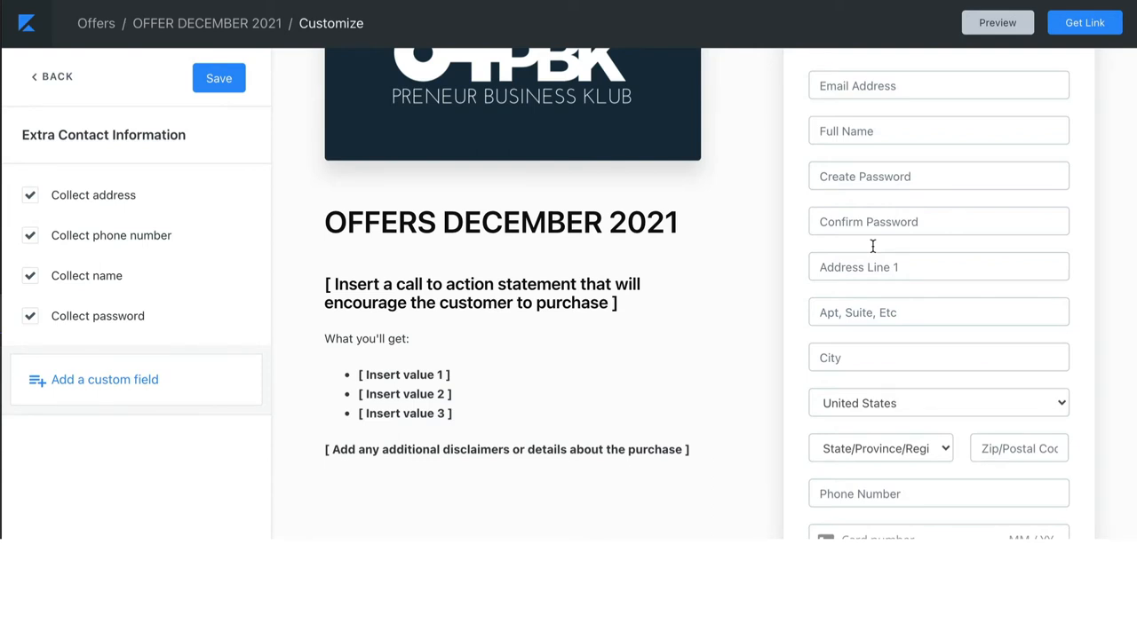
scroll(down, 3)
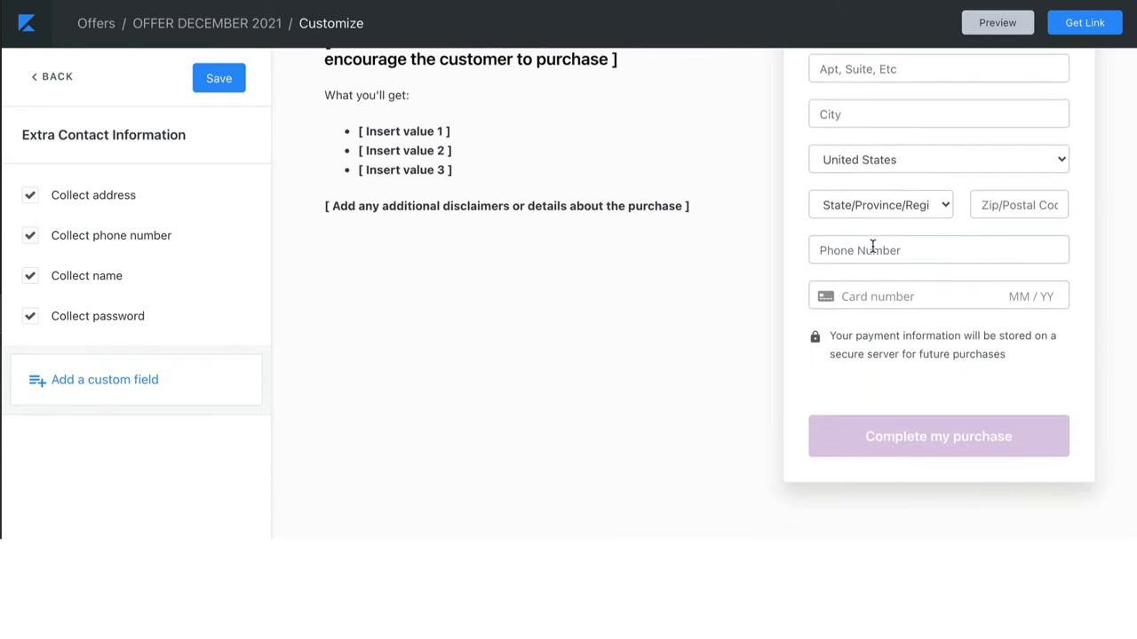
mouse_move(661, 375)
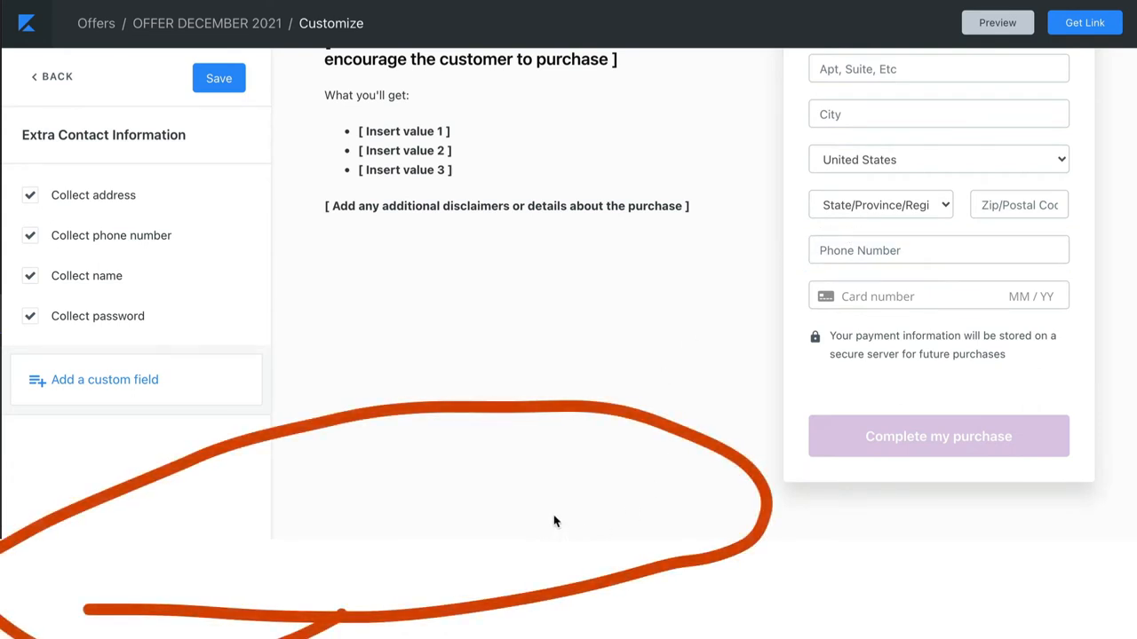
mouse_move(269, 120)
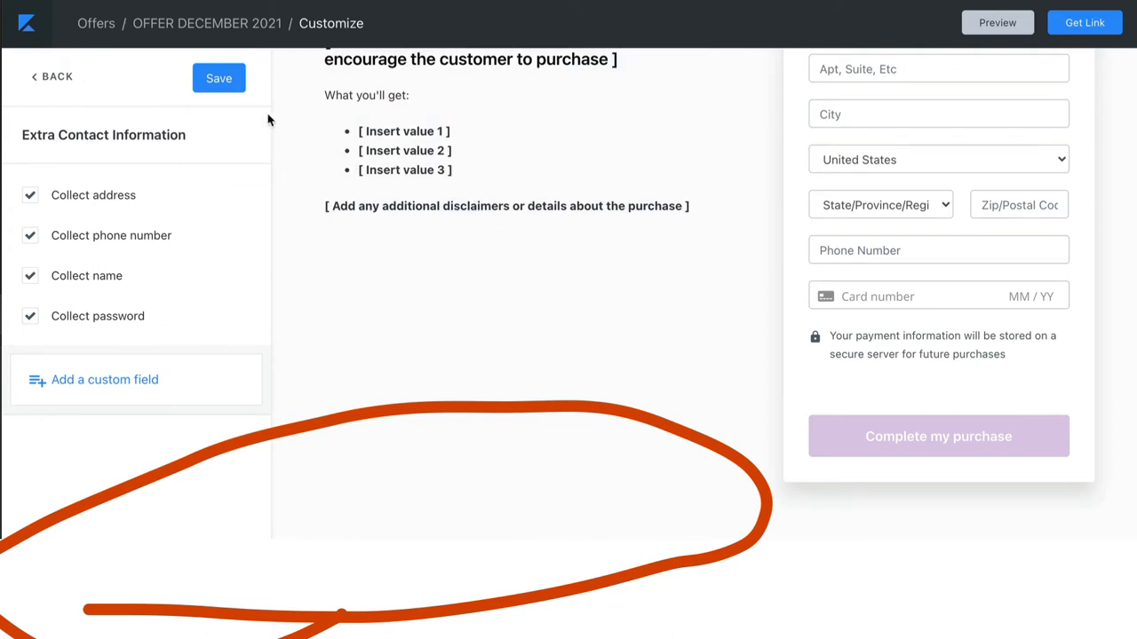
click(219, 78)
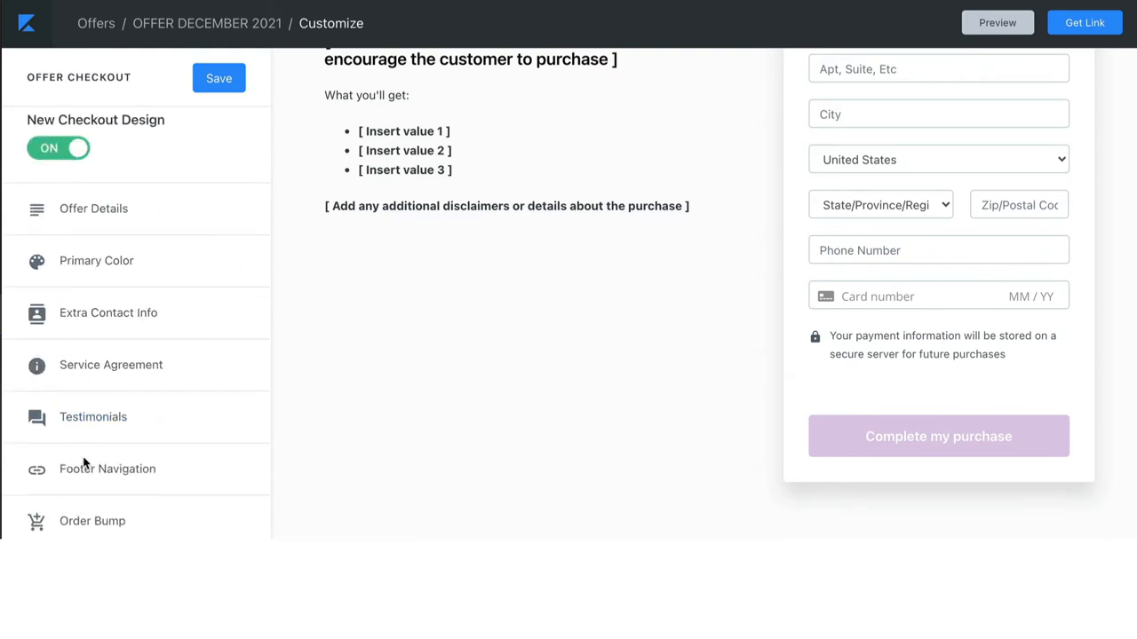
- Set the checkout footer navigation to 'Footer (standard default)' and save it
click(108, 469)
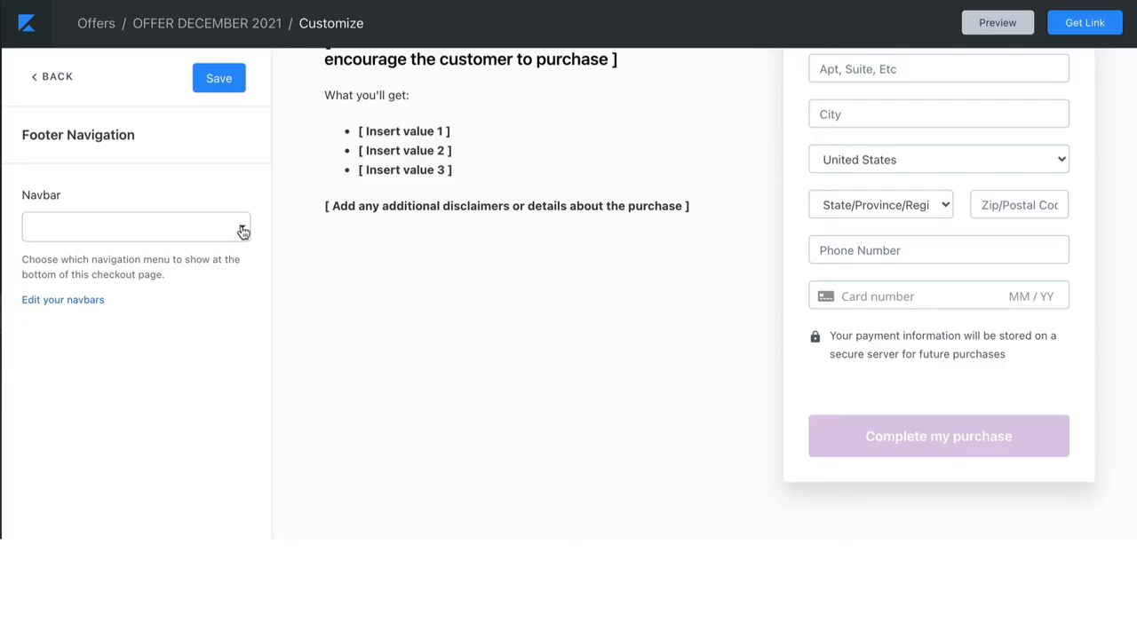
click(136, 227)
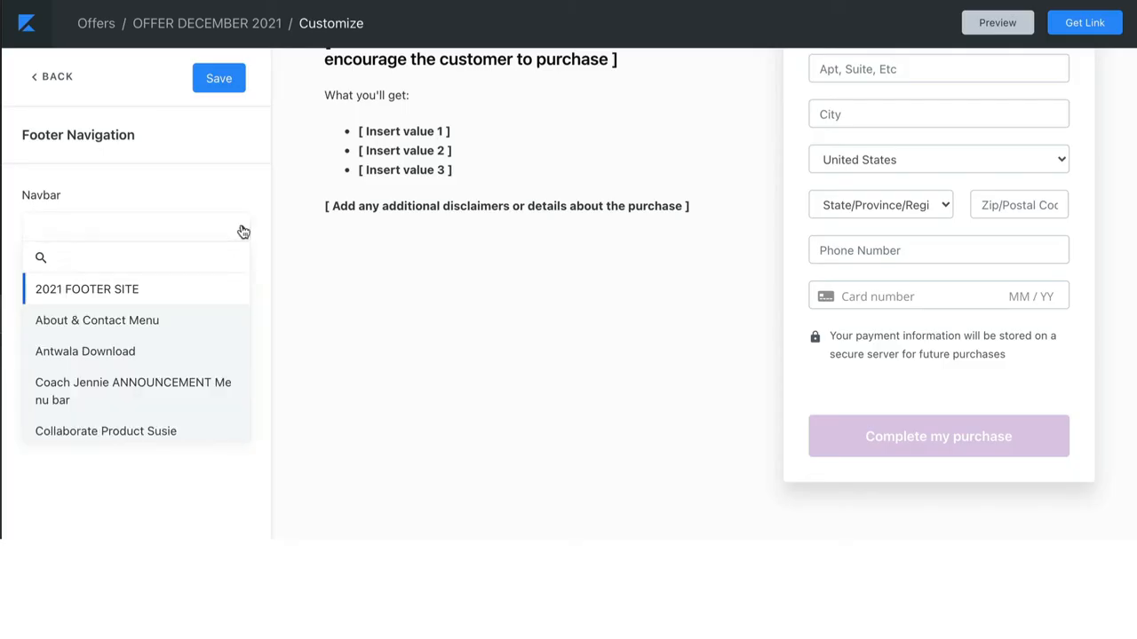
text(FOO)
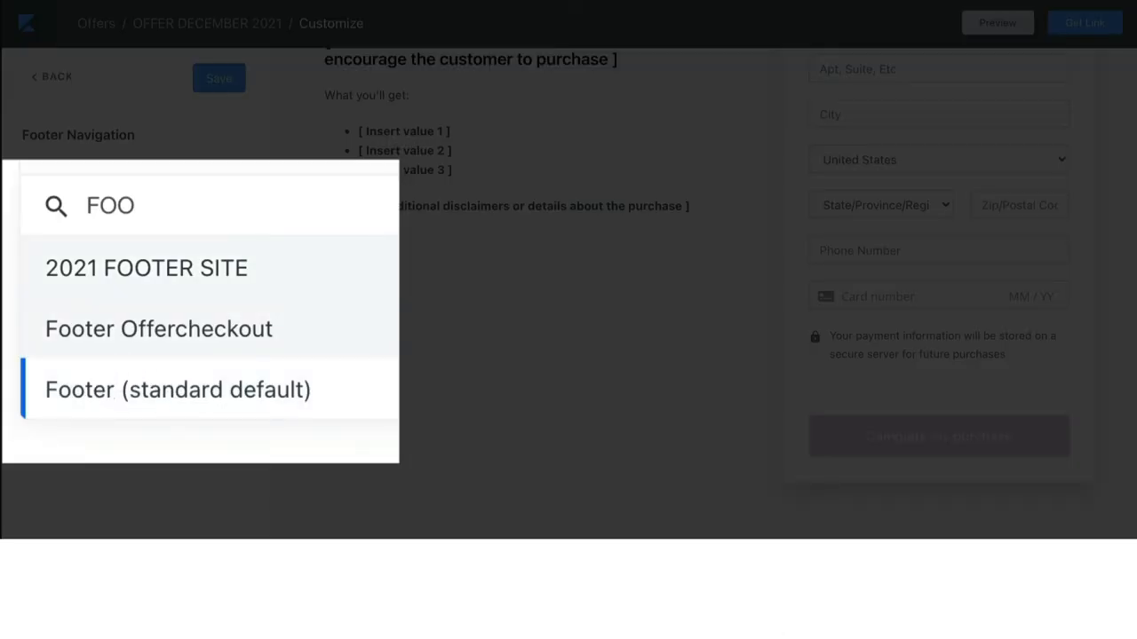
click(177, 389)
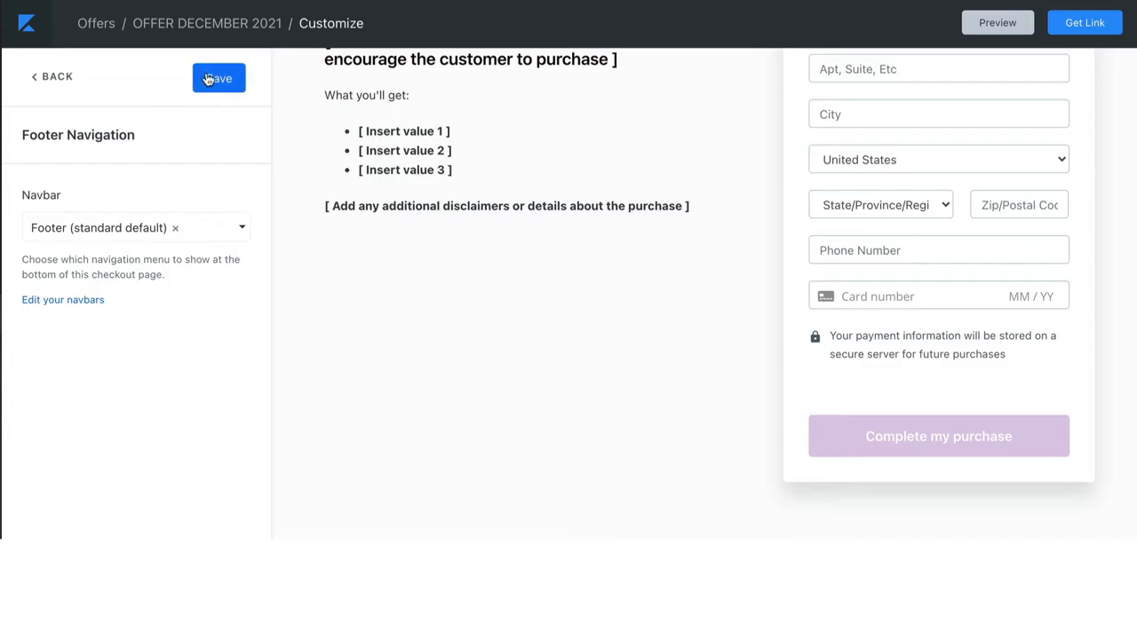
click(219, 79)
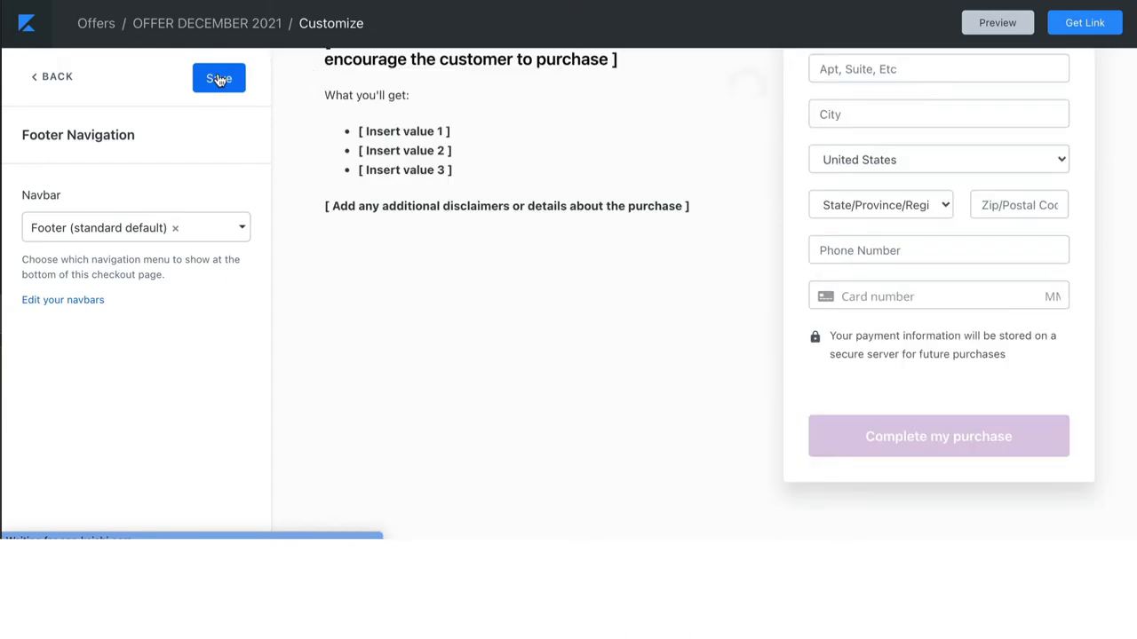
scroll(down, 3)
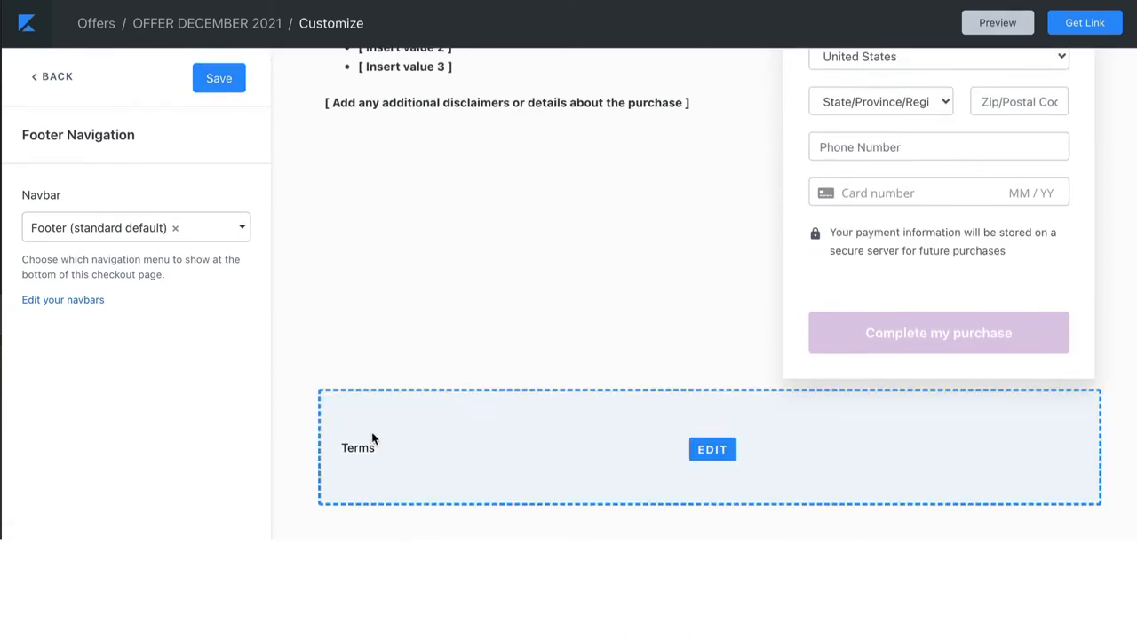
mouse_move(427, 451)
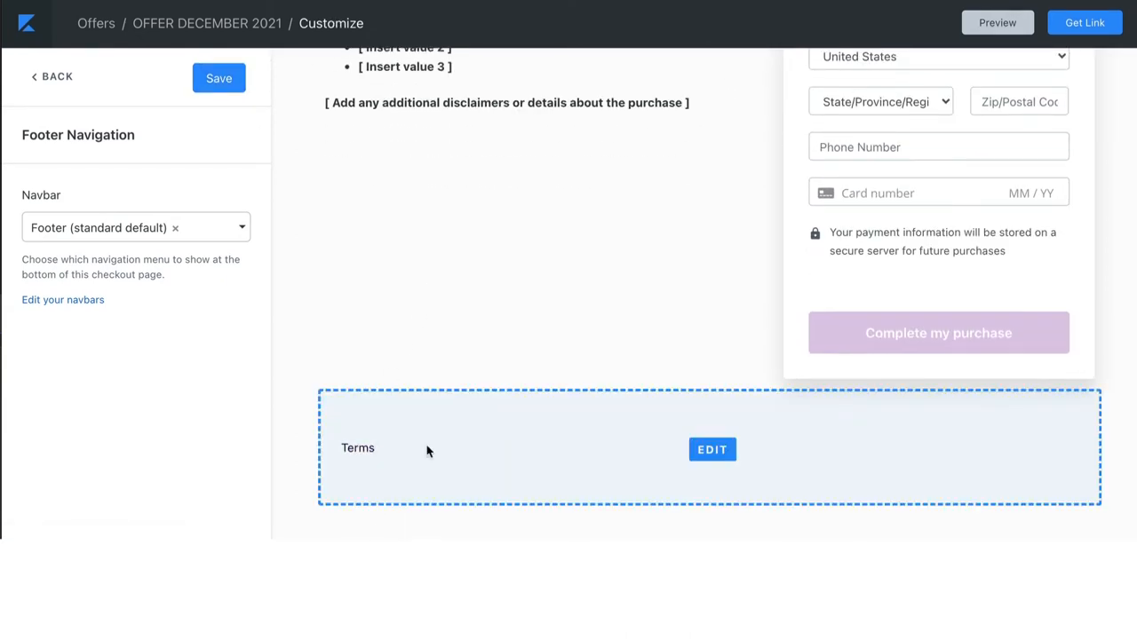
mouse_move(581, 459)
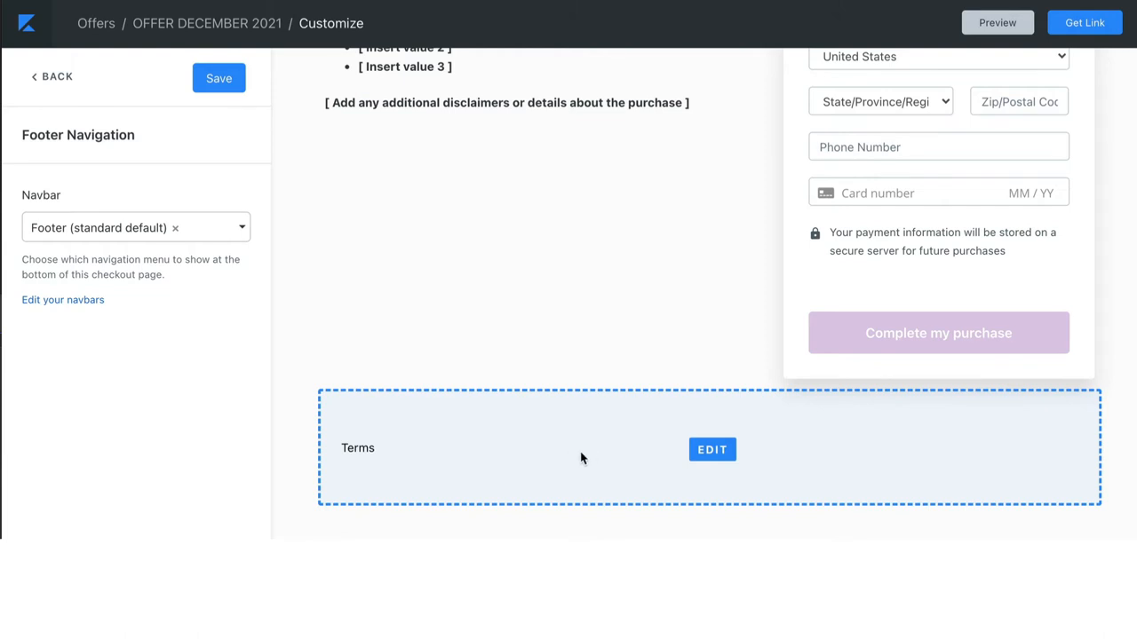
mouse_move(406, 466)
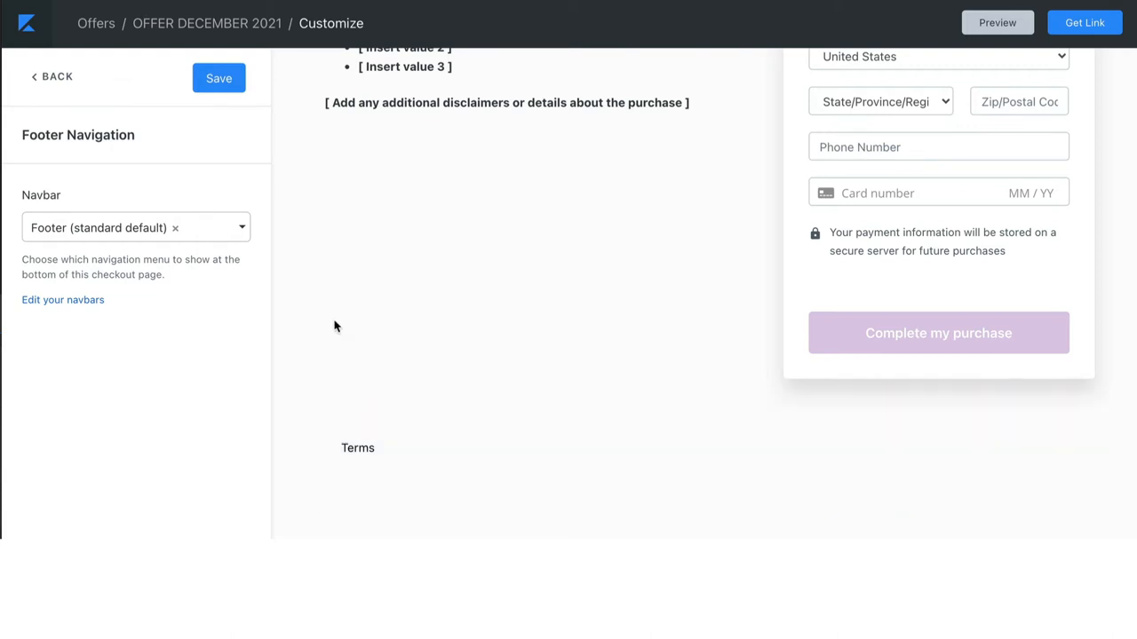
mouse_move(170, 87)
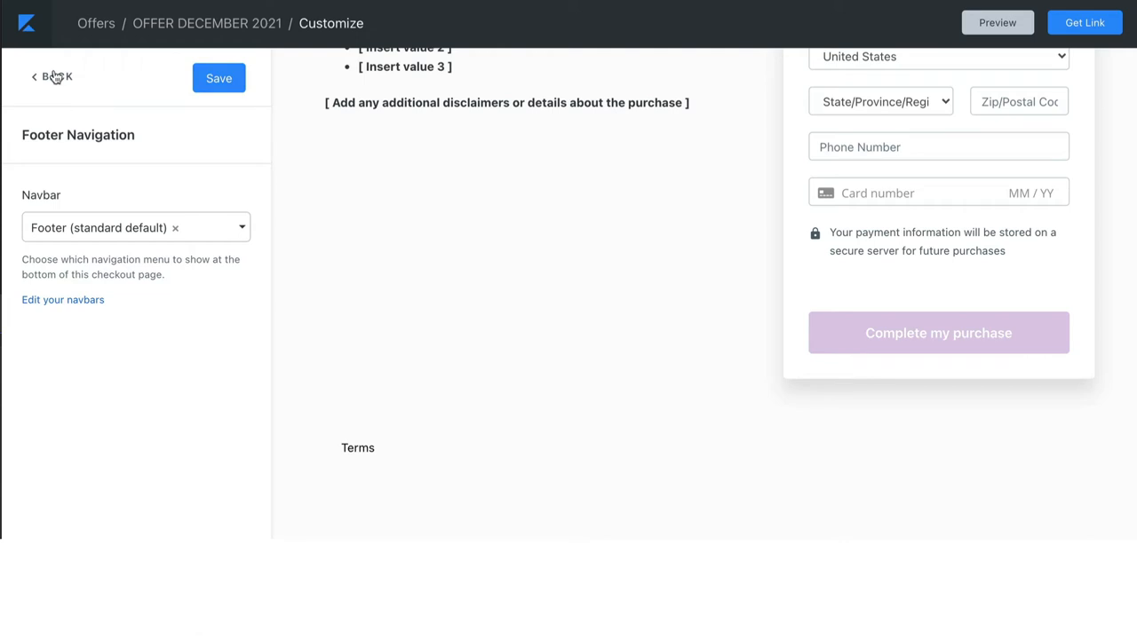
- Reopen Extra Contact Info, confirming address, phone, name and password are all collected
click(52, 77)
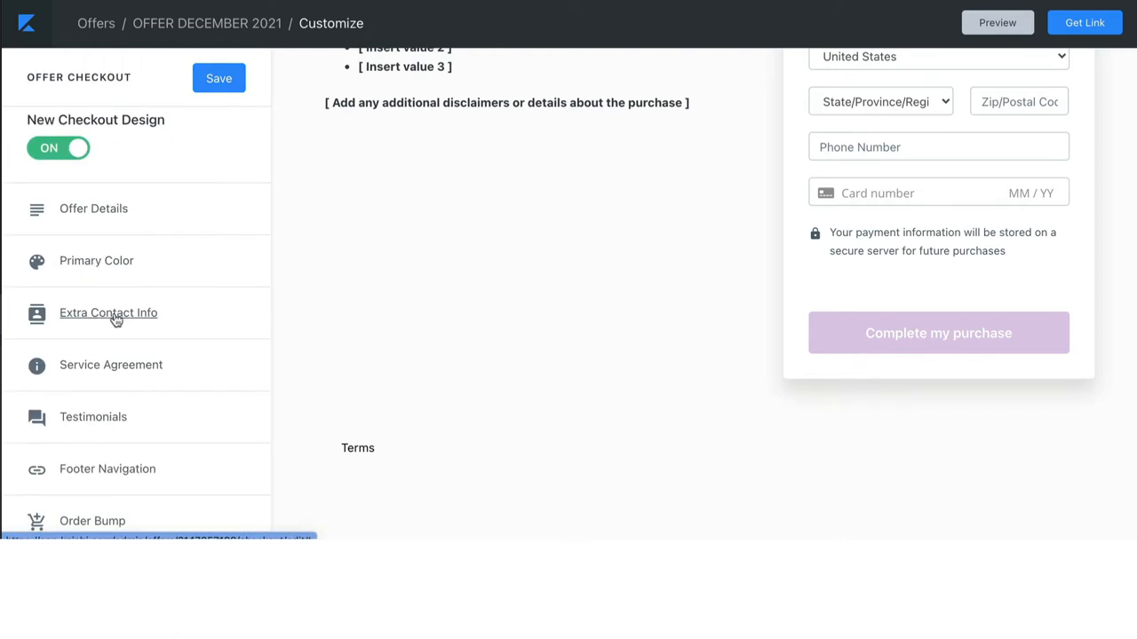
click(108, 313)
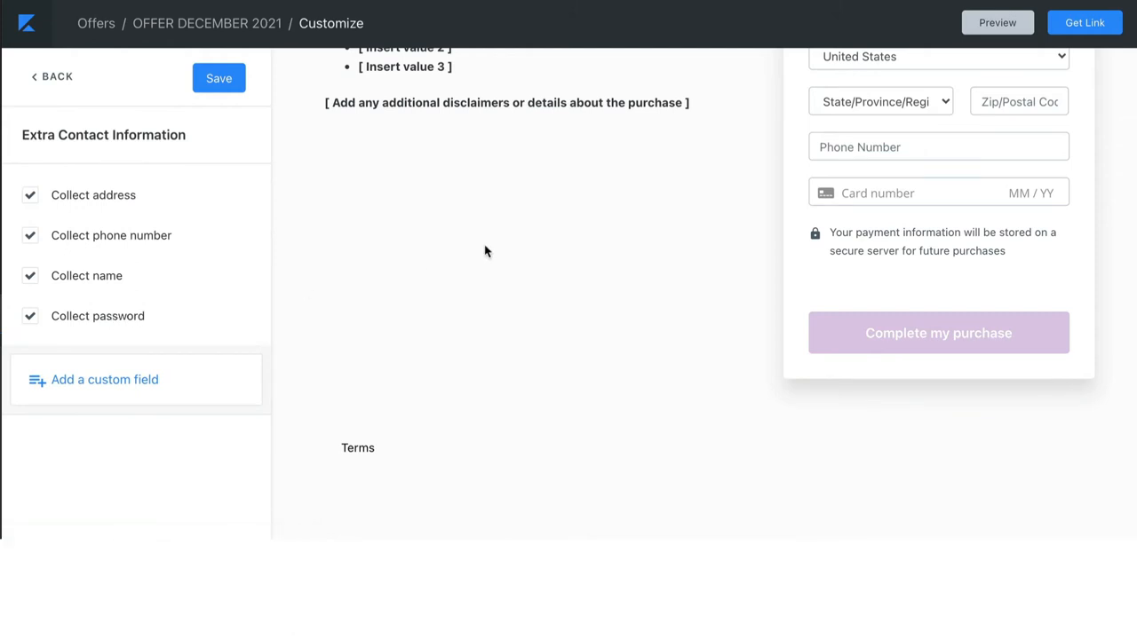
scroll(up, 3)
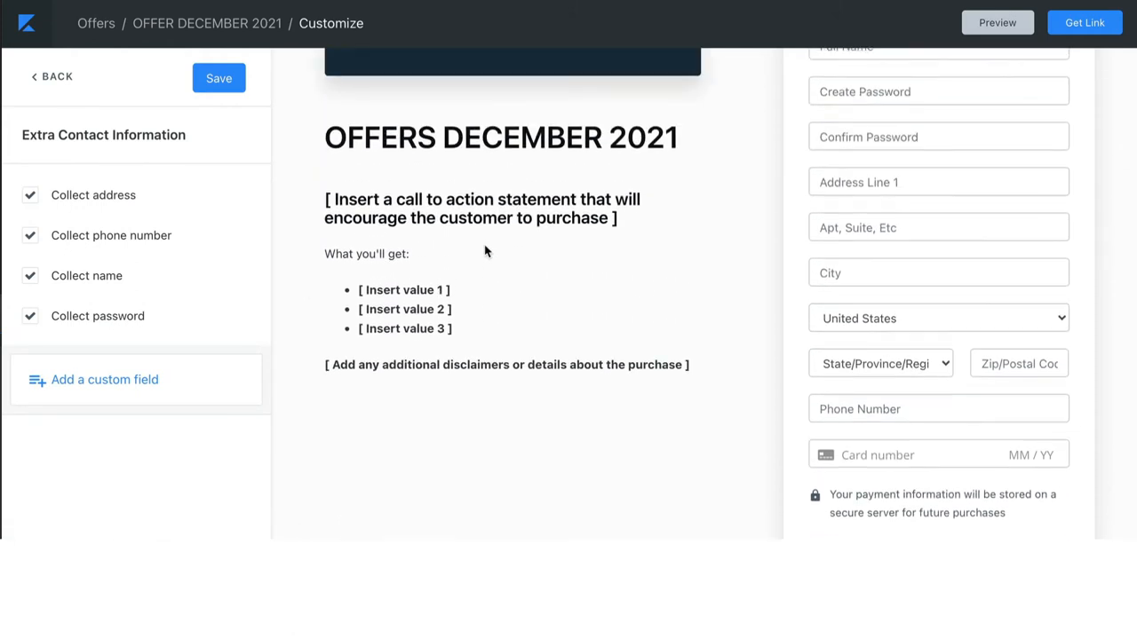
scroll(up, 3)
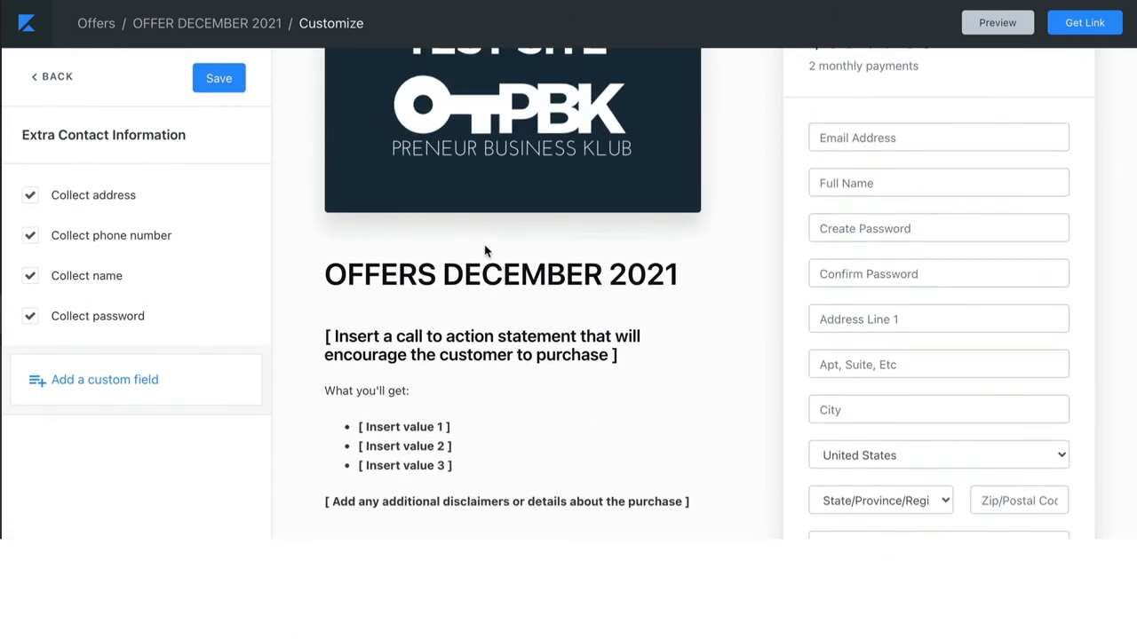
scroll(down, 3)
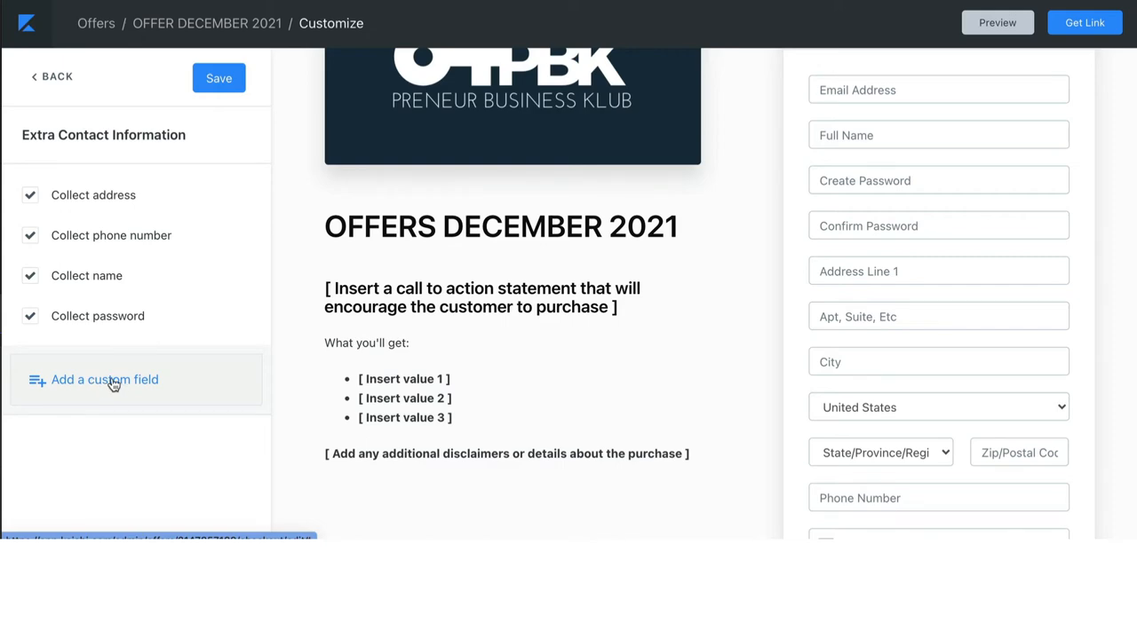
click(105, 380)
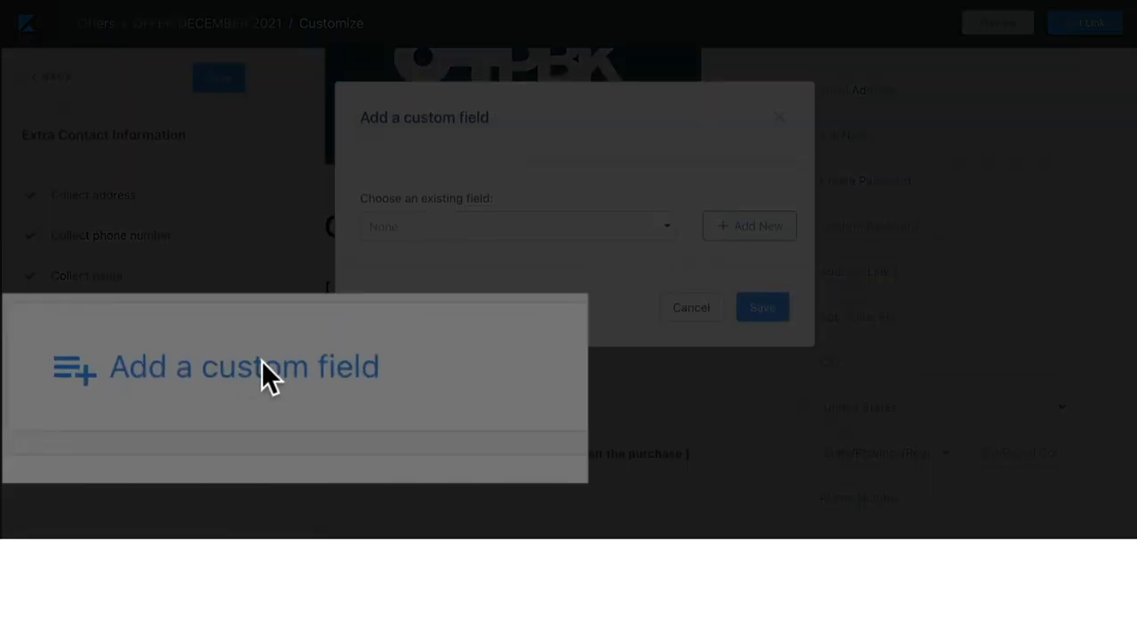
mouse_move(493, 282)
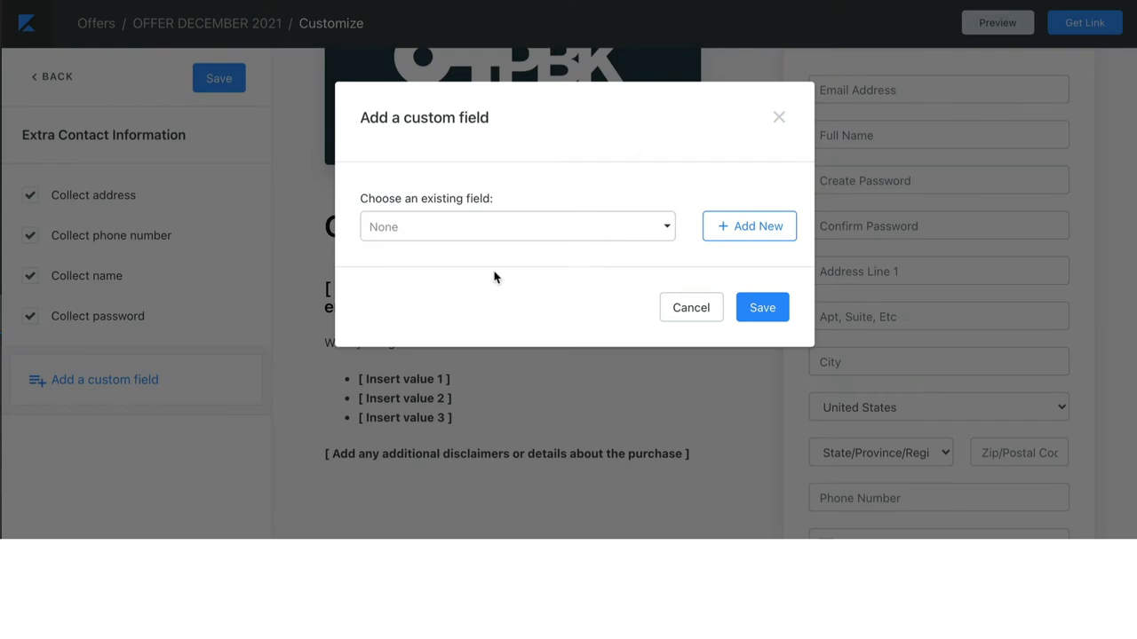
mouse_move(501, 240)
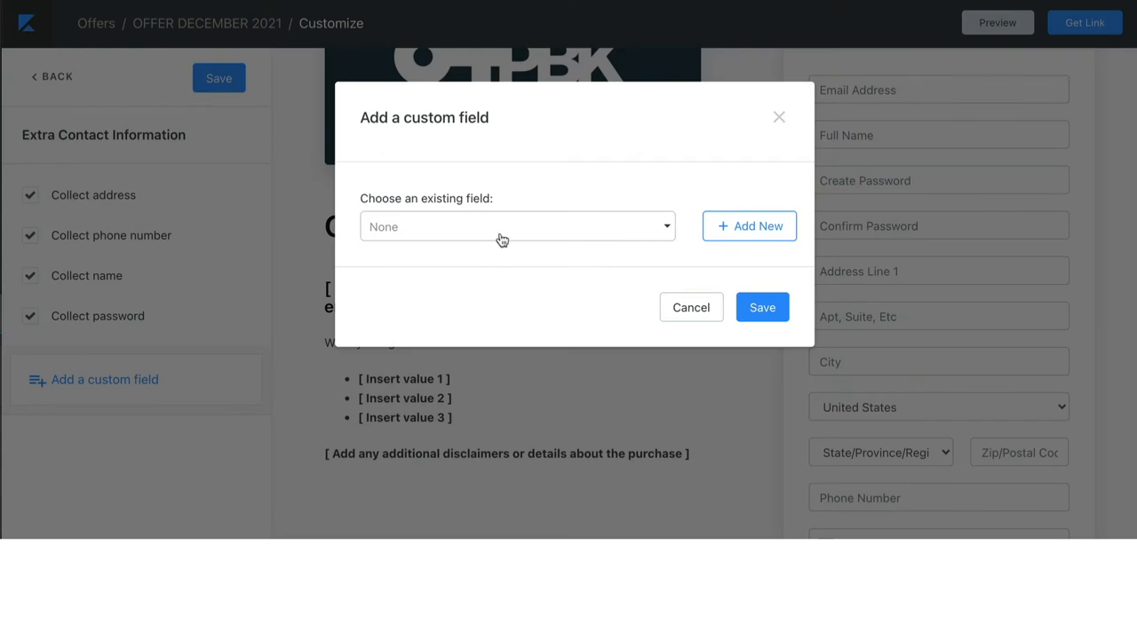
mouse_move(520, 238)
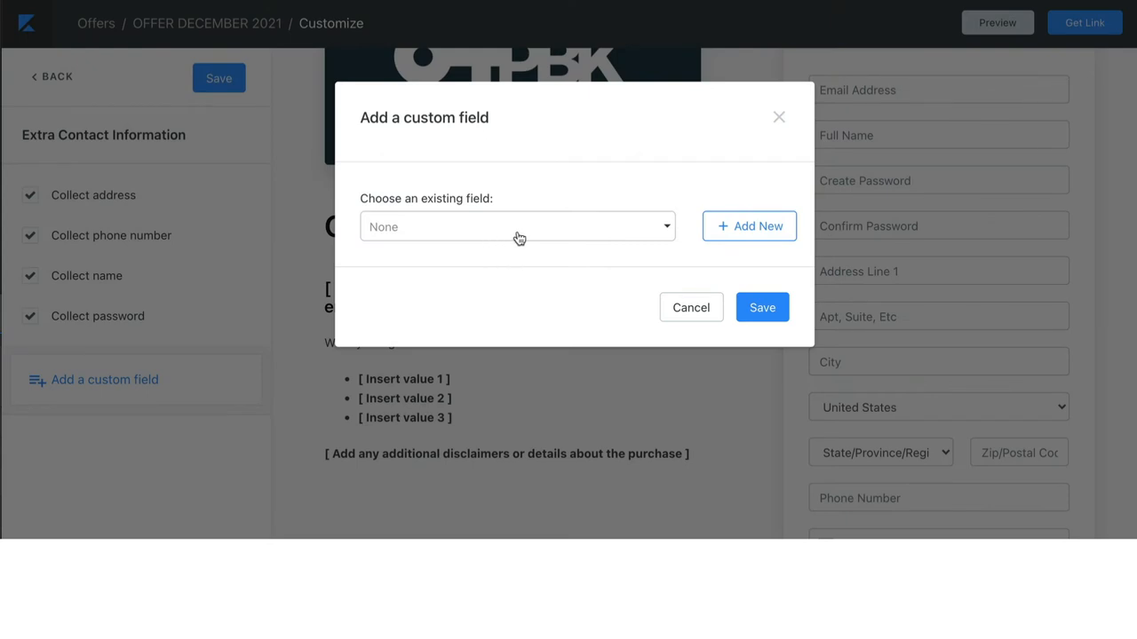
mouse_move(544, 203)
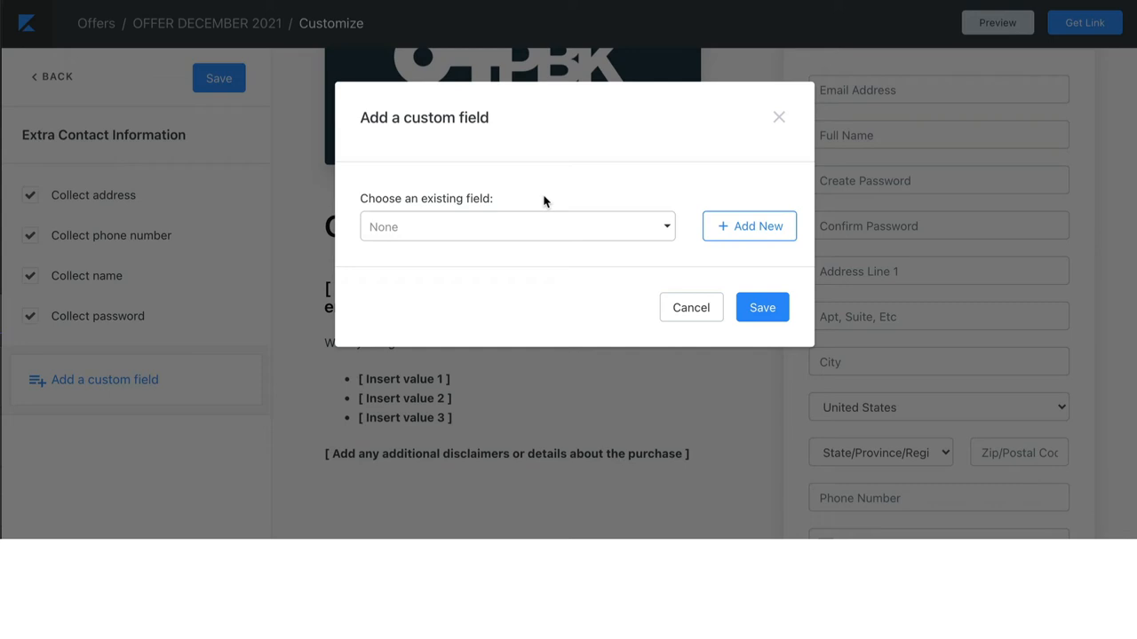
mouse_move(611, 184)
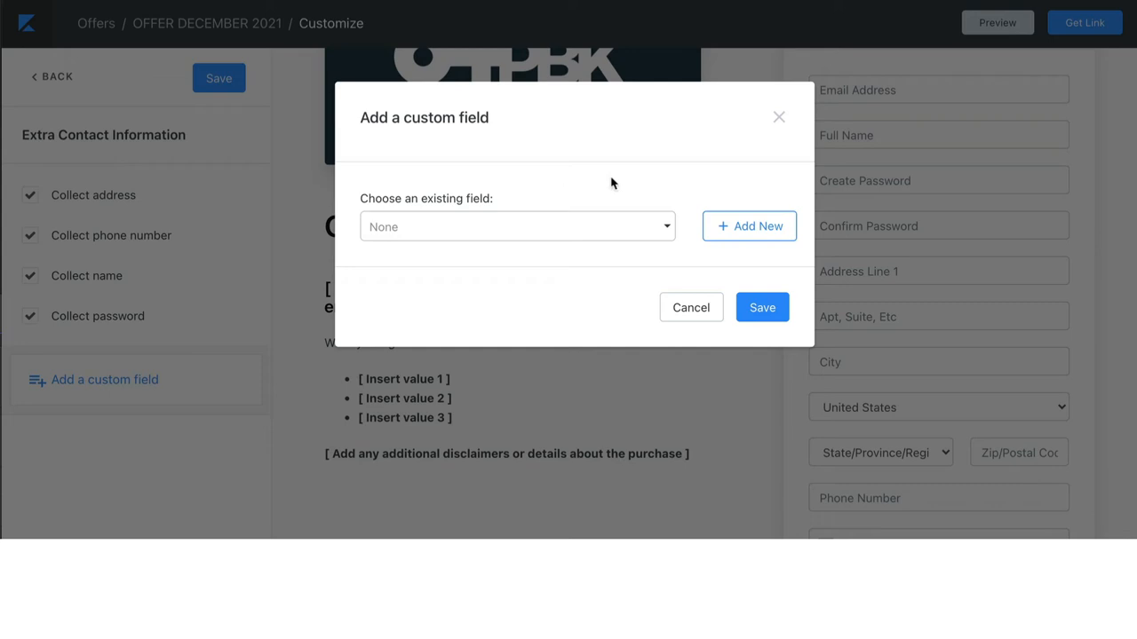
mouse_move(778, 117)
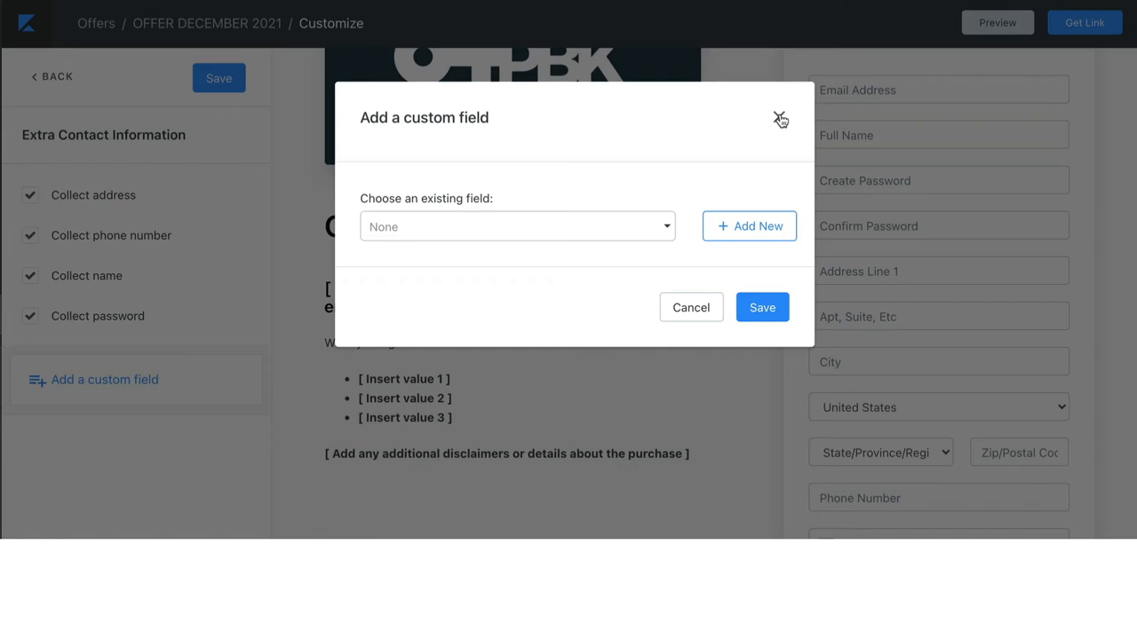
click(779, 119)
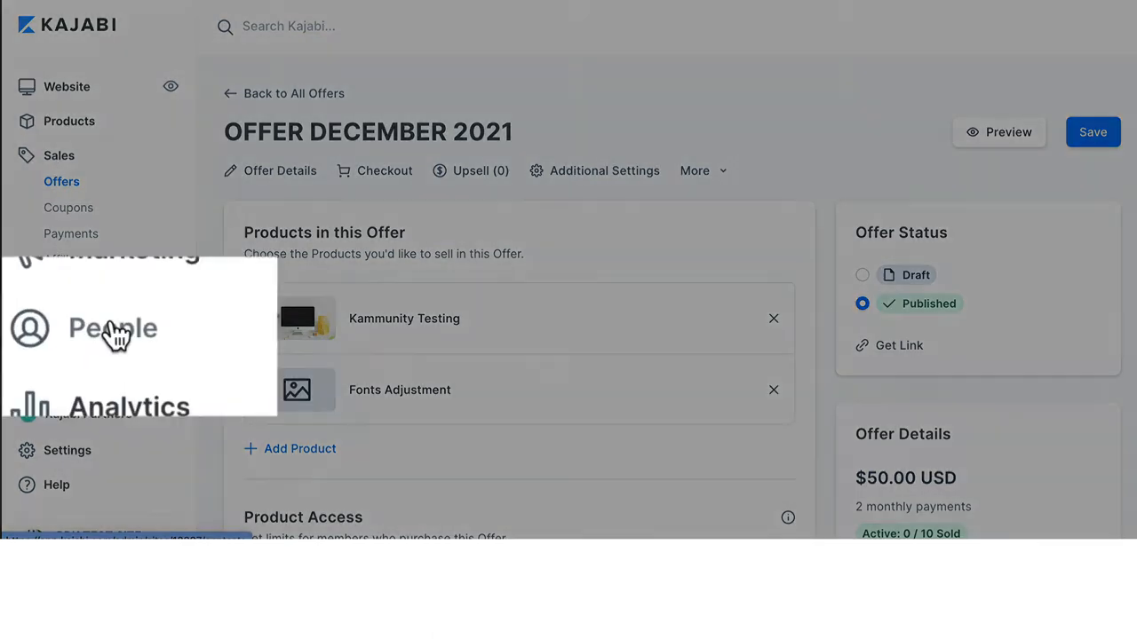
- Review a customer's purchase and Info record in the People area
click(62, 329)
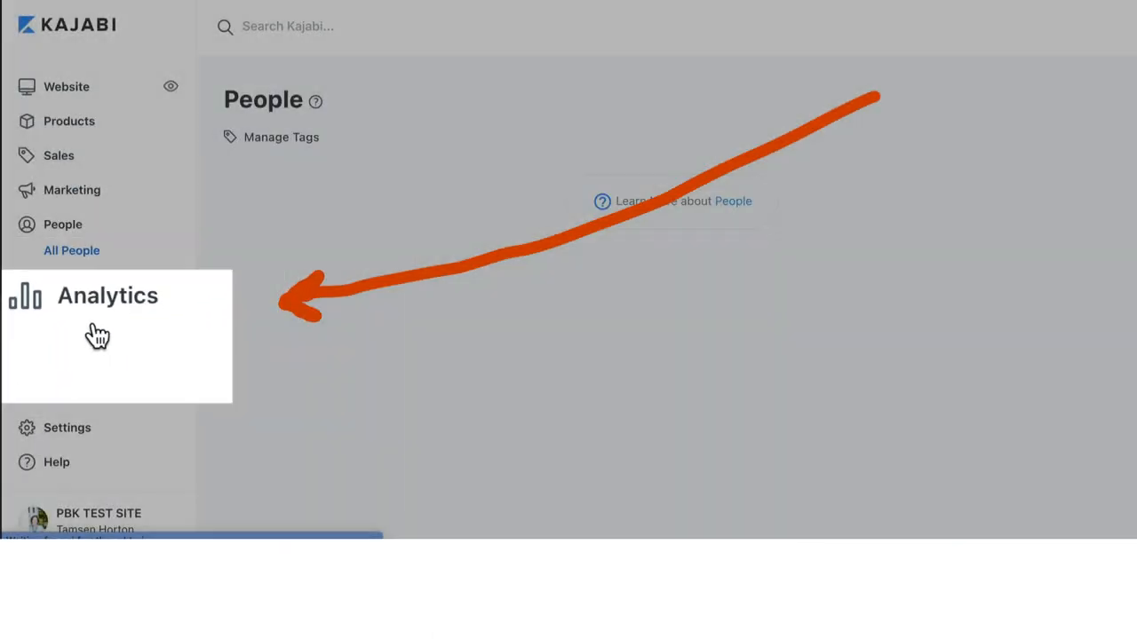
click(71, 251)
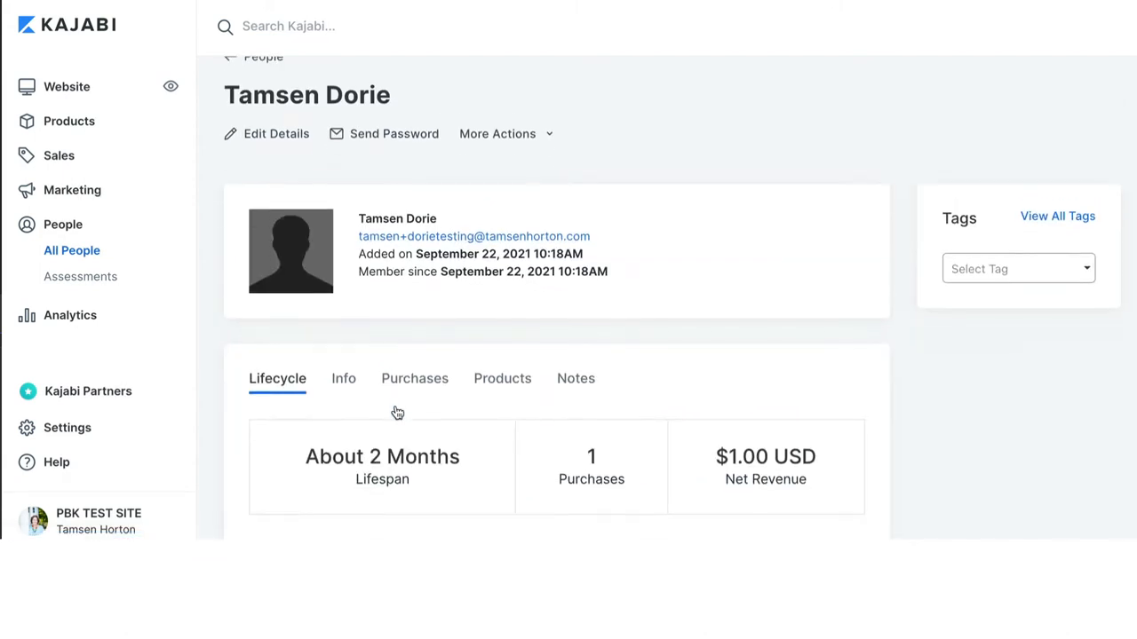
scroll(down, 3)
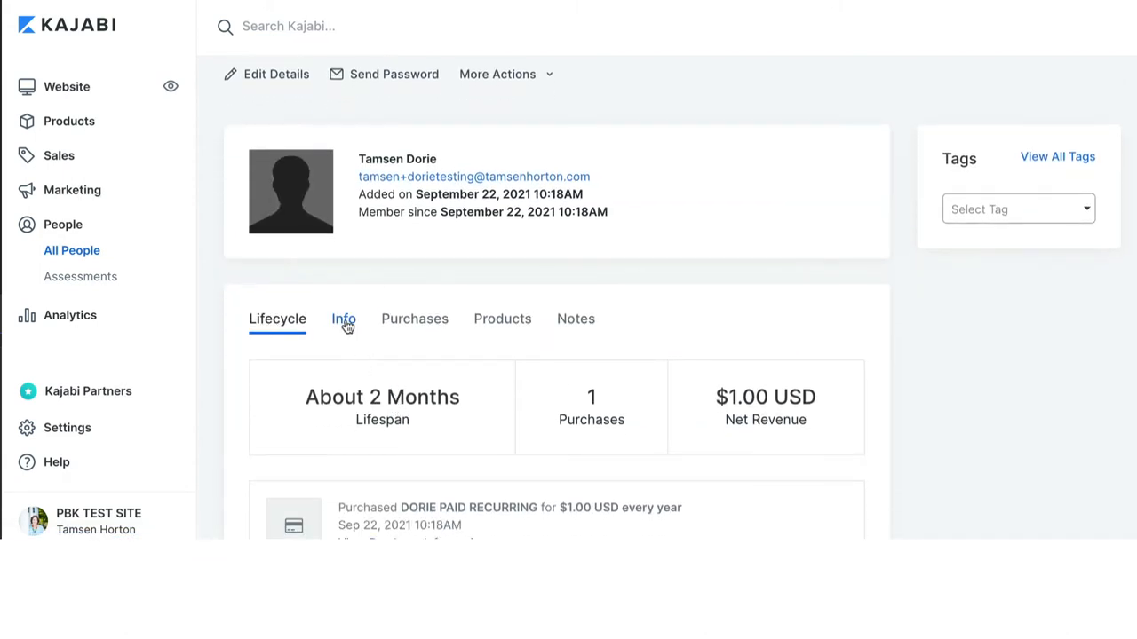
click(343, 319)
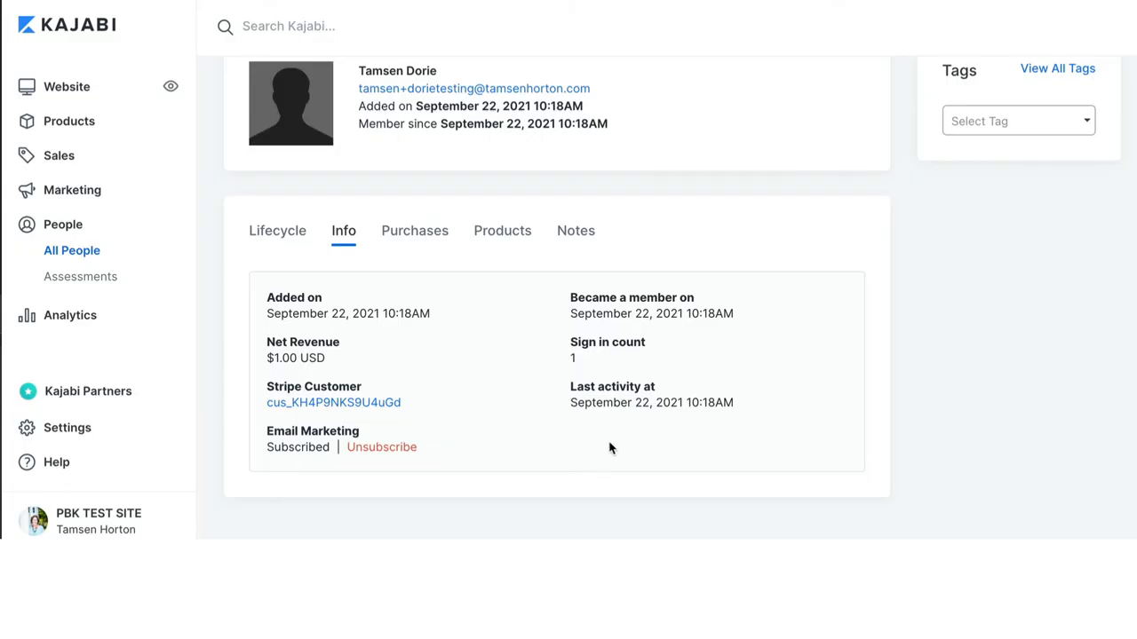
mouse_move(605, 469)
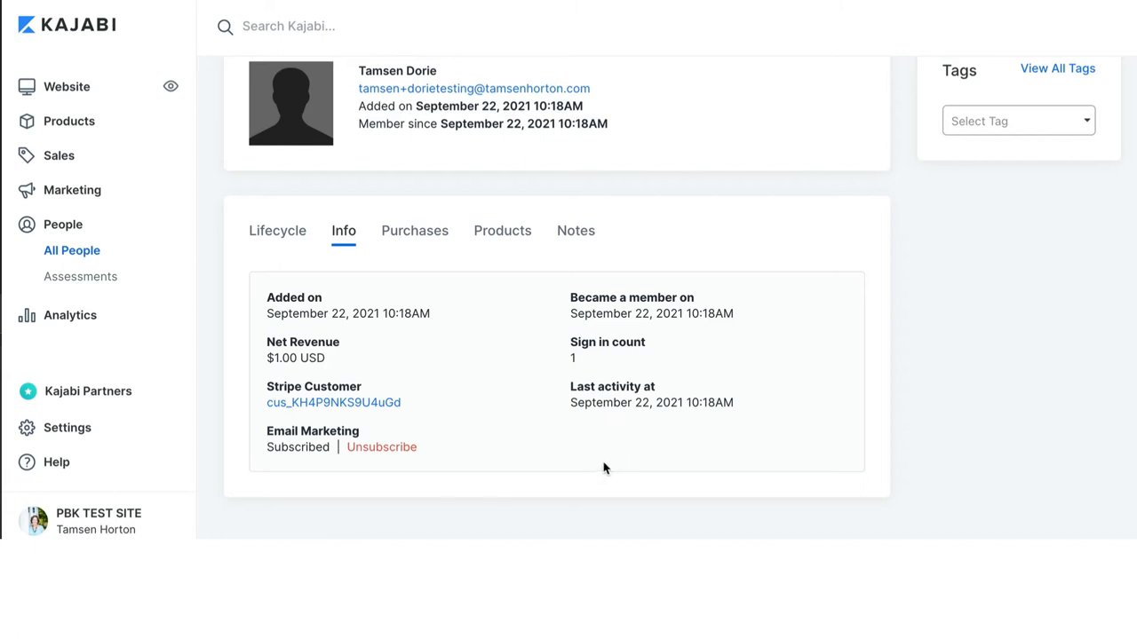
mouse_move(540, 391)
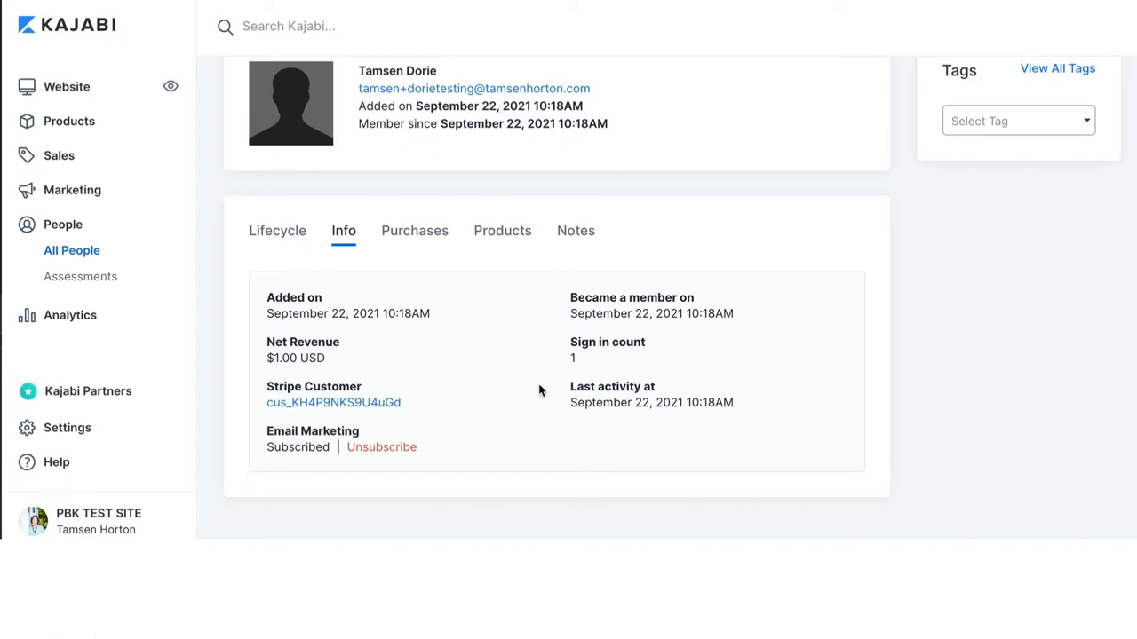
scroll(up, 3)
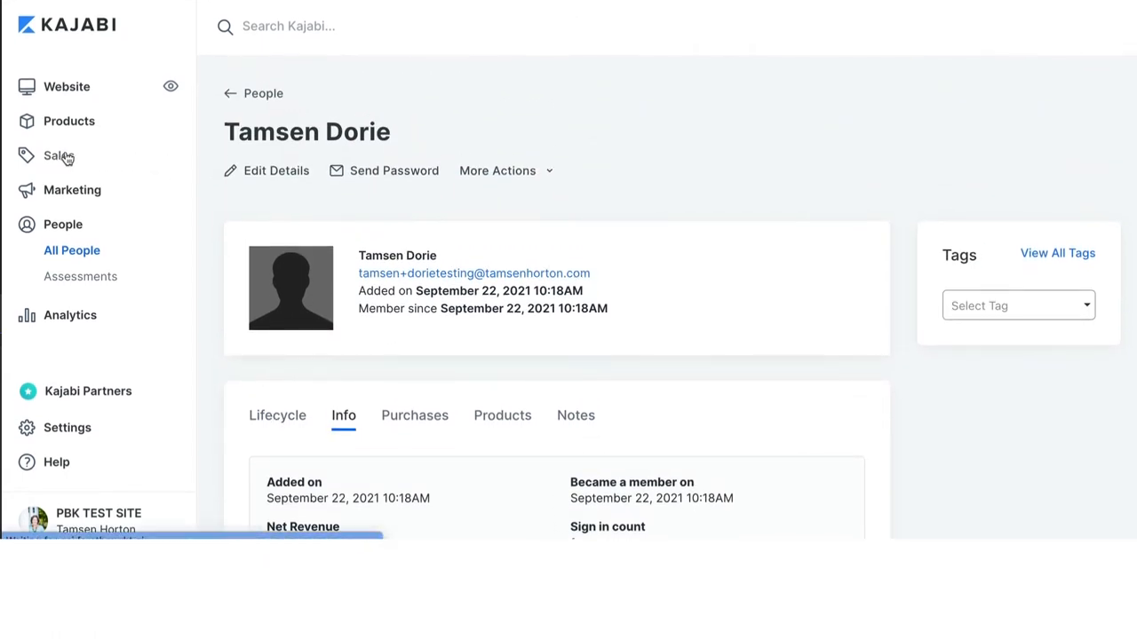
- Return to Sales > Offers and reopen OFFER DECEMBER 2021 for editing
click(59, 156)
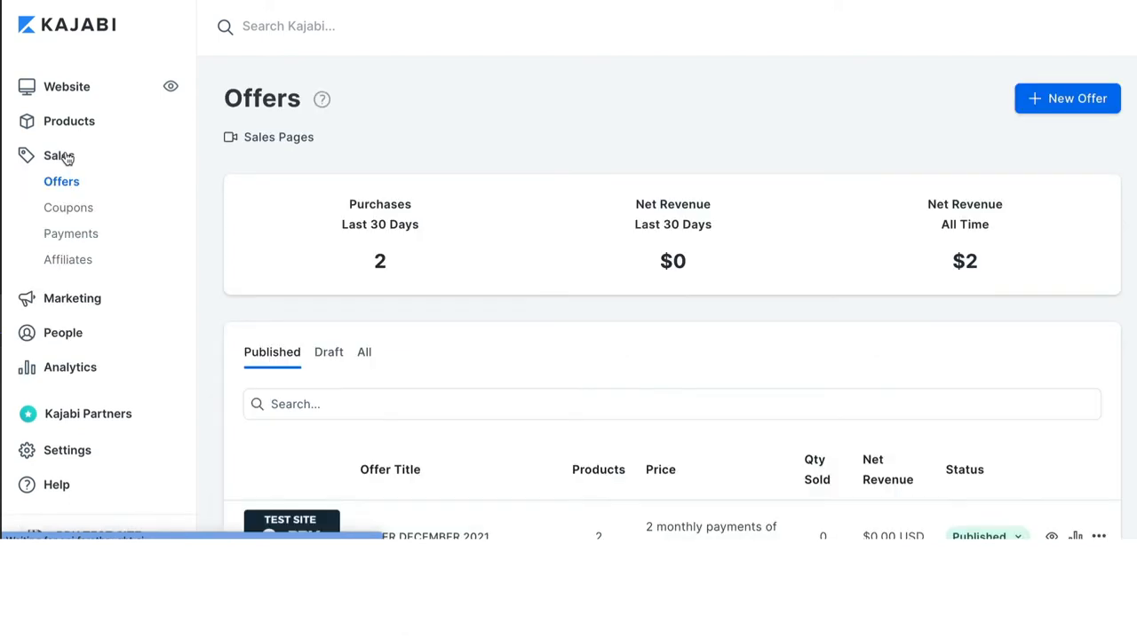
scroll(down, 3)
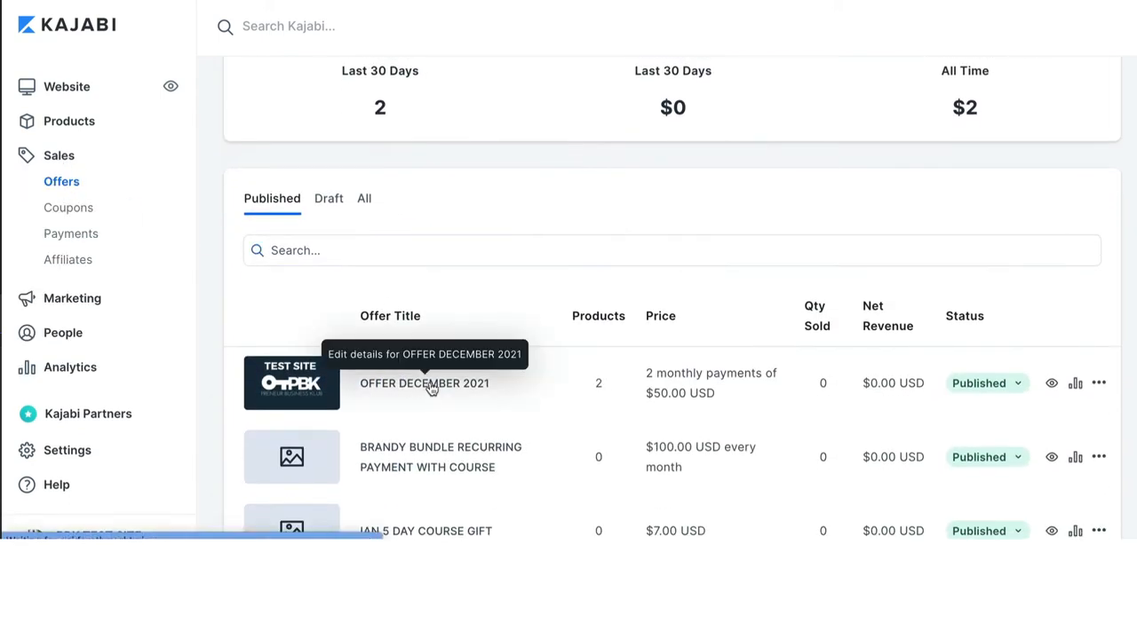
click(424, 383)
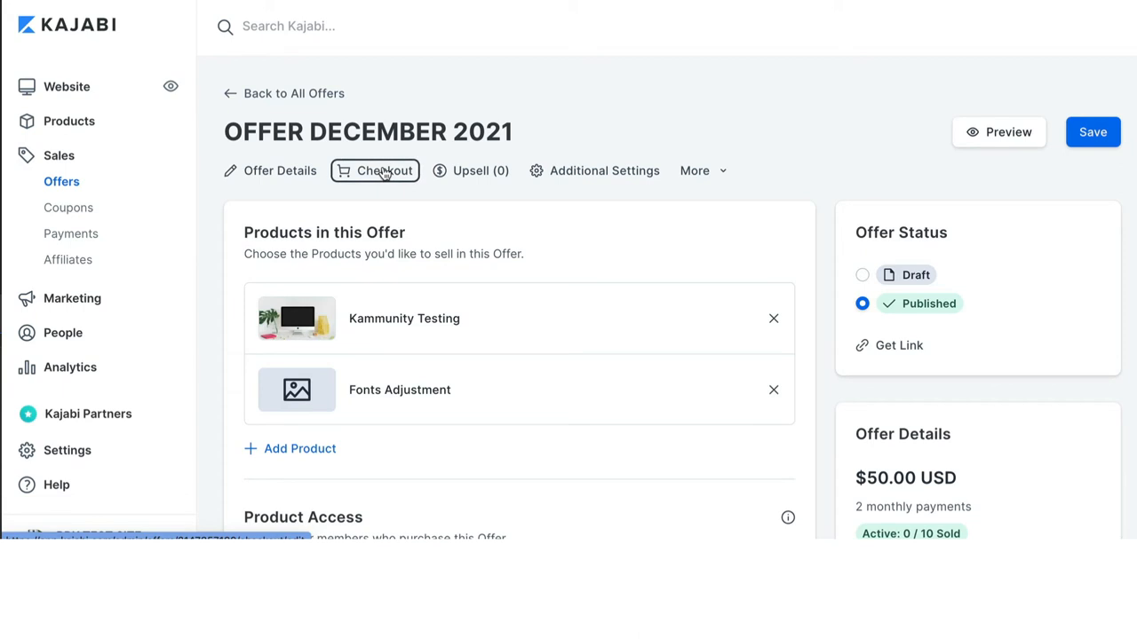
- In the offer's checkout Extra Contact Info, drop address and phone collection and save
click(374, 171)
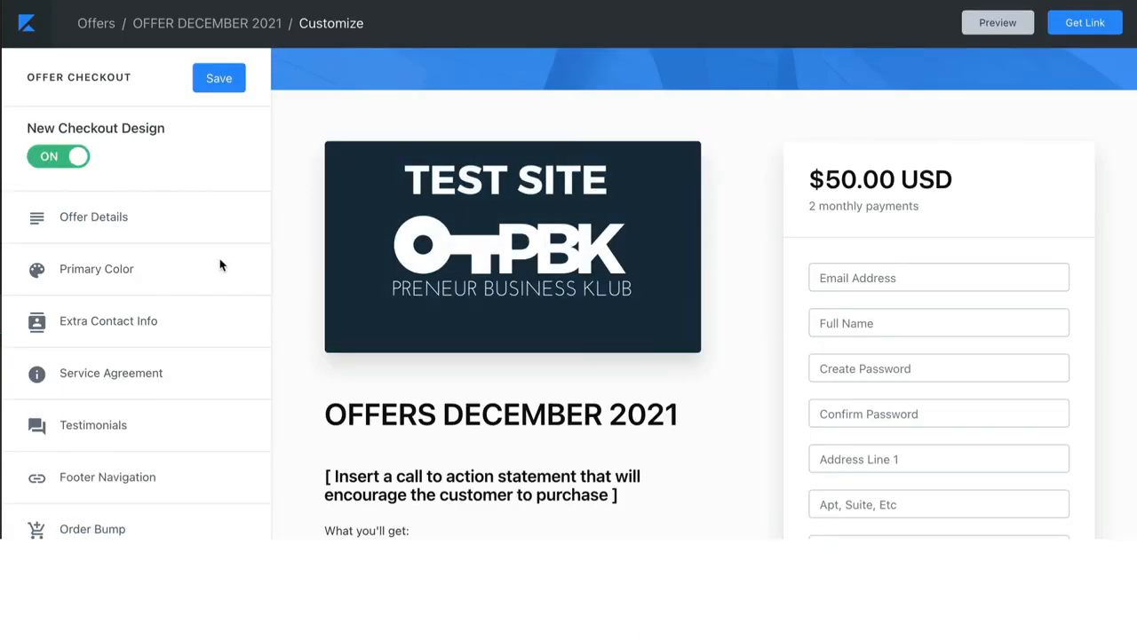
click(108, 321)
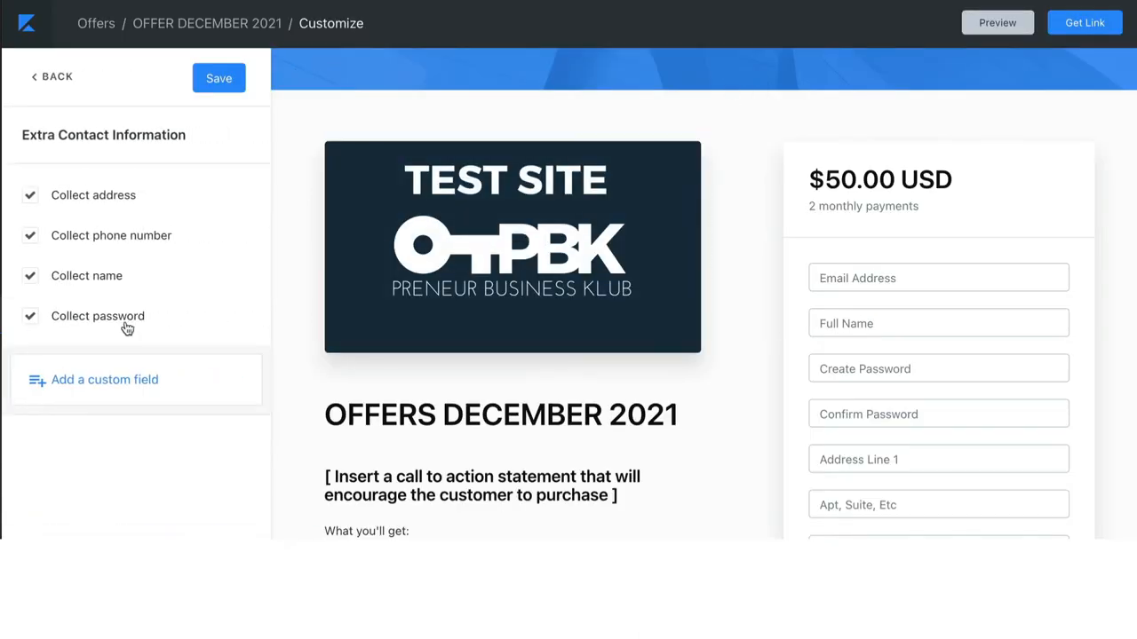
mouse_move(39, 252)
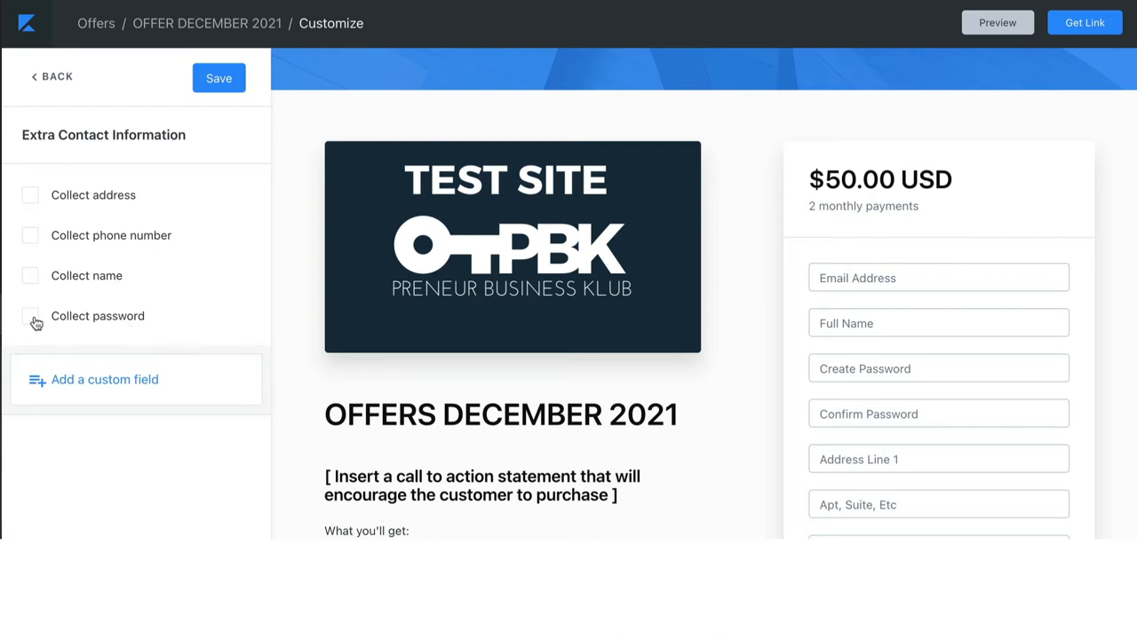
click(218, 78)
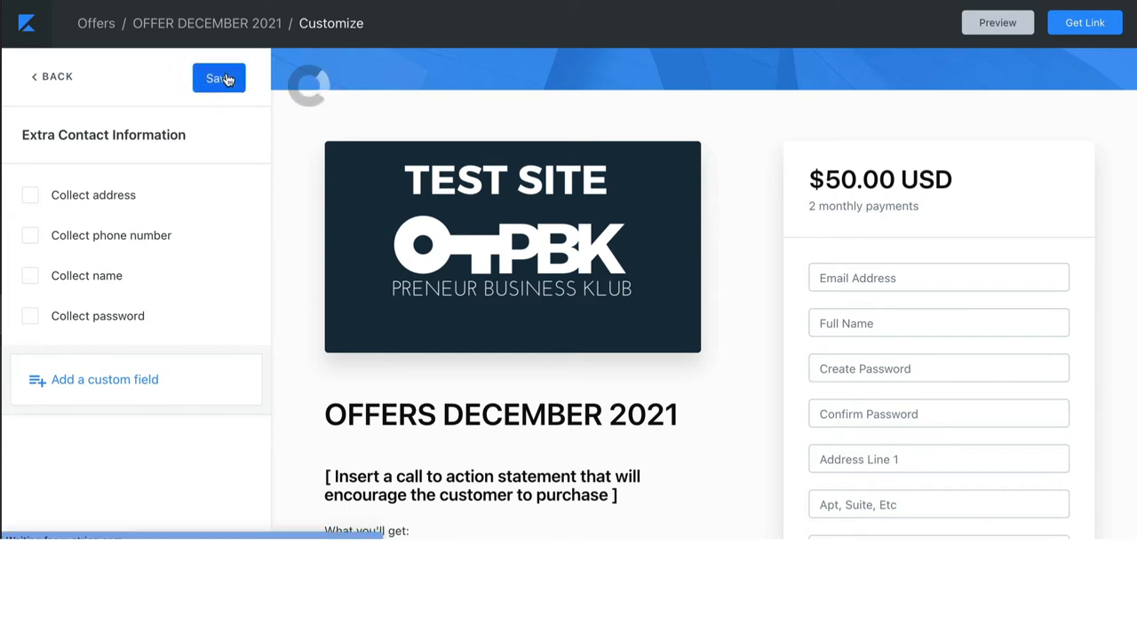
click(218, 79)
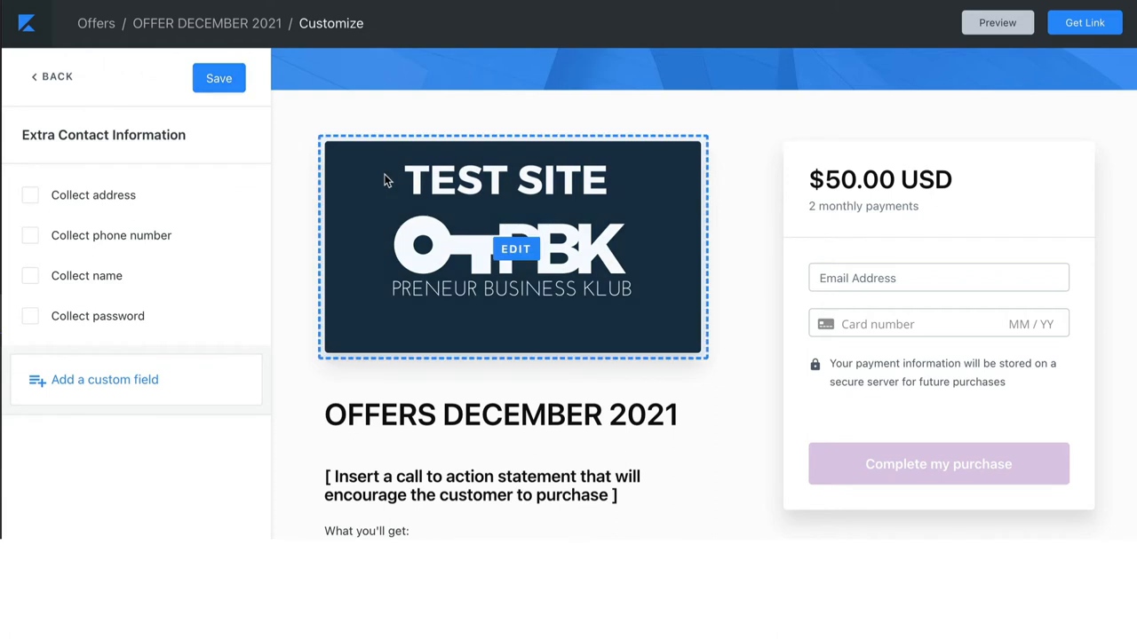
mouse_move(374, 175)
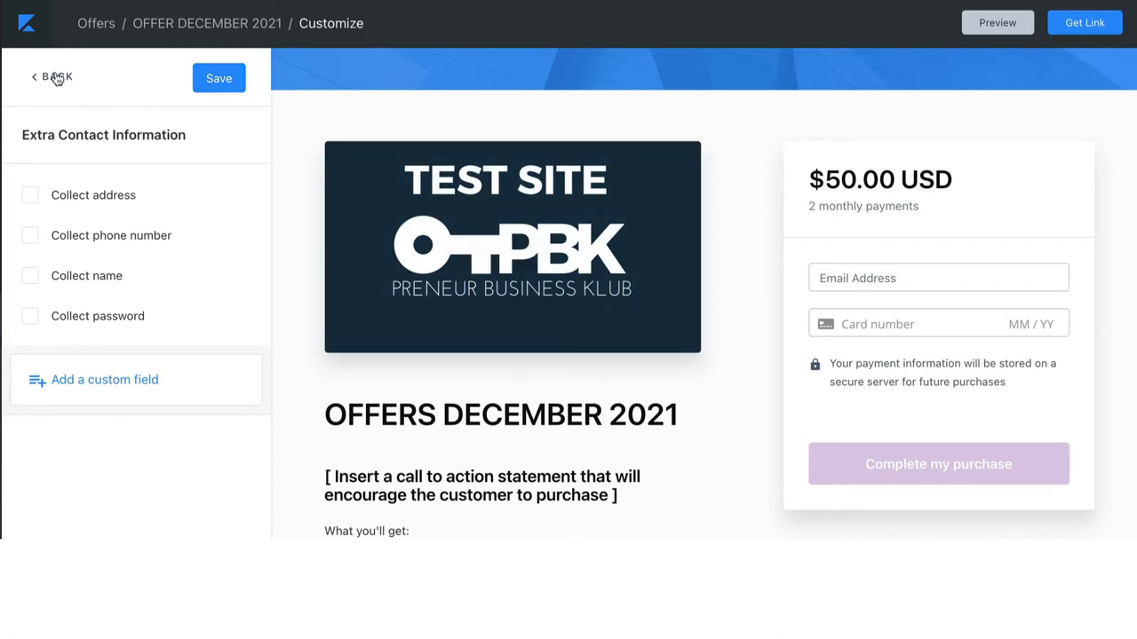
- Keep name and password collection enabled, save, and return to the checkout settings list
click(30, 275)
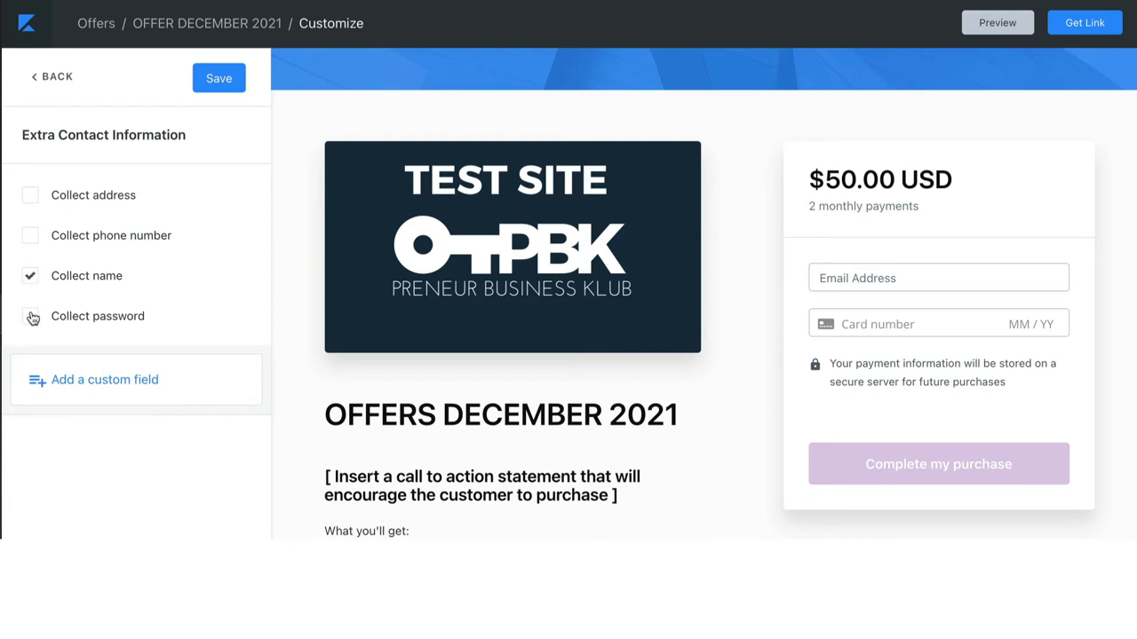
click(218, 78)
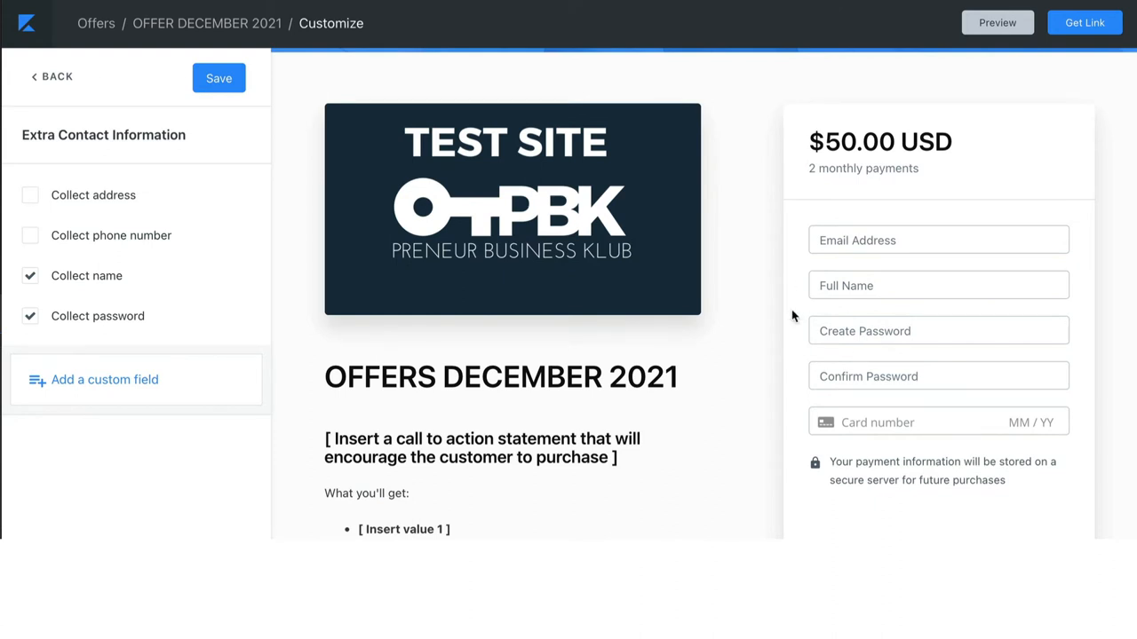
click(218, 78)
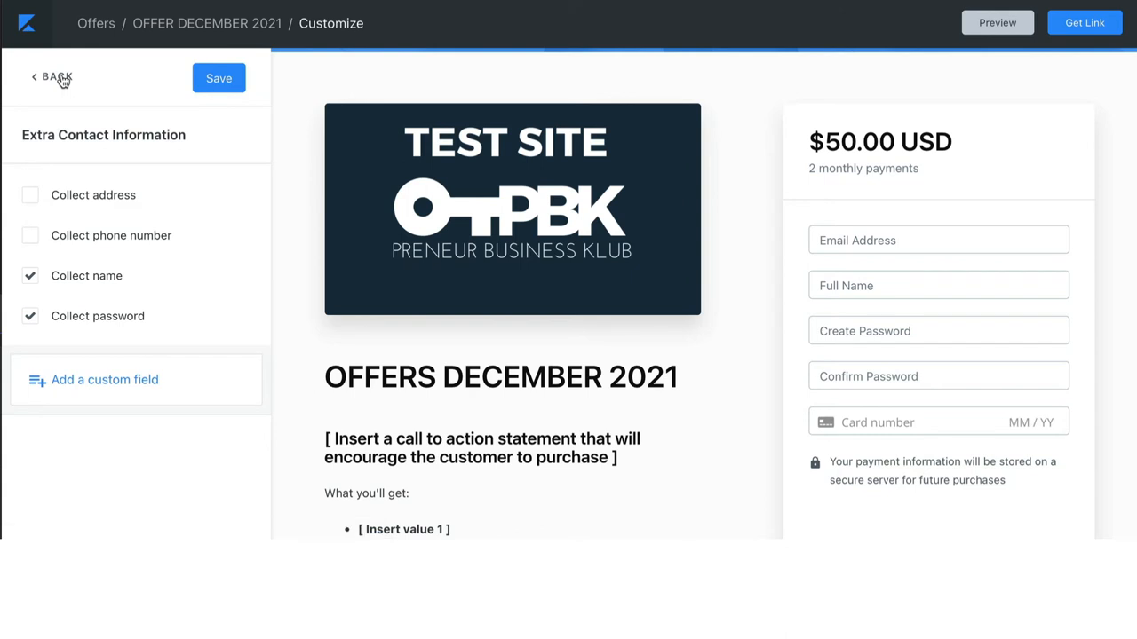
click(50, 77)
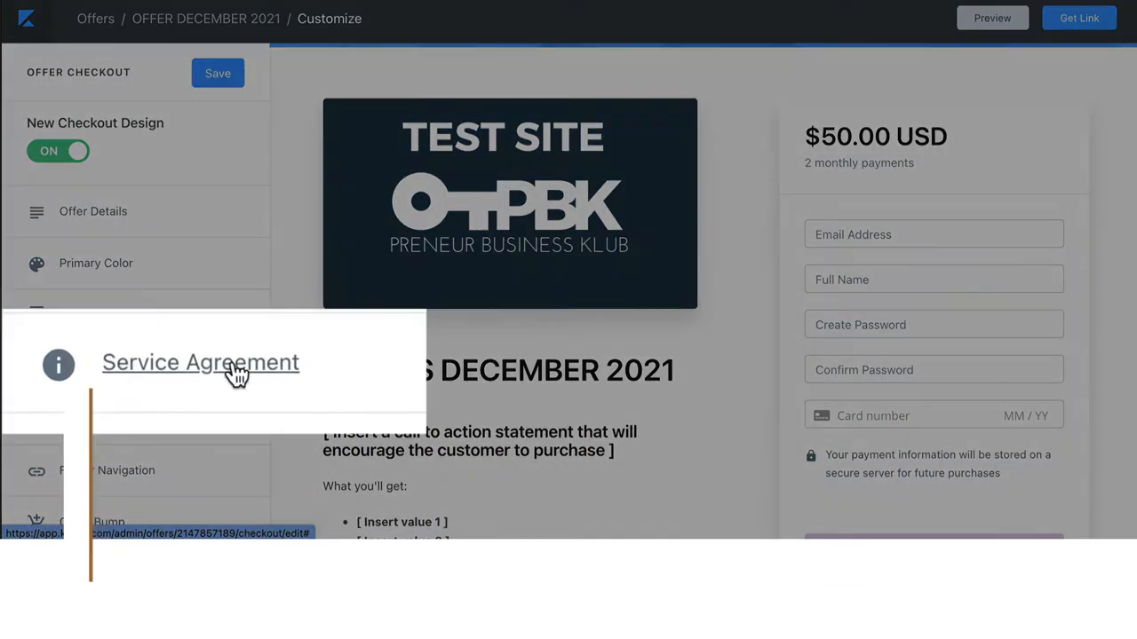
- Set the checkout Service Agreement to require a custom agreement text
click(199, 362)
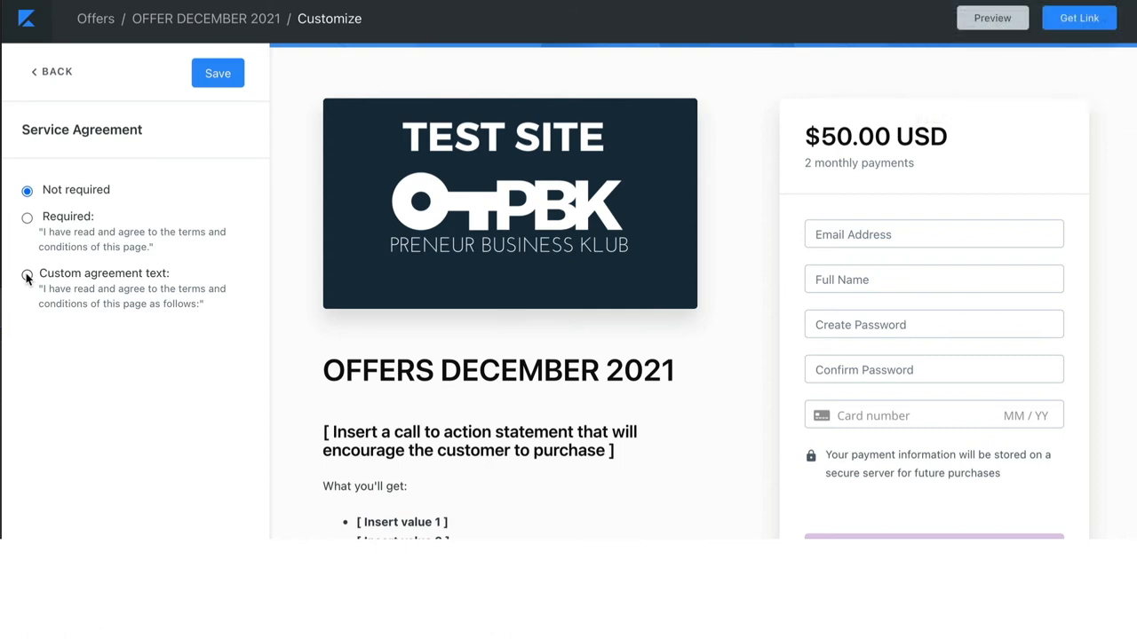
click(26, 273)
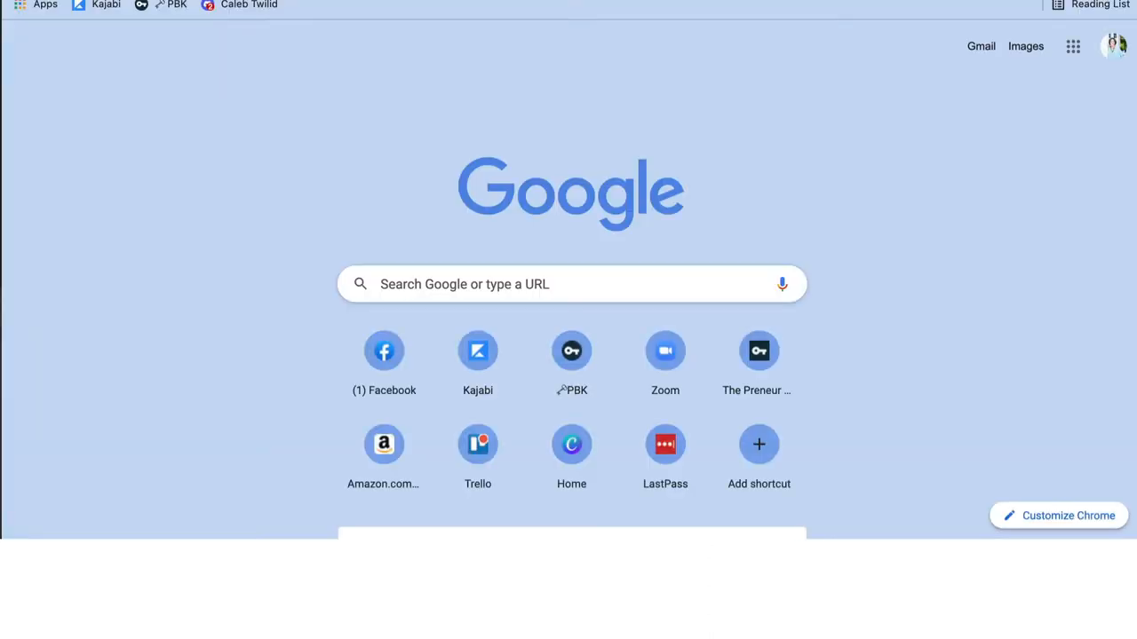
- Load tamsenhorton.com in Chrome, the business website's home page
click(568, 283)
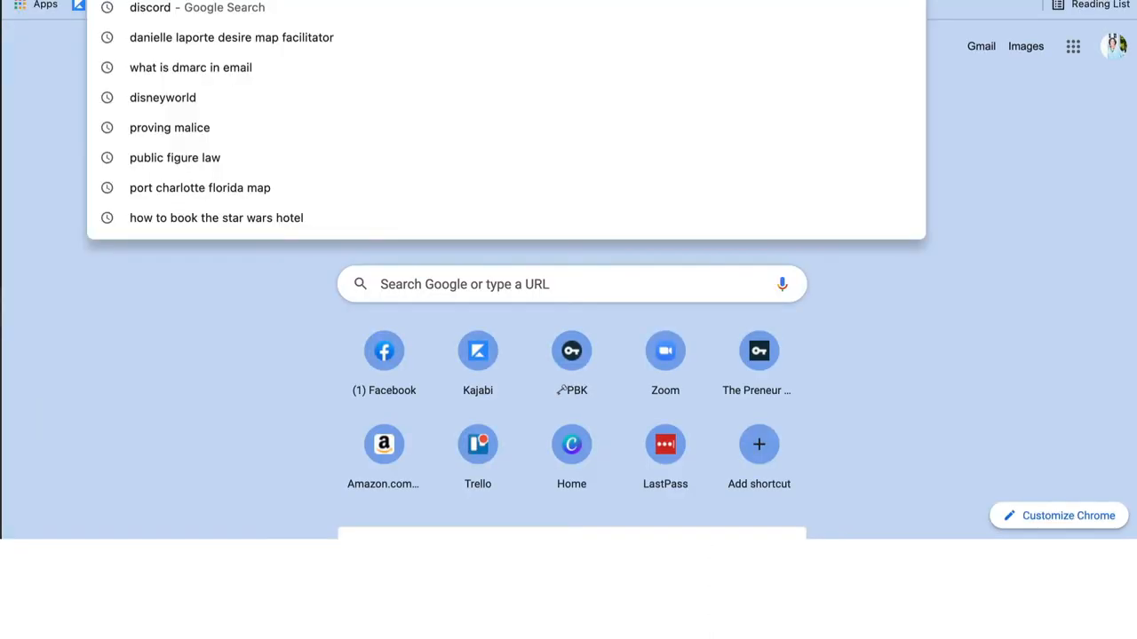
text(tamsenhorton.com)
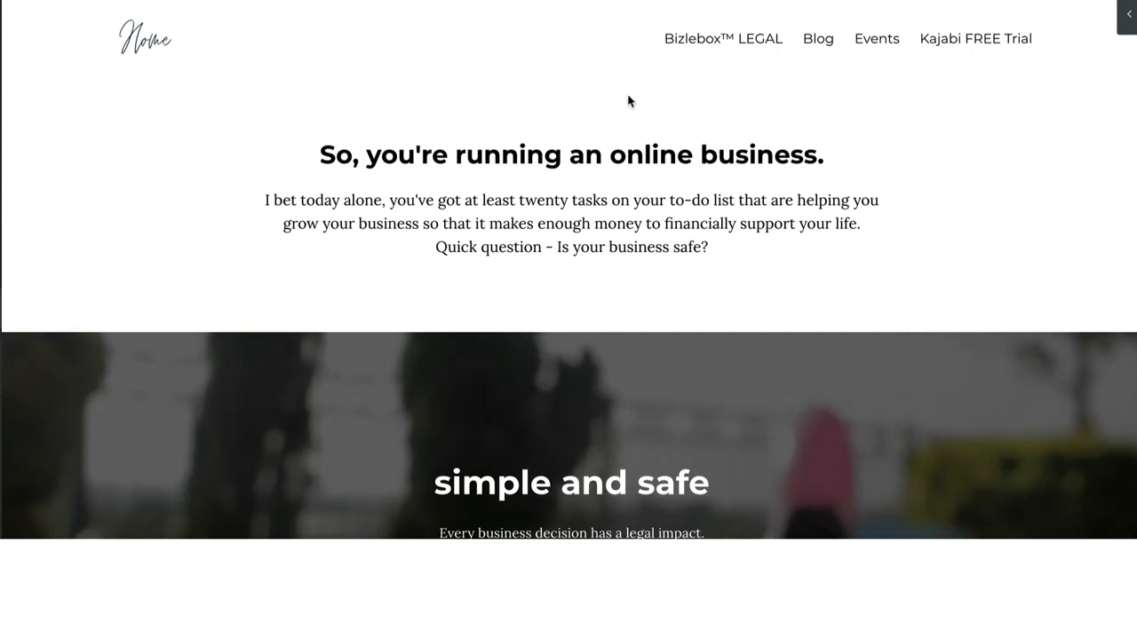
- Start the Bizlebox purchase checkout and sign in with the existing account
scroll(down, 3)
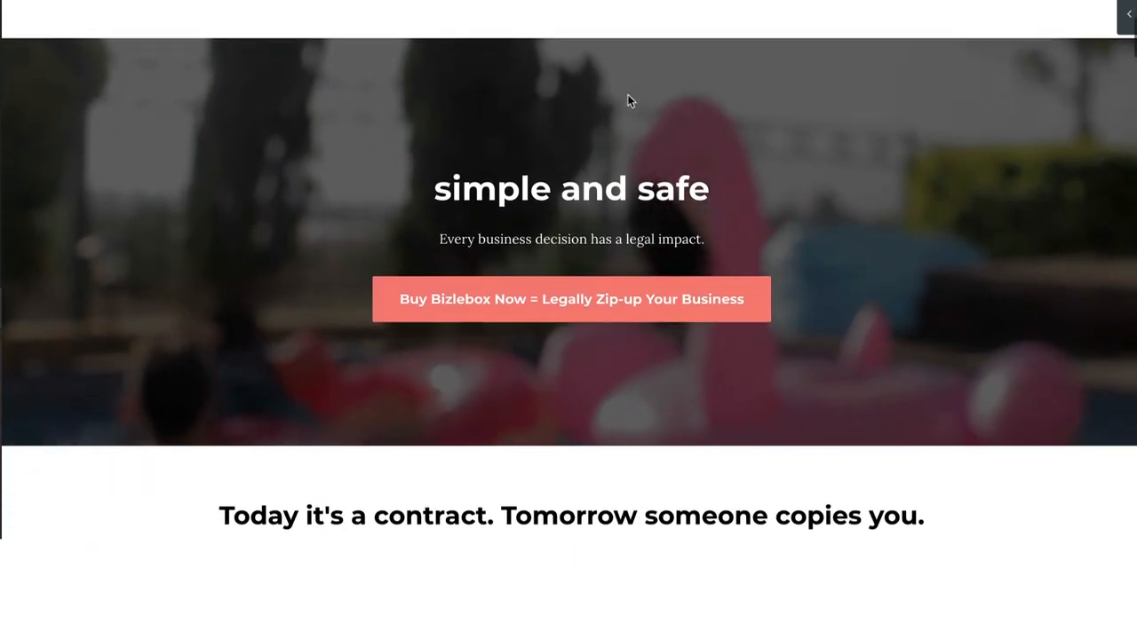
click(571, 300)
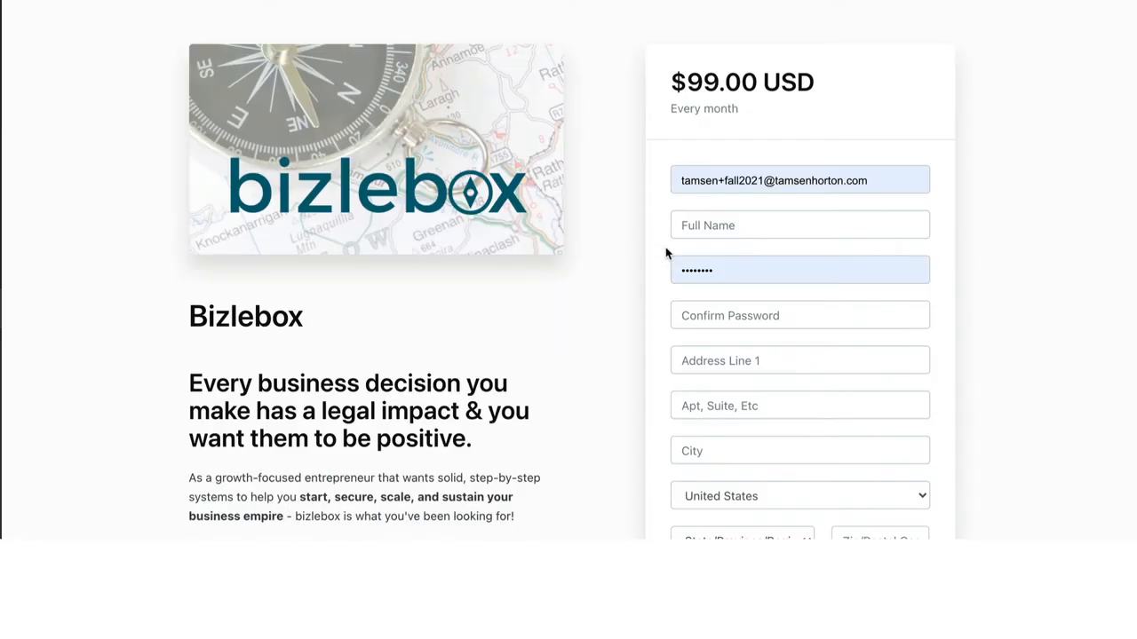
mouse_move(635, 273)
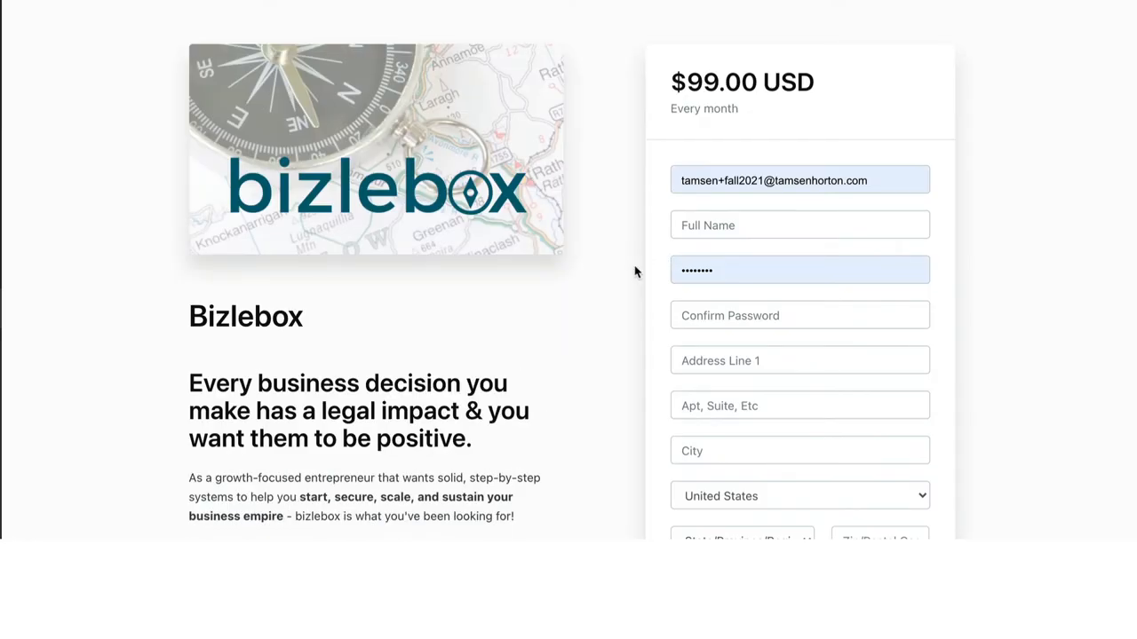
scroll(down, 3)
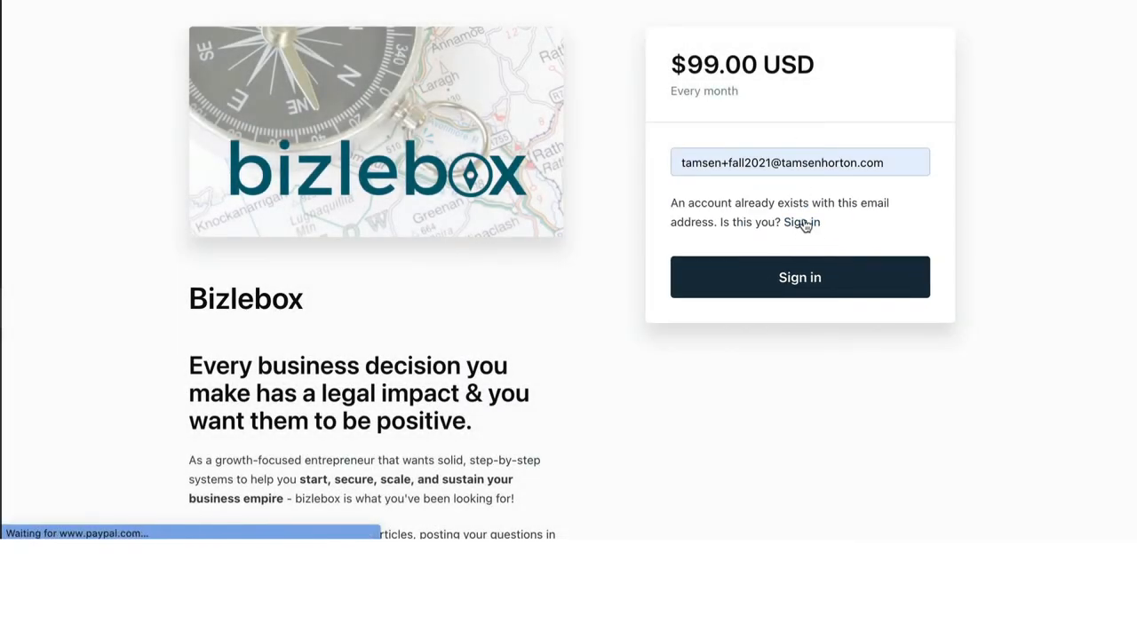
click(798, 276)
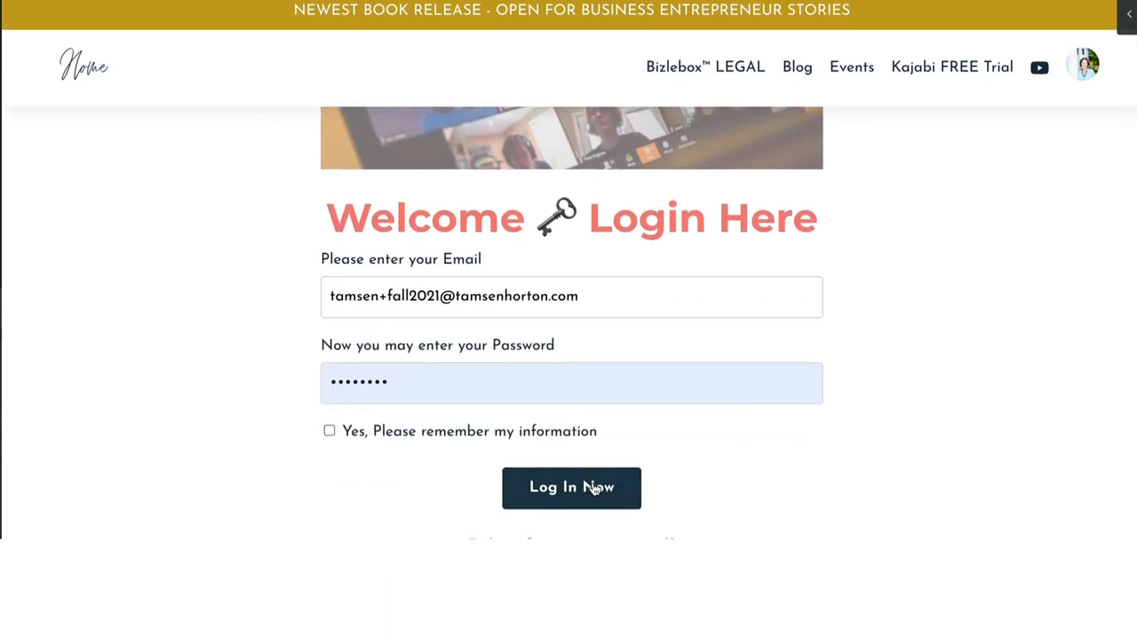
click(571, 487)
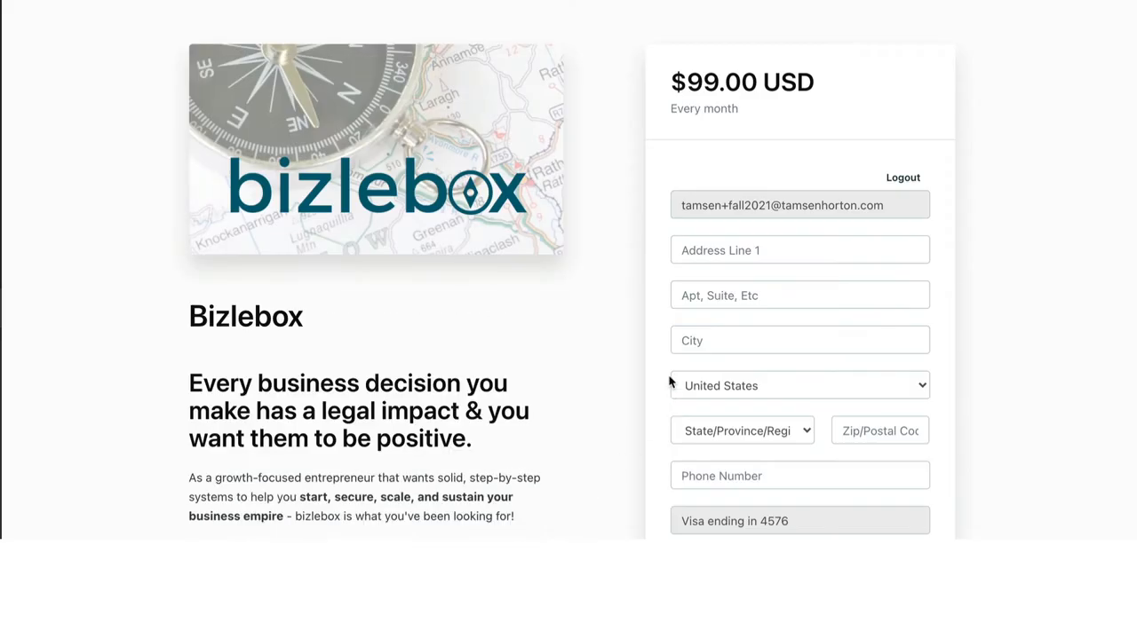
- Scroll the Bizlebox checkout down to the purchase terms agreement box
scroll(down, 3)
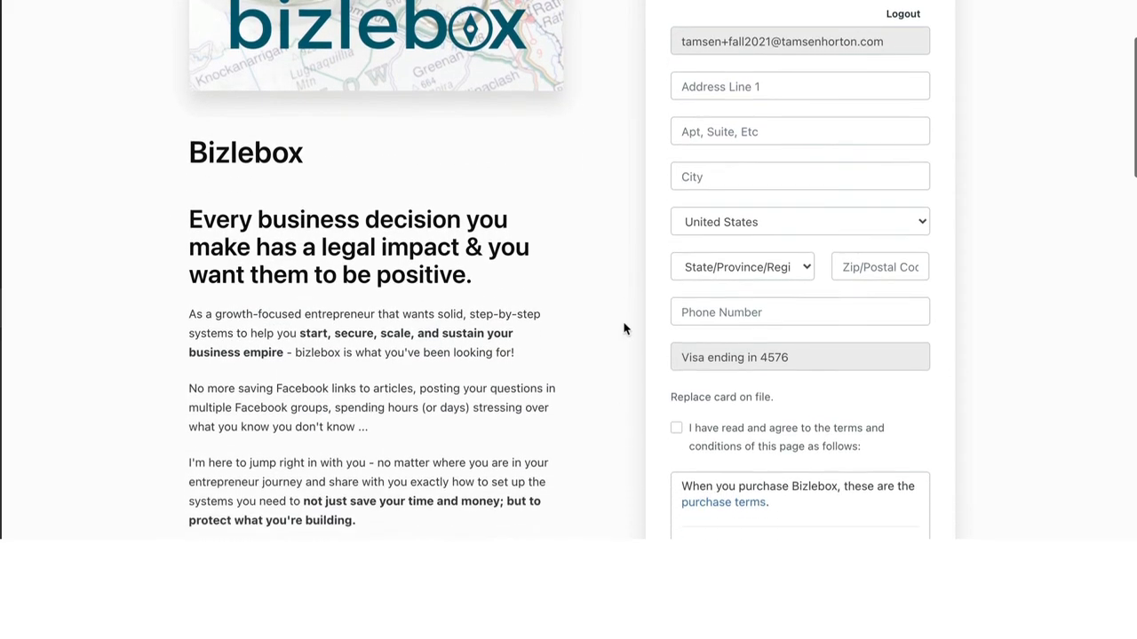
scroll(down, 3)
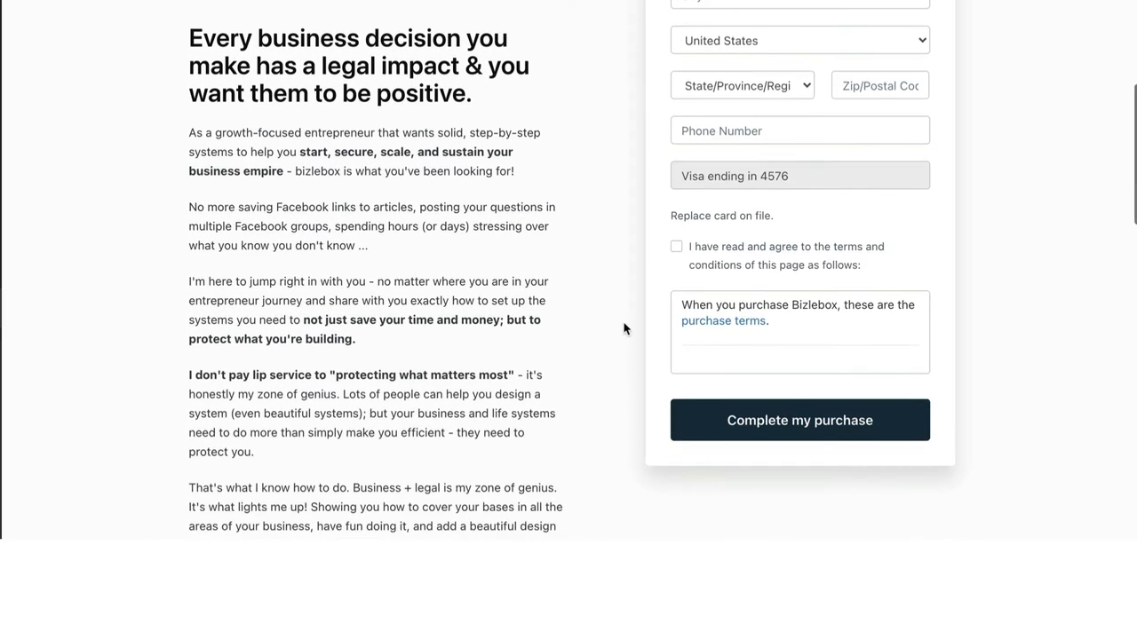
scroll(down, 3)
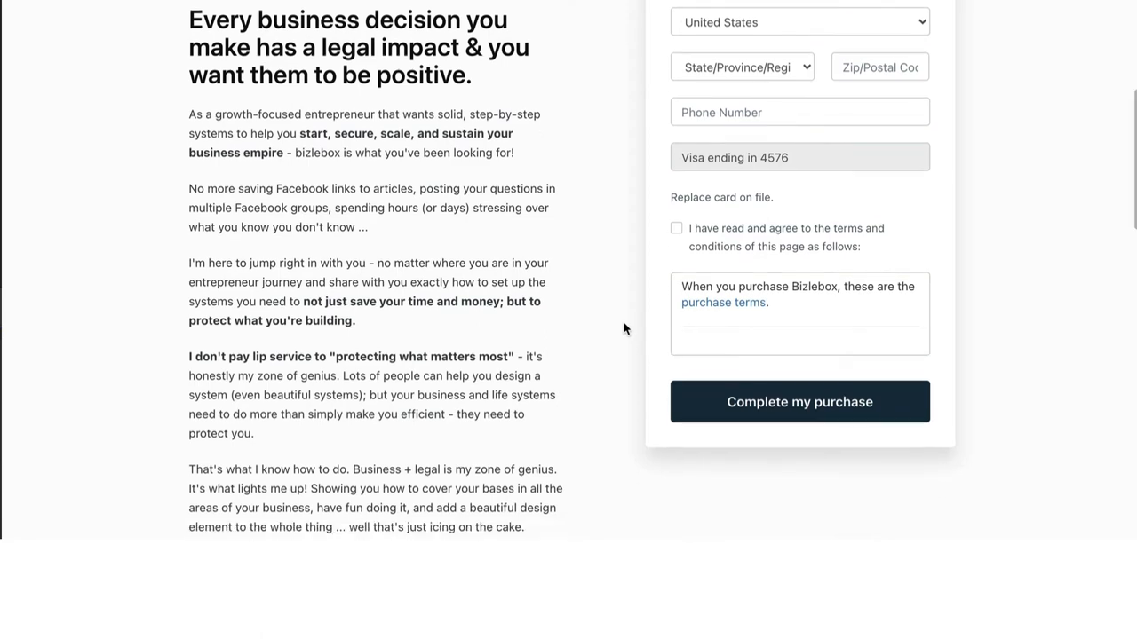
scroll(down, 3)
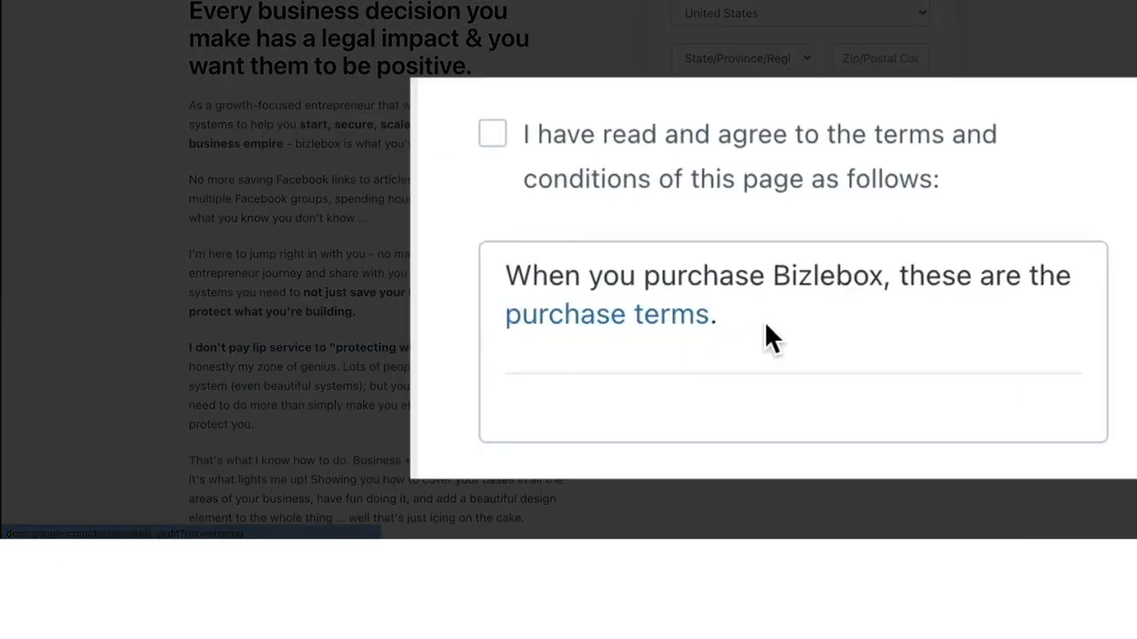
mouse_move(866, 293)
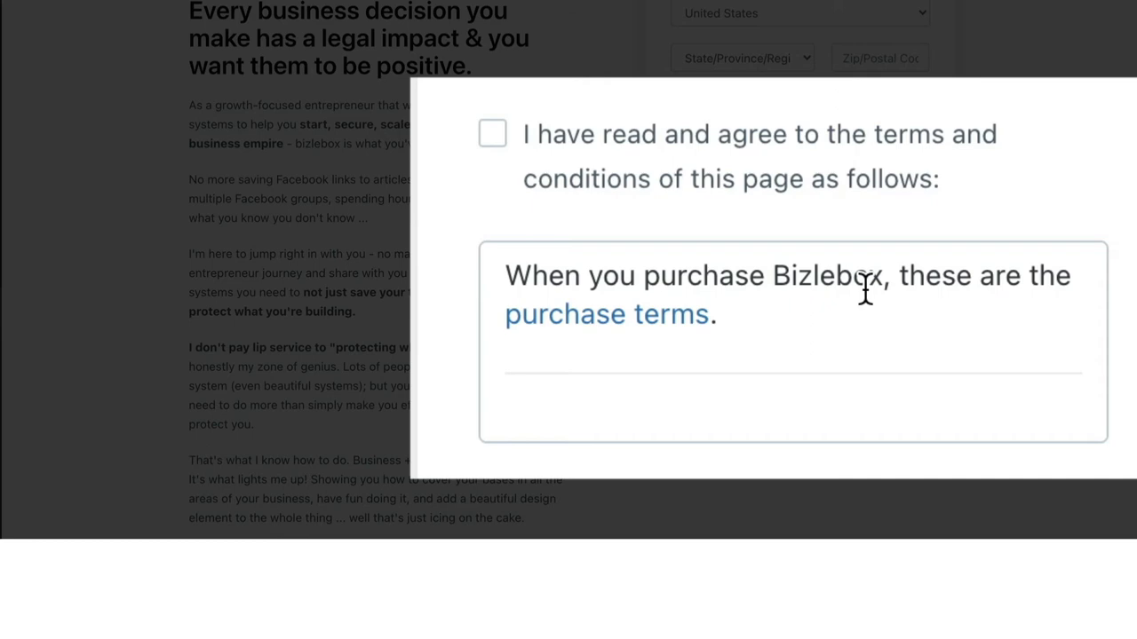
mouse_move(607, 314)
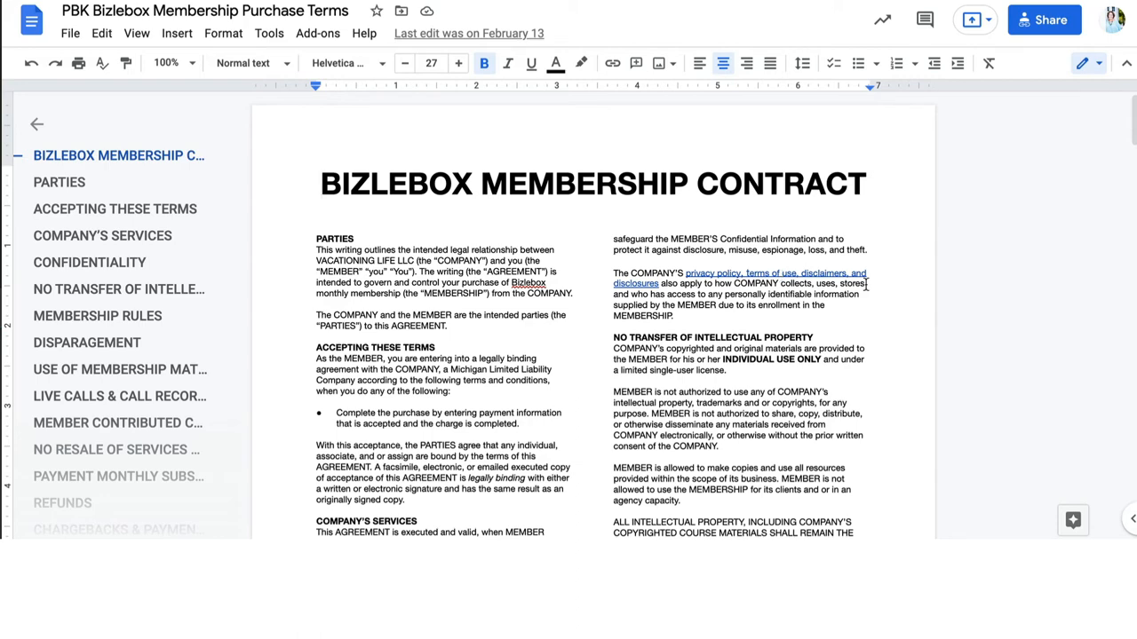
mouse_move(839, 299)
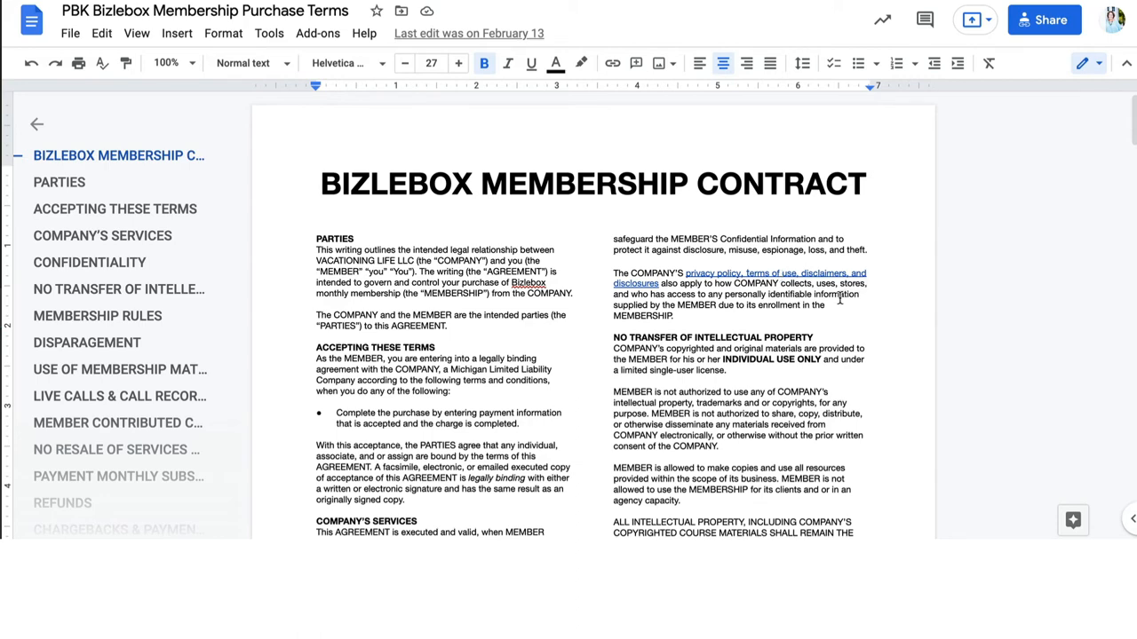
- Scroll through the Bizlebox Membership Contract in Google Docs to review its terms
scroll(down, 3)
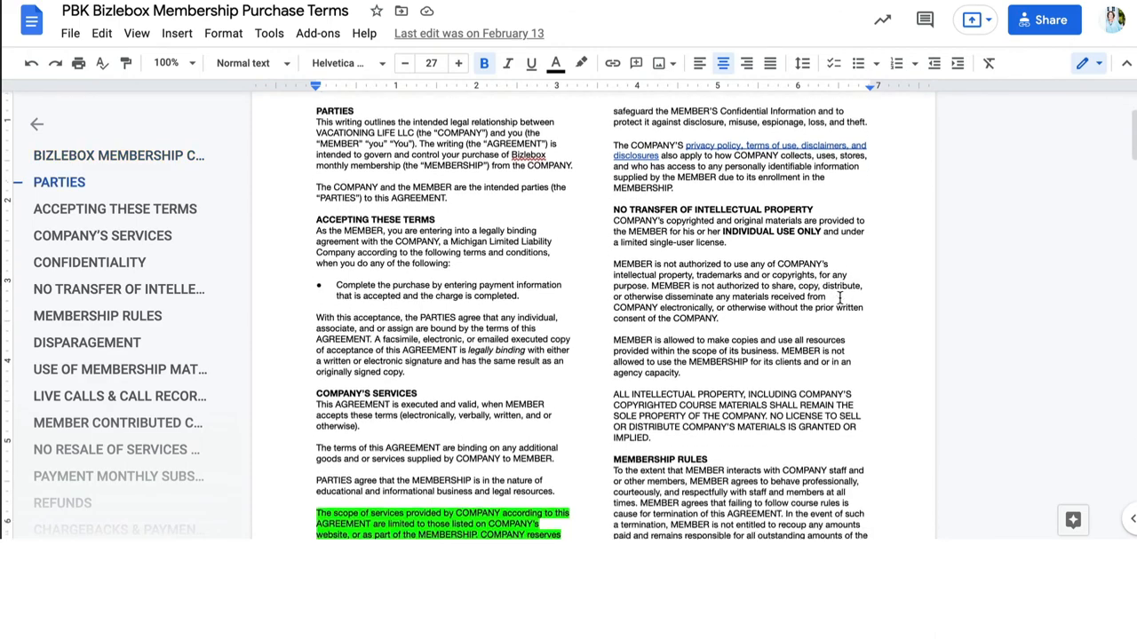
scroll(down, 3)
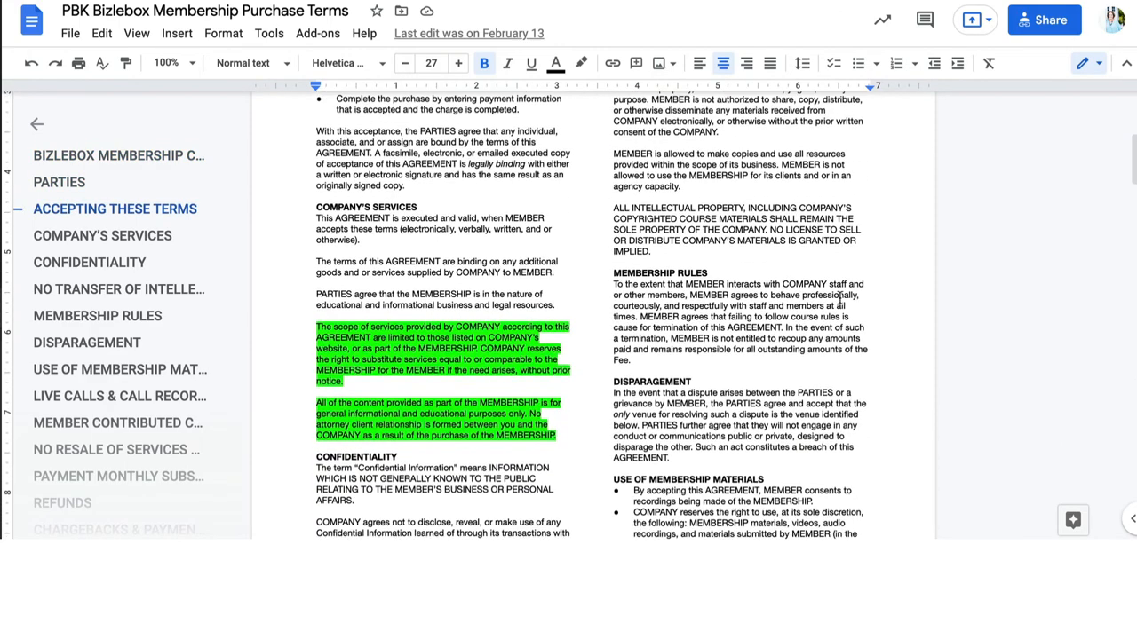
scroll(down, 3)
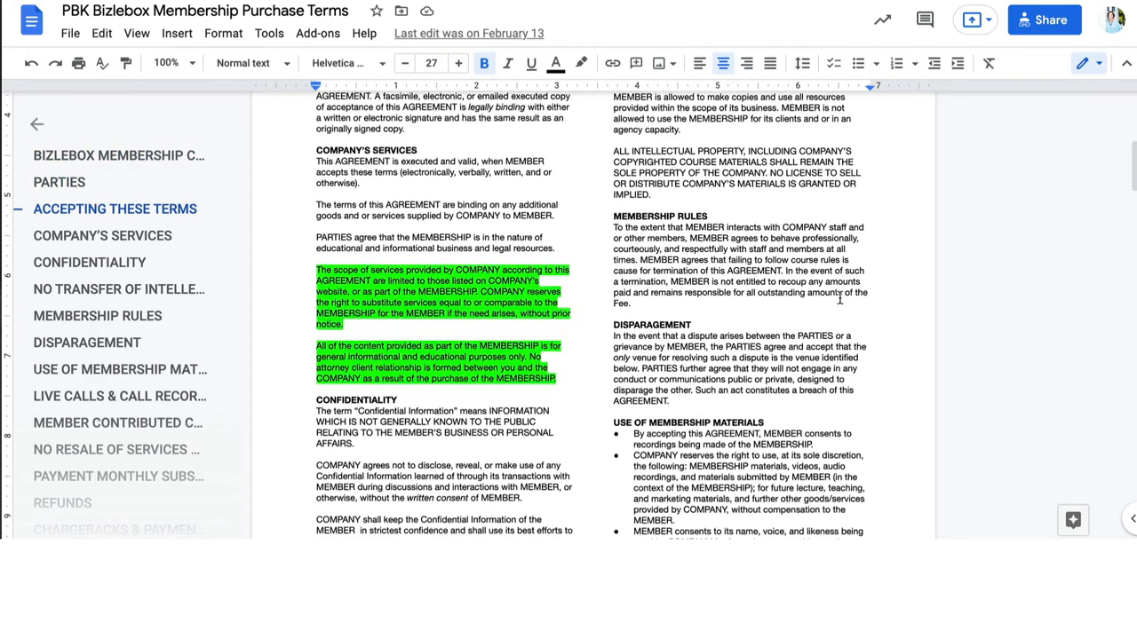
scroll(down, 3)
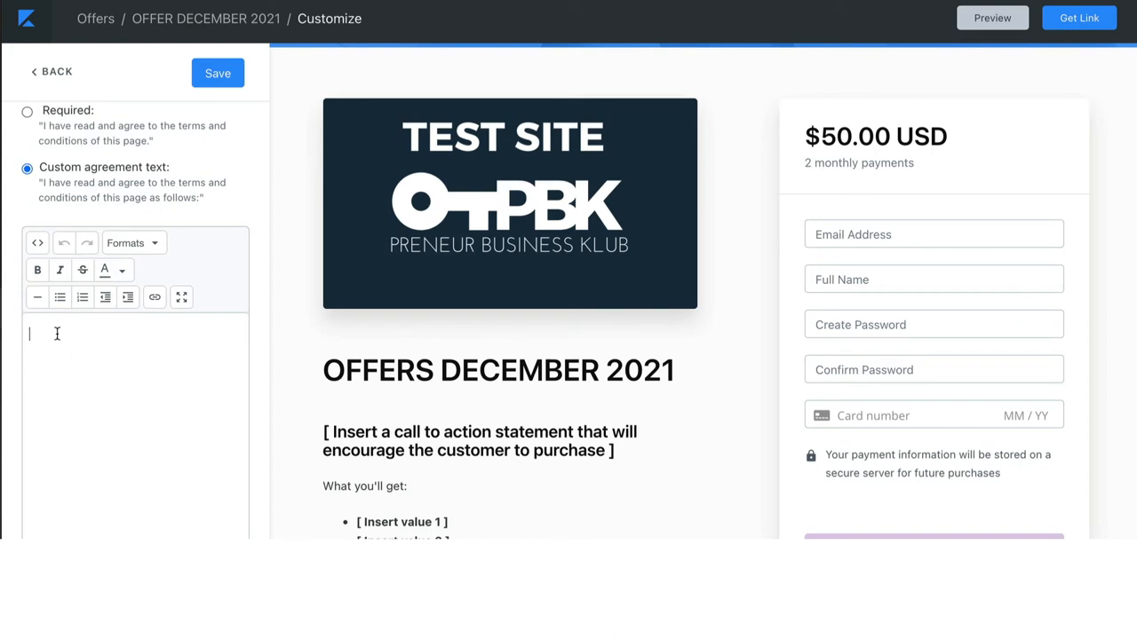
- Enter agreement text "When you purchase [insert name of the offer] you agree to these PURCHASE TERMS."
text(When)
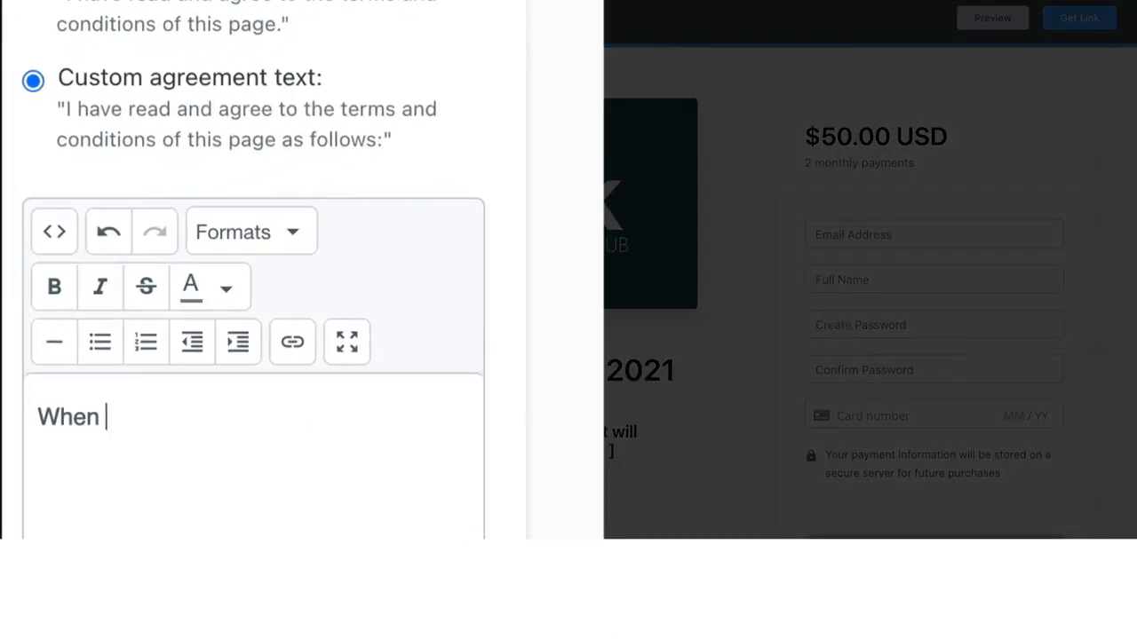
text(you purchase)
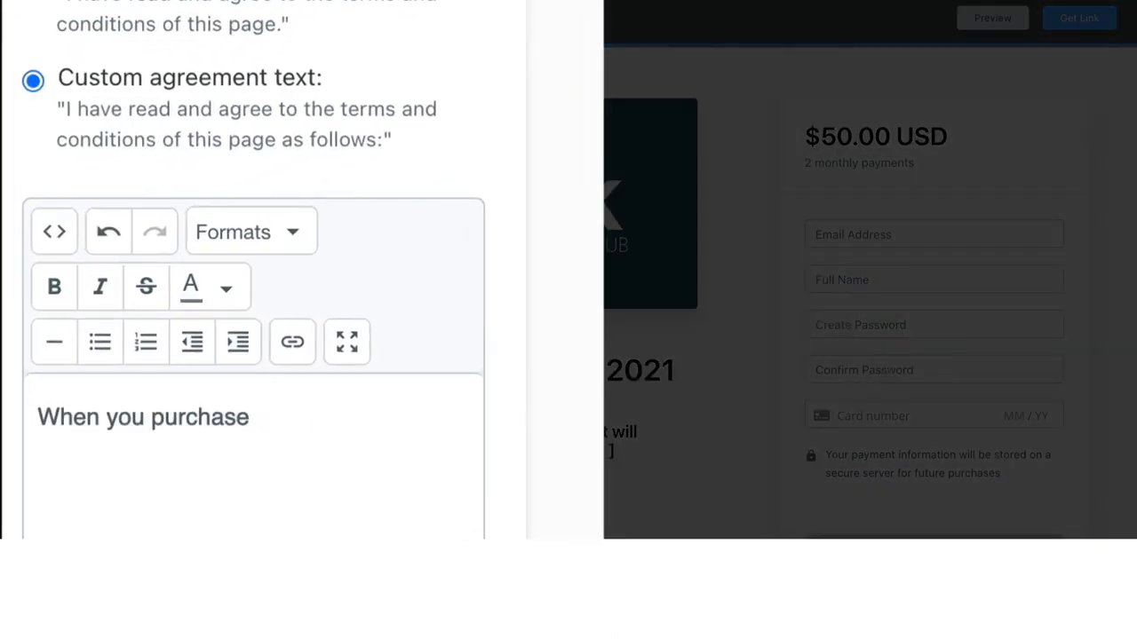
text([insert name of)
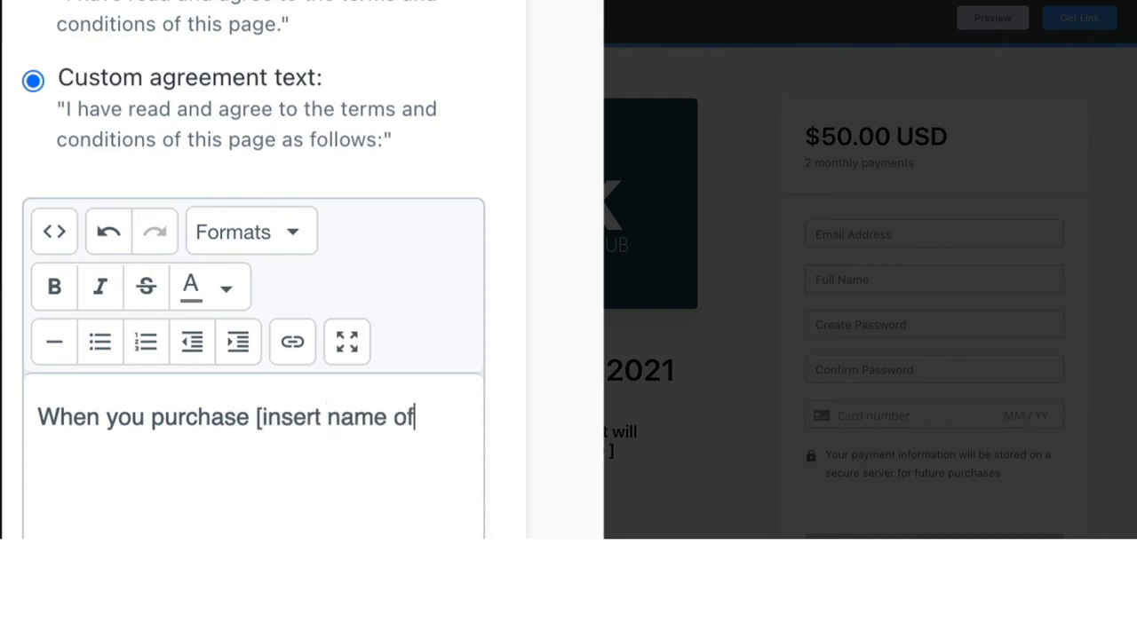
text(the offer)
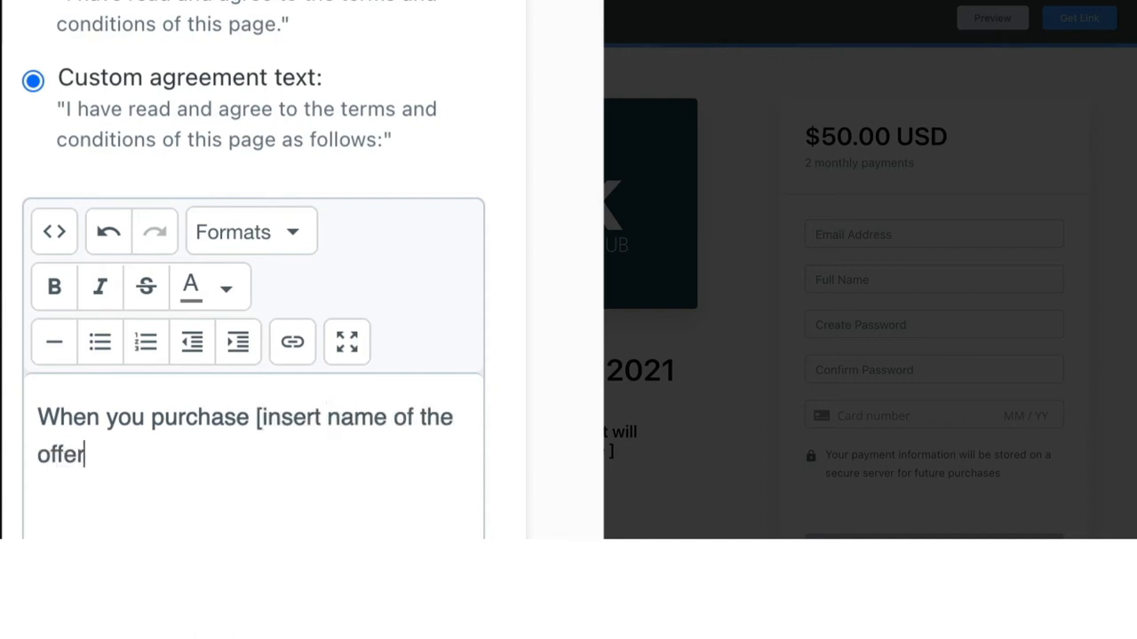
text(])
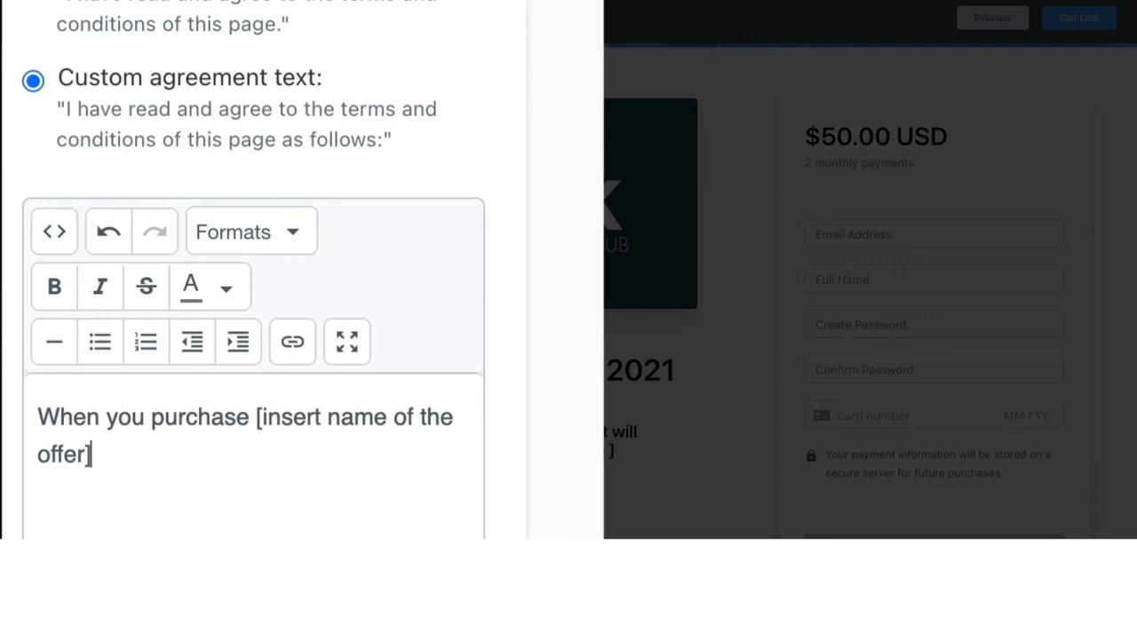
text(you agree to)
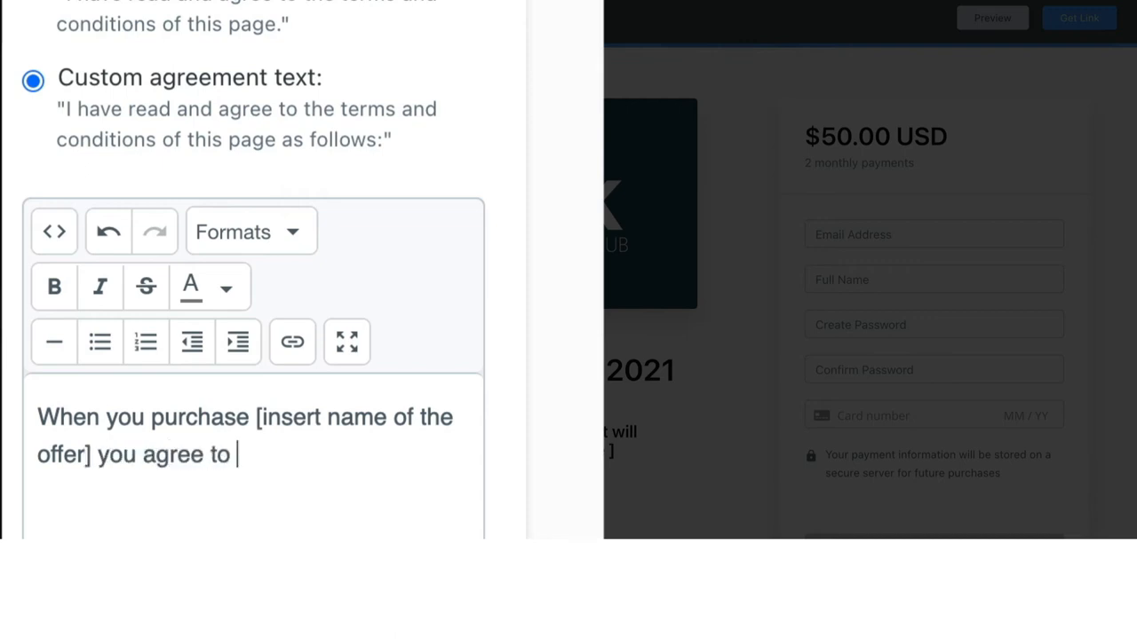
text(these PURCHASE)
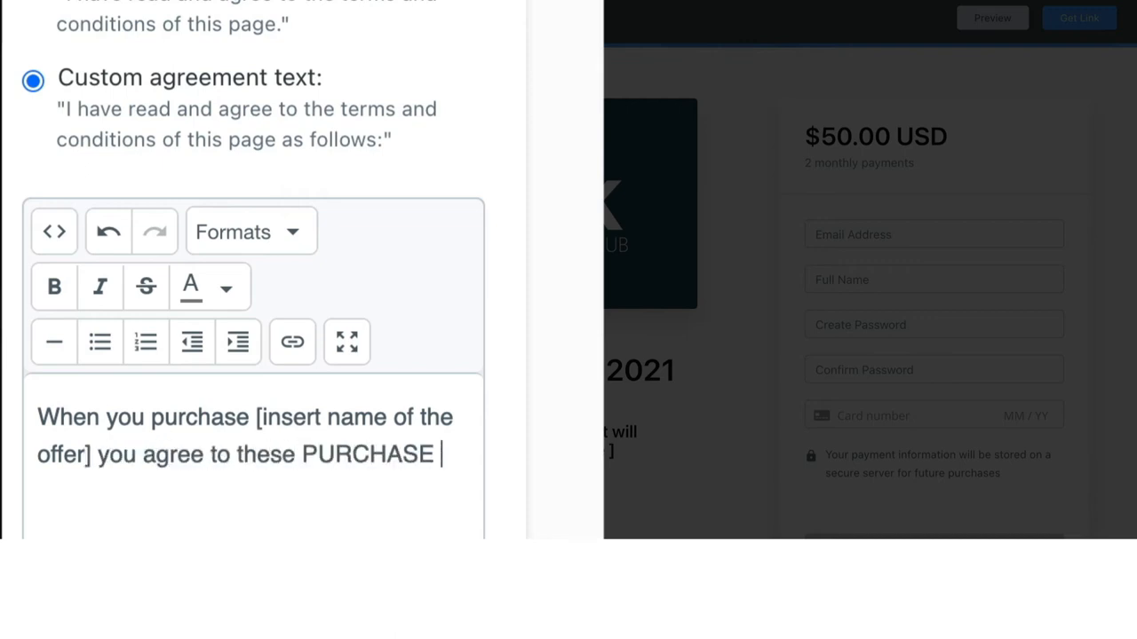
text(TERMS.)
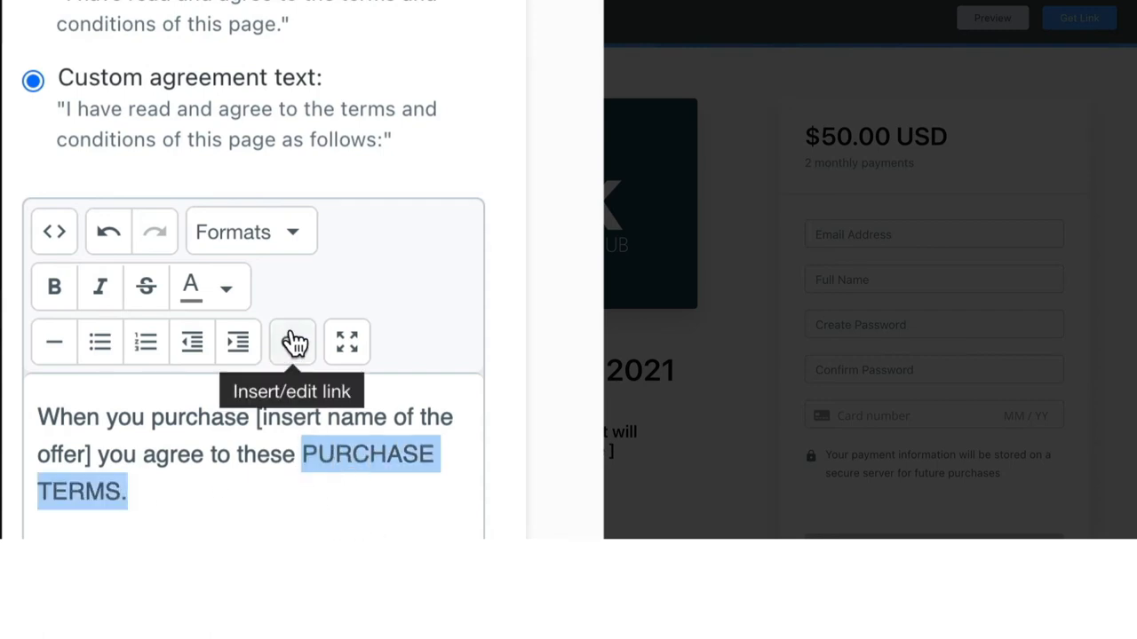
- Start turning the words PURCHASE TERMS. into a link
click(292, 342)
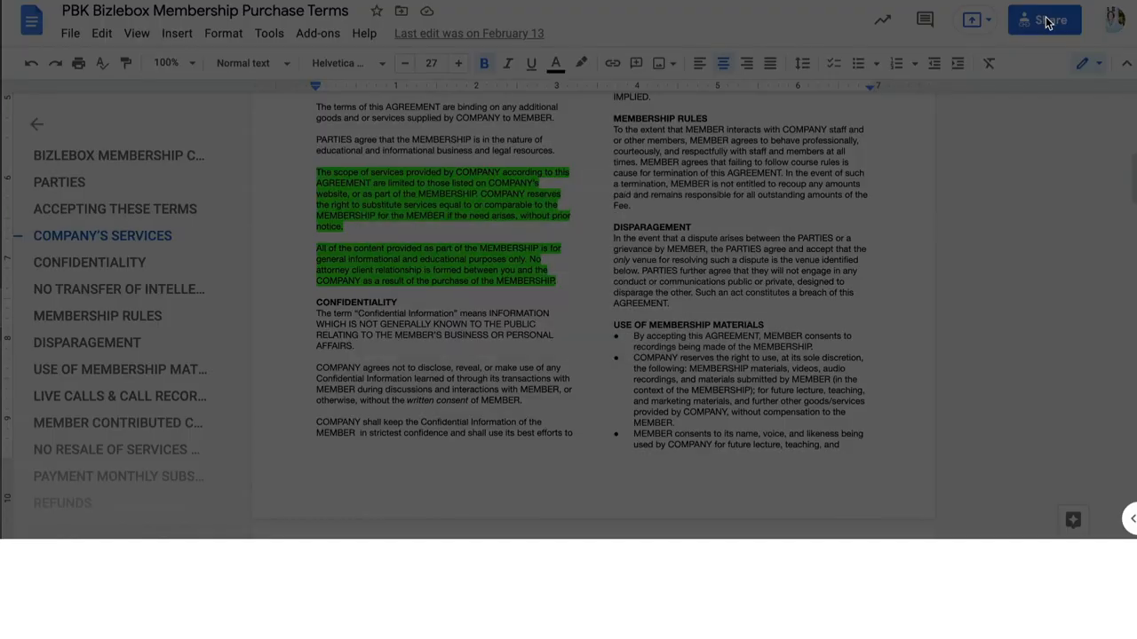
- Share the PBK Bizlebox Membership Purchase Terms doc and copy its shareable link
click(1045, 19)
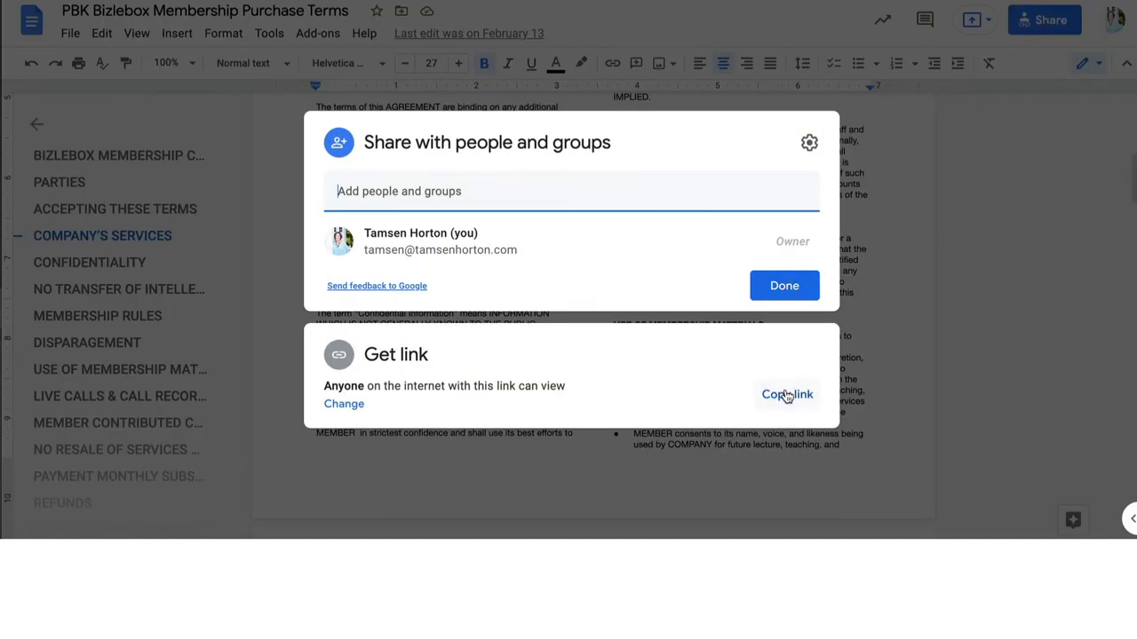
click(786, 394)
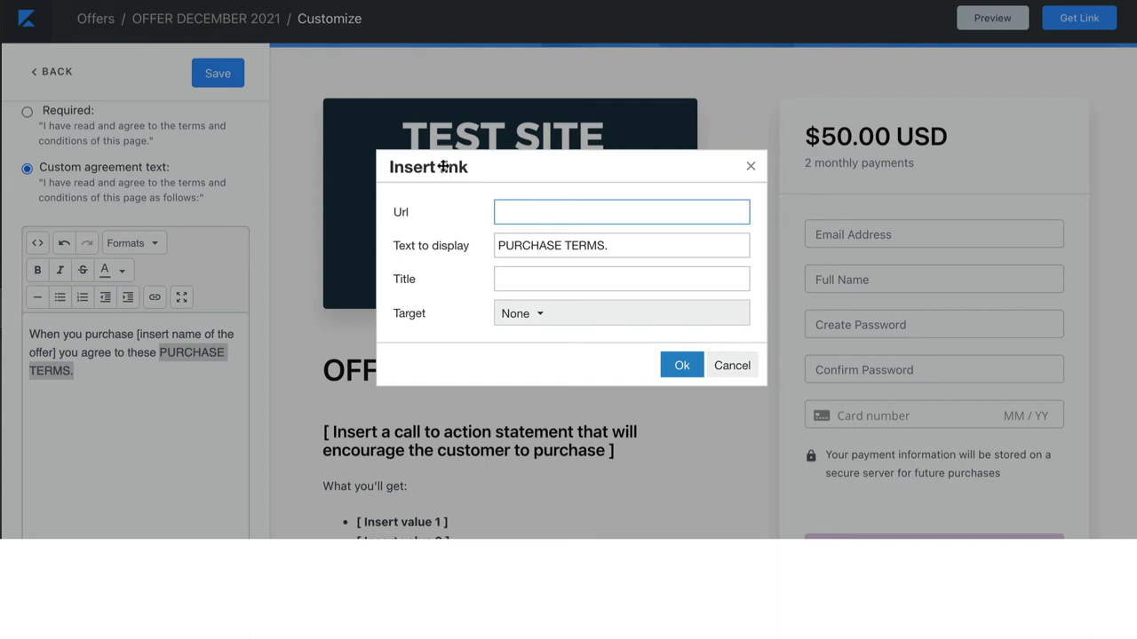
- Link PURCHASE TERMS. to the Google Docs terms URL, opening in a new window
click(621, 211)
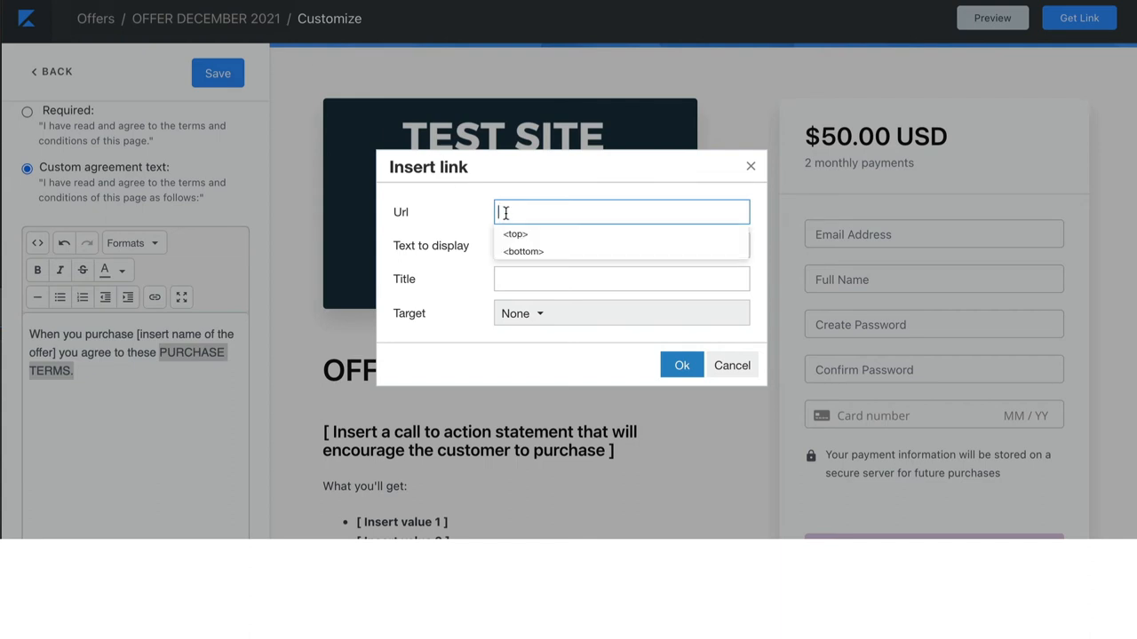
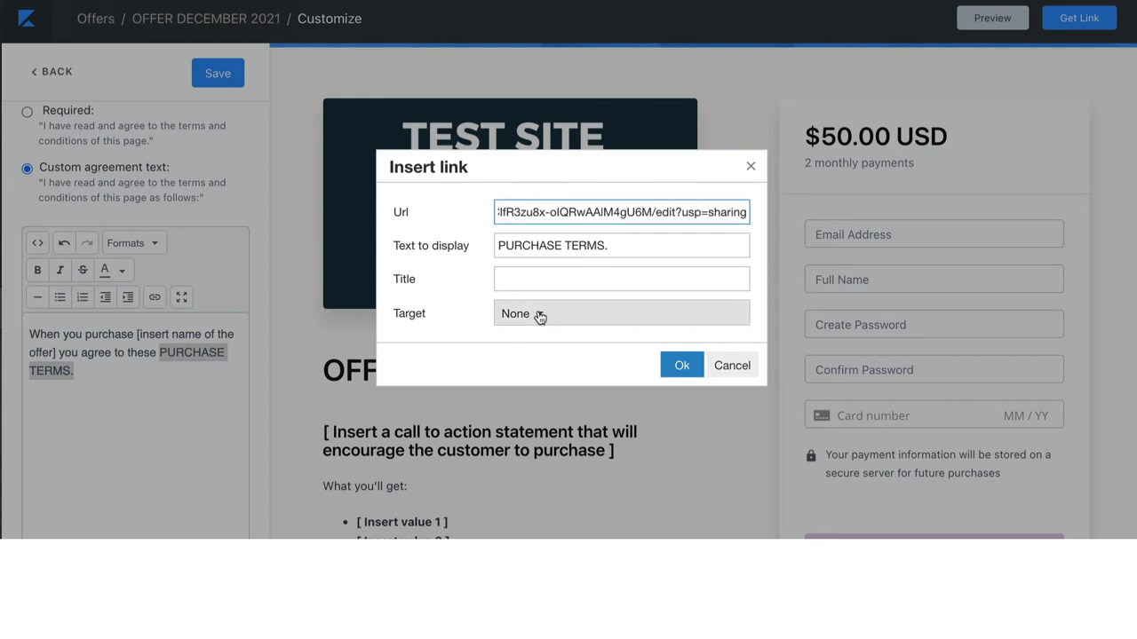
click(621, 313)
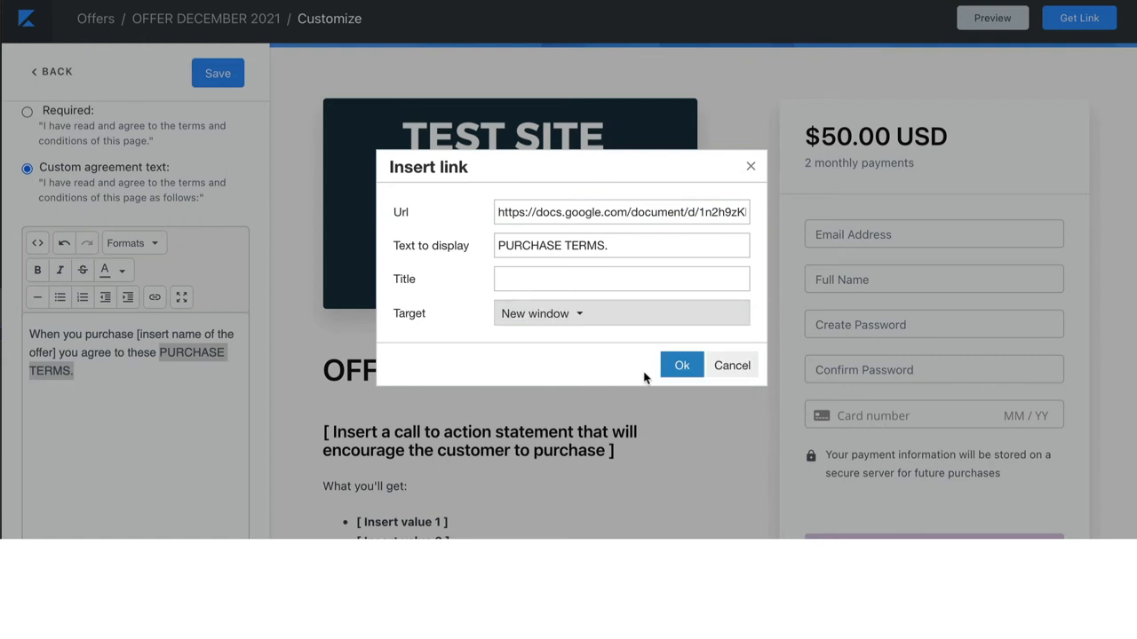
click(681, 365)
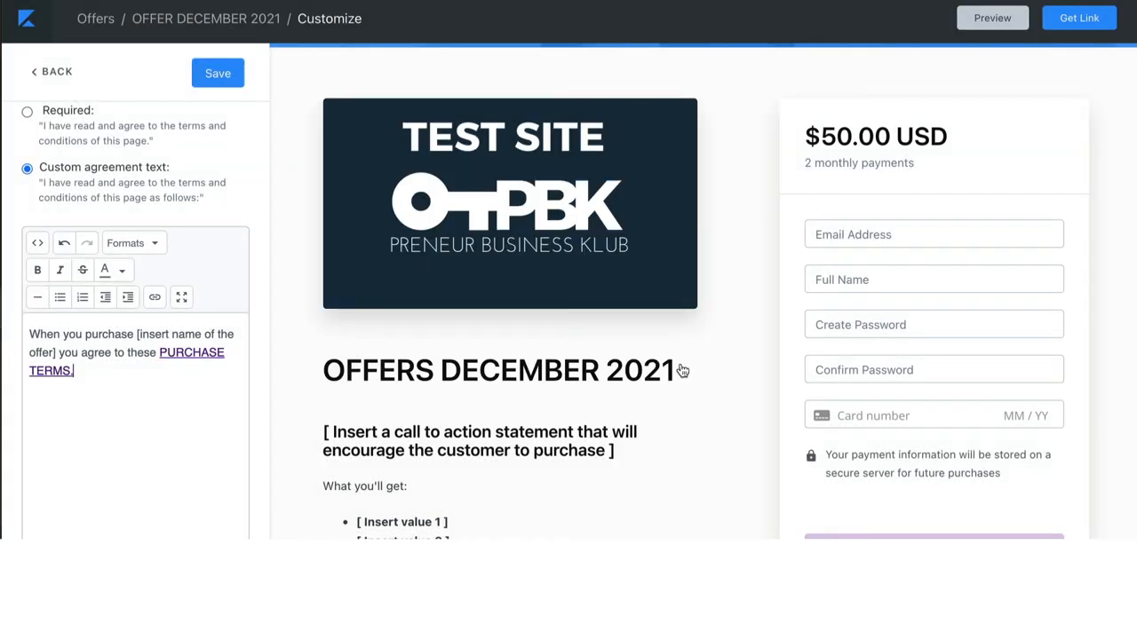
click(217, 73)
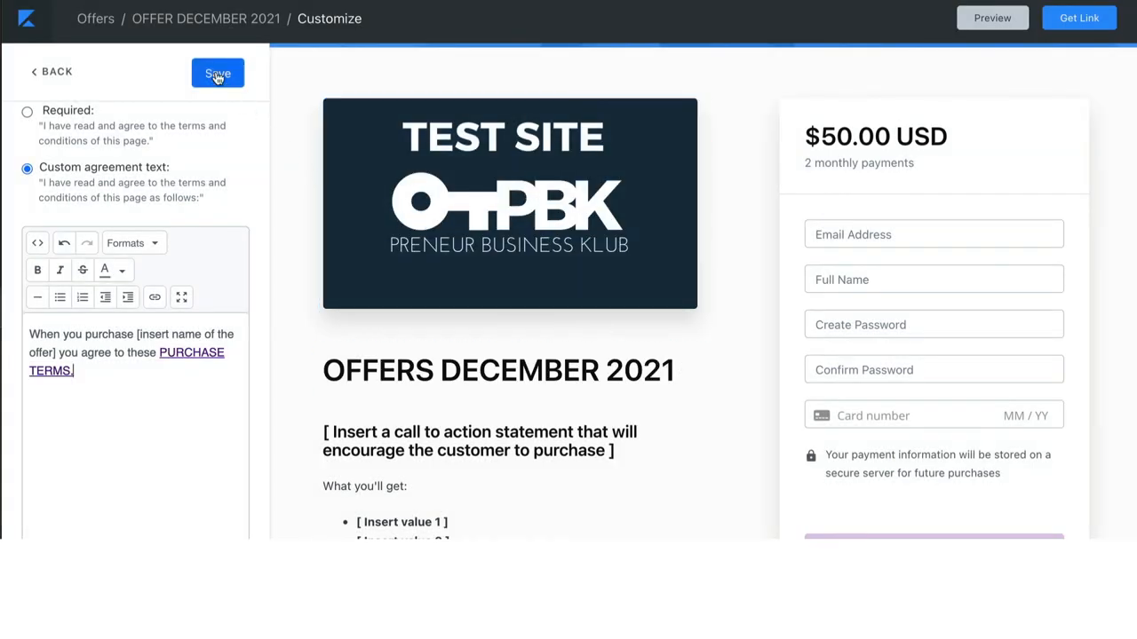
- Save the checkout and review the linked agreement in the preview
click(218, 73)
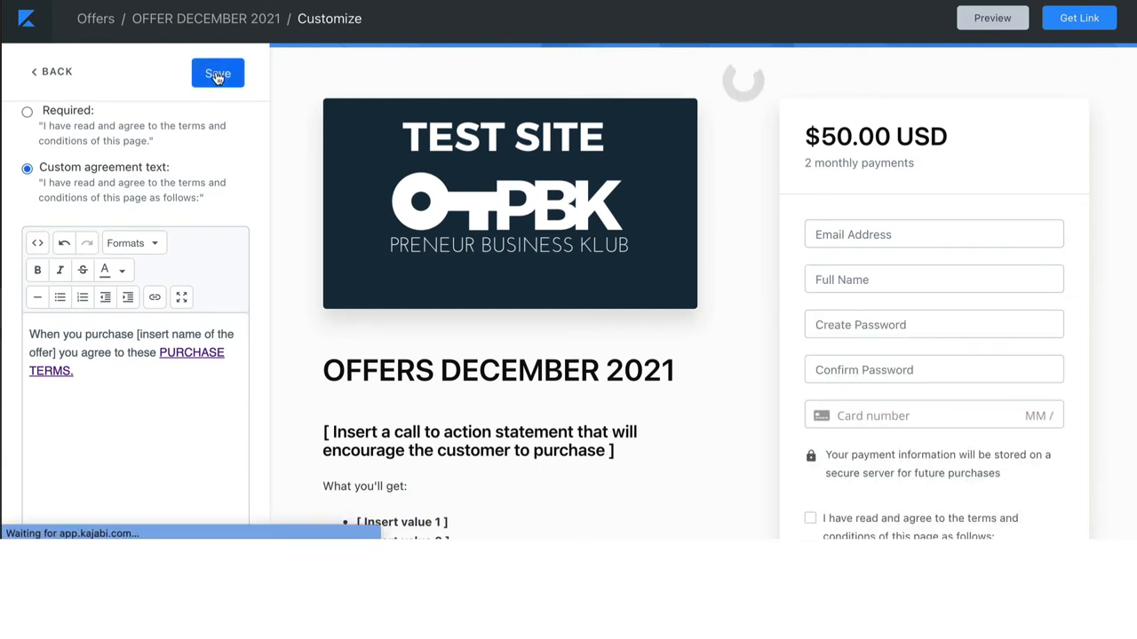
click(218, 73)
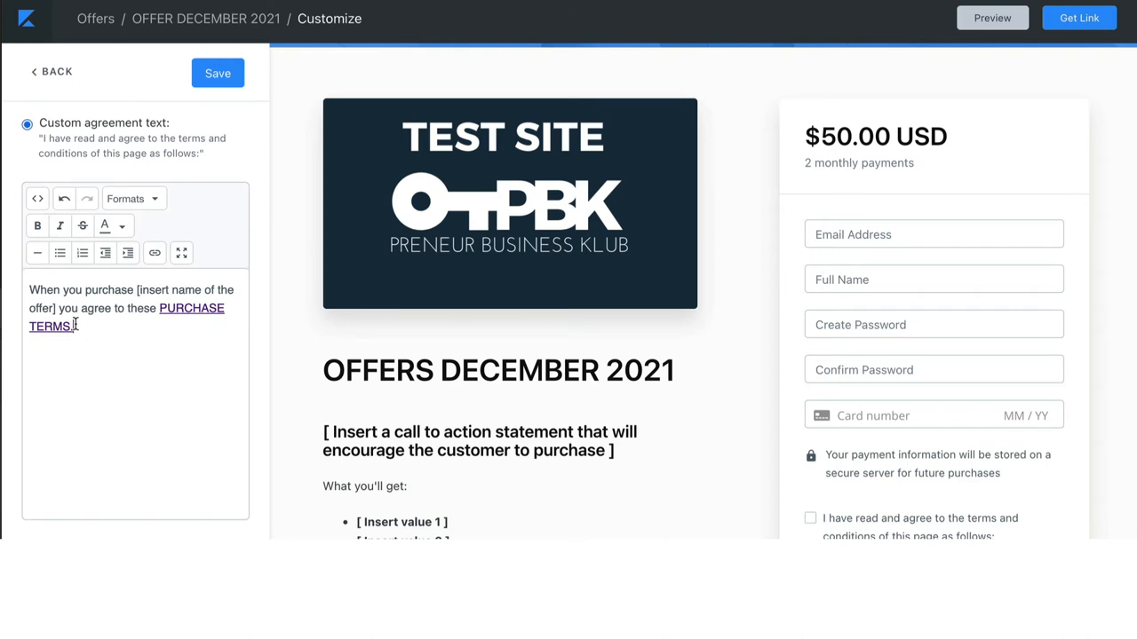
scroll(down, 3)
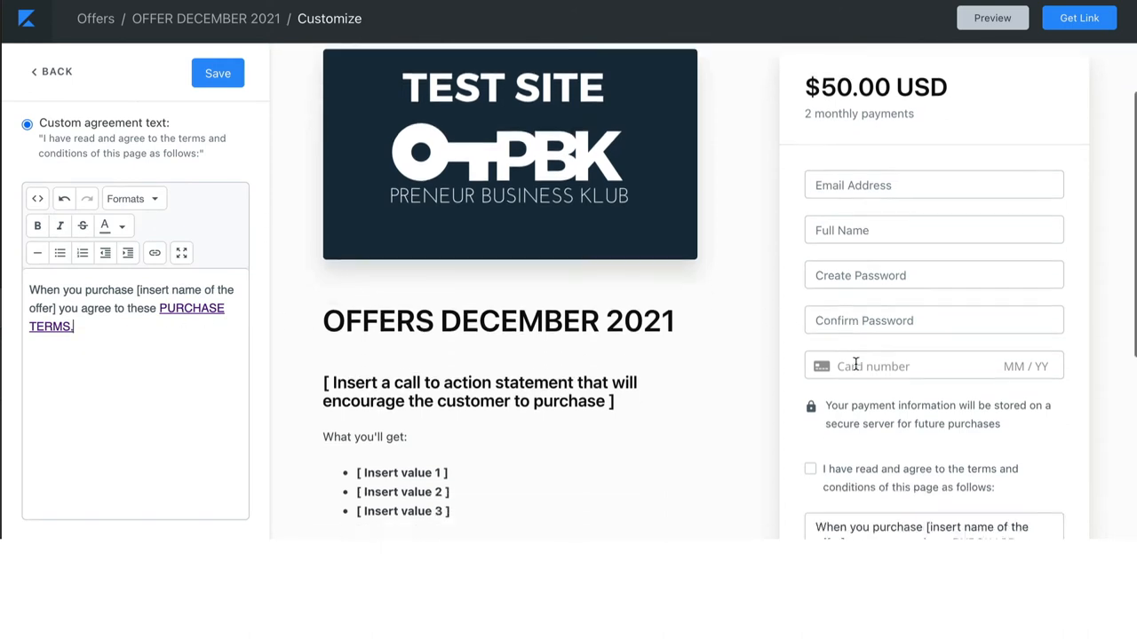
scroll(down, 3)
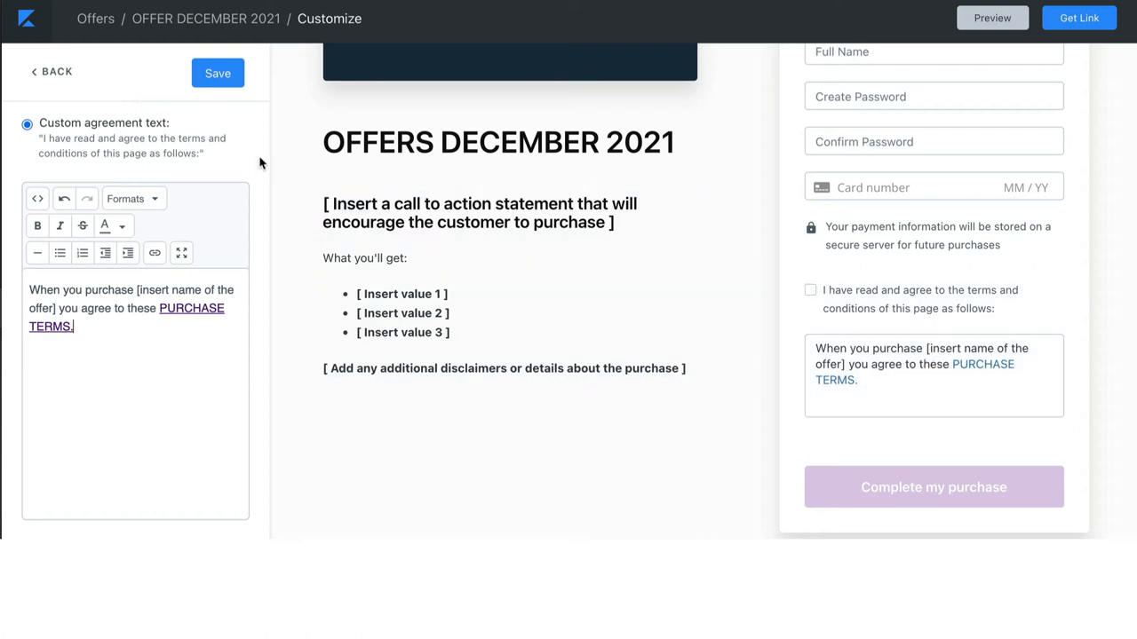
click(217, 73)
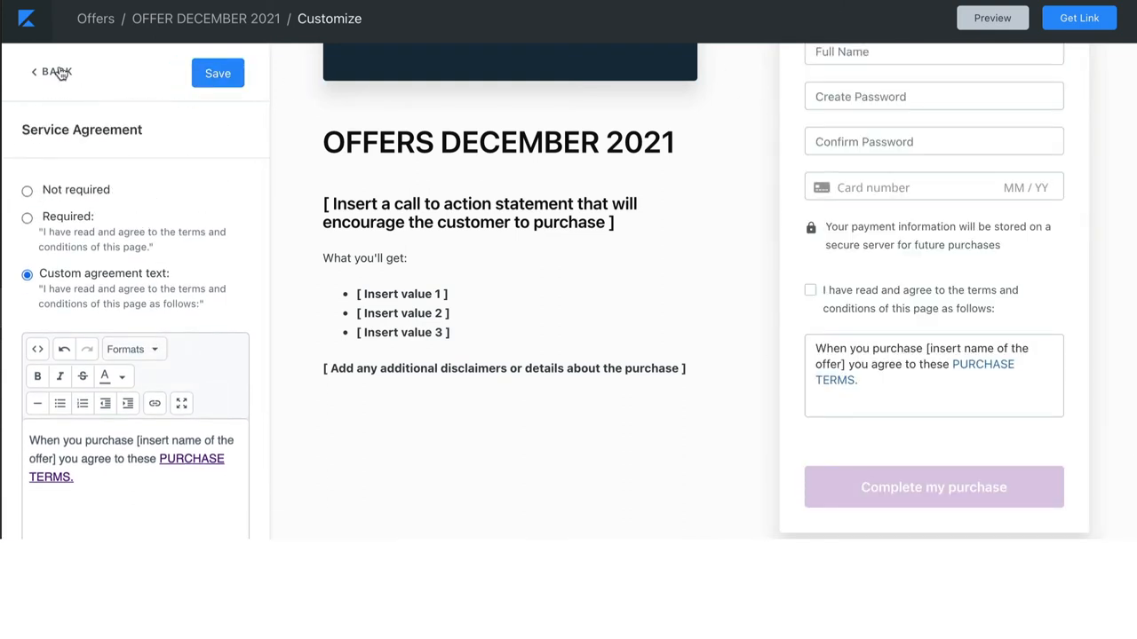
- Go back to checkout settings, Testimonials, and start a new testimonial
click(50, 72)
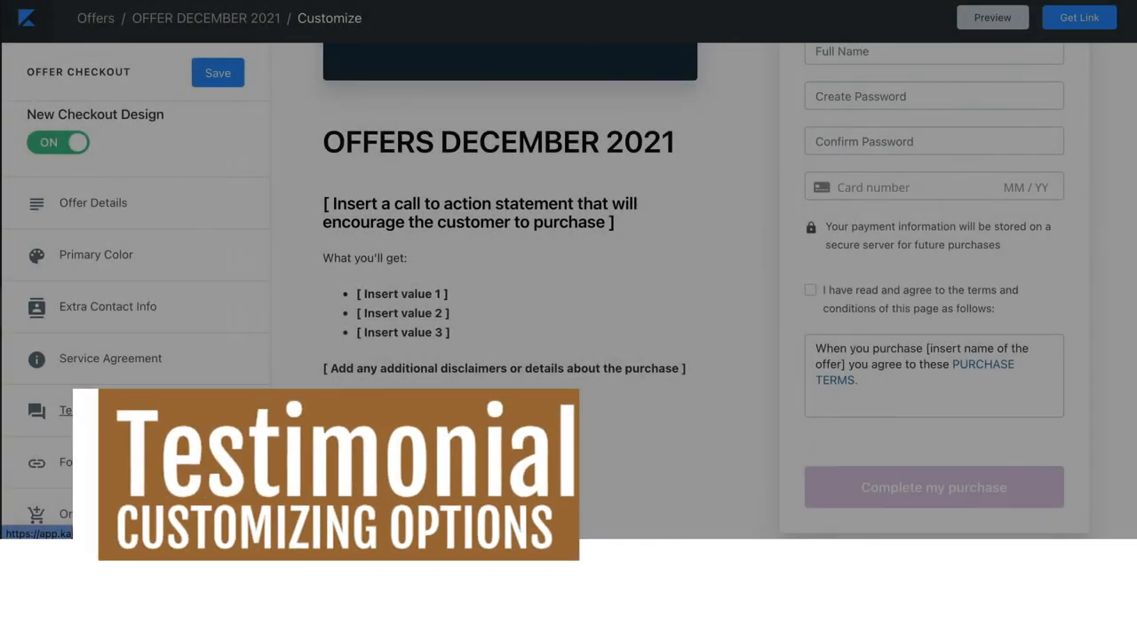
click(93, 411)
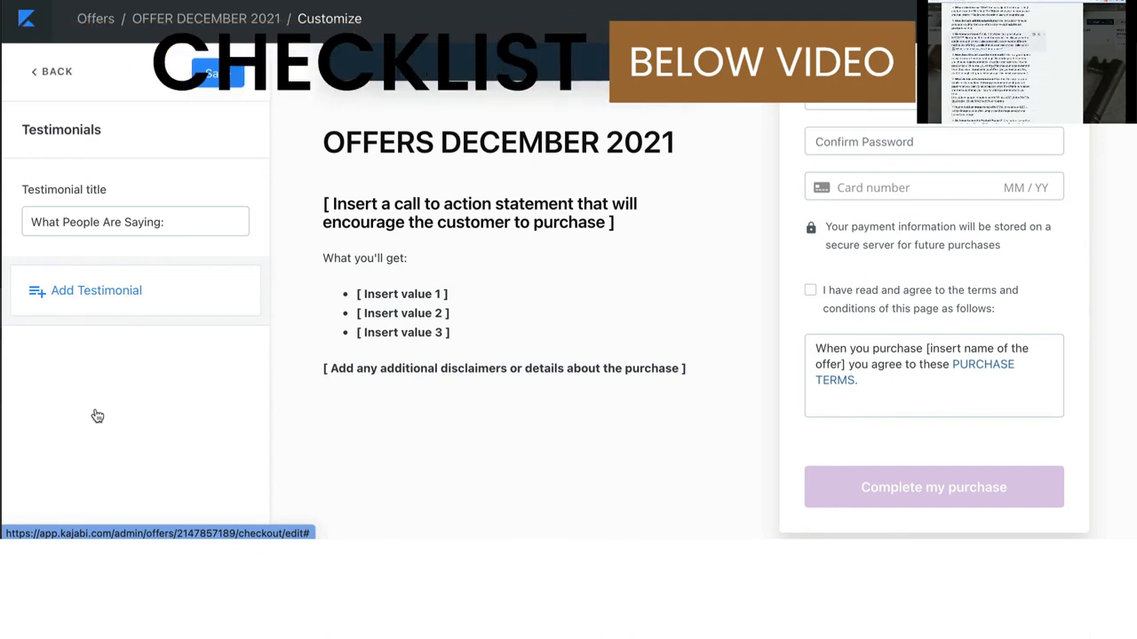
mouse_move(174, 332)
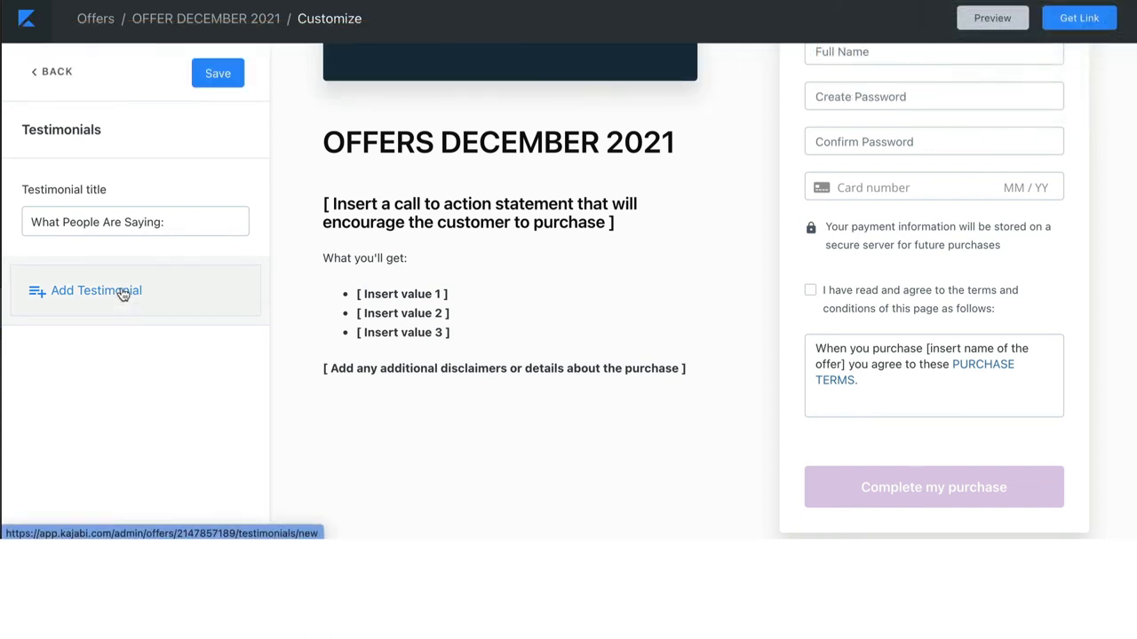
click(95, 290)
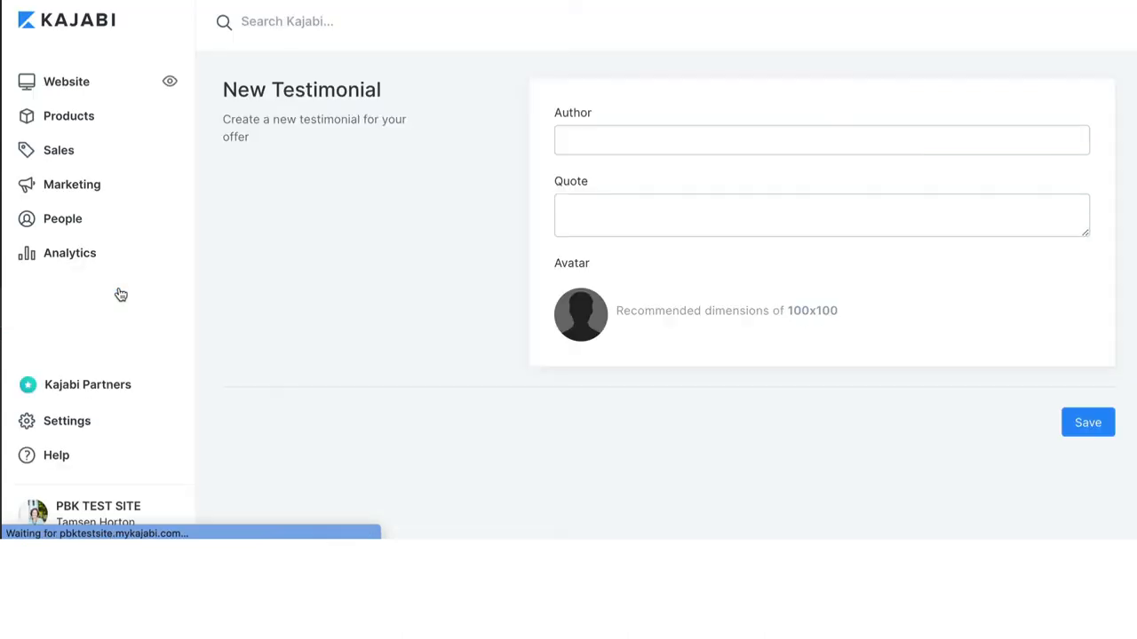
- Create a testimonial quoting "add sentences here" by author "person who loves you." and save it
click(821, 215)
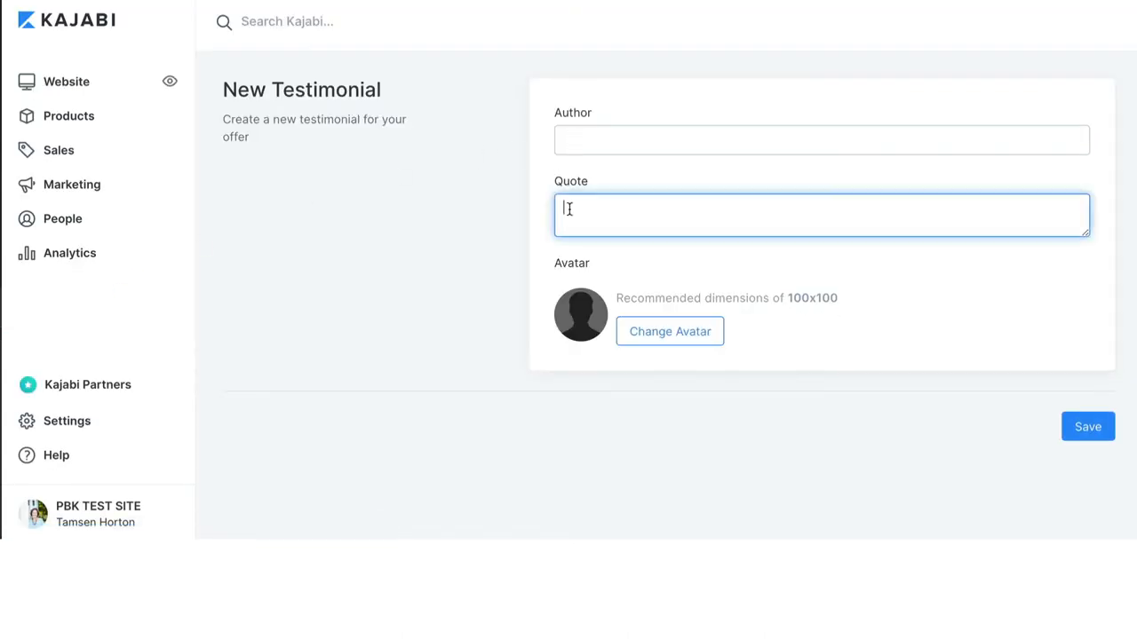
text(a)
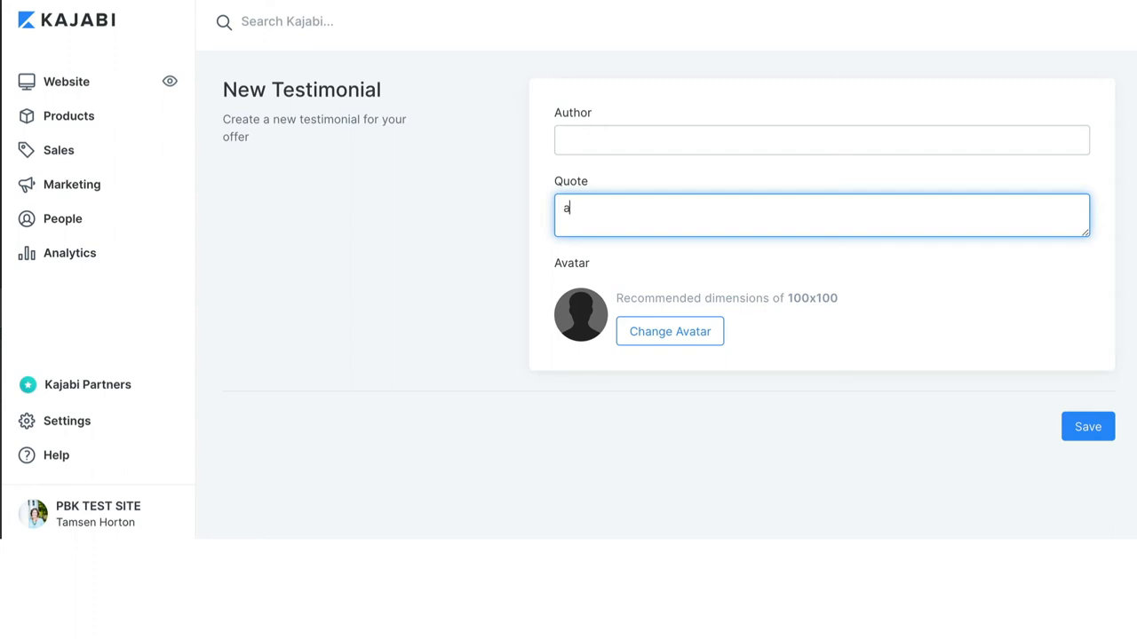
text(dd sentnce)
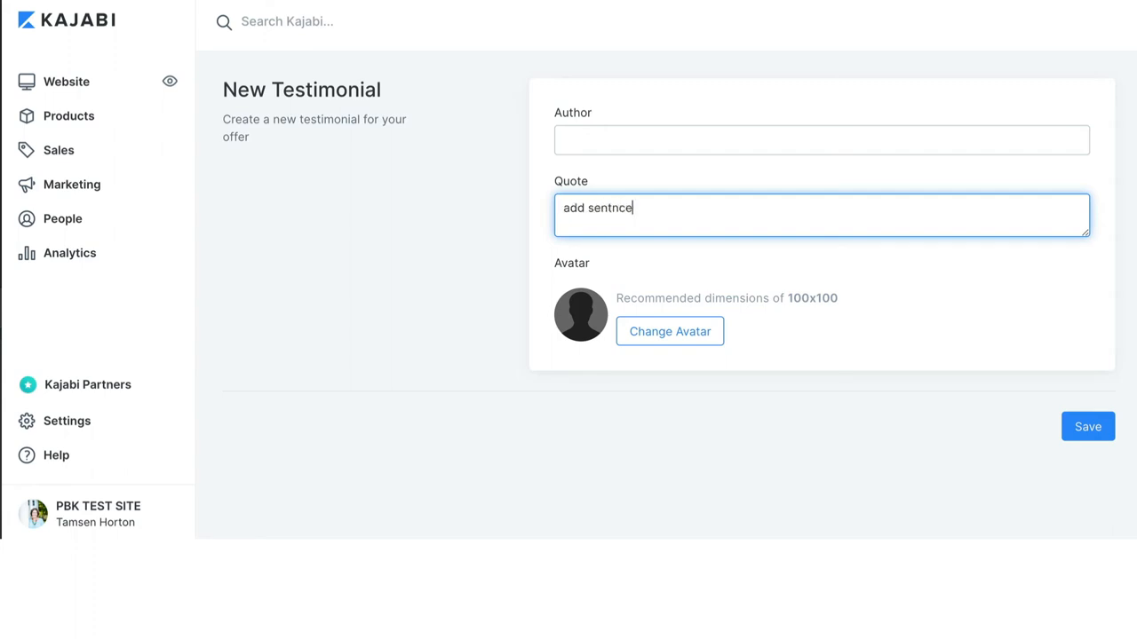
key(BackSpace)
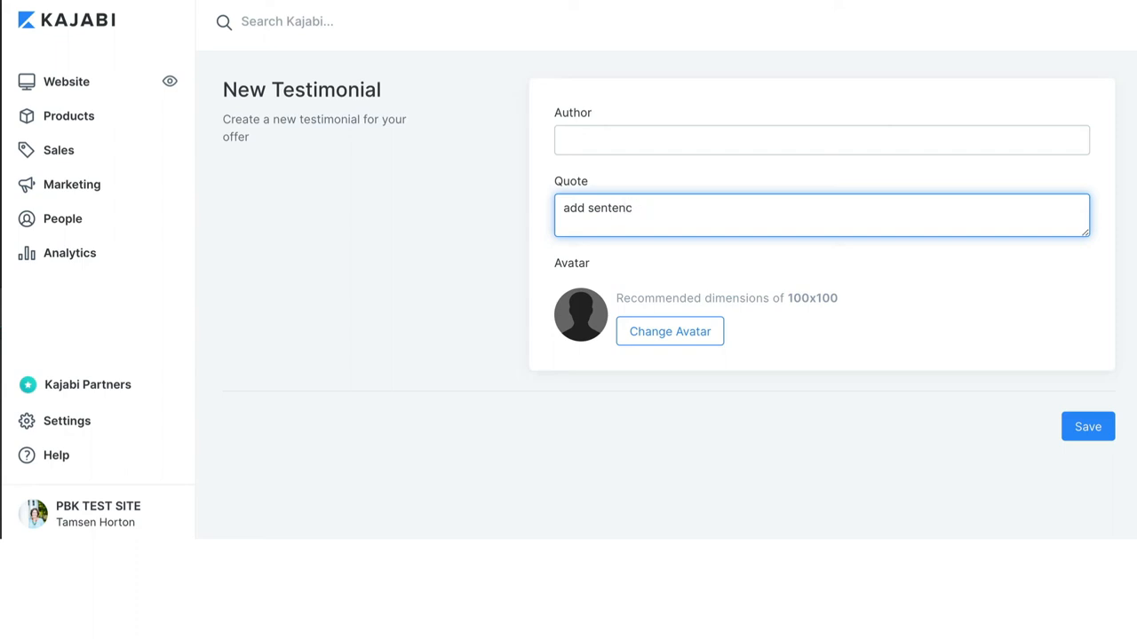
text(es here)
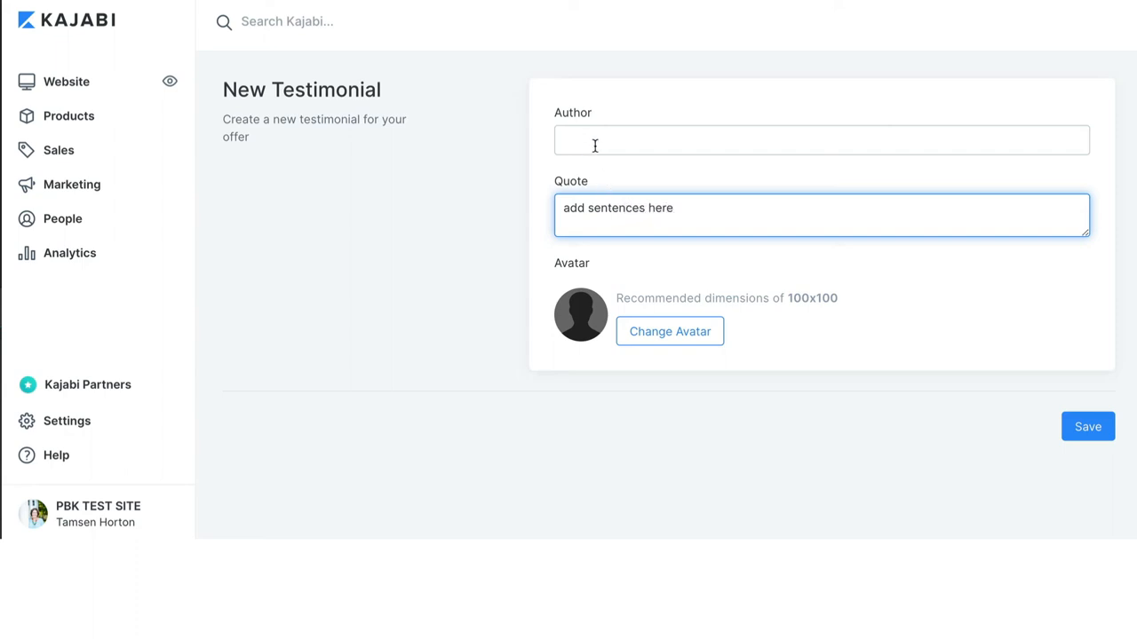
text(person)
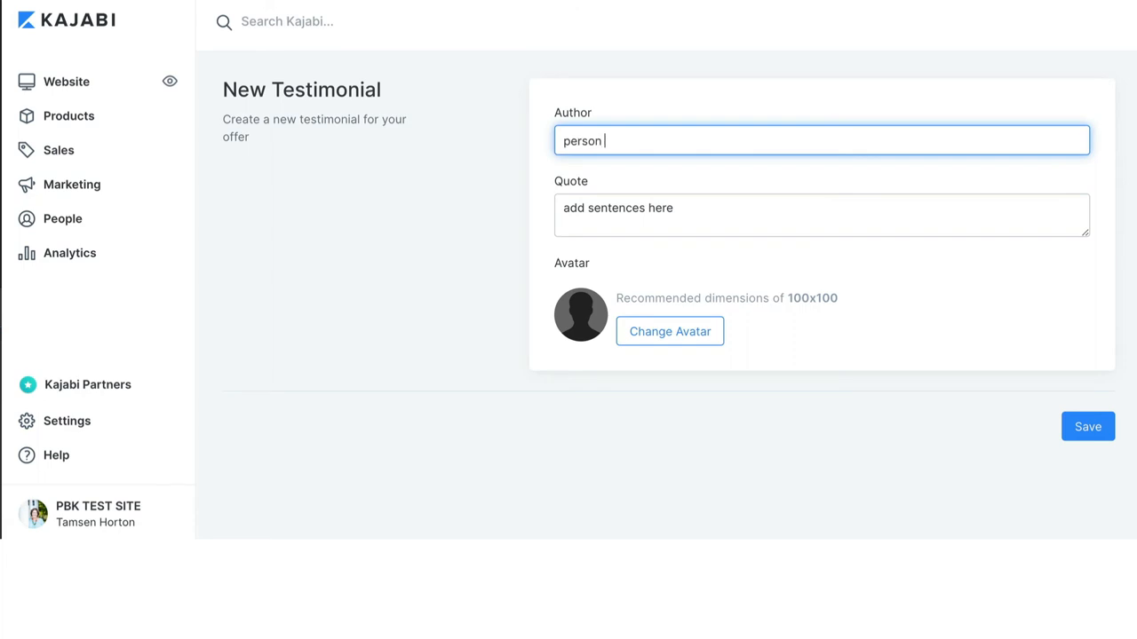
text(who loves you.)
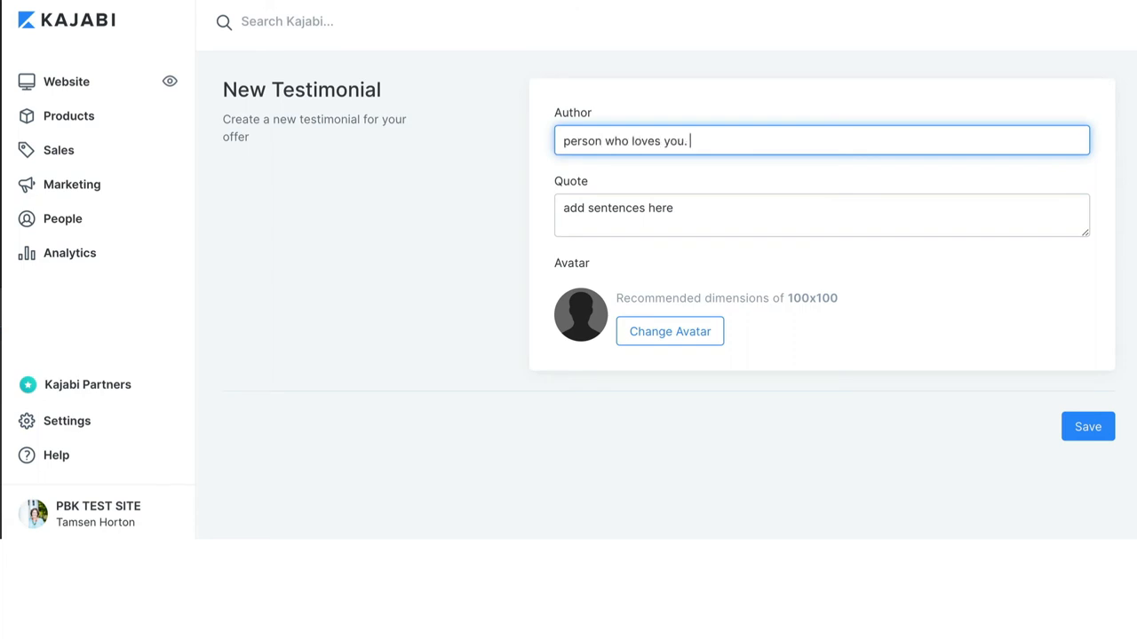
click(1088, 426)
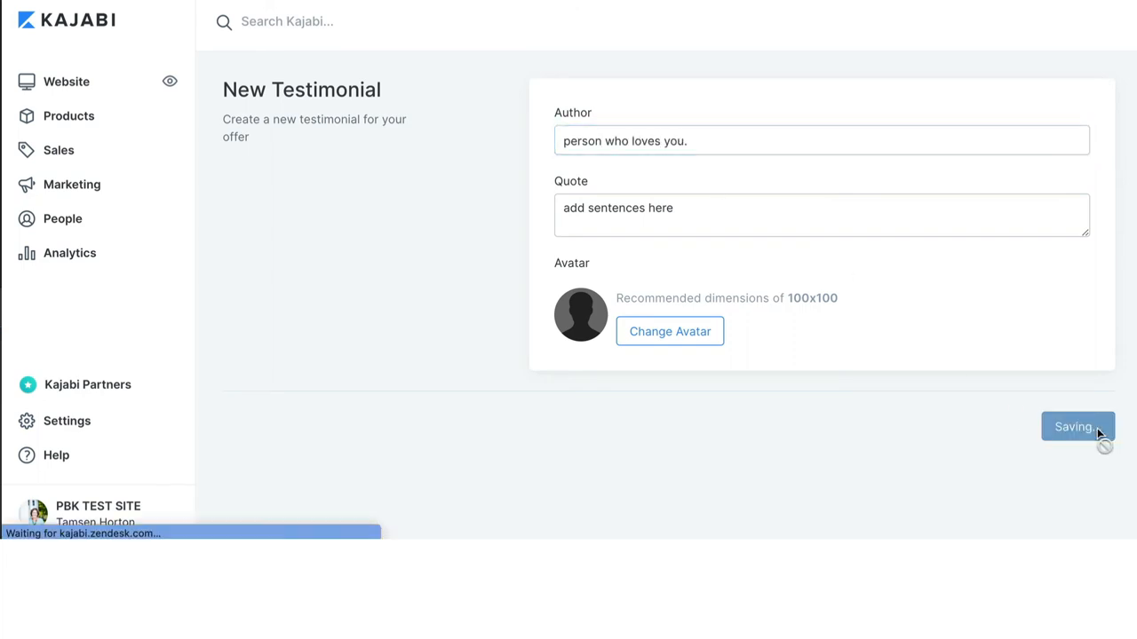
click(1077, 427)
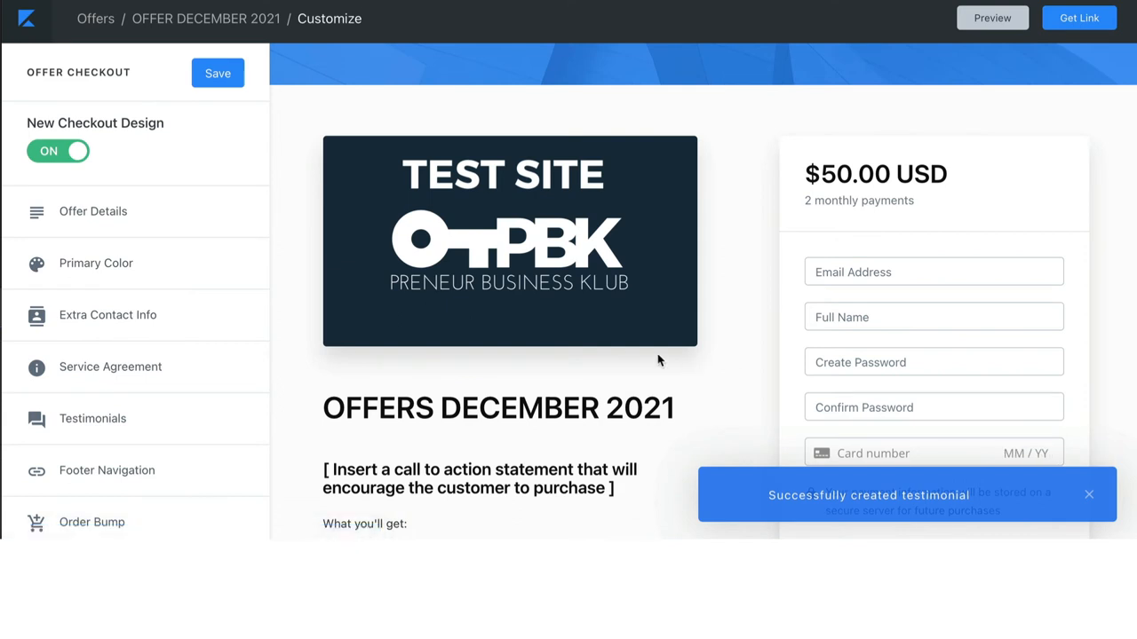
scroll(down, 3)
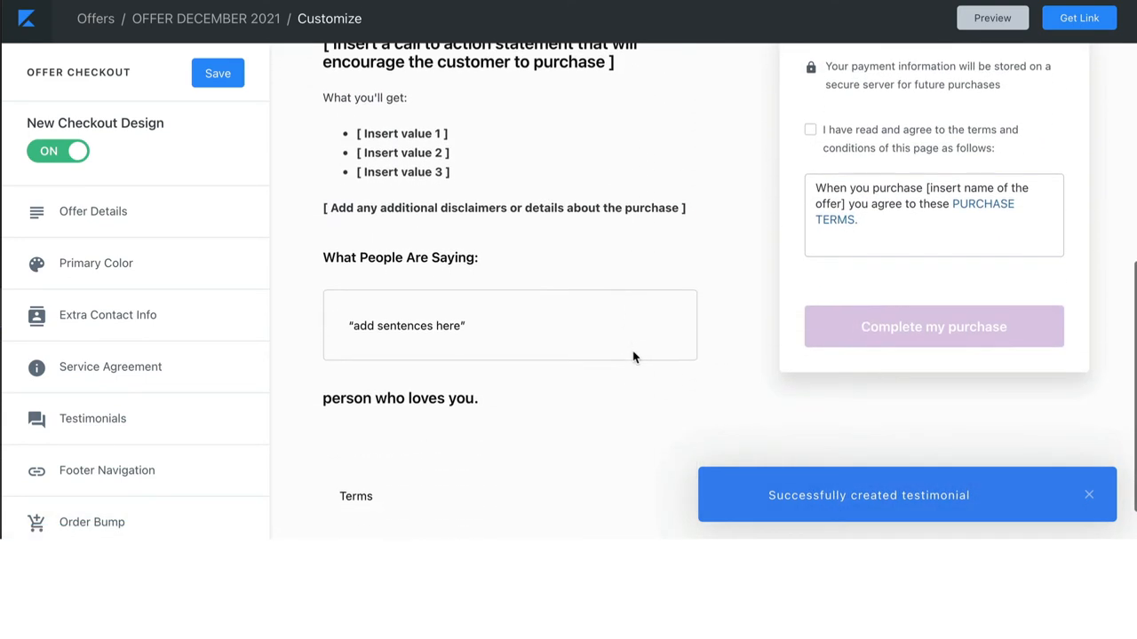
scroll(down, 3)
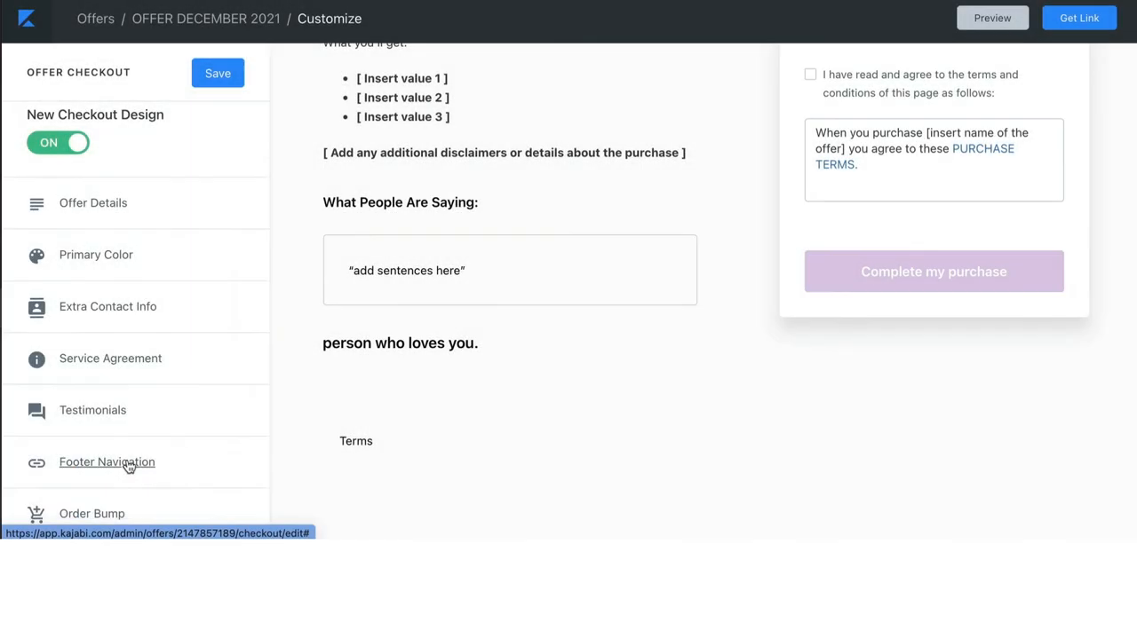
- Set the checkout footer navigation to the Footer Offercheckout navbar and save
click(106, 462)
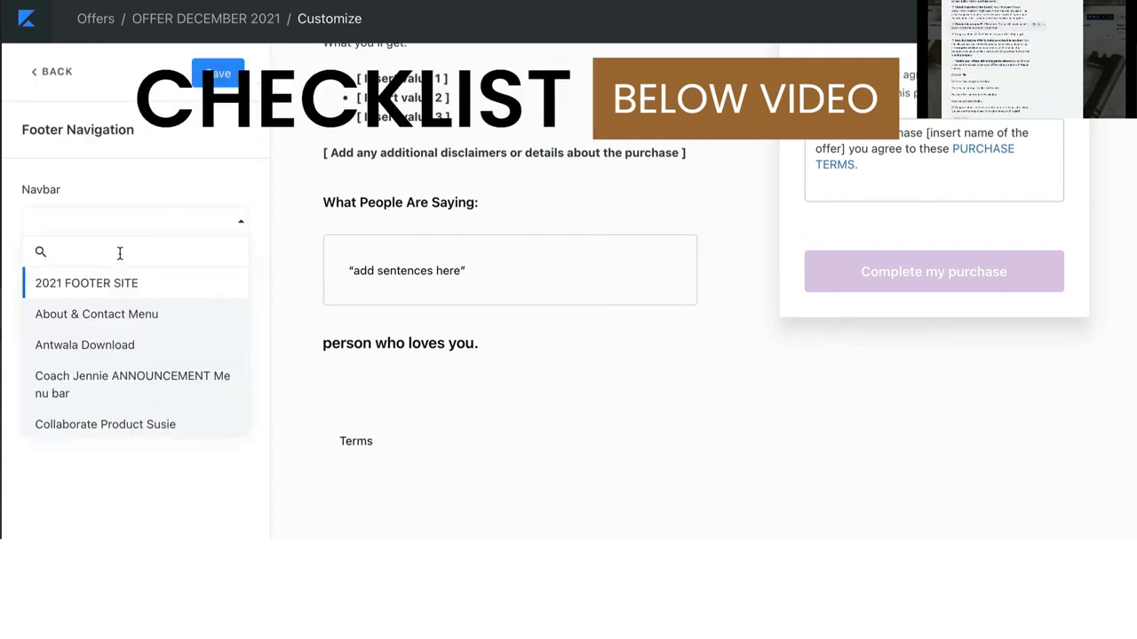
text(privacy)
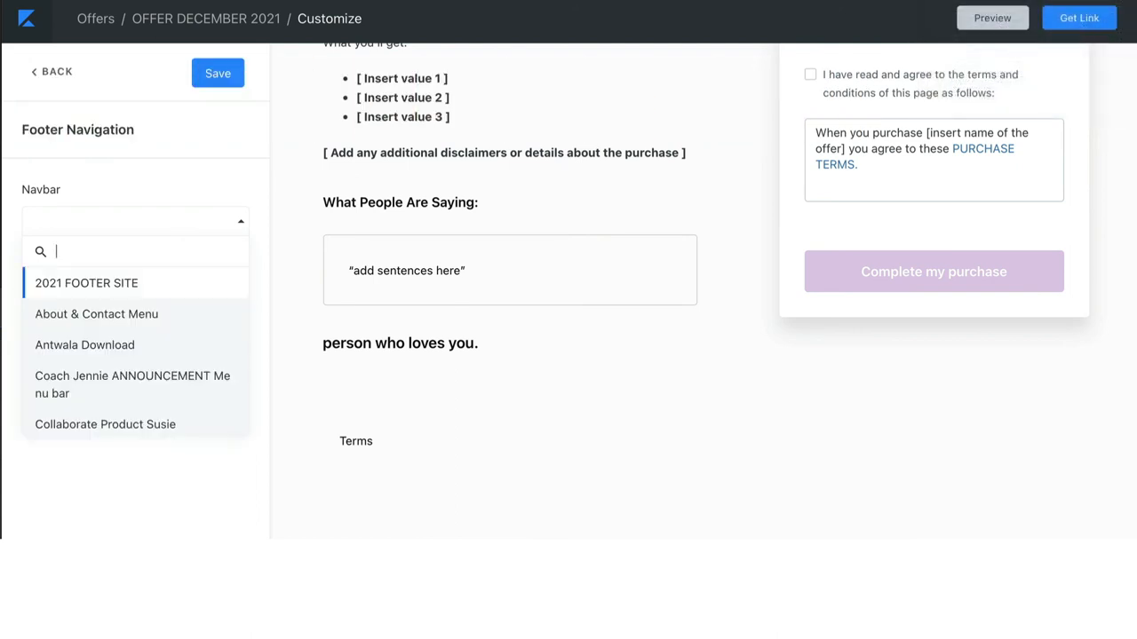
text(footer)
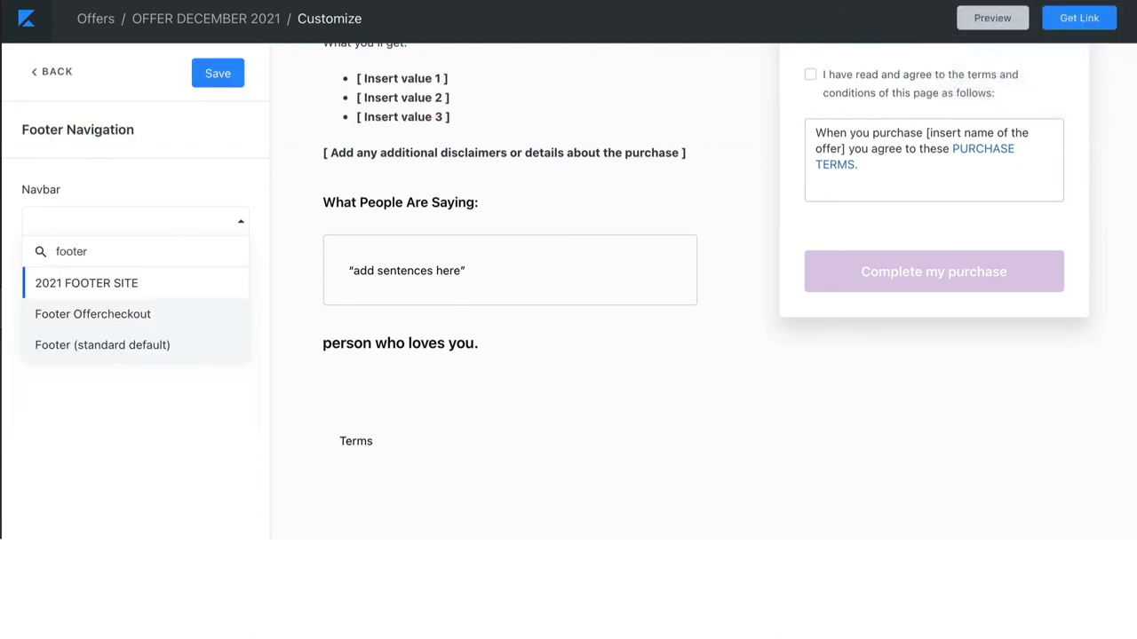
click(92, 313)
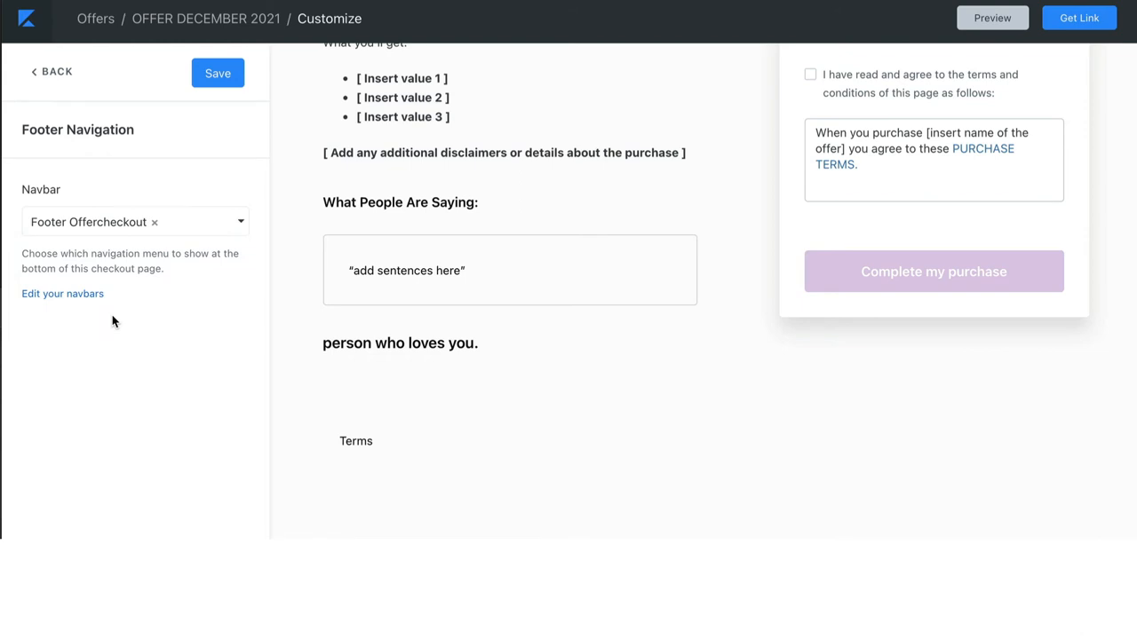
click(218, 73)
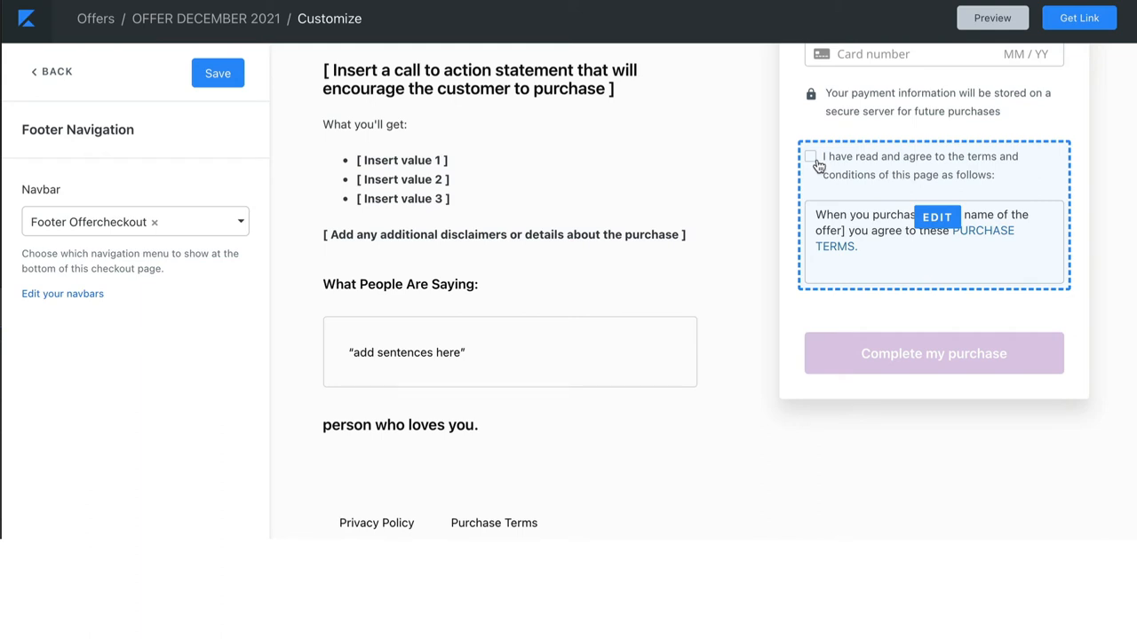
mouse_move(857, 168)
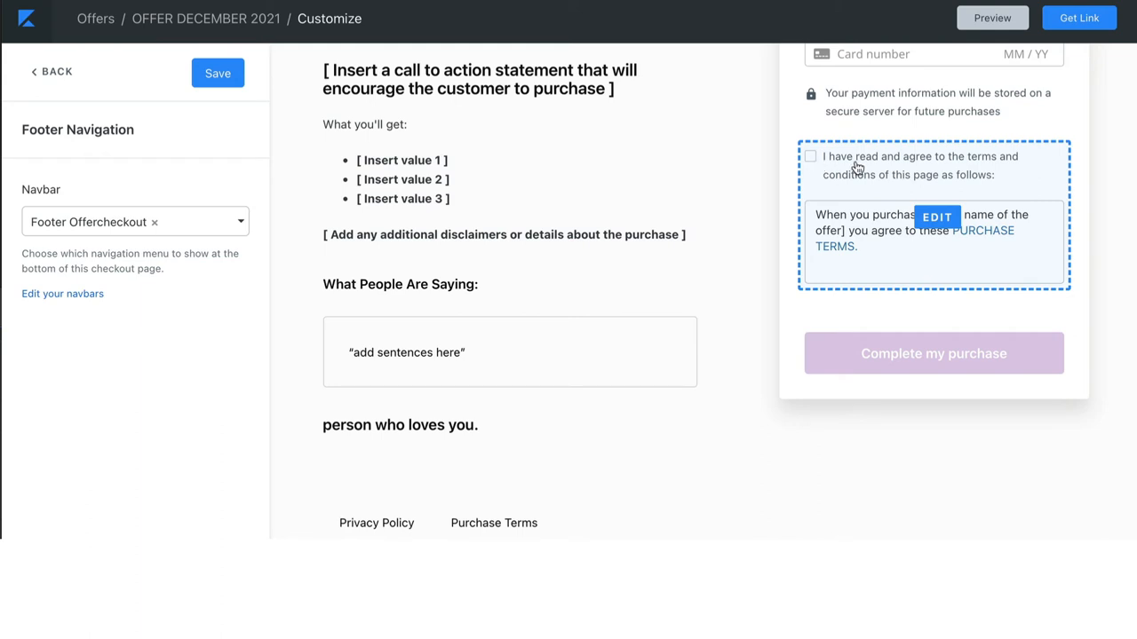
- Scroll the preview to check the Privacy Policy and Purchase Terms footer links
scroll(down, 3)
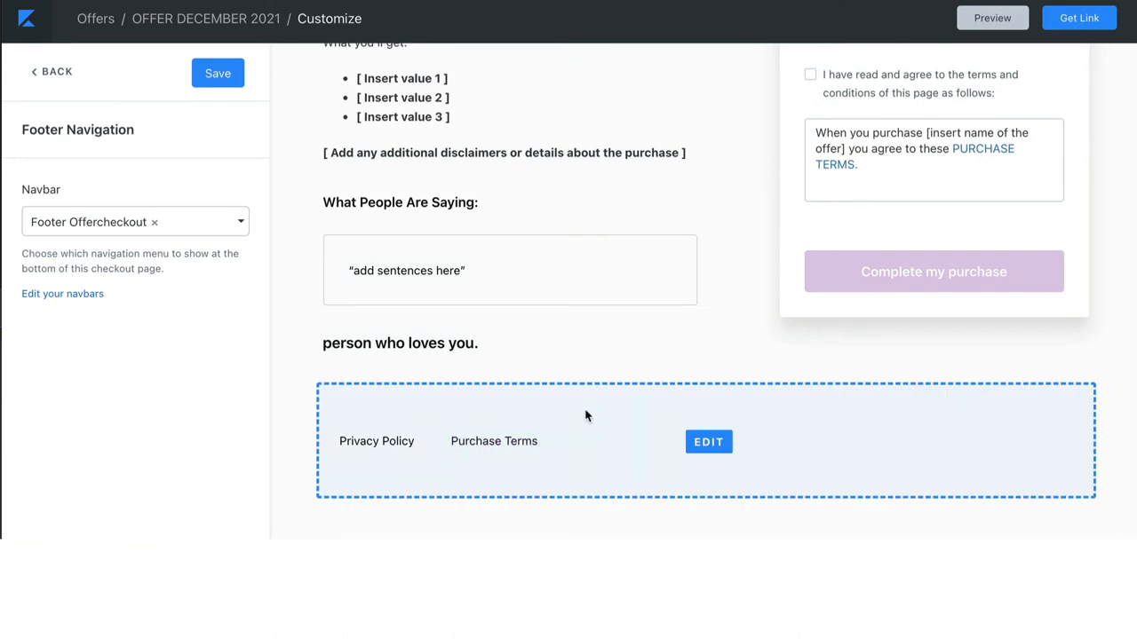
scroll(up, 3)
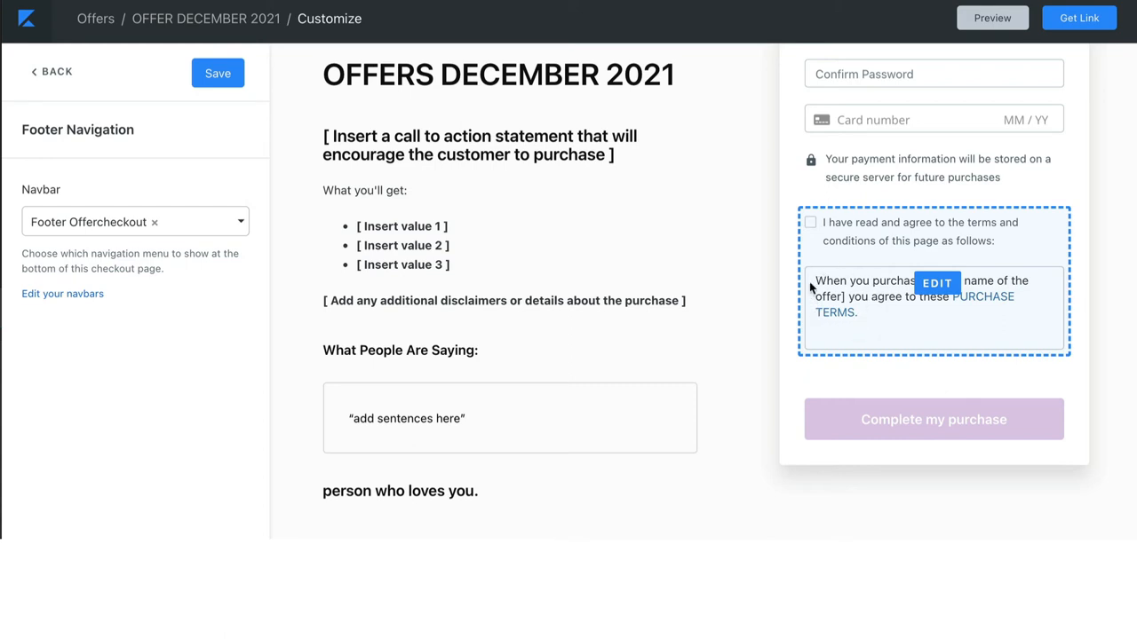
mouse_move(849, 332)
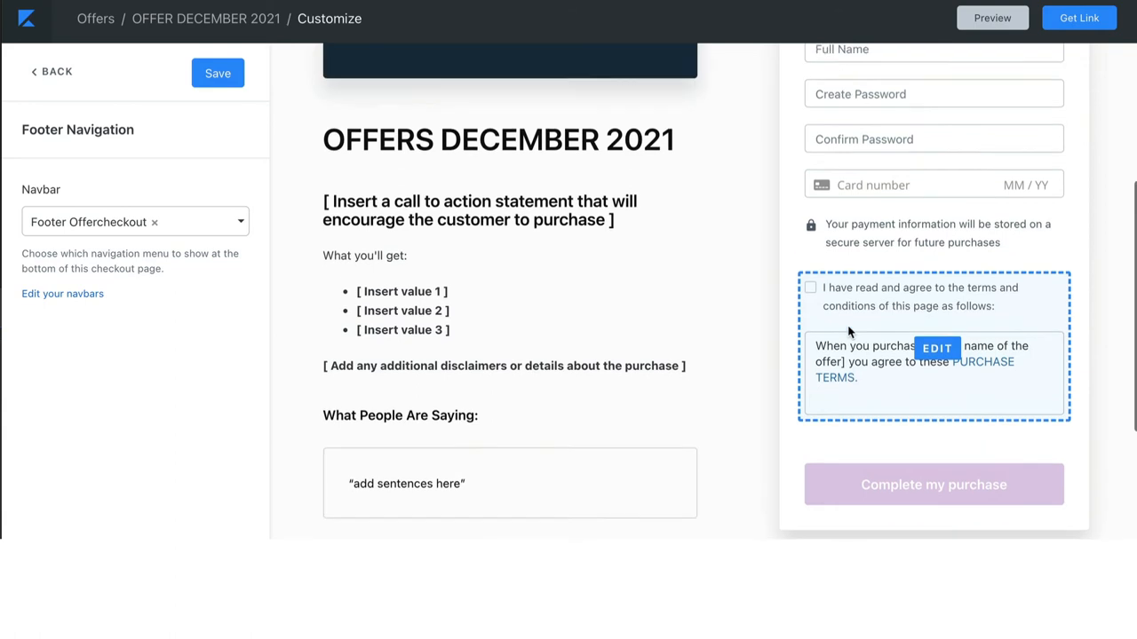
scroll(up, 3)
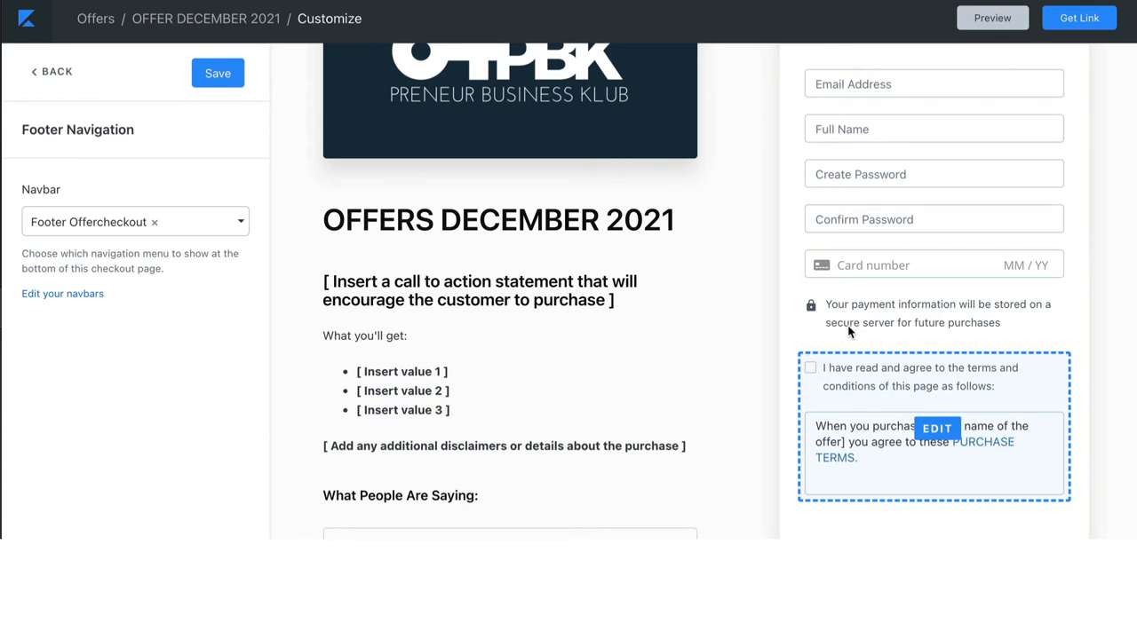
scroll(down, 3)
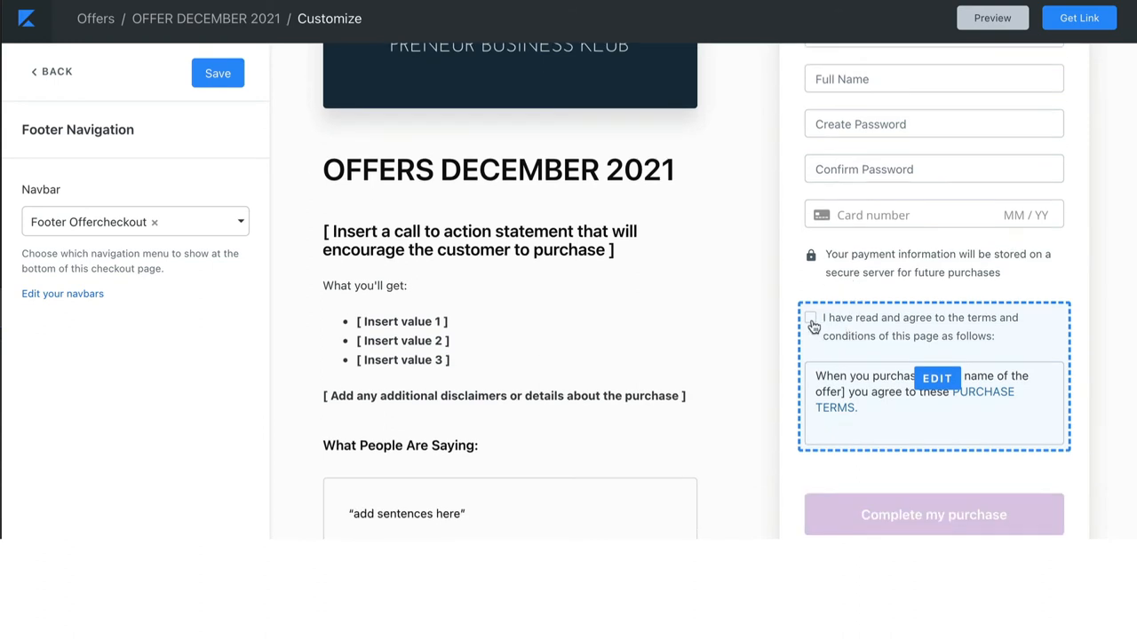
mouse_move(834, 385)
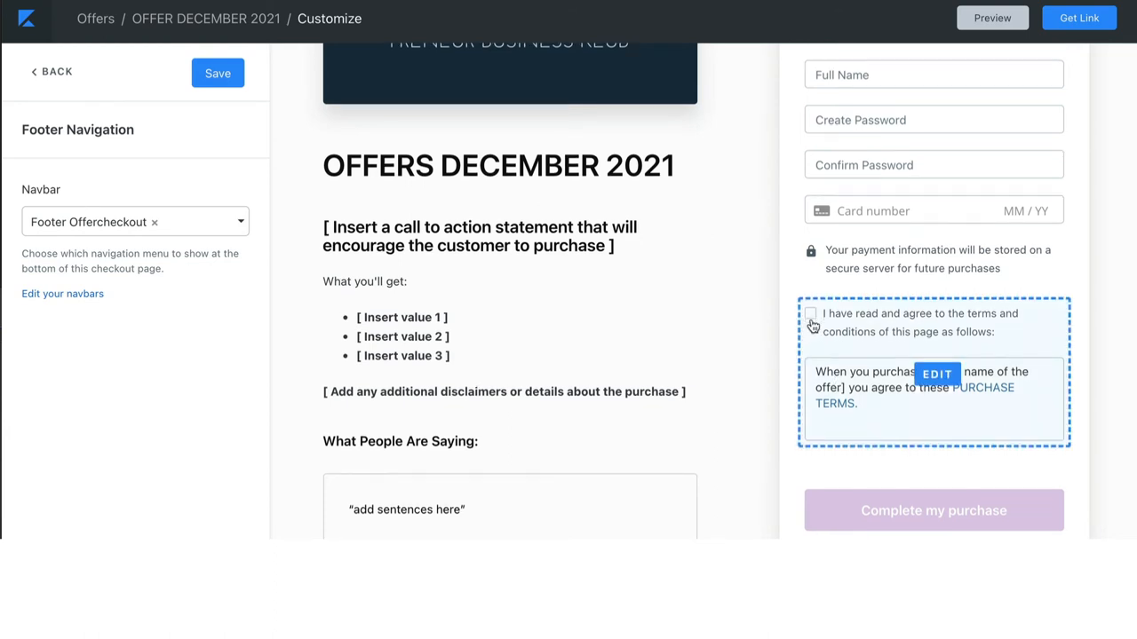
scroll(down, 3)
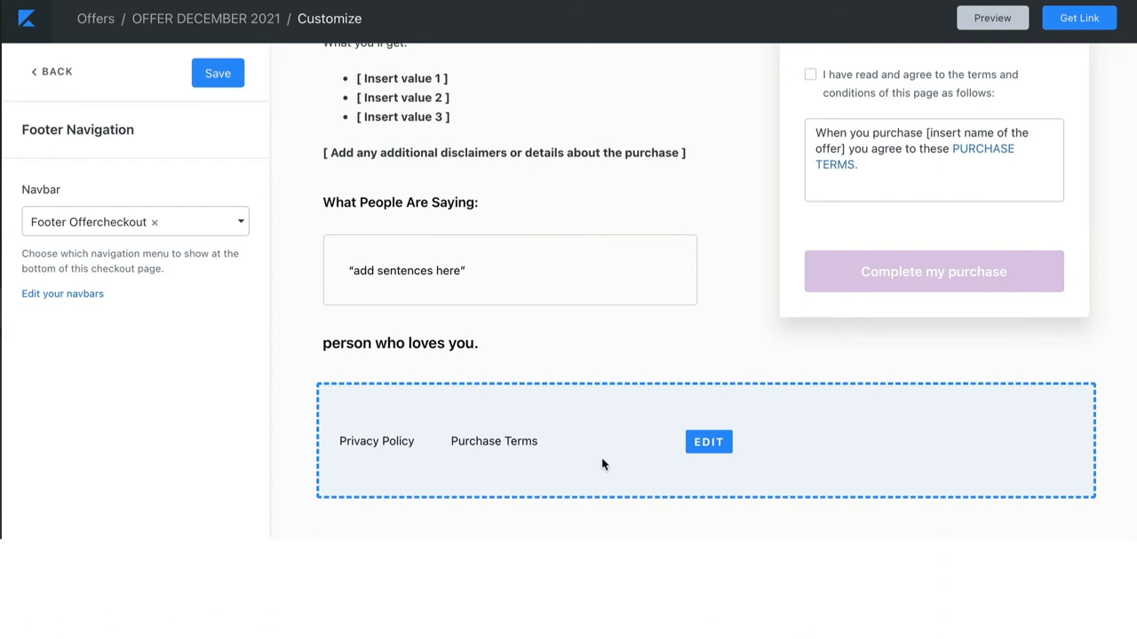
mouse_move(376, 442)
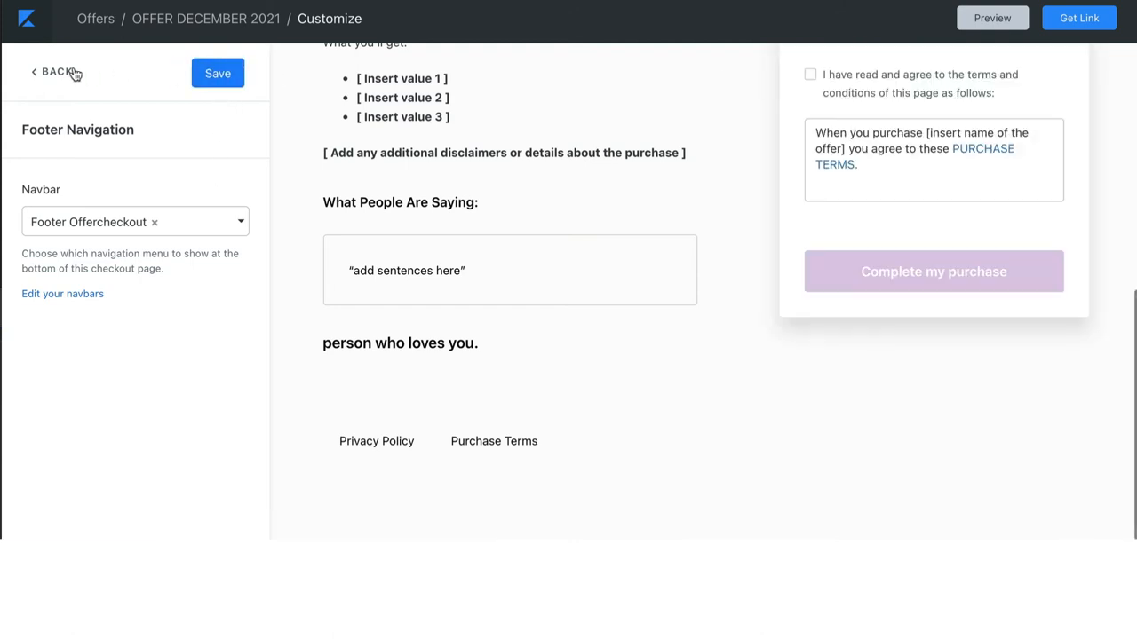
- Add an order bump for BRANDY BUNDLE RECURRING PAYMENT WITH COURSE described "add your text here." and save
click(53, 72)
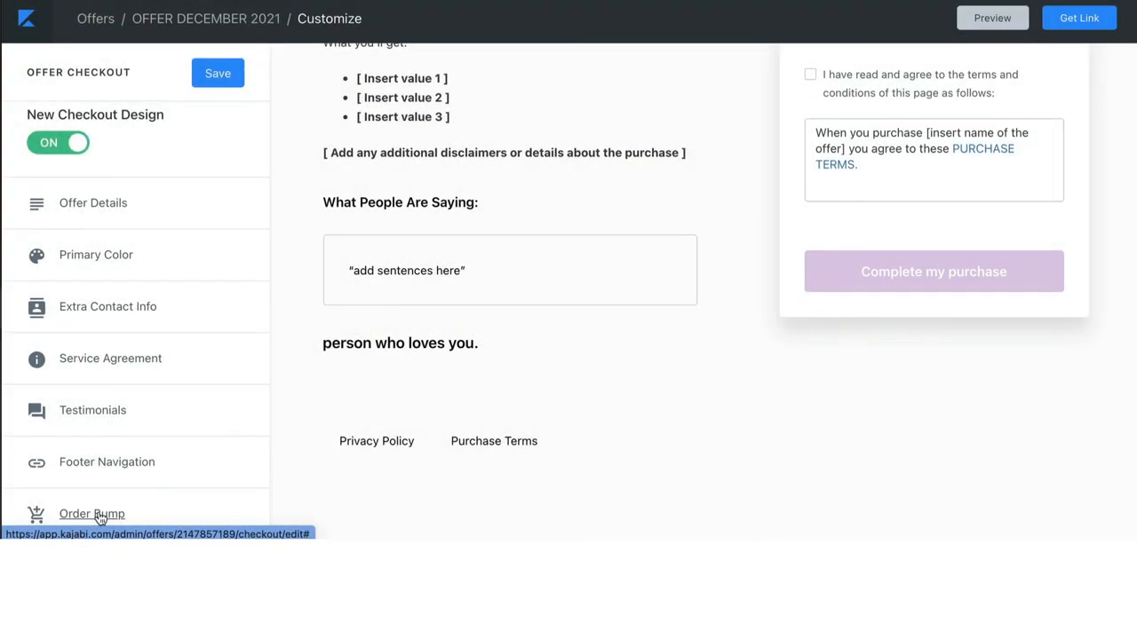
click(92, 514)
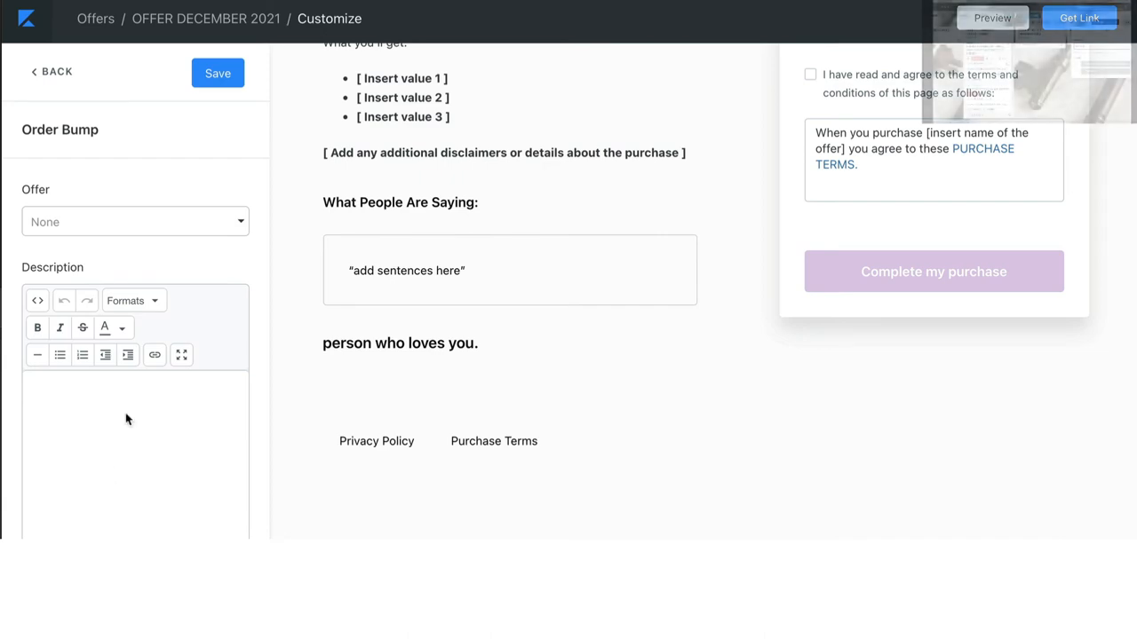
click(135, 221)
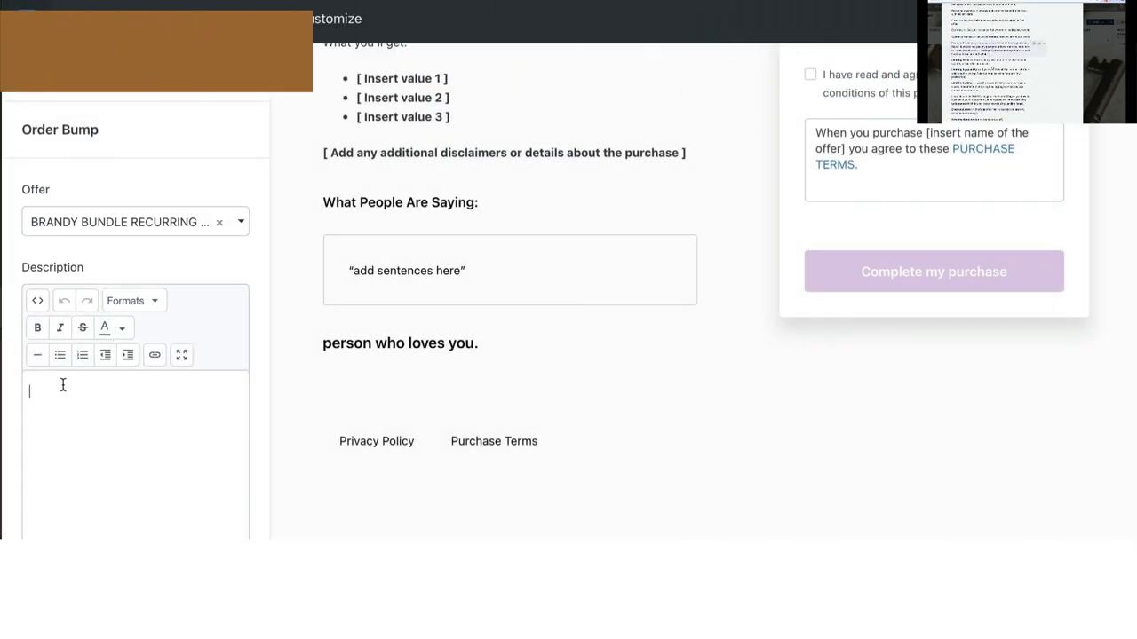
text(add fyour text)
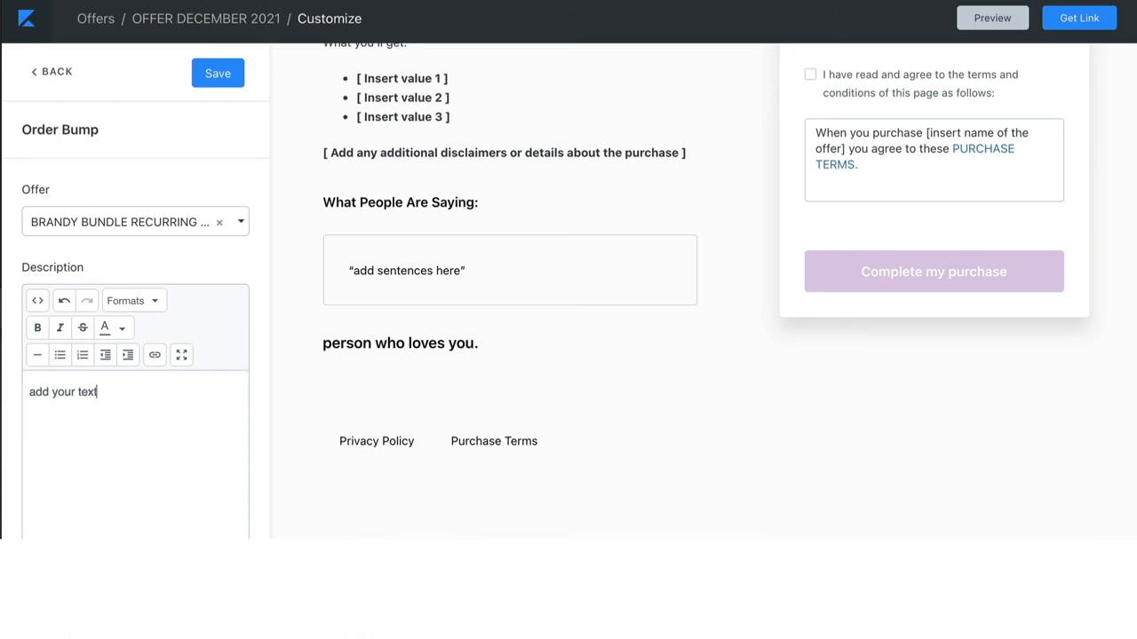
text(here.)
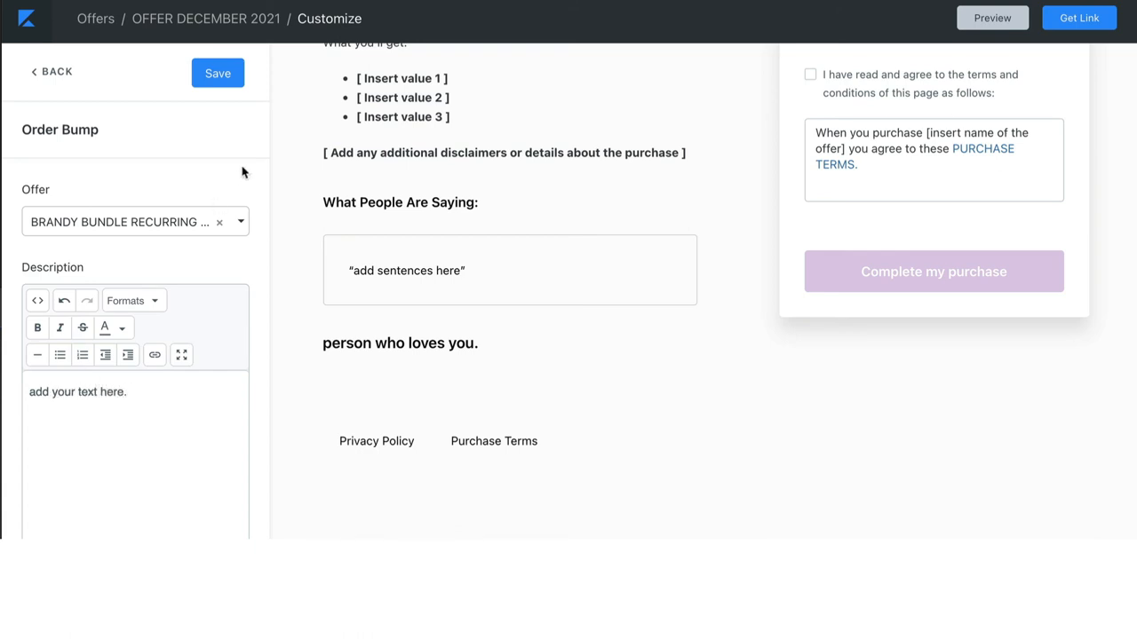
click(218, 73)
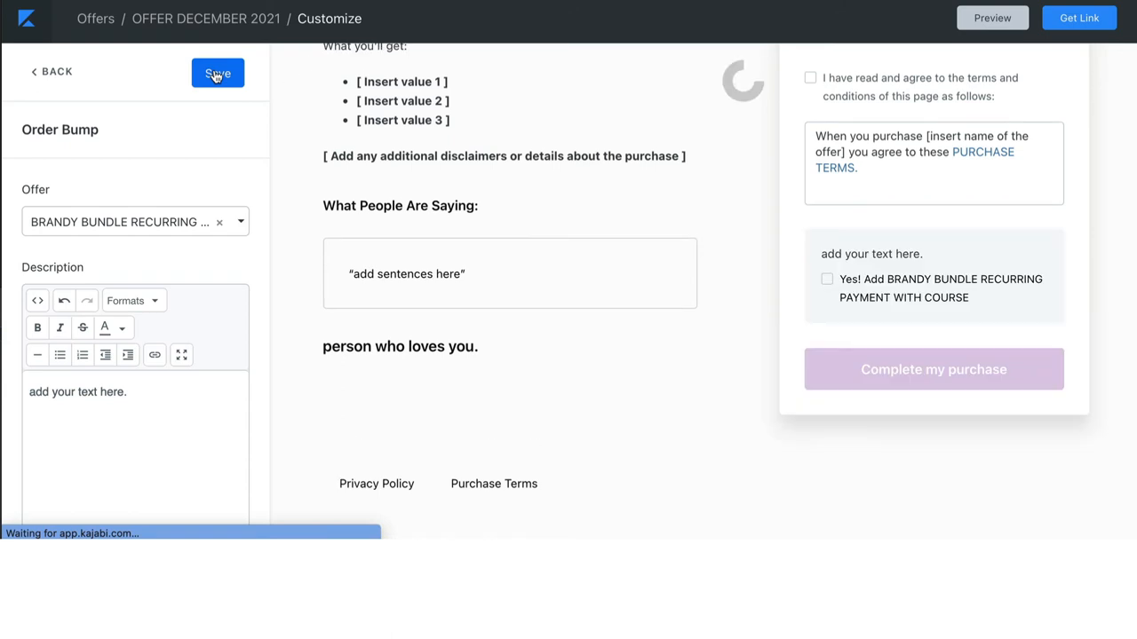
click(217, 72)
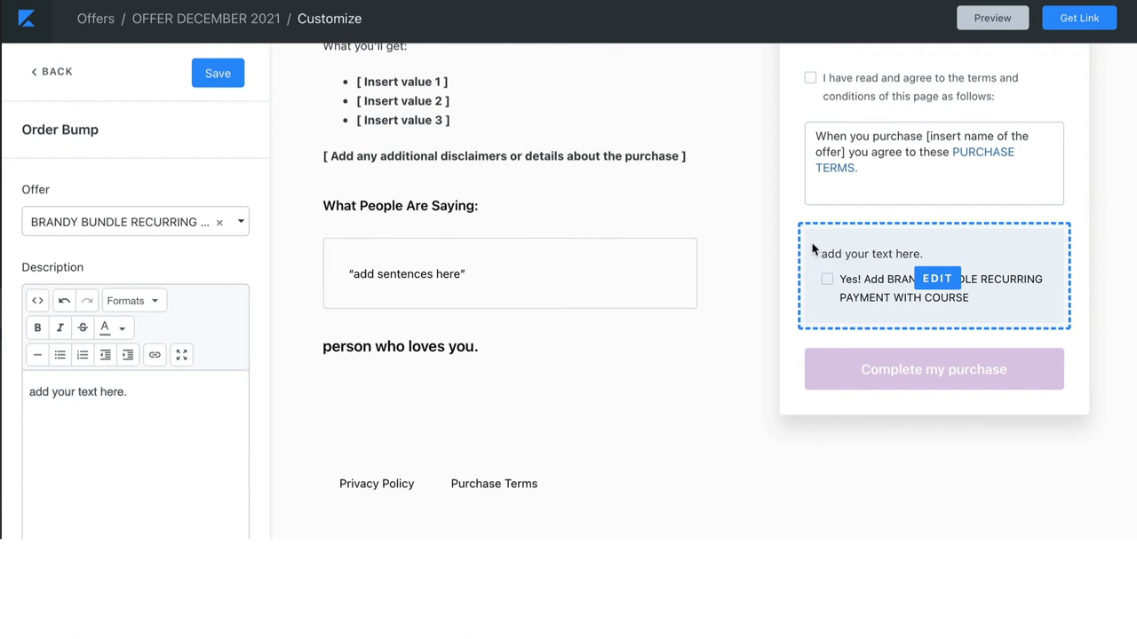
scroll(up, 3)
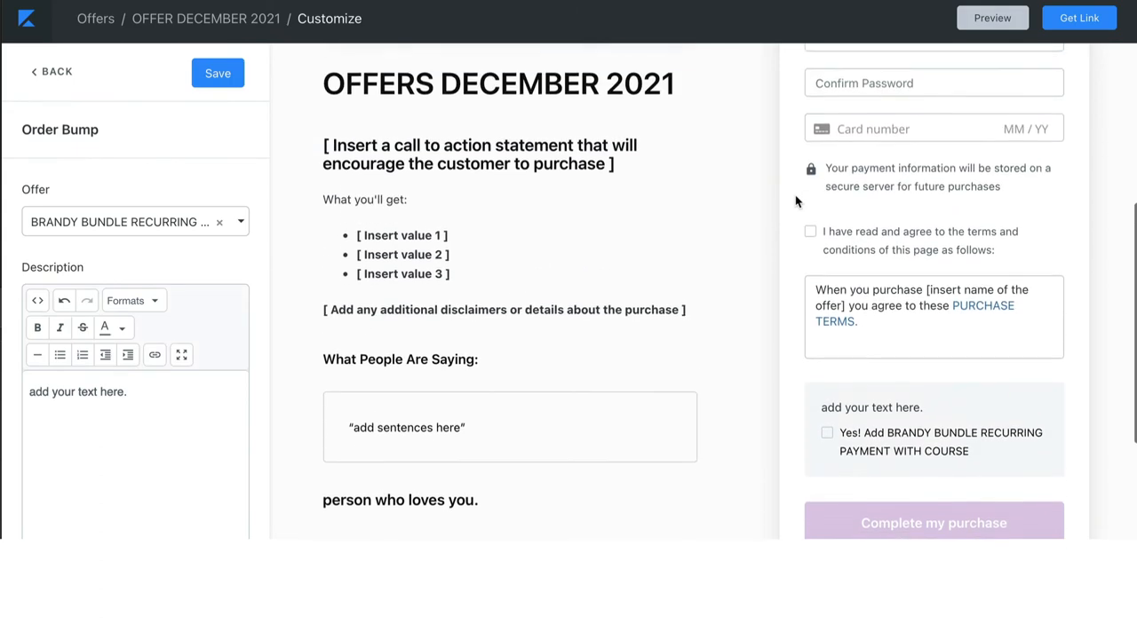
scroll(up, 3)
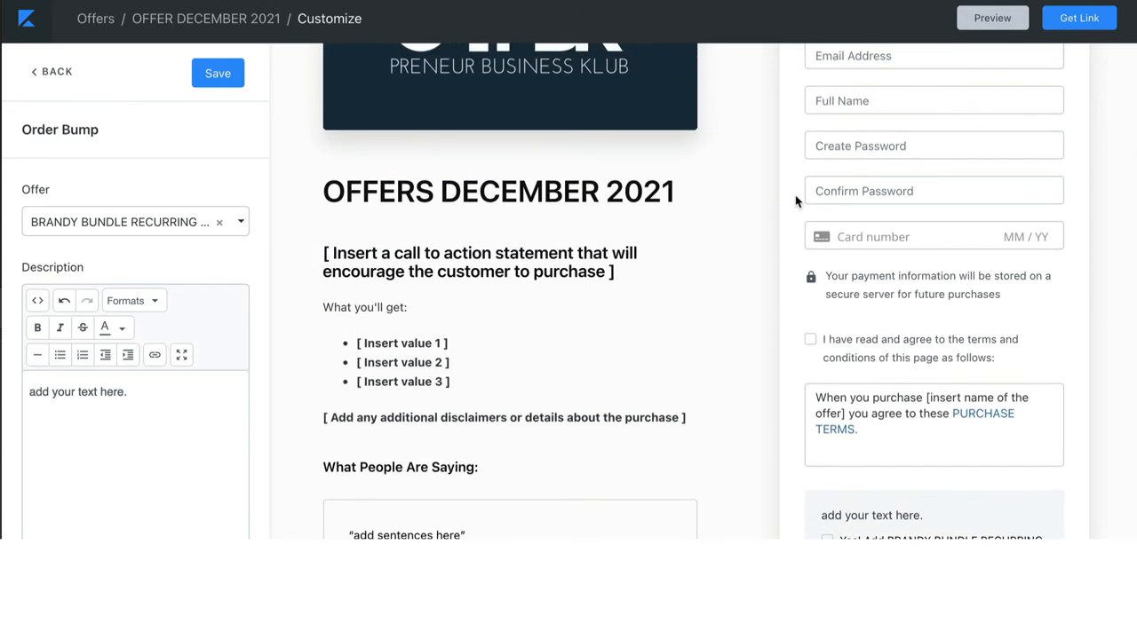
scroll(down, 3)
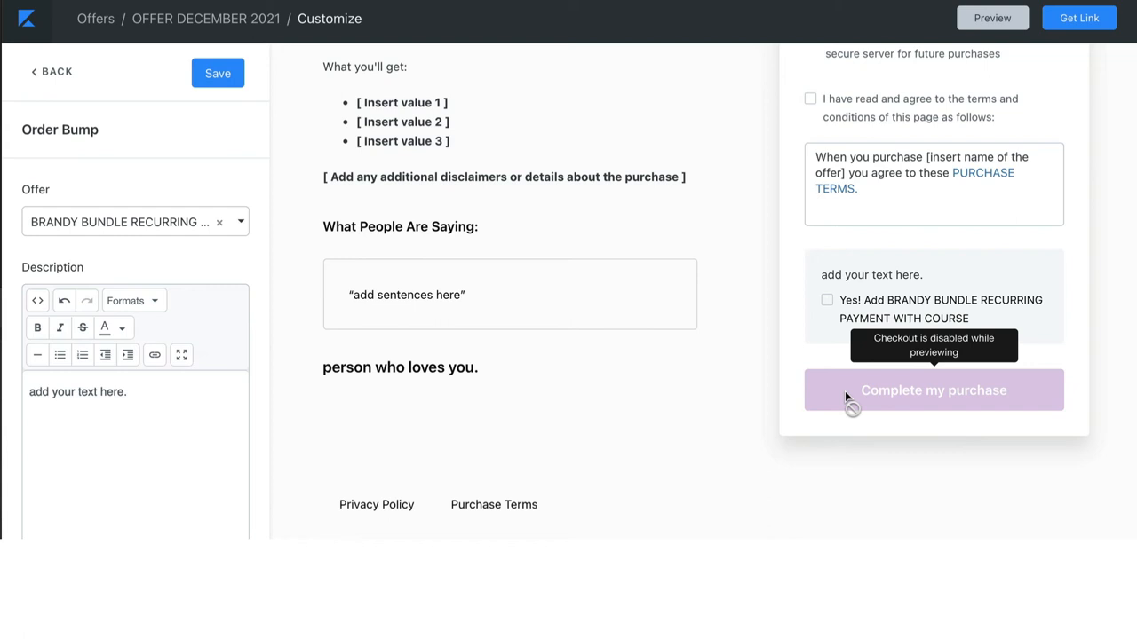
mouse_move(843, 391)
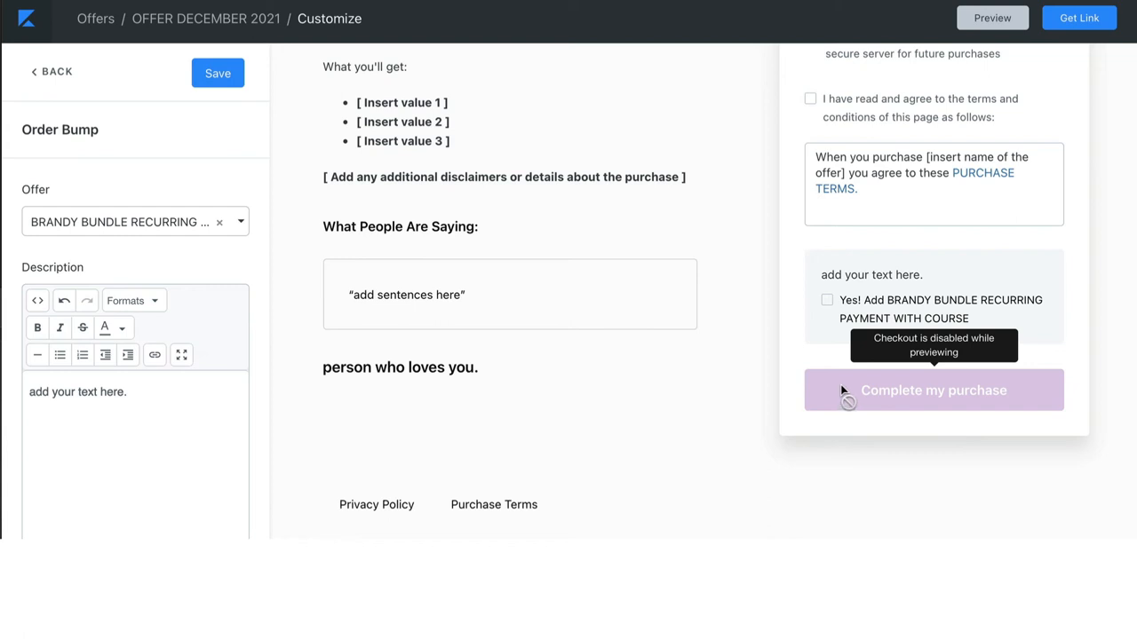
click(217, 72)
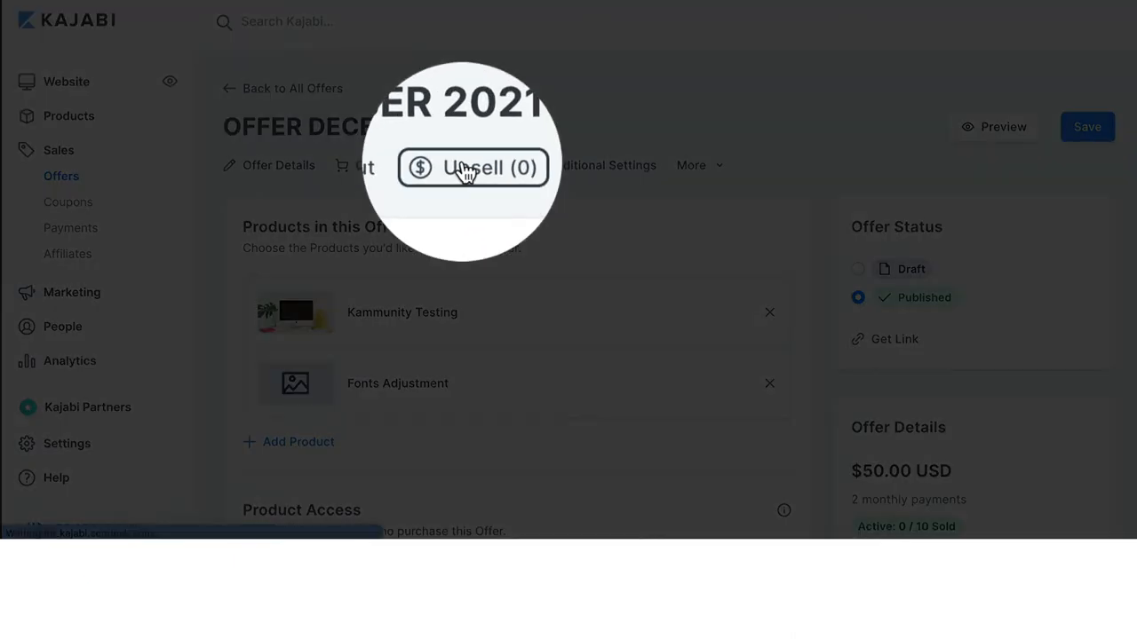
- View OFFER DECEMBER 2021's Upsell tab and start adding an upsell
click(472, 168)
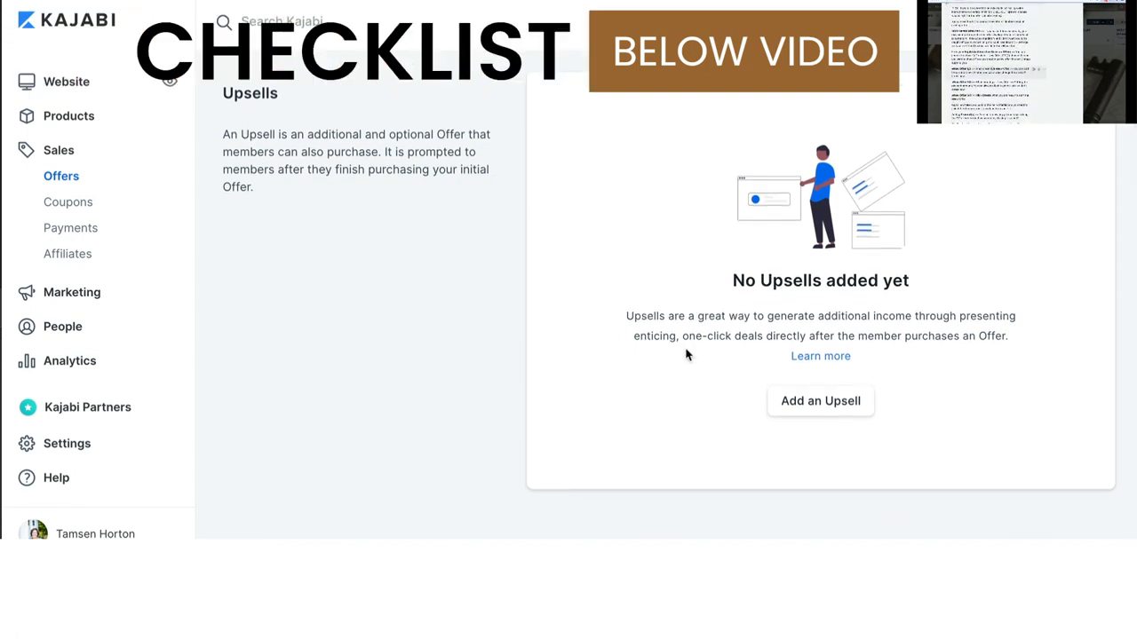
click(820, 400)
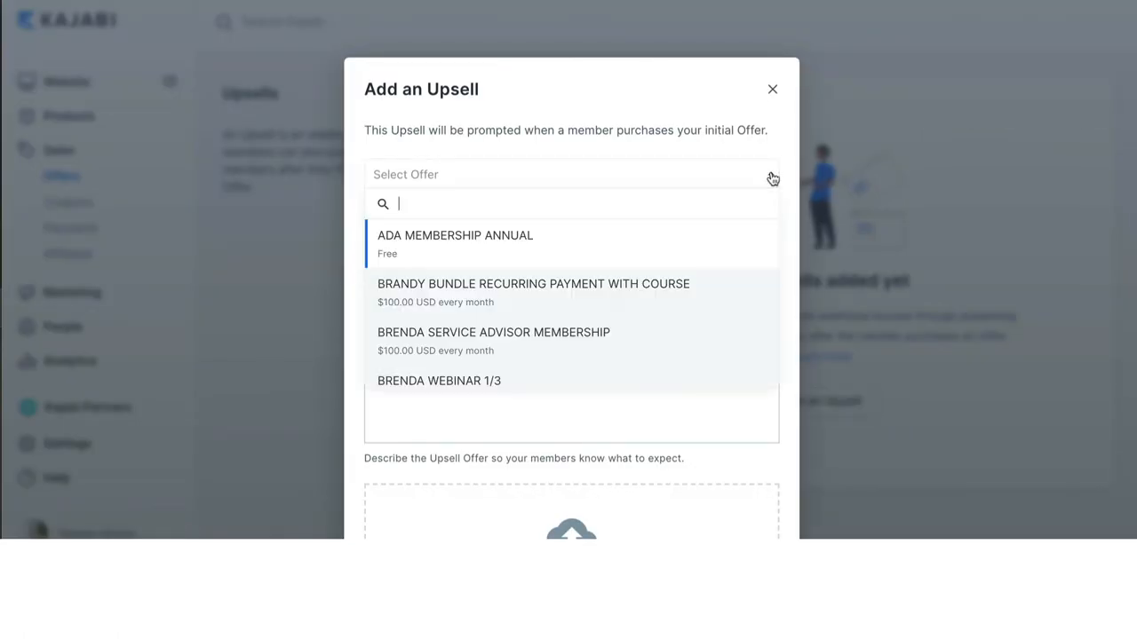
- Choose the upsell offer and give it the title TESTING UPSELL
click(493, 332)
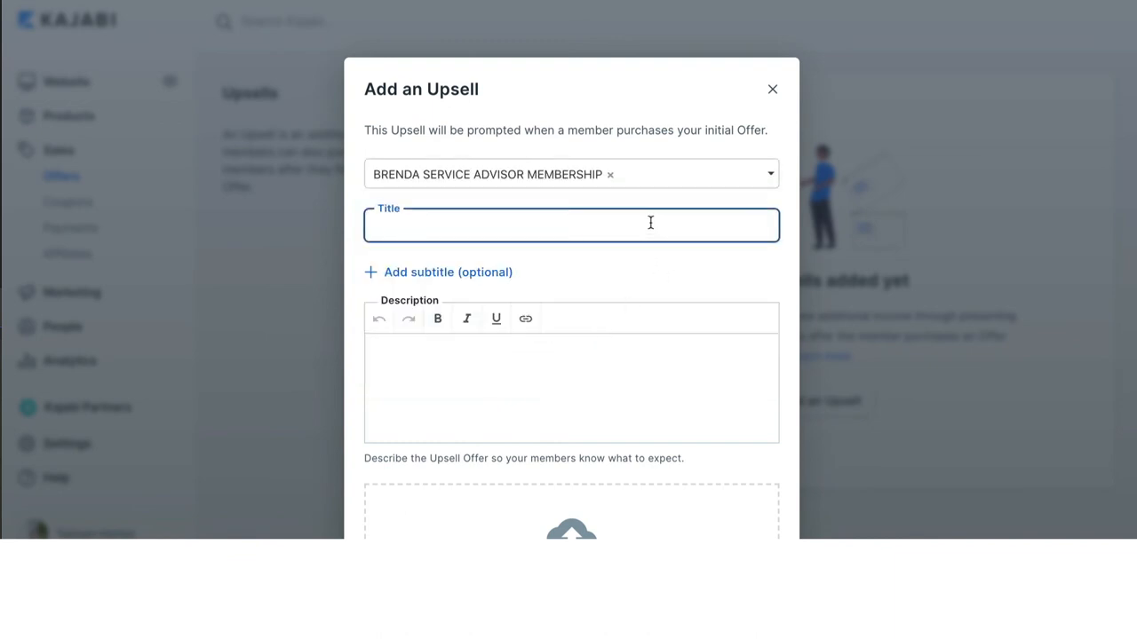
text(TESTING U)
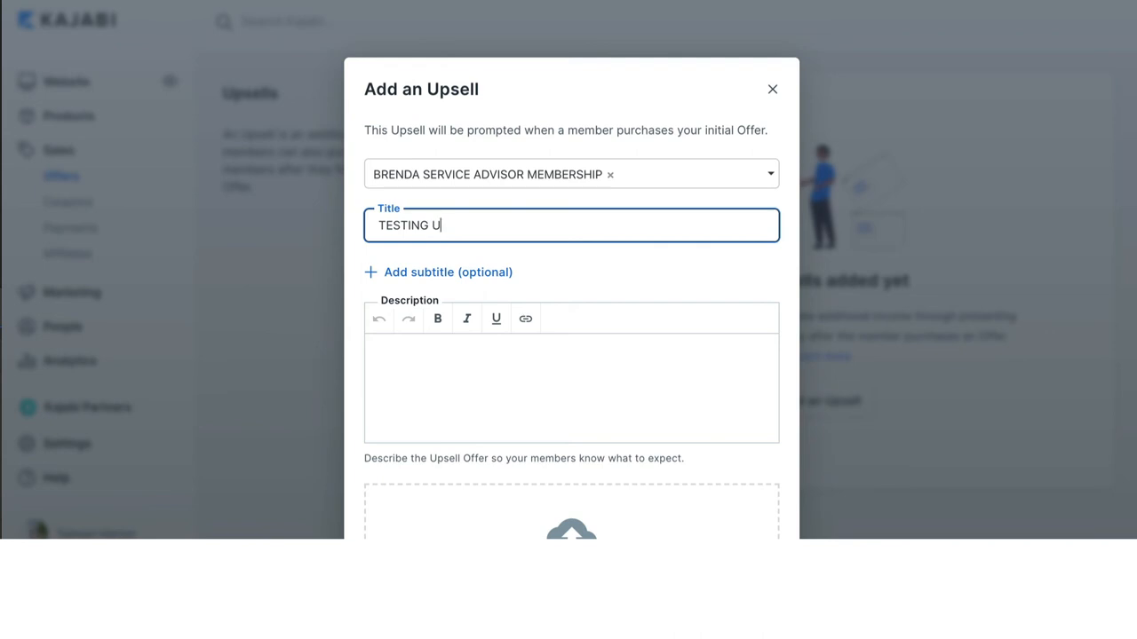
text(PSELL)
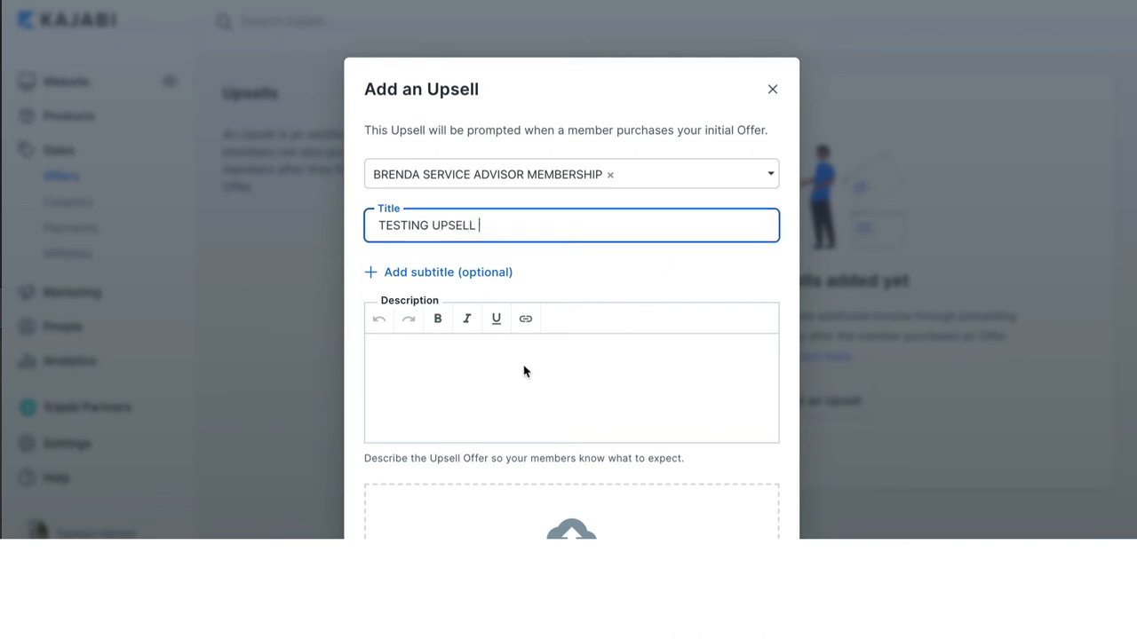
click(568, 387)
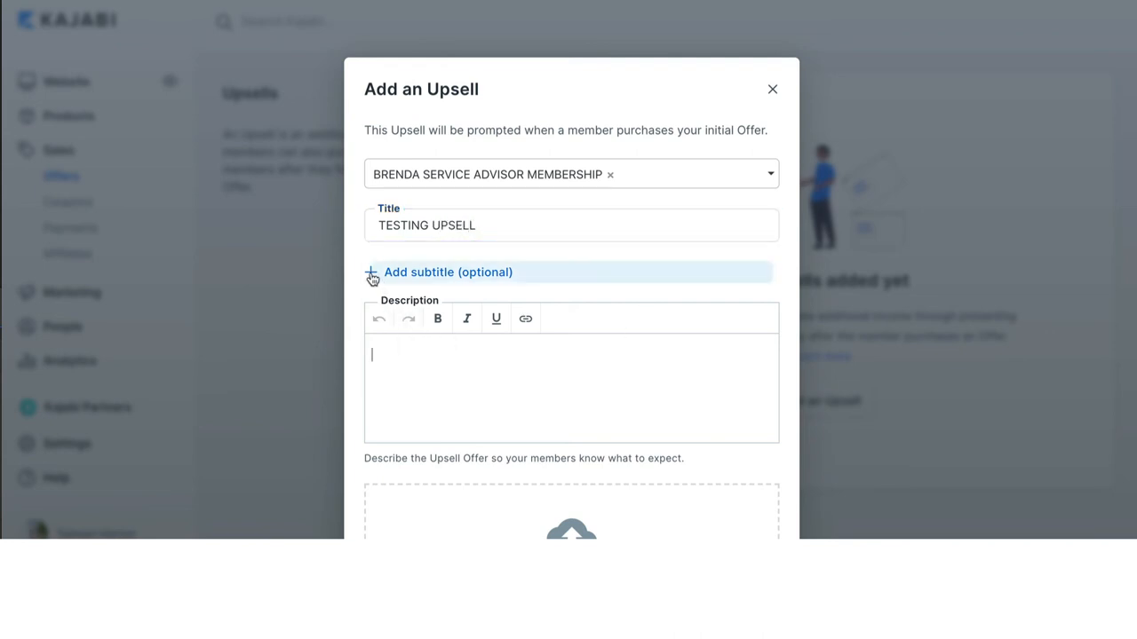
- Add subtitle TESTING SUBTITLE UPSELL and description ADD YOUR DESCRIPTION HERE
click(447, 272)
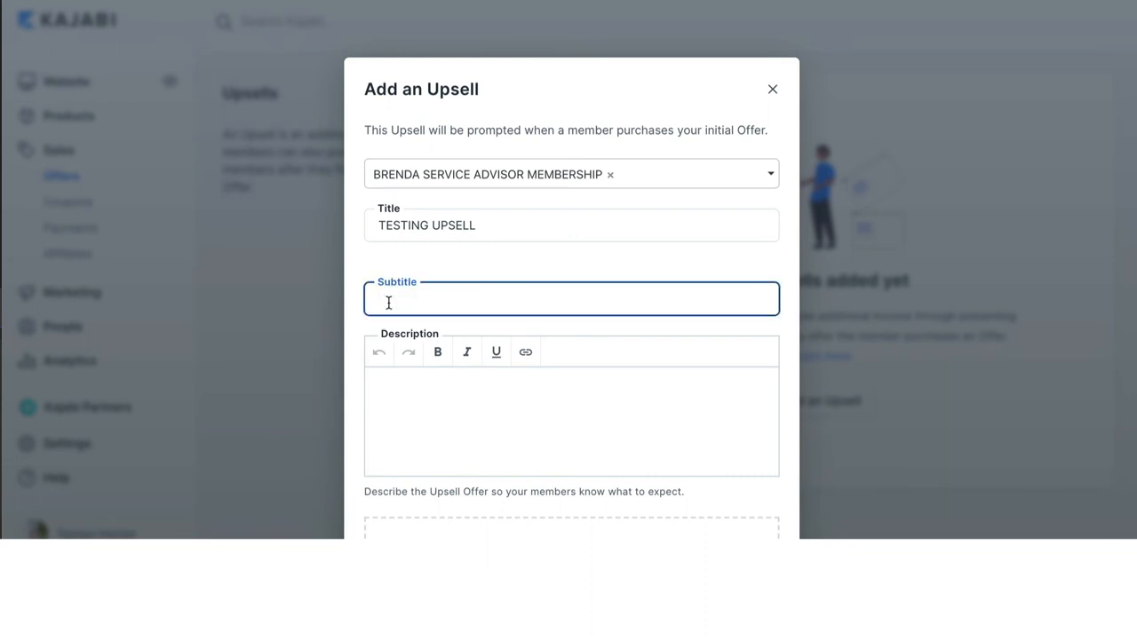
text(TESTING SUB)
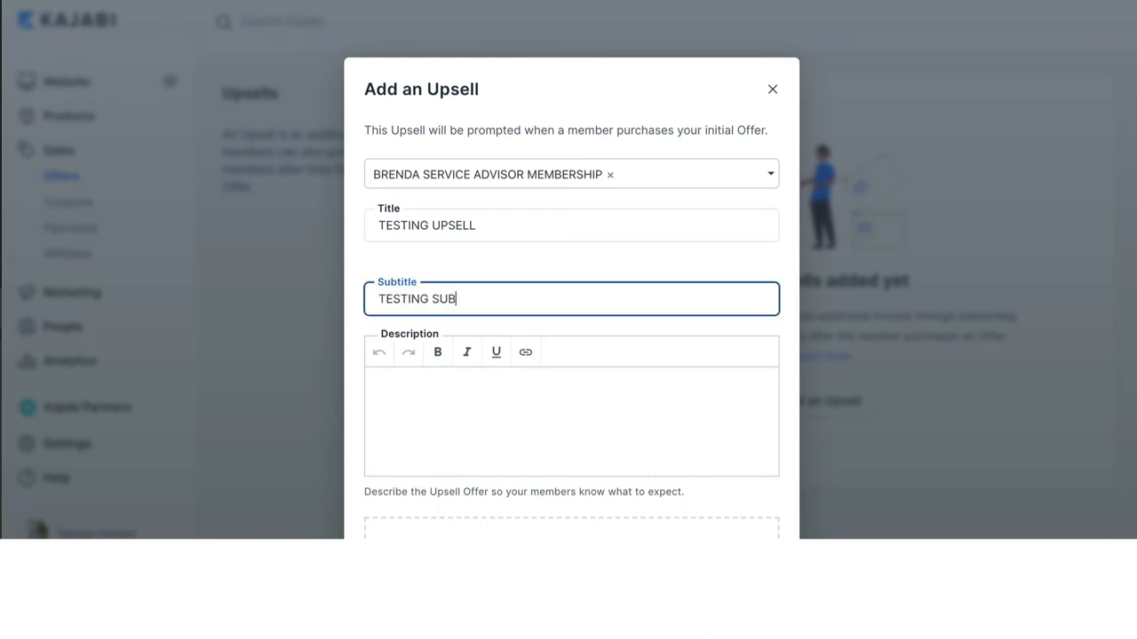
text(TITLE UPSELL)
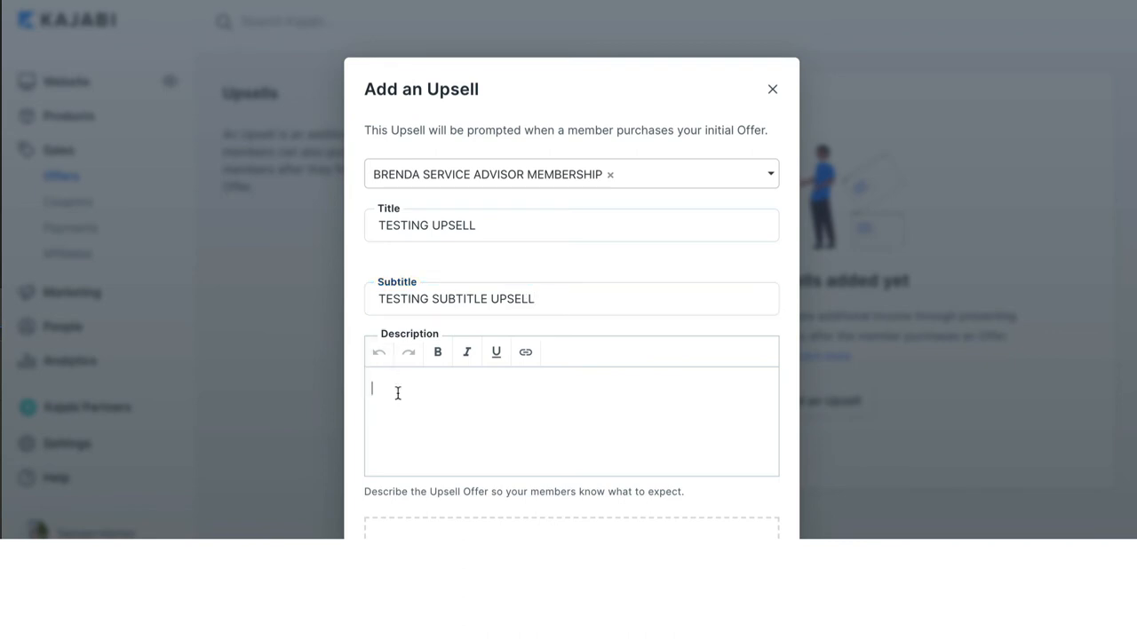
text(ADD)
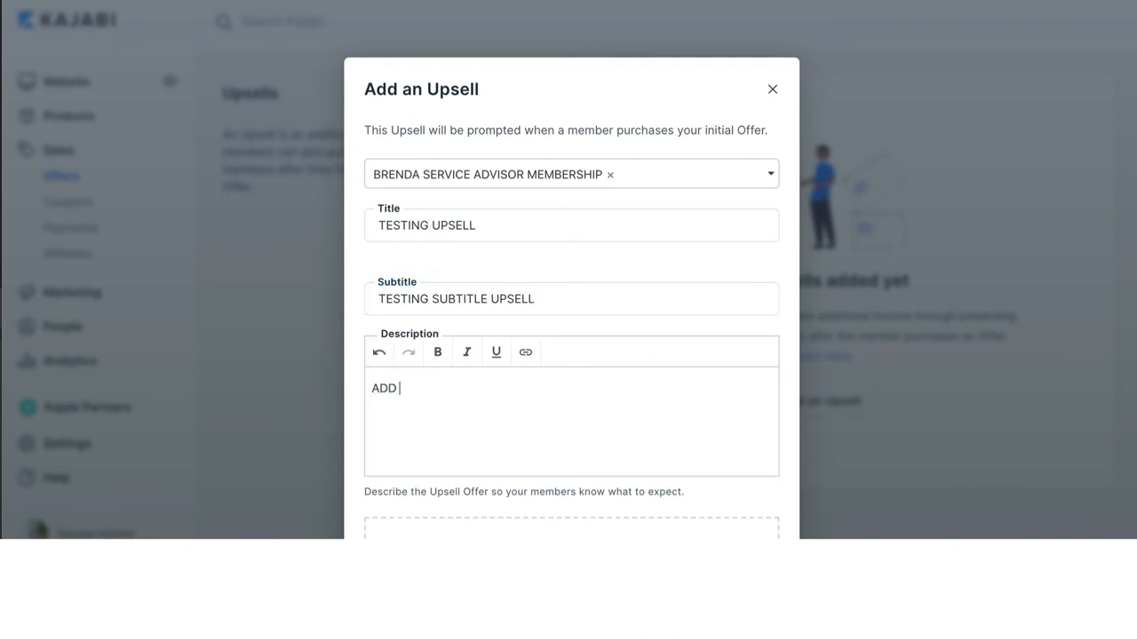
text(YOUR DESCRIPTION HERE.)
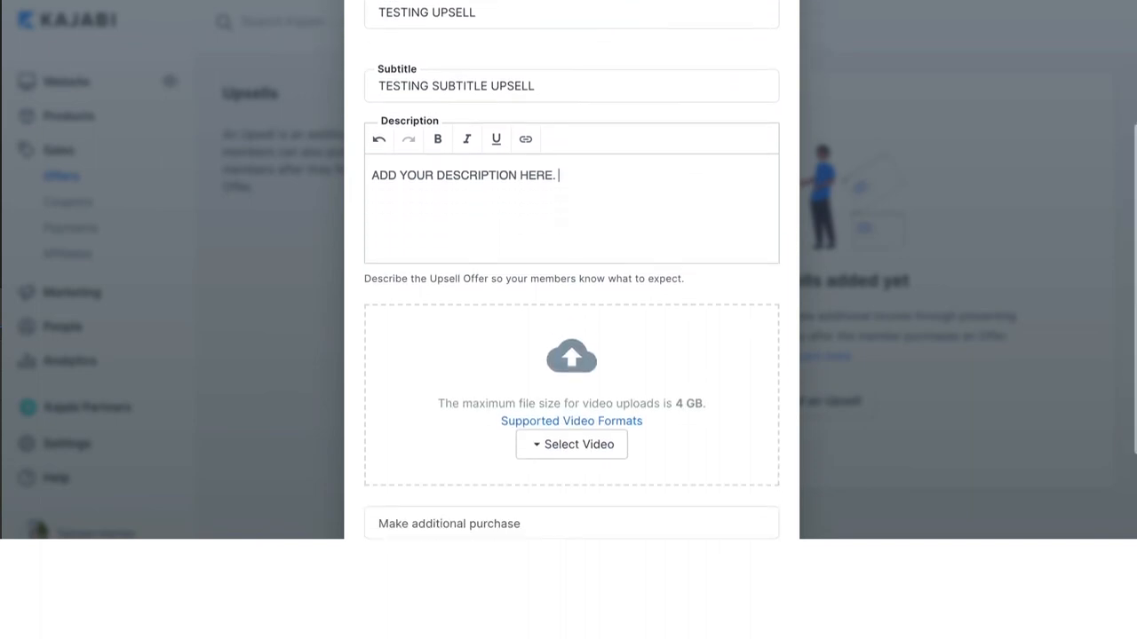
scroll(down, 3)
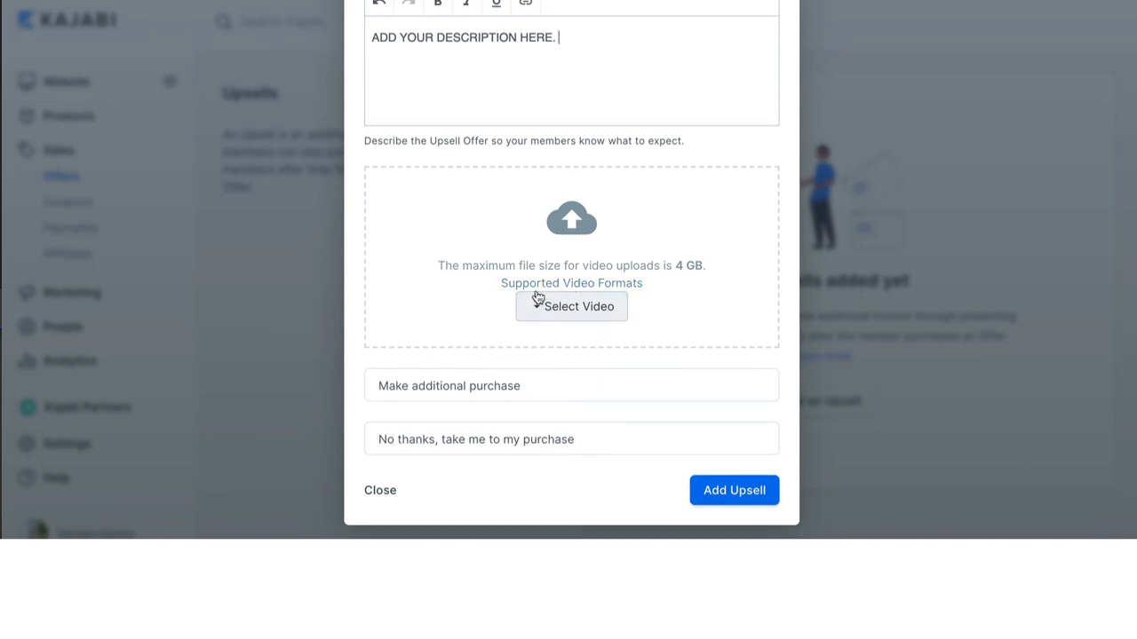
- Attach the recent whiteboard video to the upsell from recently uploaded files
click(571, 305)
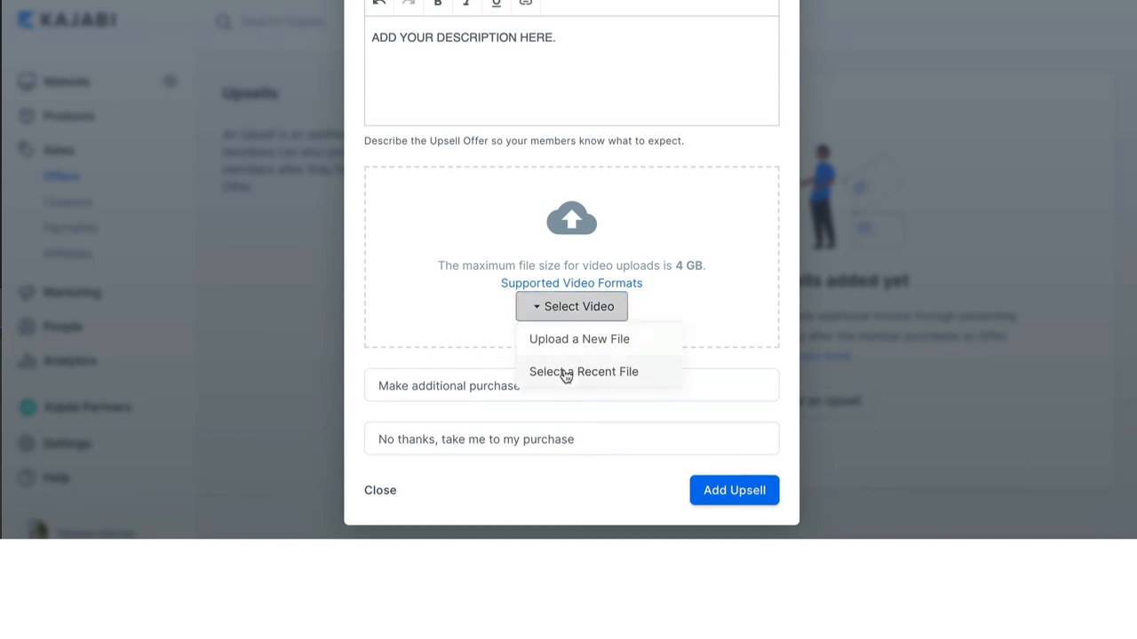
click(584, 371)
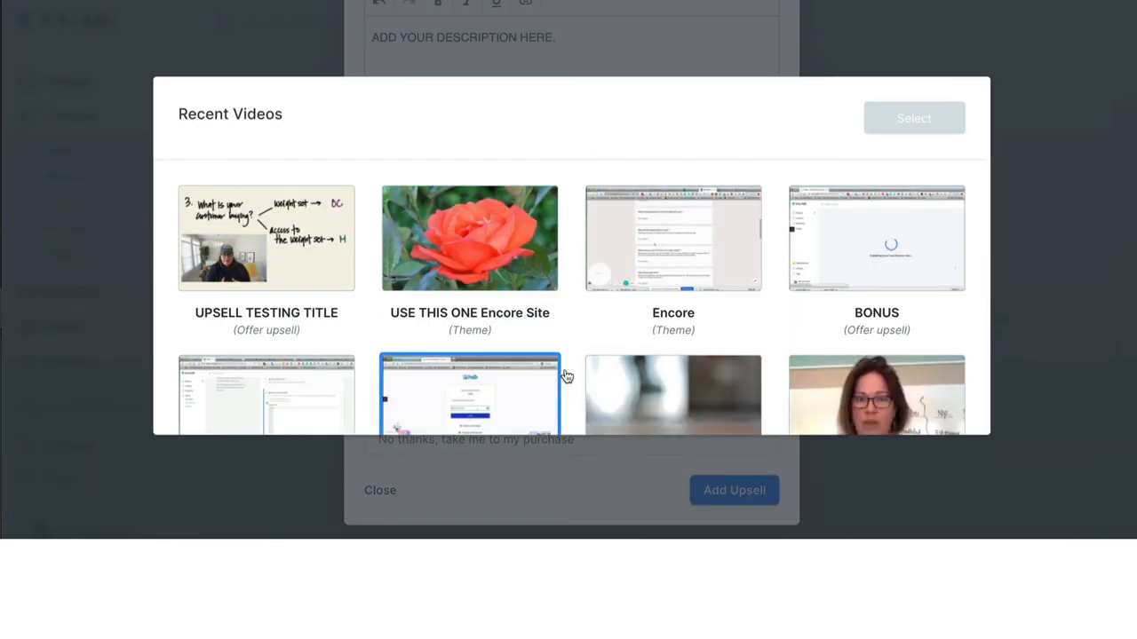
click(266, 238)
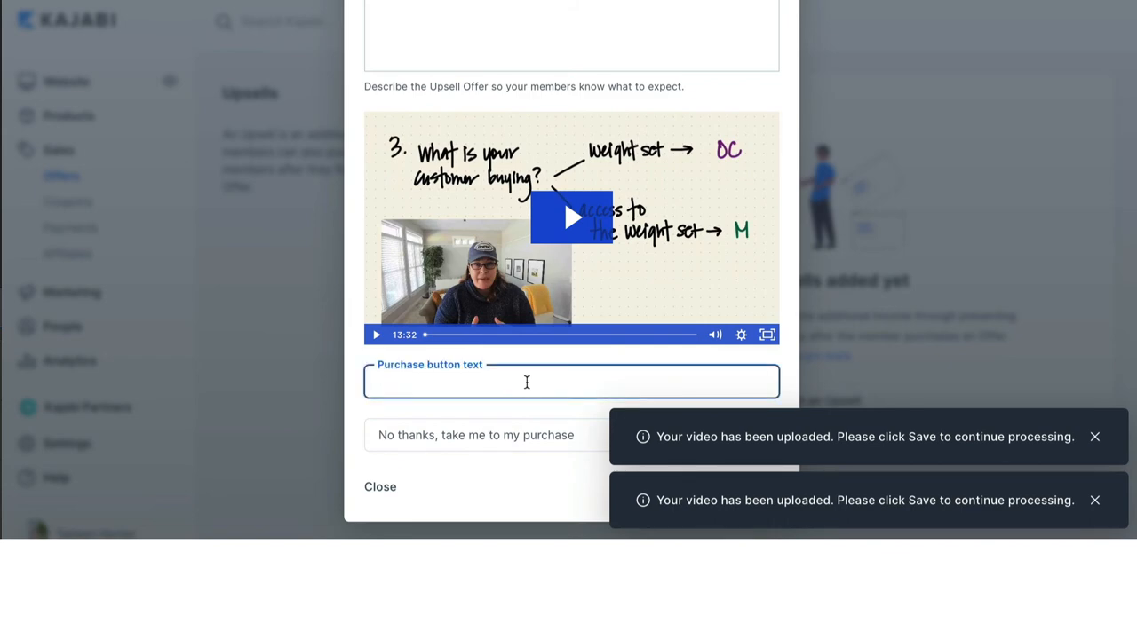
- Set purchase text ADD THIS ON NOW and cancel text NO THANK YOU, then add the upsell
text(ADD T)
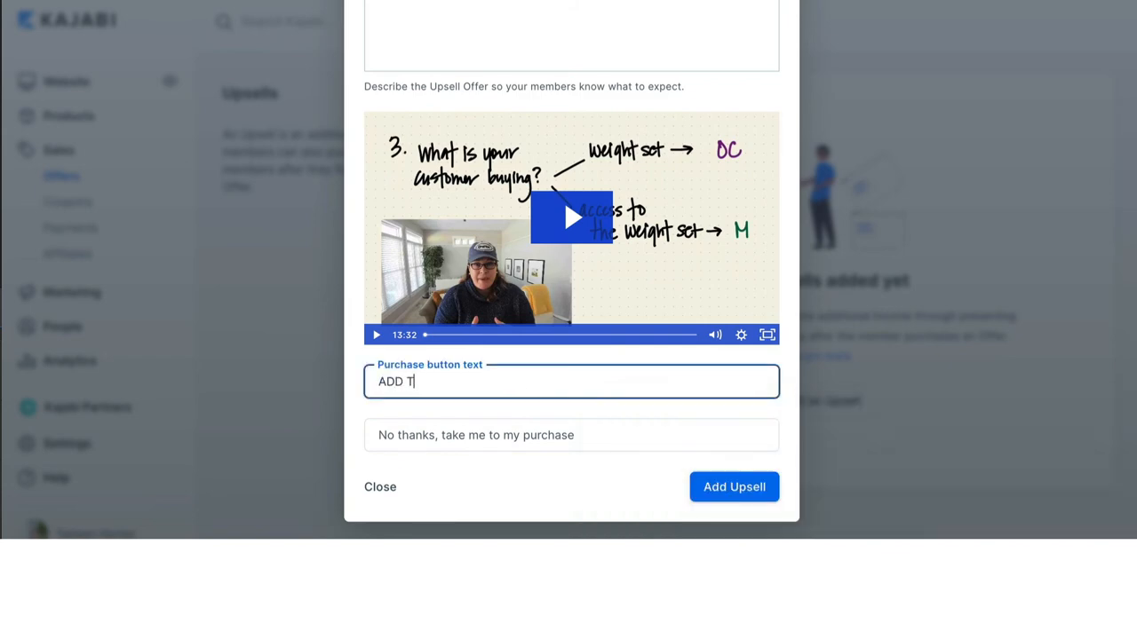
text(HIS ON NOW)
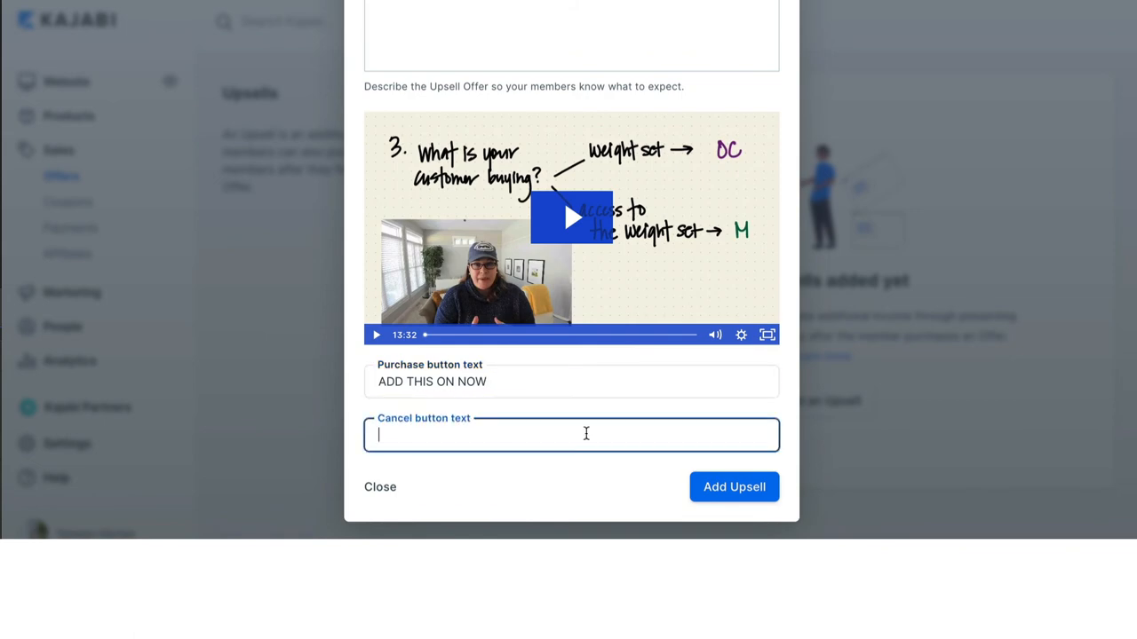
text(NO THANK YOU)
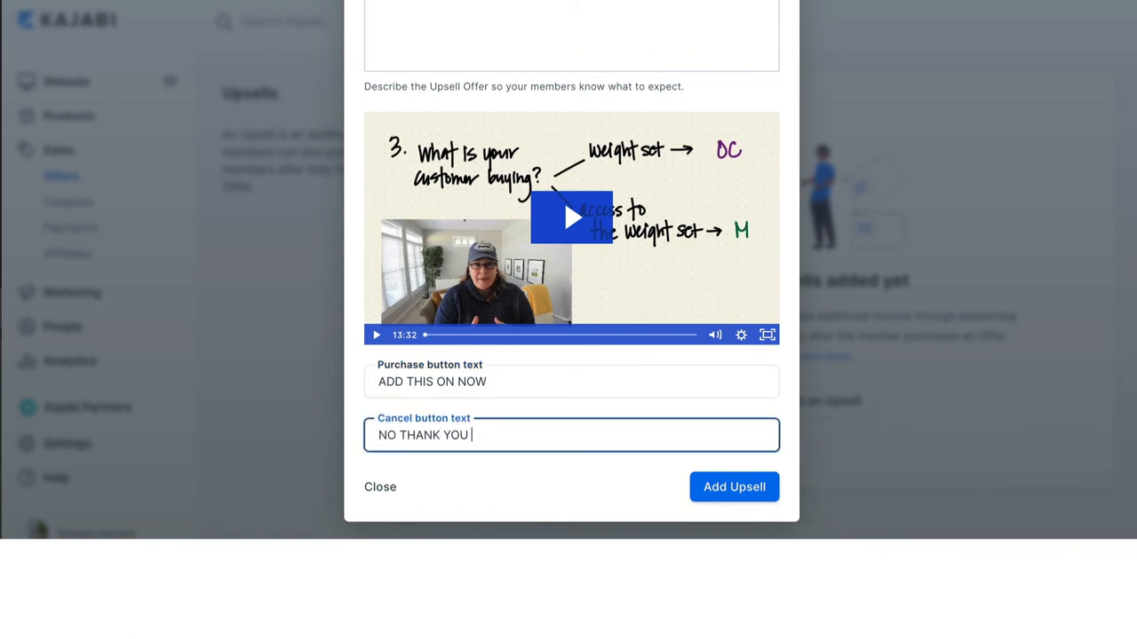
click(733, 487)
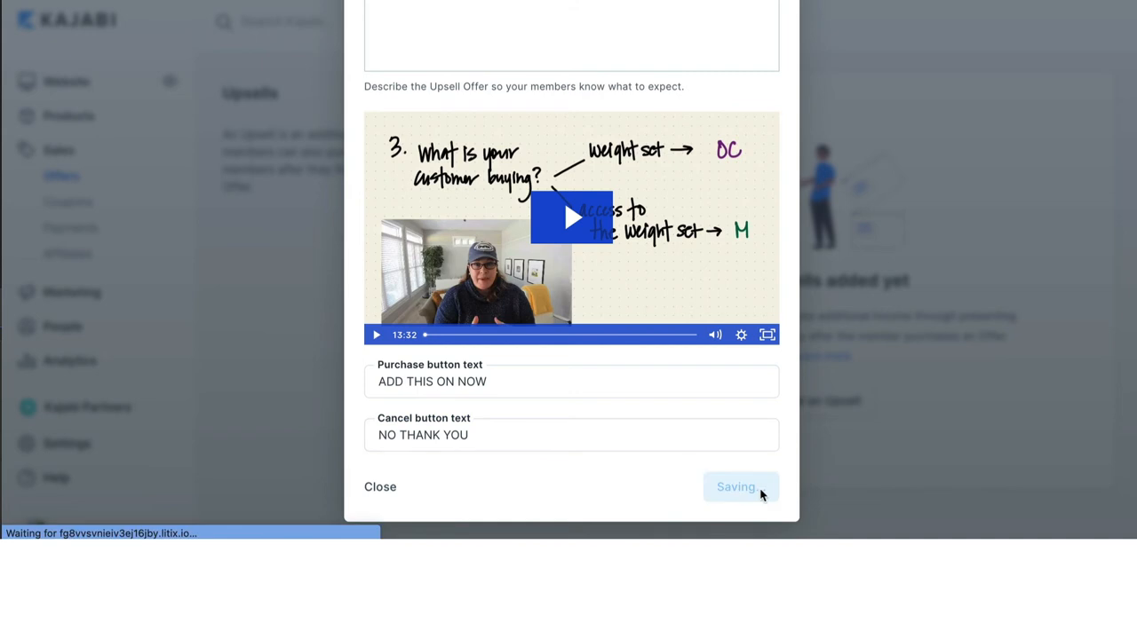
- Switch the BRENDA SERVICE ADVISOR MEMBERSHIP upsell's status from Inactive to Active
click(736, 487)
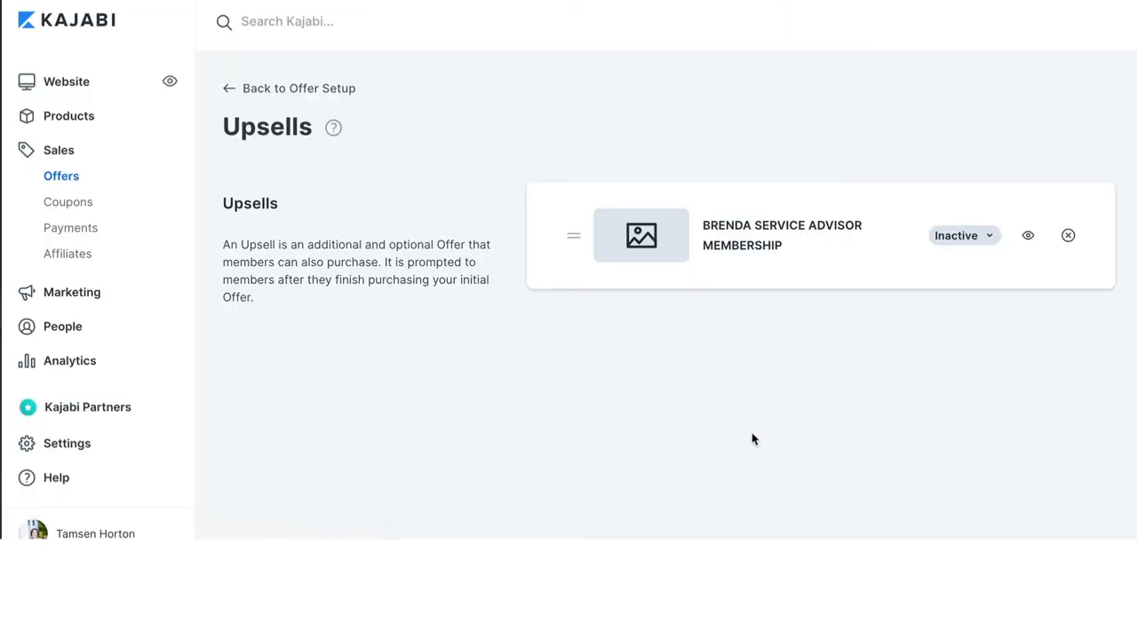
mouse_move(895, 359)
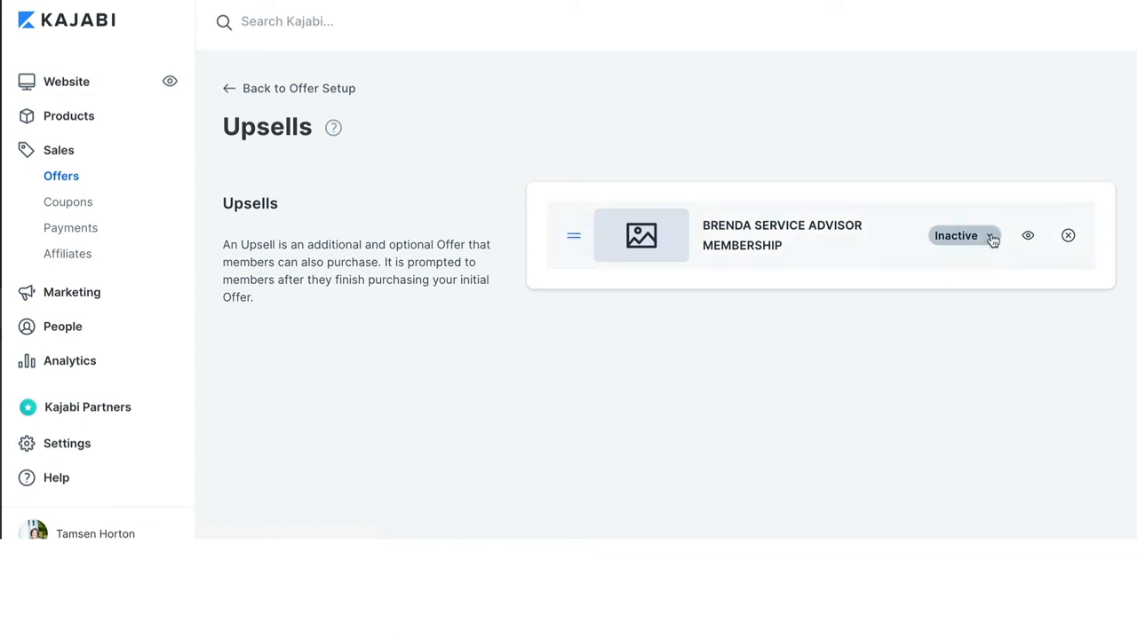
click(963, 235)
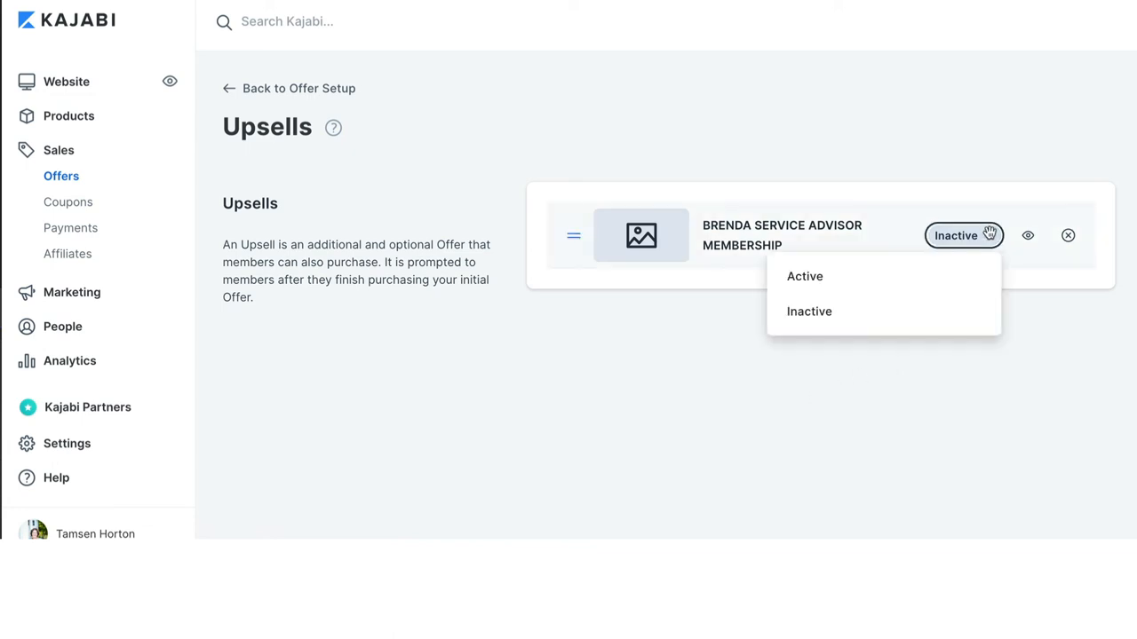
click(804, 277)
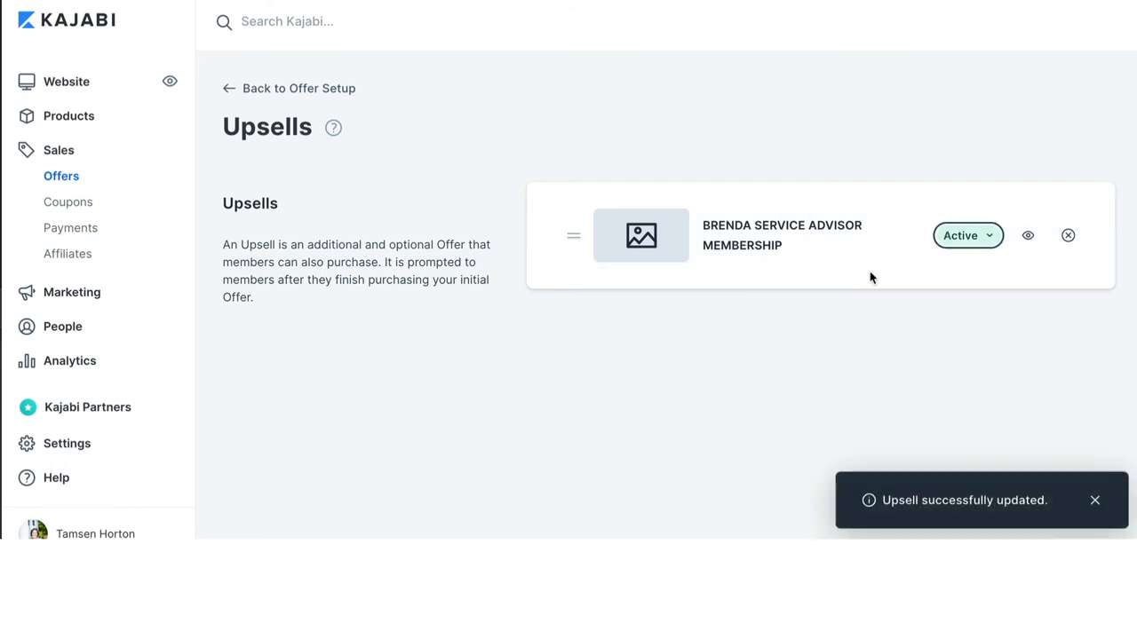
mouse_move(891, 266)
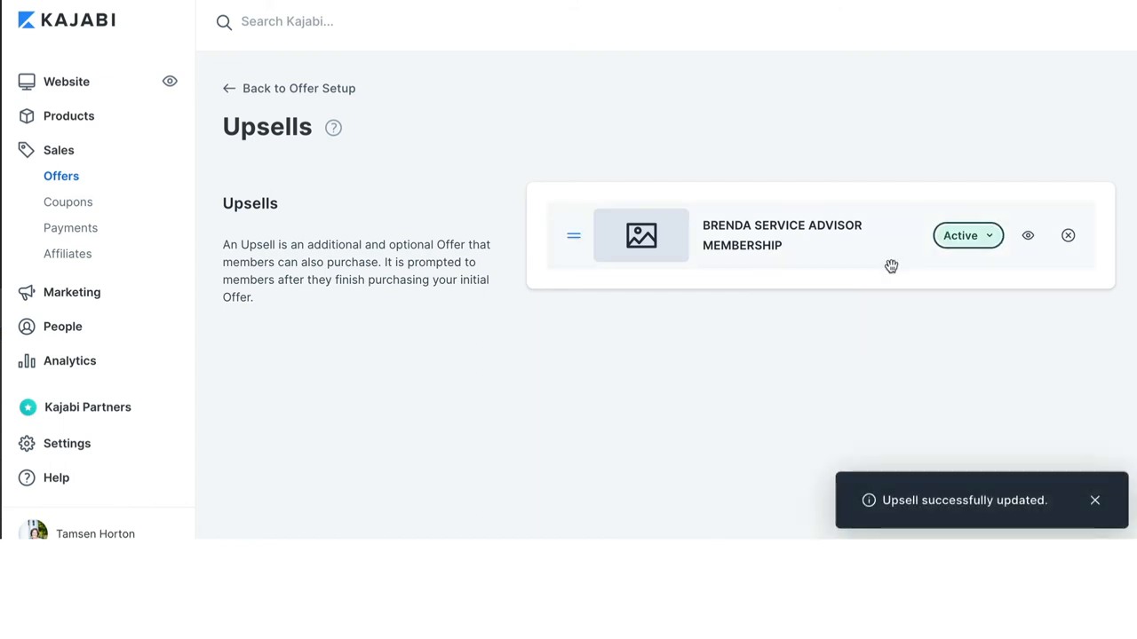
click(966, 235)
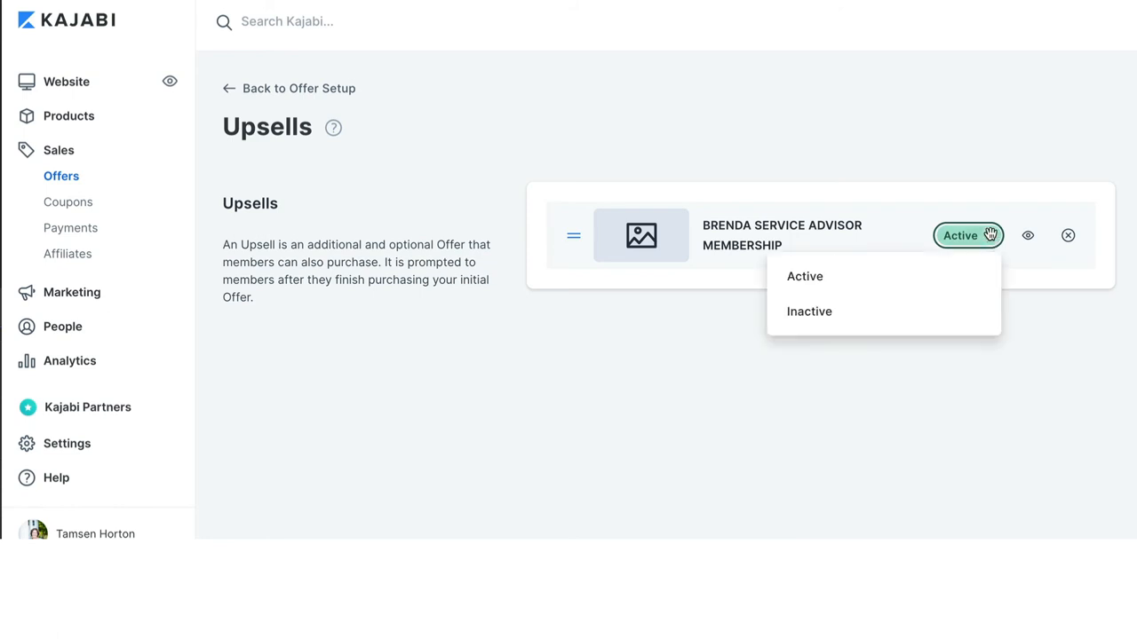
mouse_move(924, 277)
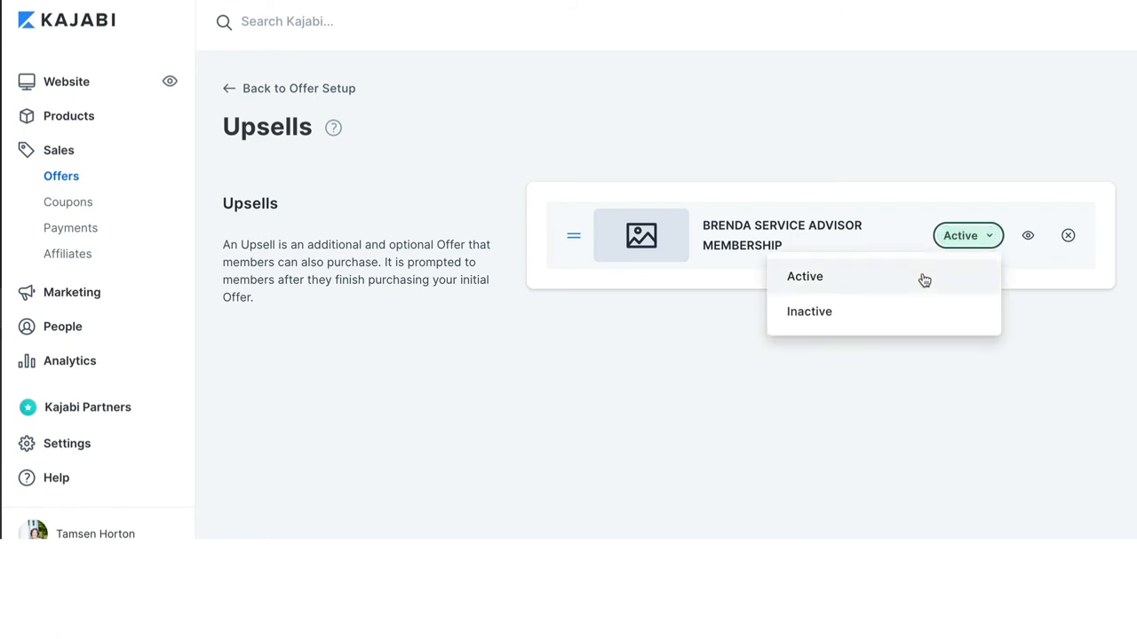
click(804, 277)
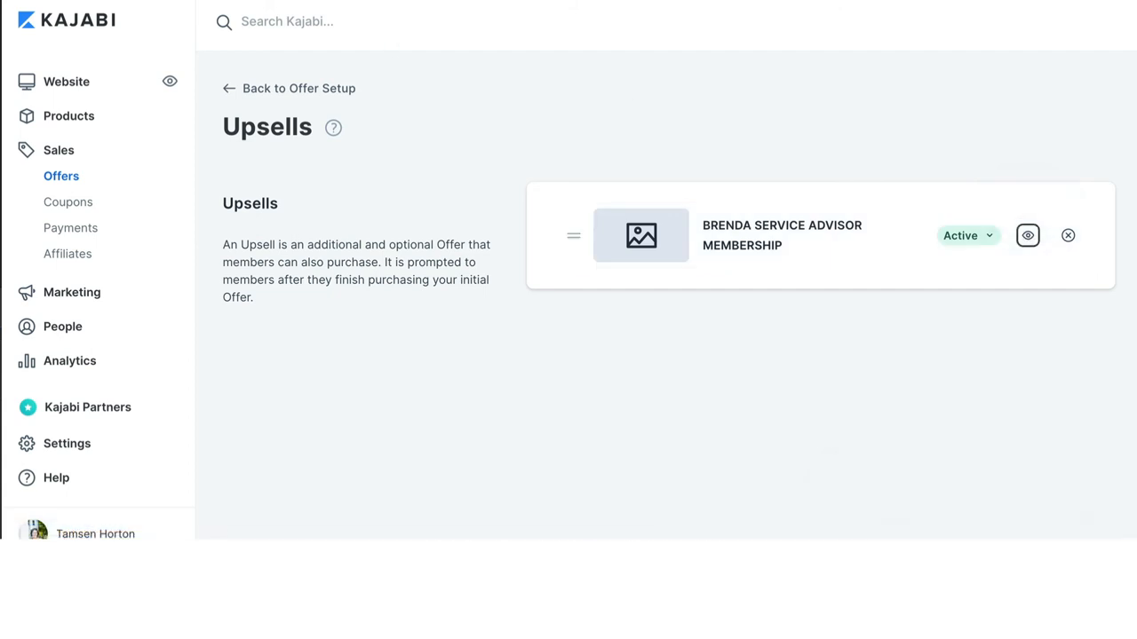
click(1027, 235)
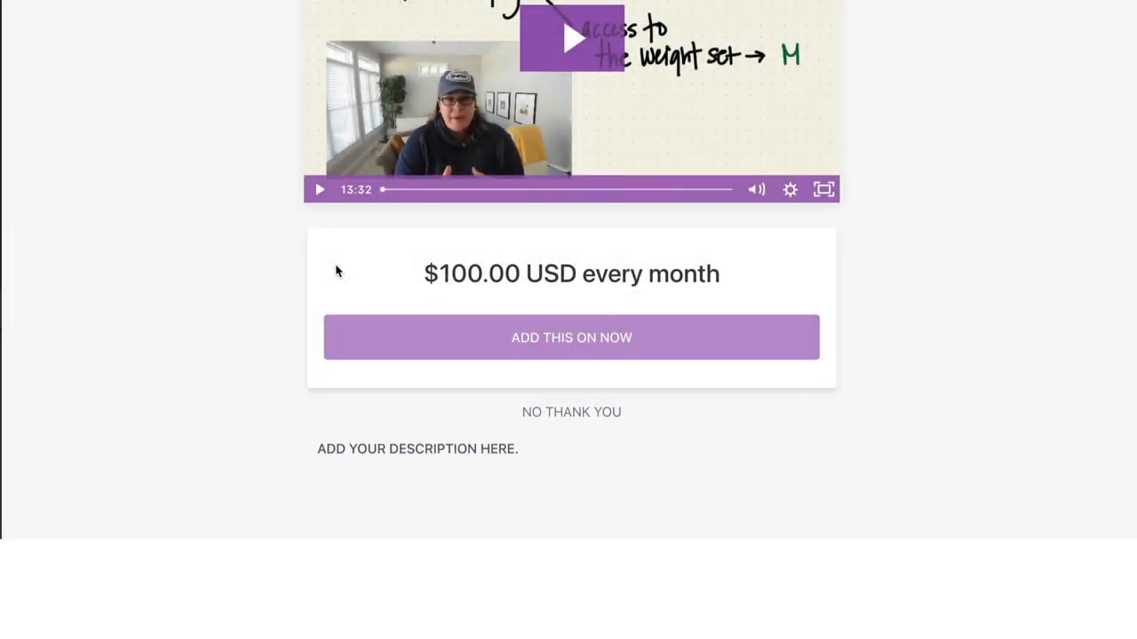
mouse_move(218, 140)
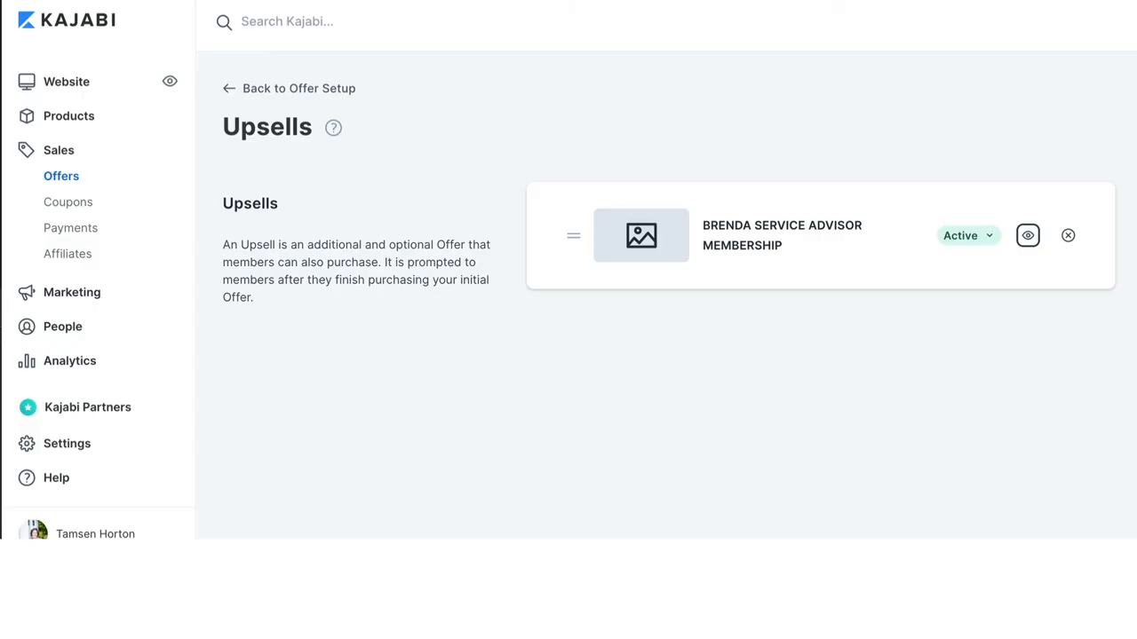
mouse_move(590, 140)
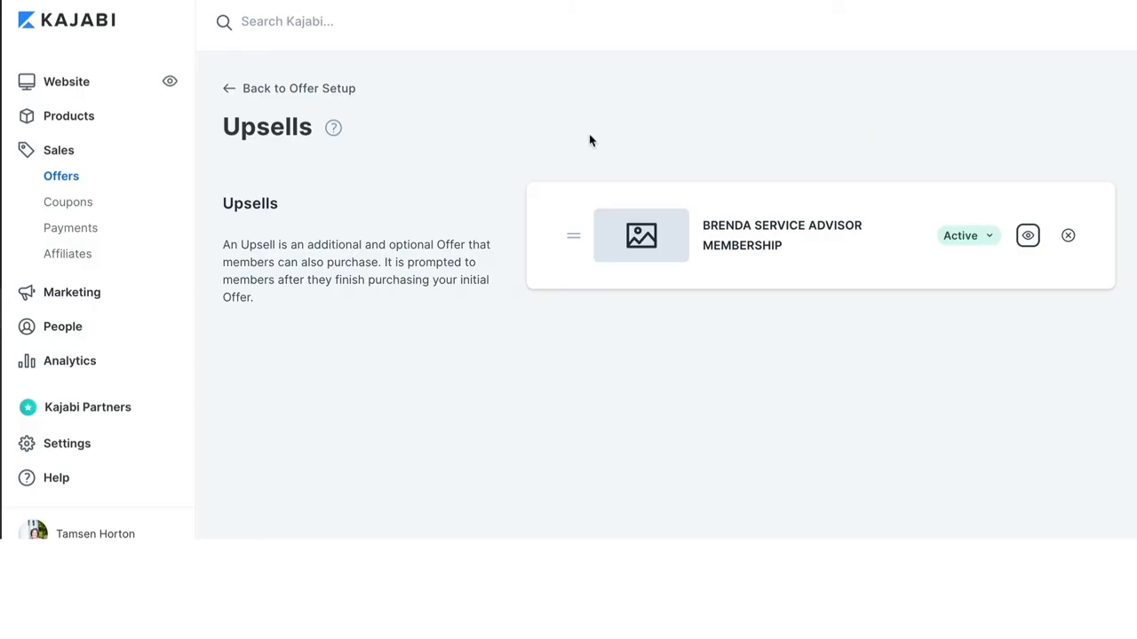
- Add 'When you purchase this, you agree to these terms.' to the upsell description
click(1028, 234)
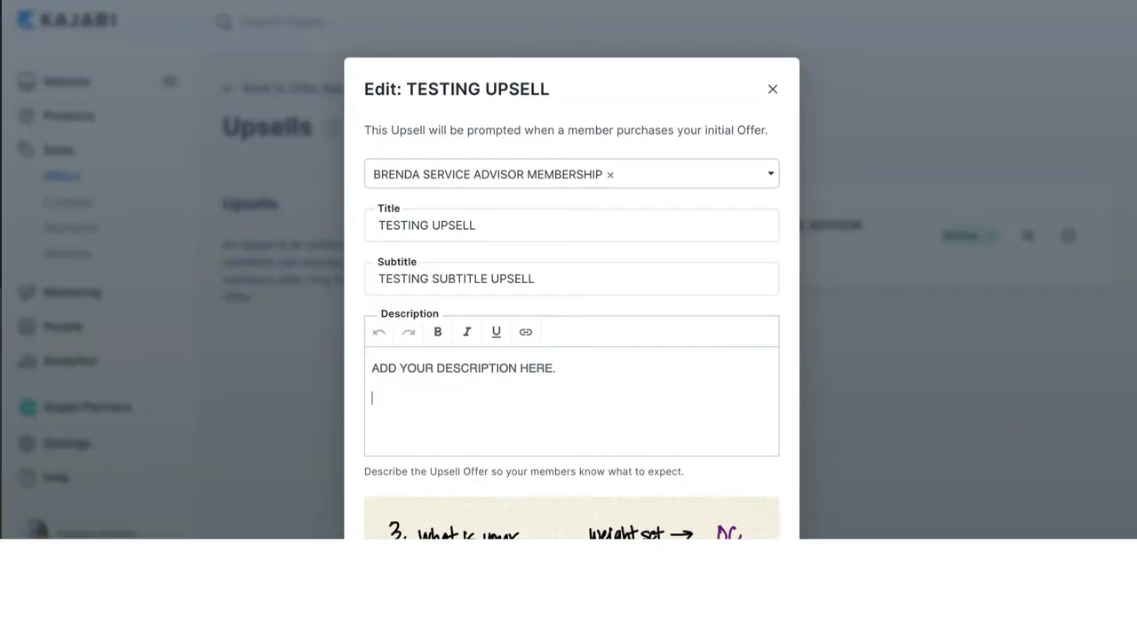
text(W)
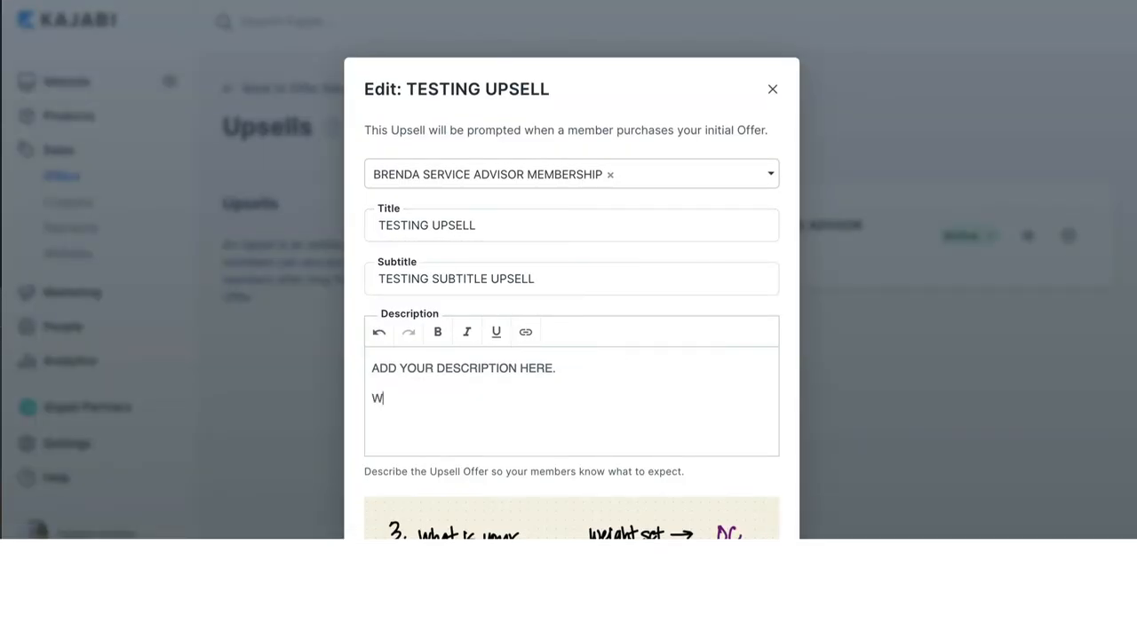
text(HEN YOU PU)
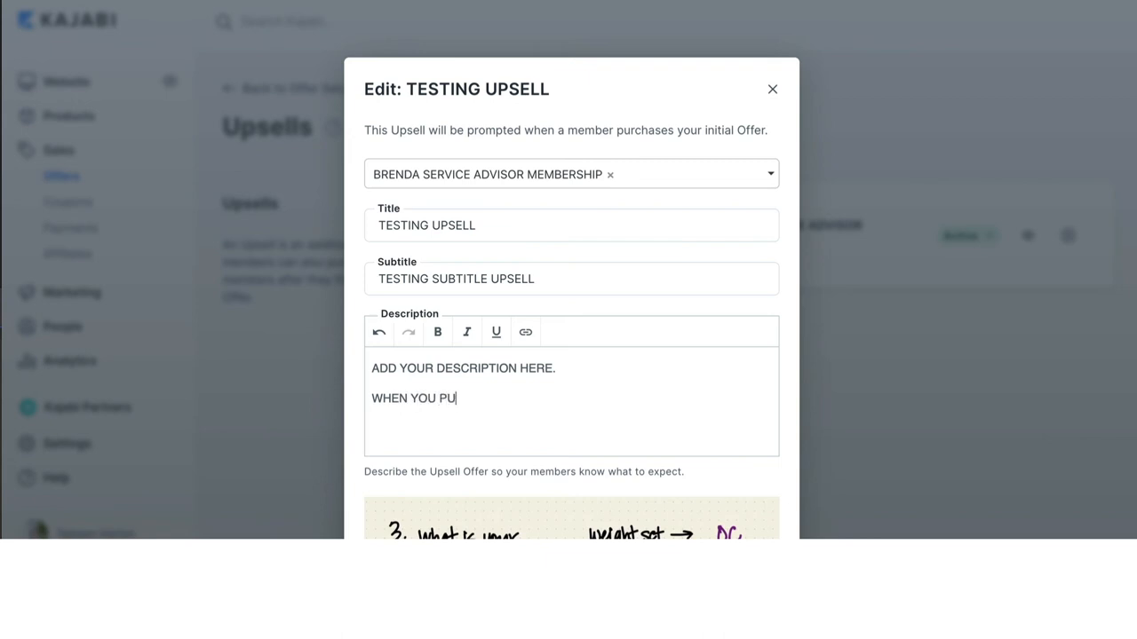
text(RCHASE THIS, YOU AGT)
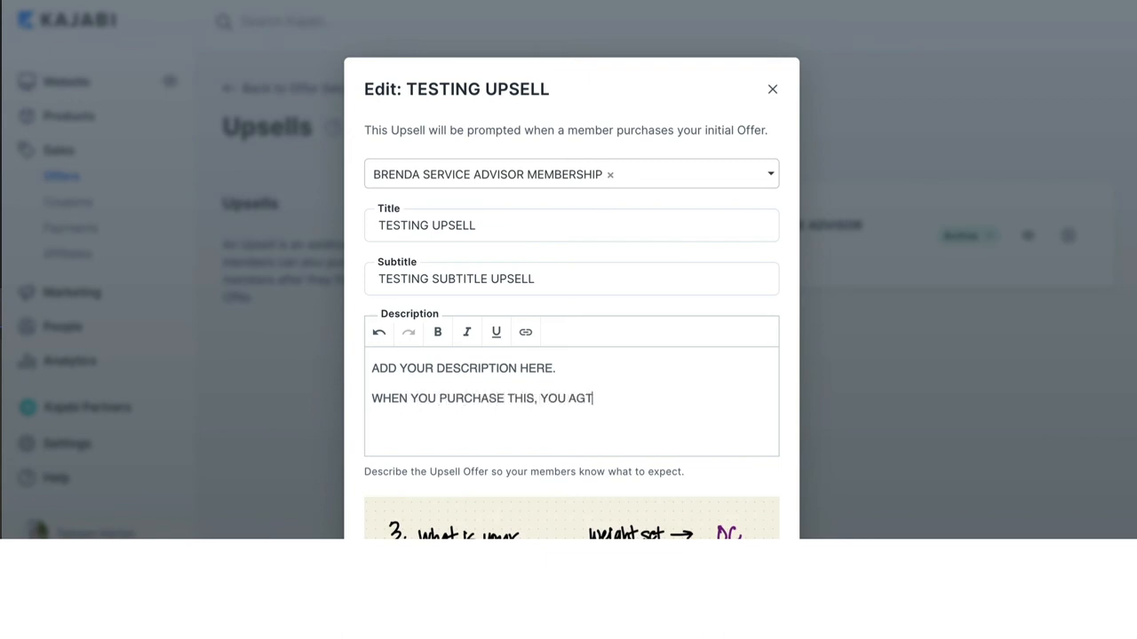
text(REE TO THESE TER)
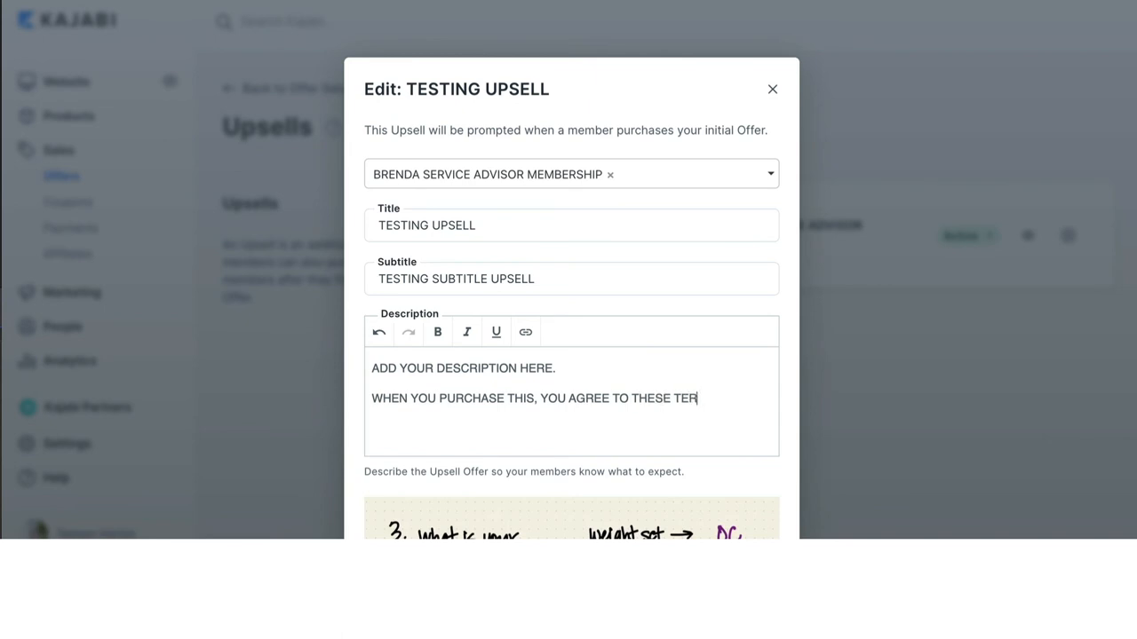
text(MS.)
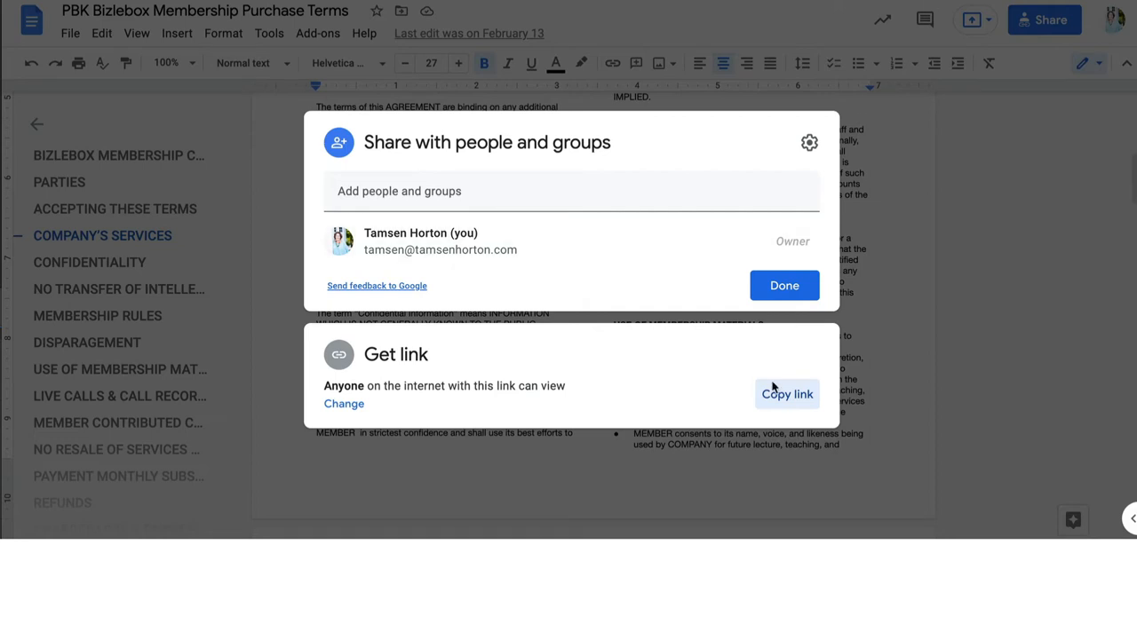
- Link THESE TERMS. to the Google Docs terms share link and save the upsell
click(786, 394)
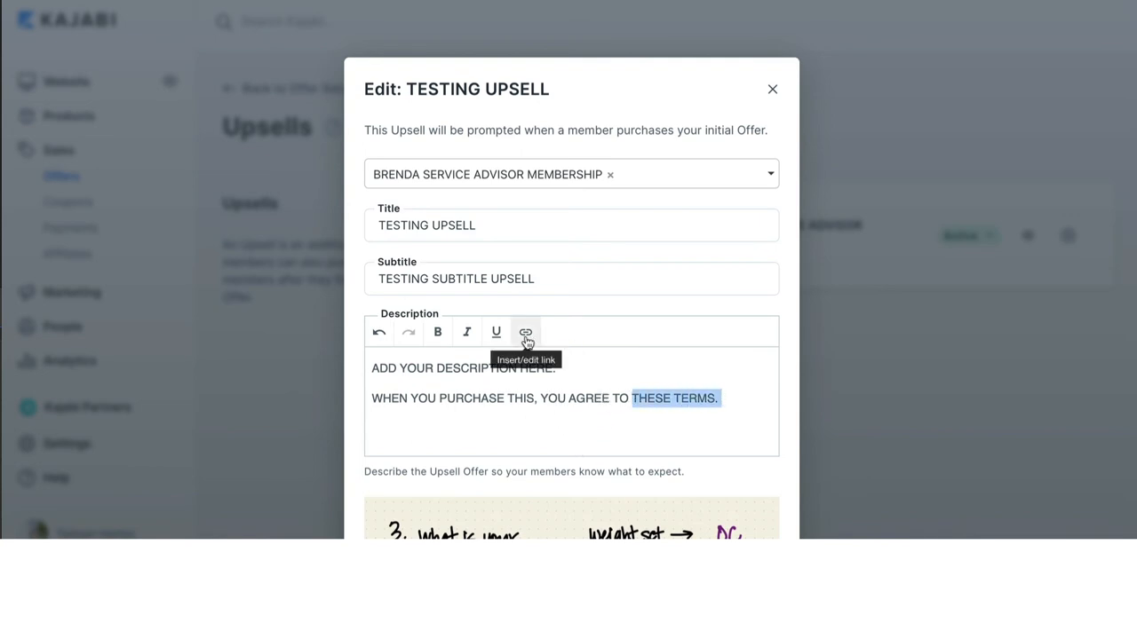
click(526, 332)
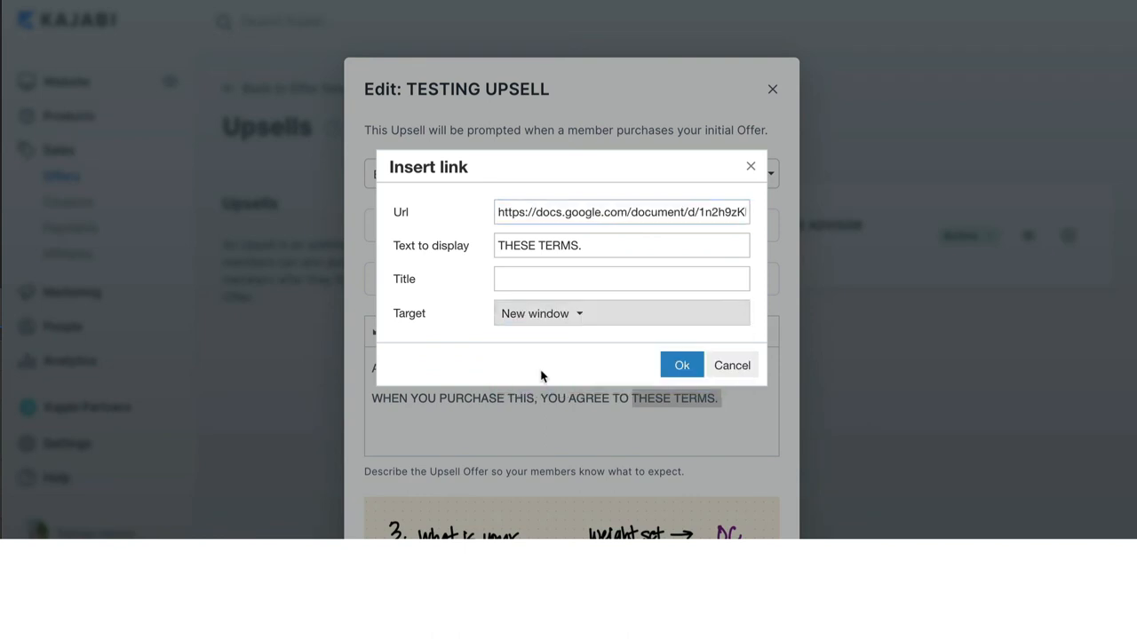
click(682, 365)
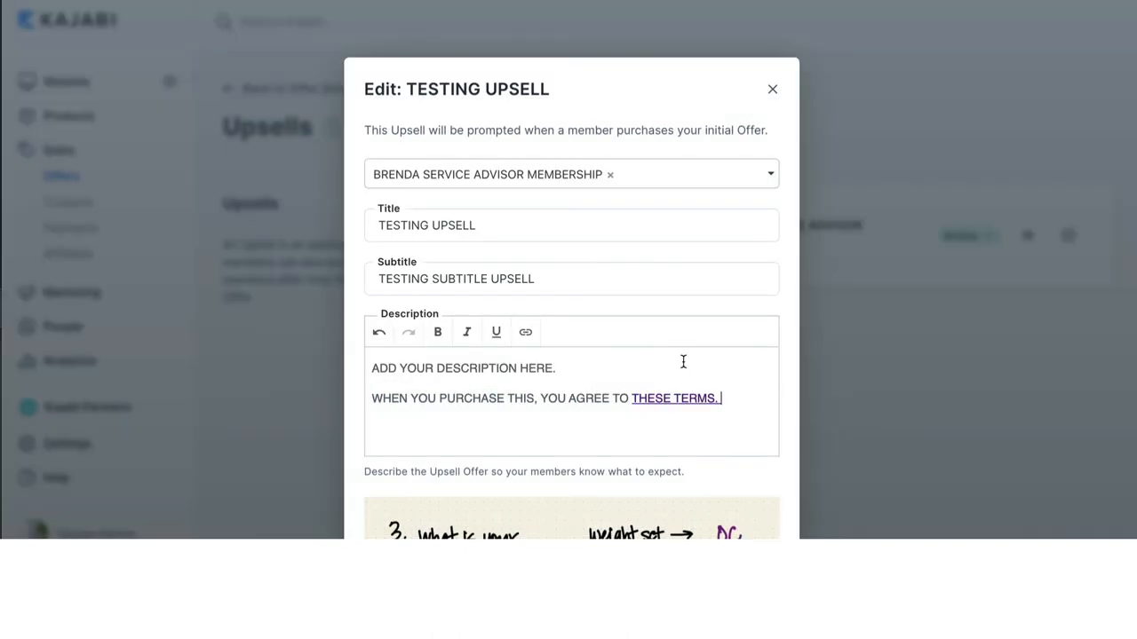
scroll(down, 3)
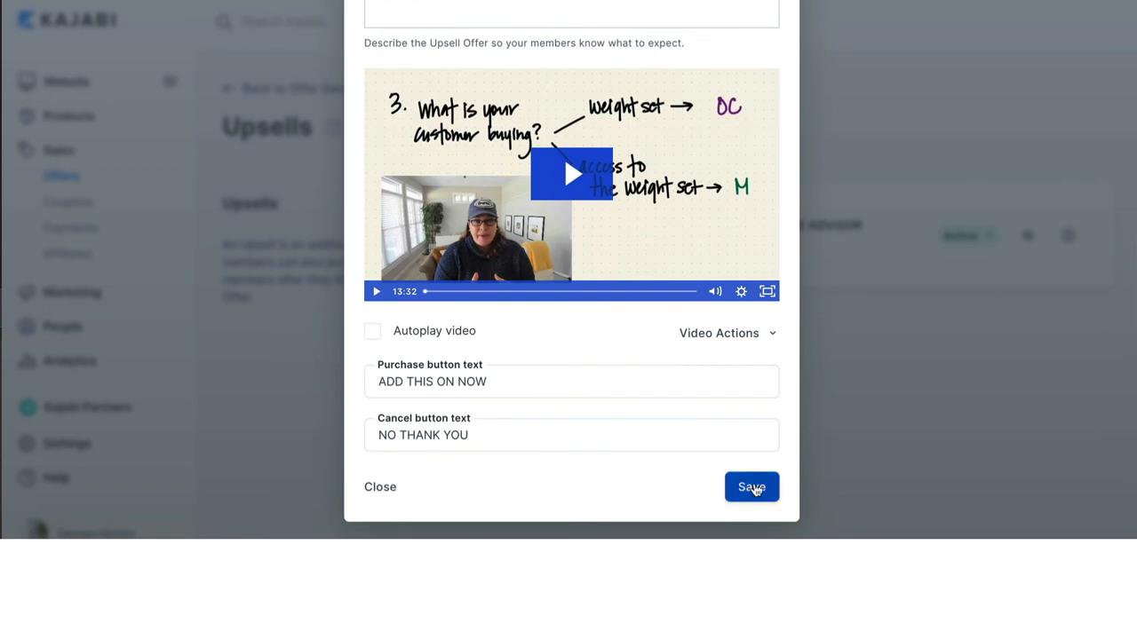
click(750, 487)
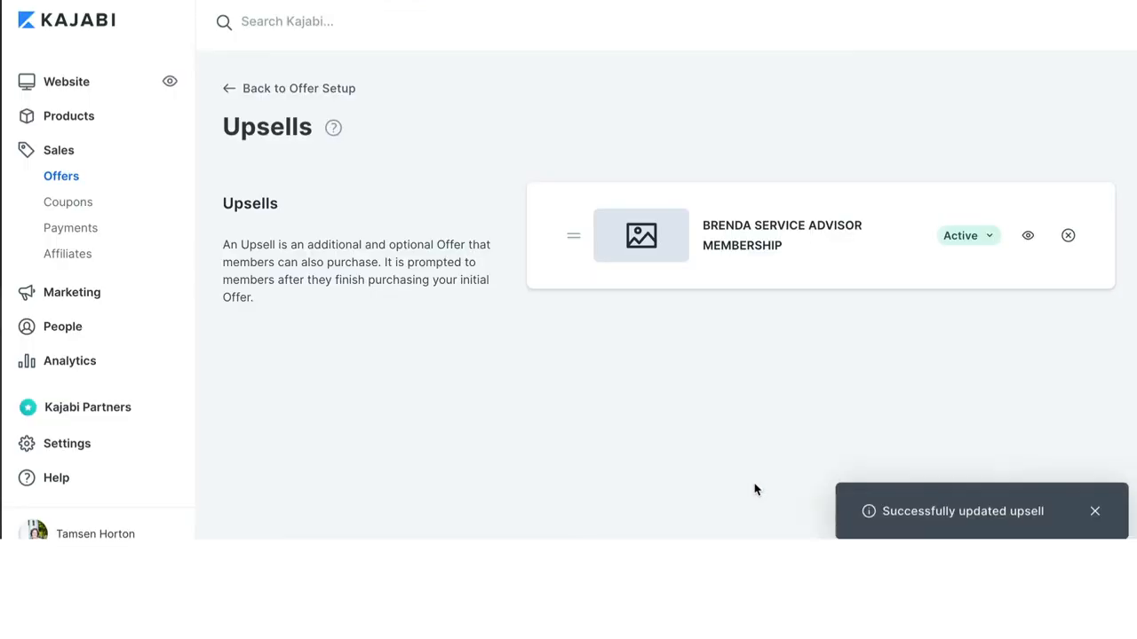
click(1027, 235)
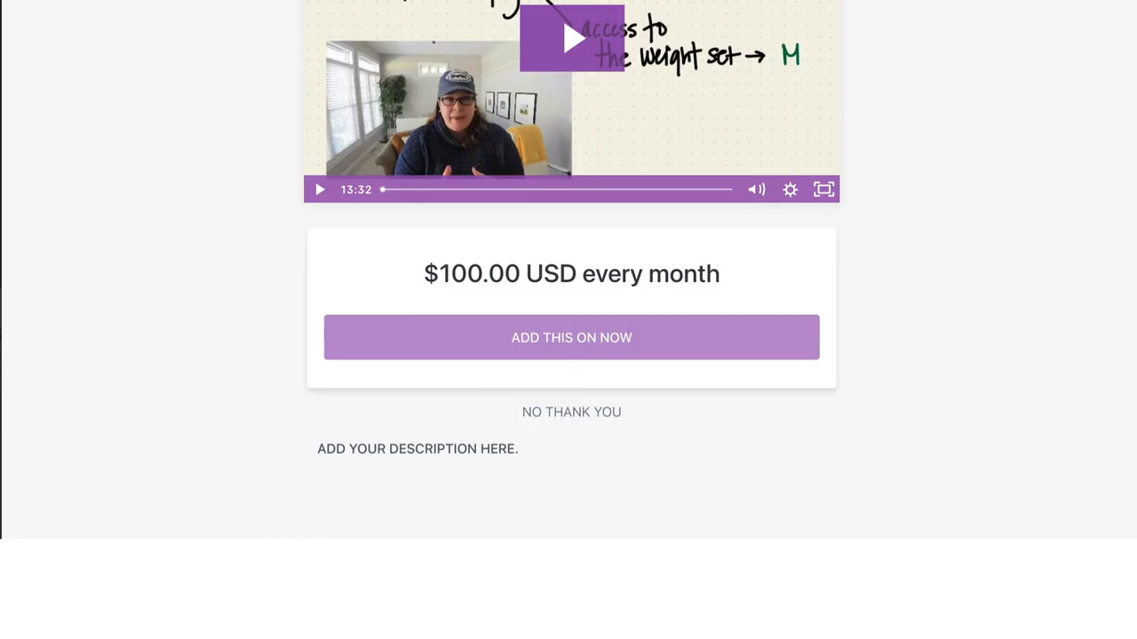
click(571, 338)
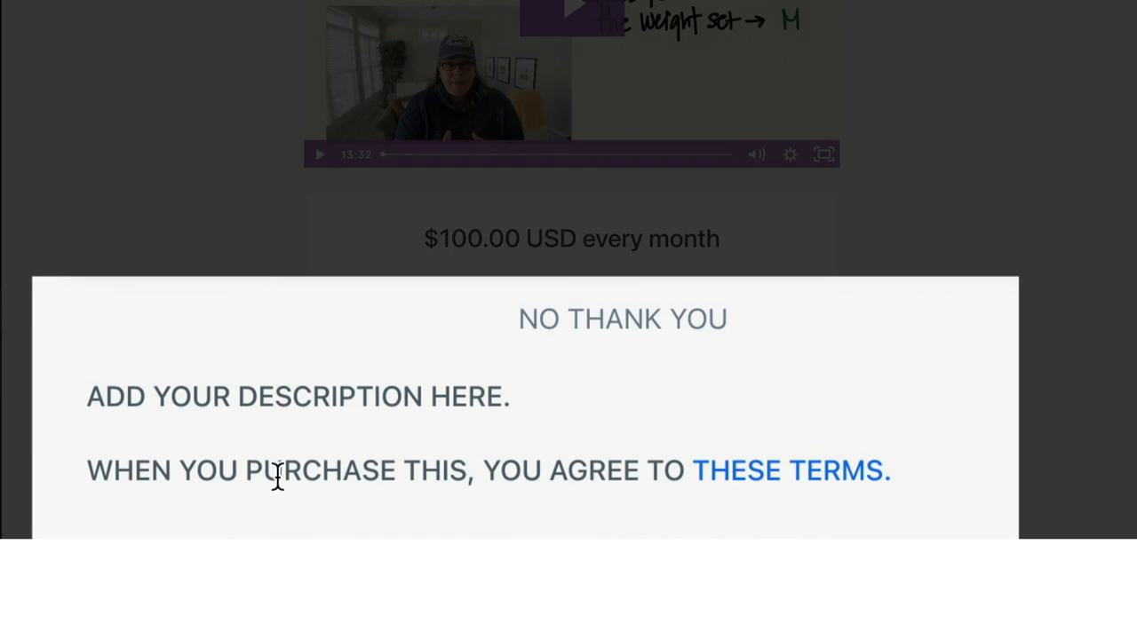
mouse_move(986, 448)
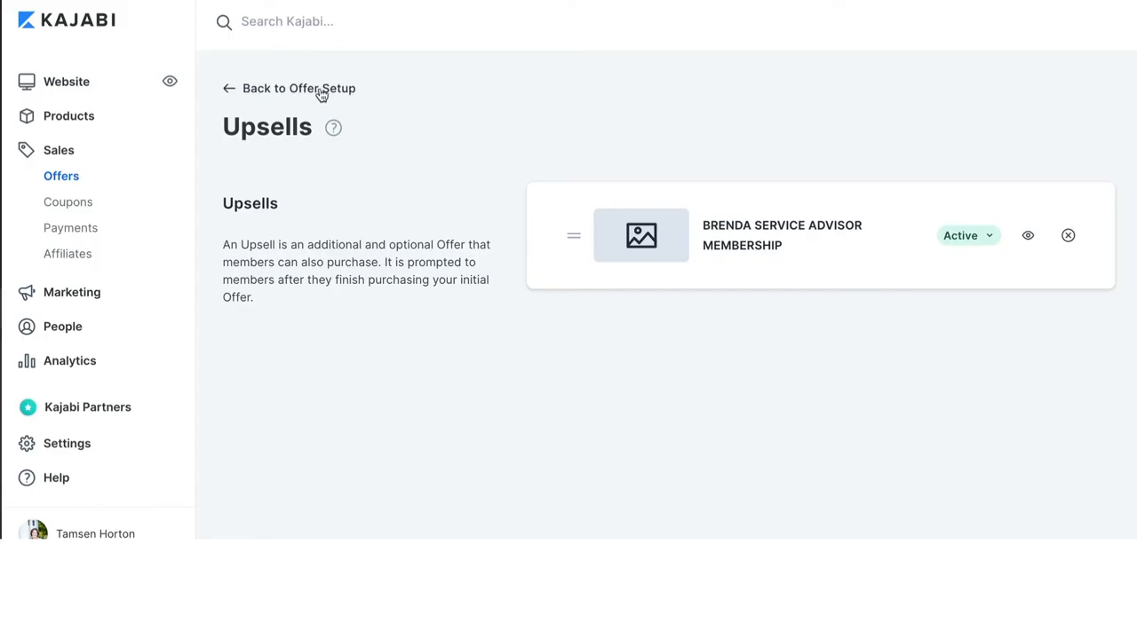
- Return to the offer setup and show its Additional Settings notification options
click(298, 88)
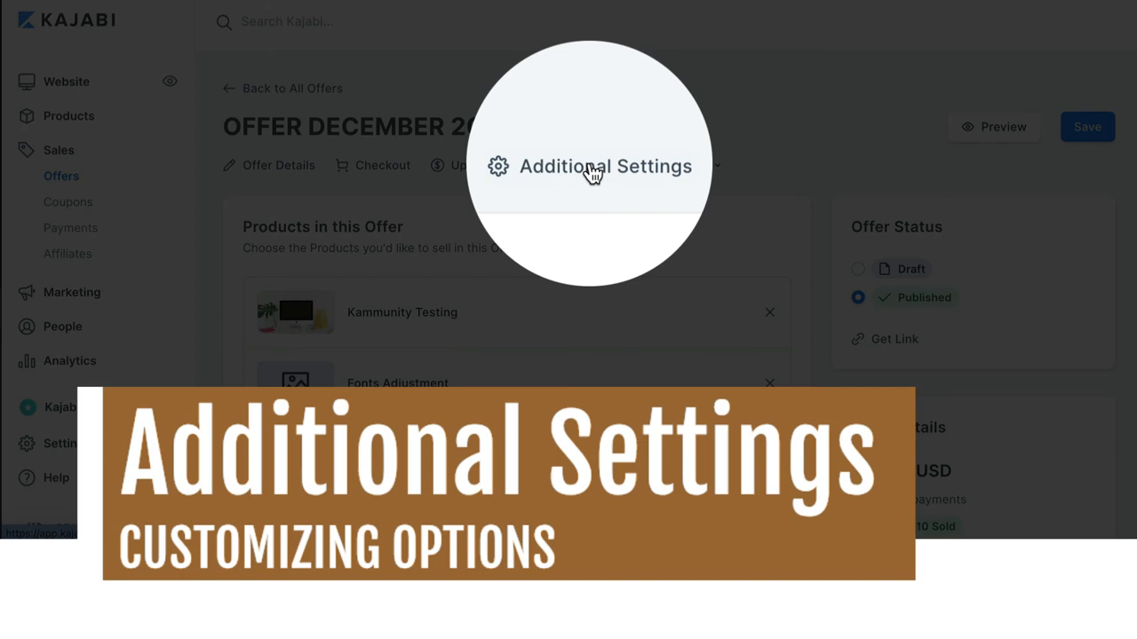
click(605, 166)
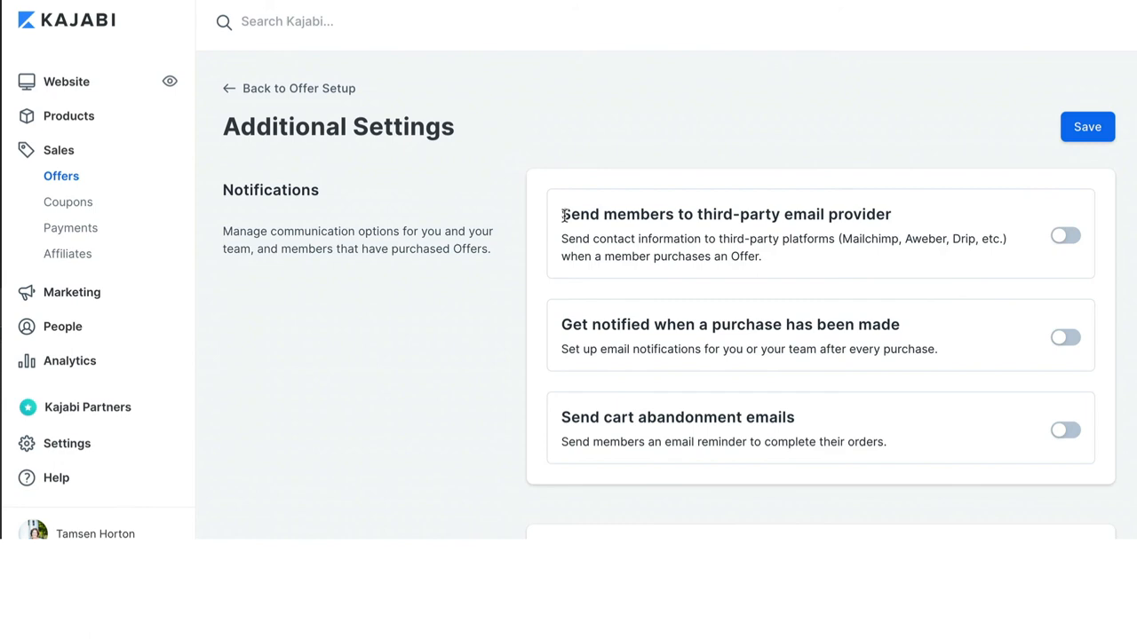
mouse_move(552, 261)
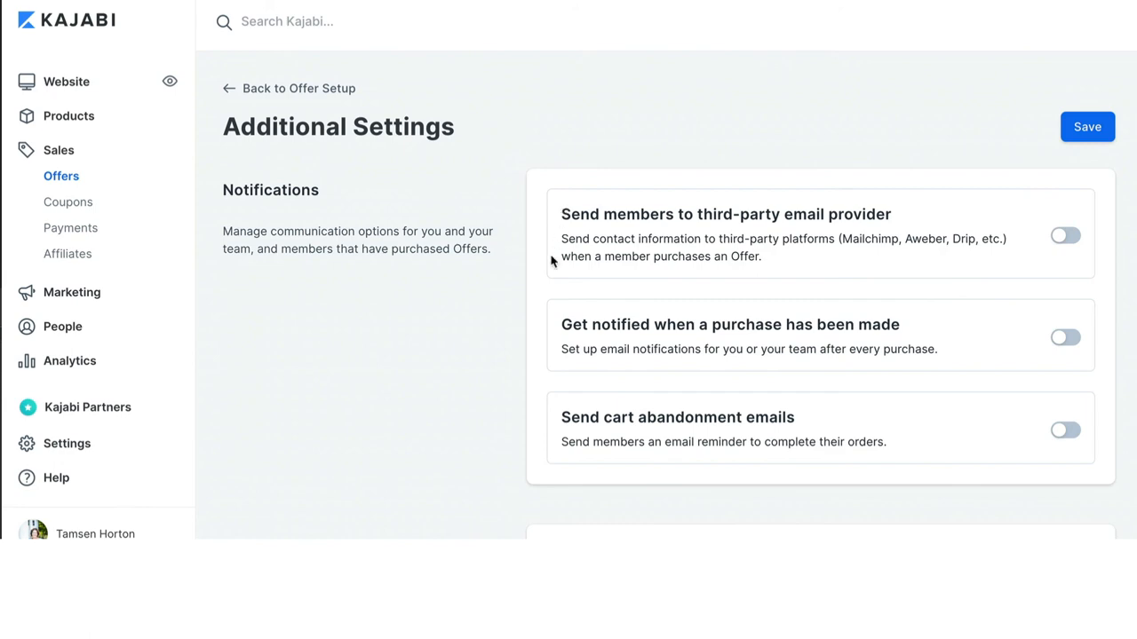
mouse_move(562, 333)
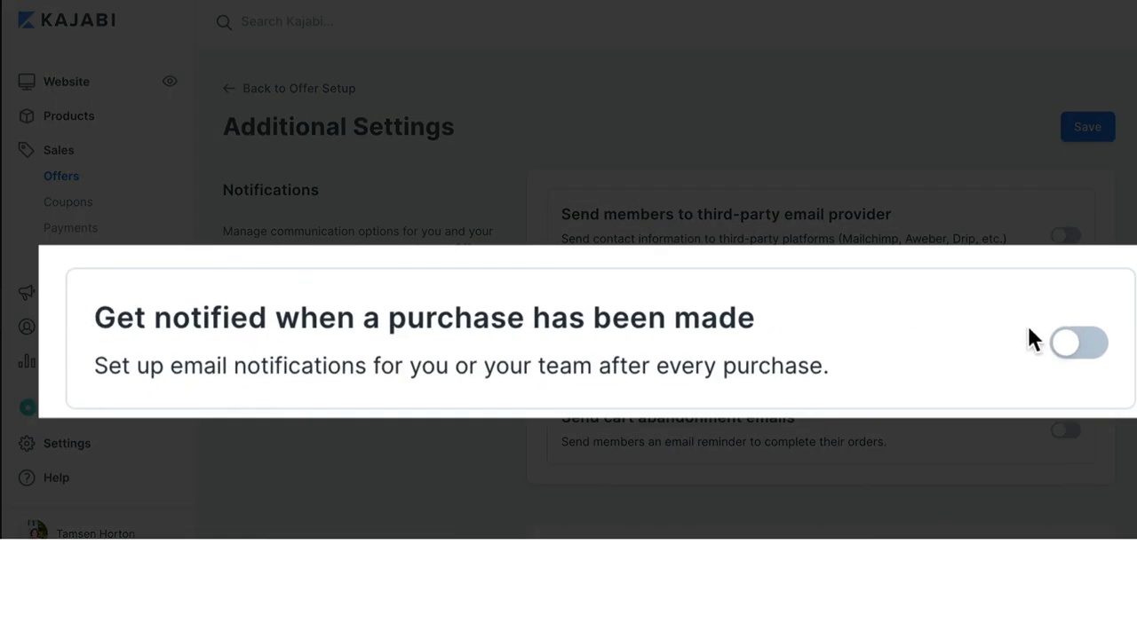
- Switch on purchase notifications and add the team email address as recipient
click(1079, 342)
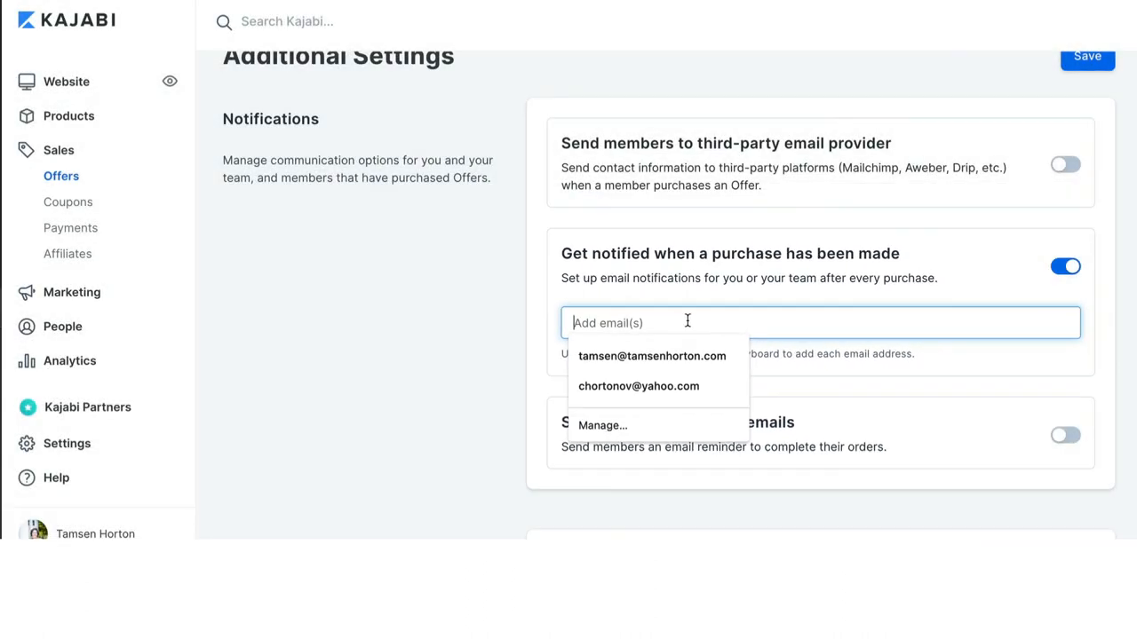
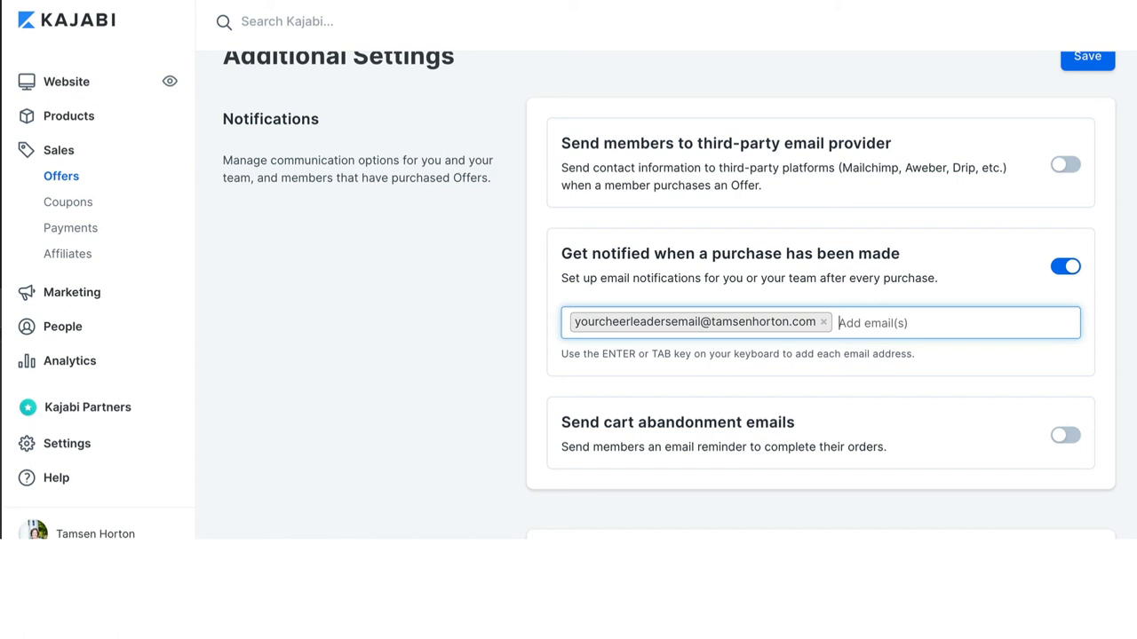
scroll(down, 3)
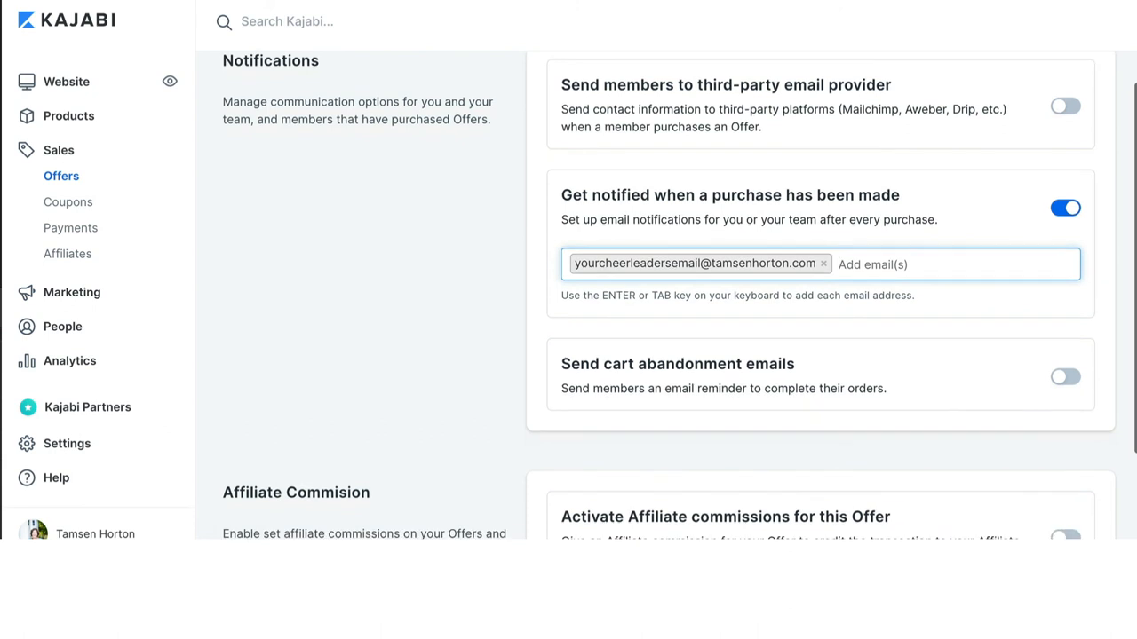
scroll(down, 3)
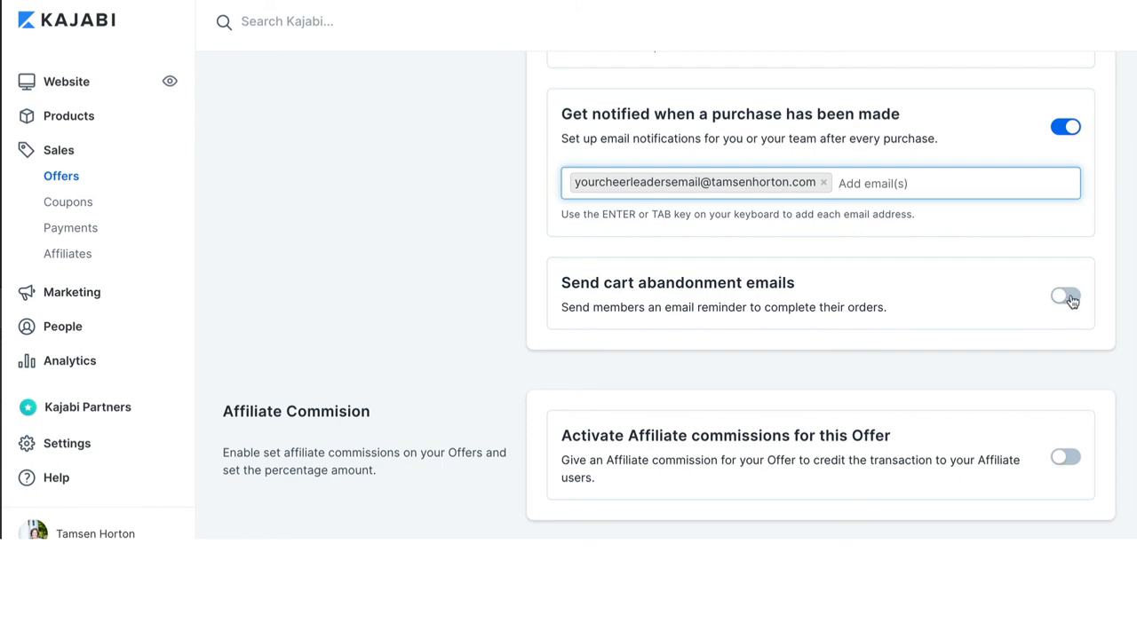
- Switch on cart abandonment emails with a reminder one hour later
click(1065, 296)
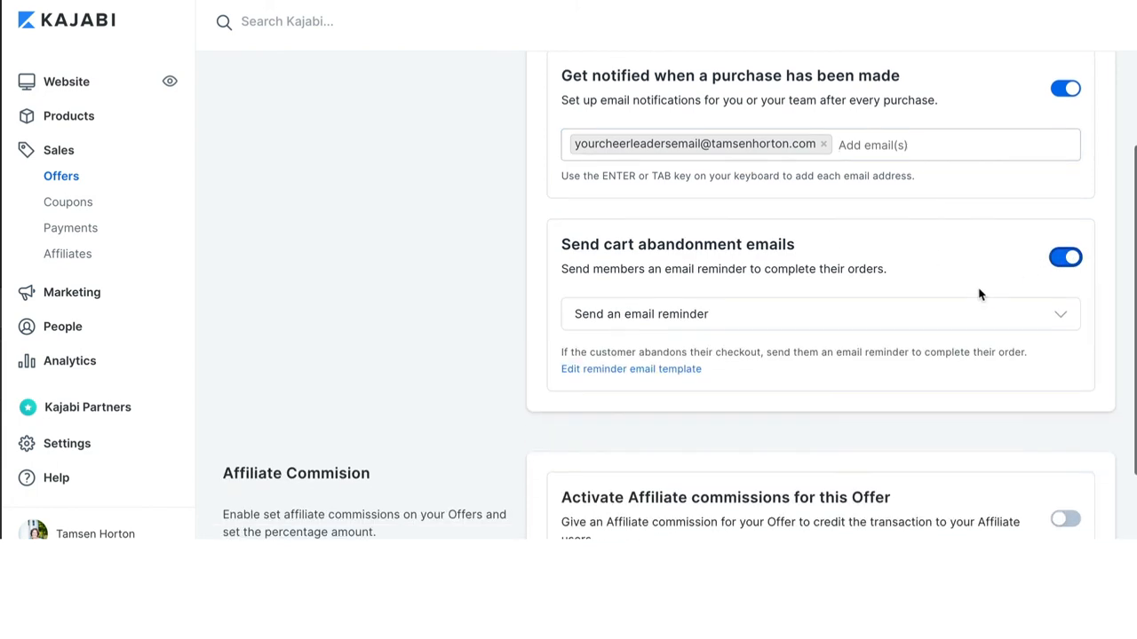
click(817, 313)
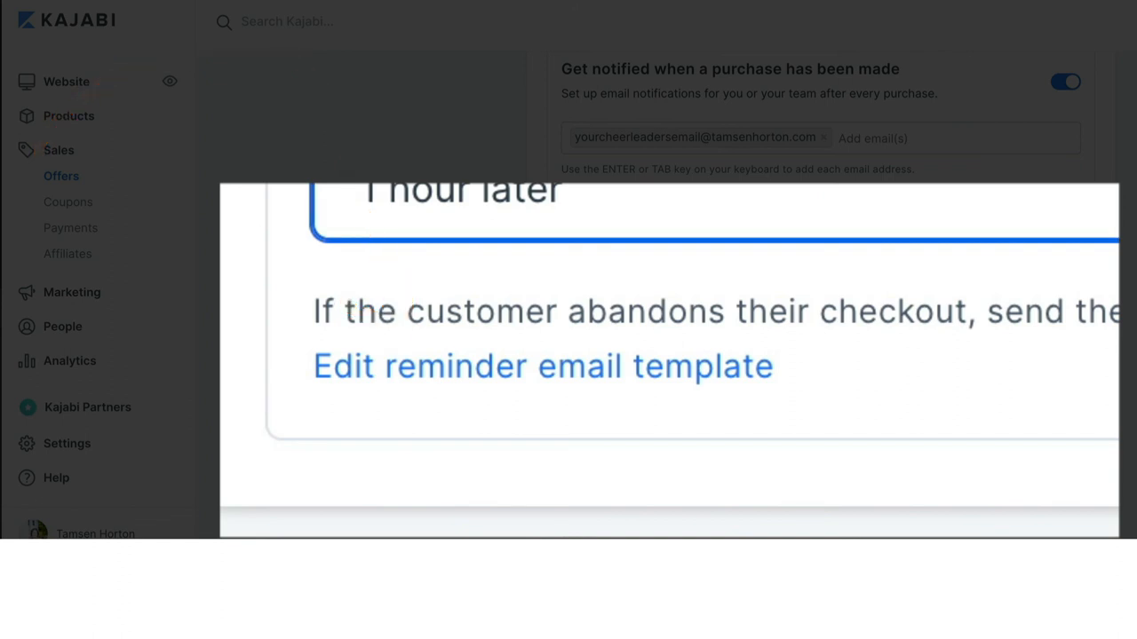
mouse_move(701, 382)
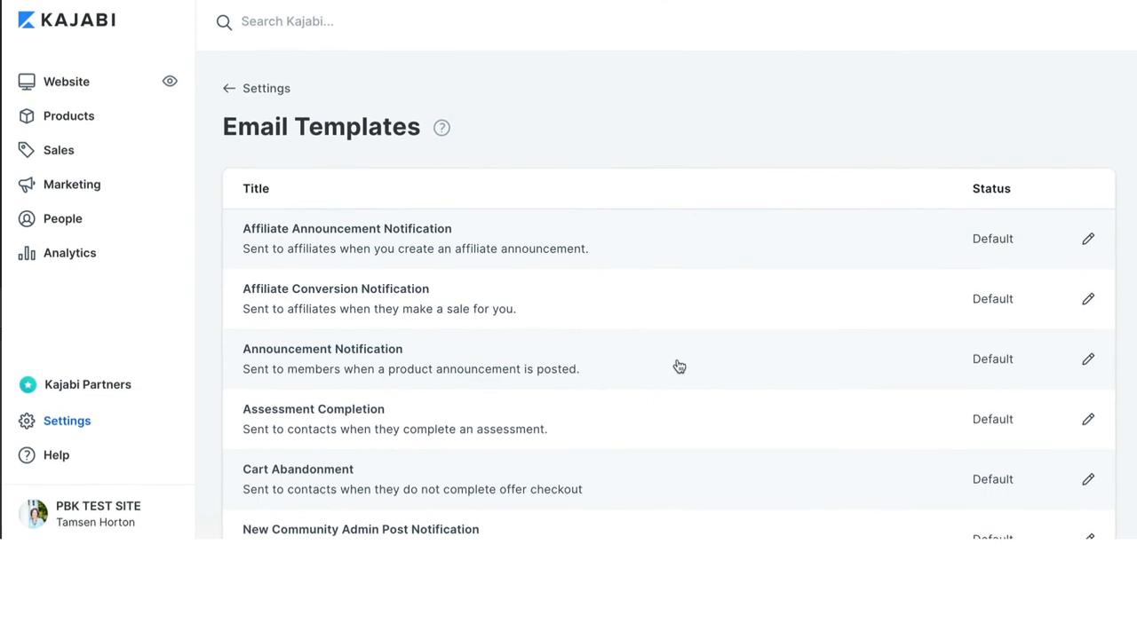
mouse_move(66, 421)
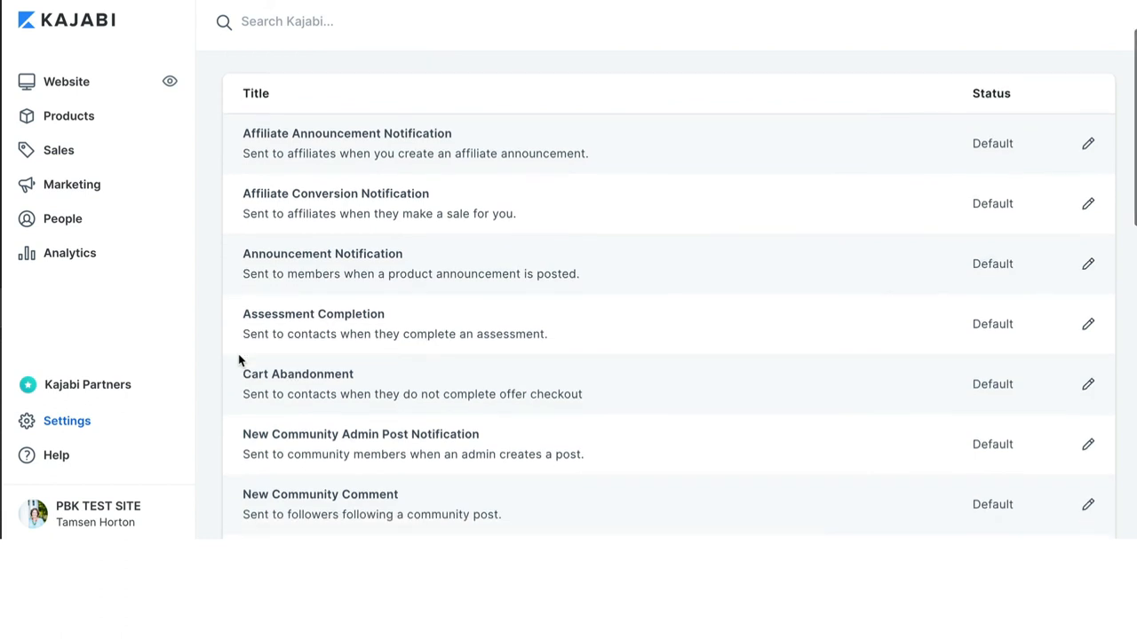
- Edit the Cart Abandonment email template from the Email Templates list
scroll(up, 3)
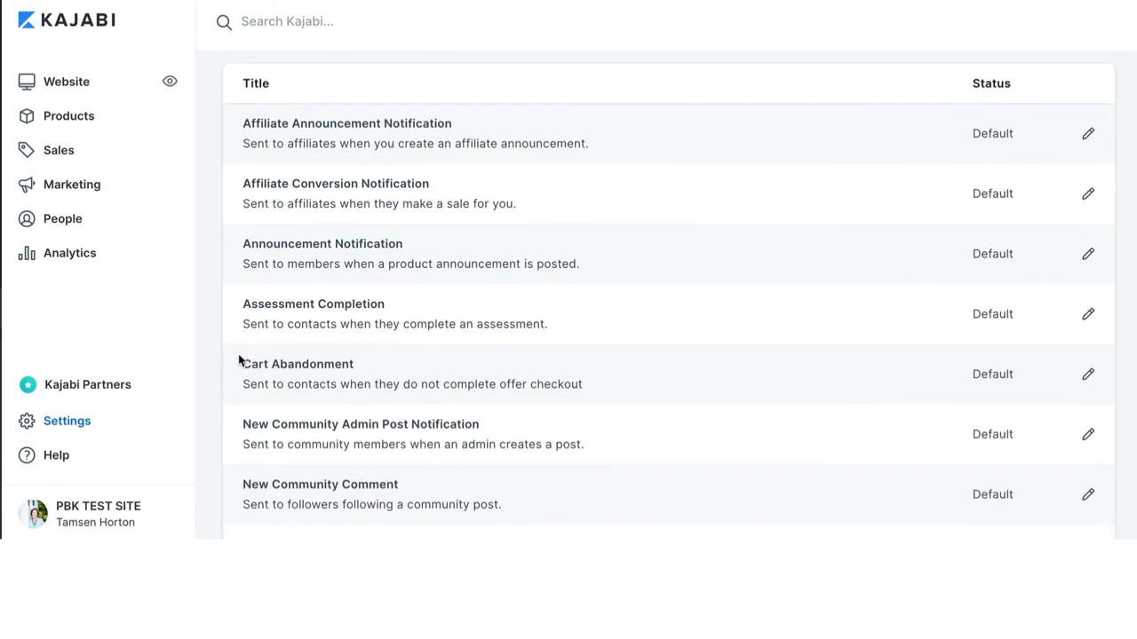
mouse_move(297, 364)
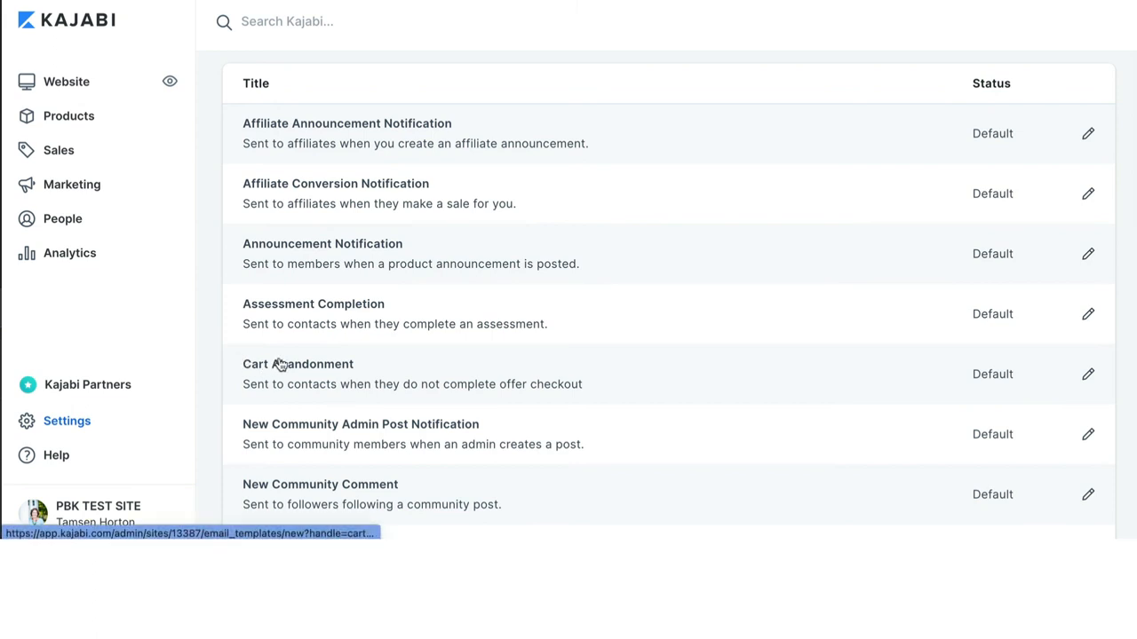
mouse_move(313, 369)
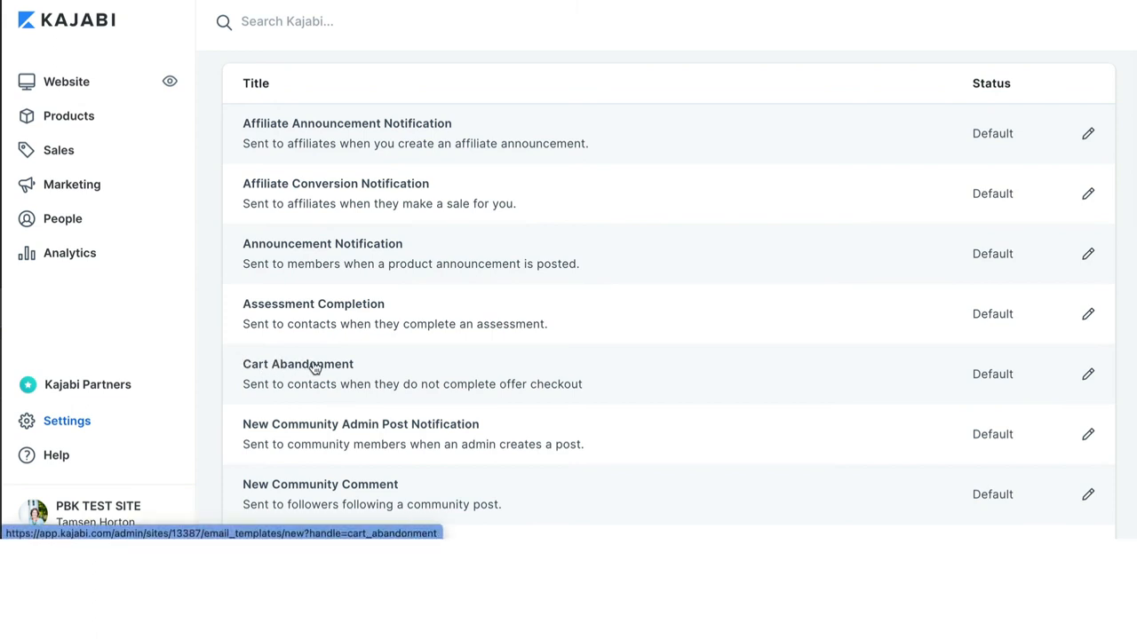
mouse_move(1087, 373)
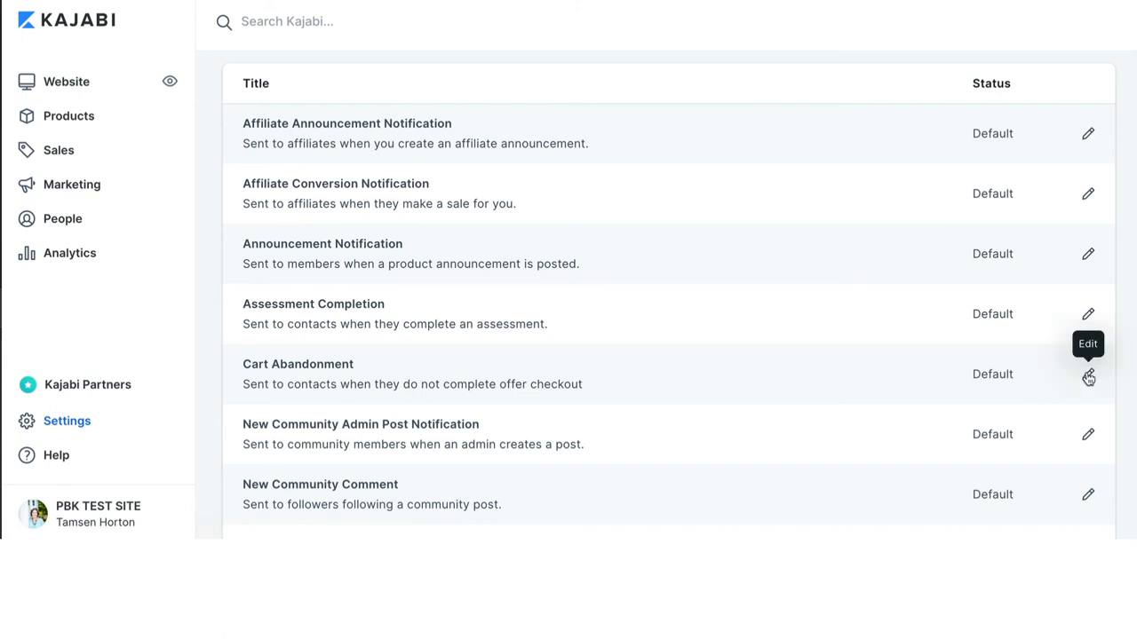
click(1088, 374)
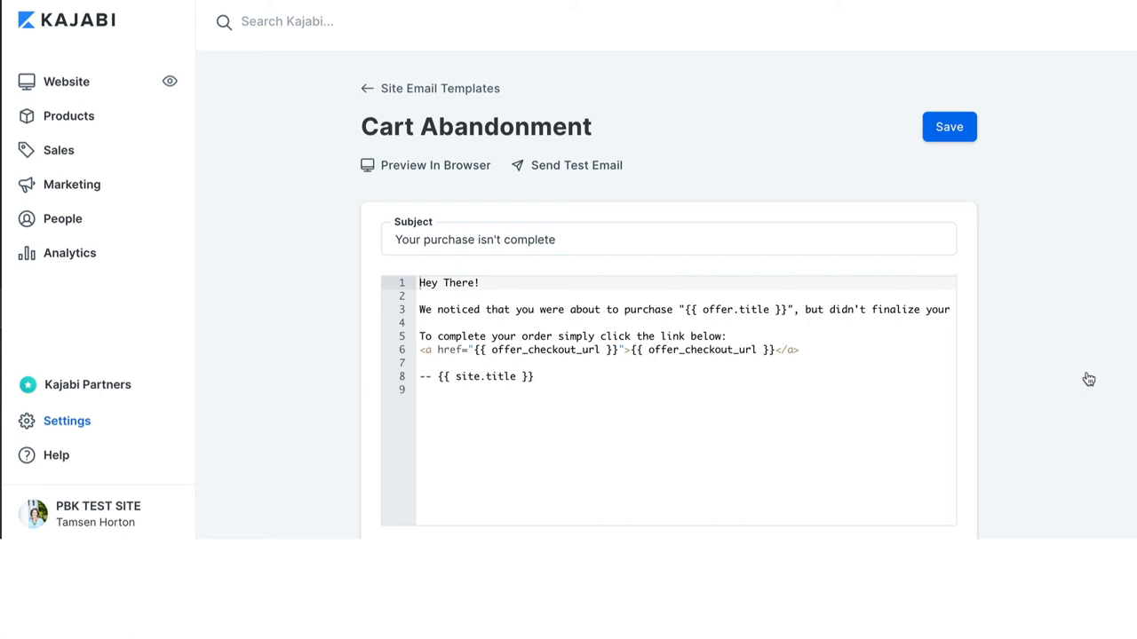
mouse_move(1025, 313)
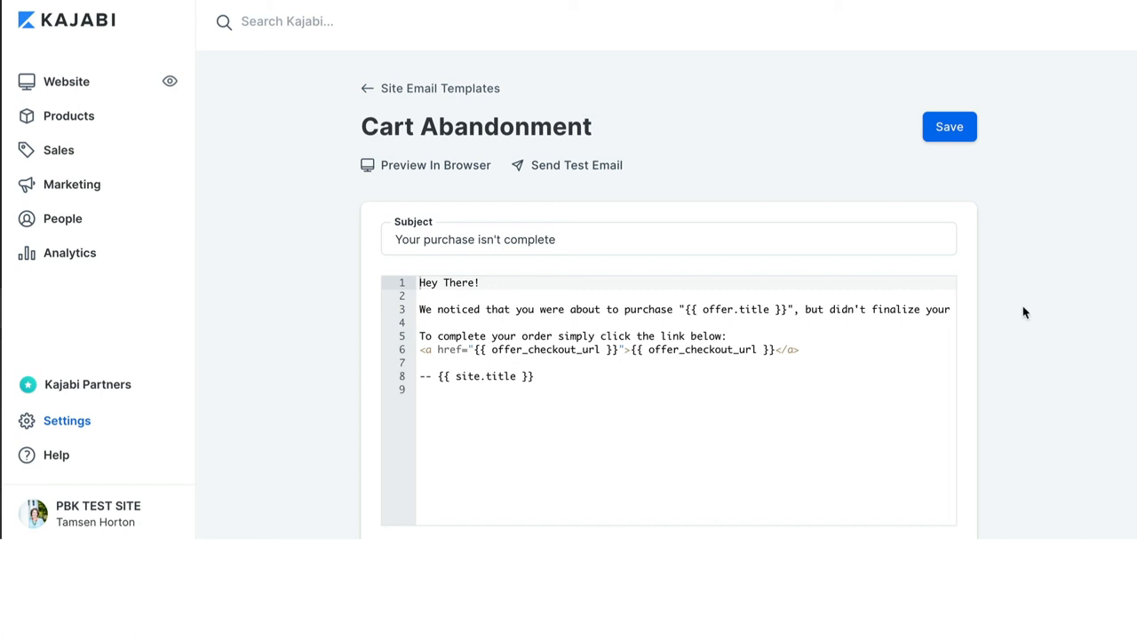
mouse_move(1005, 307)
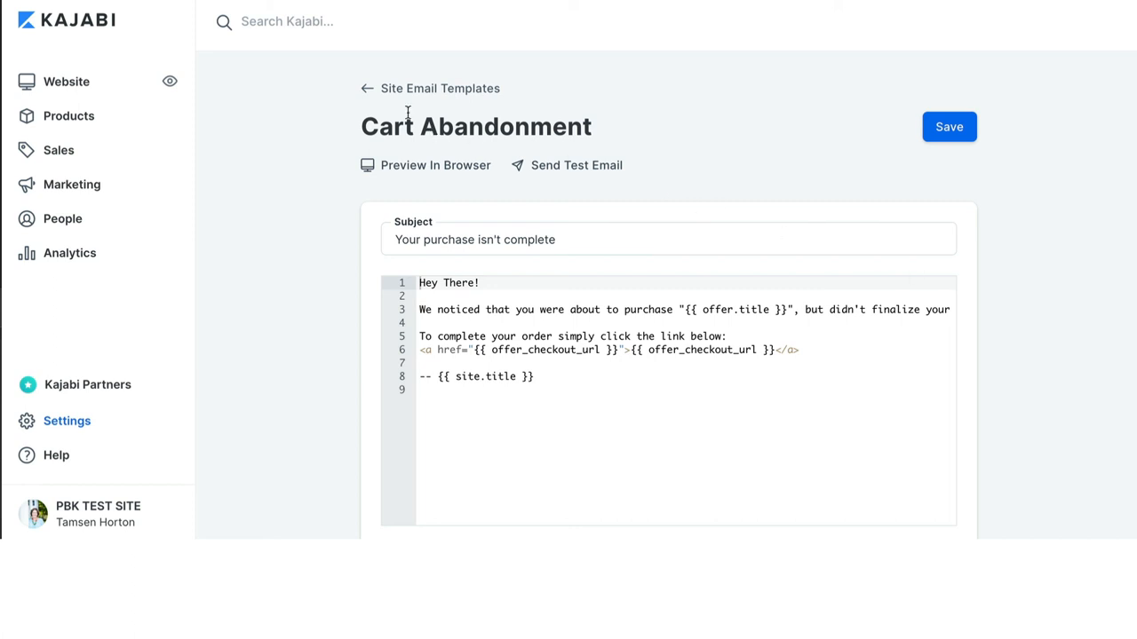
mouse_move(367, 92)
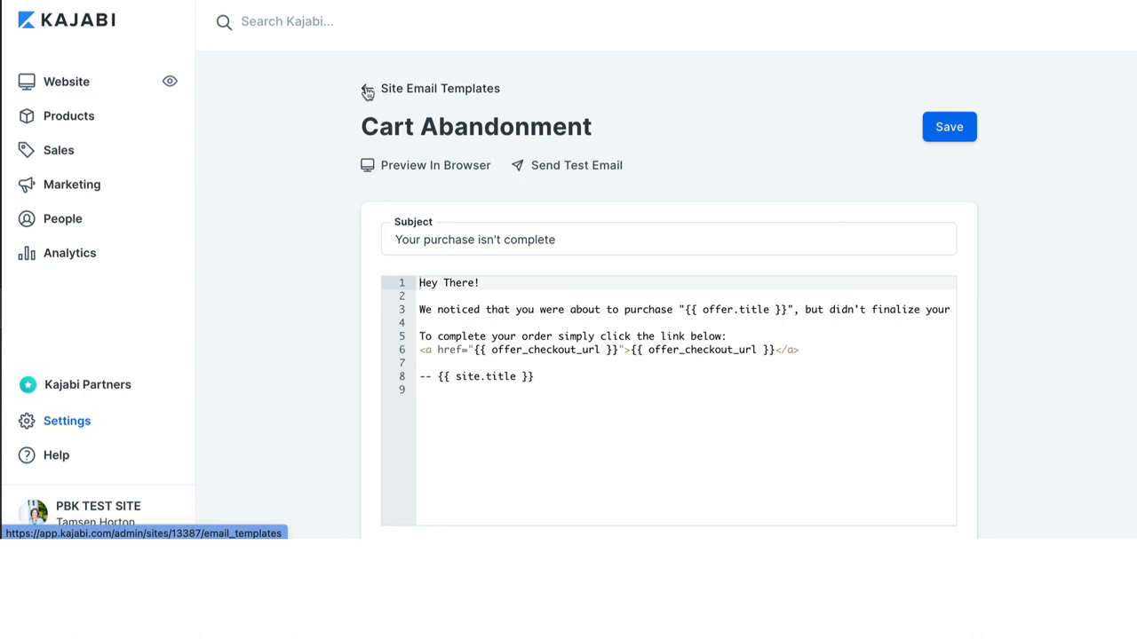
mouse_move(230, 137)
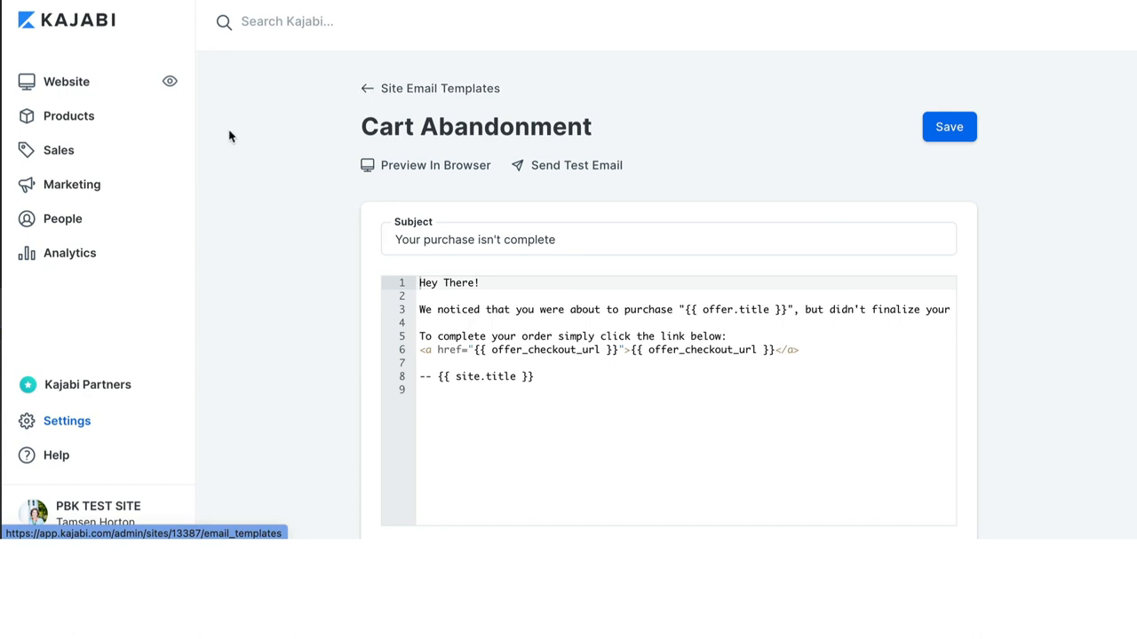
mouse_move(58, 150)
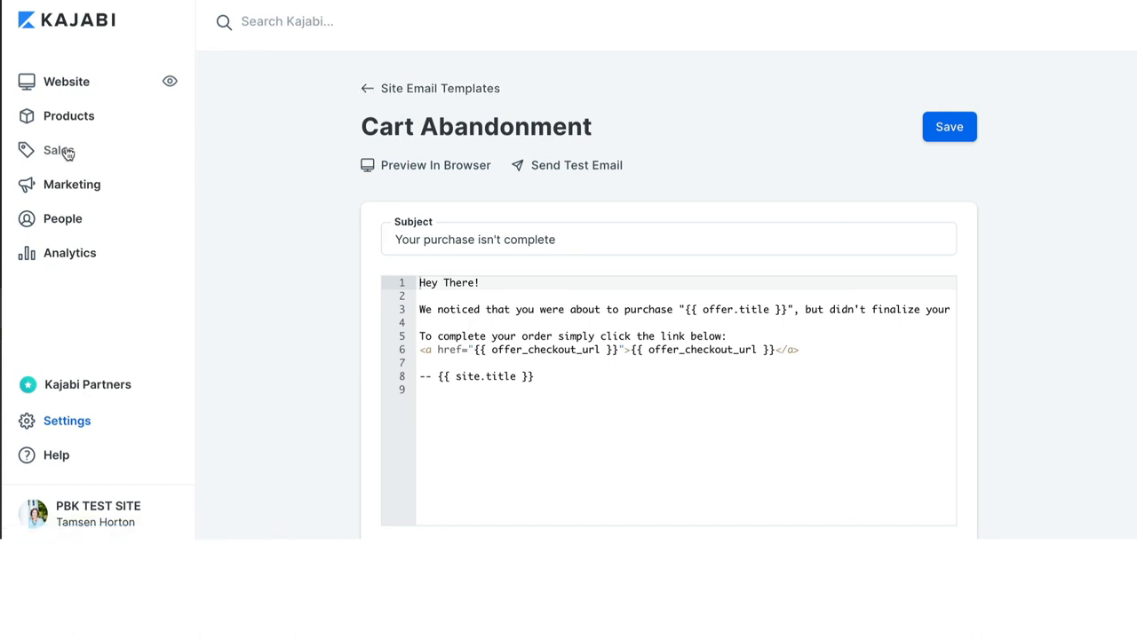
mouse_move(58, 151)
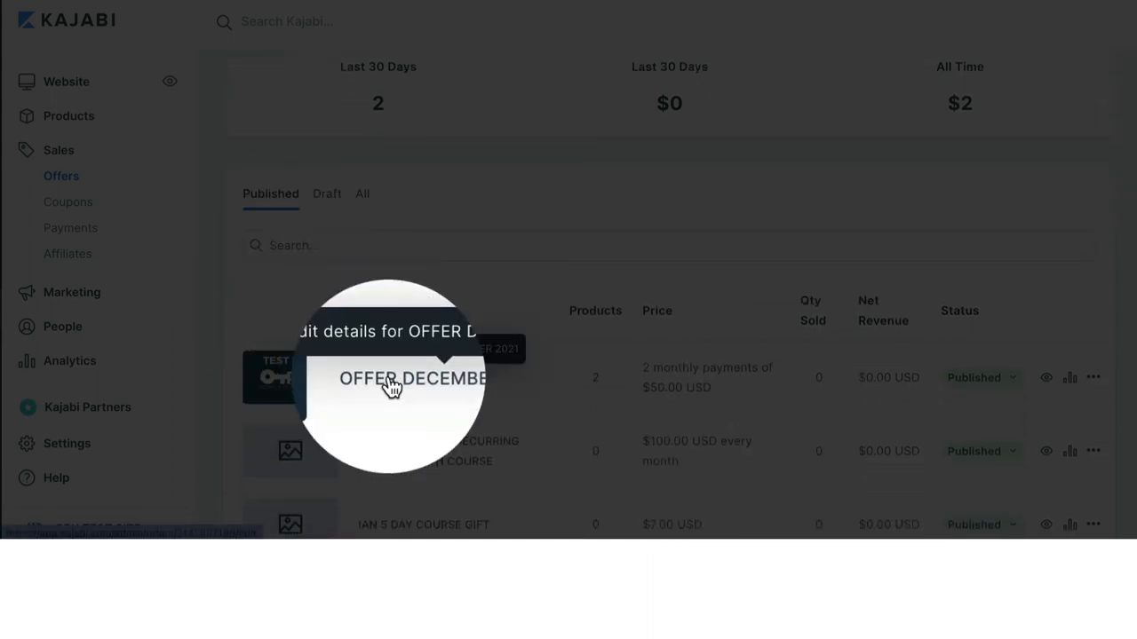
- Reopen the December 2021 offer's Additional Settings page
click(390, 377)
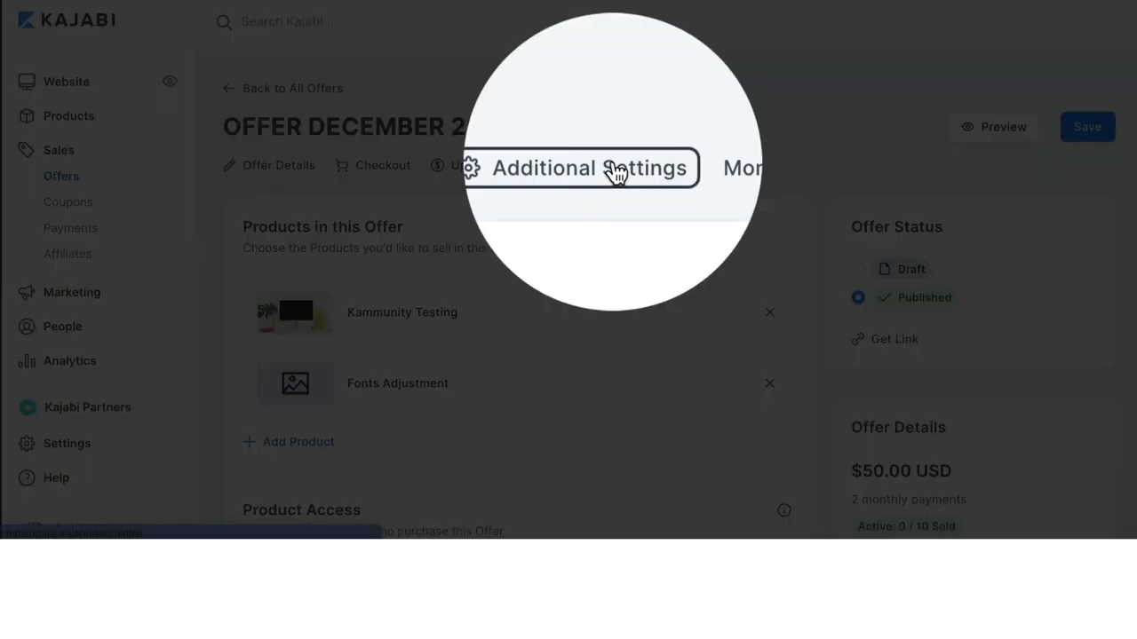
click(581, 167)
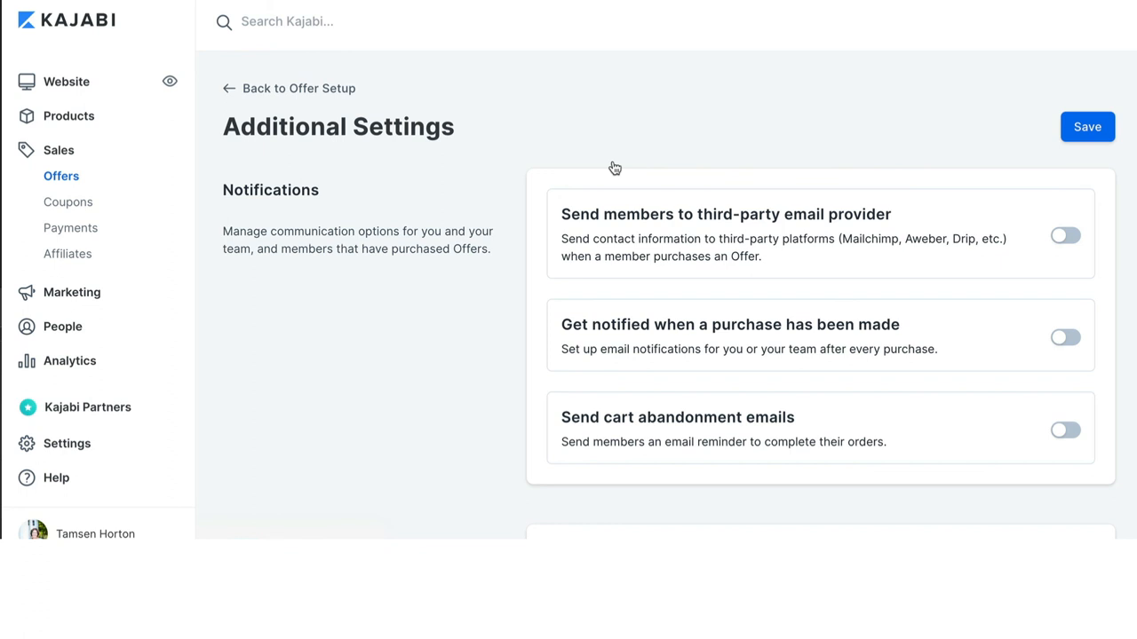
mouse_move(1066, 337)
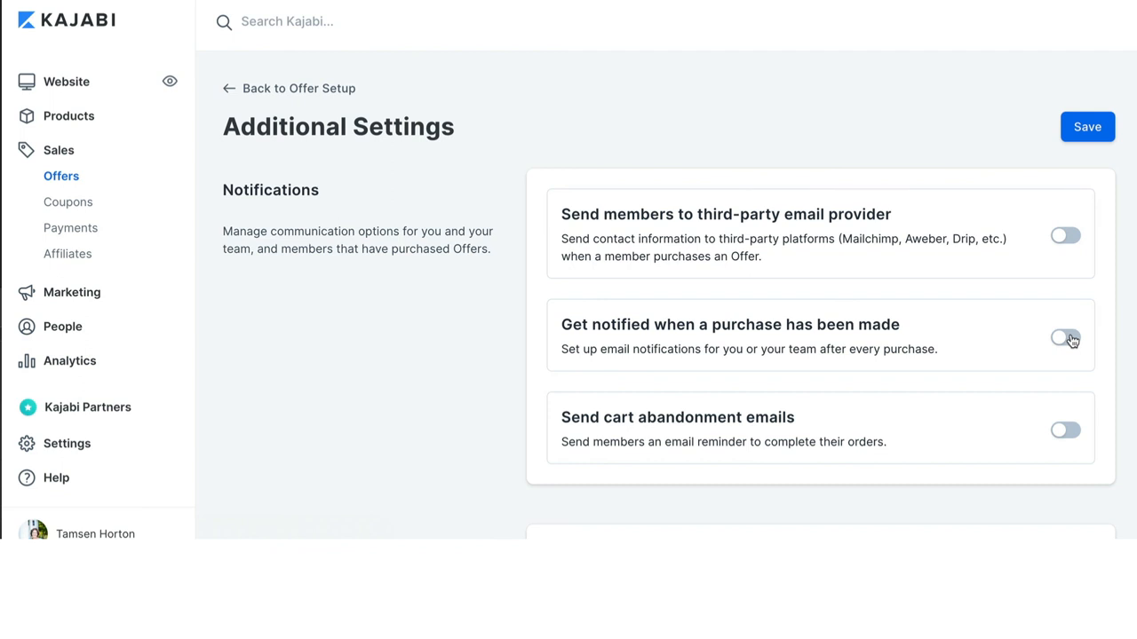
- Switch on purchase notifications with a team email and set the abandonment reminder to 1 hour later
click(1064, 337)
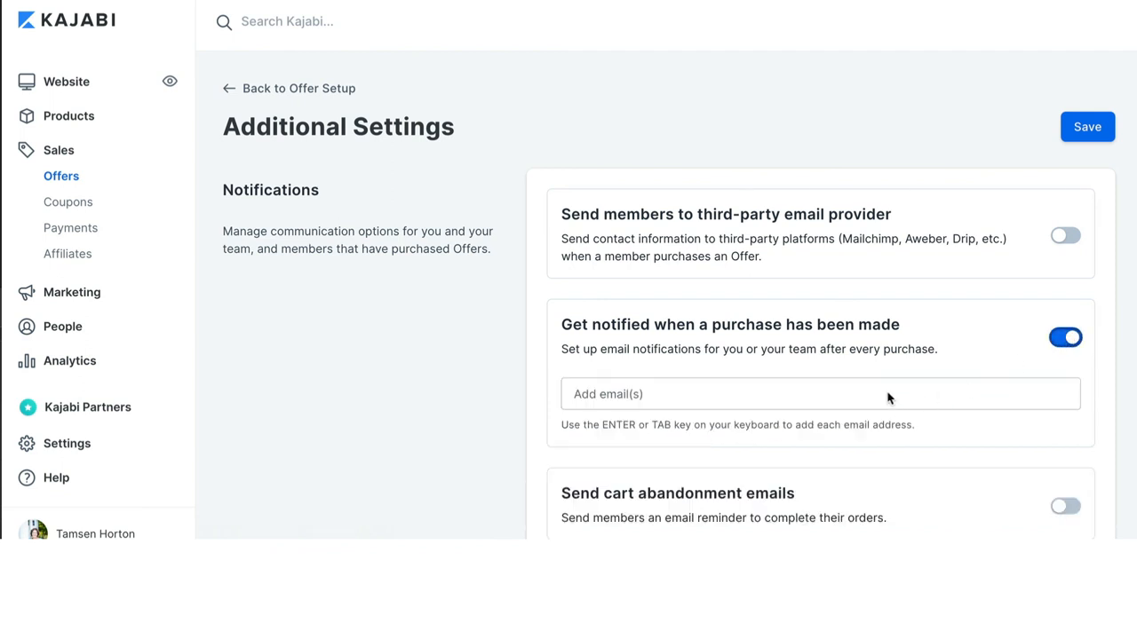
text(your)
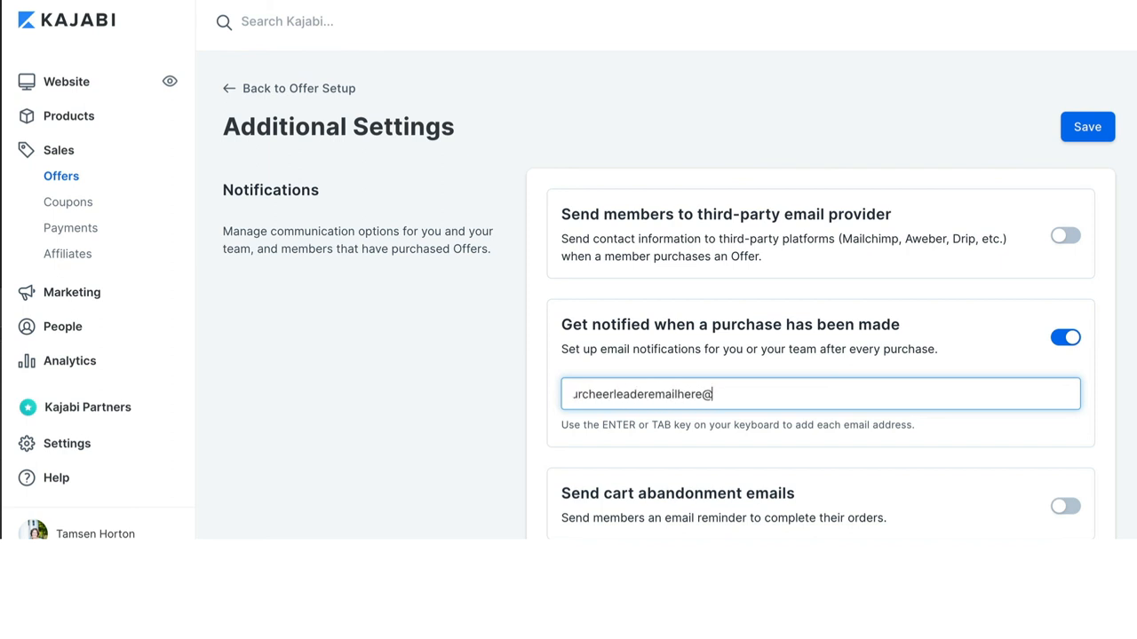
text(domain.com)
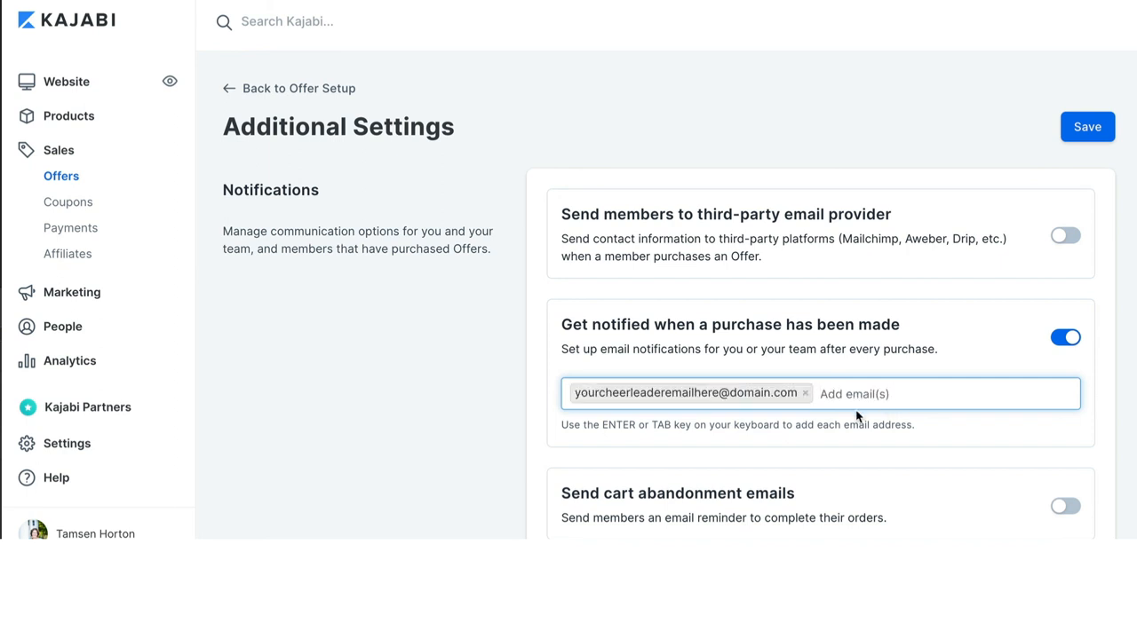
scroll(down, 3)
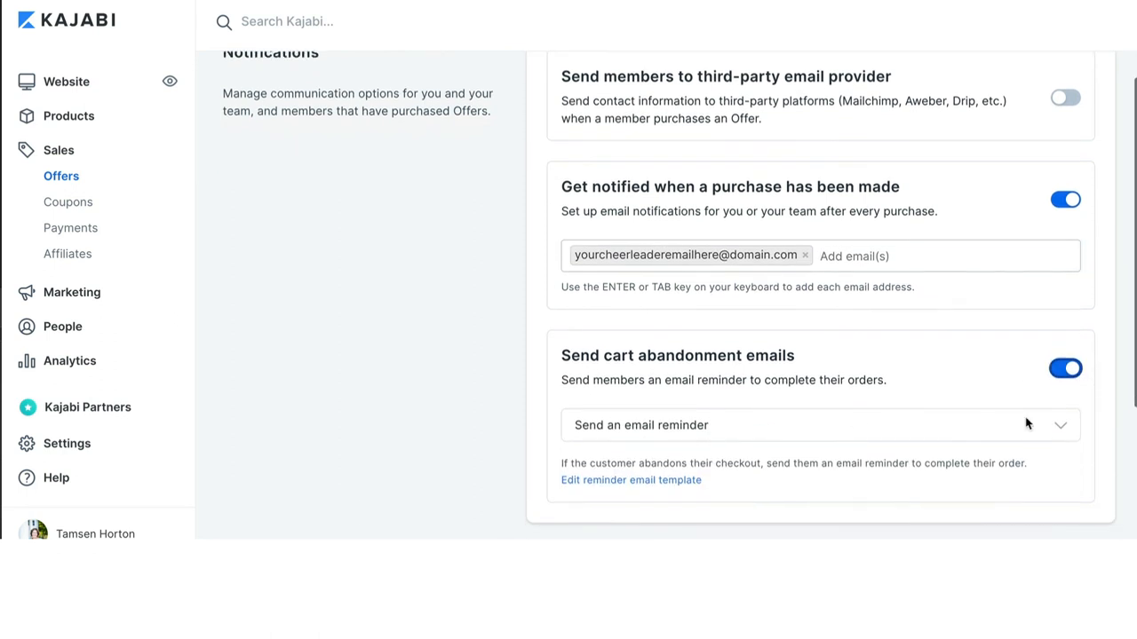
click(817, 425)
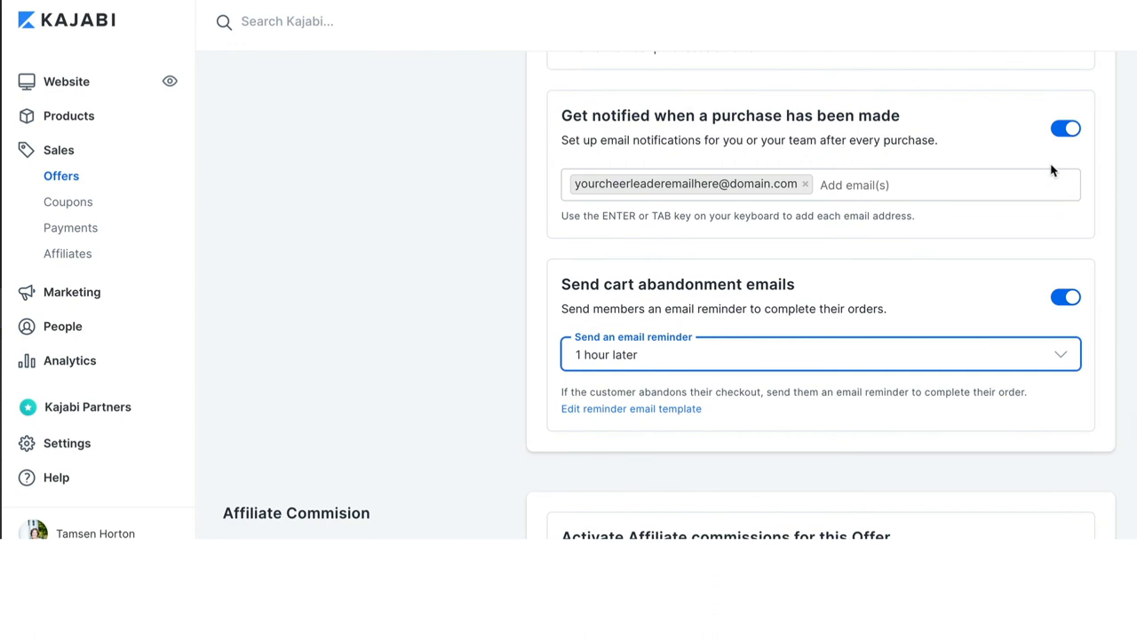
scroll(up, 3)
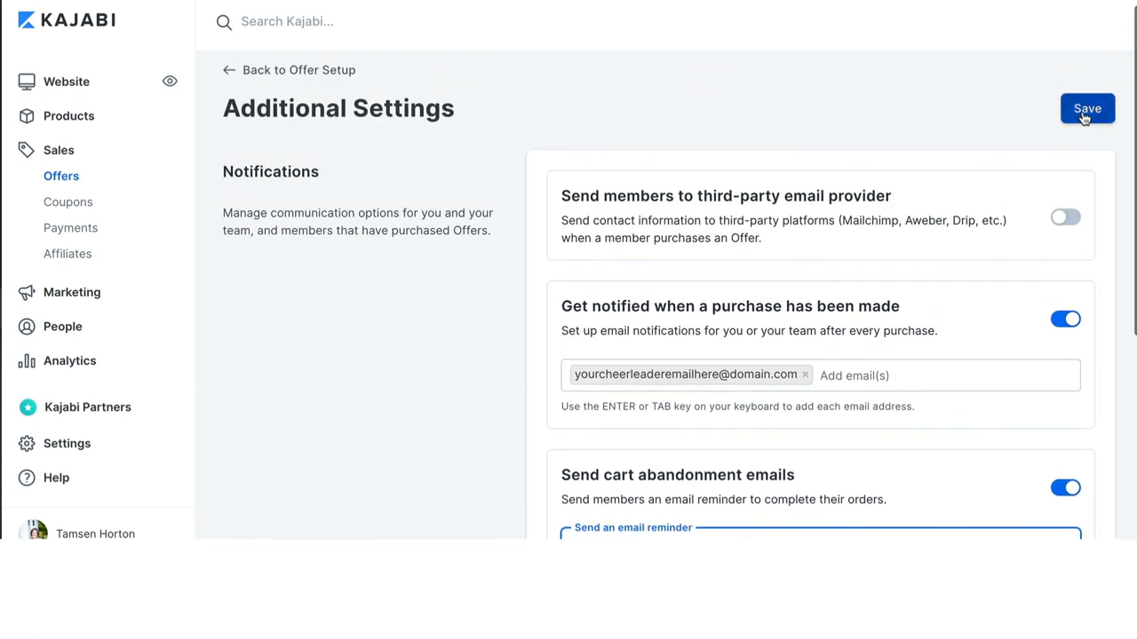
- Save the notification settings and switch on affiliate commissions for the offer
click(1088, 109)
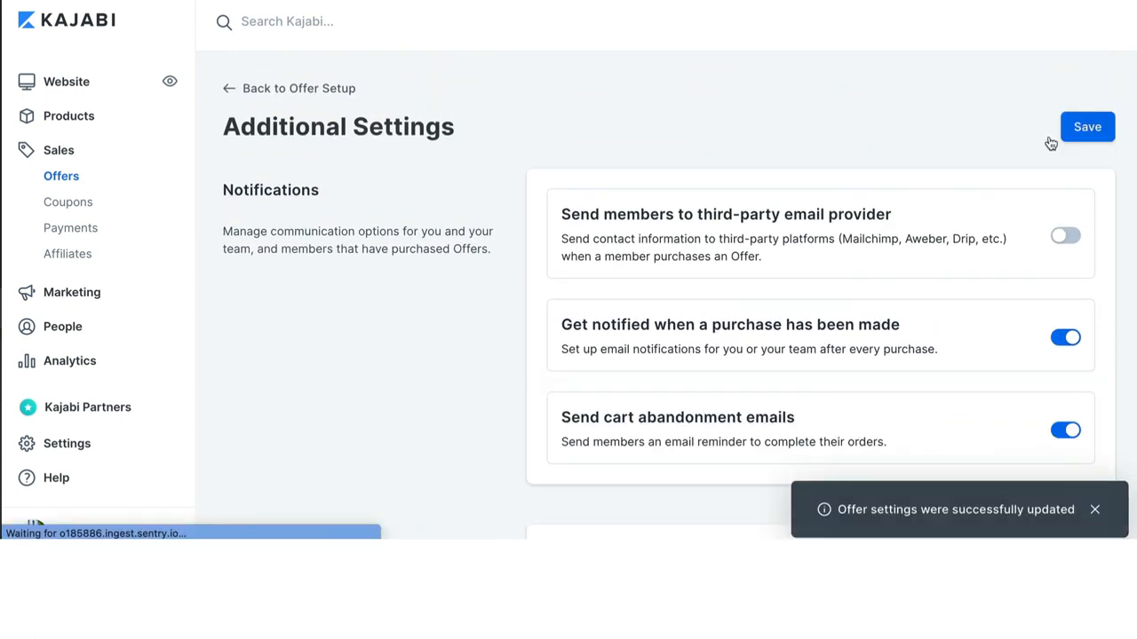
scroll(down, 3)
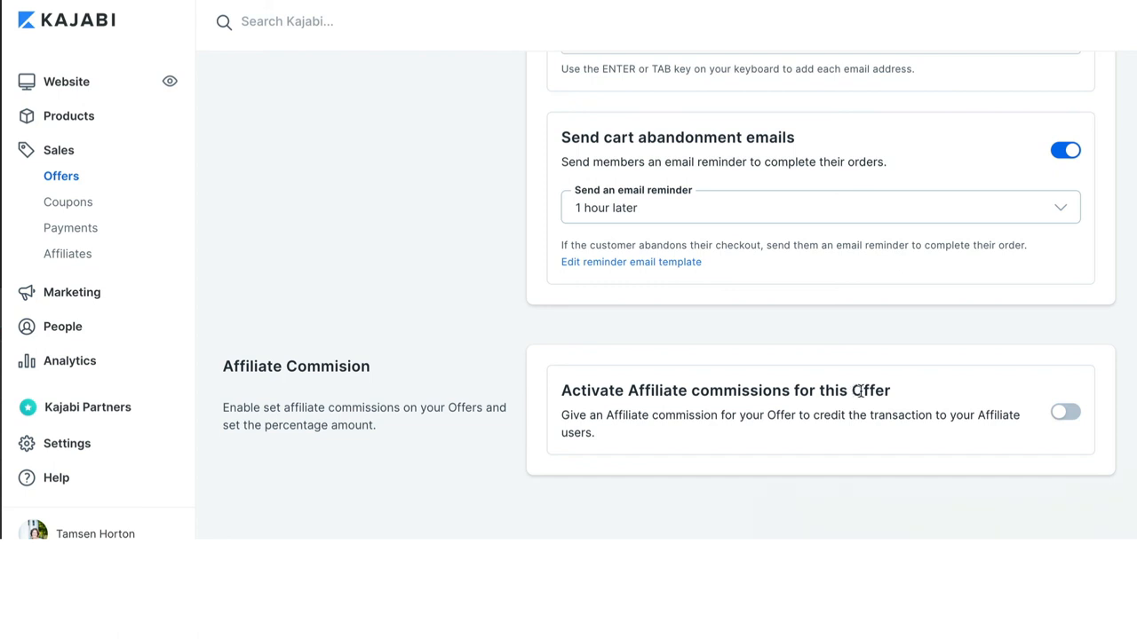
mouse_move(989, 392)
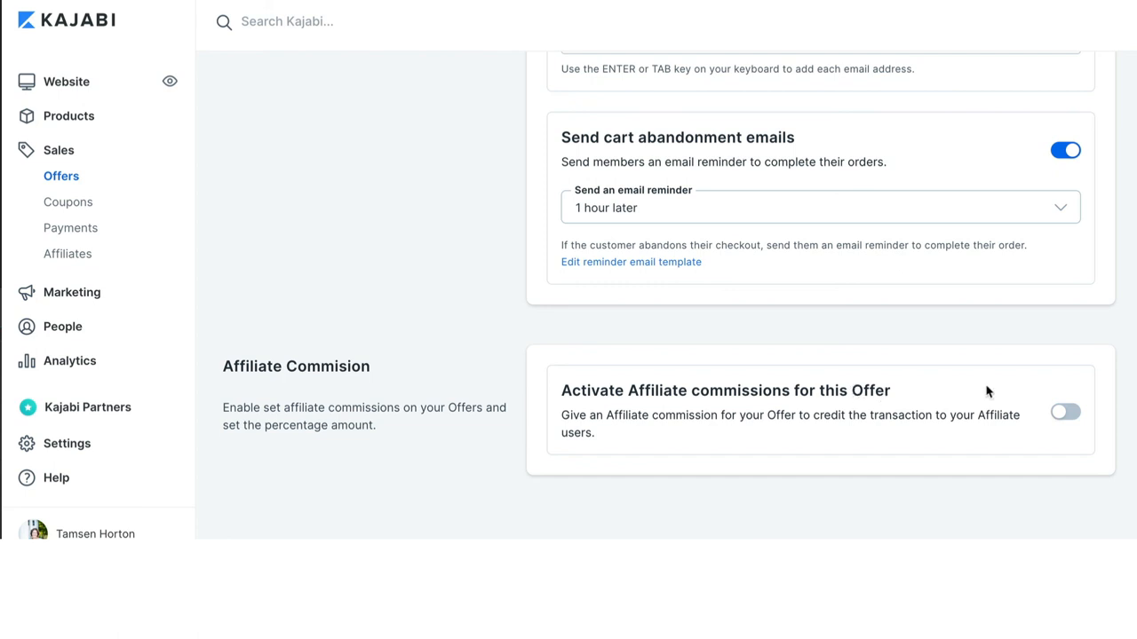
click(1065, 411)
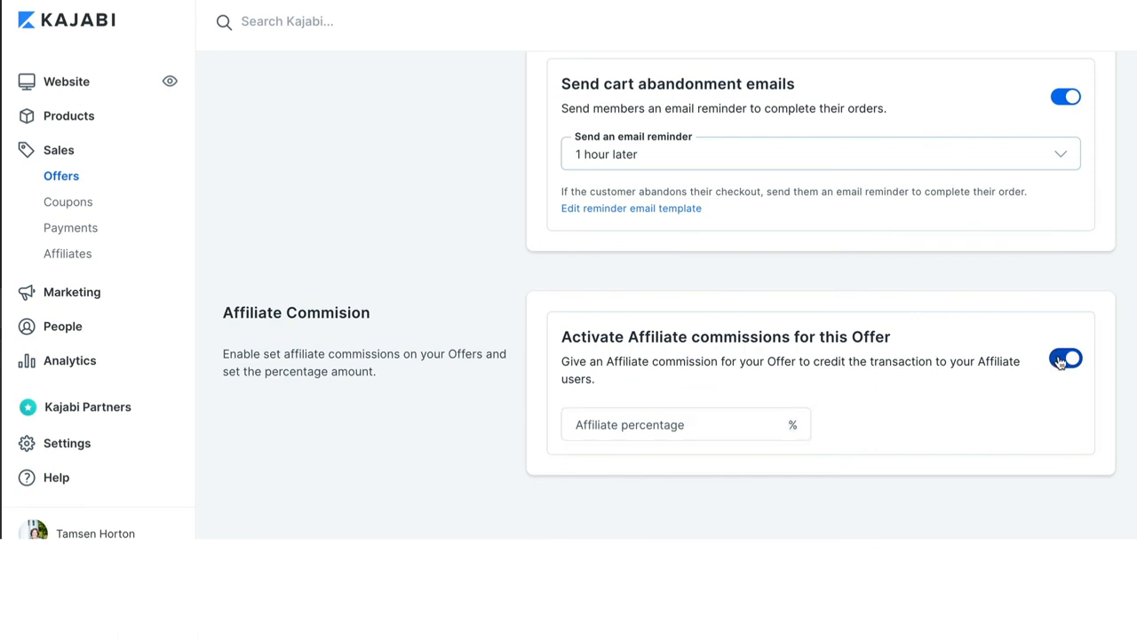
click(1065, 358)
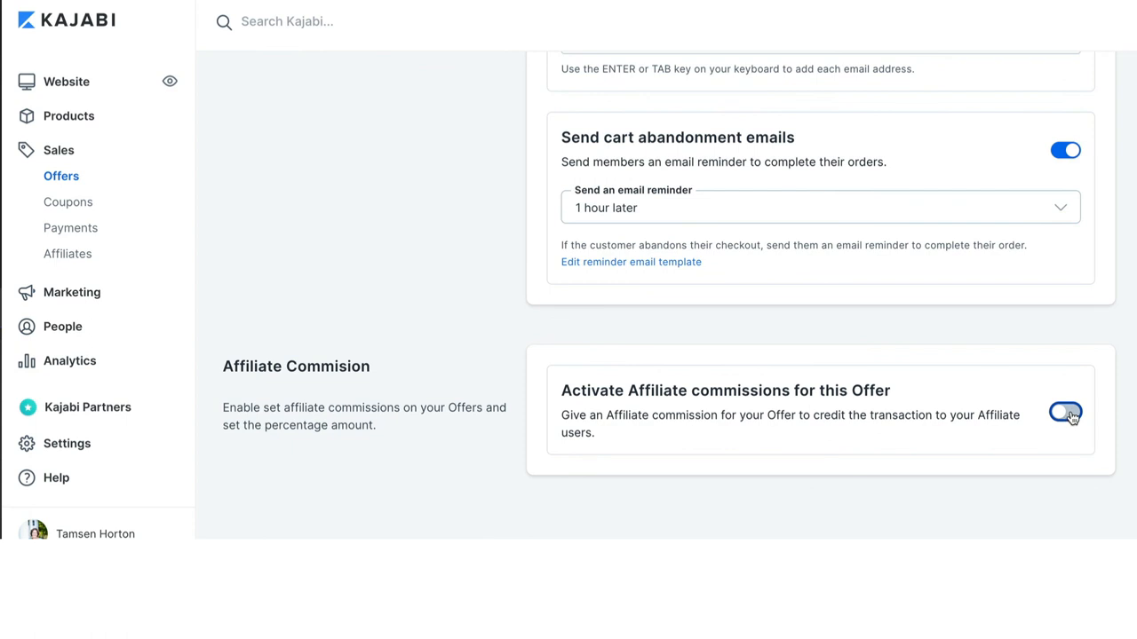
click(1065, 413)
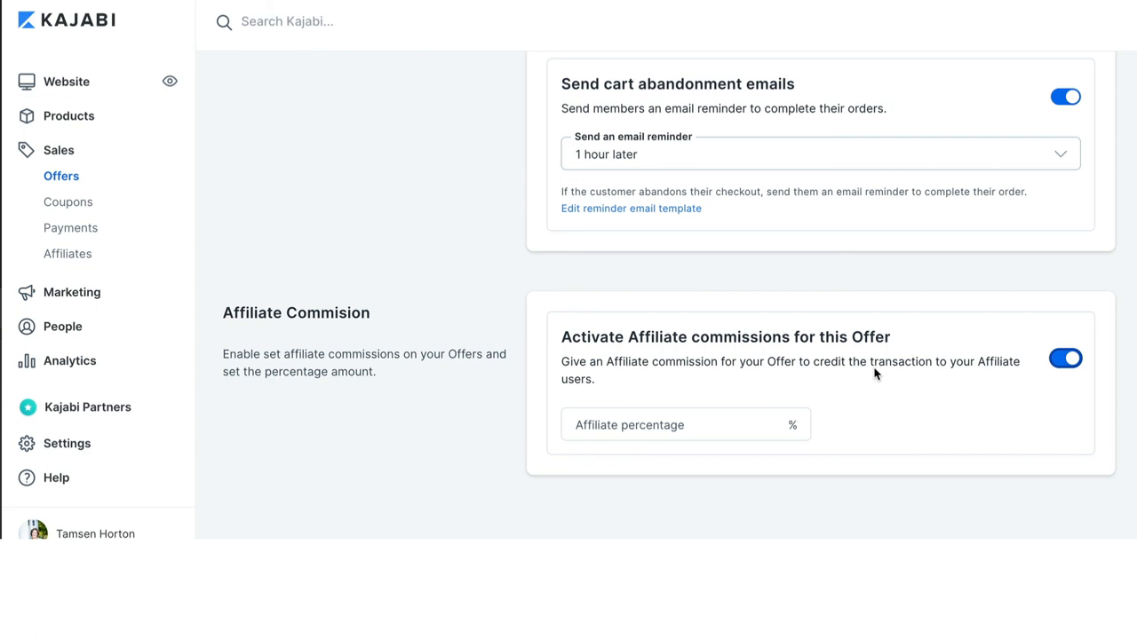
- Set the offer's affiliate commission to 1% and save the additional settings
click(655, 425)
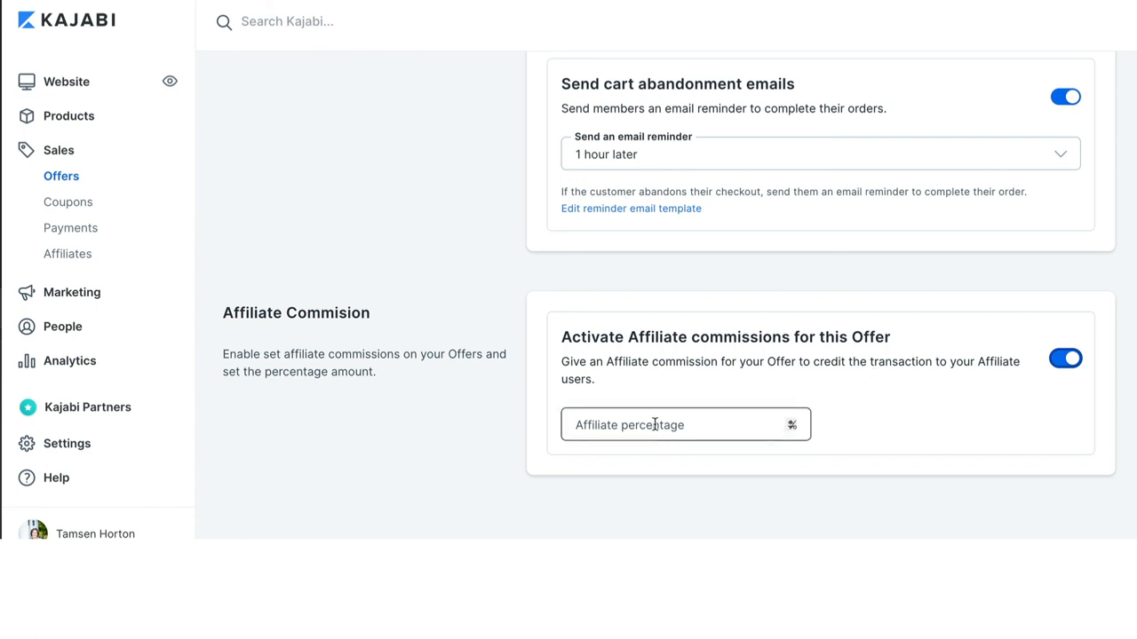
click(684, 425)
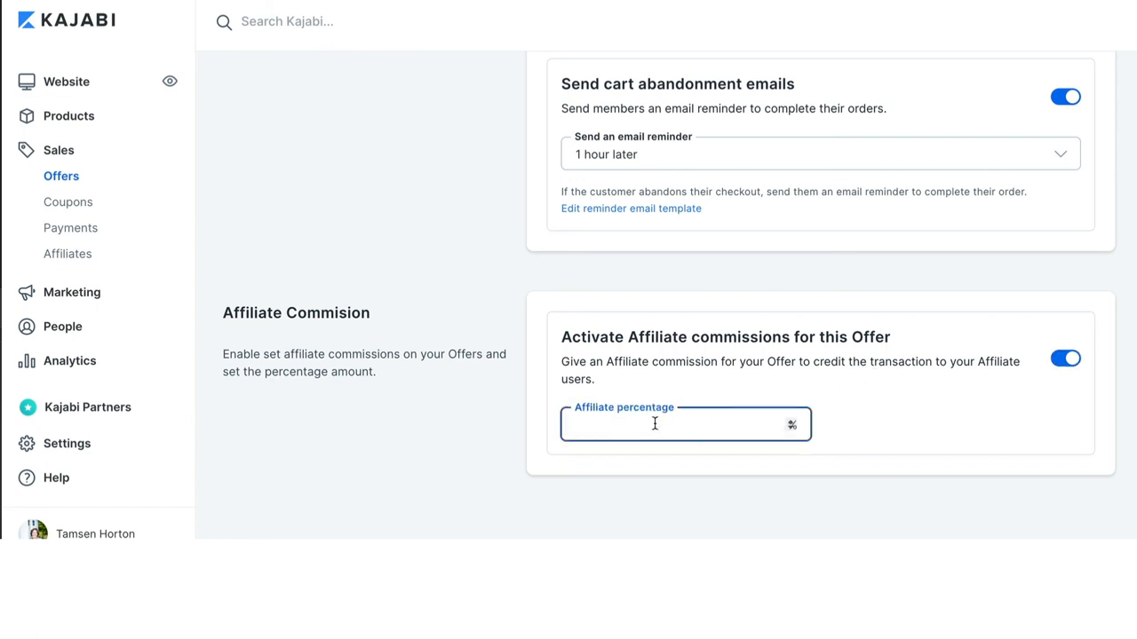
text(1)
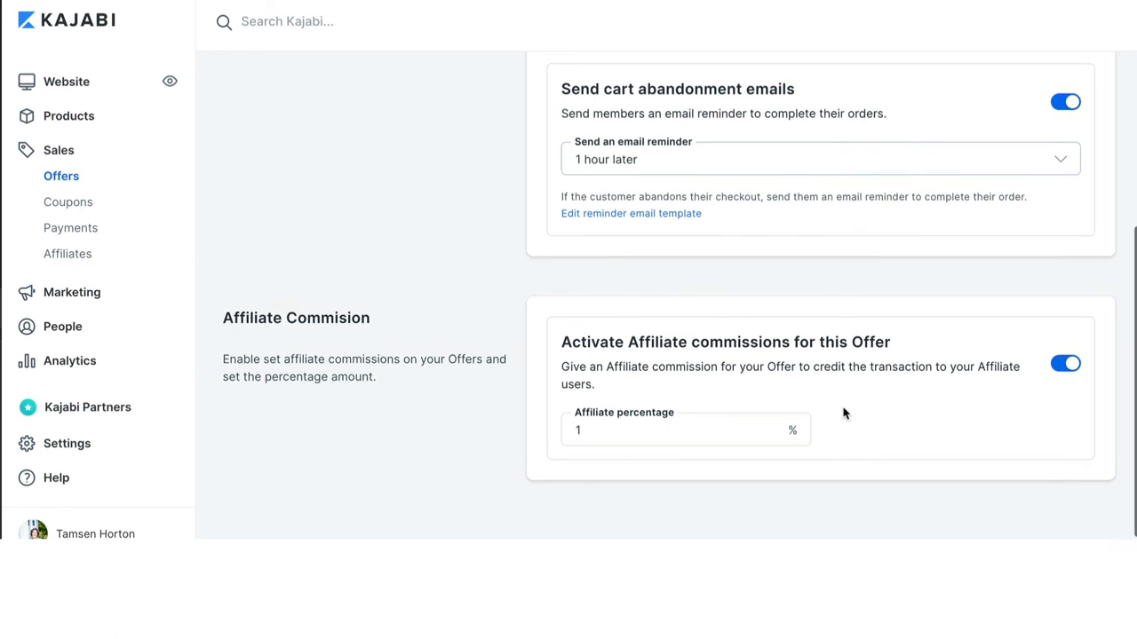
scroll(up, 3)
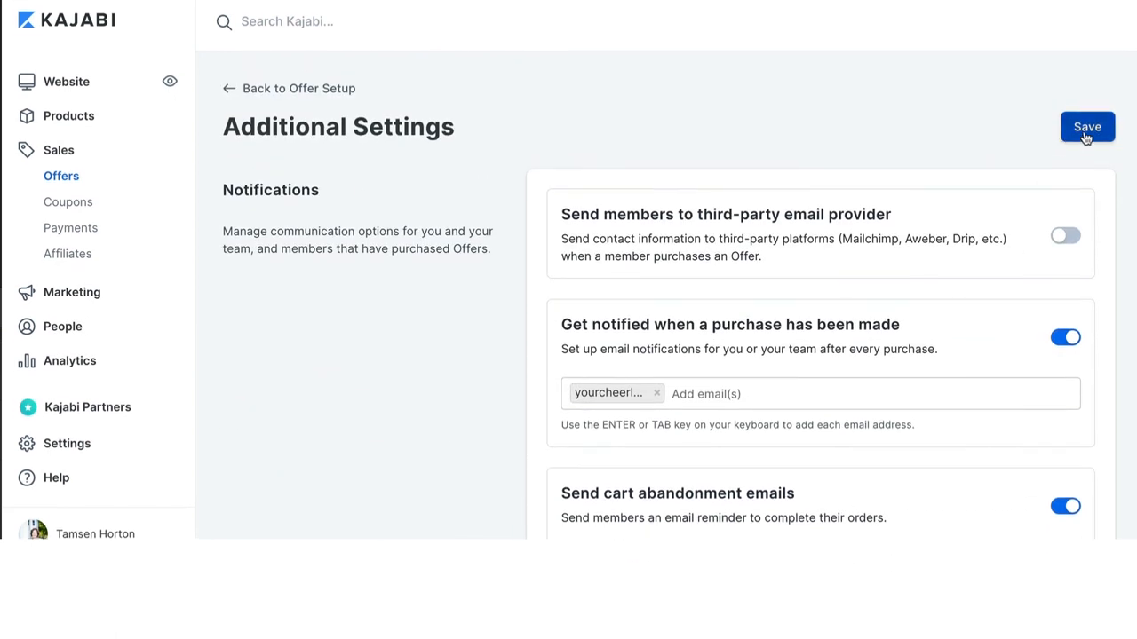
click(1087, 126)
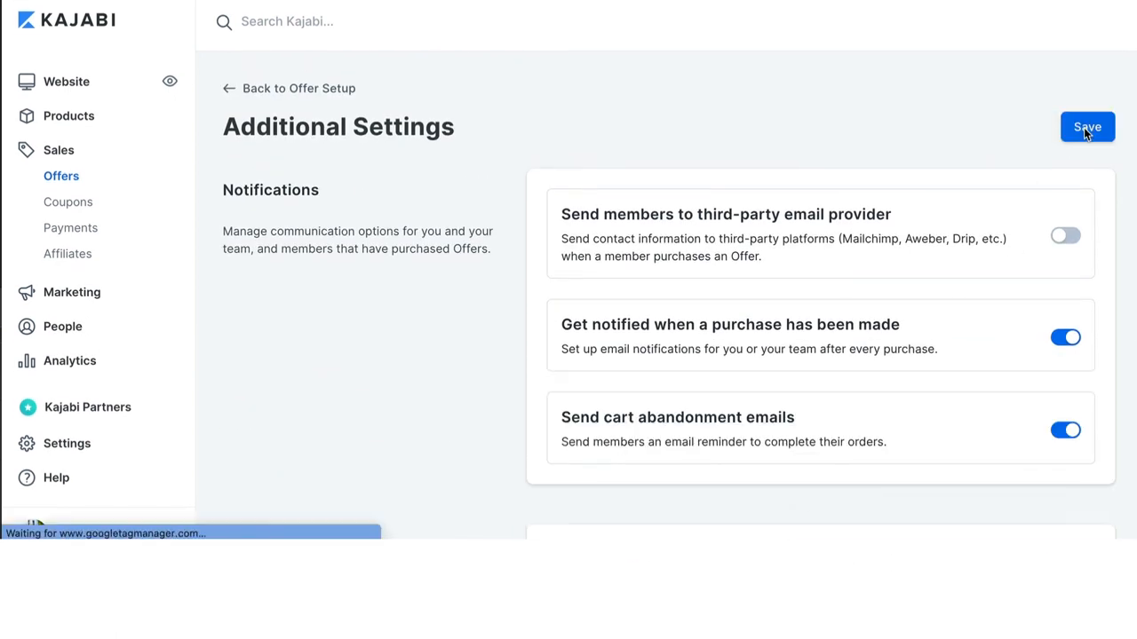
click(1087, 127)
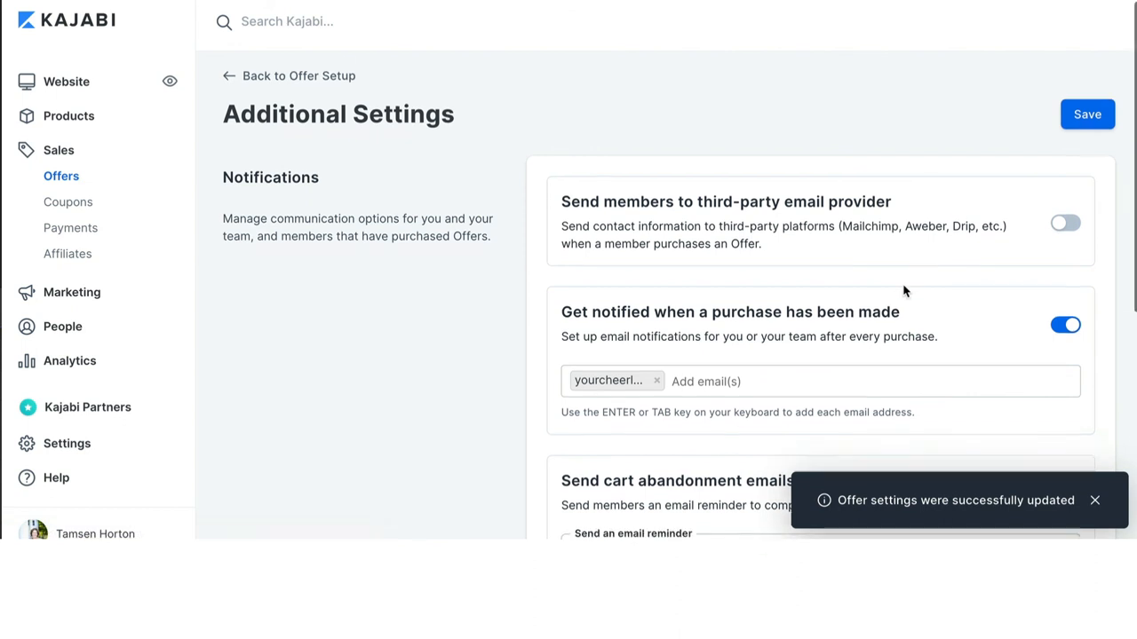
- Recheck the 1% affiliate field and save the offer settings again with a success confirmation
scroll(down, 3)
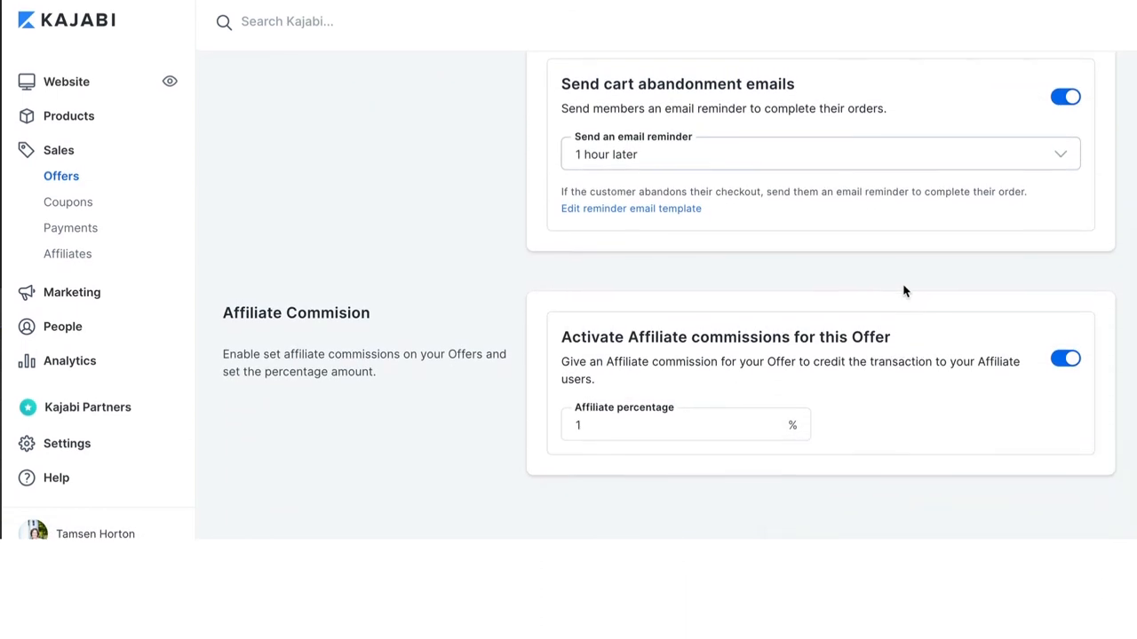
click(684, 425)
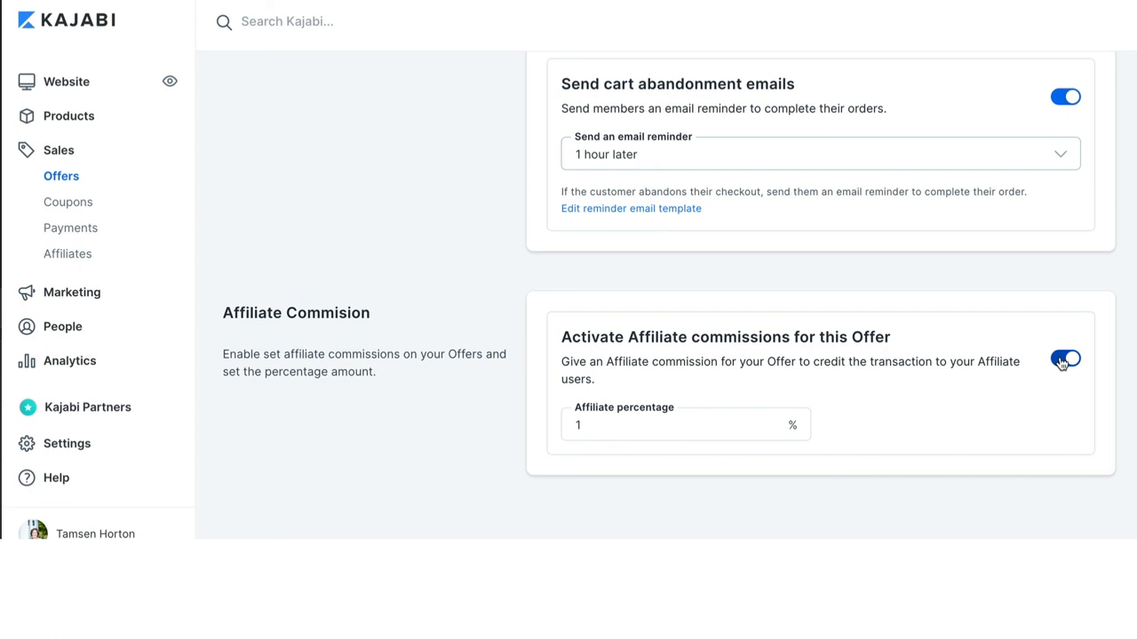
scroll(up, 3)
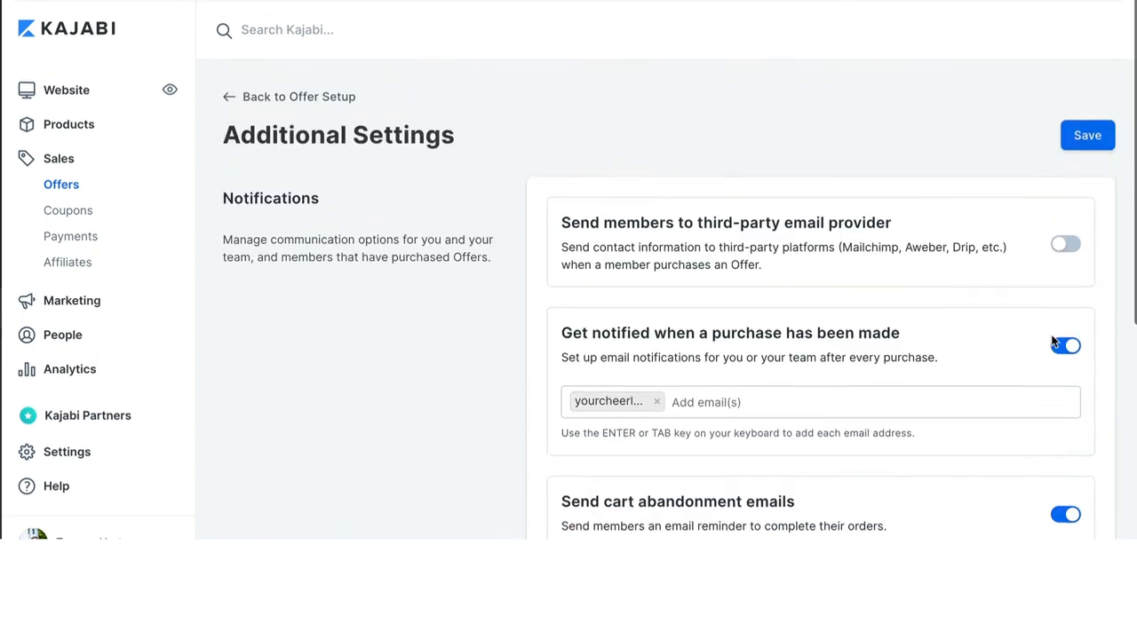
click(1087, 135)
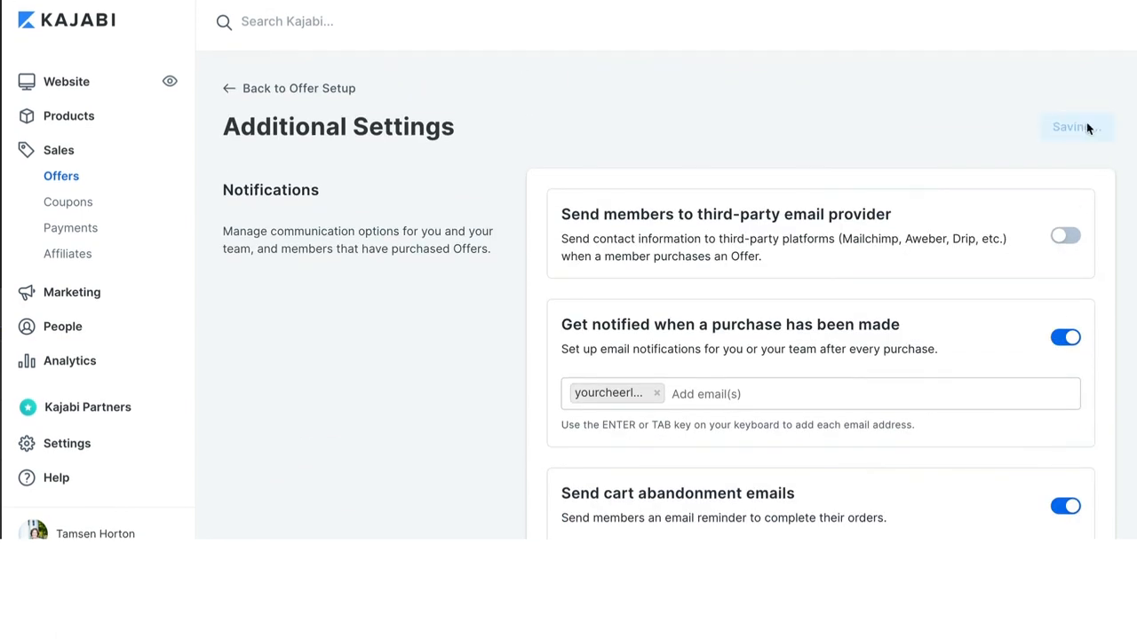
click(1087, 126)
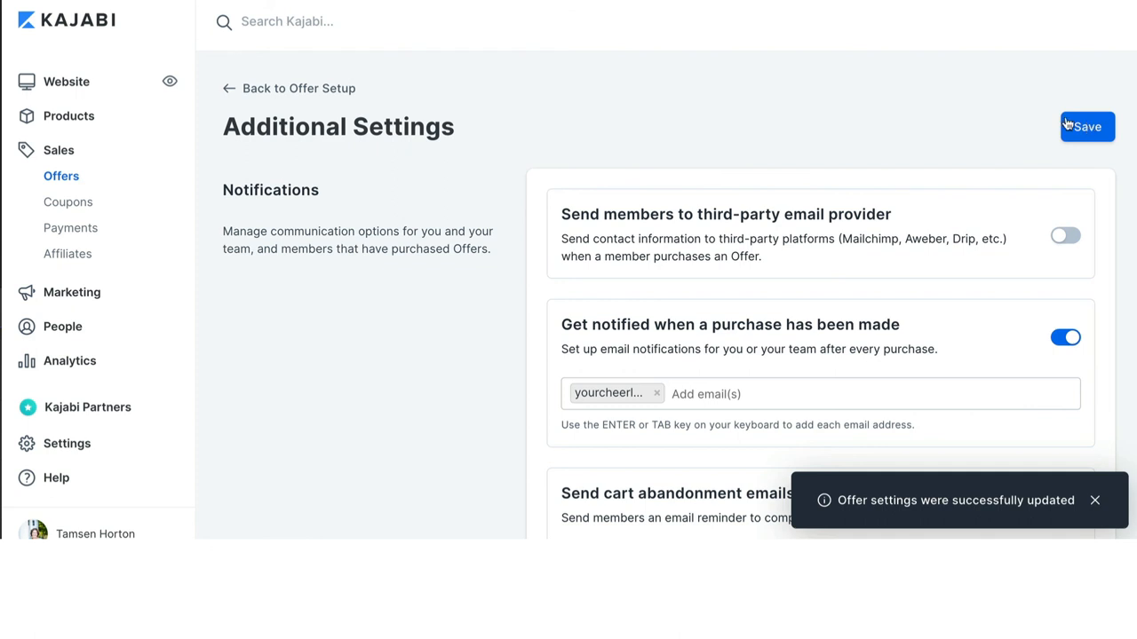
mouse_move(299, 88)
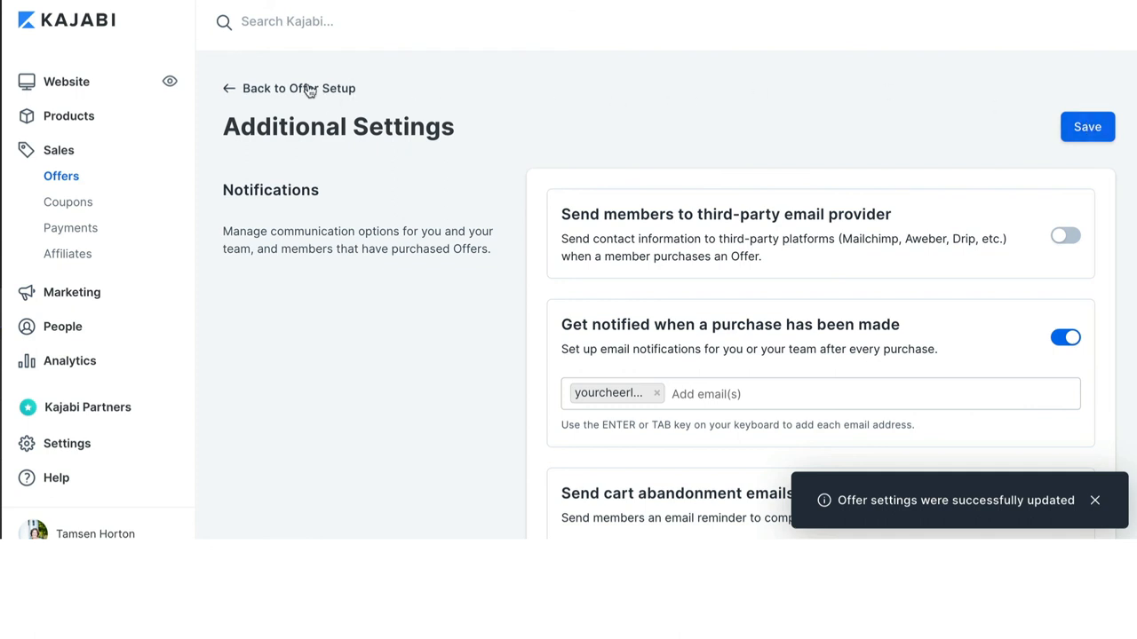
- Return to the OFFER DECEMBER 2021 setup overview where More lists Clone, Webhooks, Analytics/Stats and Delete
click(289, 88)
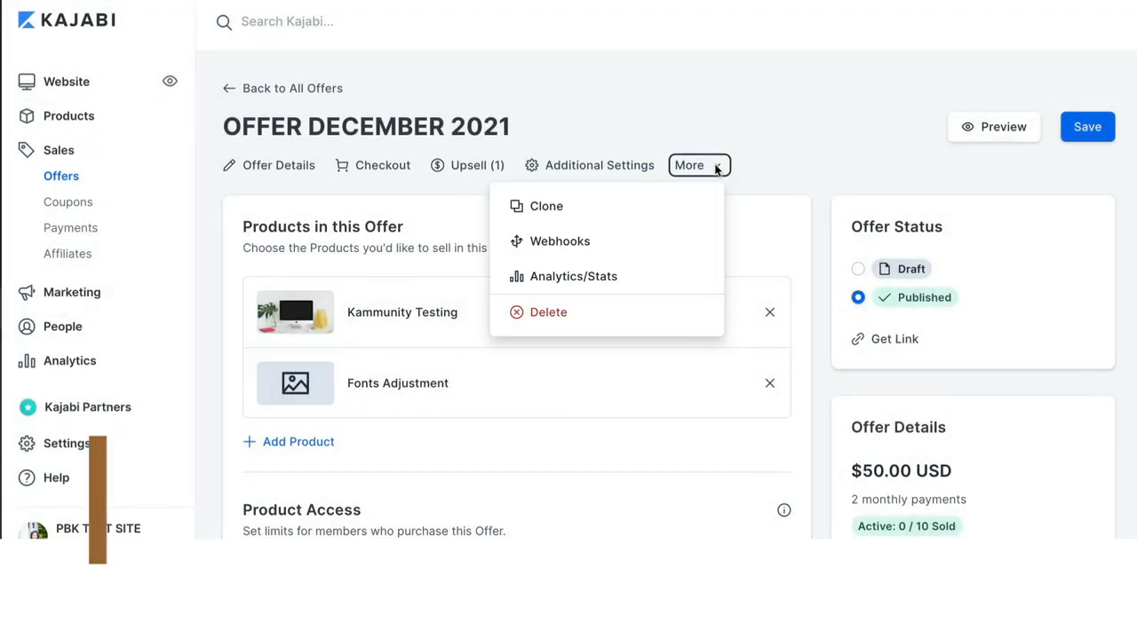
mouse_move(628, 192)
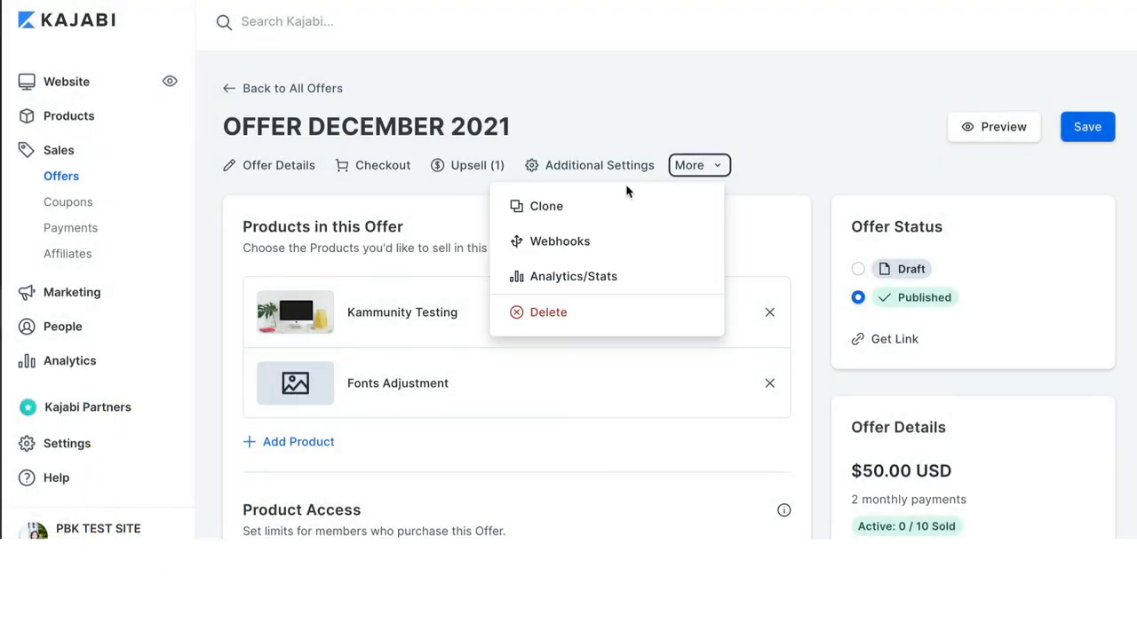
mouse_move(546, 206)
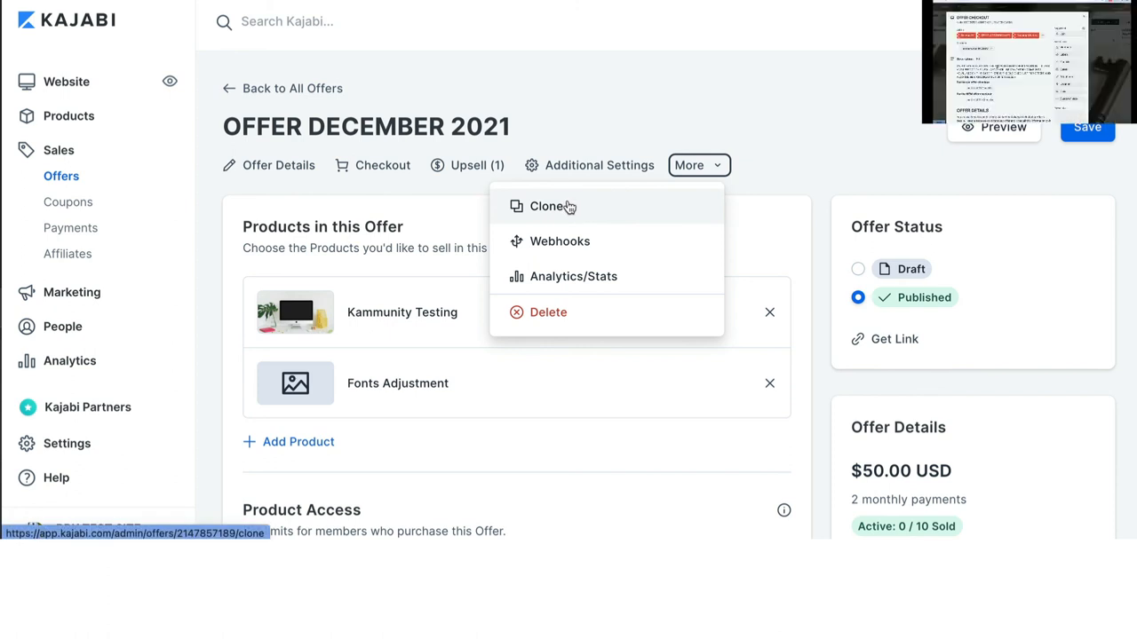
mouse_move(559, 241)
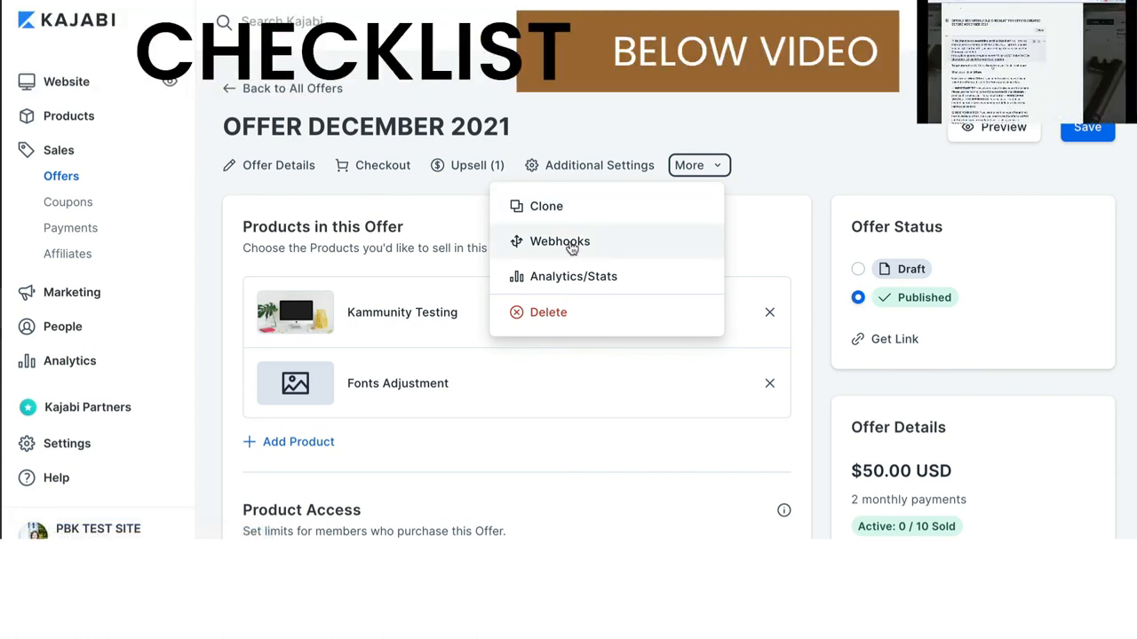
mouse_move(573, 276)
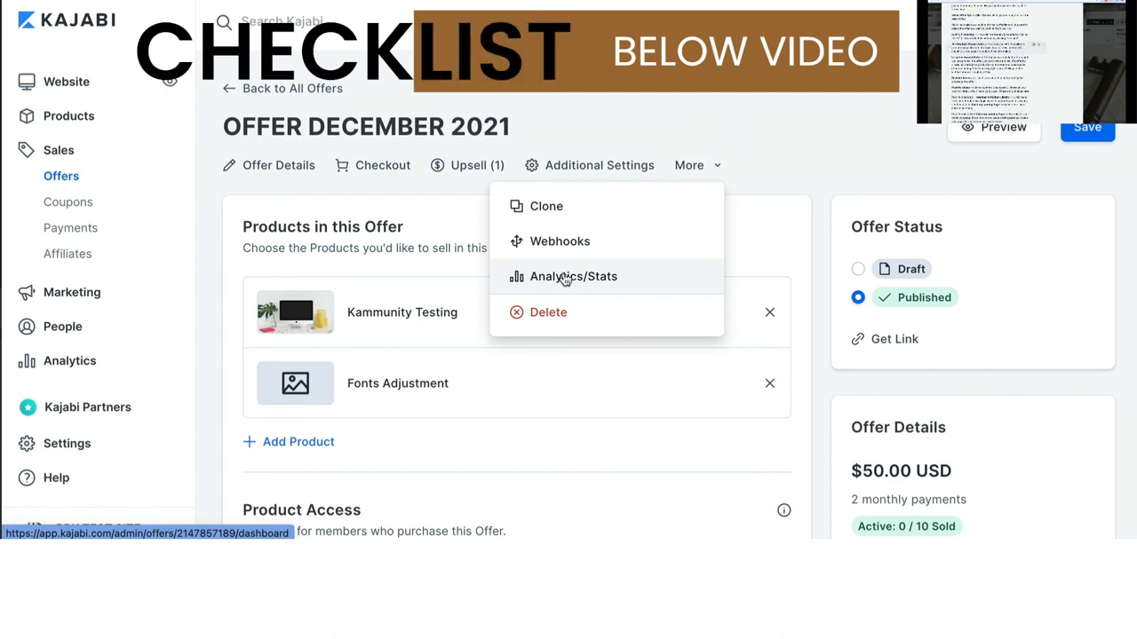
- Review Offer Stats: 0 purchases, $0 net revenue, 0.0% upsell and flat Total Sales and Order Bump charts
click(572, 276)
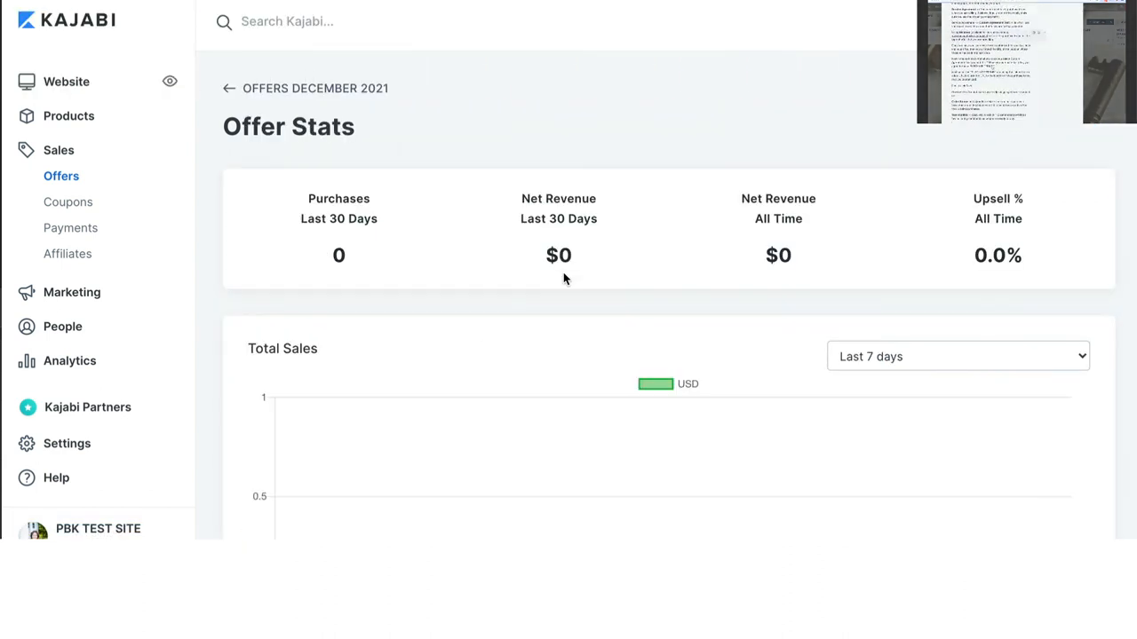
scroll(up, 3)
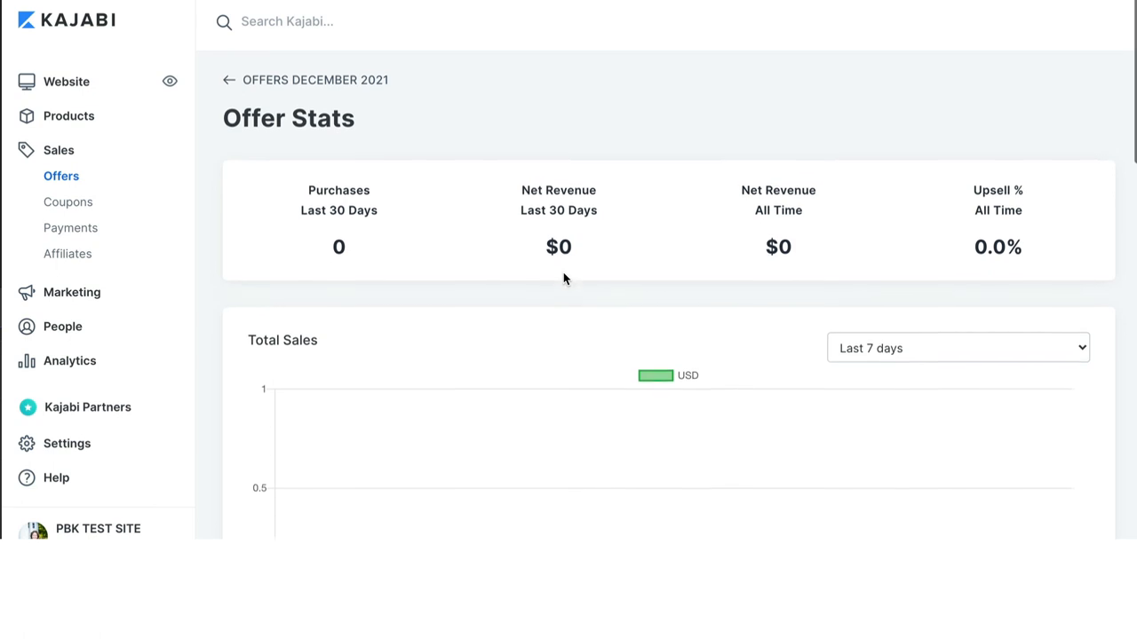
scroll(down, 3)
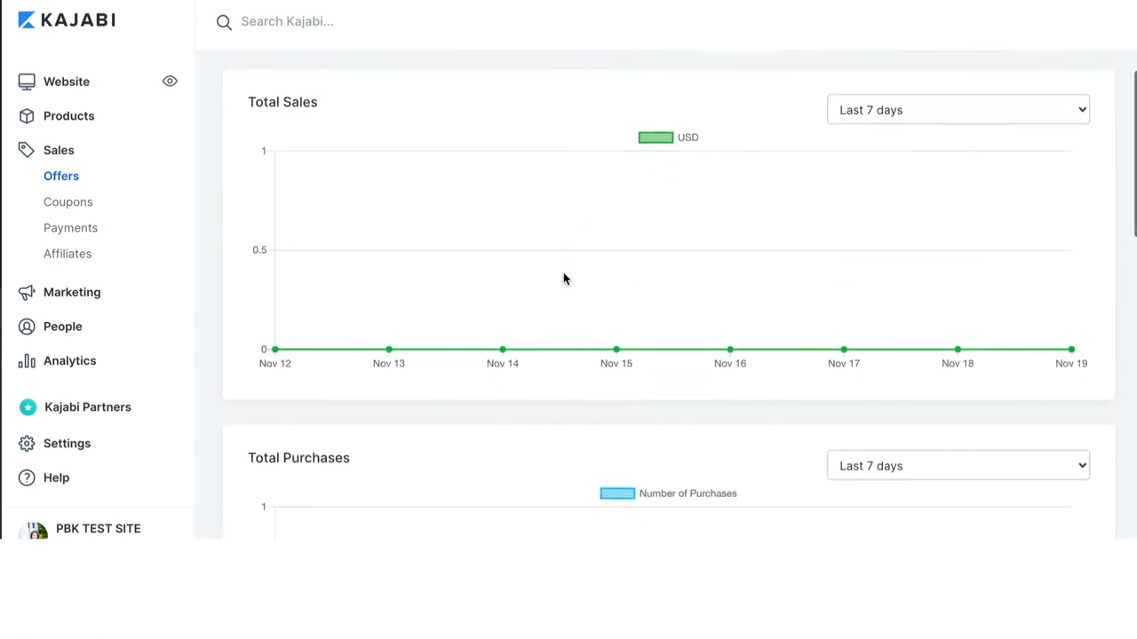
scroll(down, 3)
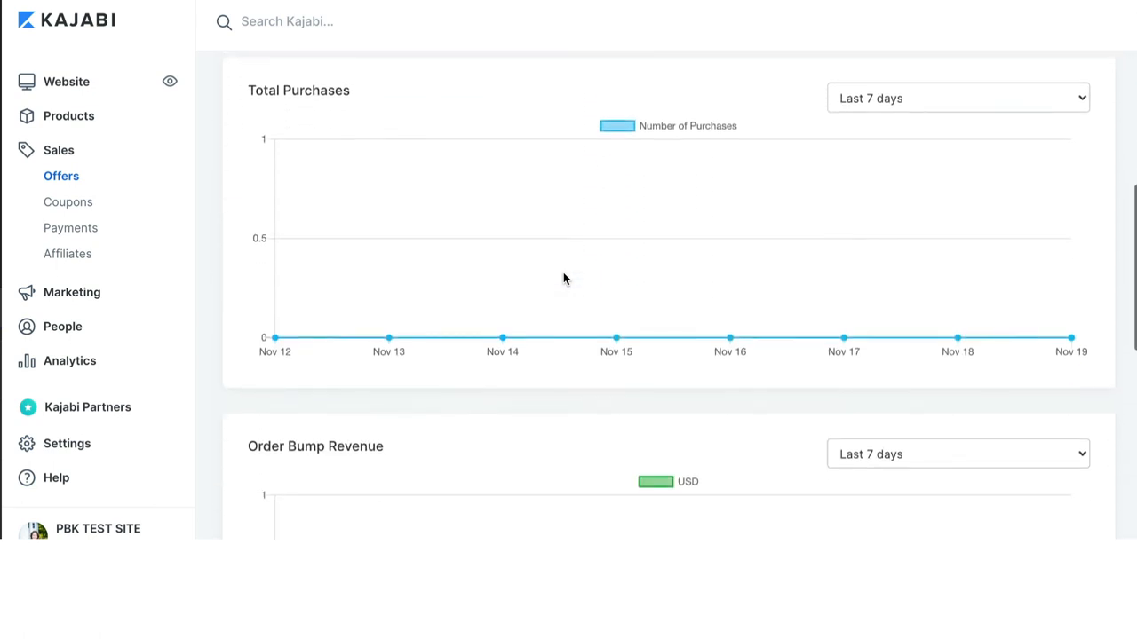
scroll(down, 3)
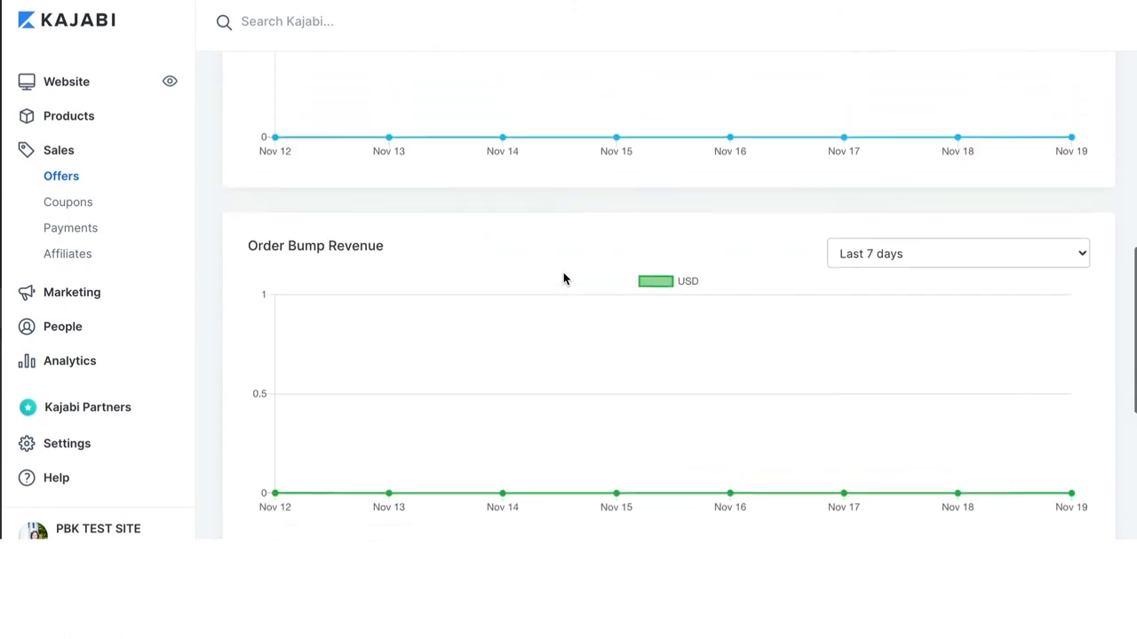
scroll(up, 3)
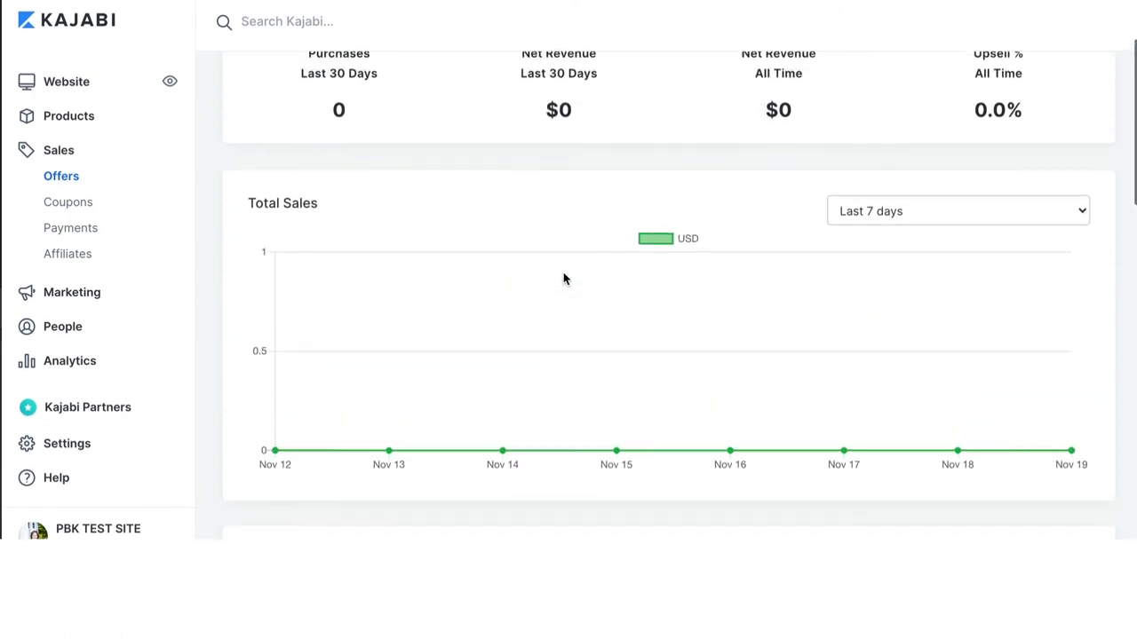
scroll(up, 3)
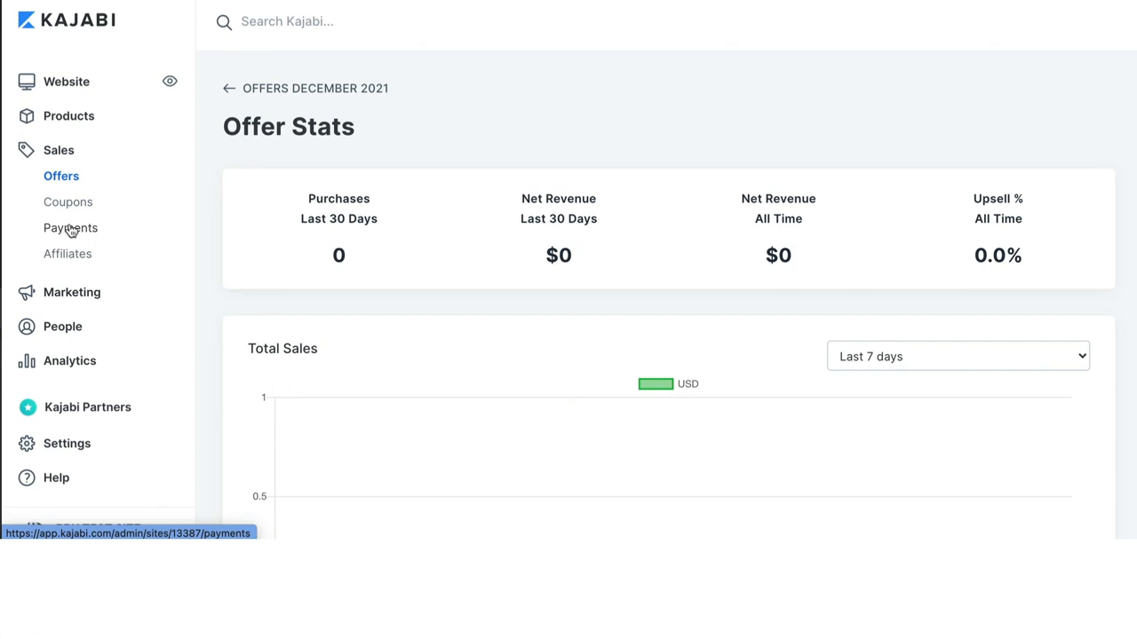
- Review the Payments page showing 0 transactions in 30 days and its payment type and method filters
click(70, 228)
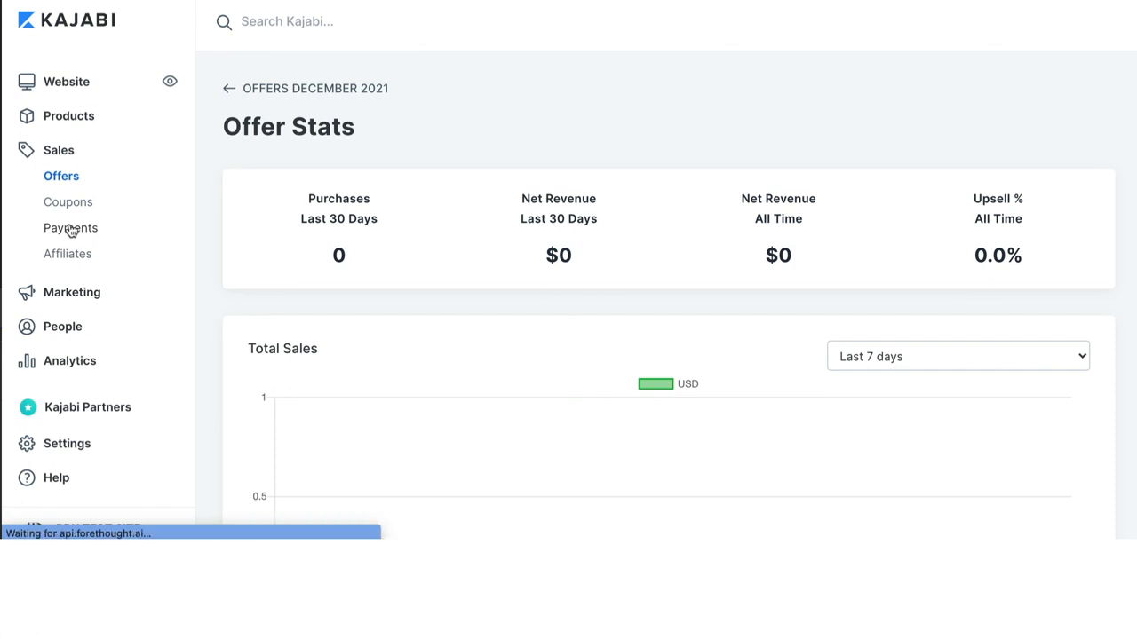
click(71, 227)
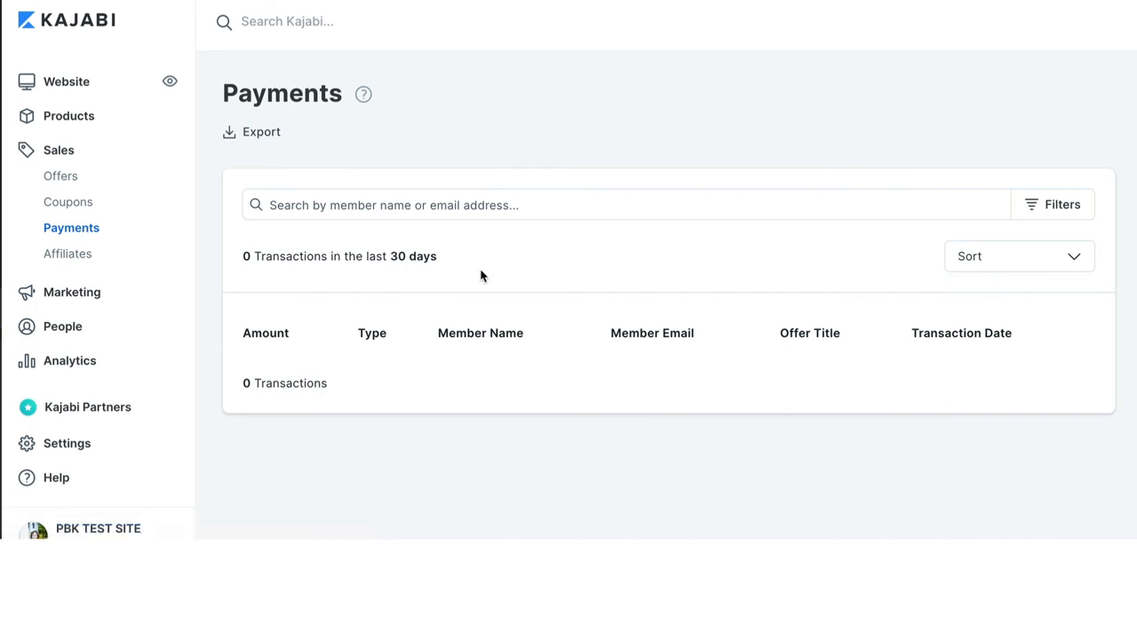
click(1052, 205)
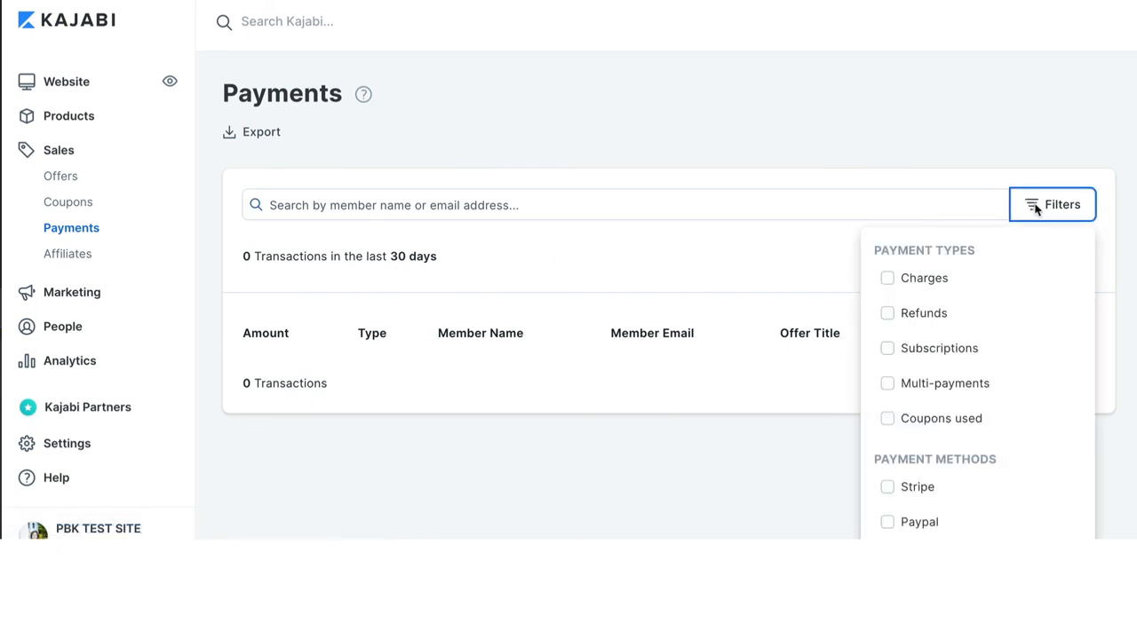
scroll(up, 3)
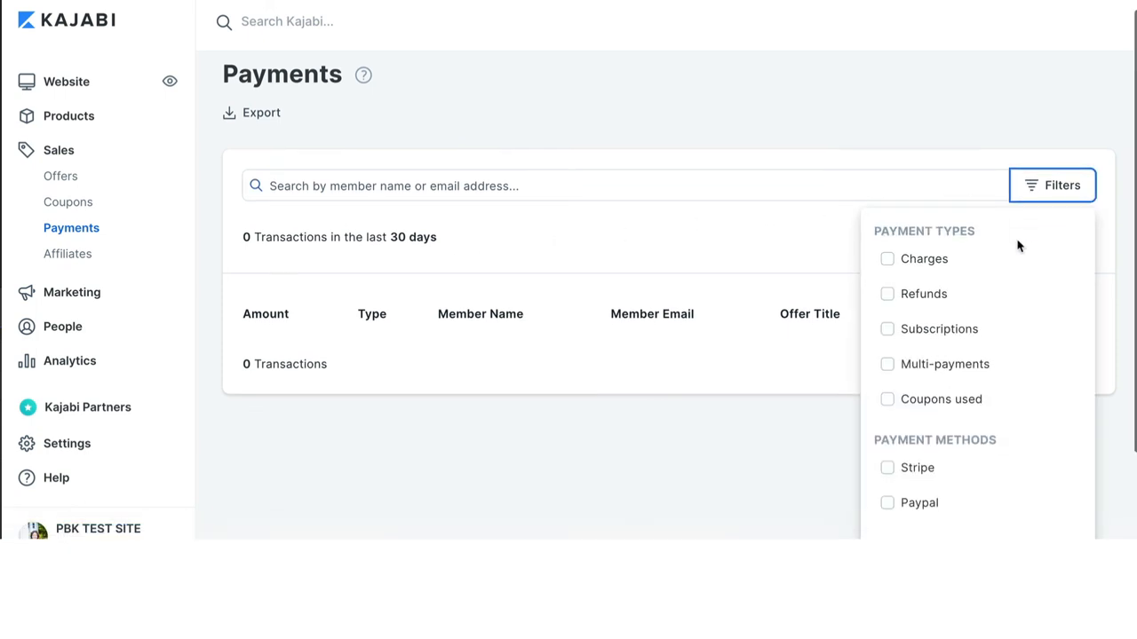
scroll(down, 3)
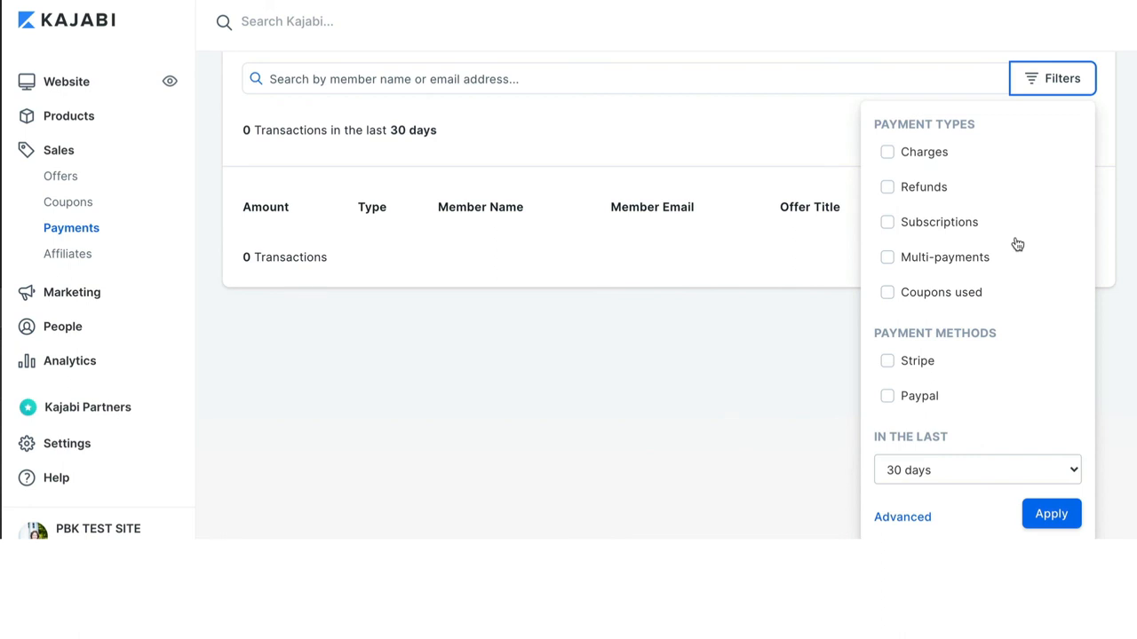
mouse_move(832, 216)
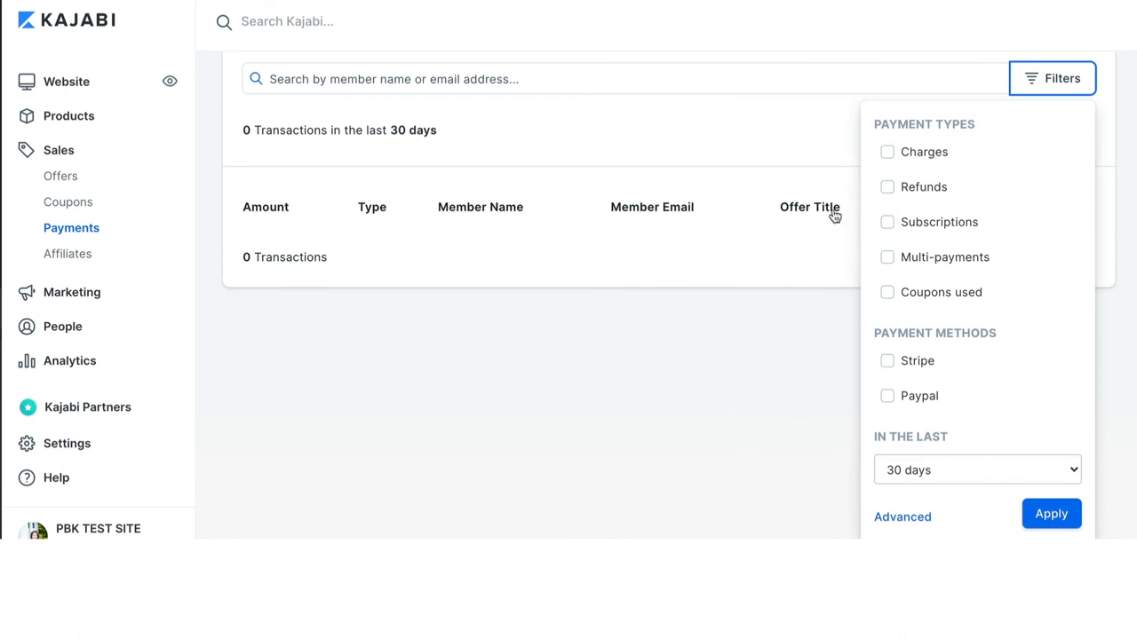
mouse_move(75, 182)
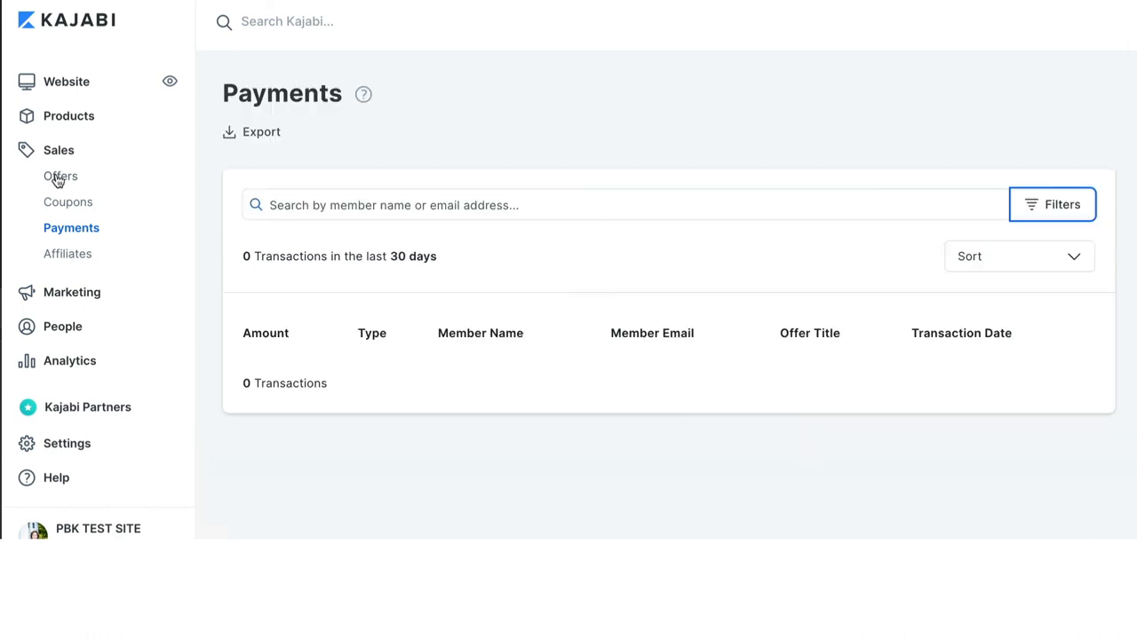
mouse_move(61, 176)
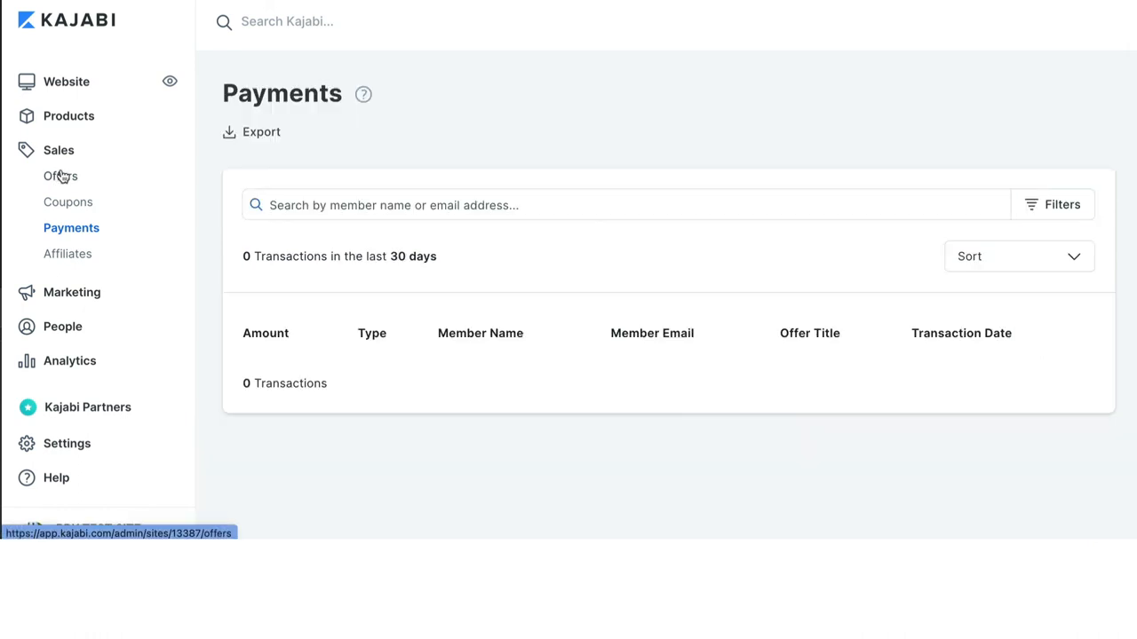
- Reopen OFFER DECEMBER 2021 from the Offers list, showing Kammunity Testing and Fonts Adjustment
click(61, 176)
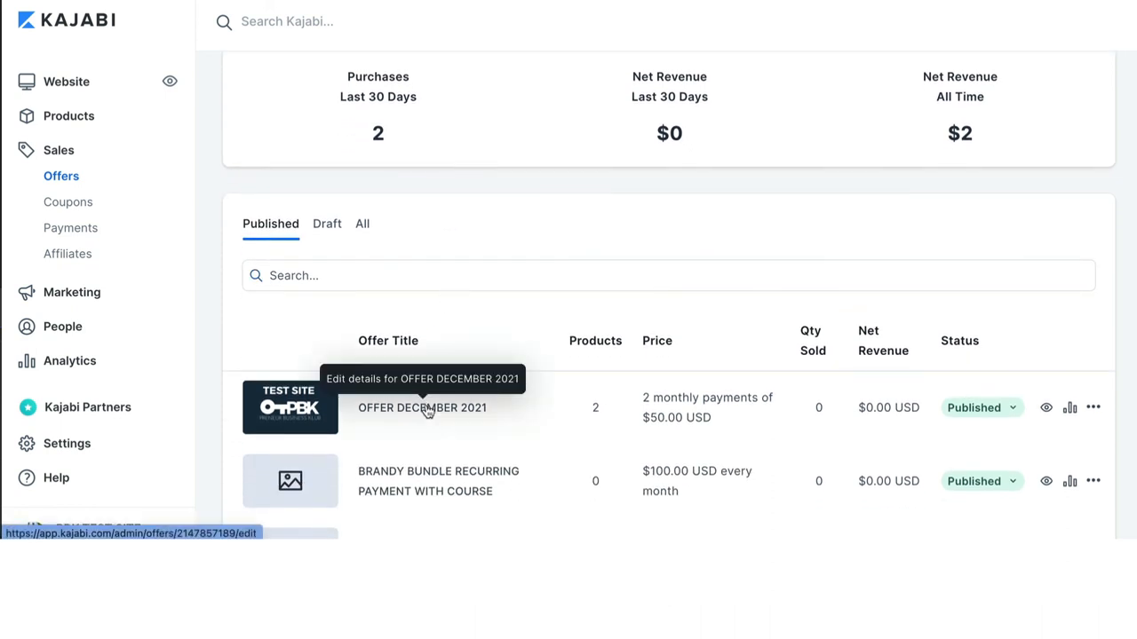
click(422, 408)
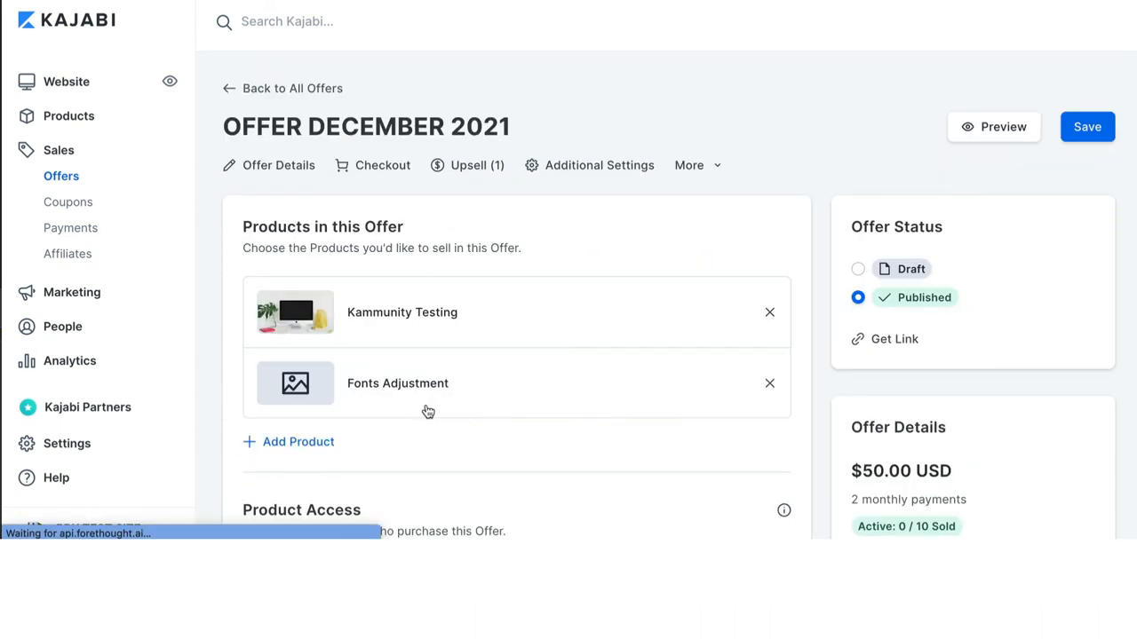